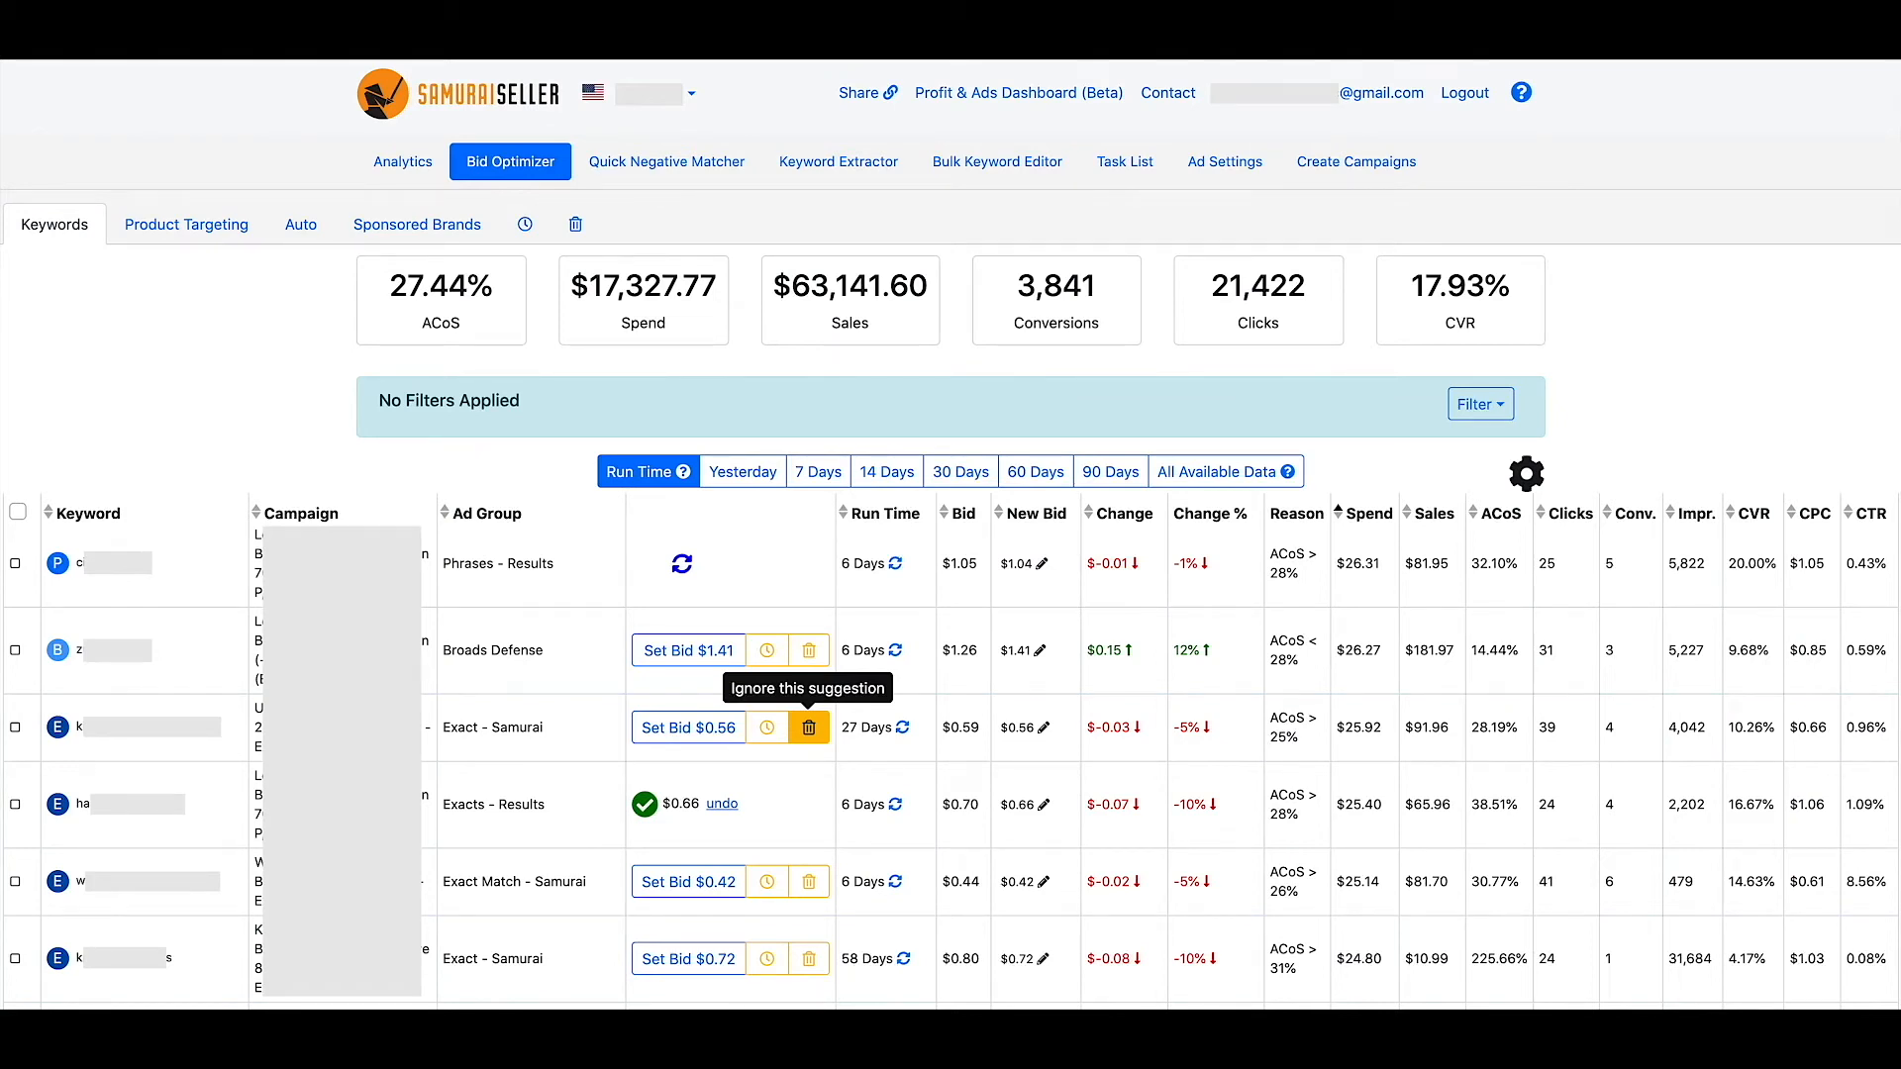
mouse_move(238, 198)
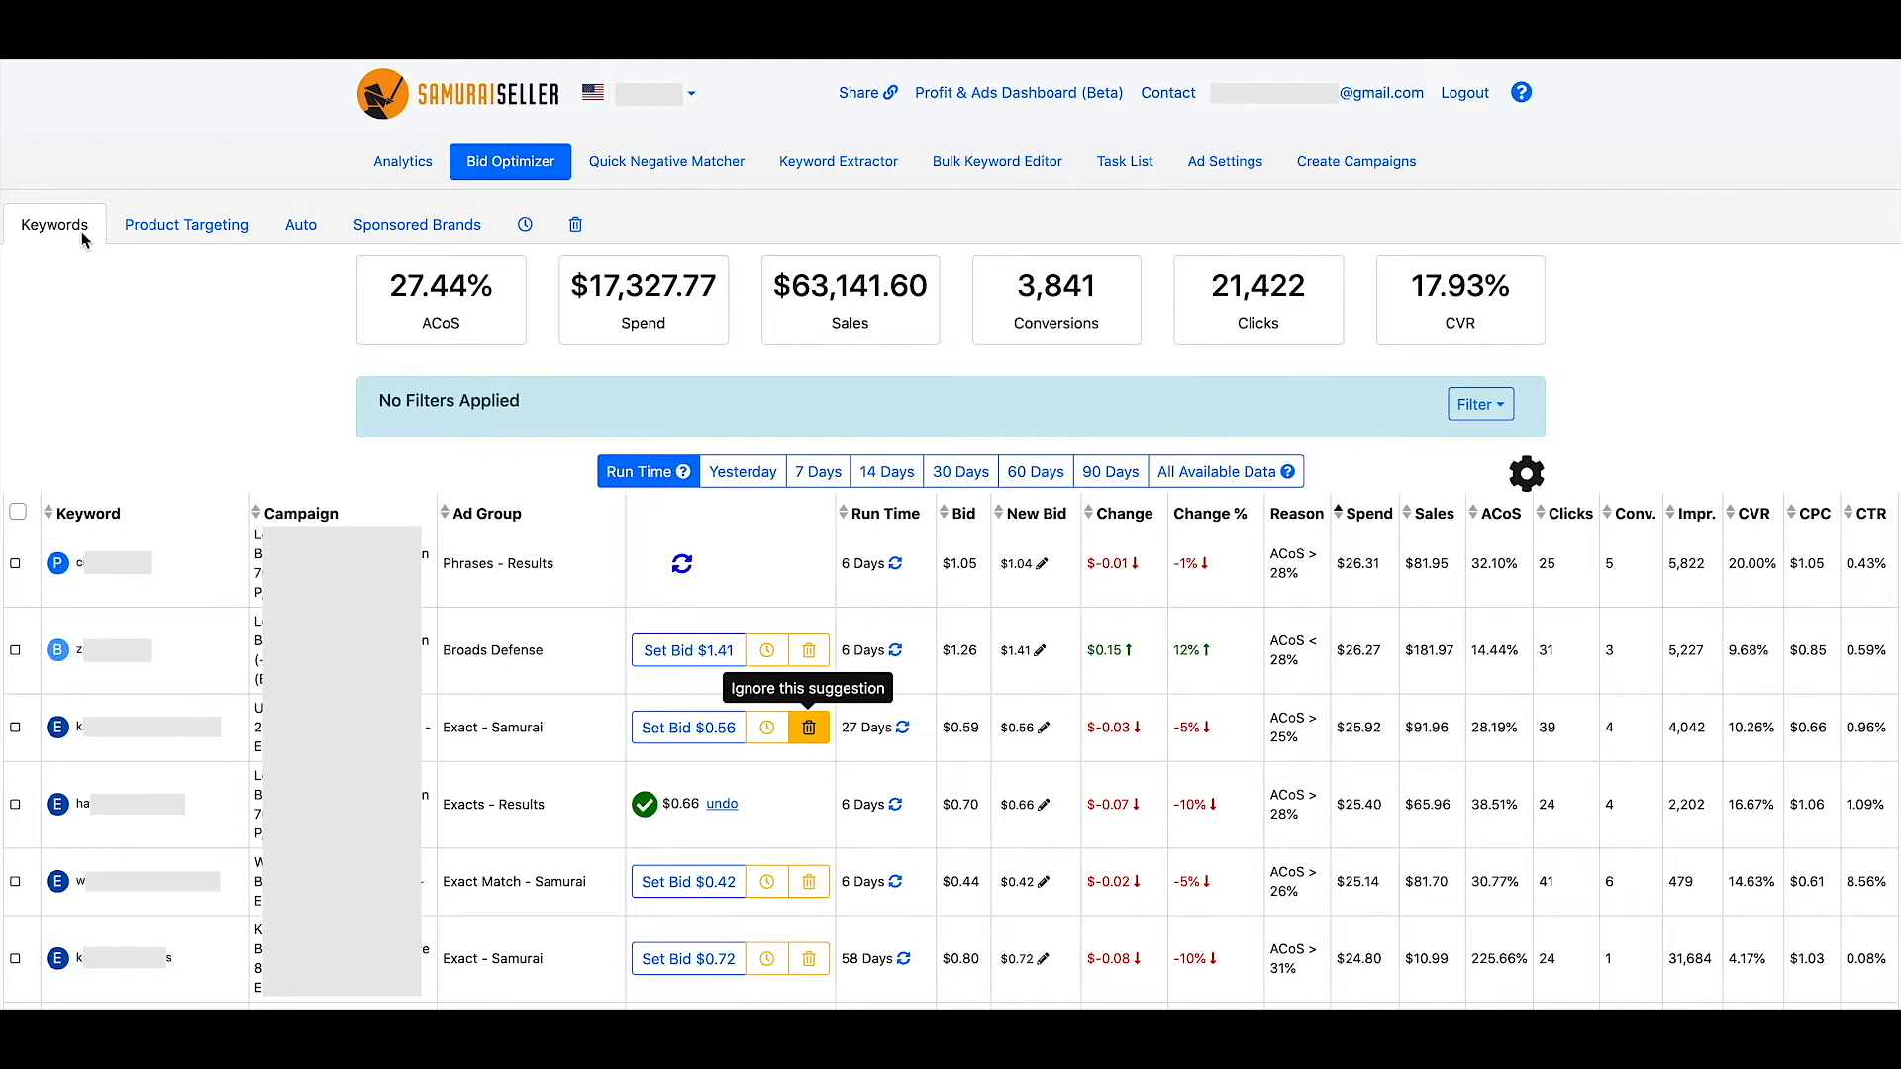
mouse_move(312, 240)
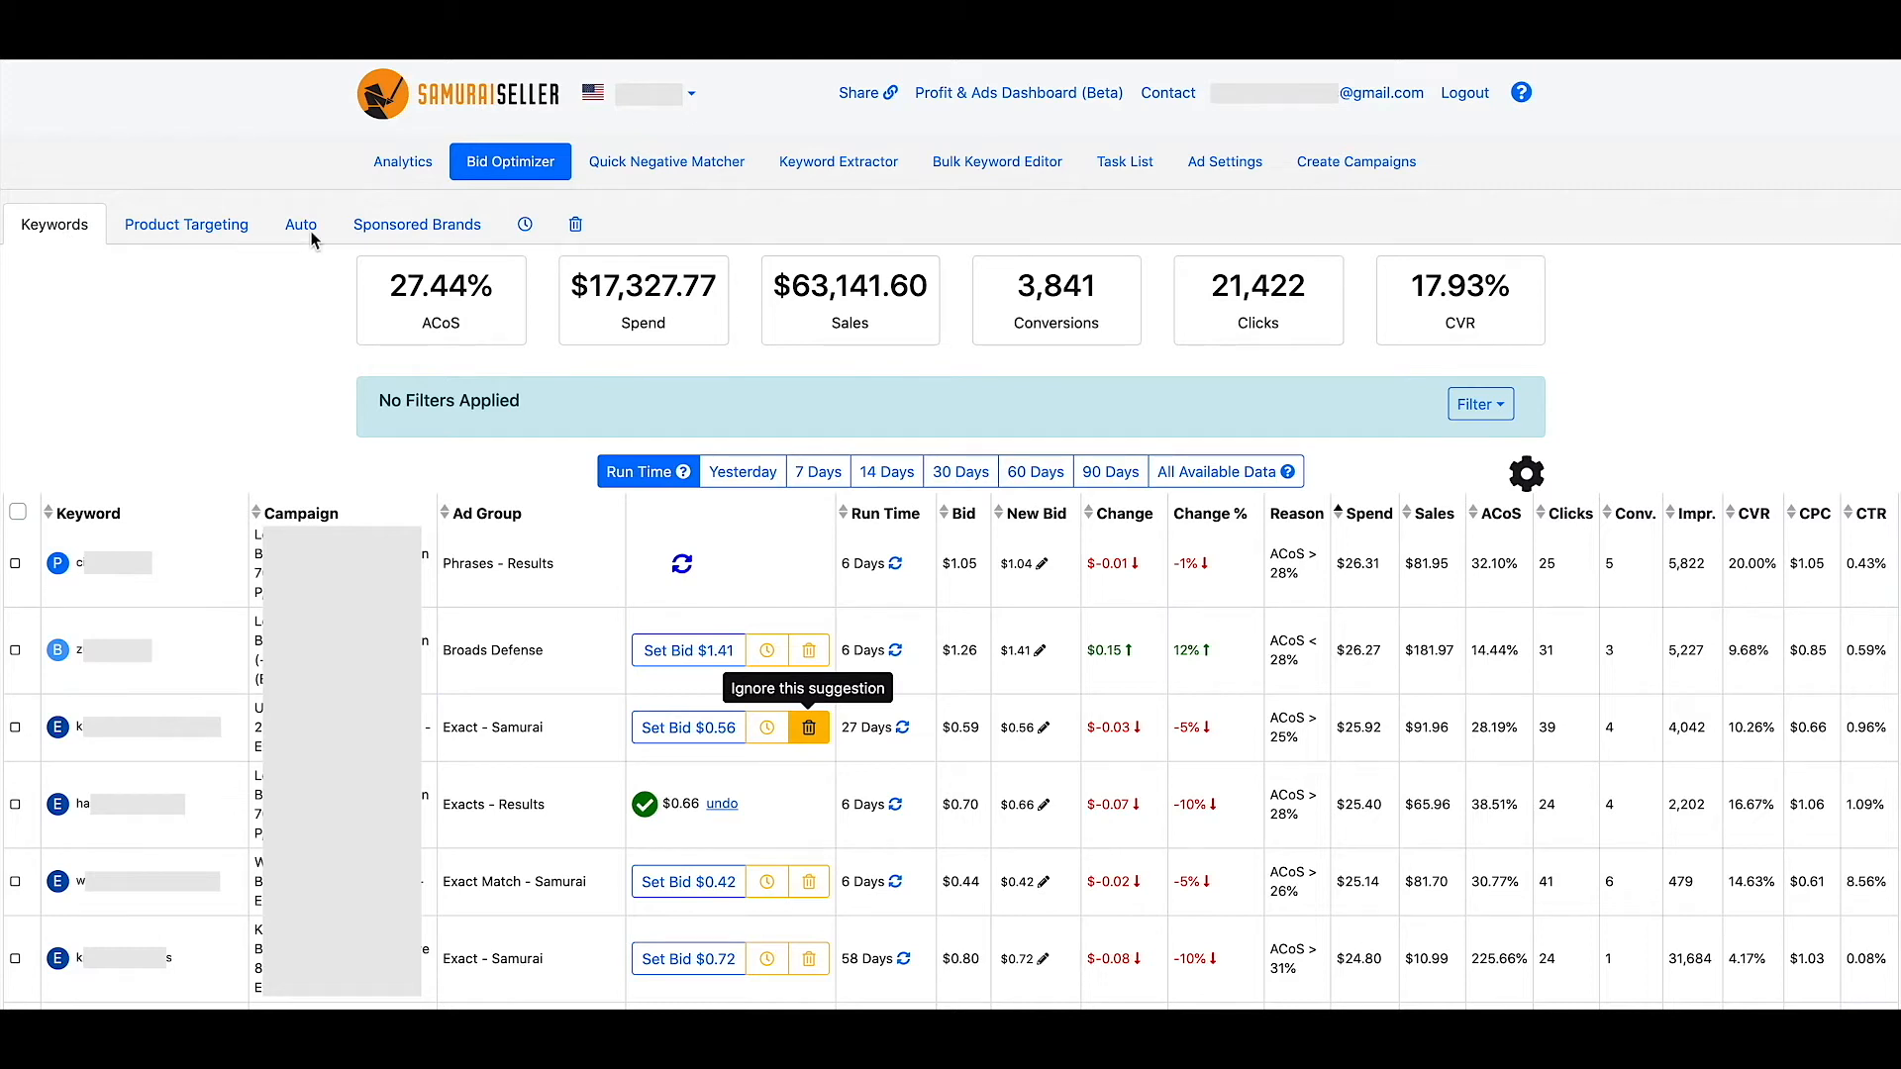
mouse_move(437, 238)
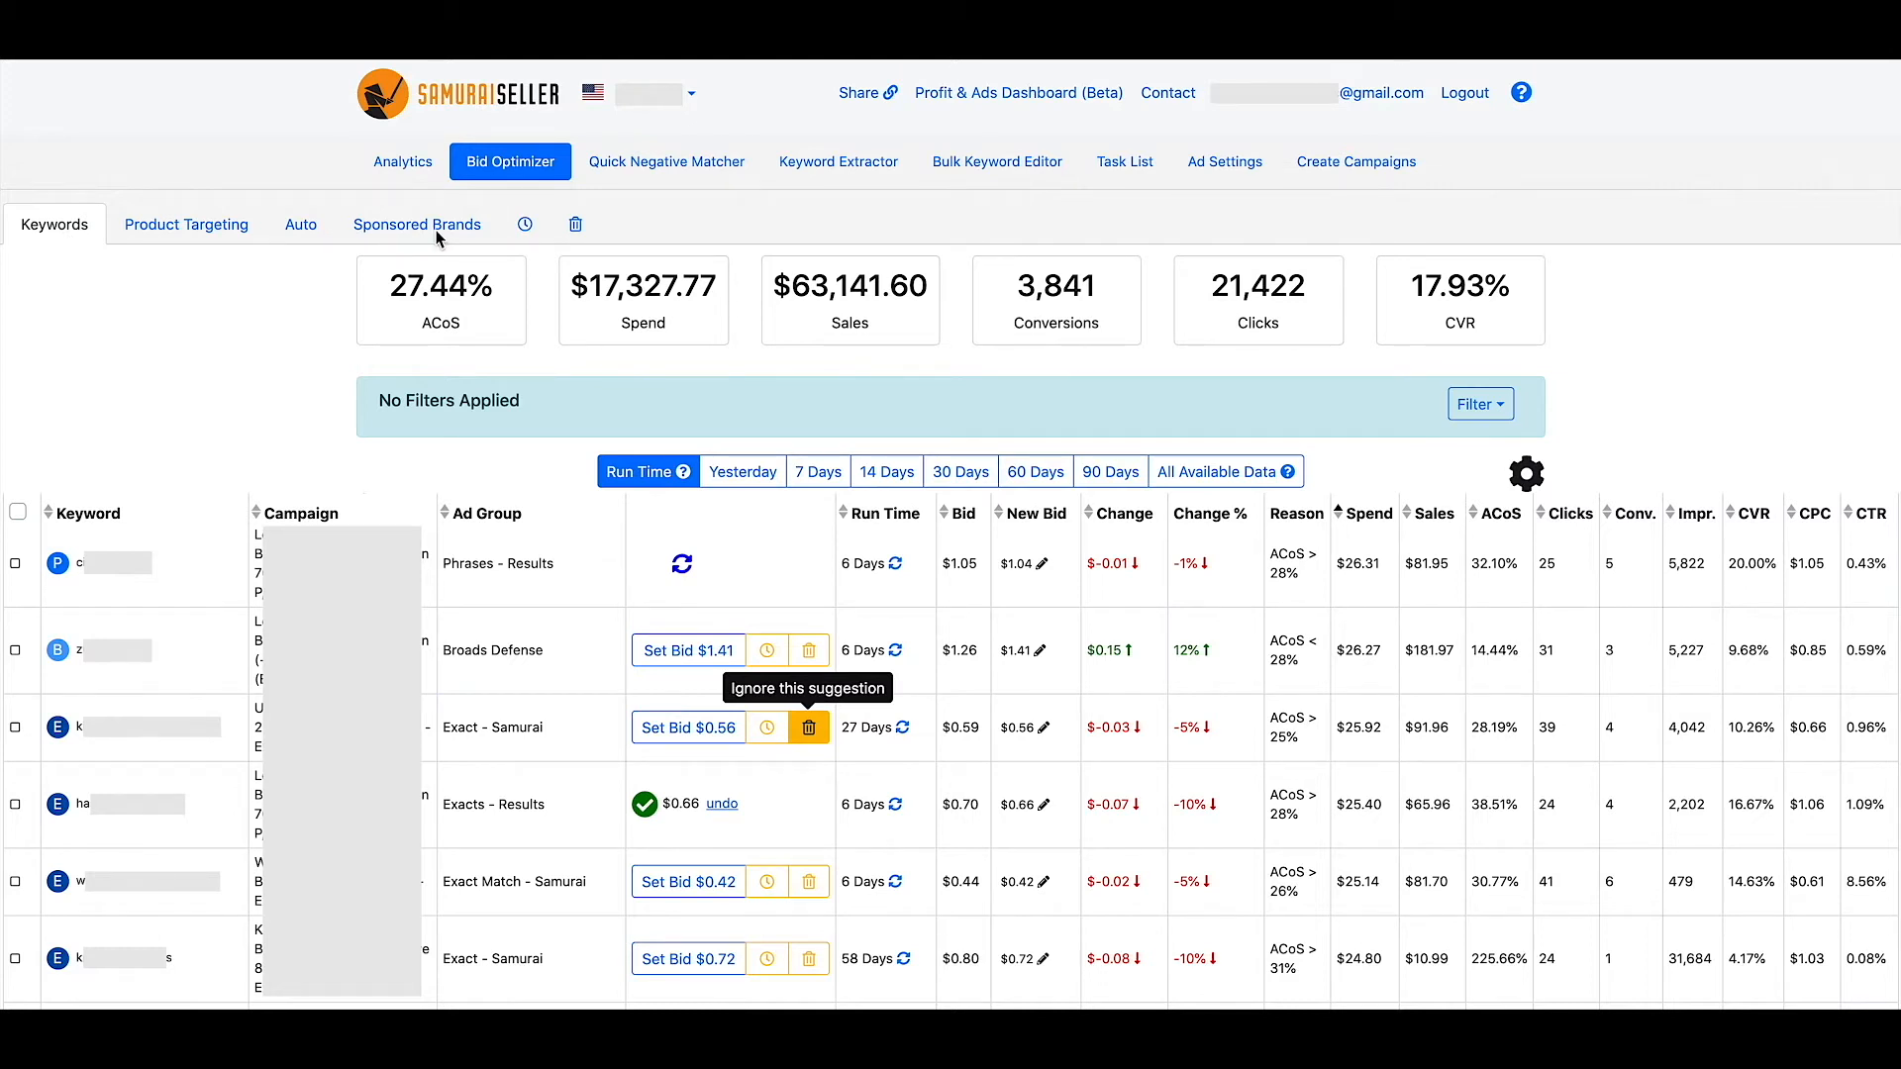
mouse_move(21, 366)
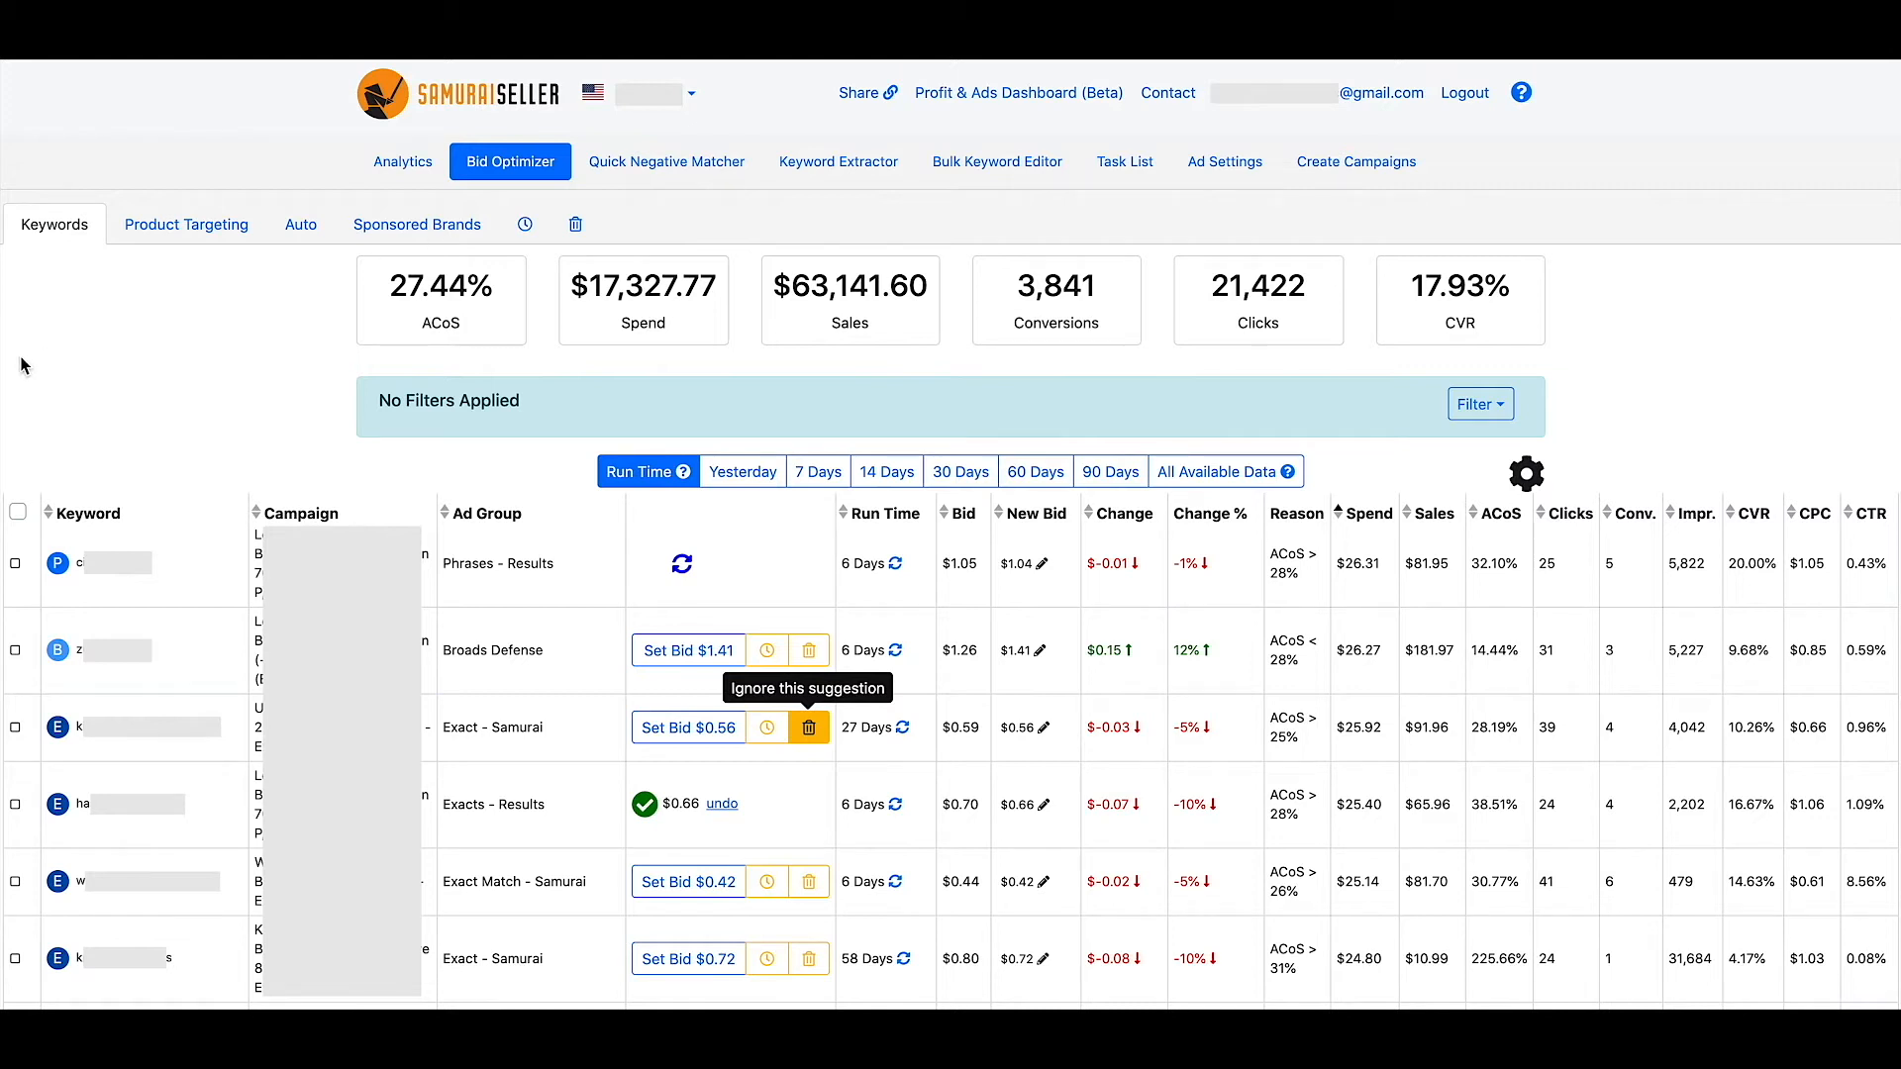
mouse_move(169, 323)
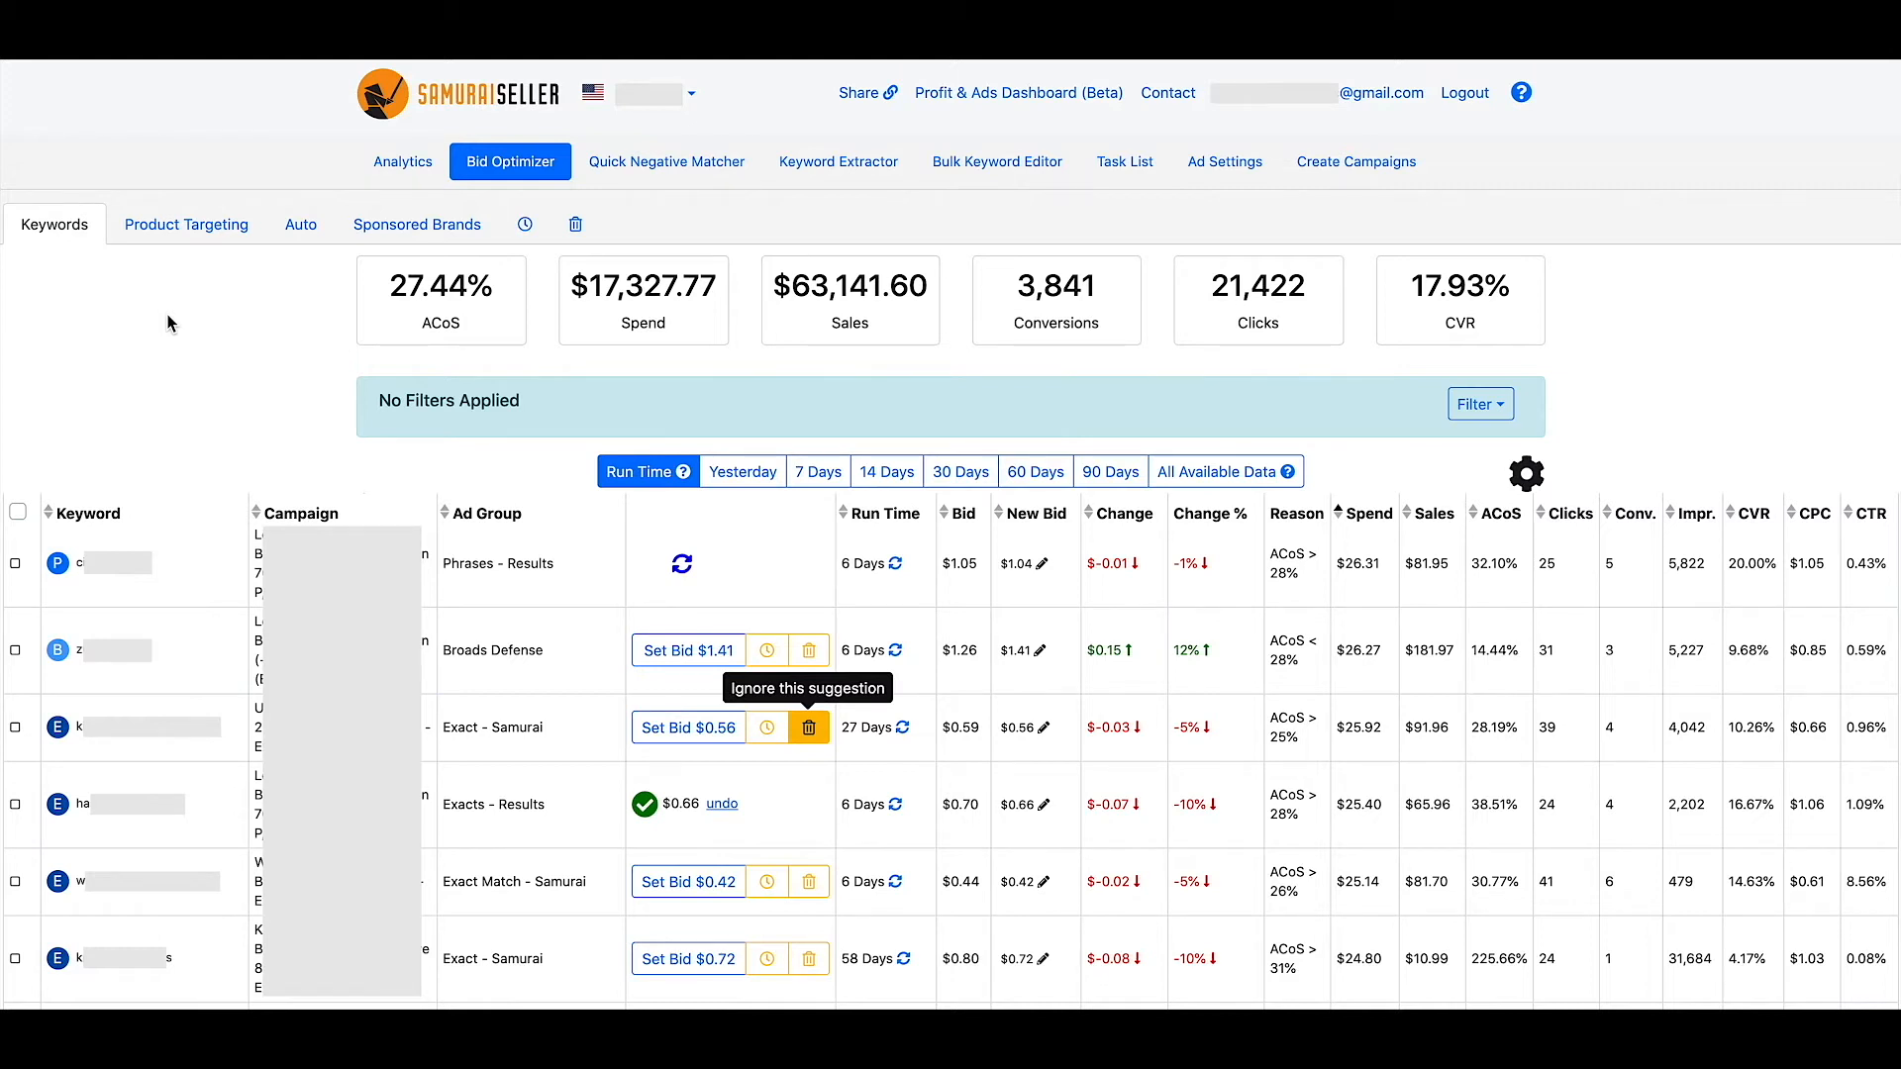
mouse_move(1765, 250)
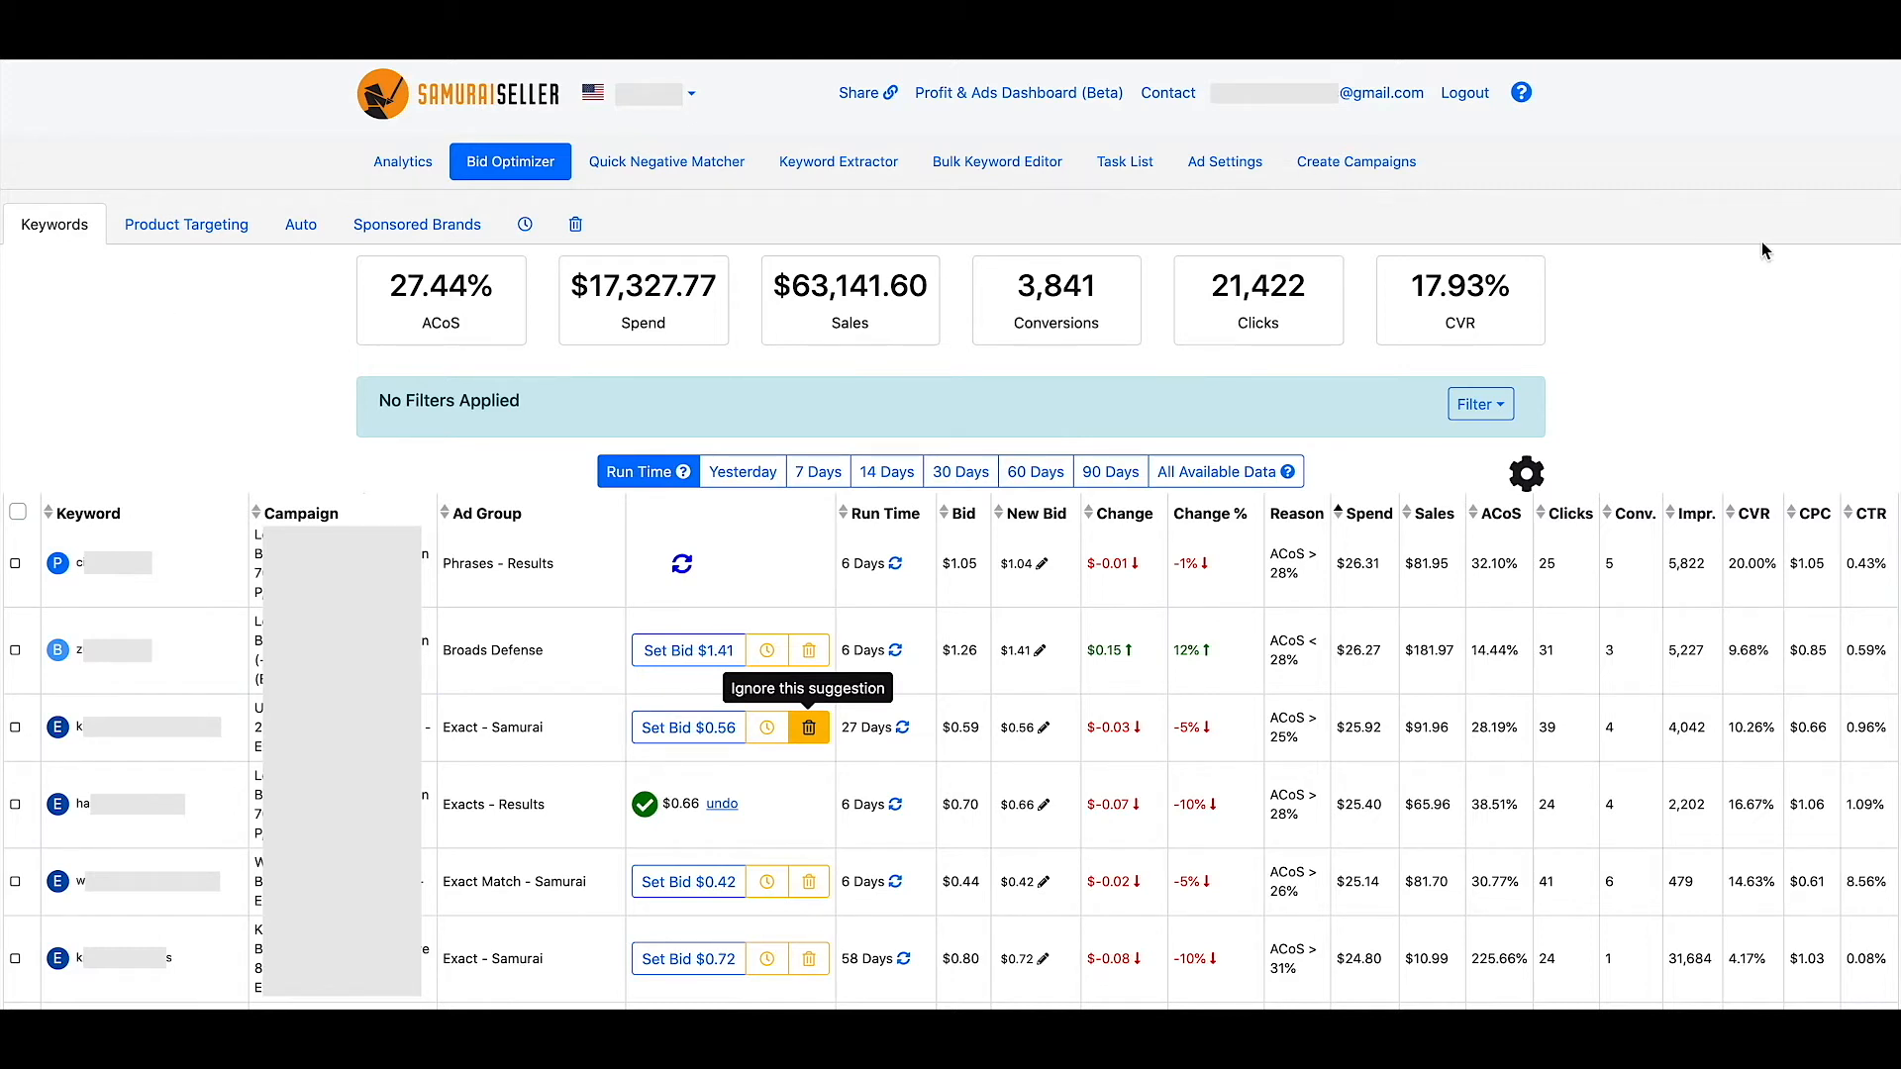
mouse_move(1540, 458)
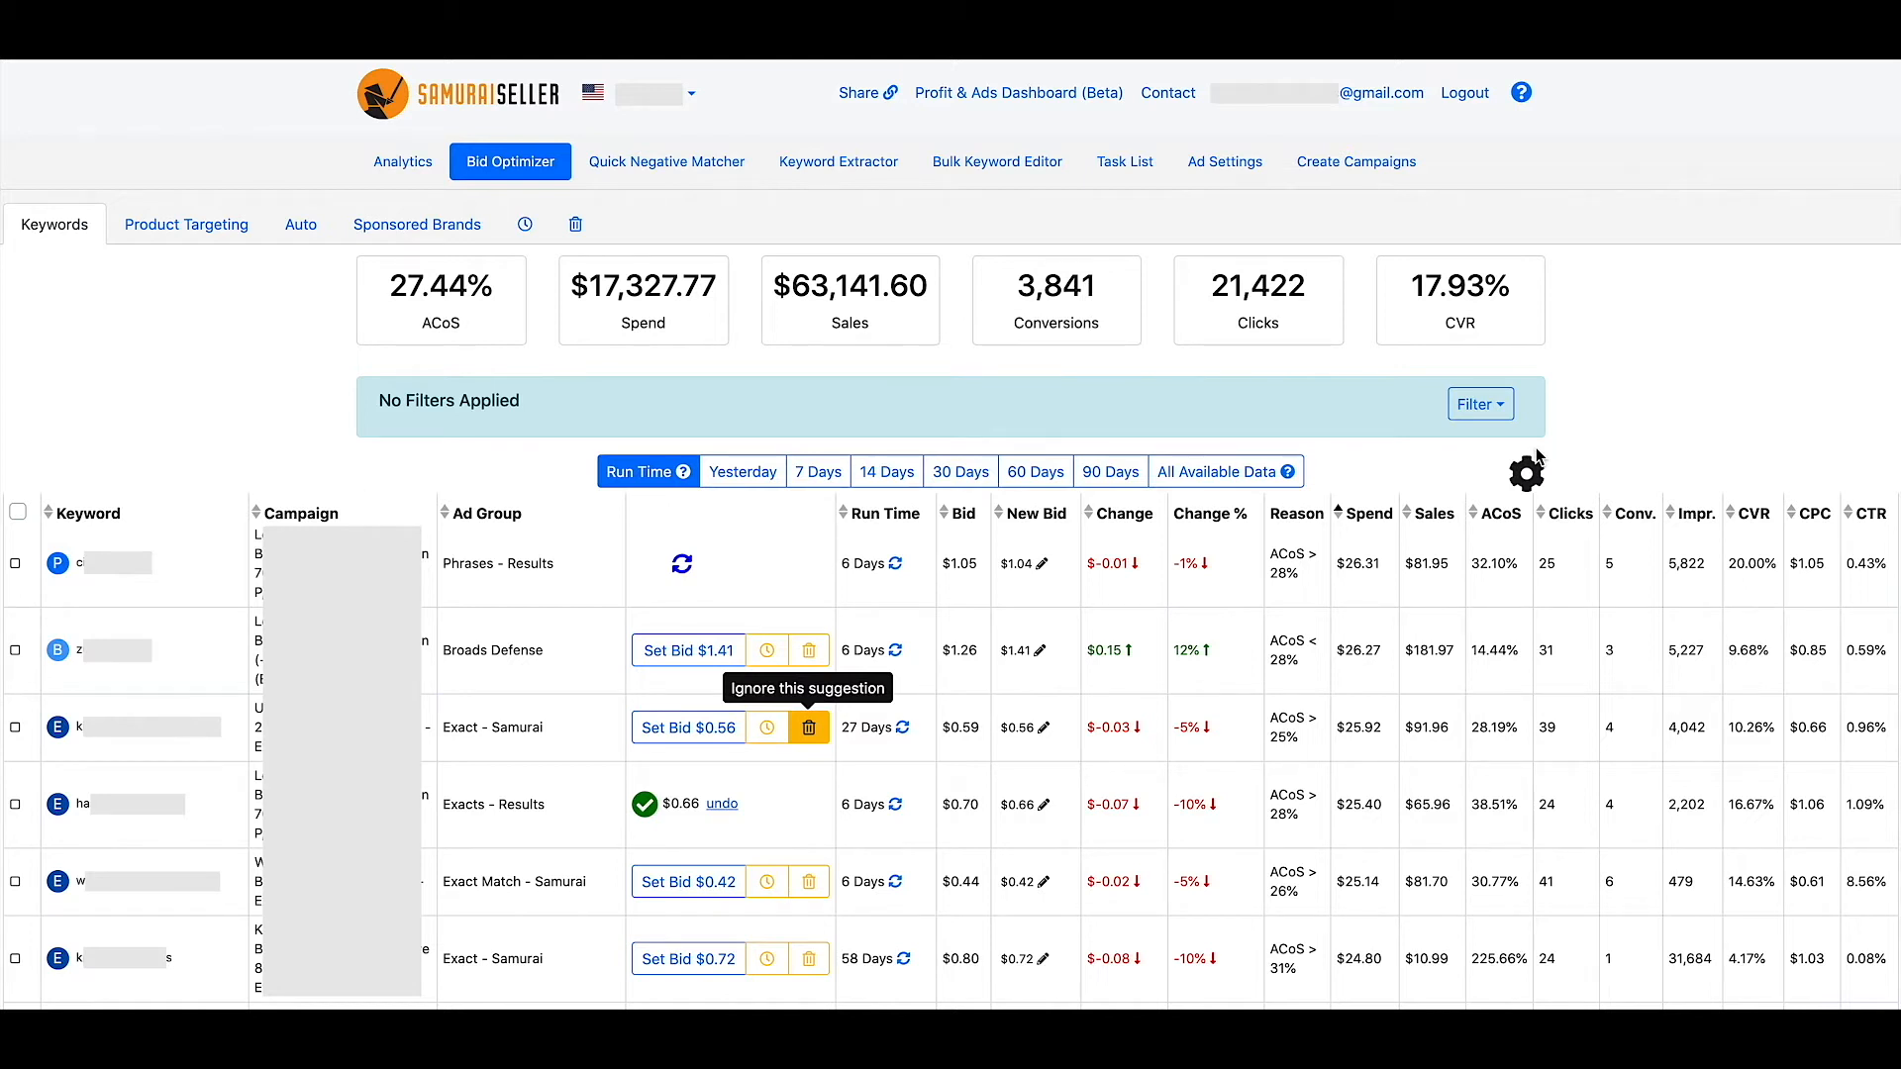
mouse_move(1511, 463)
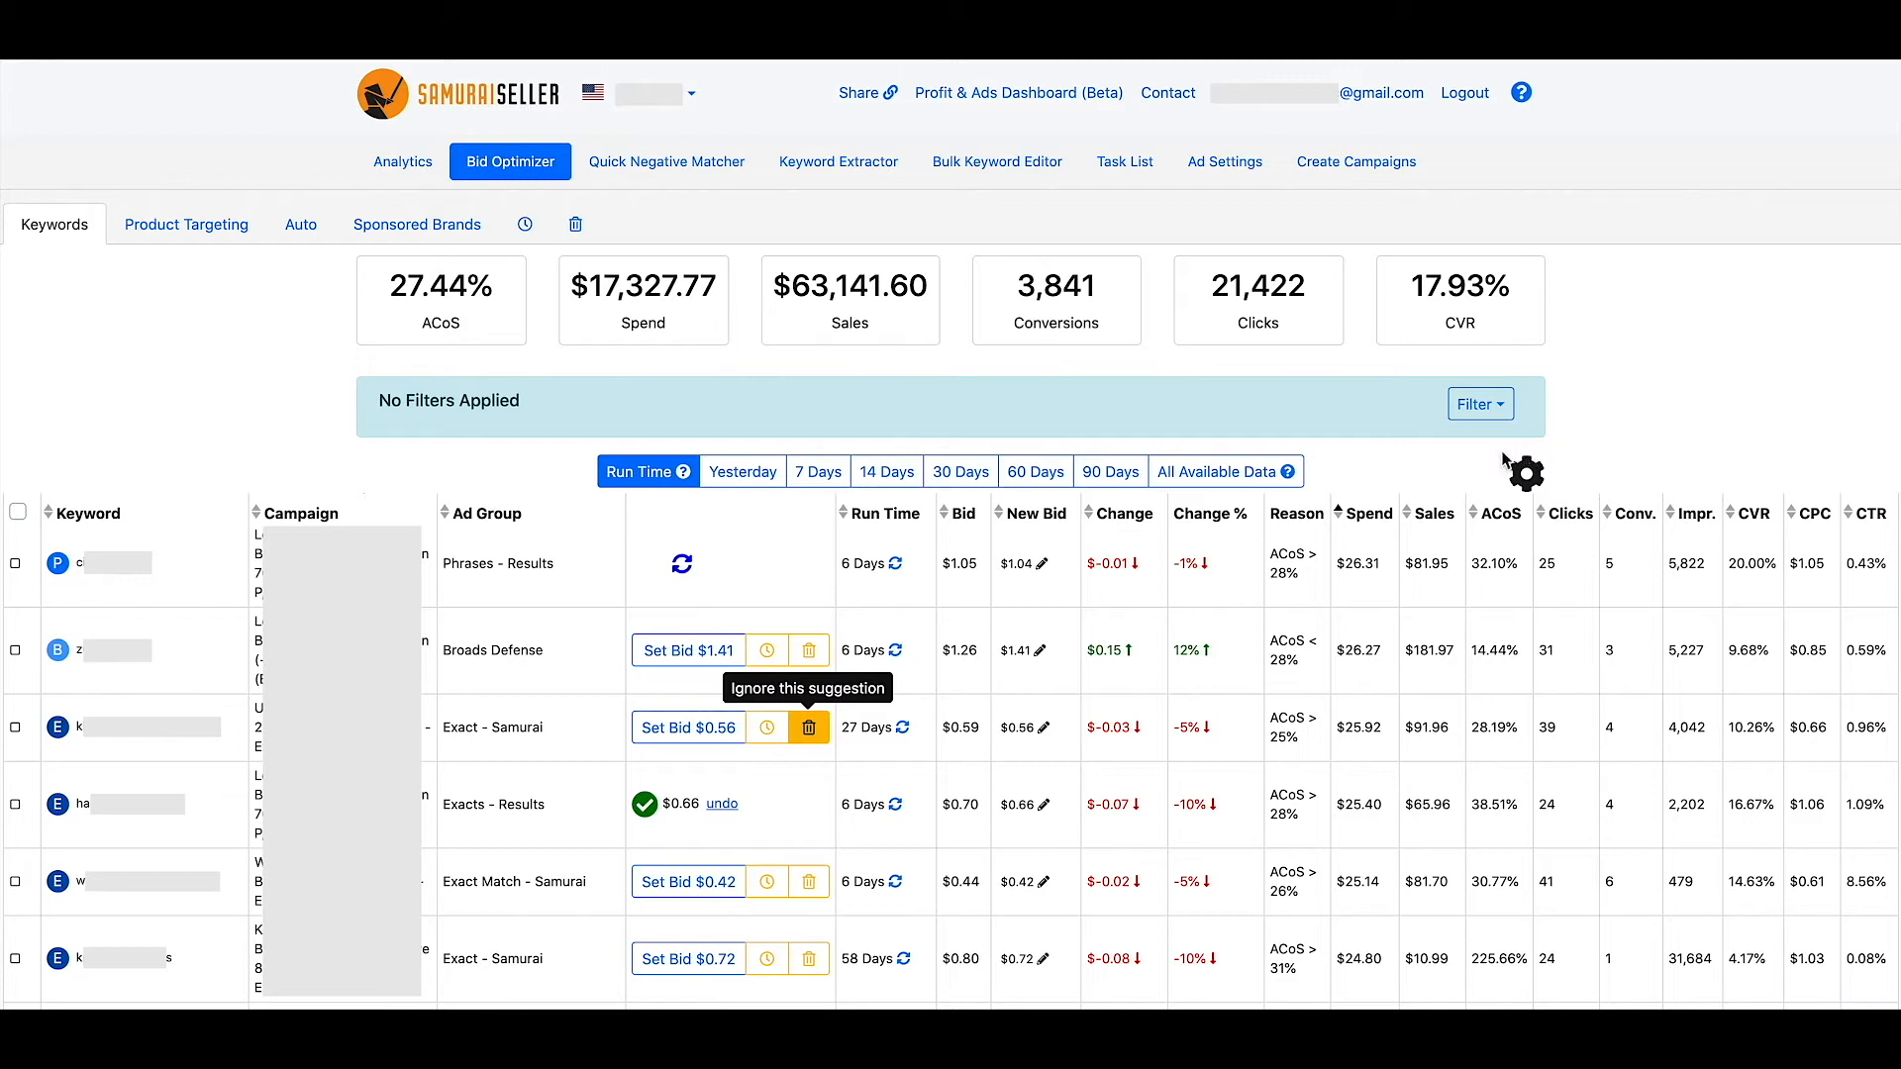
mouse_move(1525, 481)
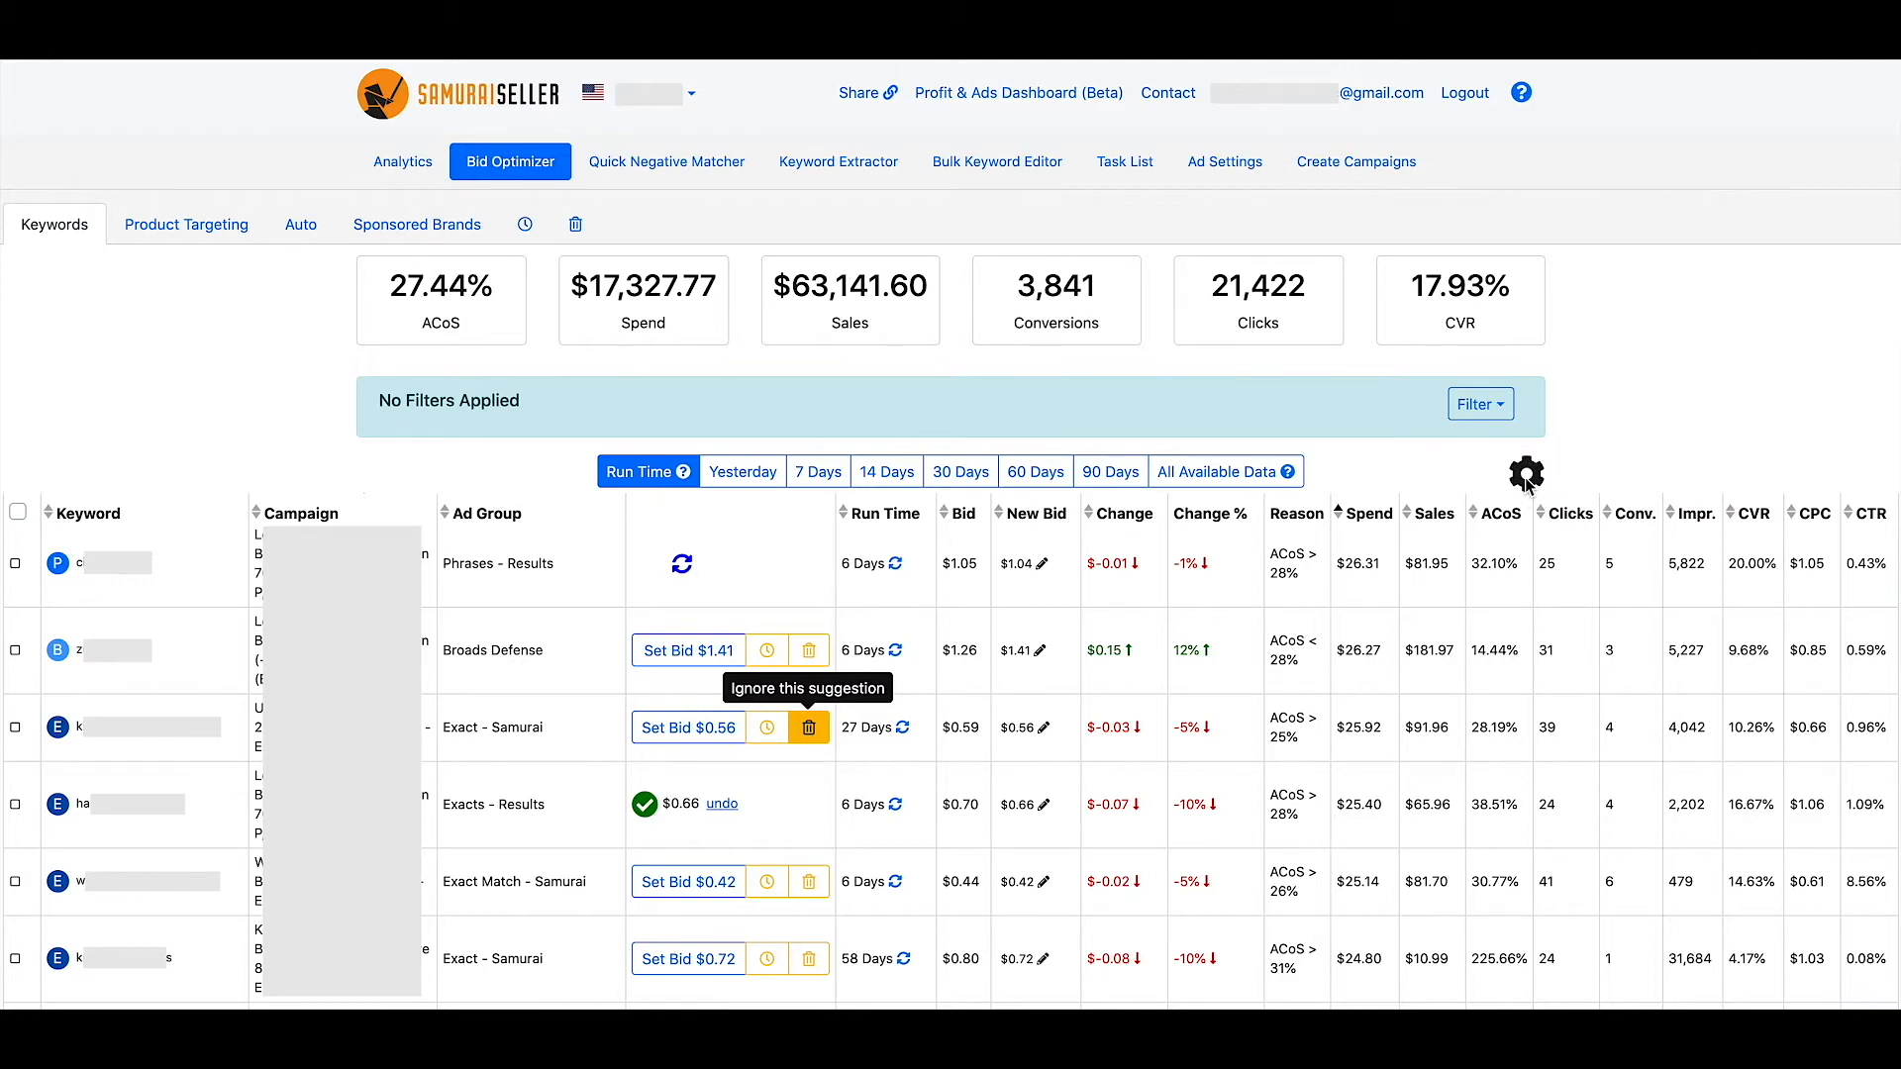
mouse_move(1508, 486)
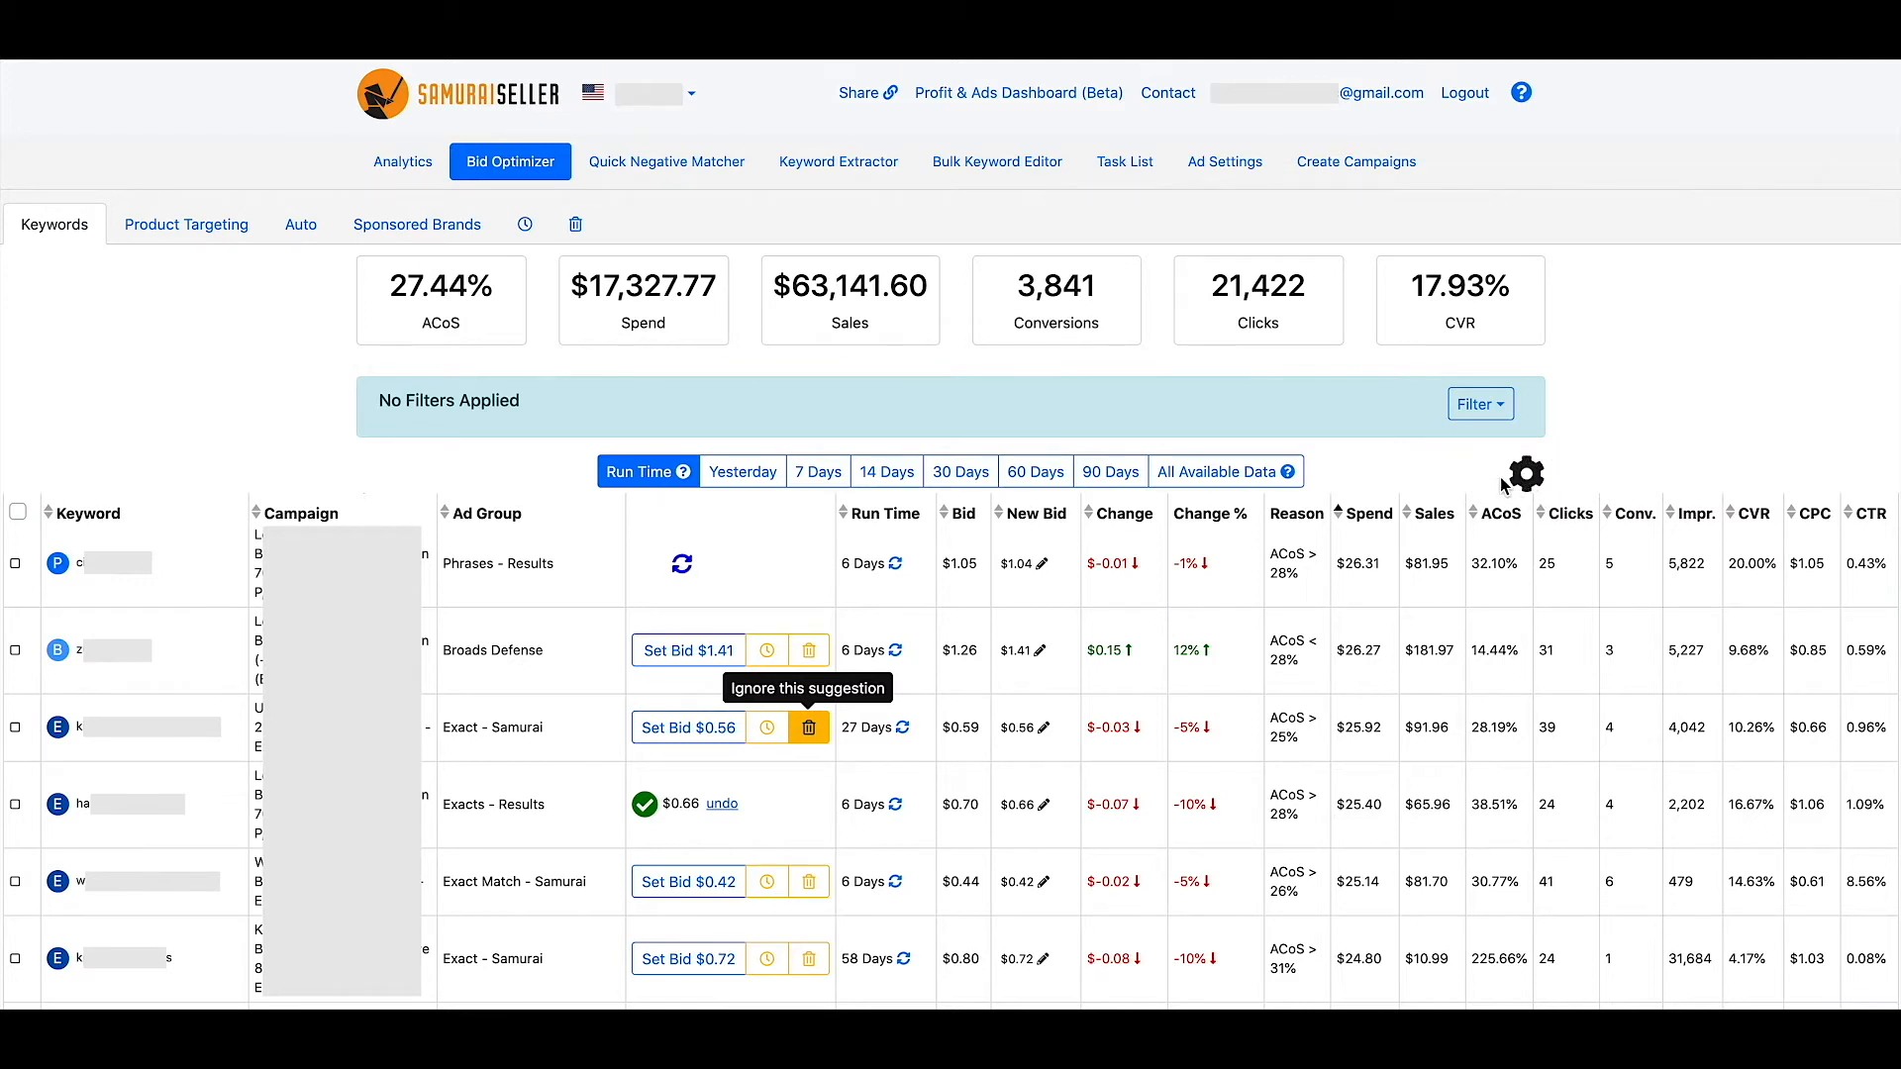
mouse_move(1195, 222)
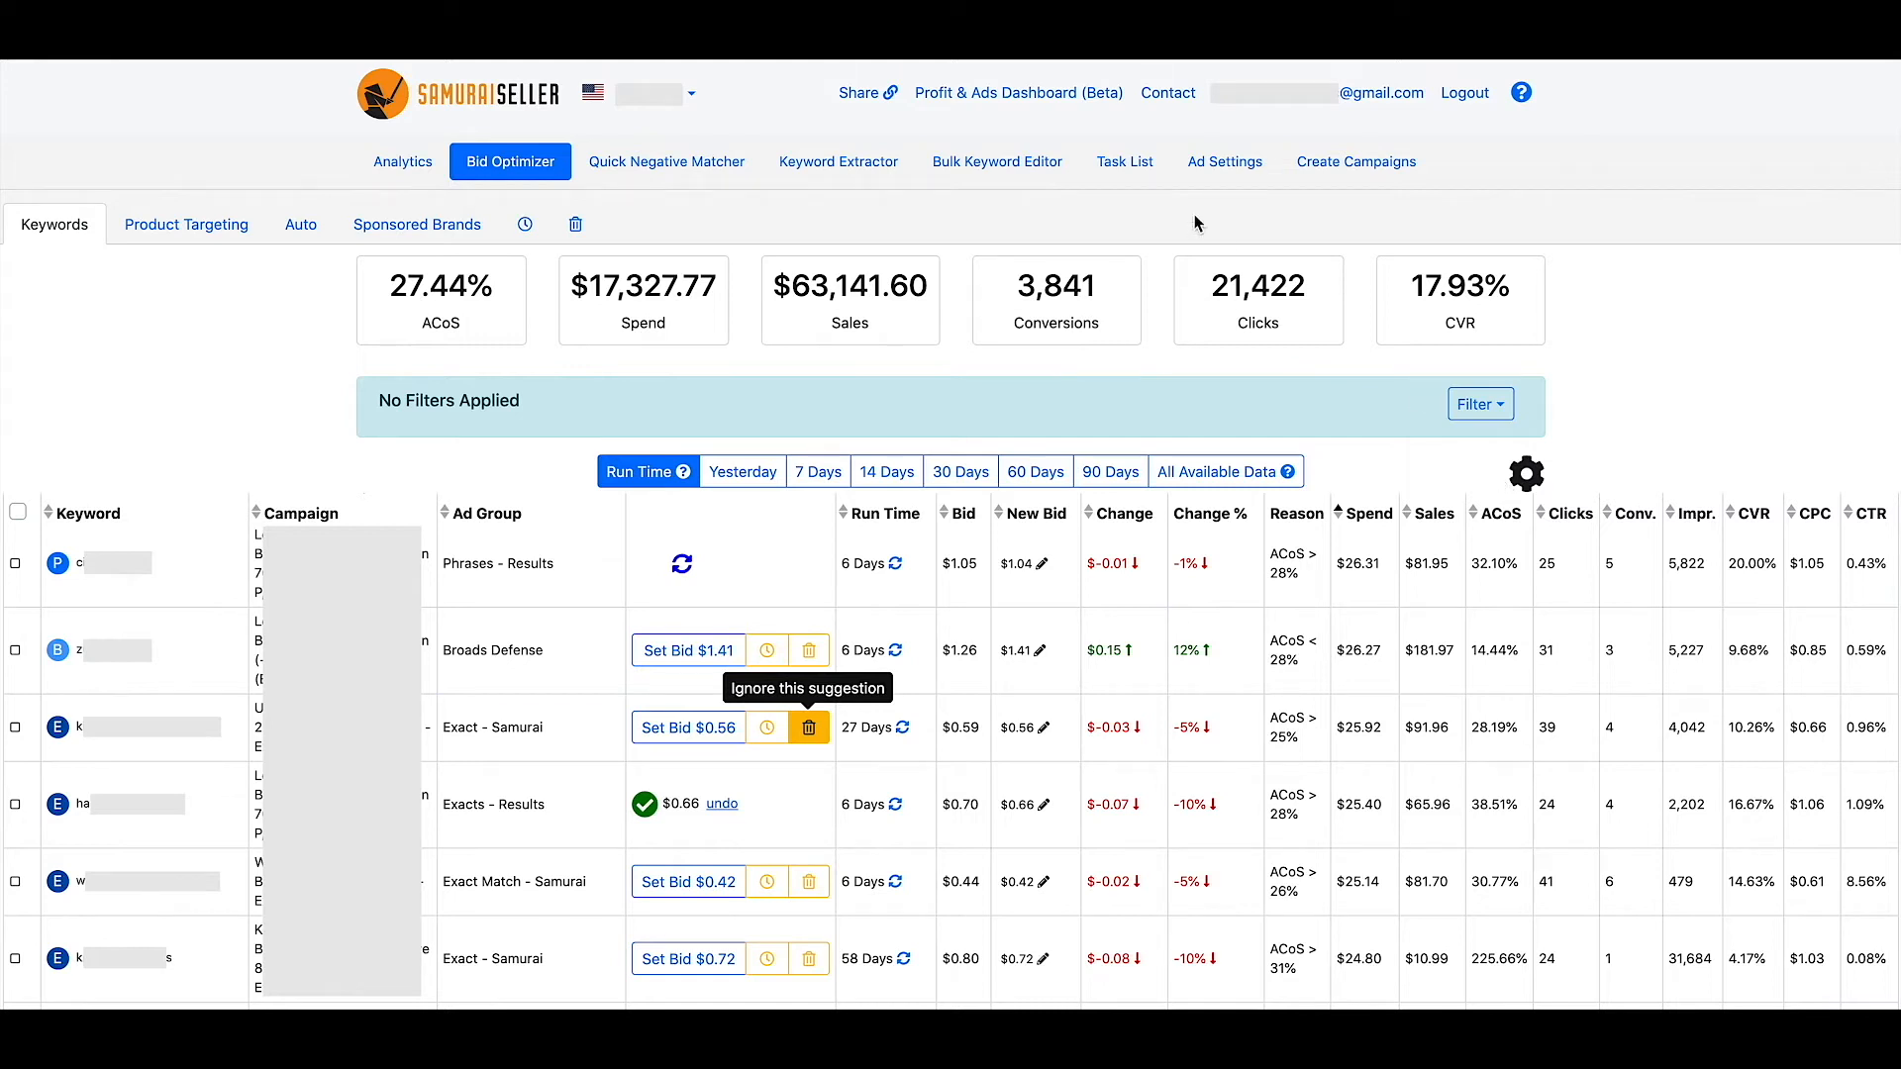
mouse_move(1195, 190)
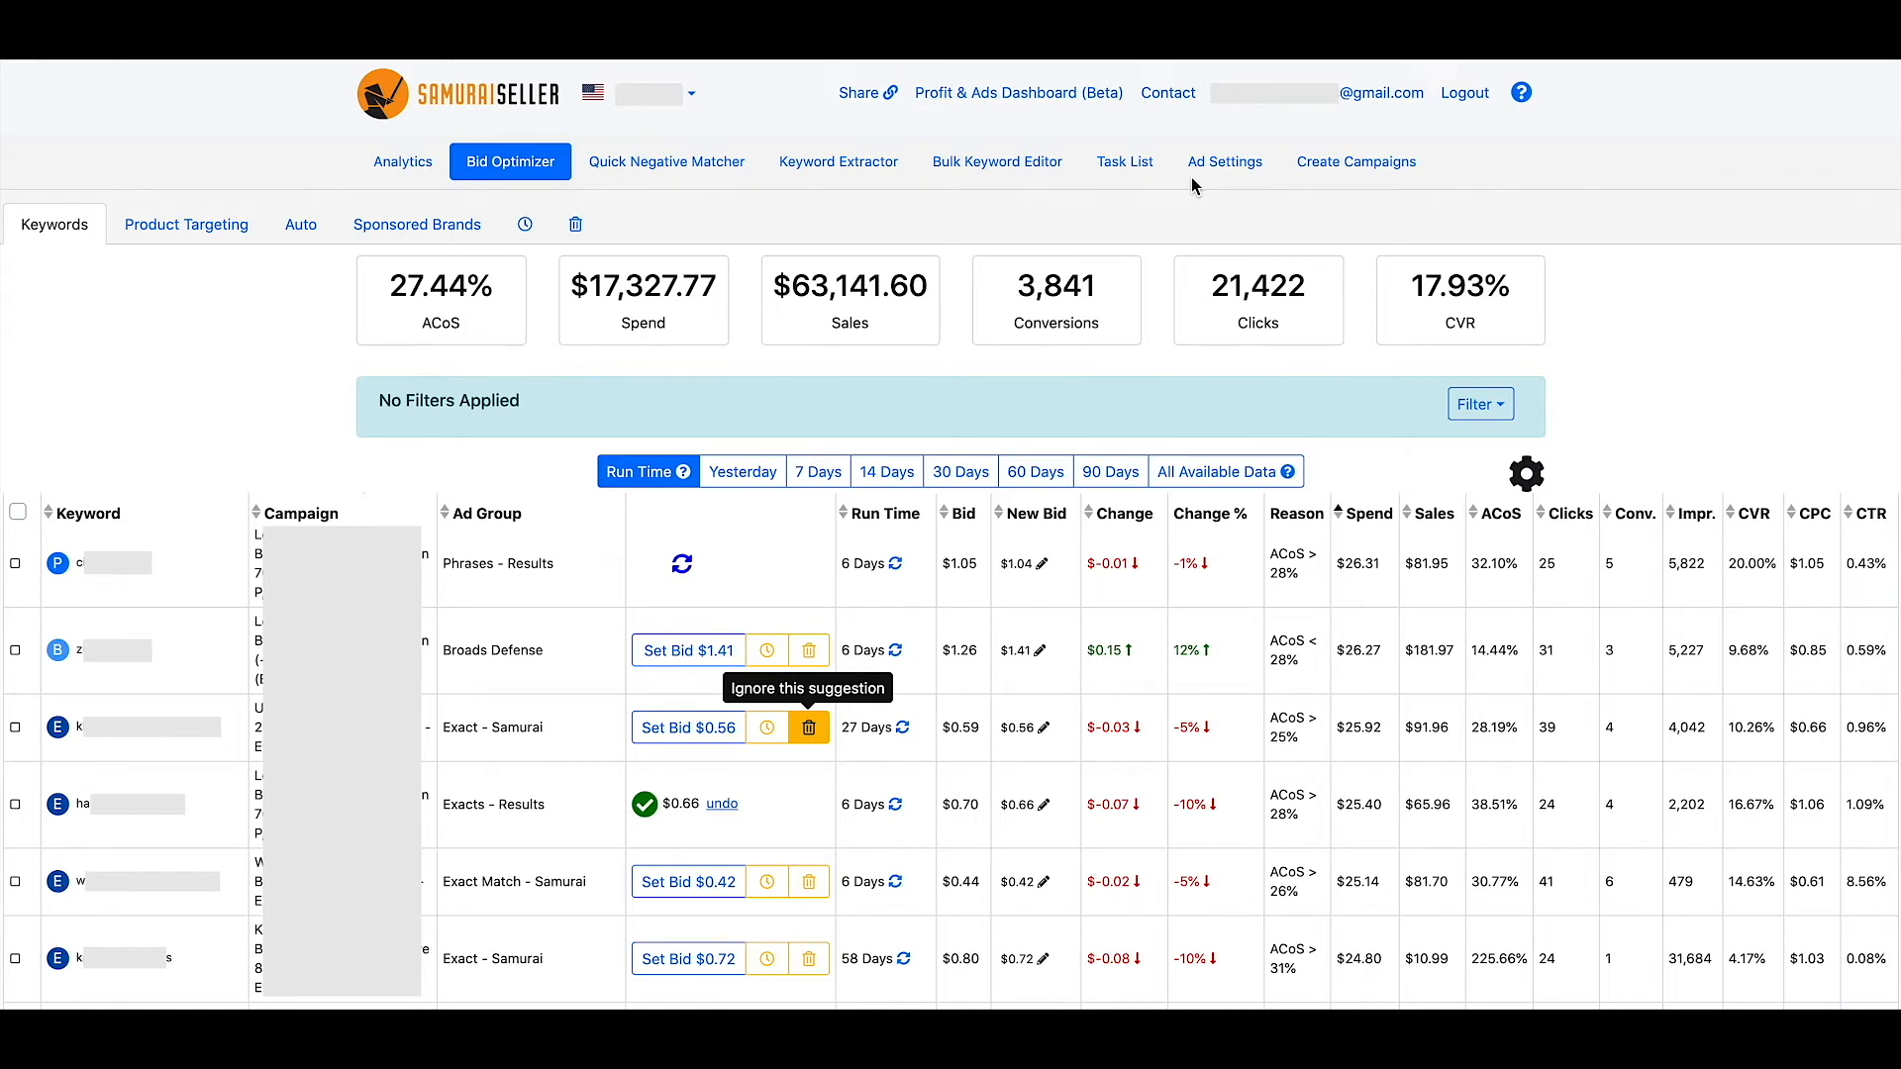
mouse_move(1278, 191)
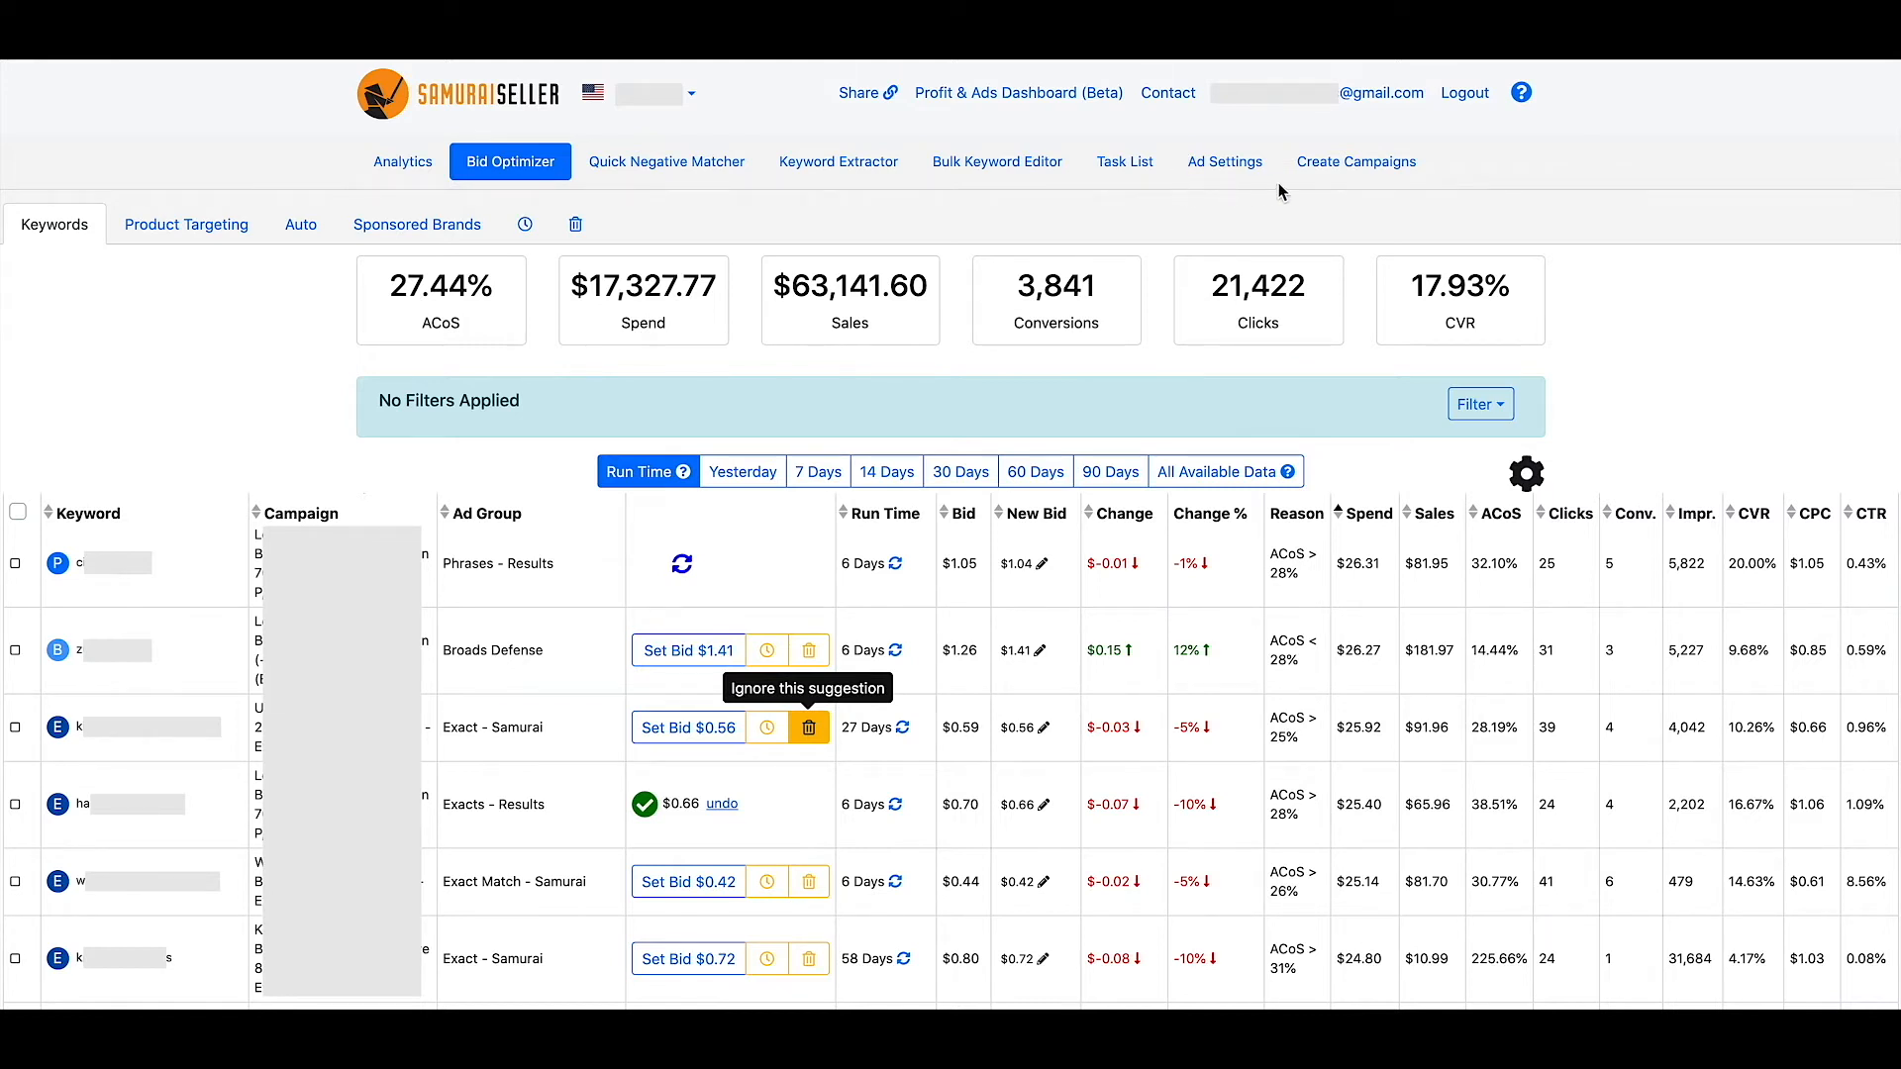
mouse_move(1187, 167)
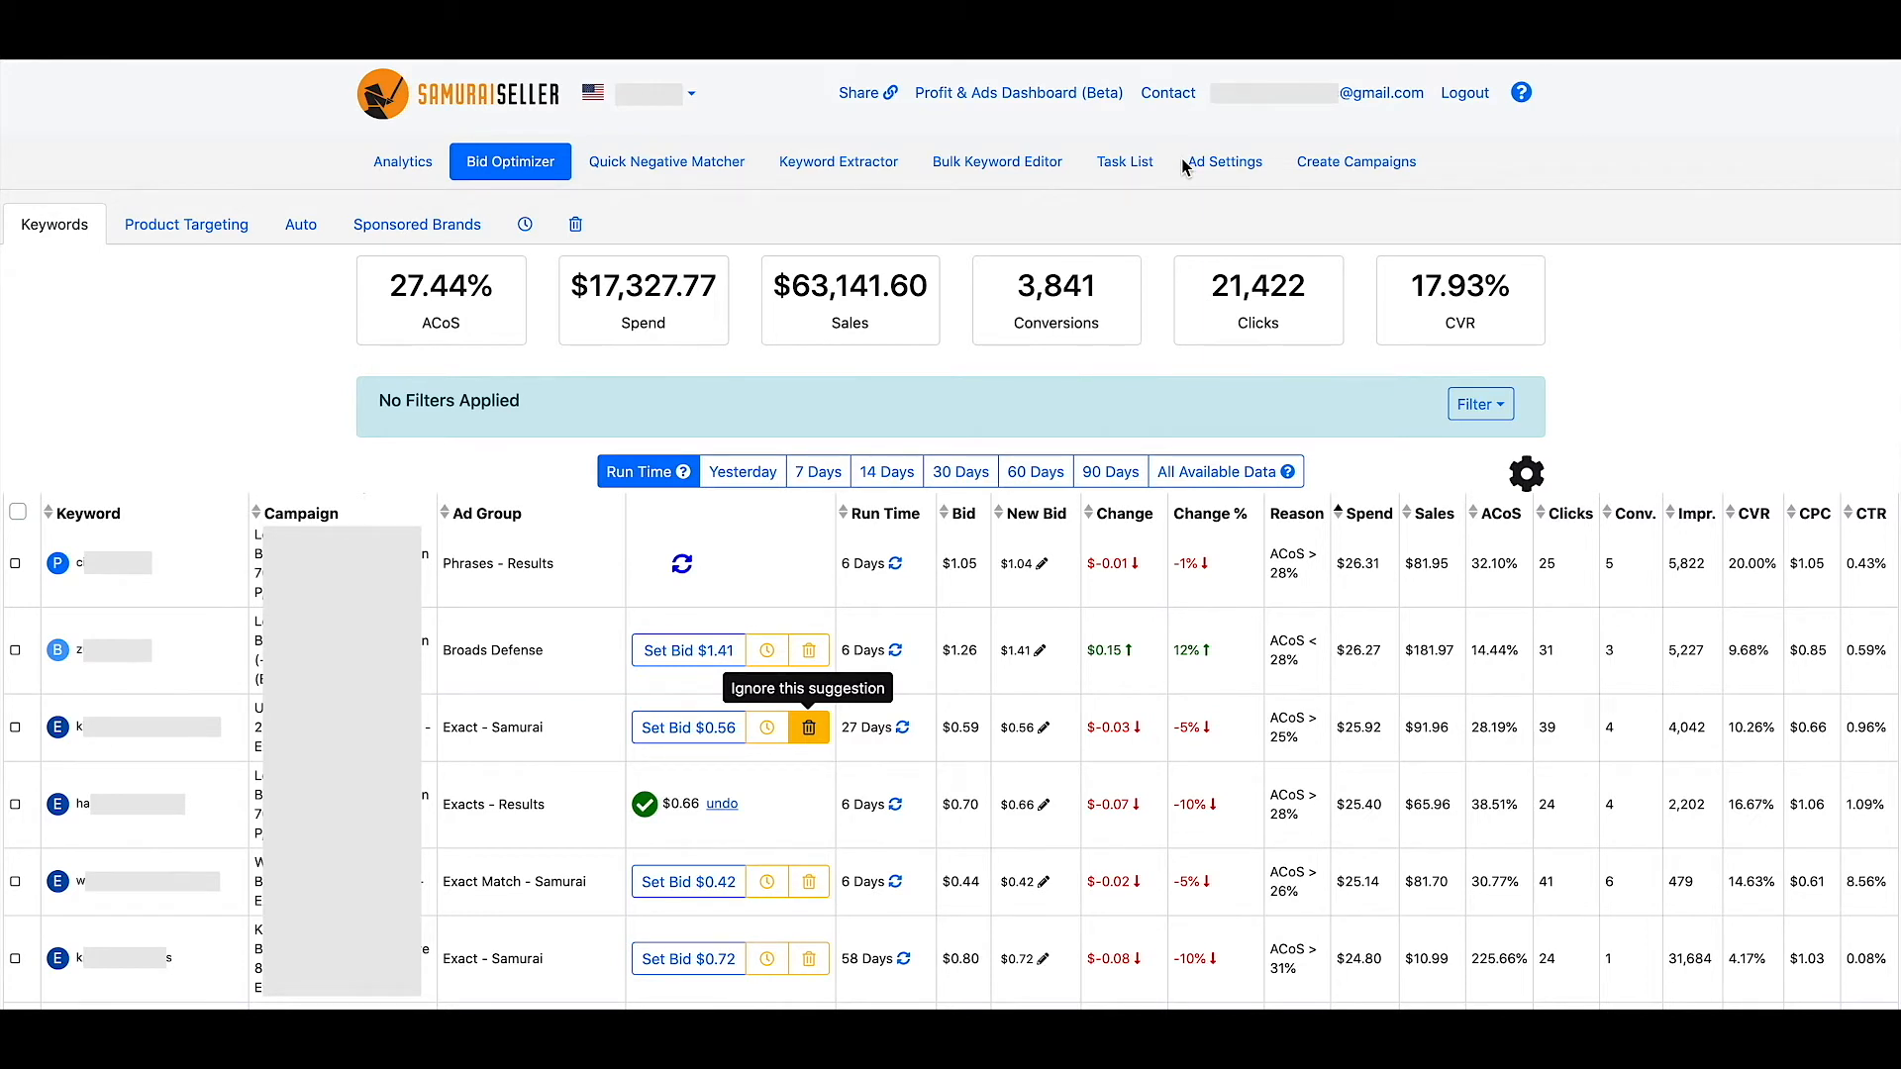
mouse_move(1551, 439)
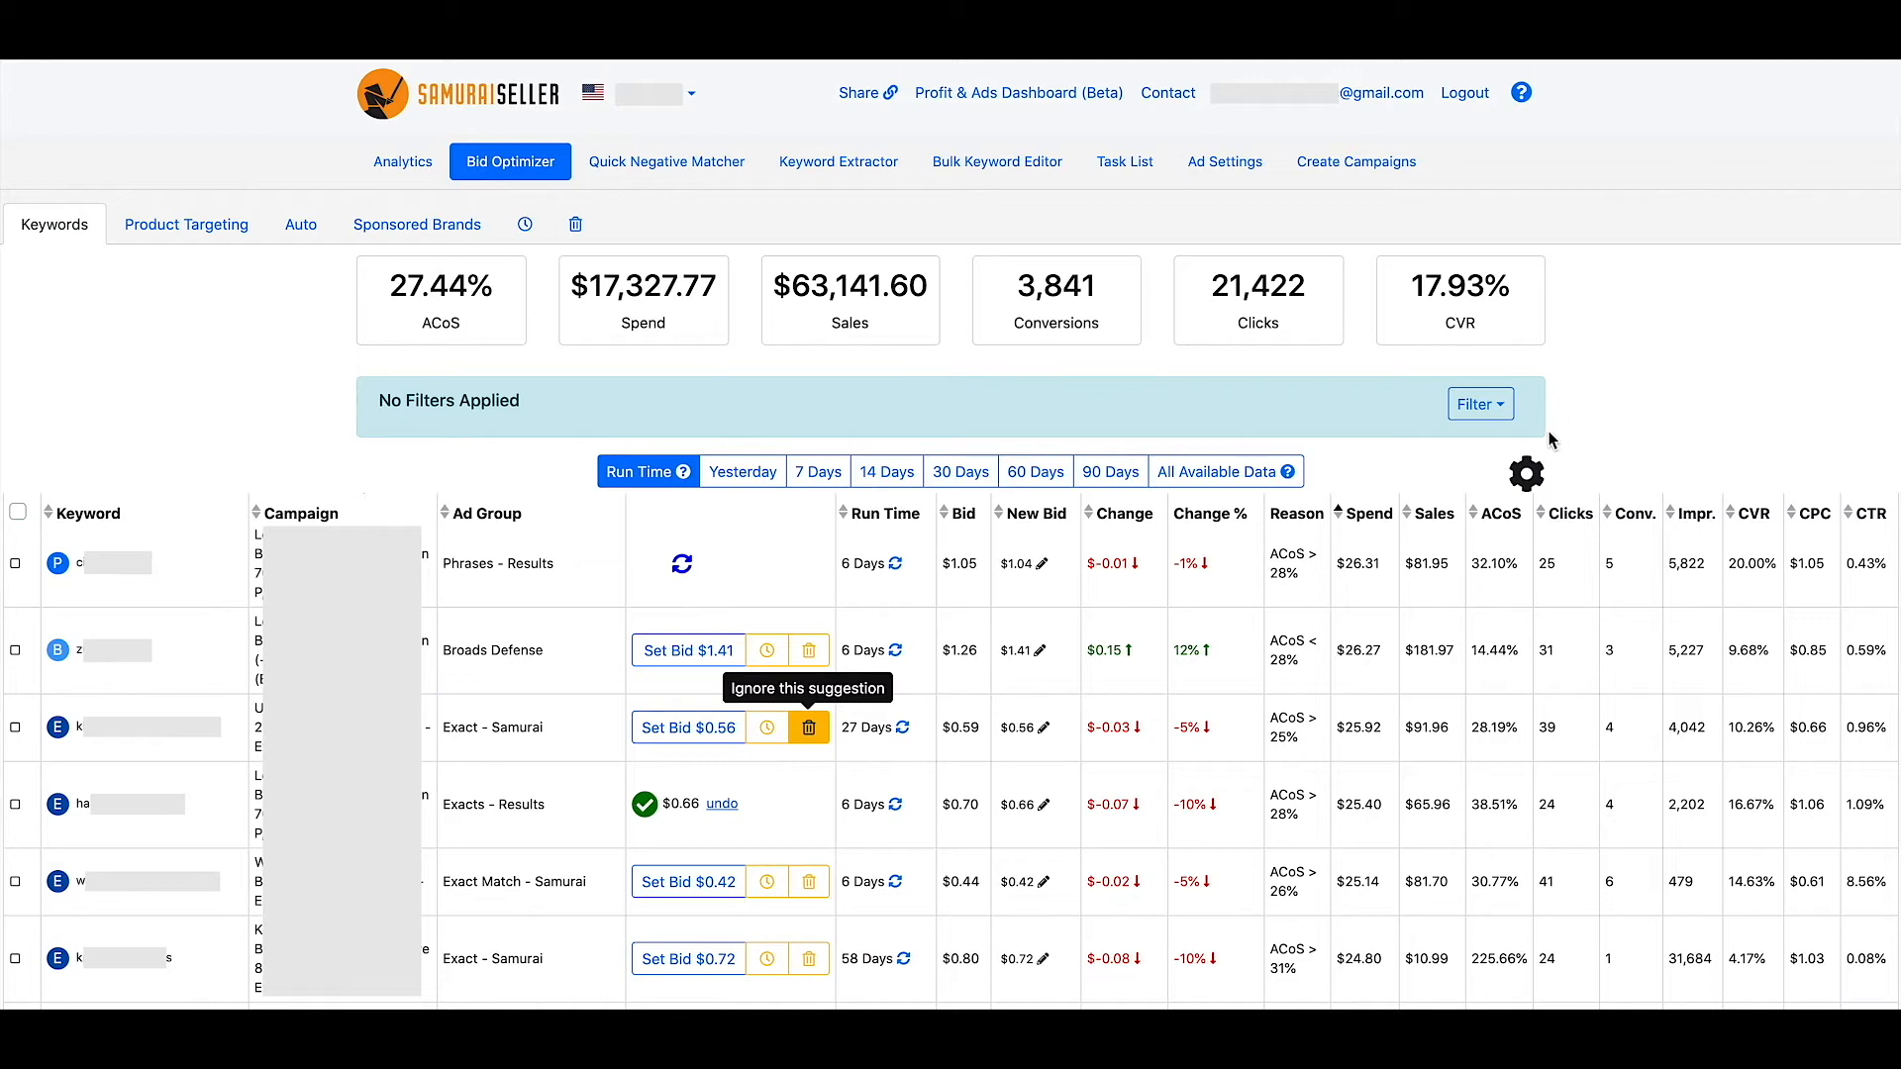
mouse_move(1487, 481)
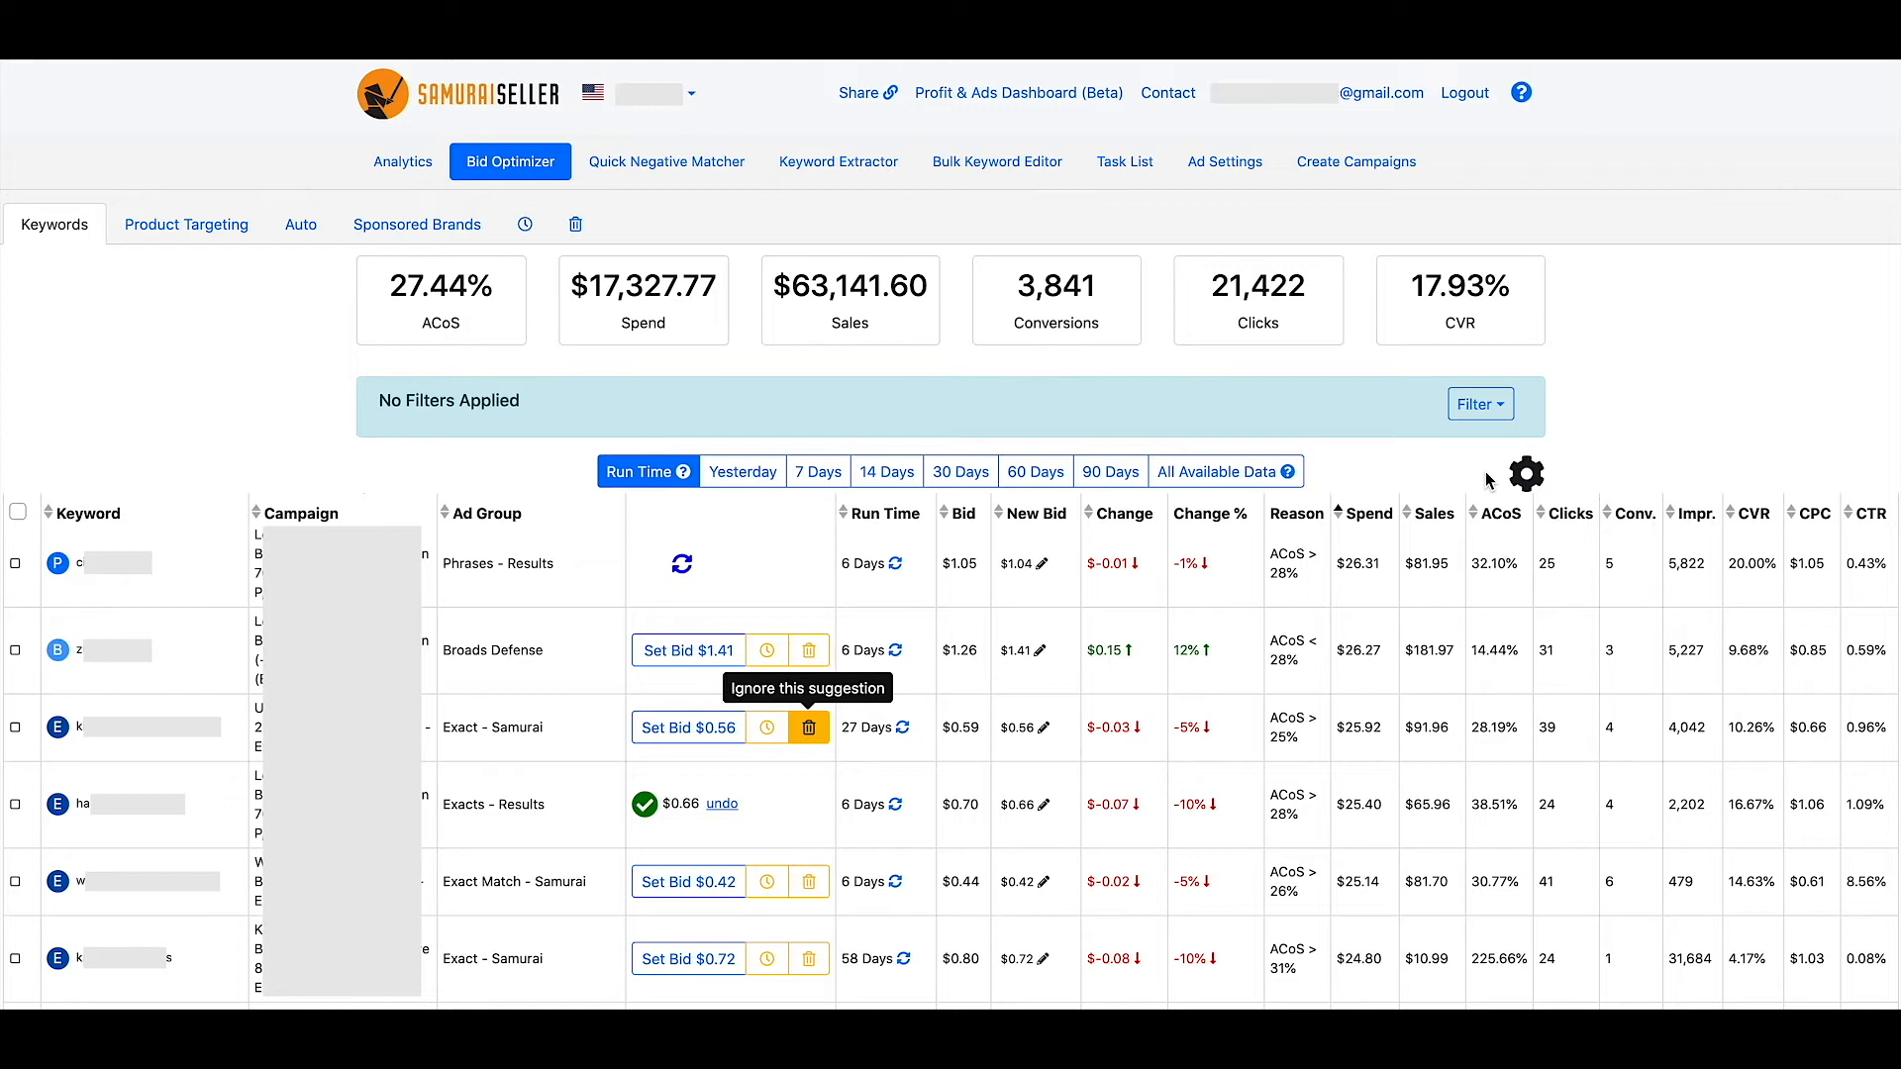
mouse_move(1209, 128)
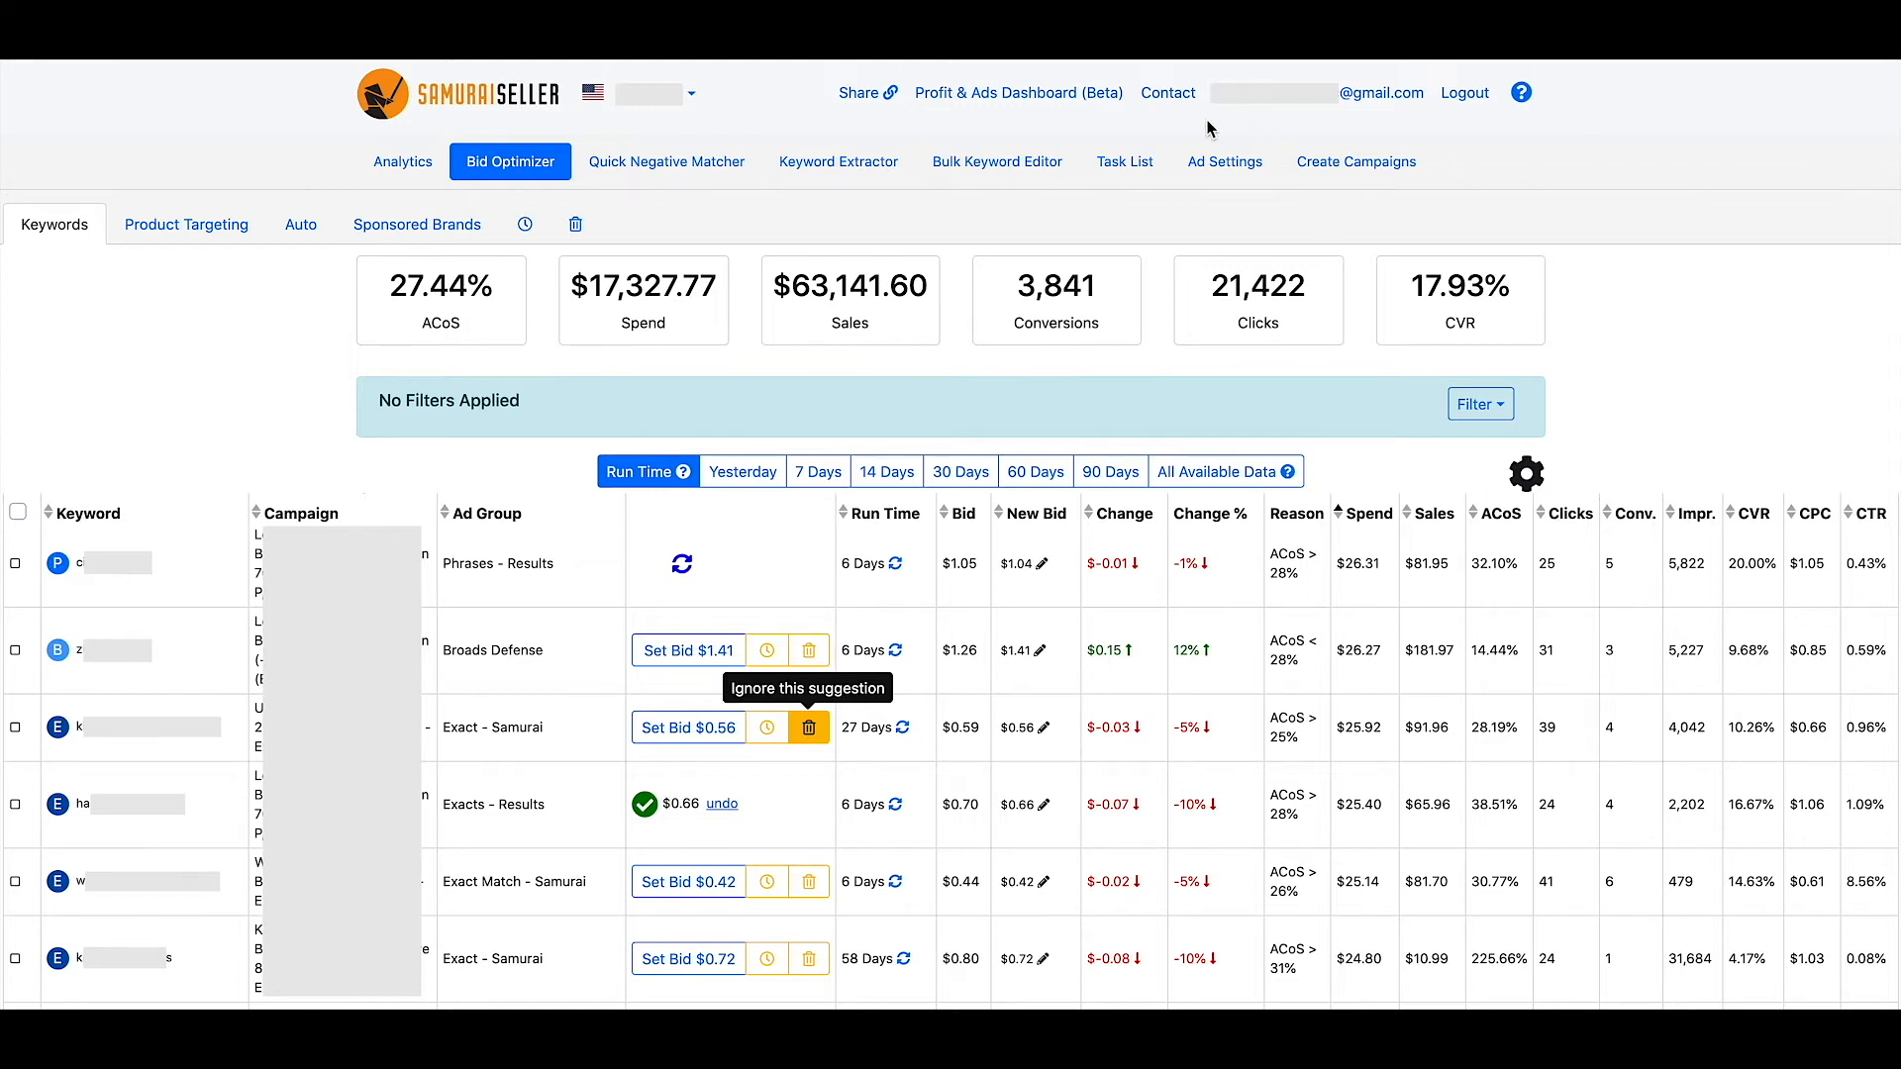
mouse_move(1258, 191)
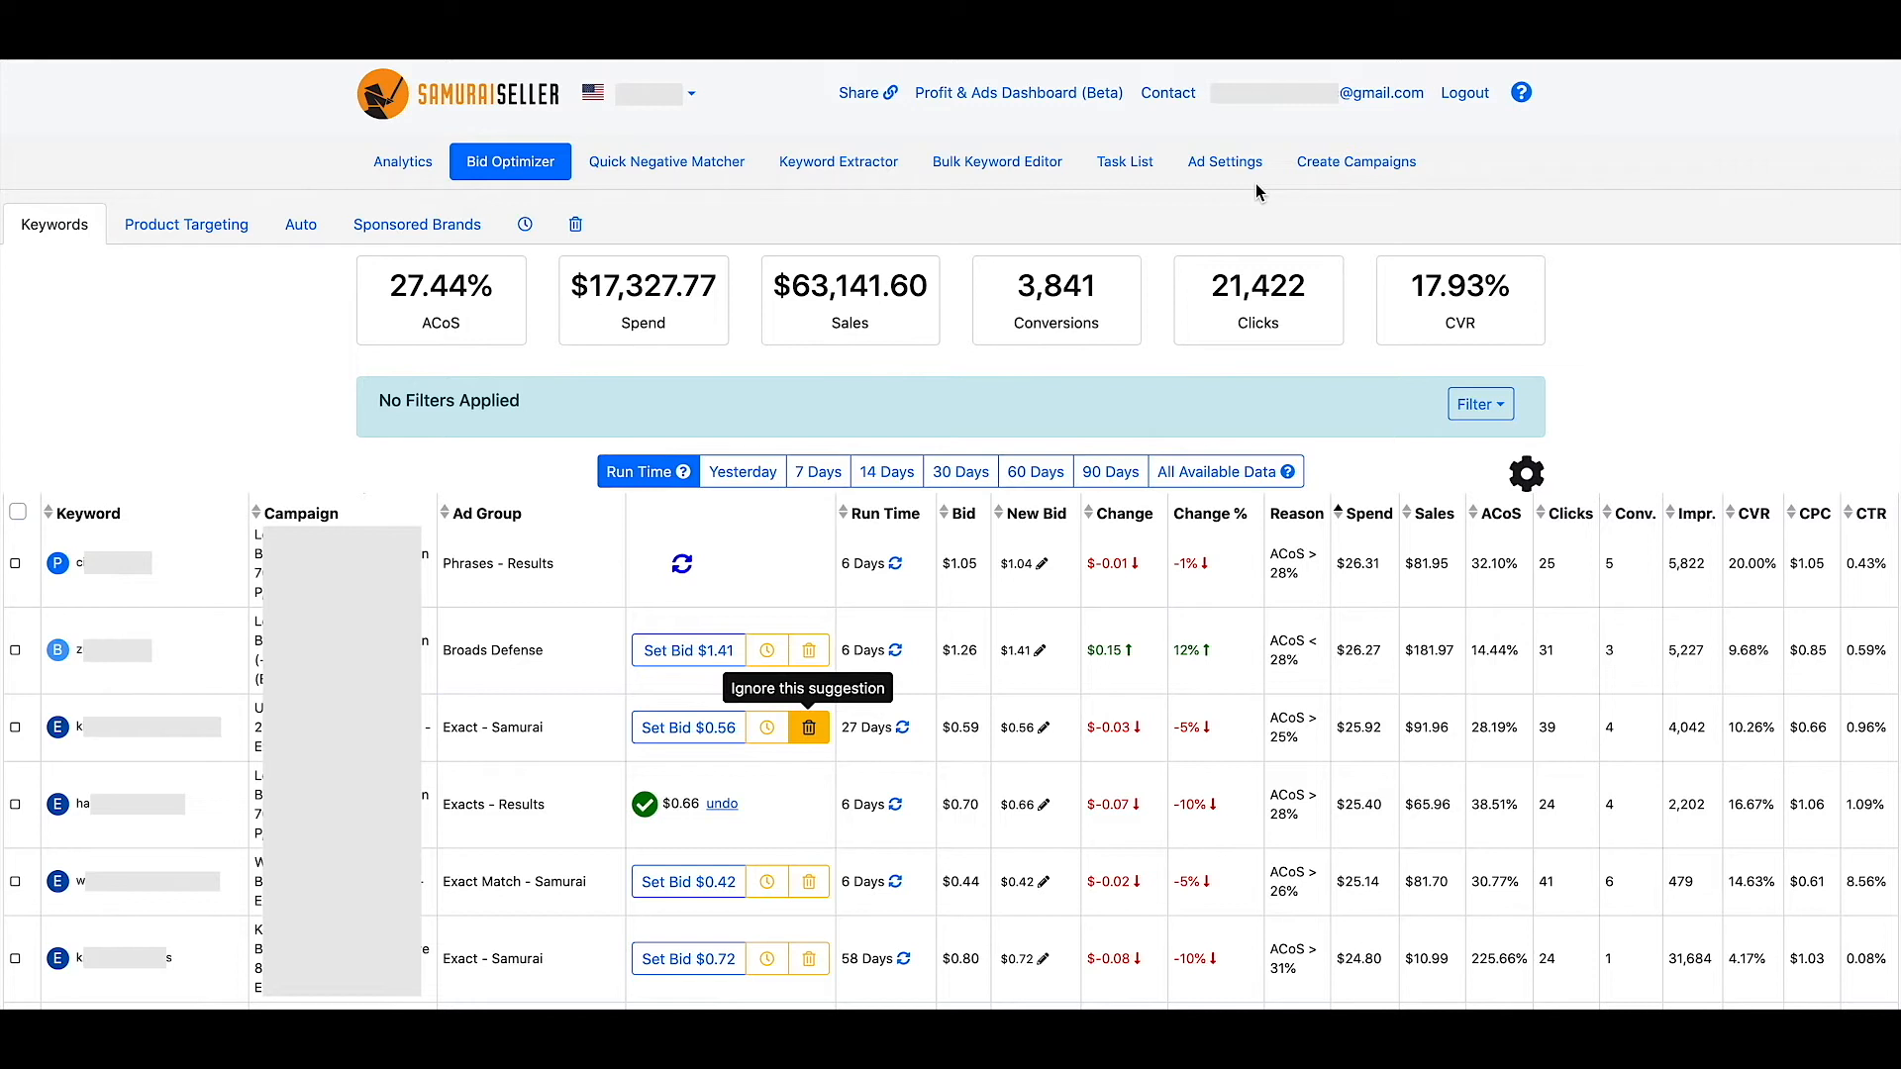
mouse_move(1542, 475)
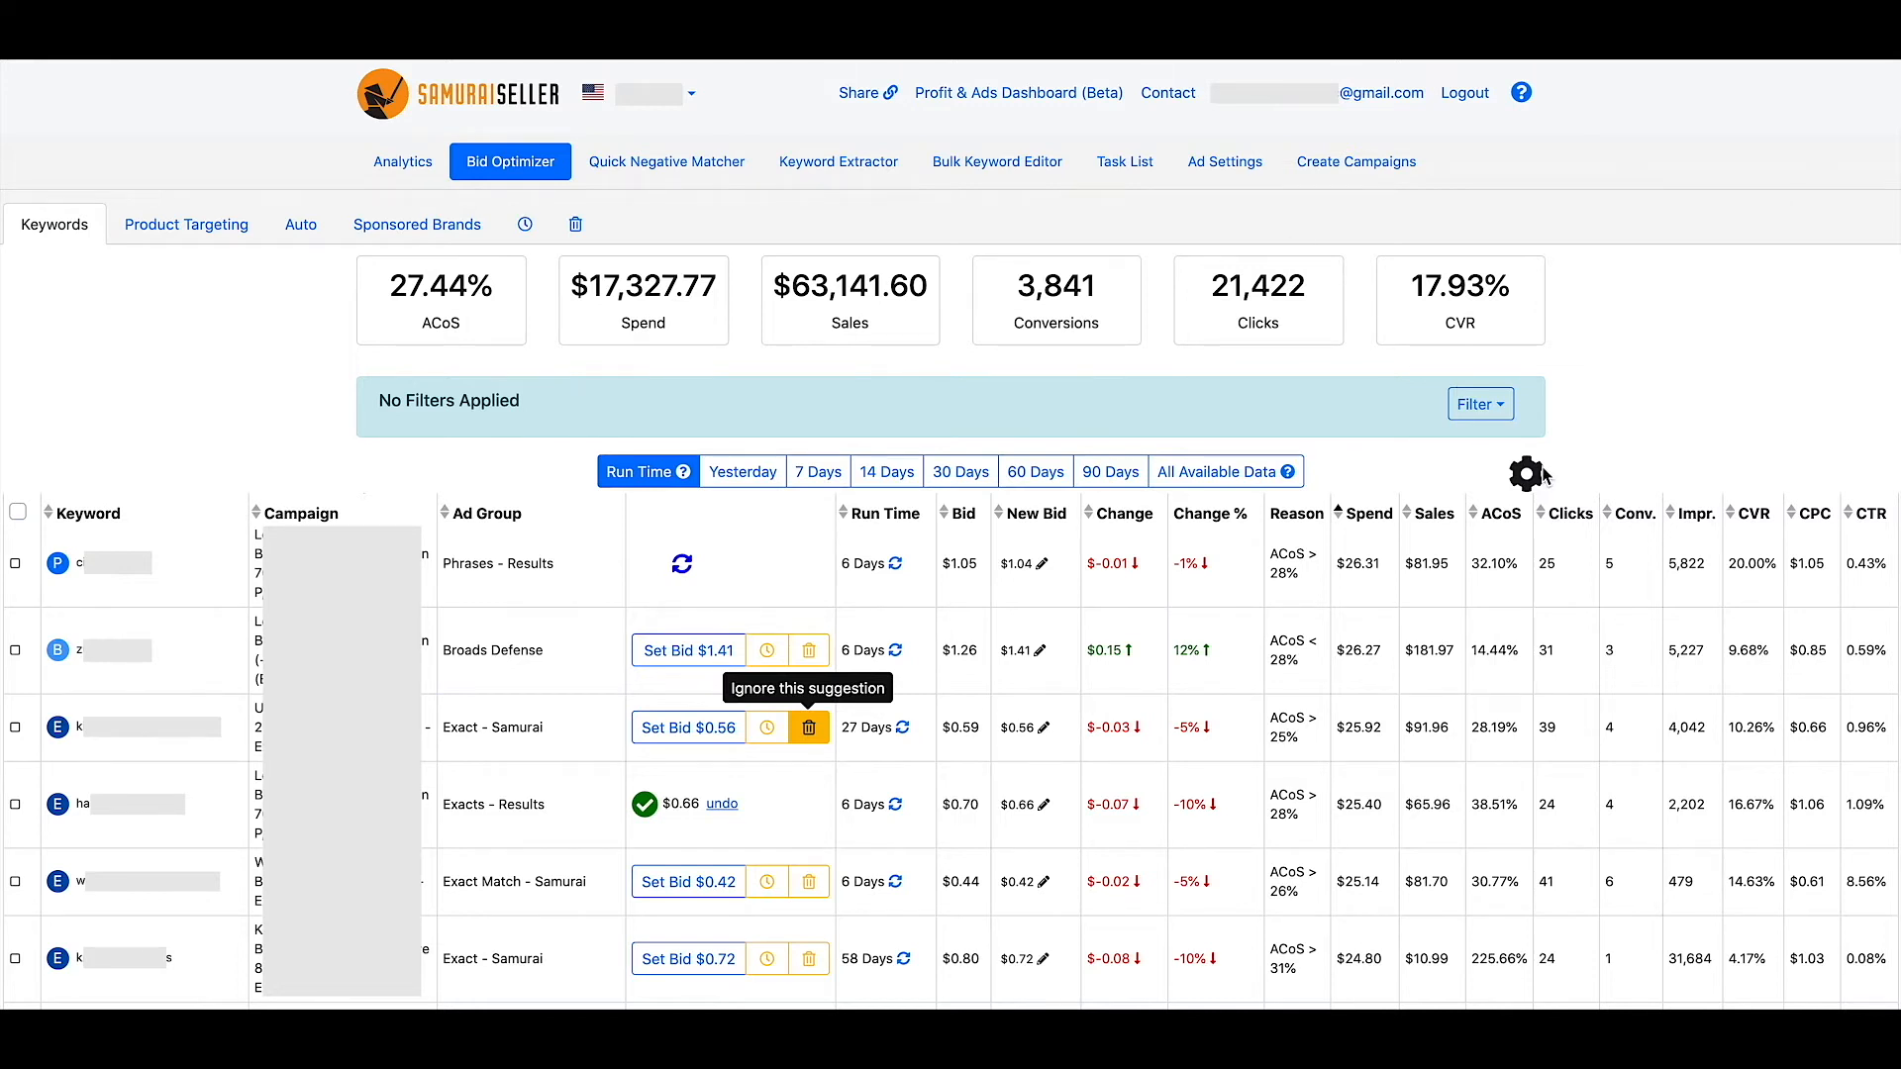
mouse_move(1525, 471)
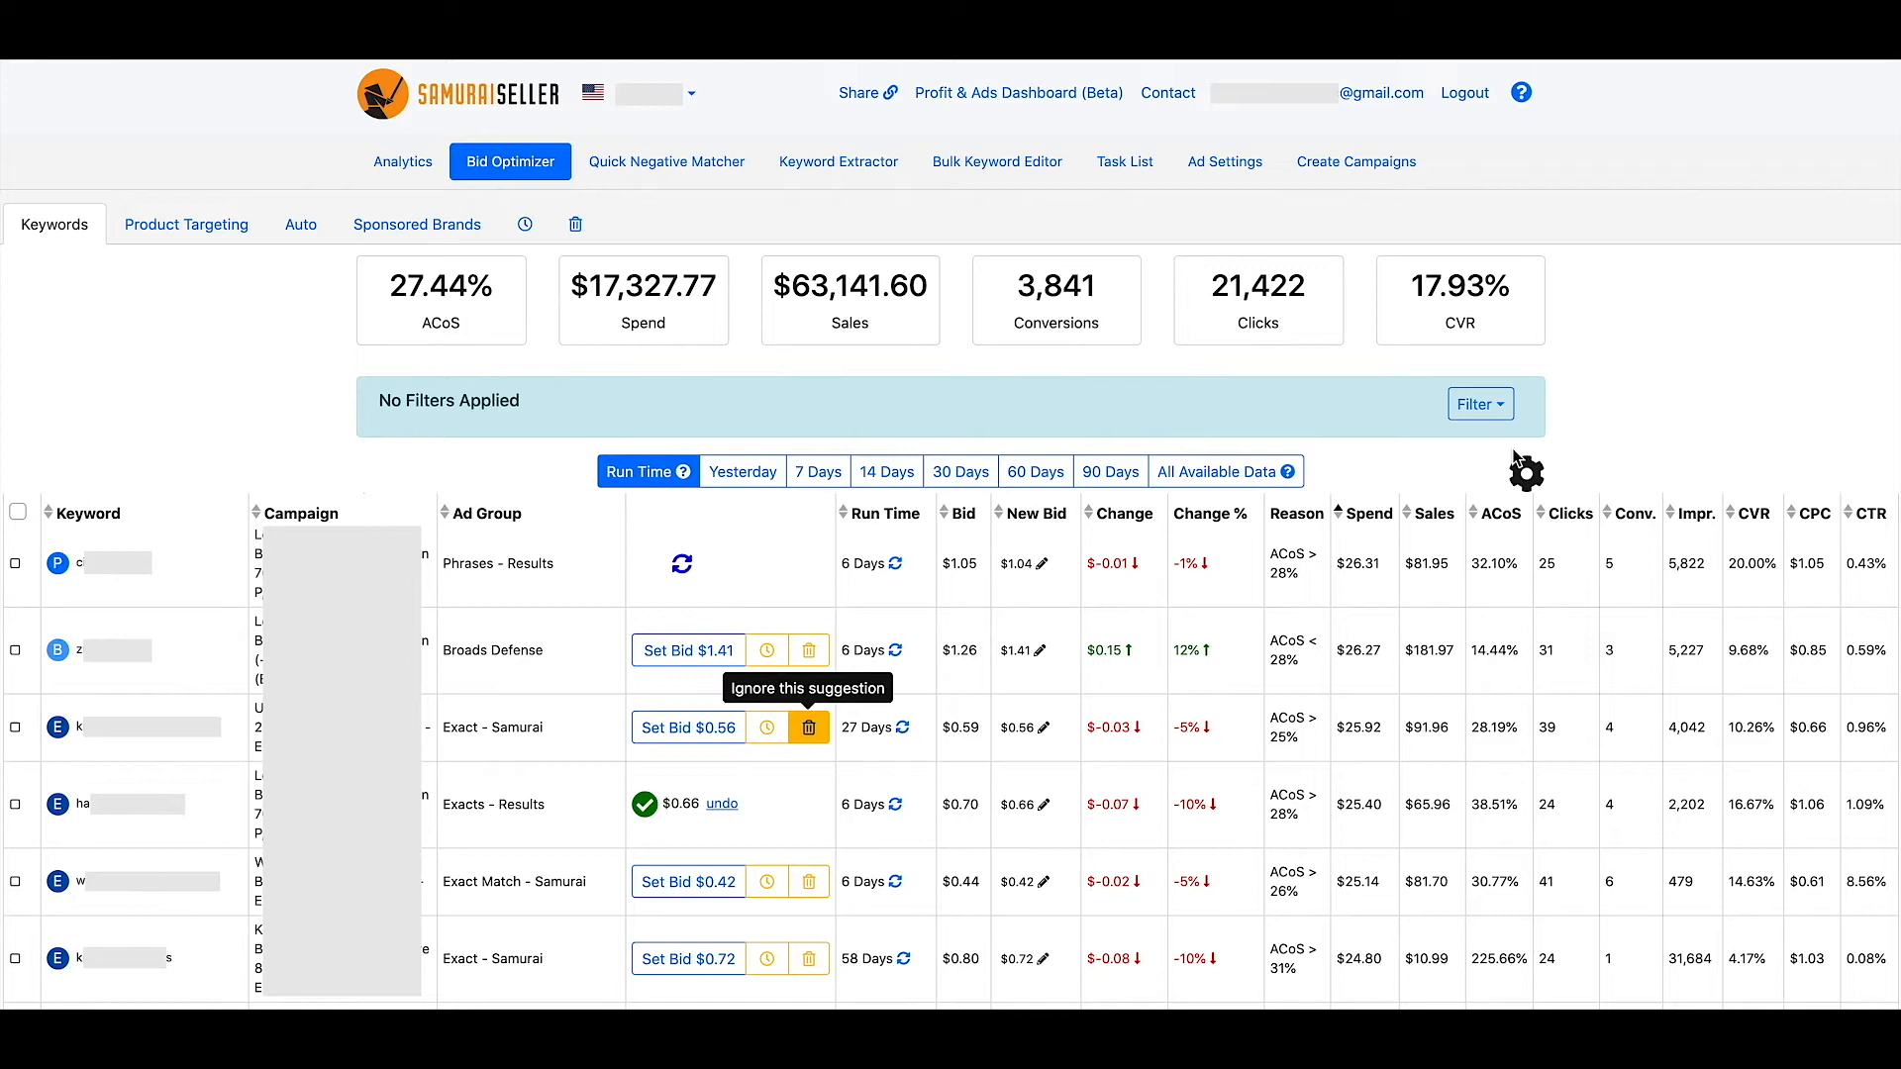
mouse_move(1338, 533)
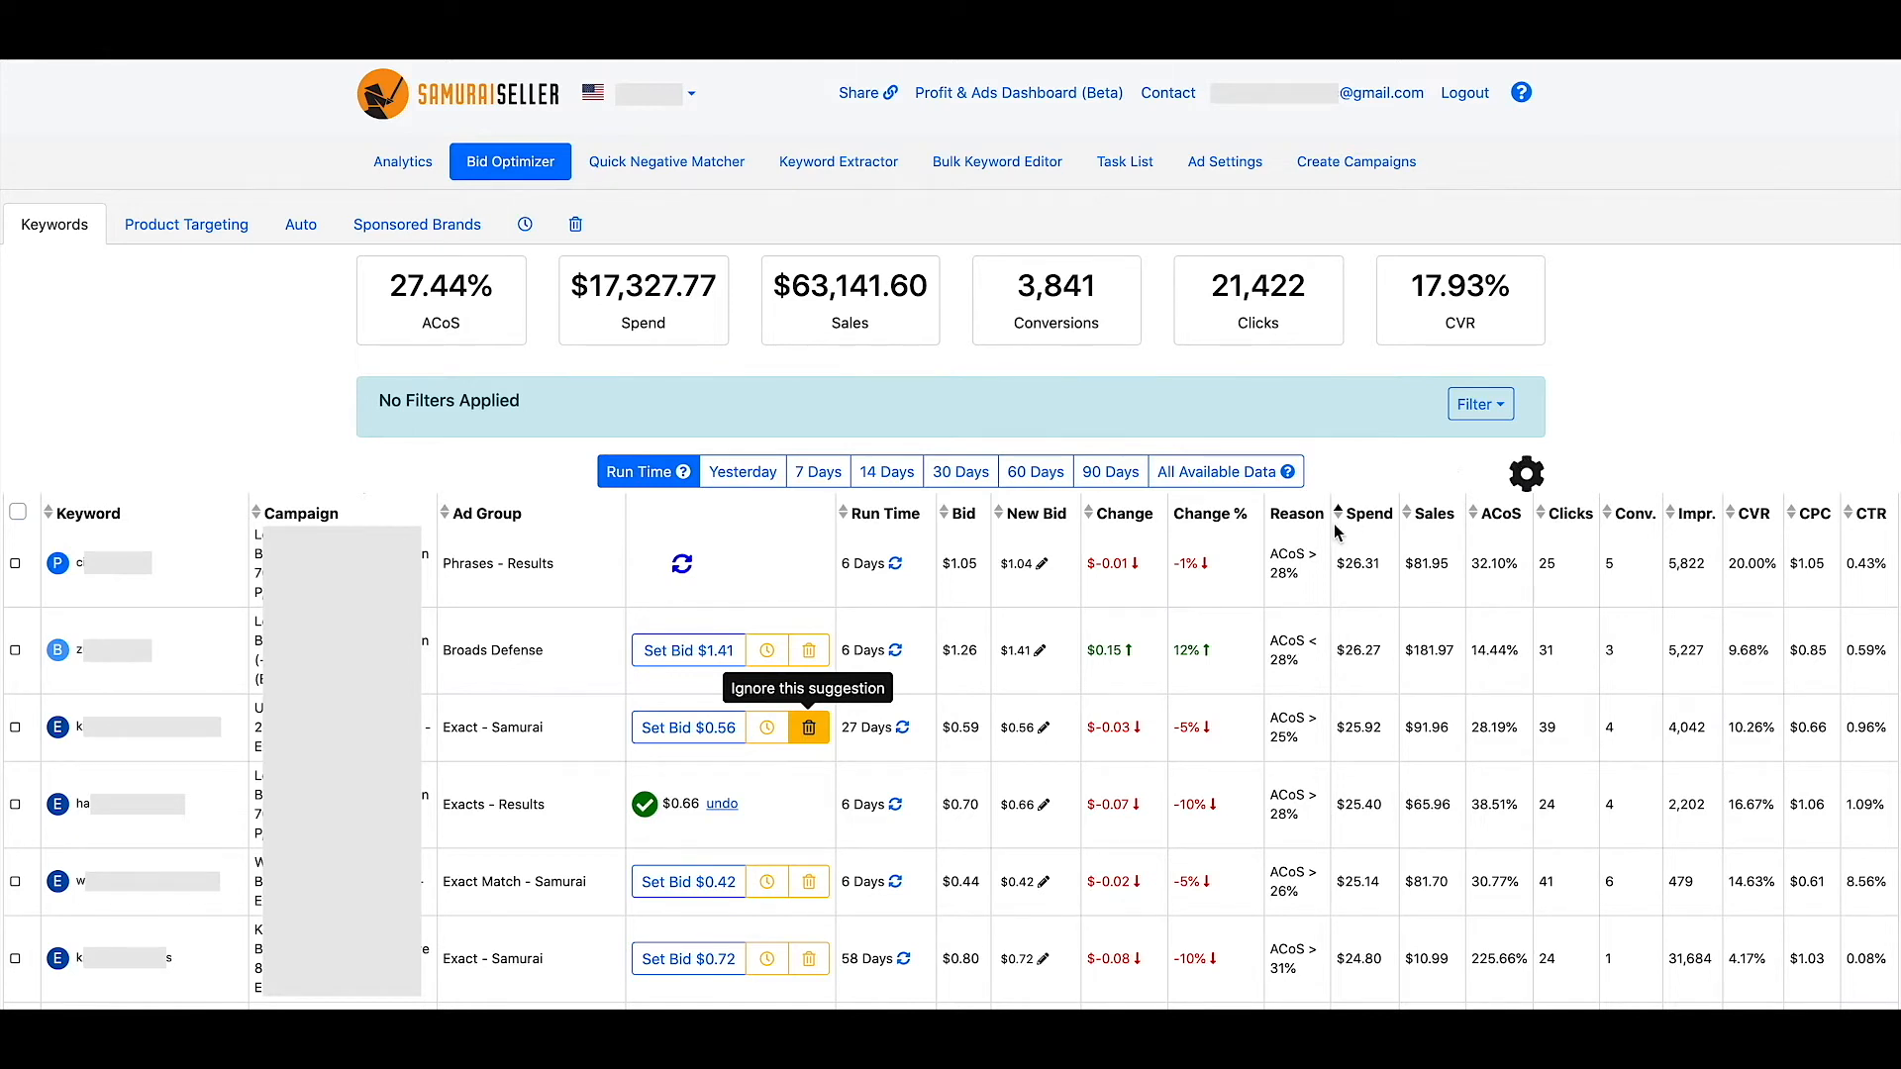
mouse_move(1335, 534)
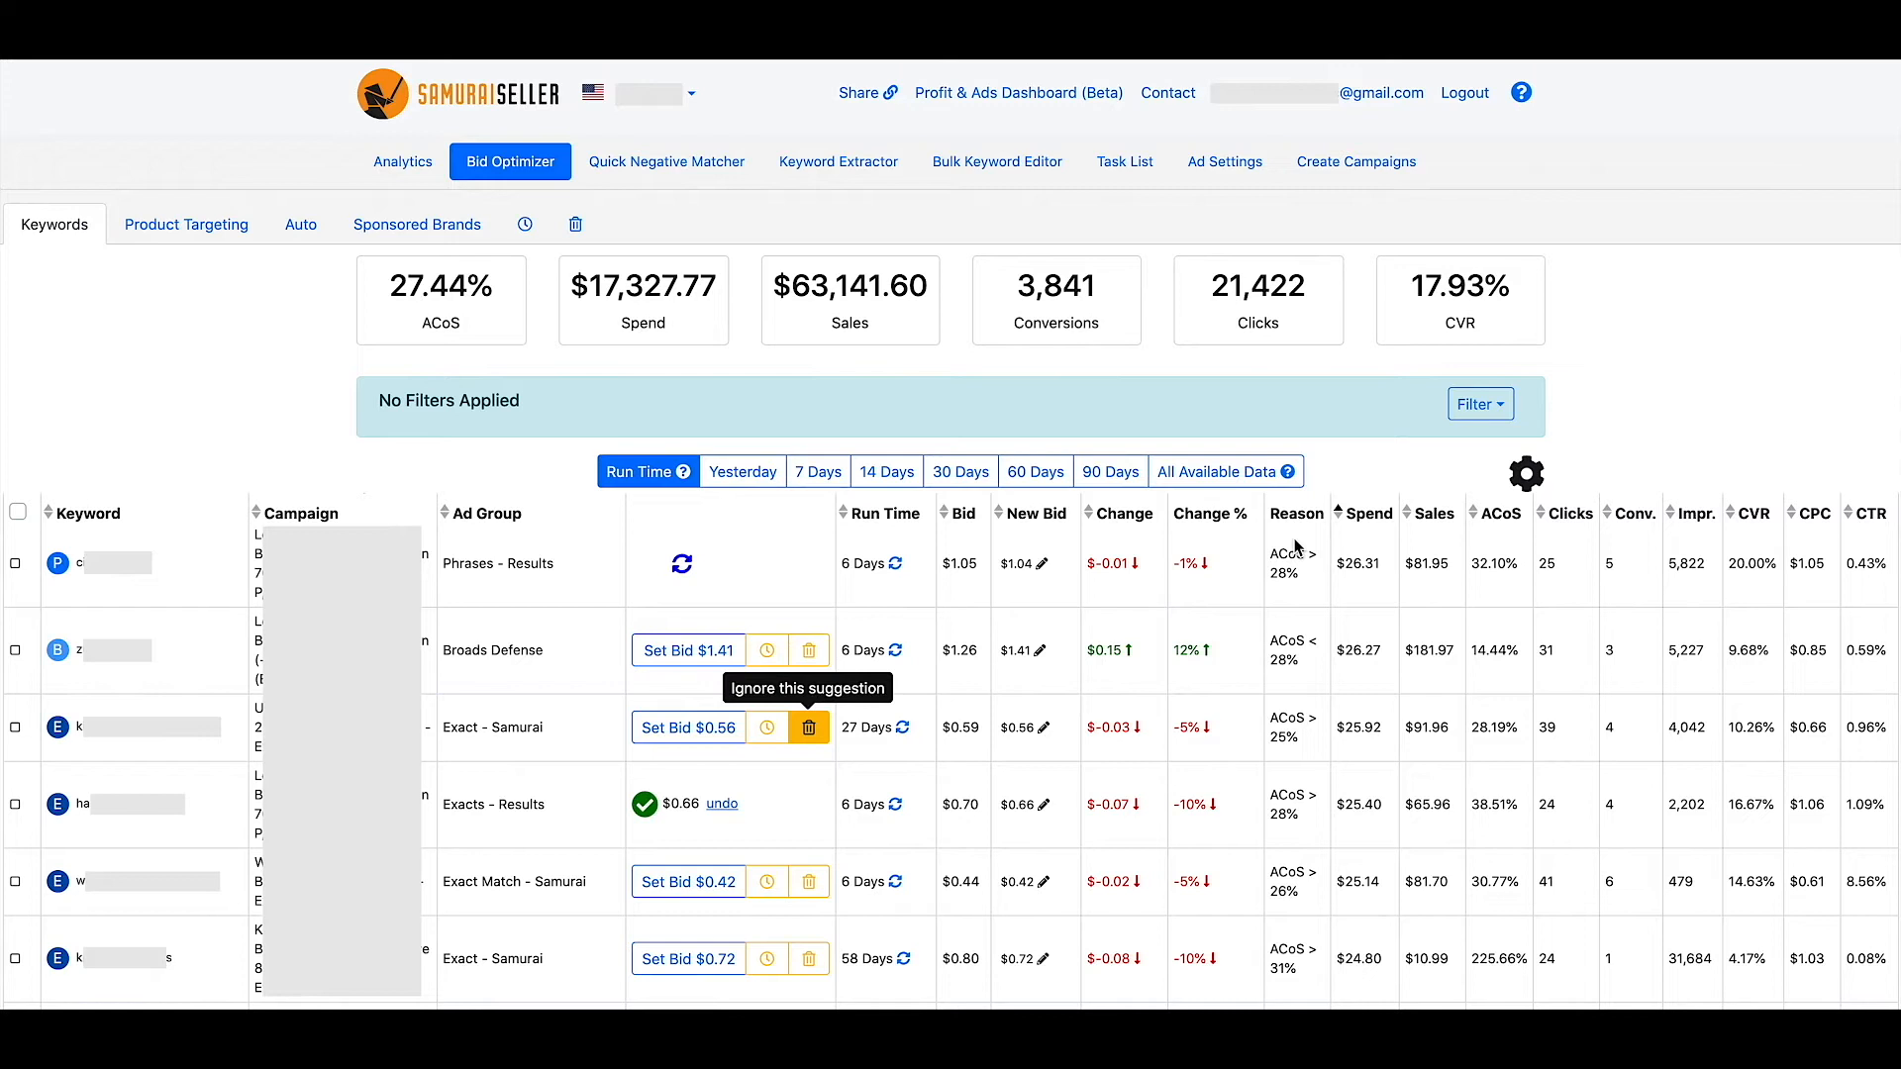
mouse_move(479, 648)
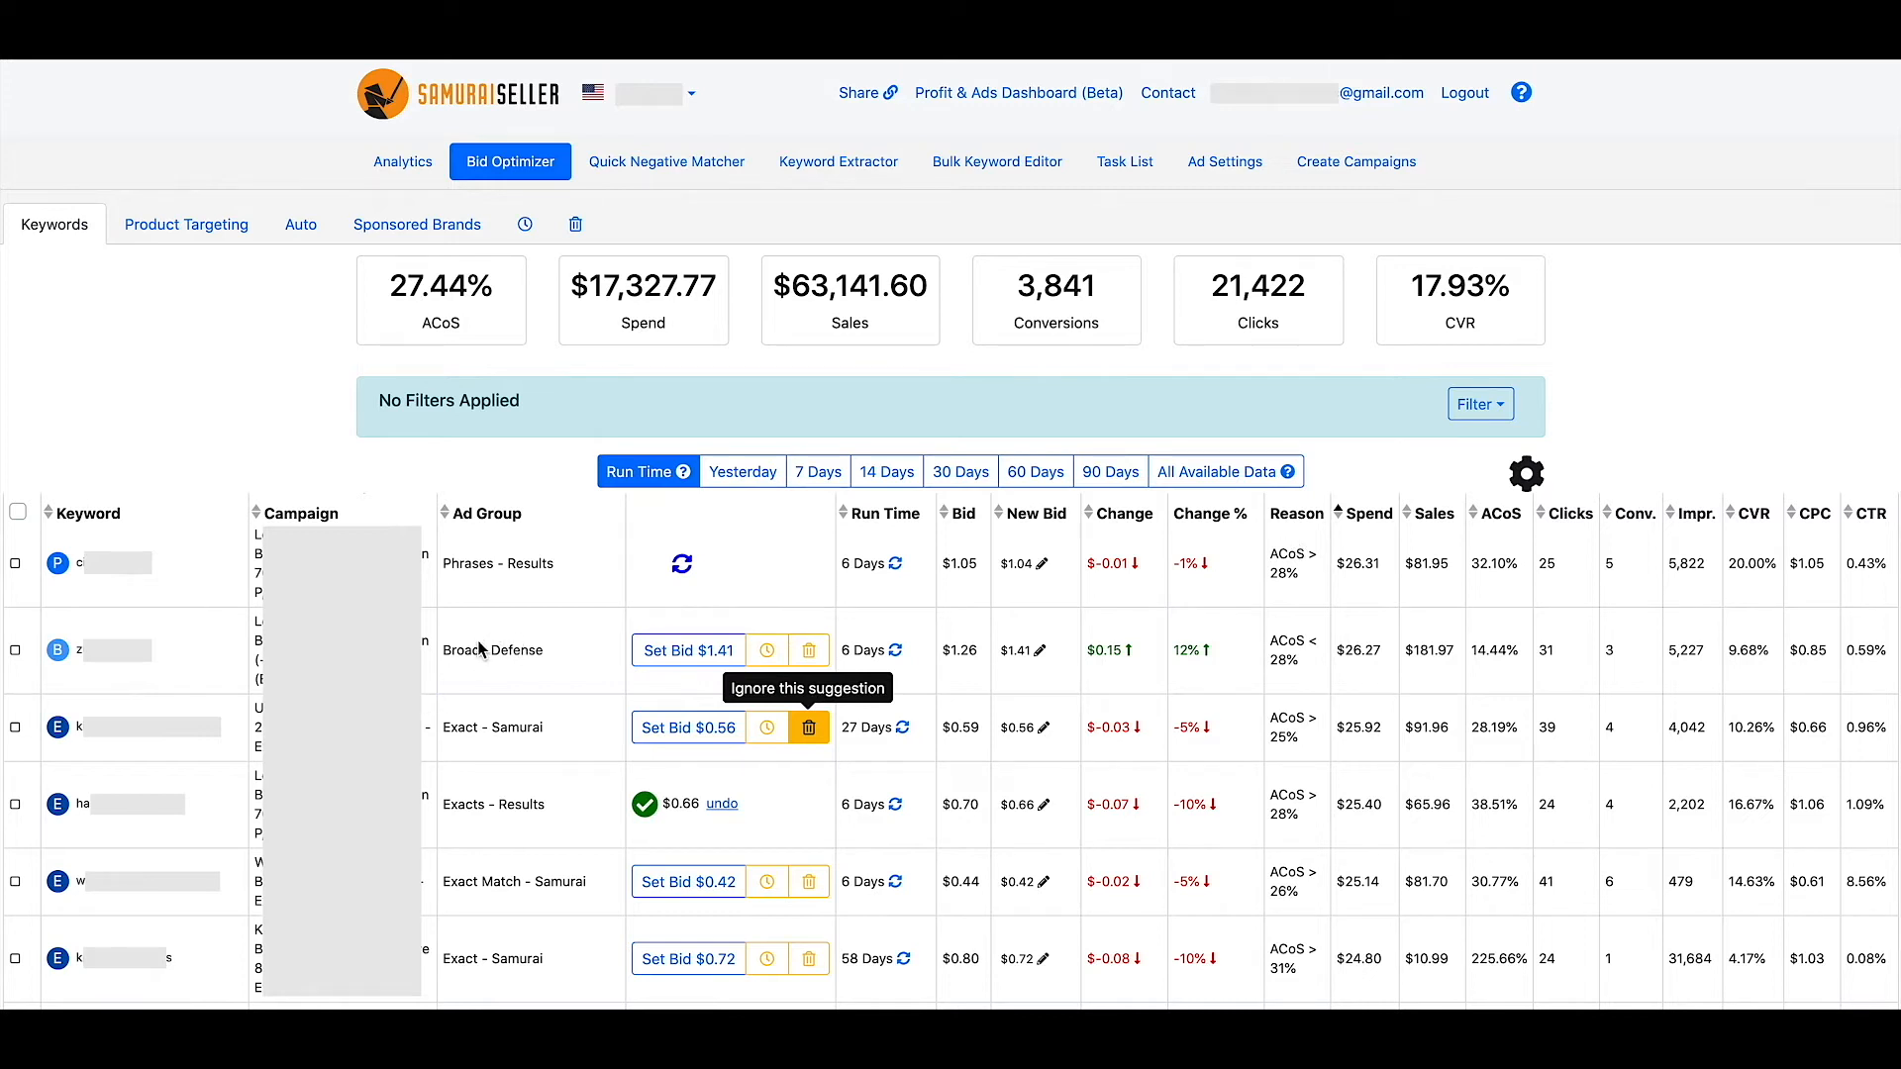
mouse_move(491, 669)
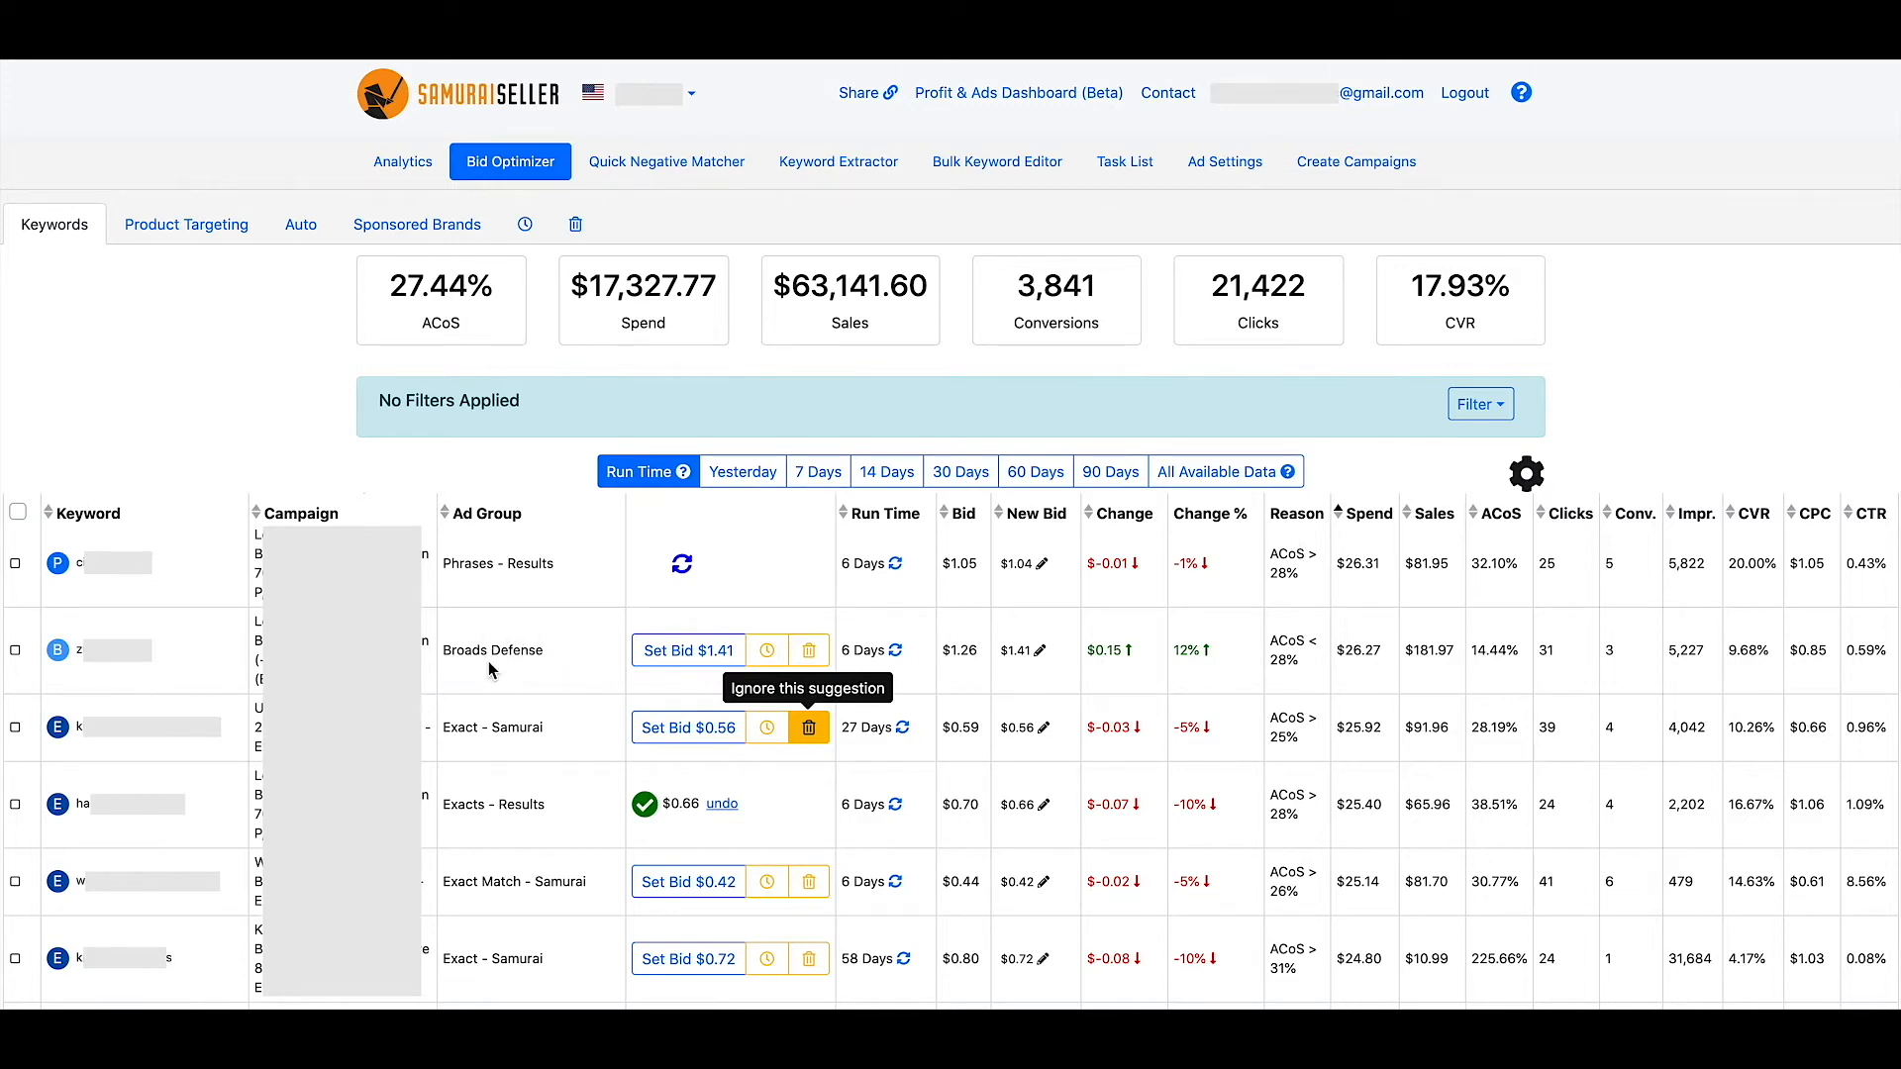
mouse_move(536, 673)
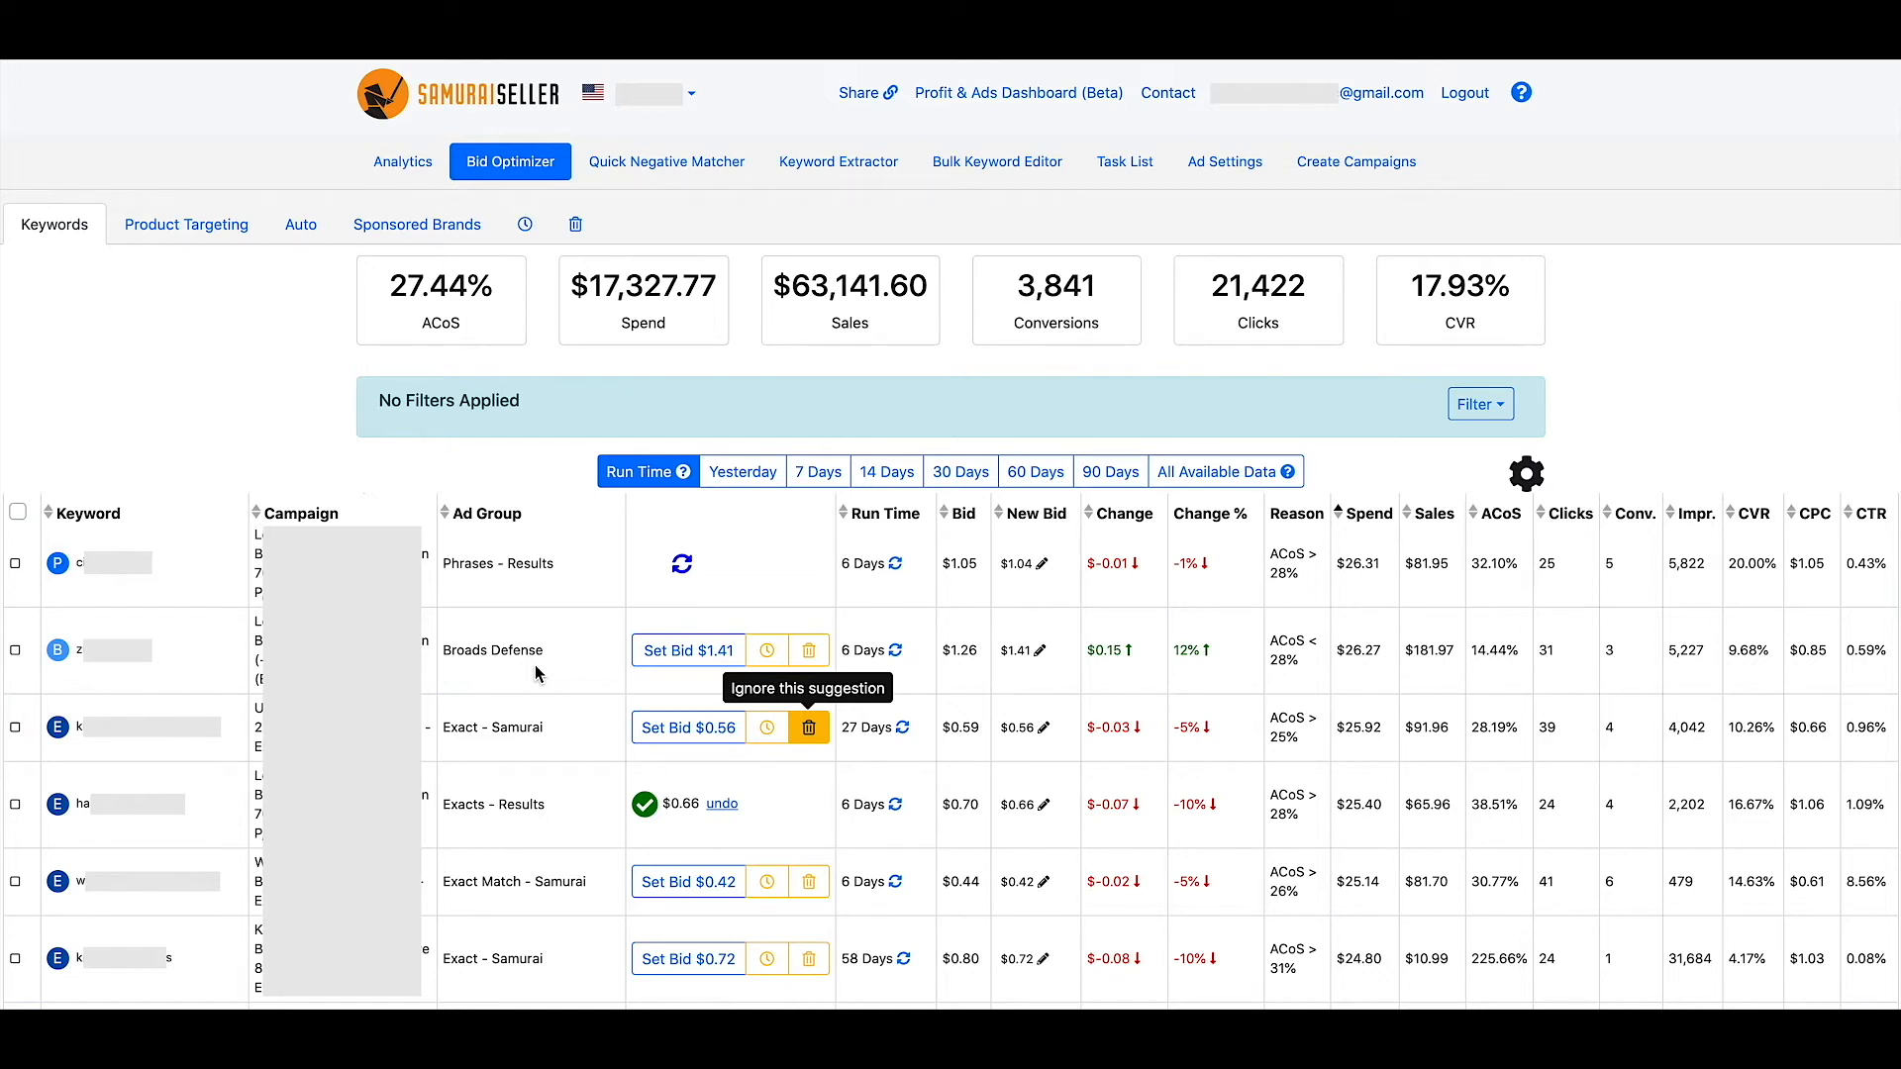
mouse_move(168, 384)
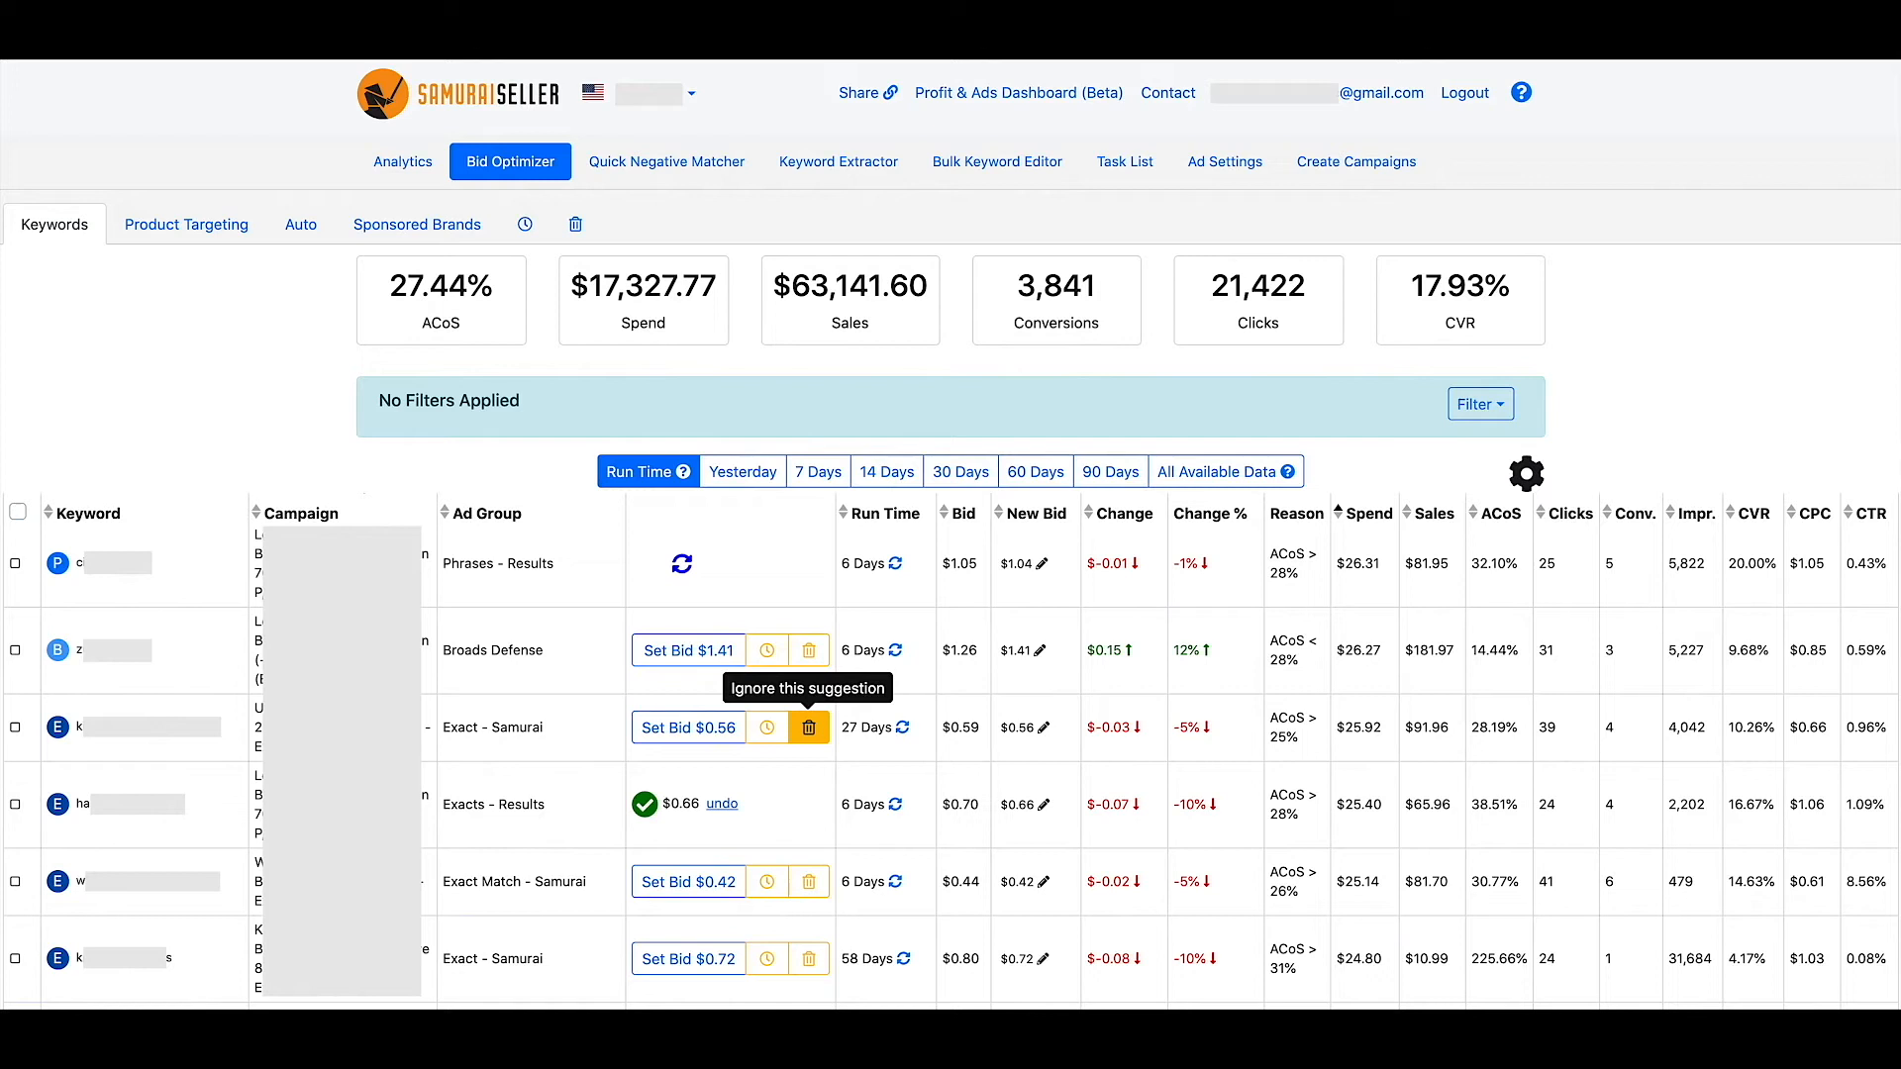
mouse_move(1562, 403)
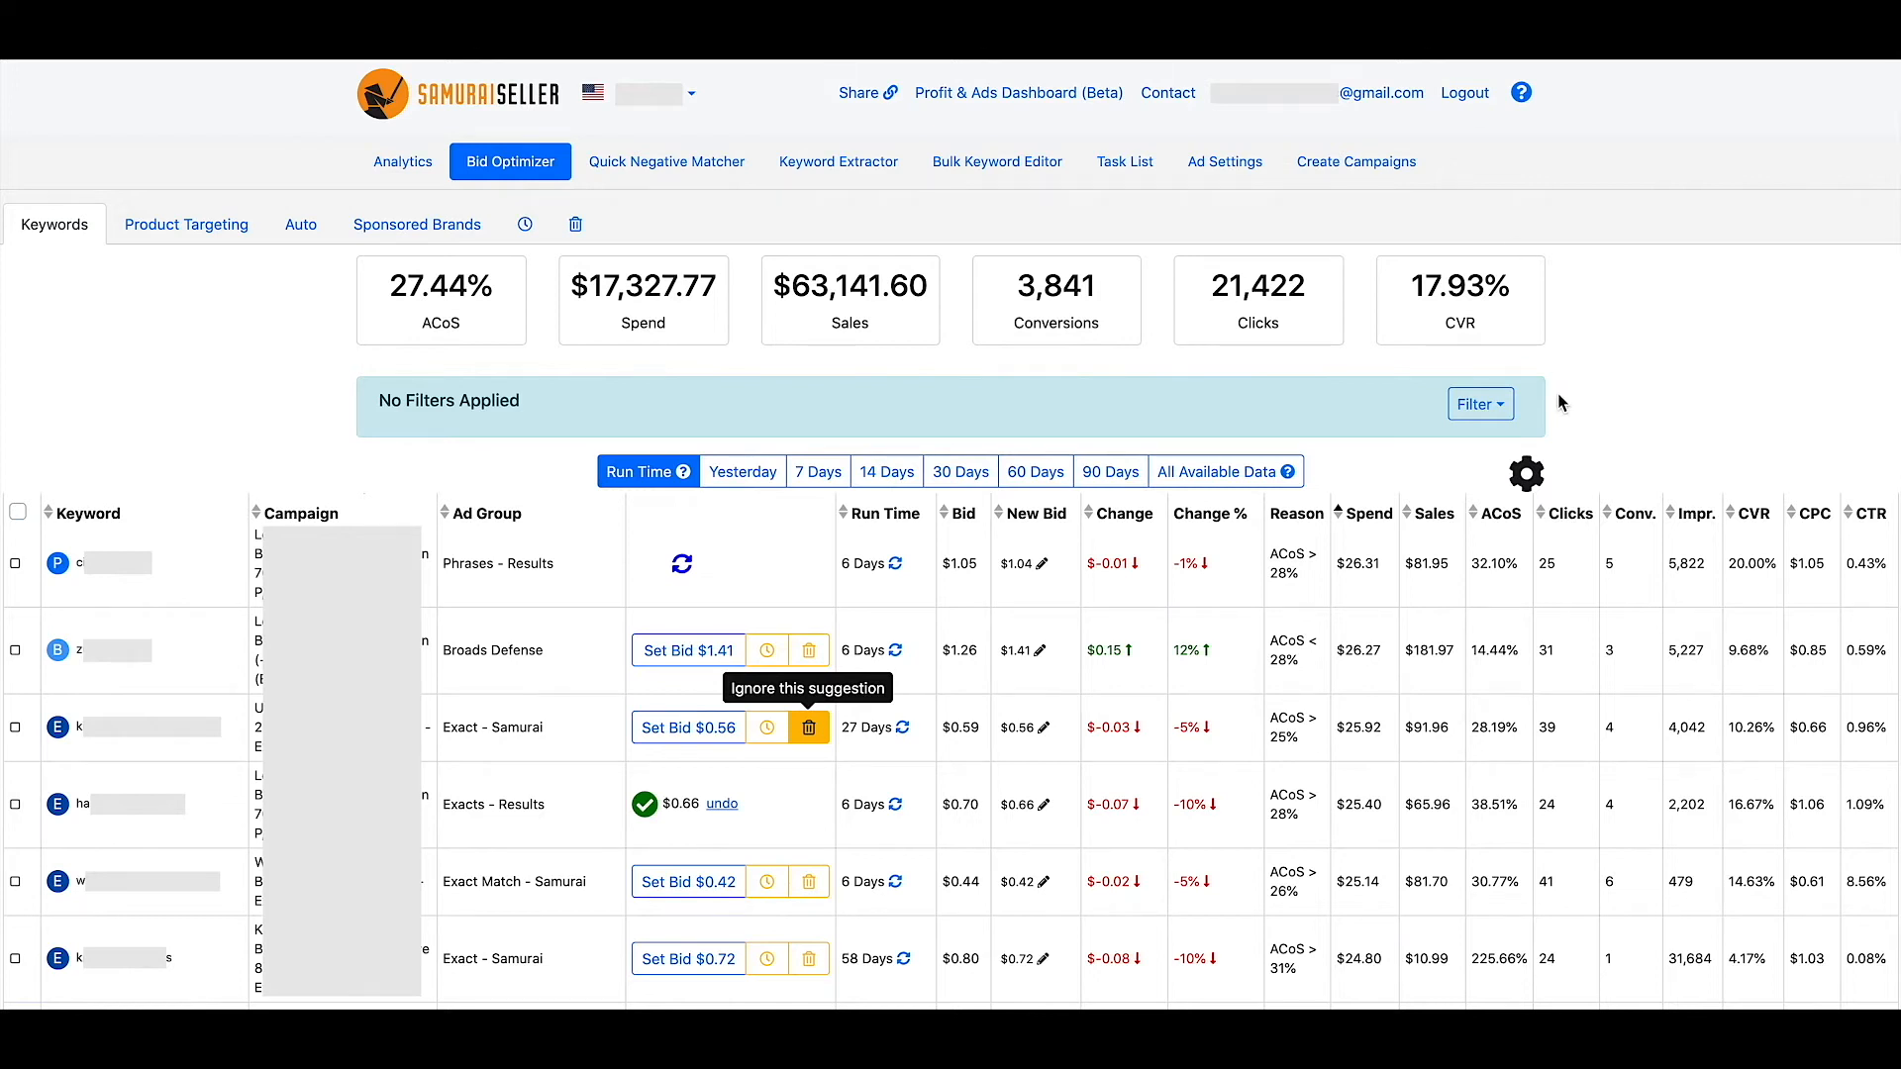
mouse_move(1567, 509)
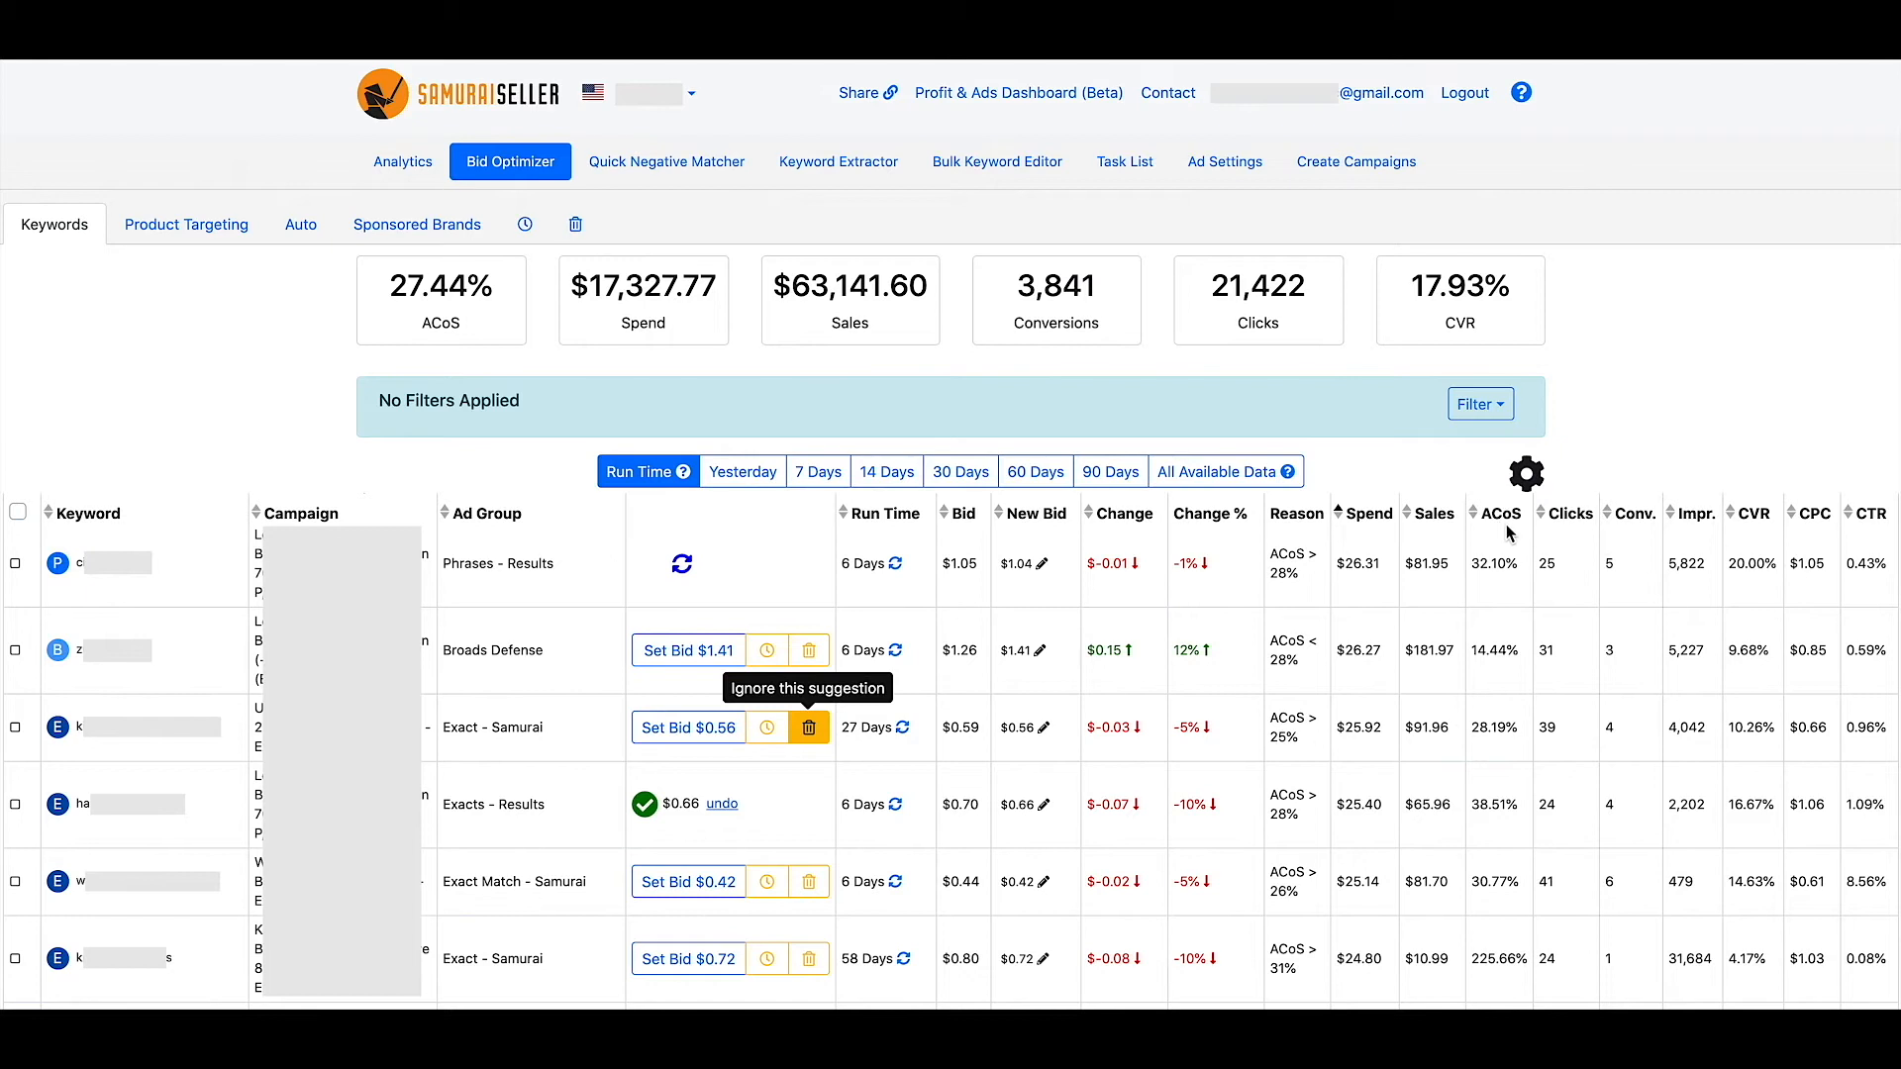
mouse_move(1220, 191)
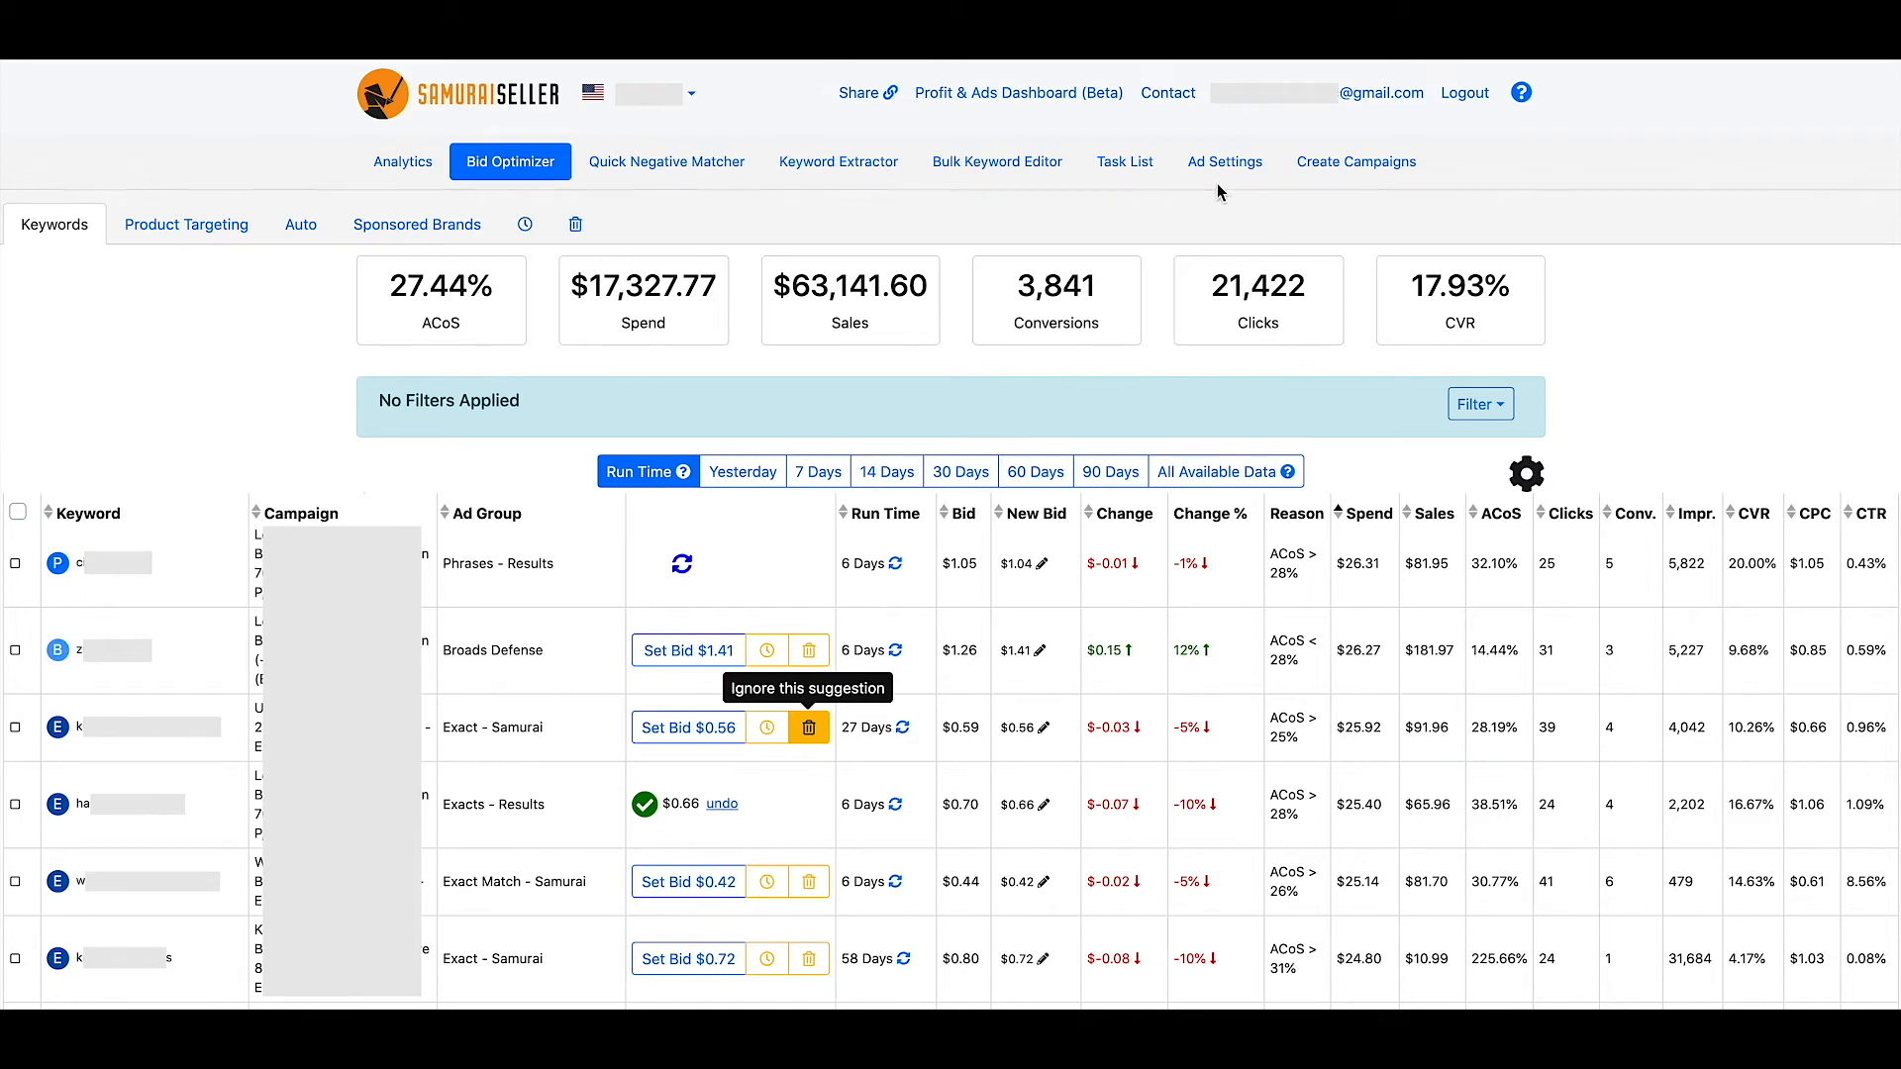
mouse_move(1281, 196)
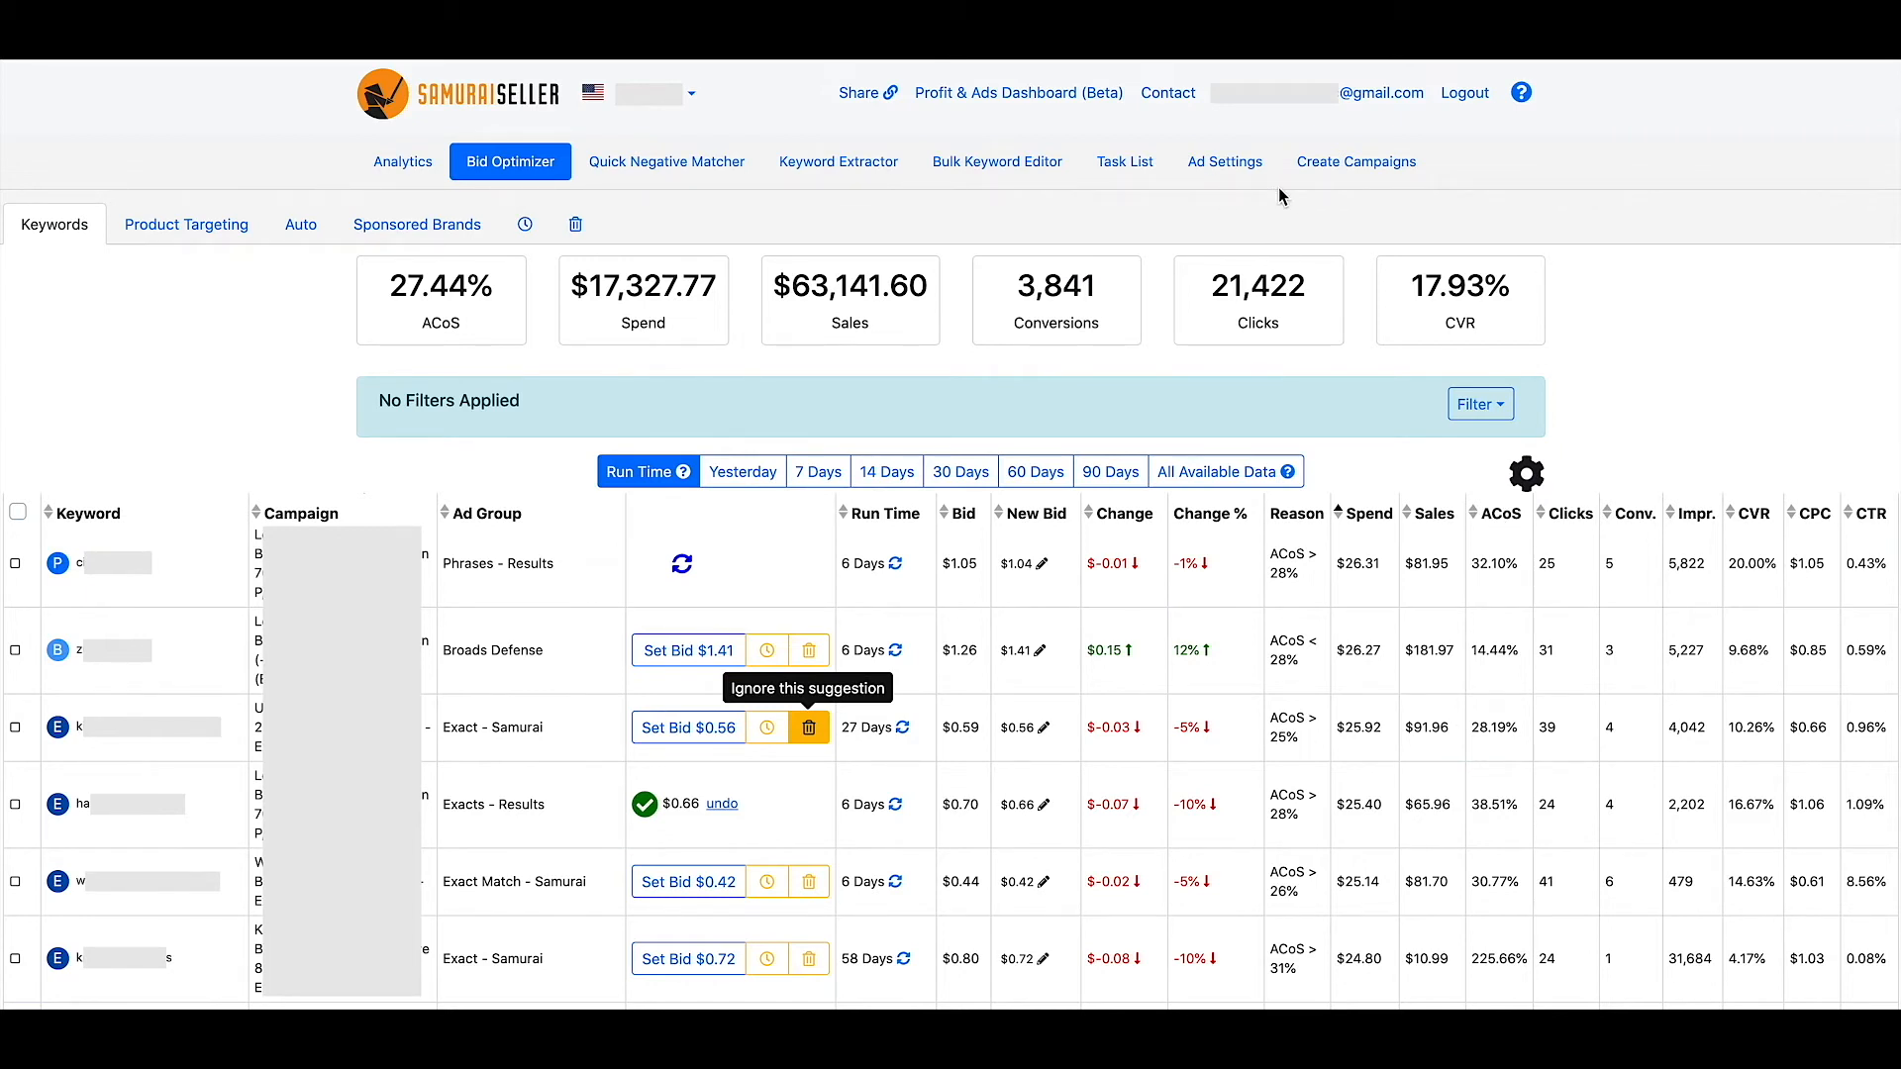
mouse_move(1375, 518)
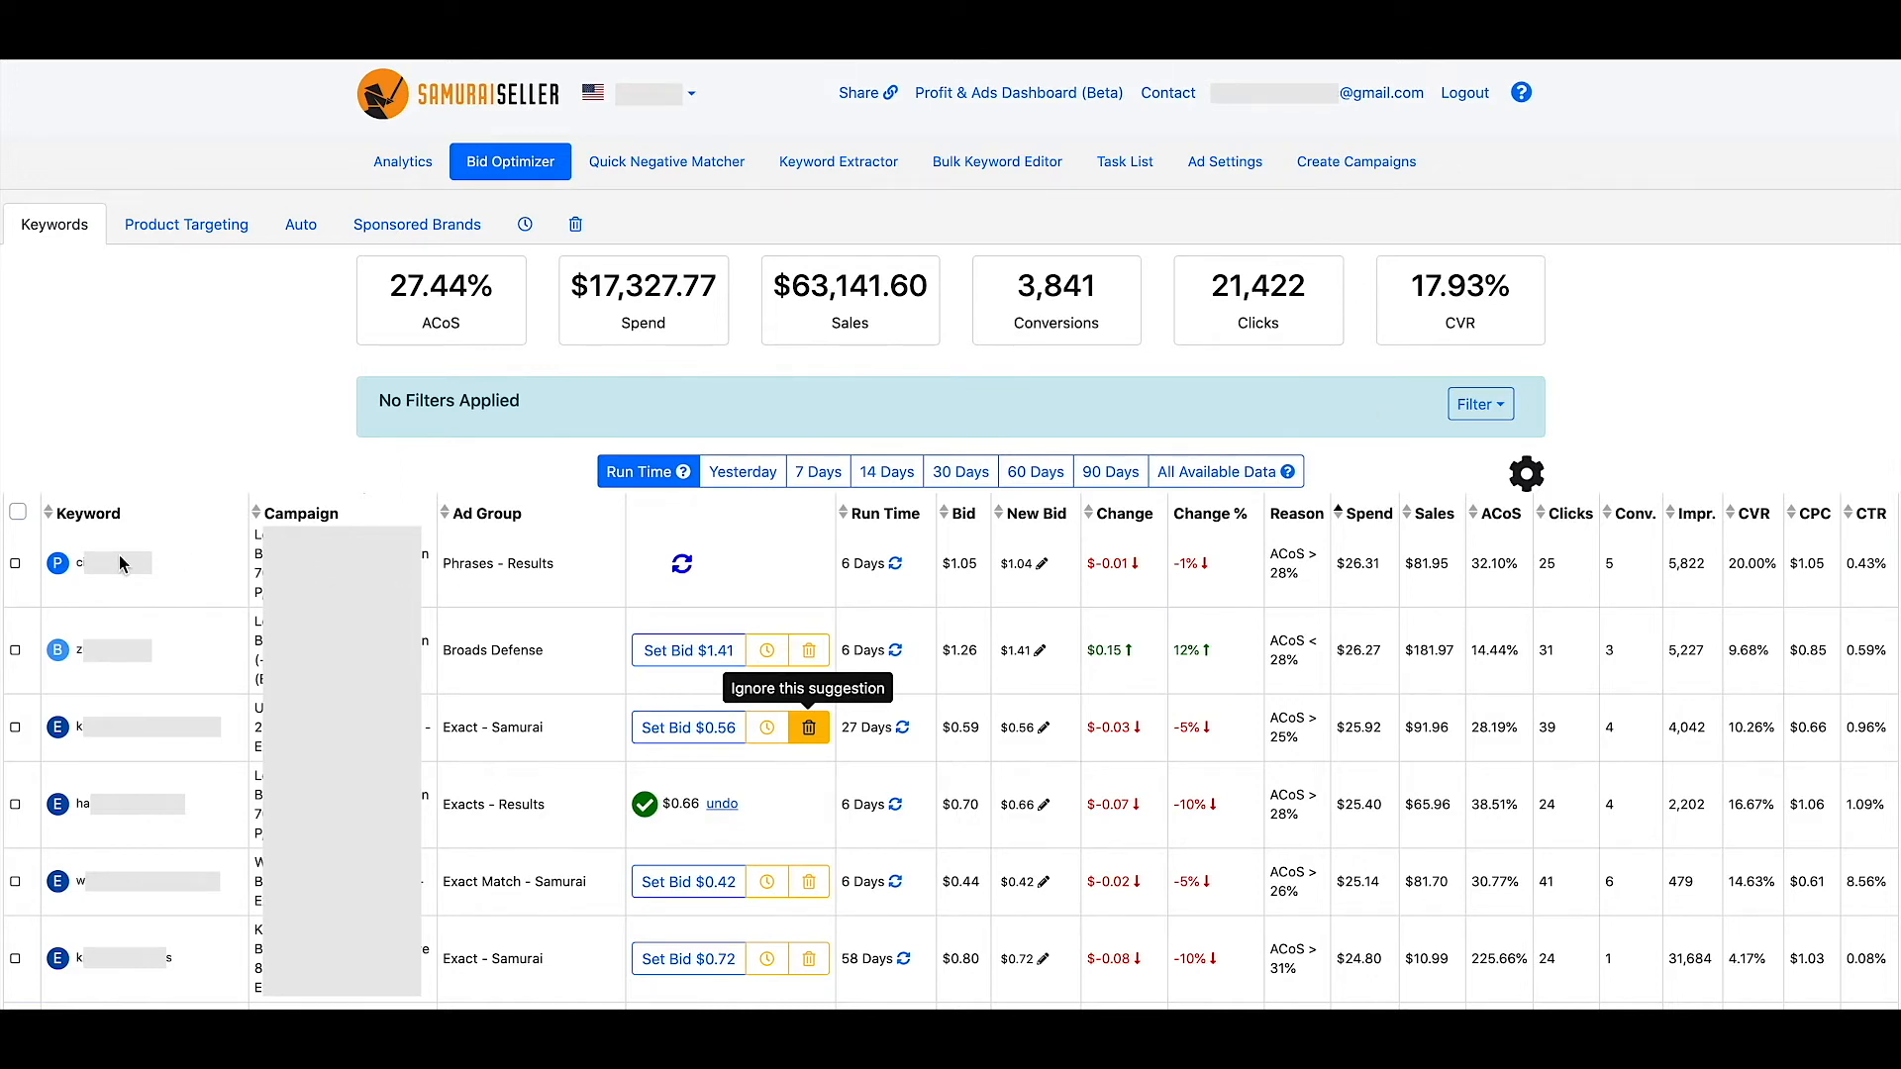
mouse_move(1144, 595)
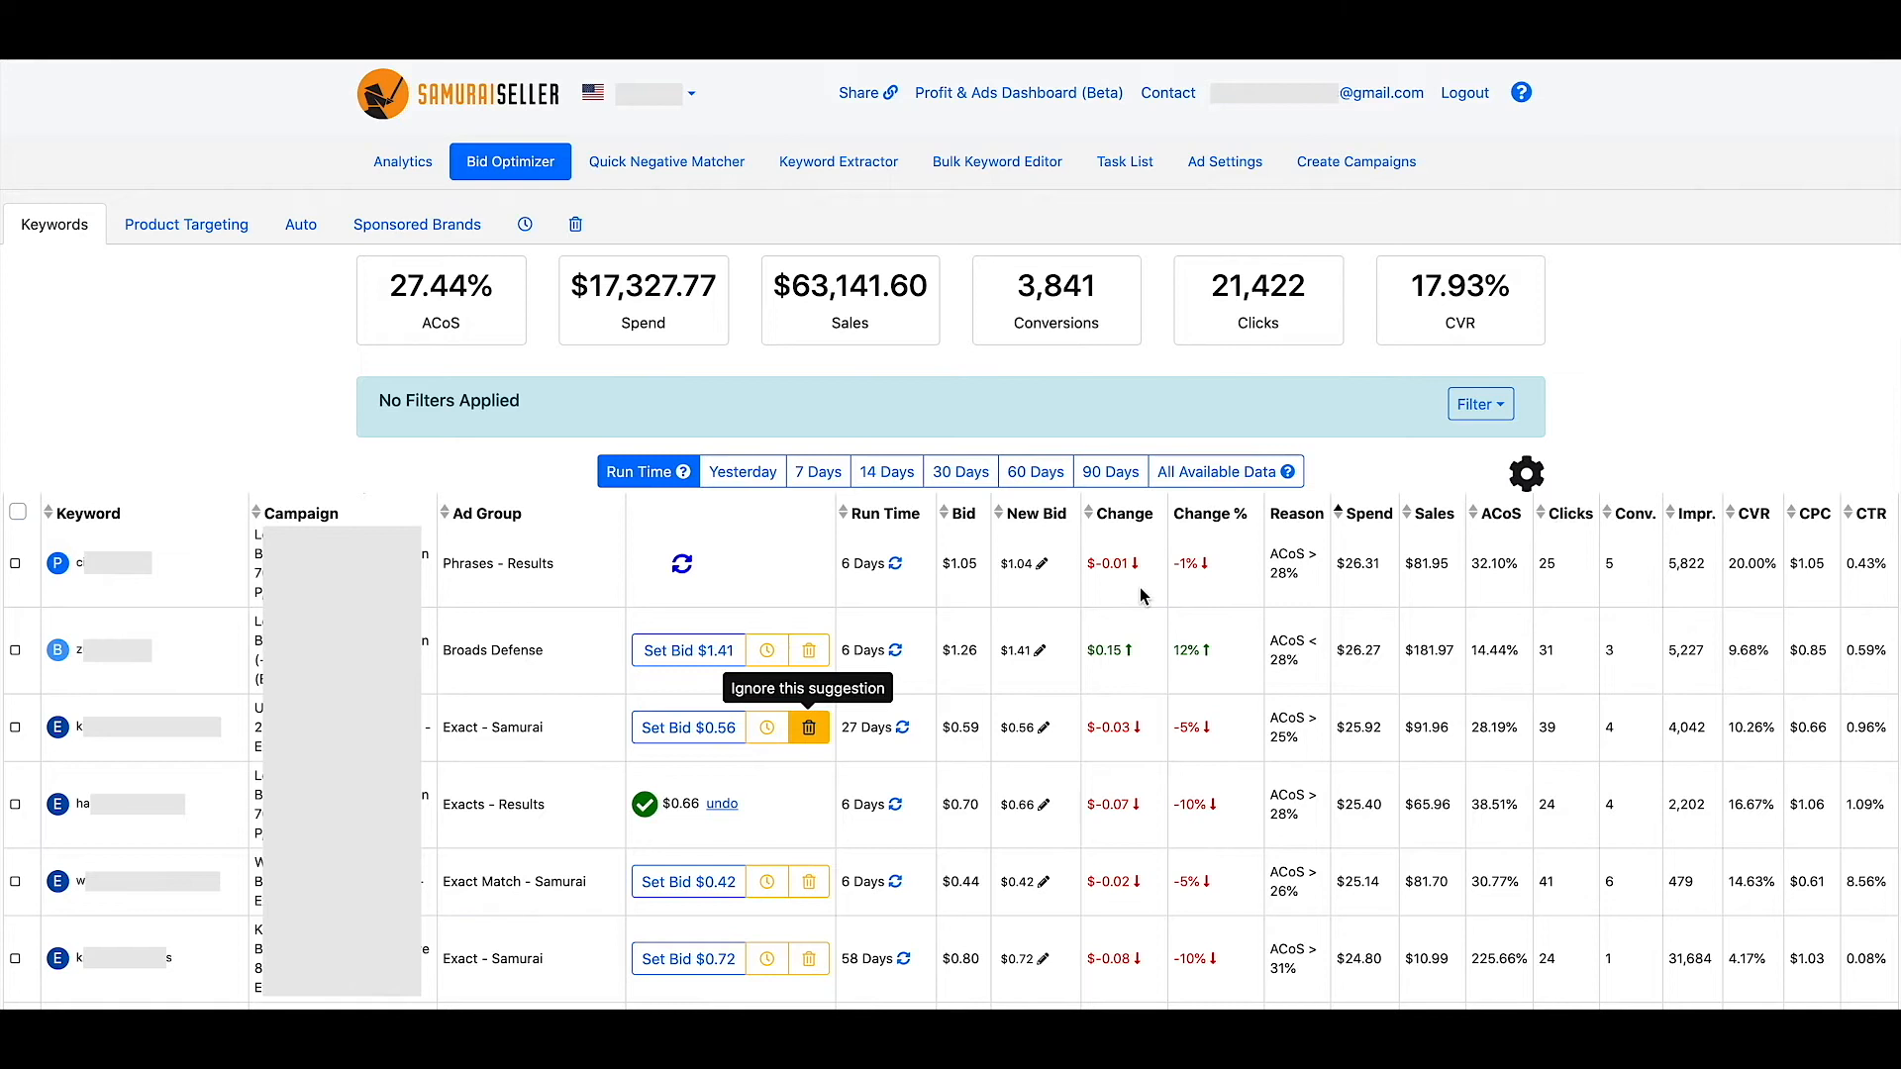
mouse_move(1289, 594)
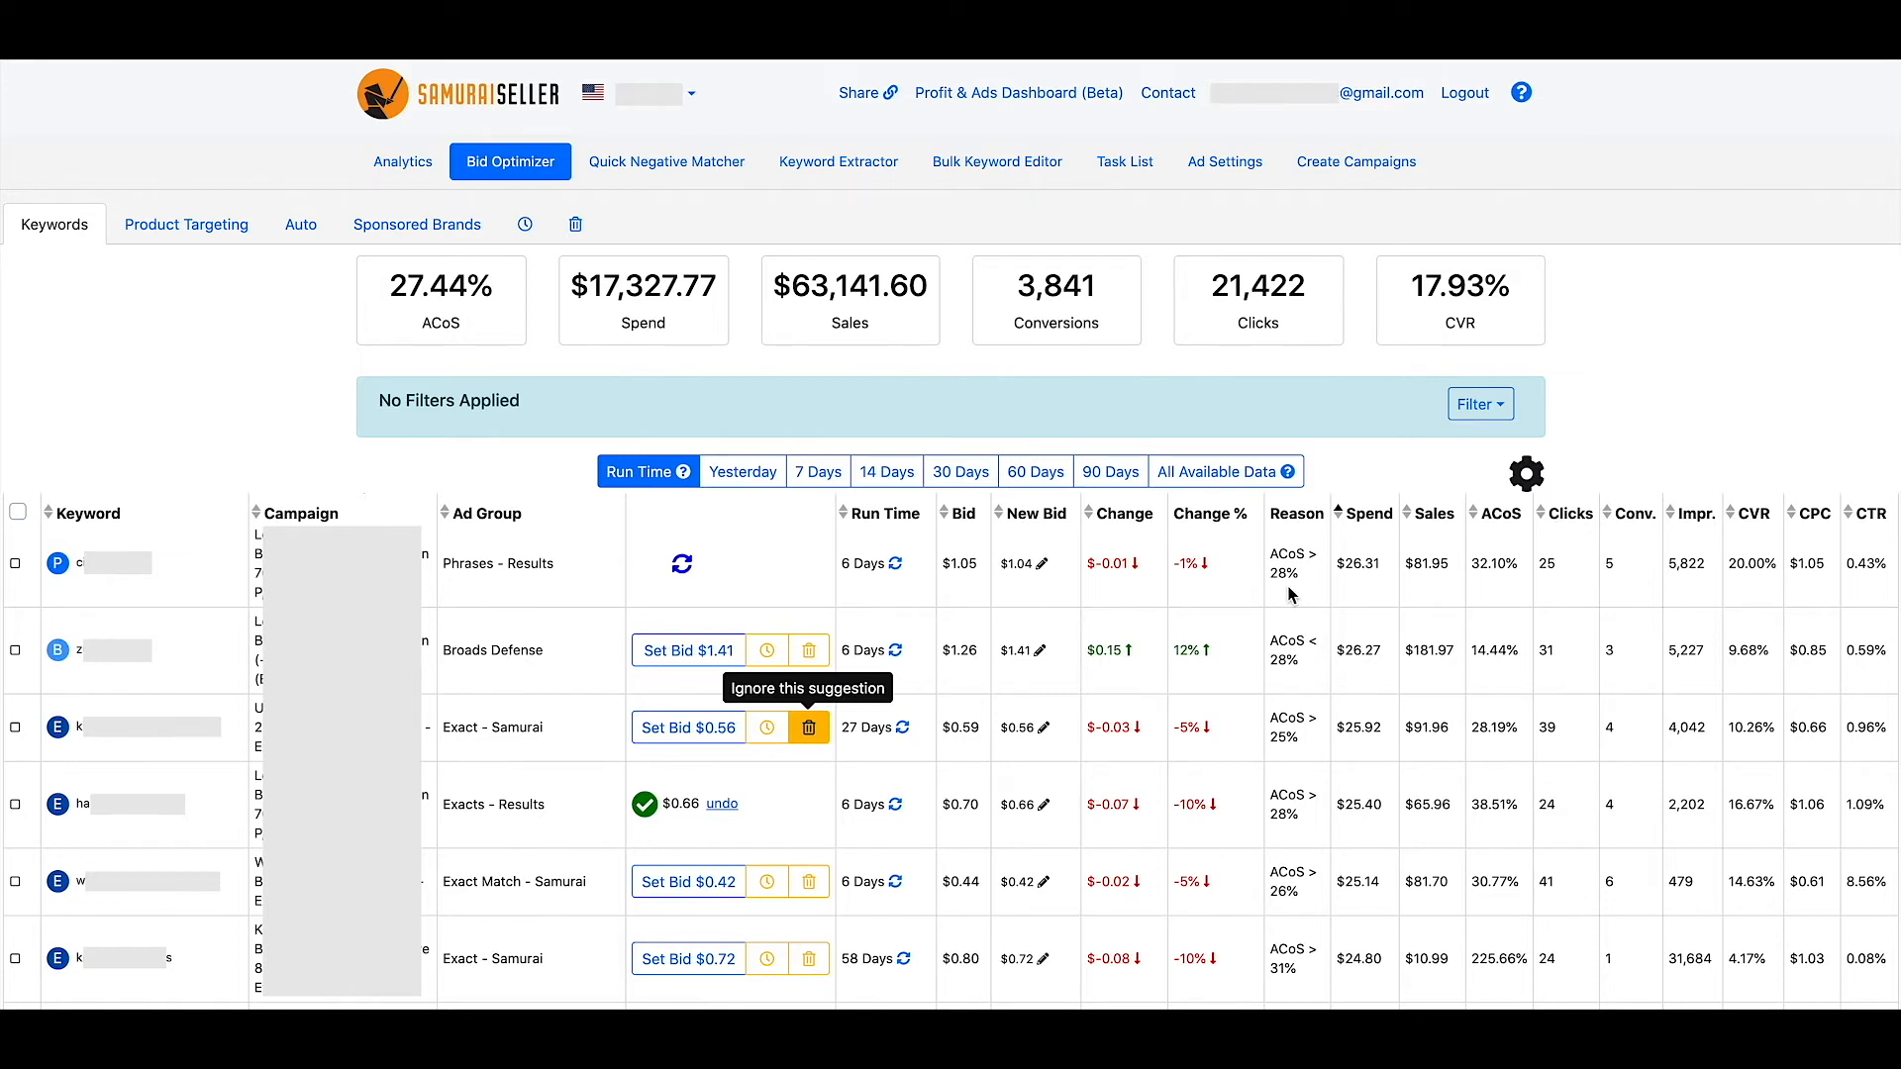
mouse_move(1658, 573)
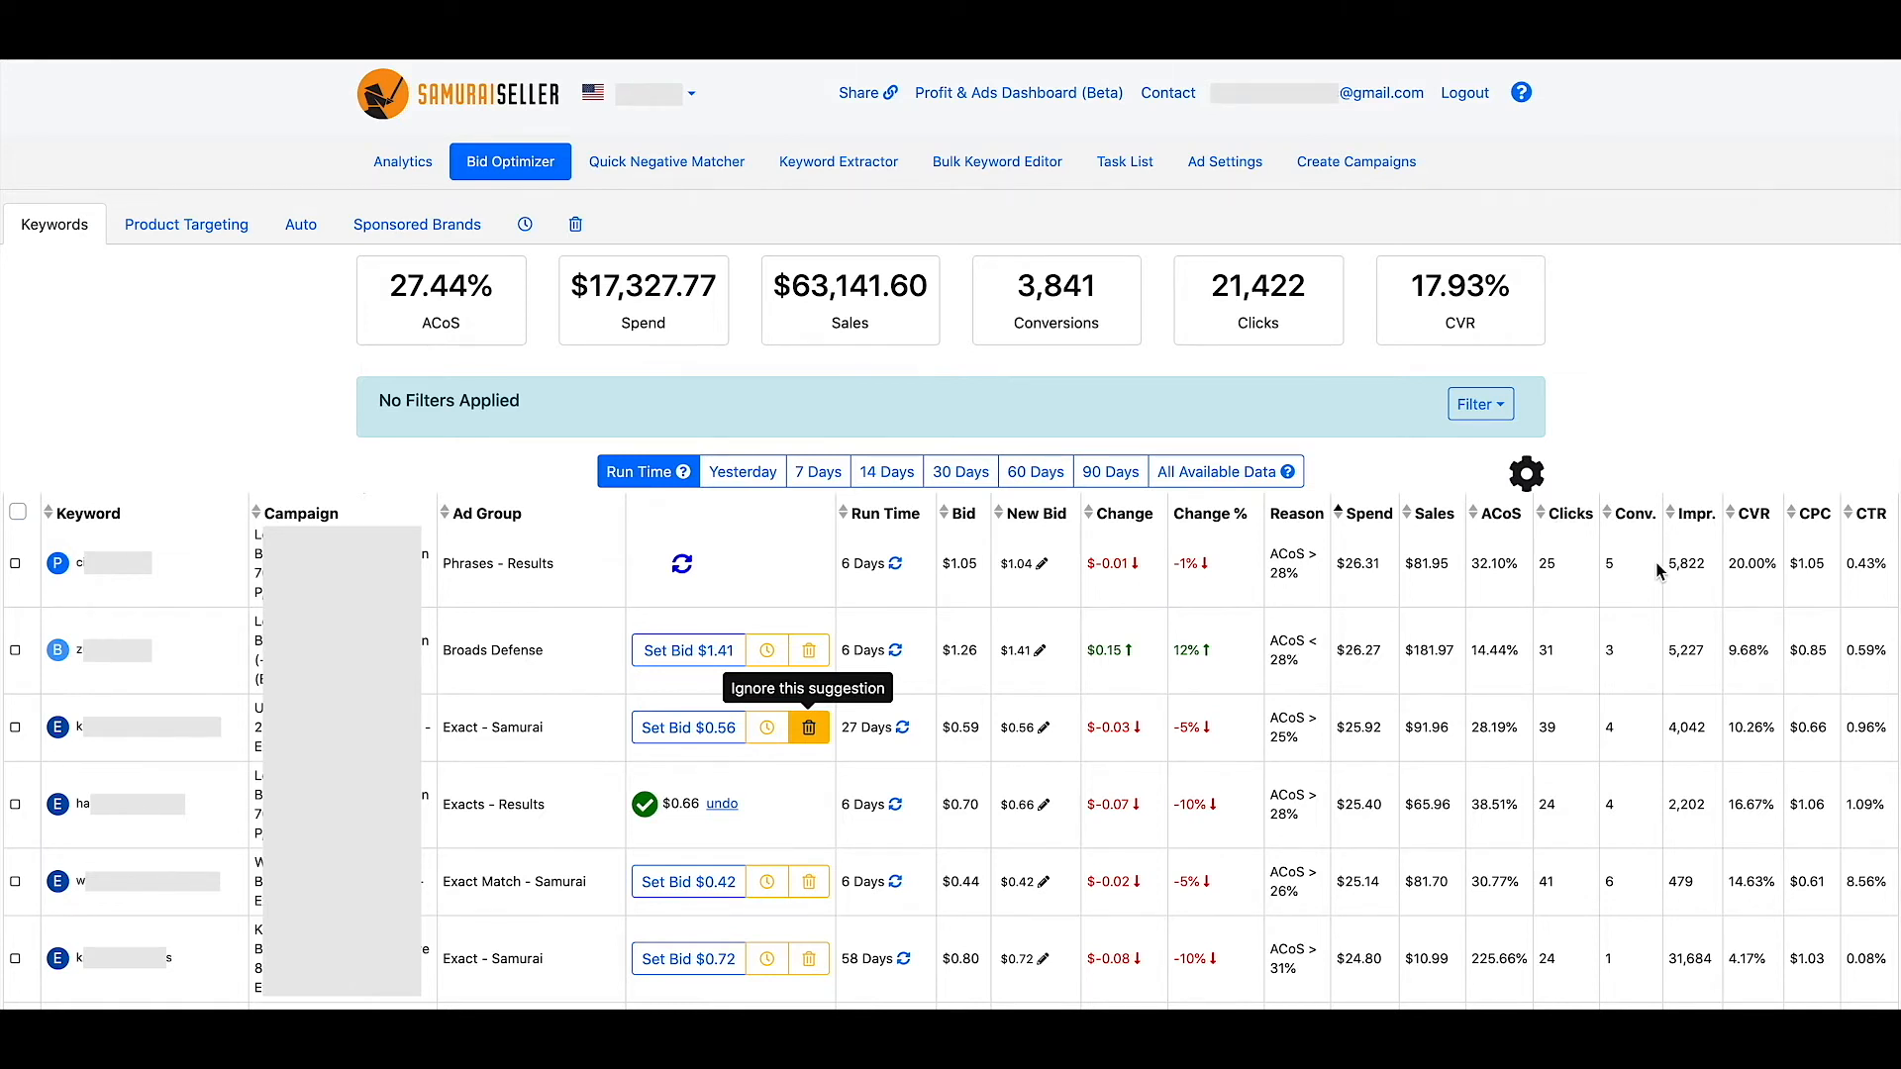
mouse_move(1512, 583)
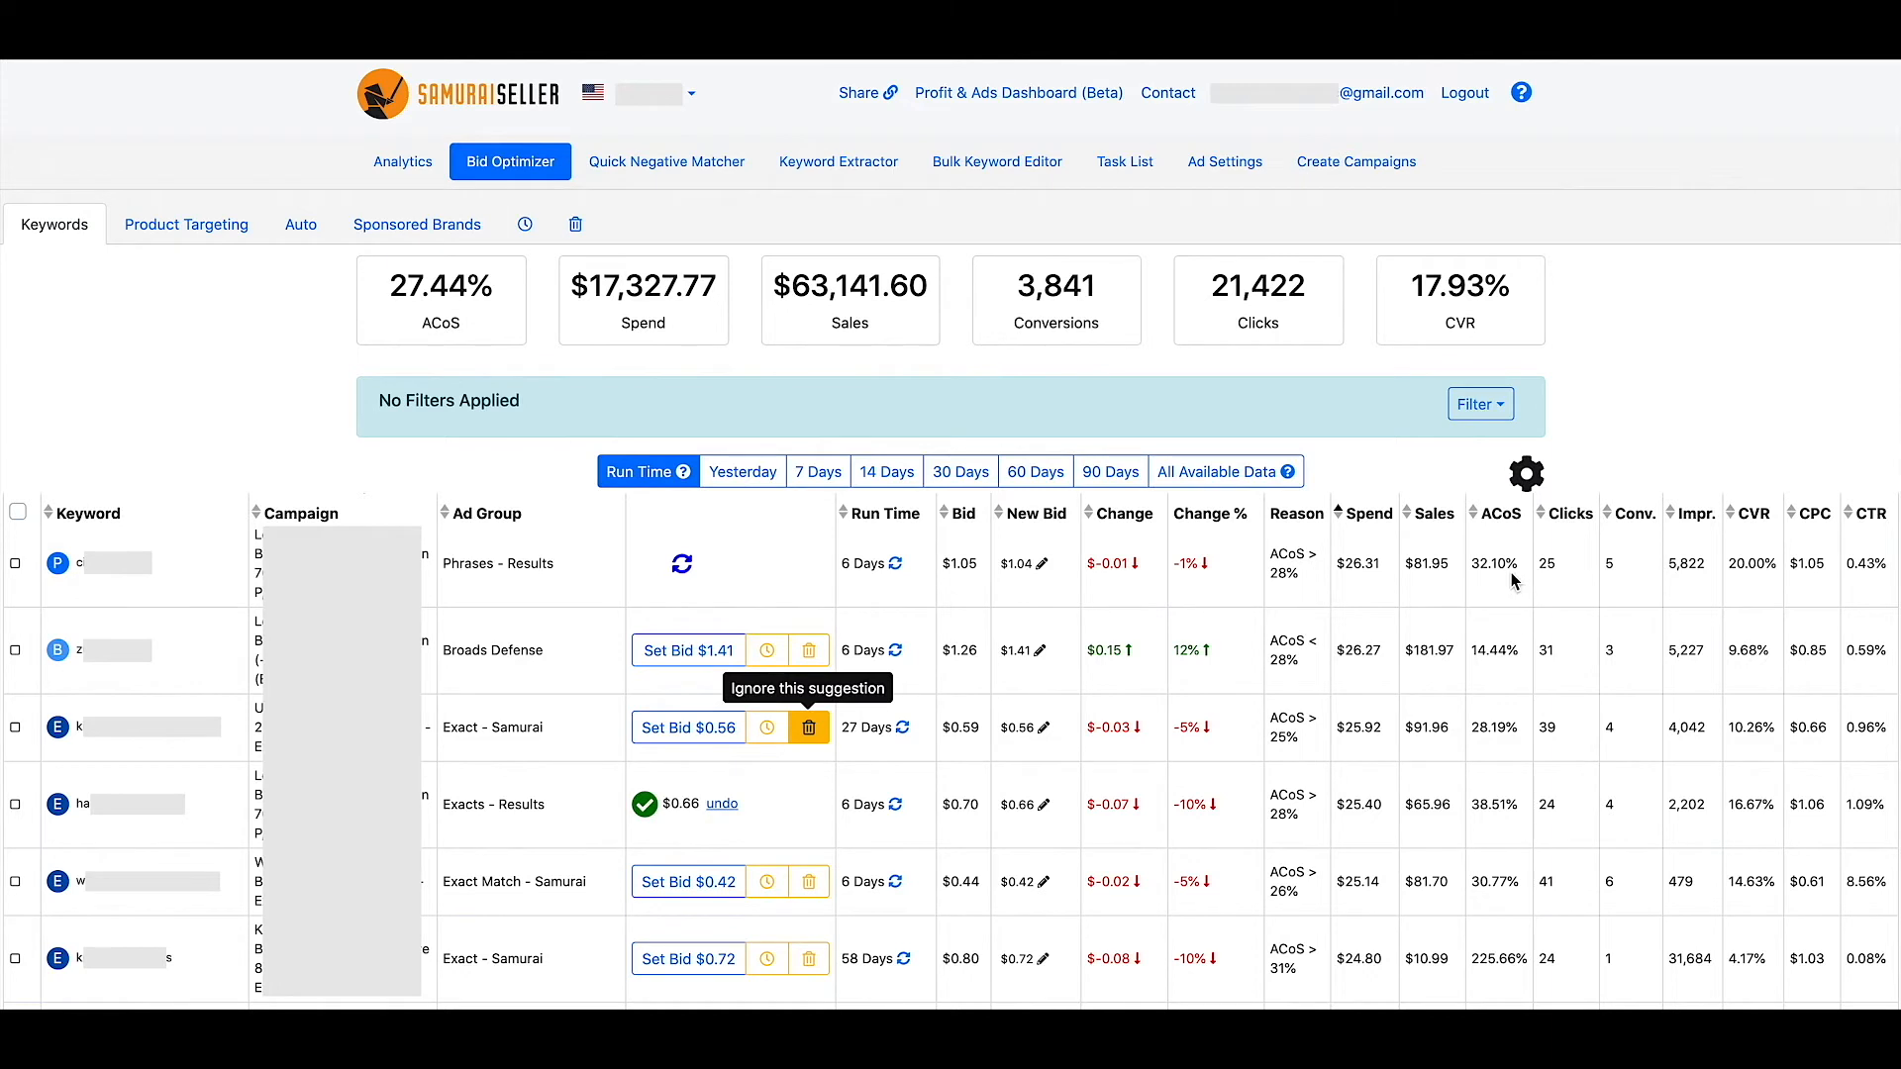
mouse_move(1612, 576)
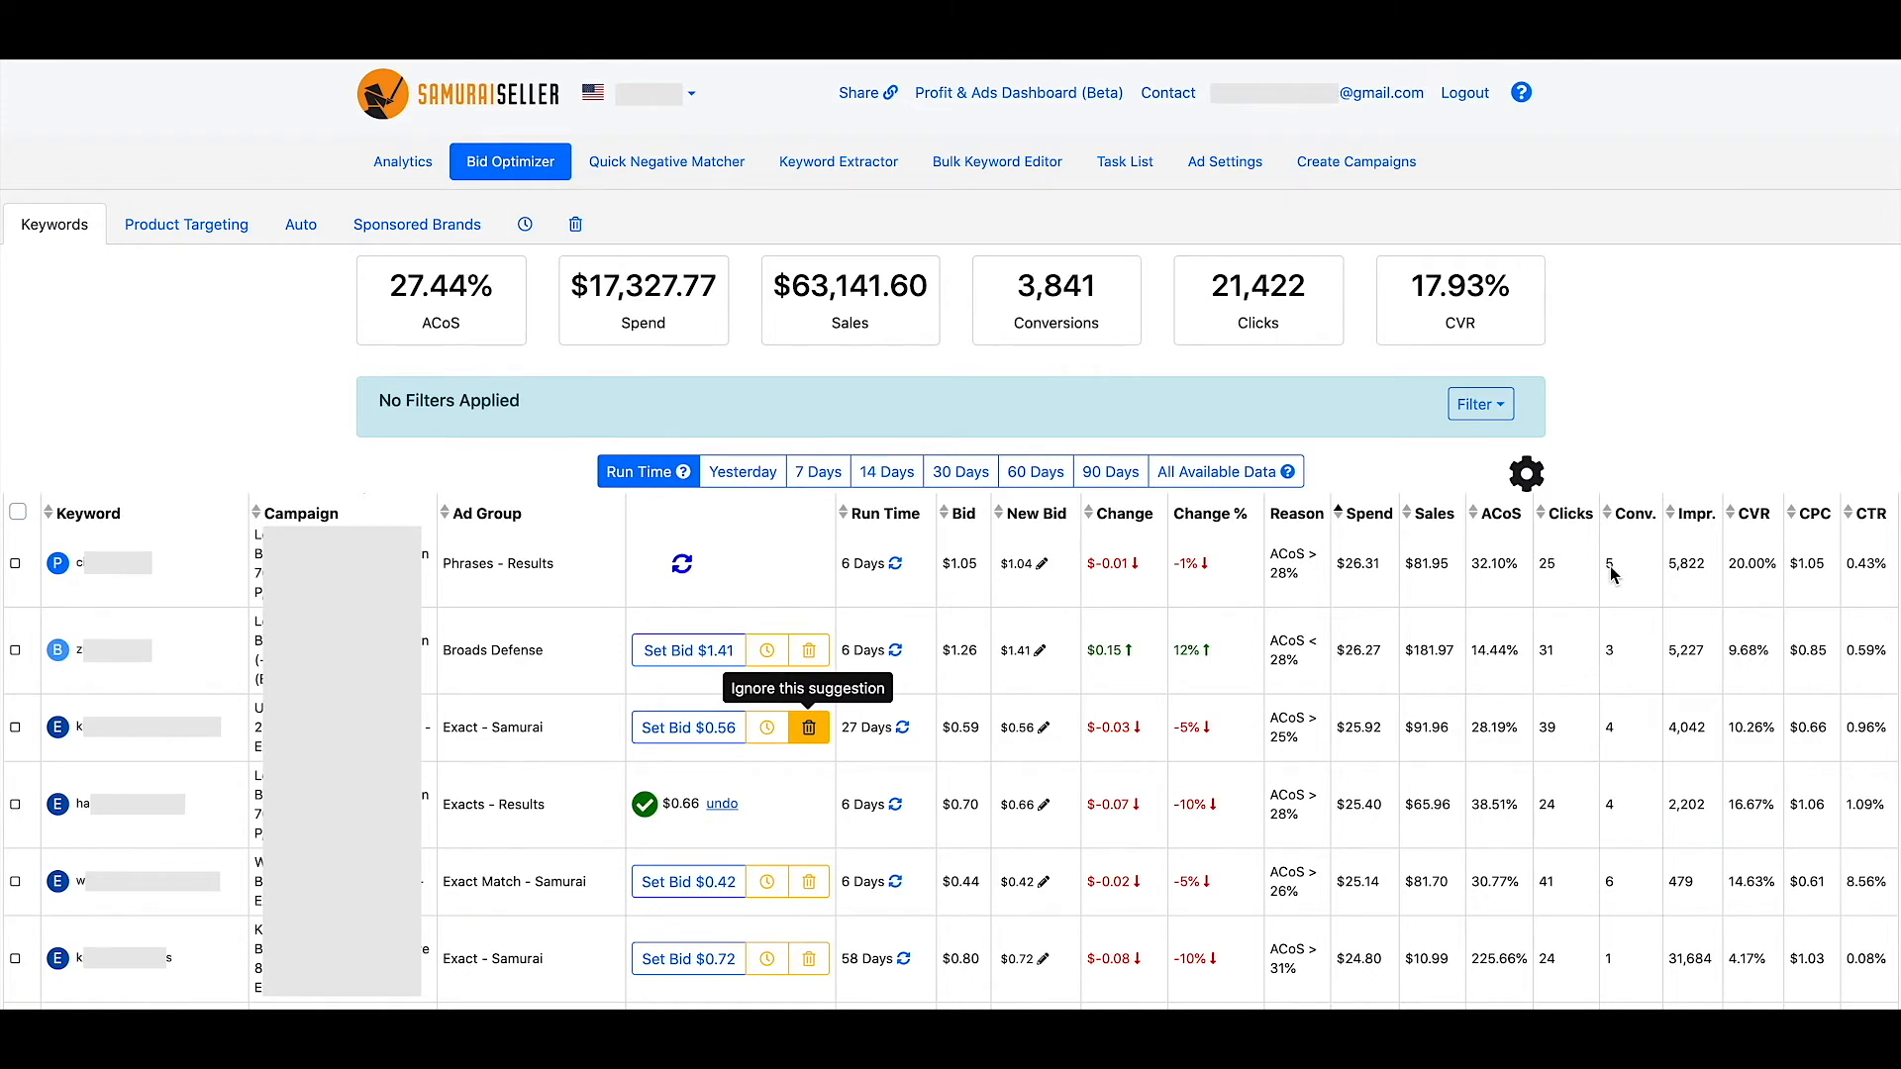
mouse_move(1811, 578)
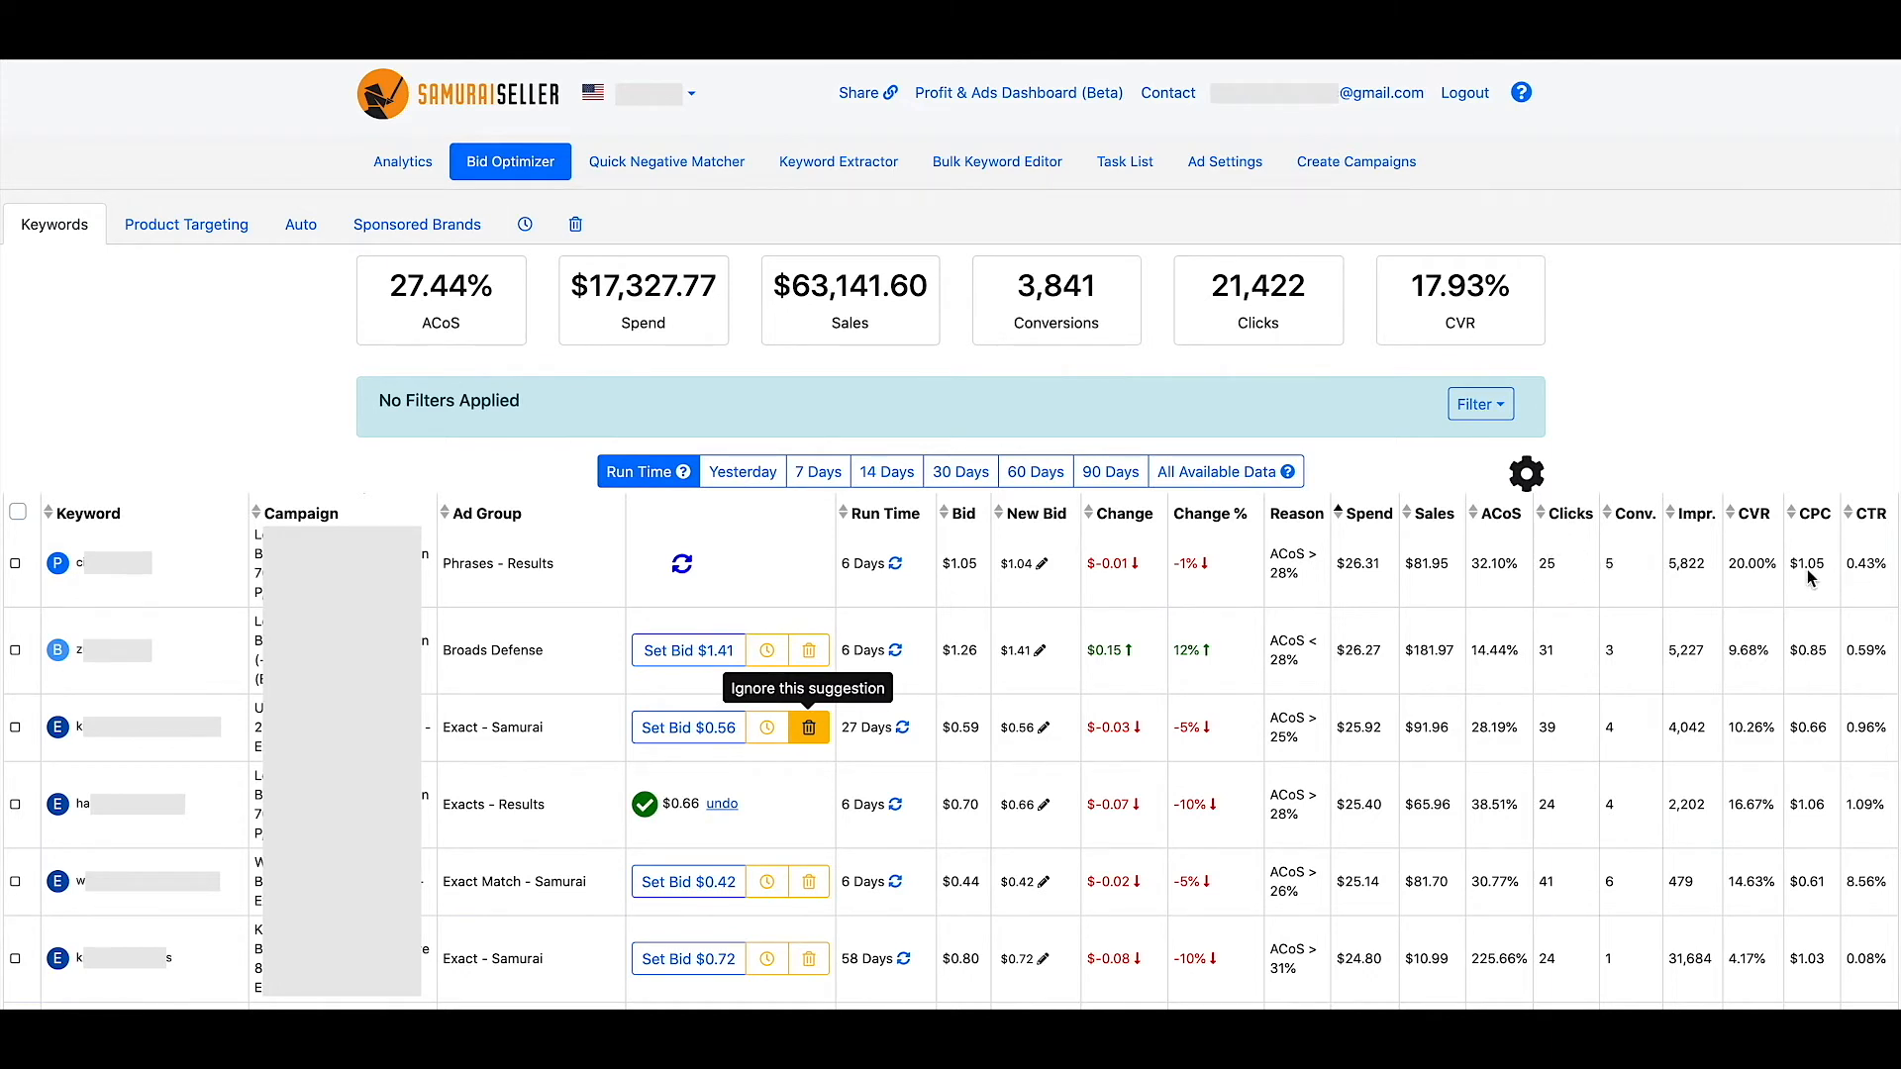
mouse_move(1819, 583)
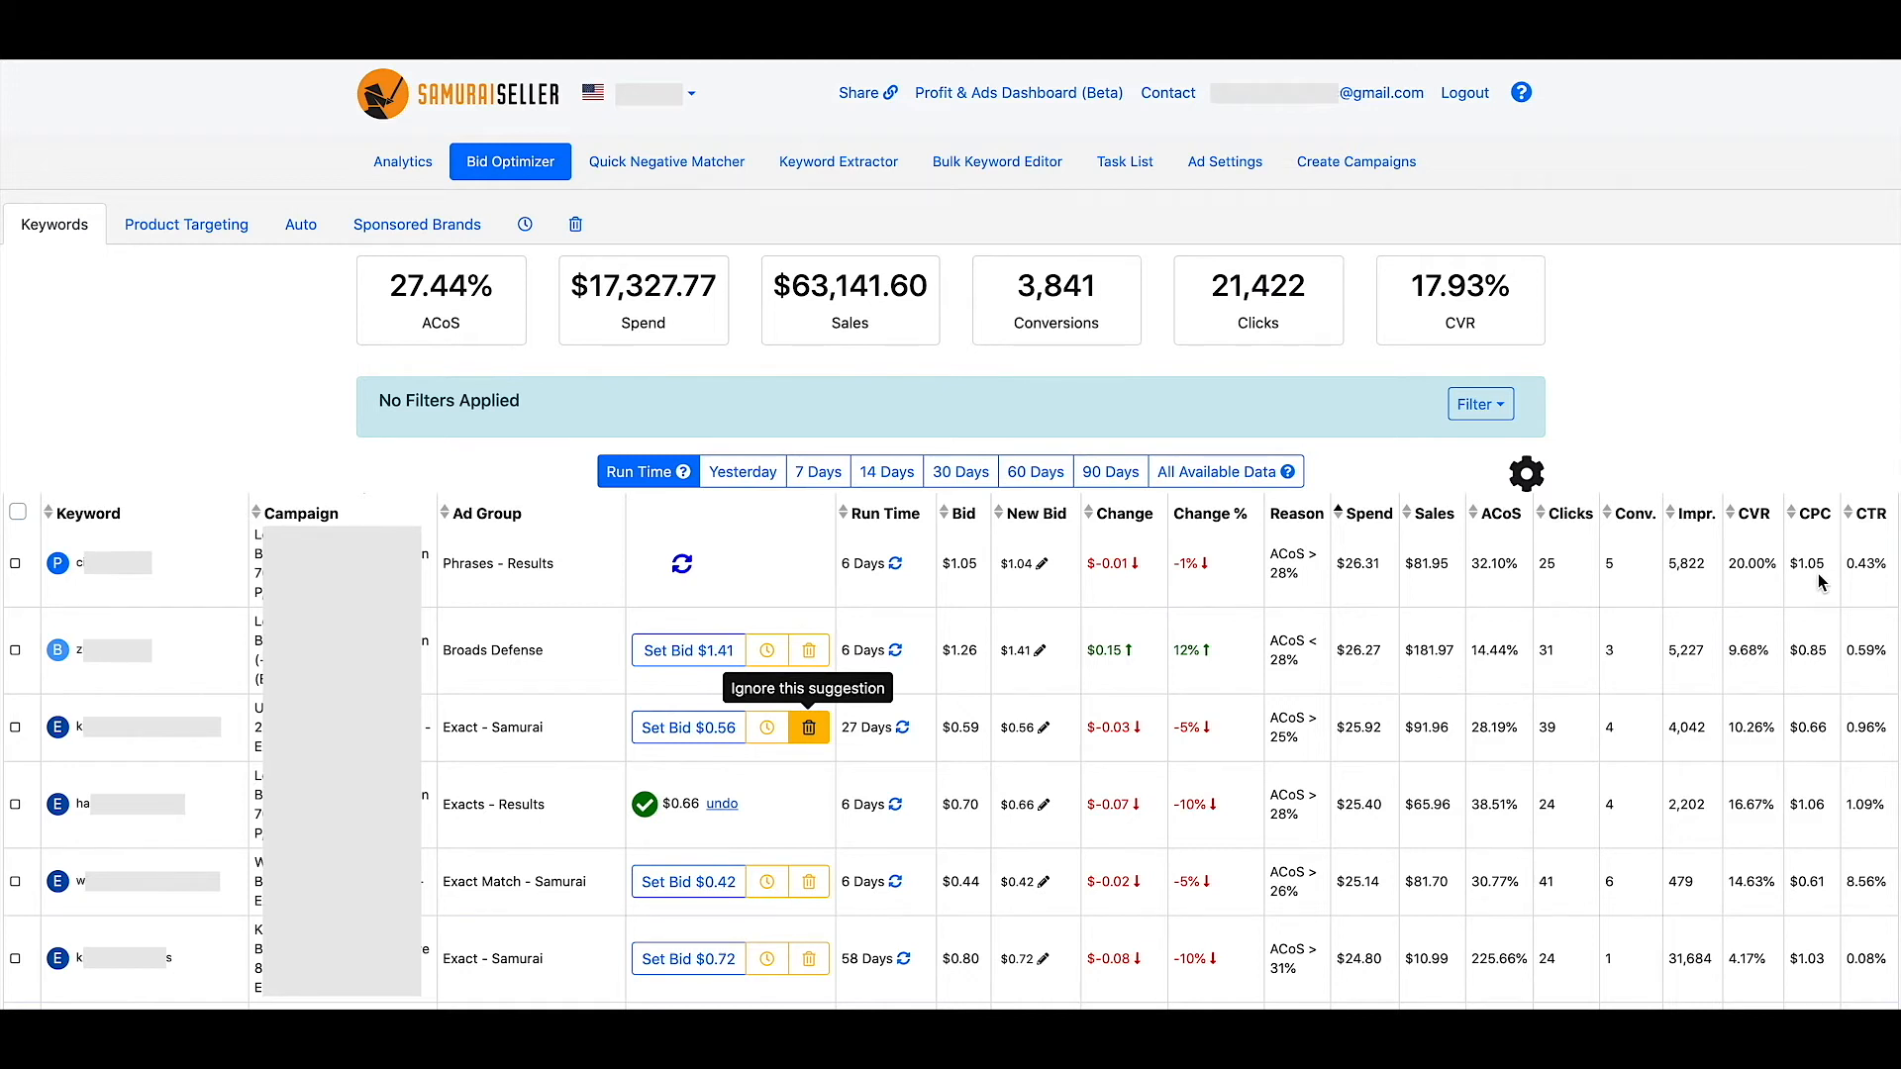
mouse_move(1342, 590)
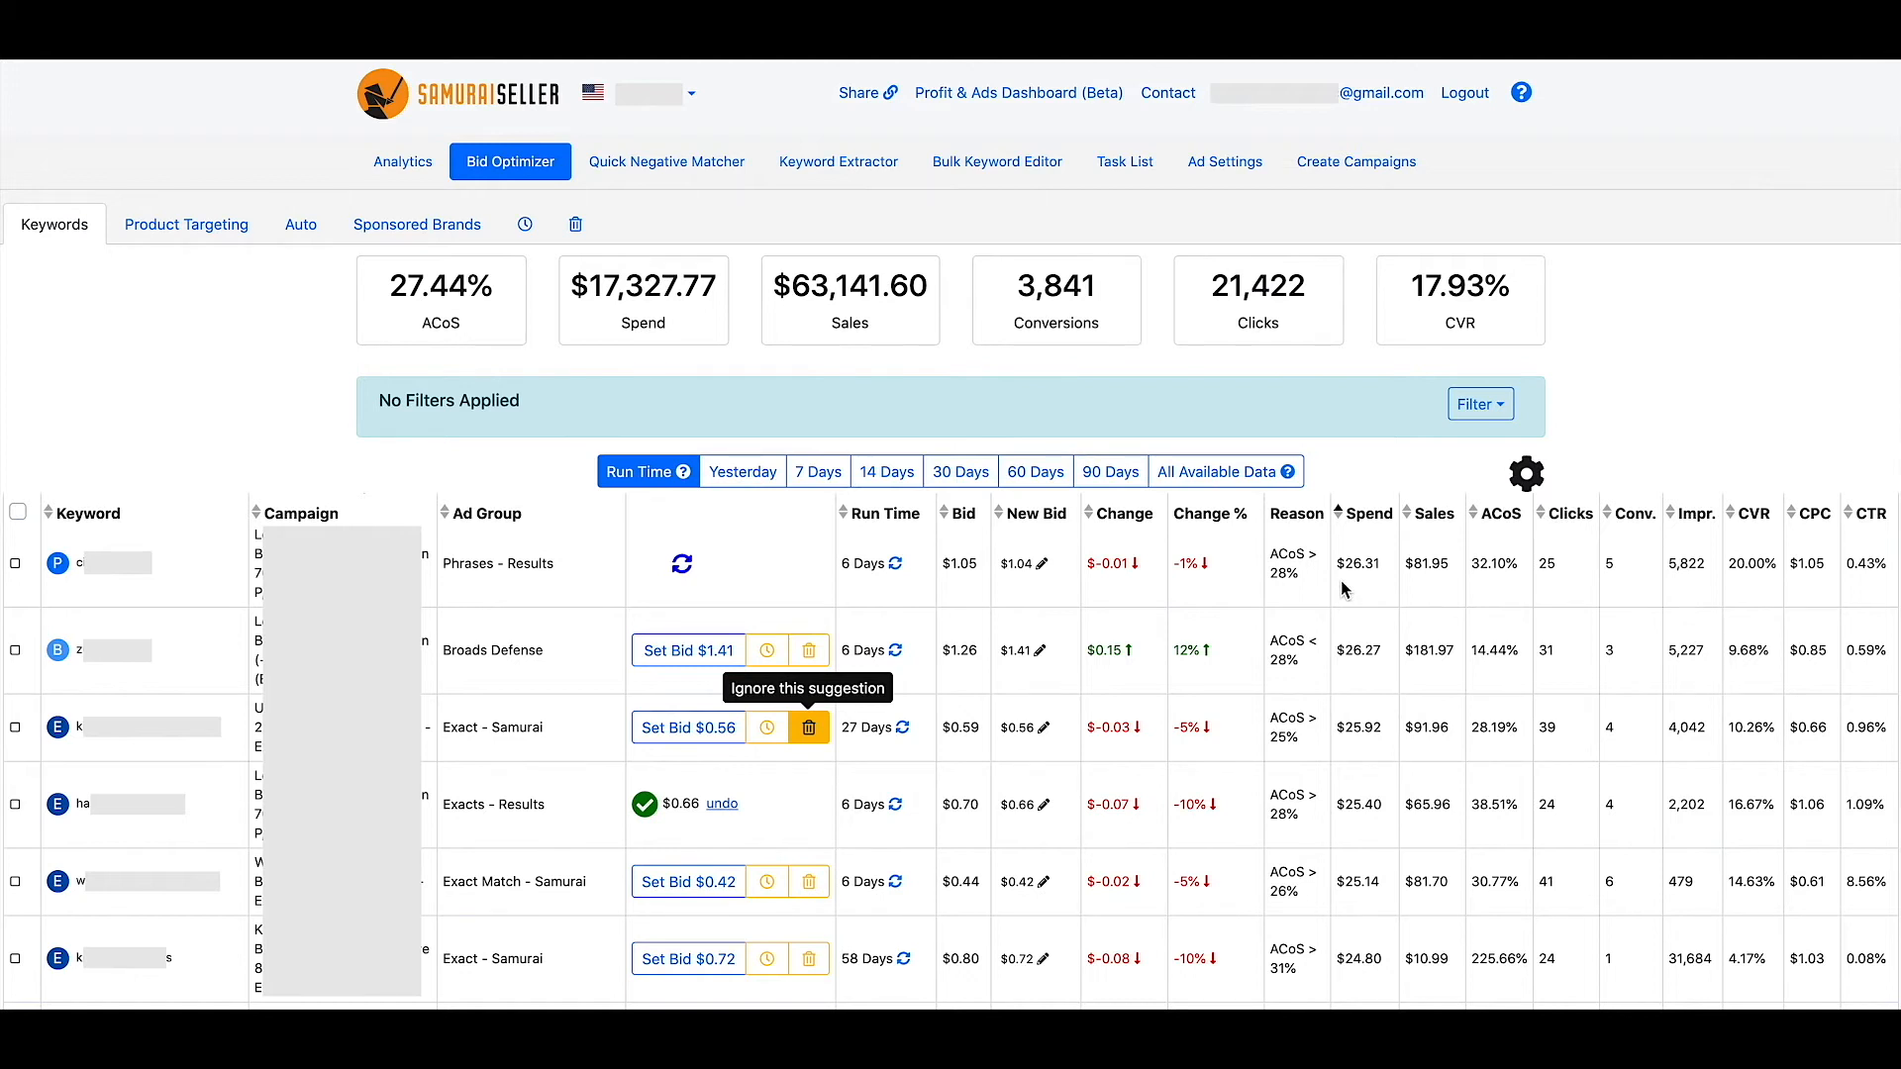
mouse_move(1479, 583)
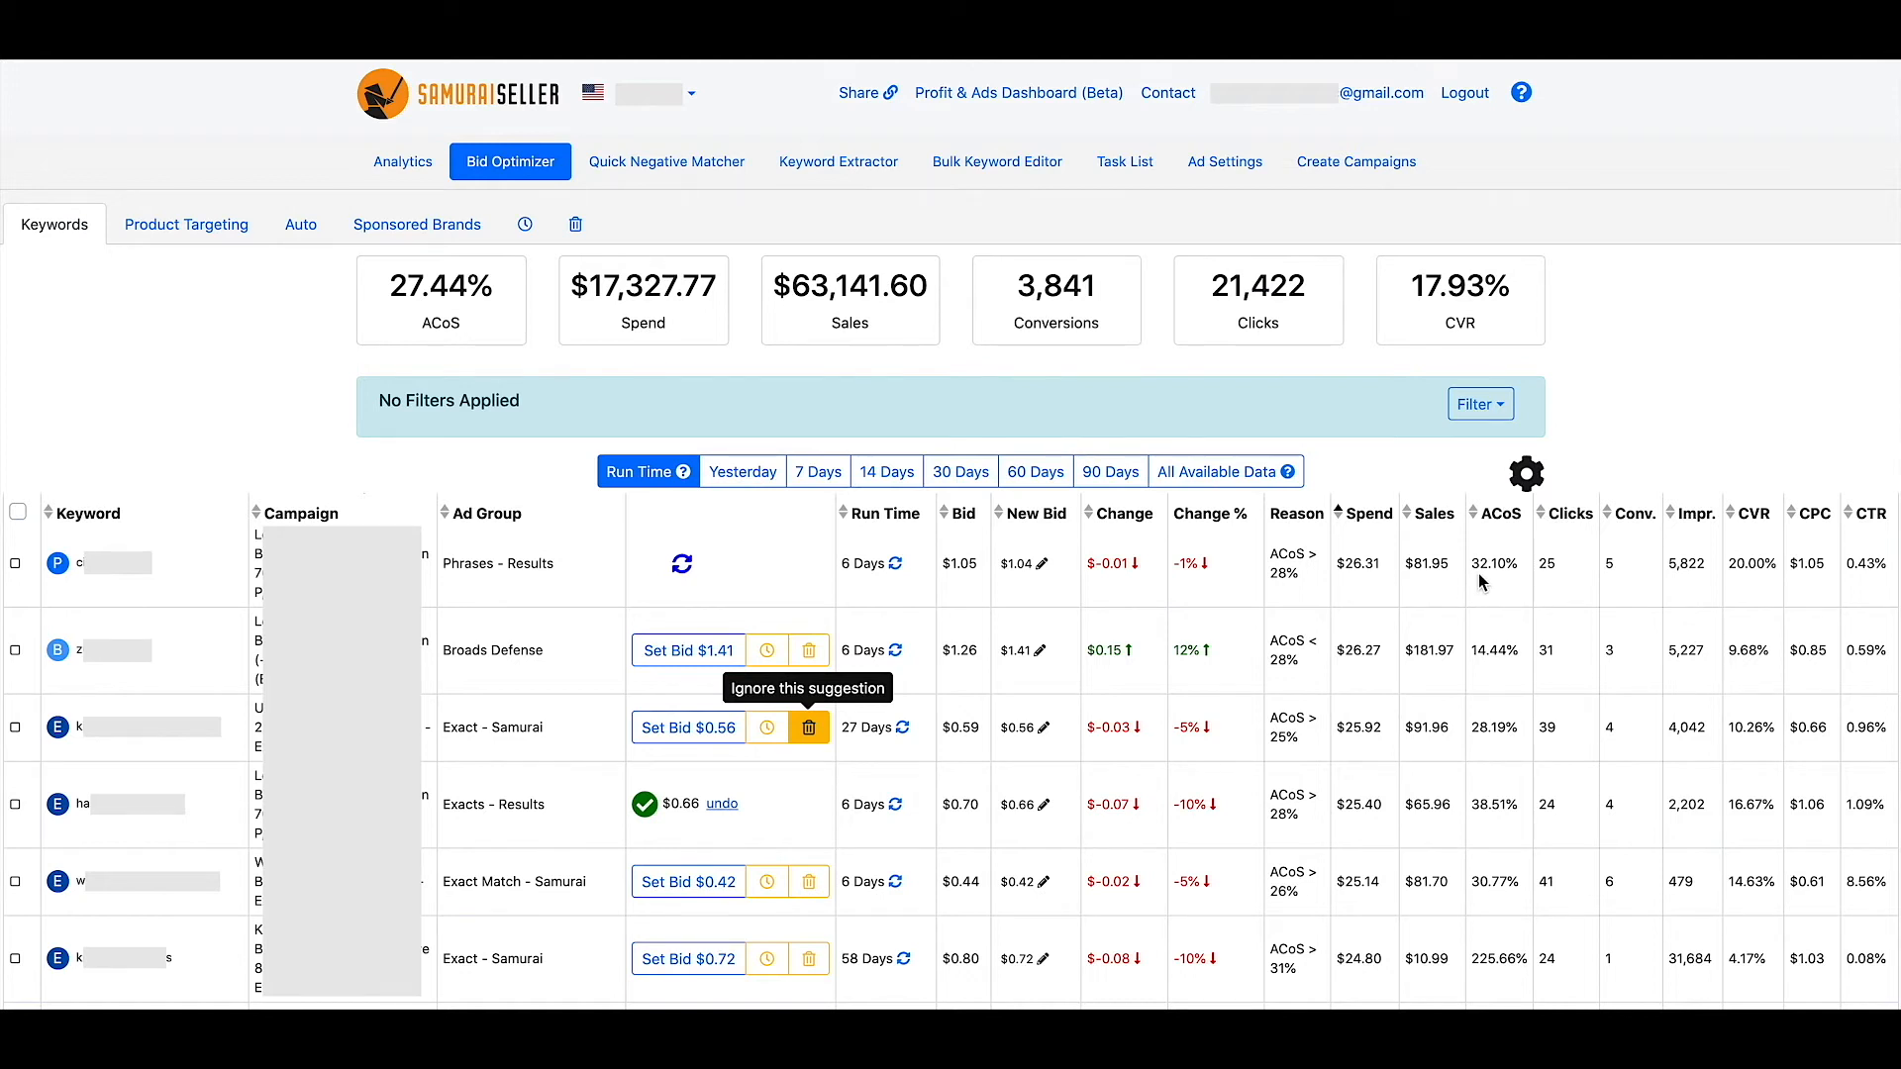
mouse_move(1513, 587)
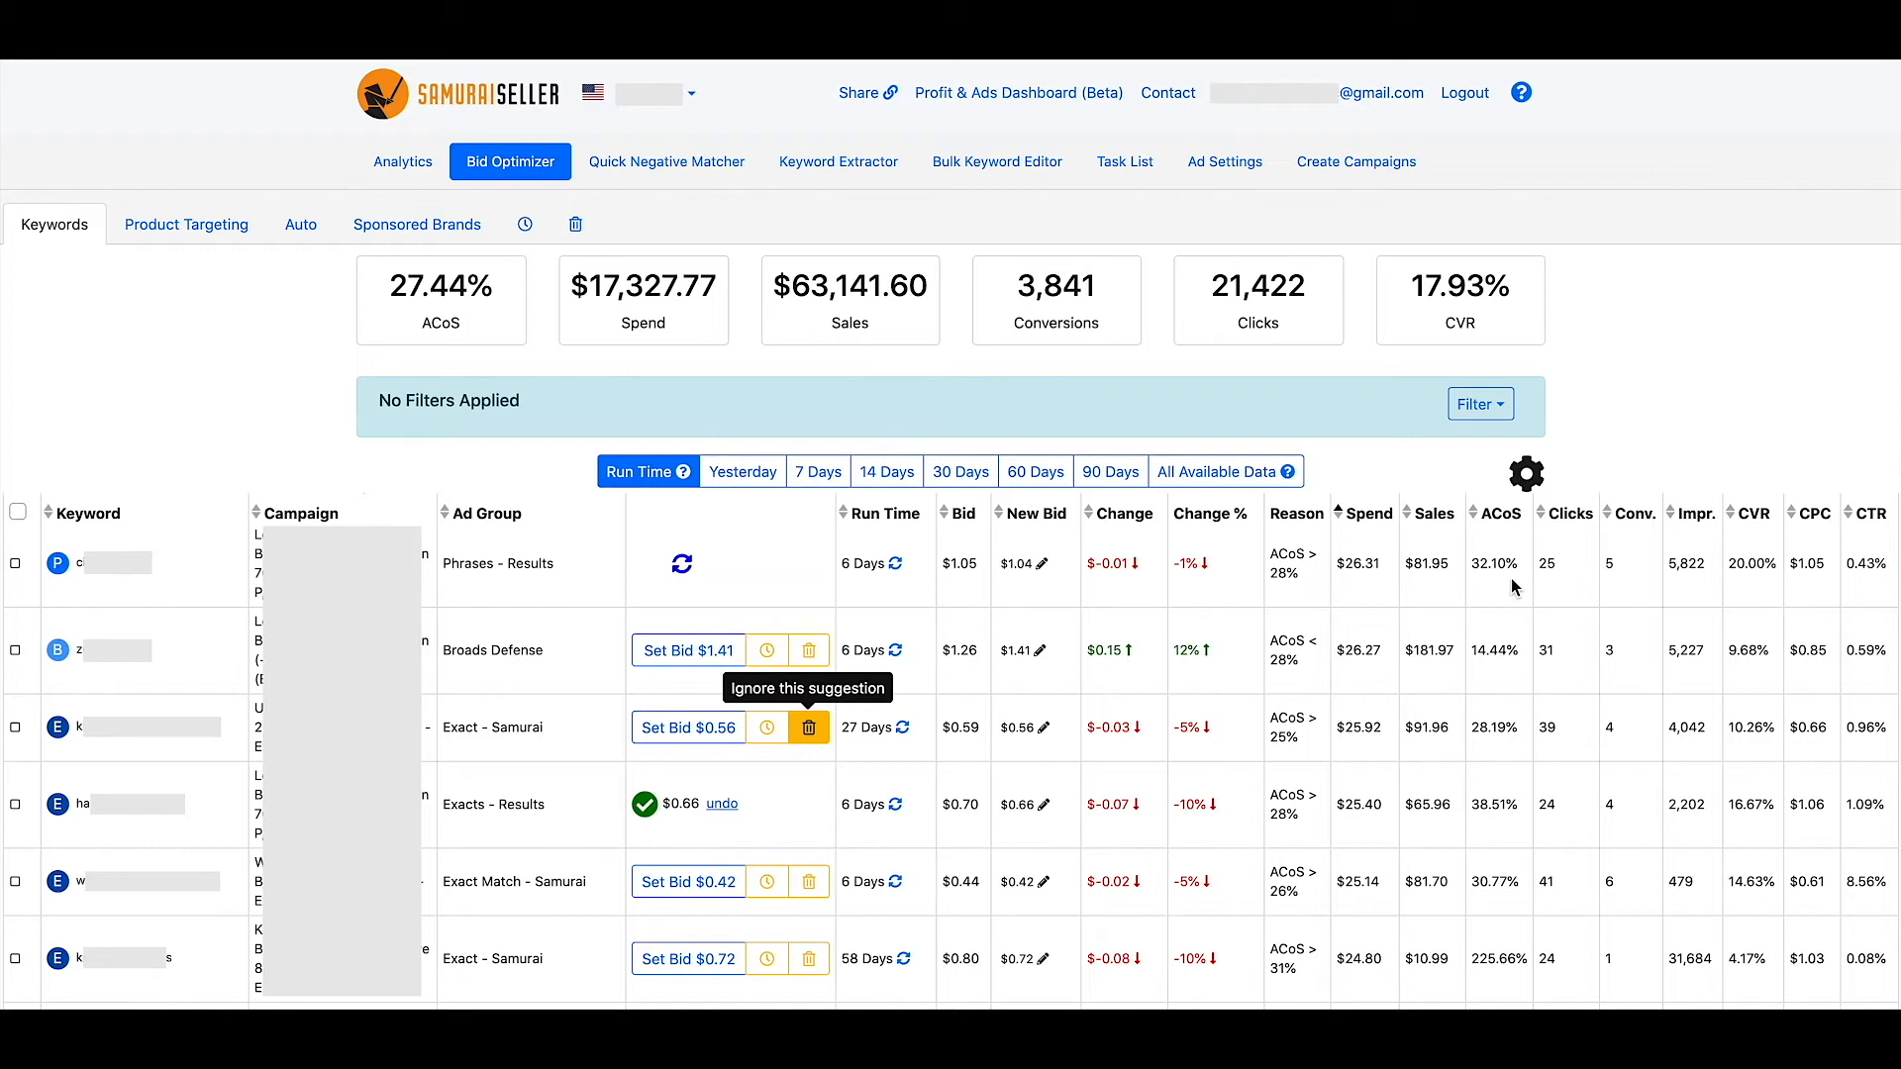
mouse_move(1285, 518)
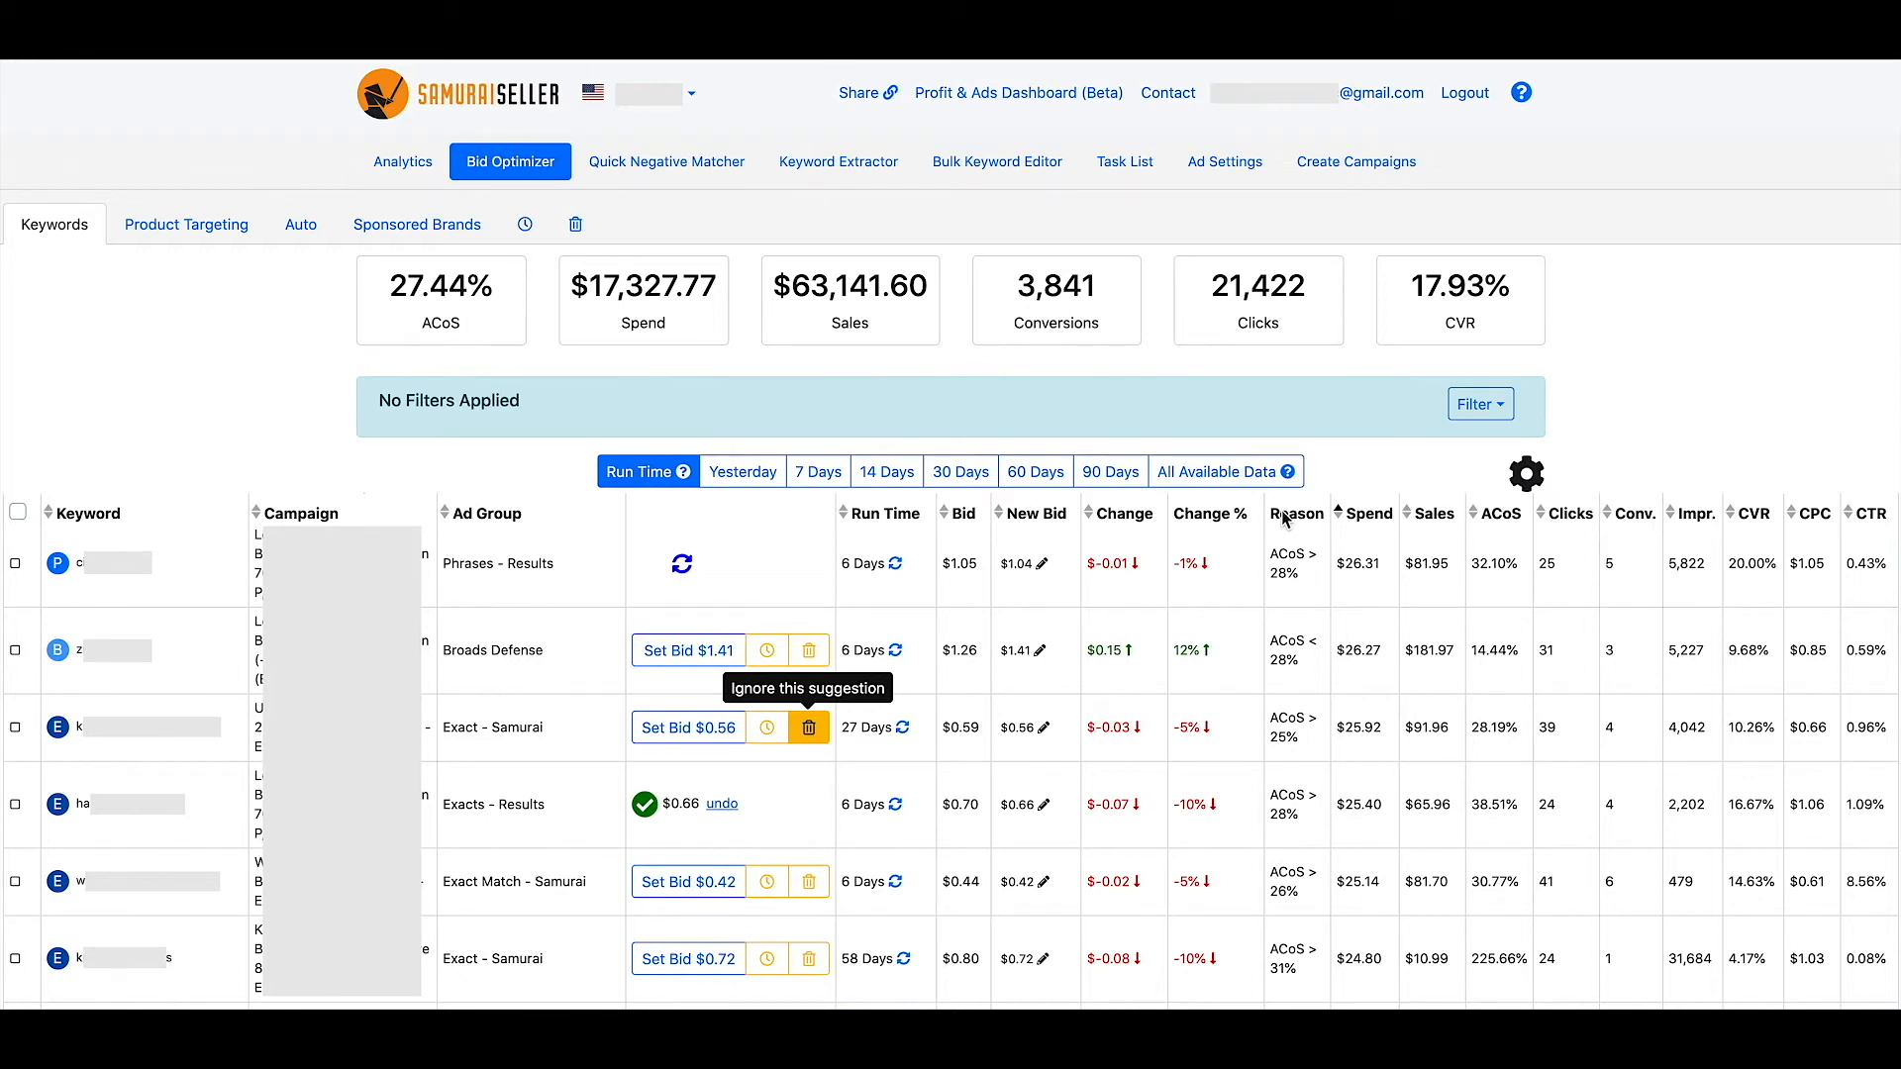
mouse_move(1279, 593)
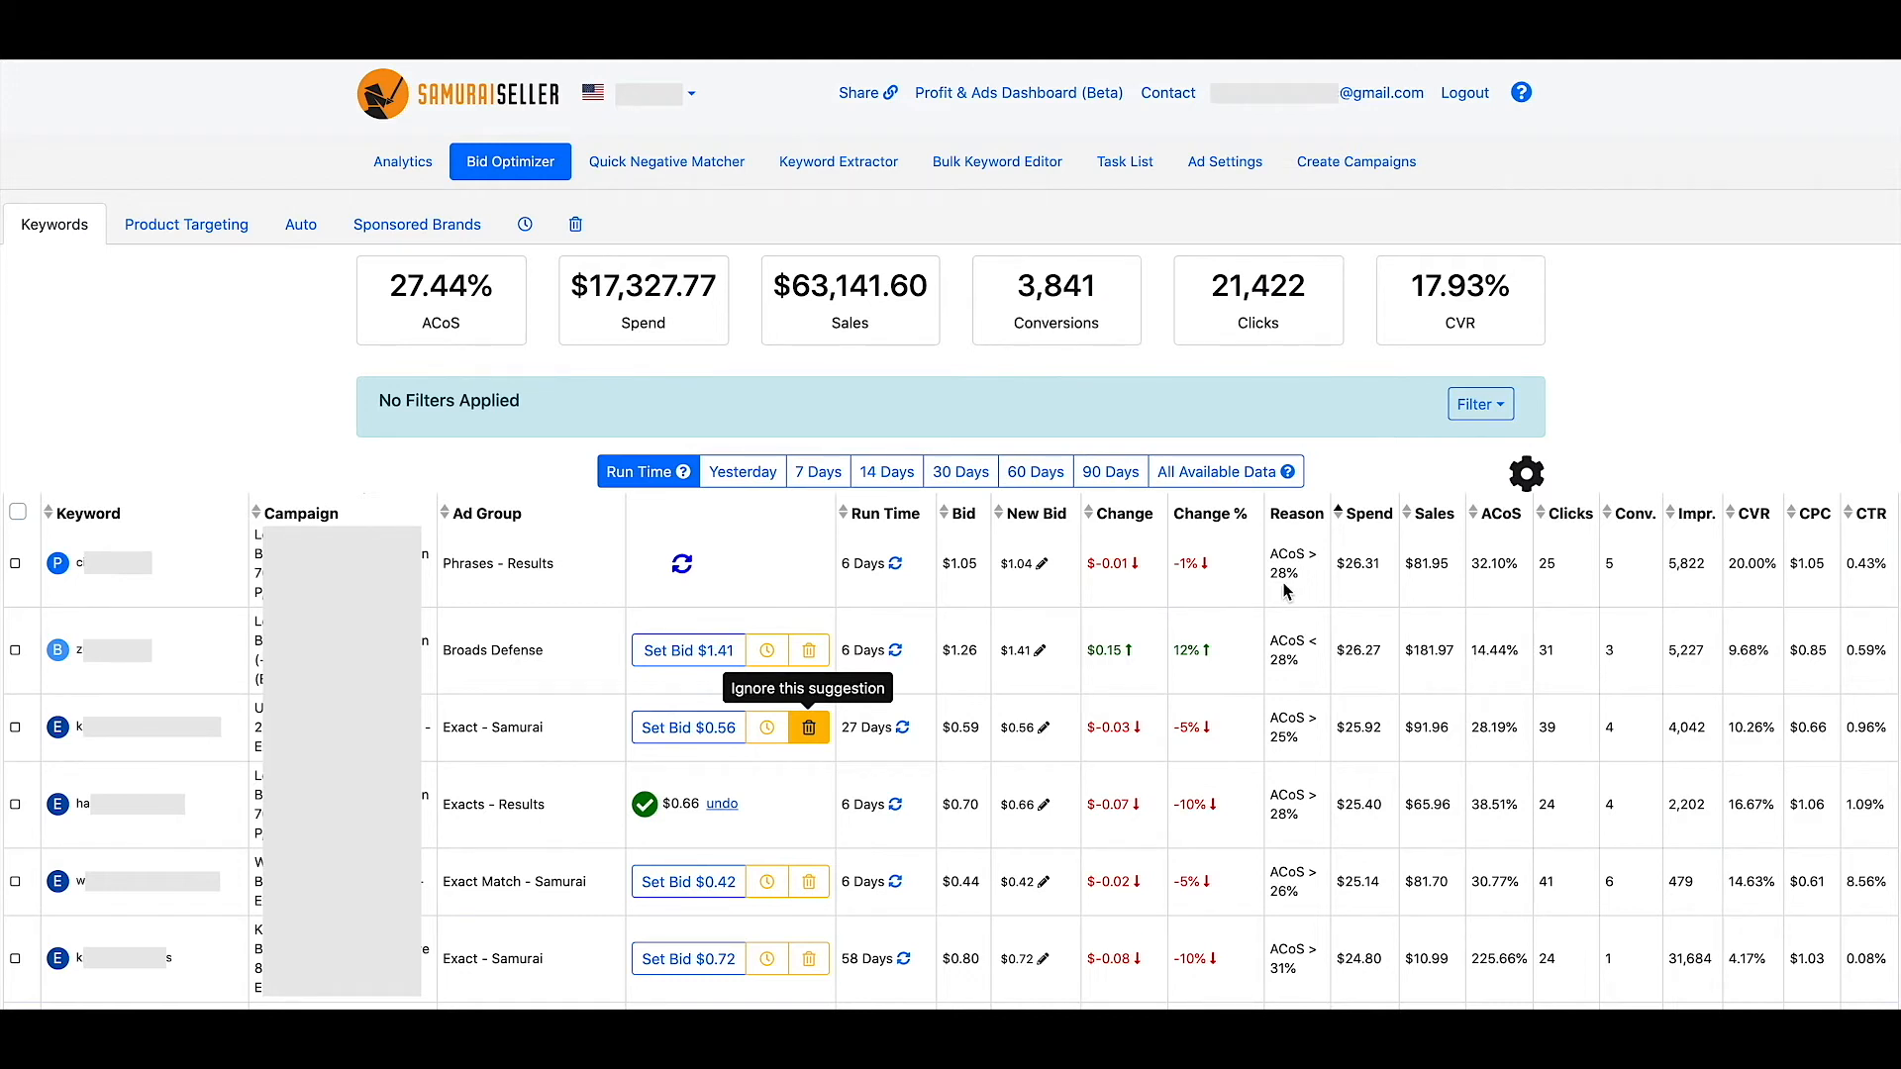
mouse_move(1125, 582)
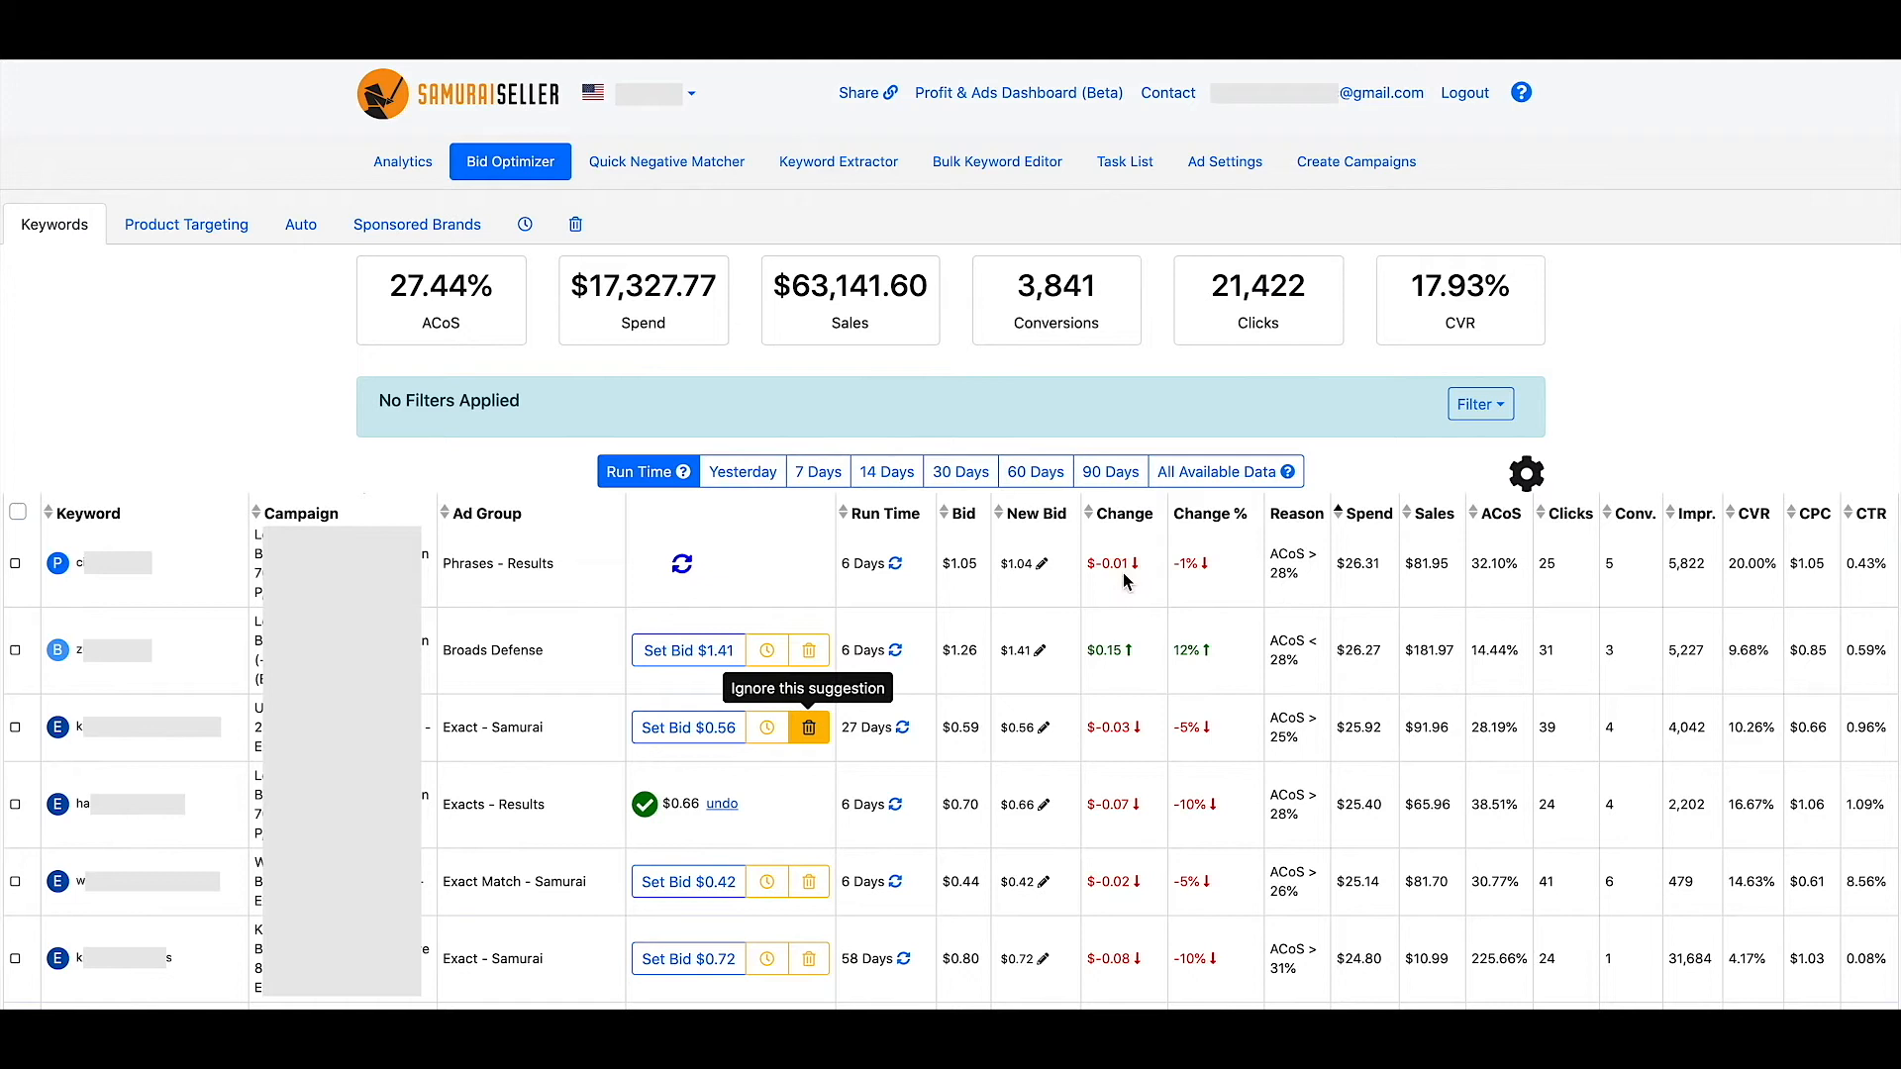
mouse_move(852, 531)
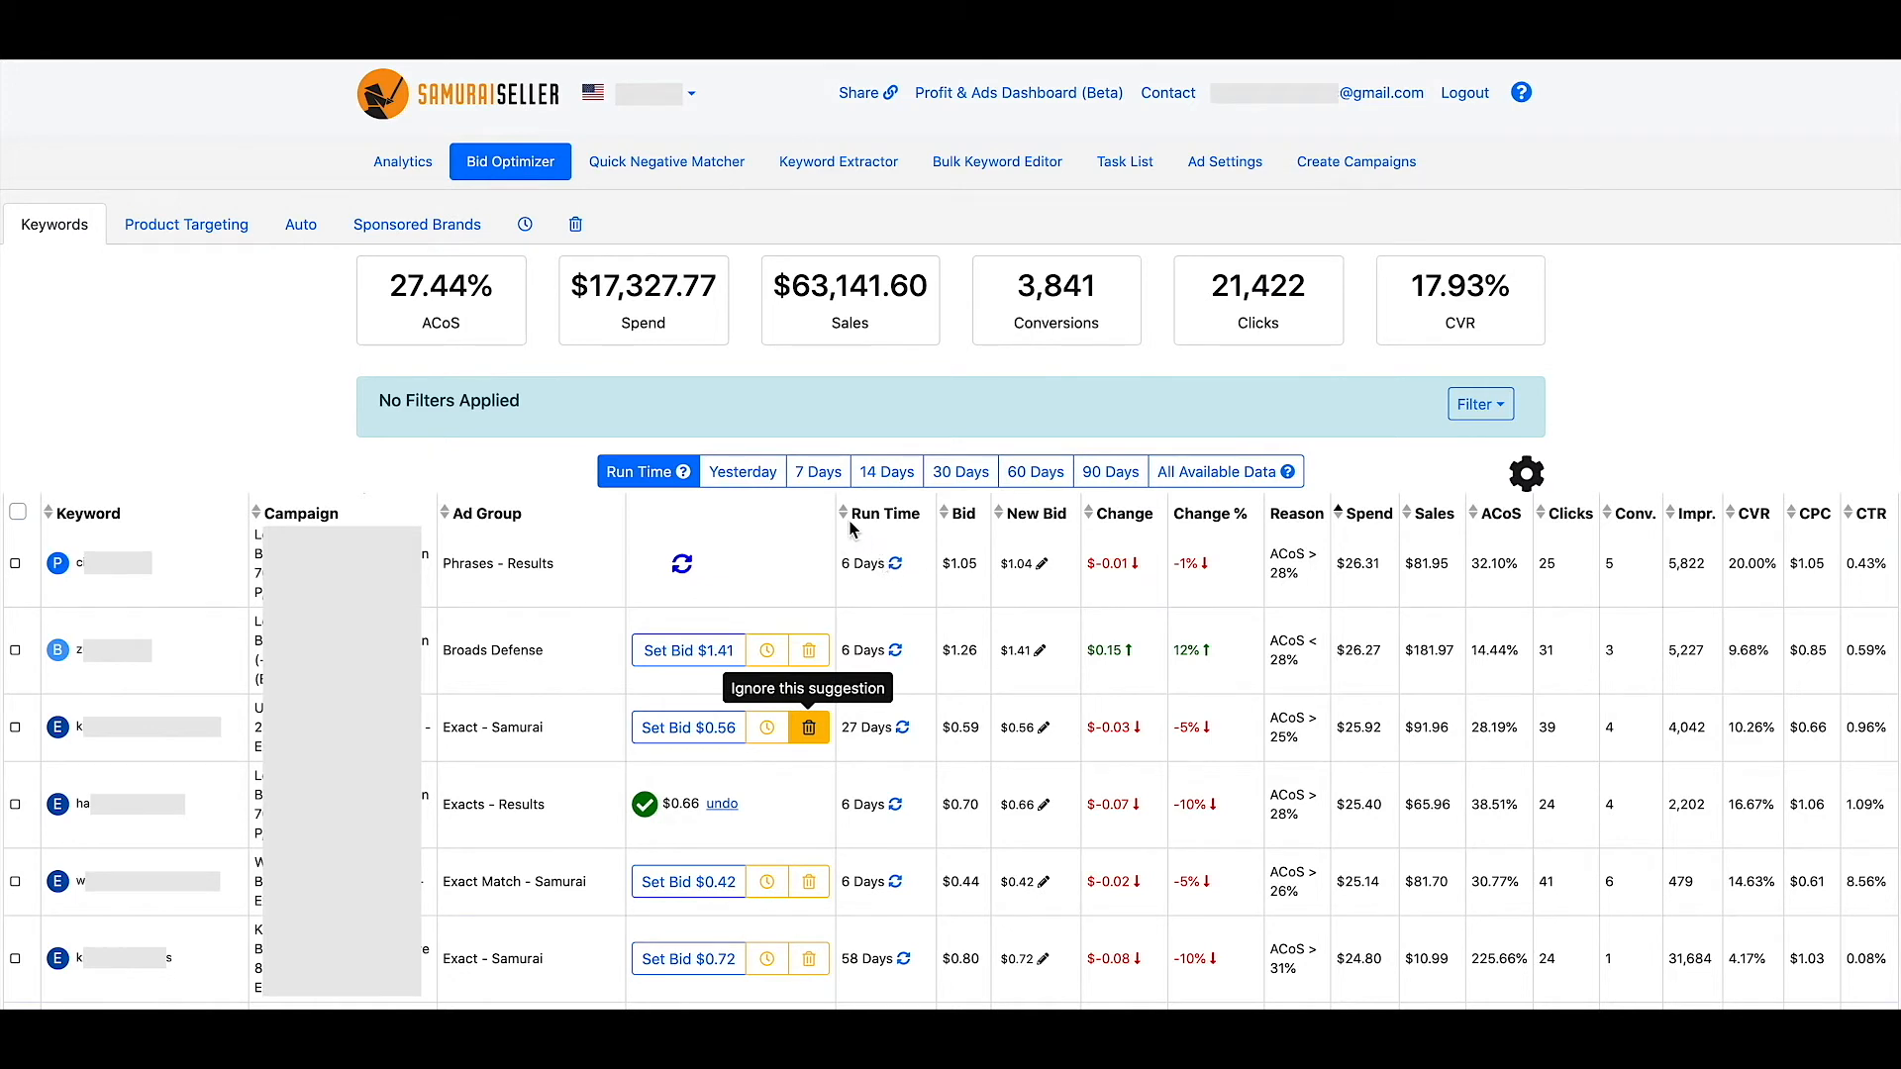
mouse_move(844, 582)
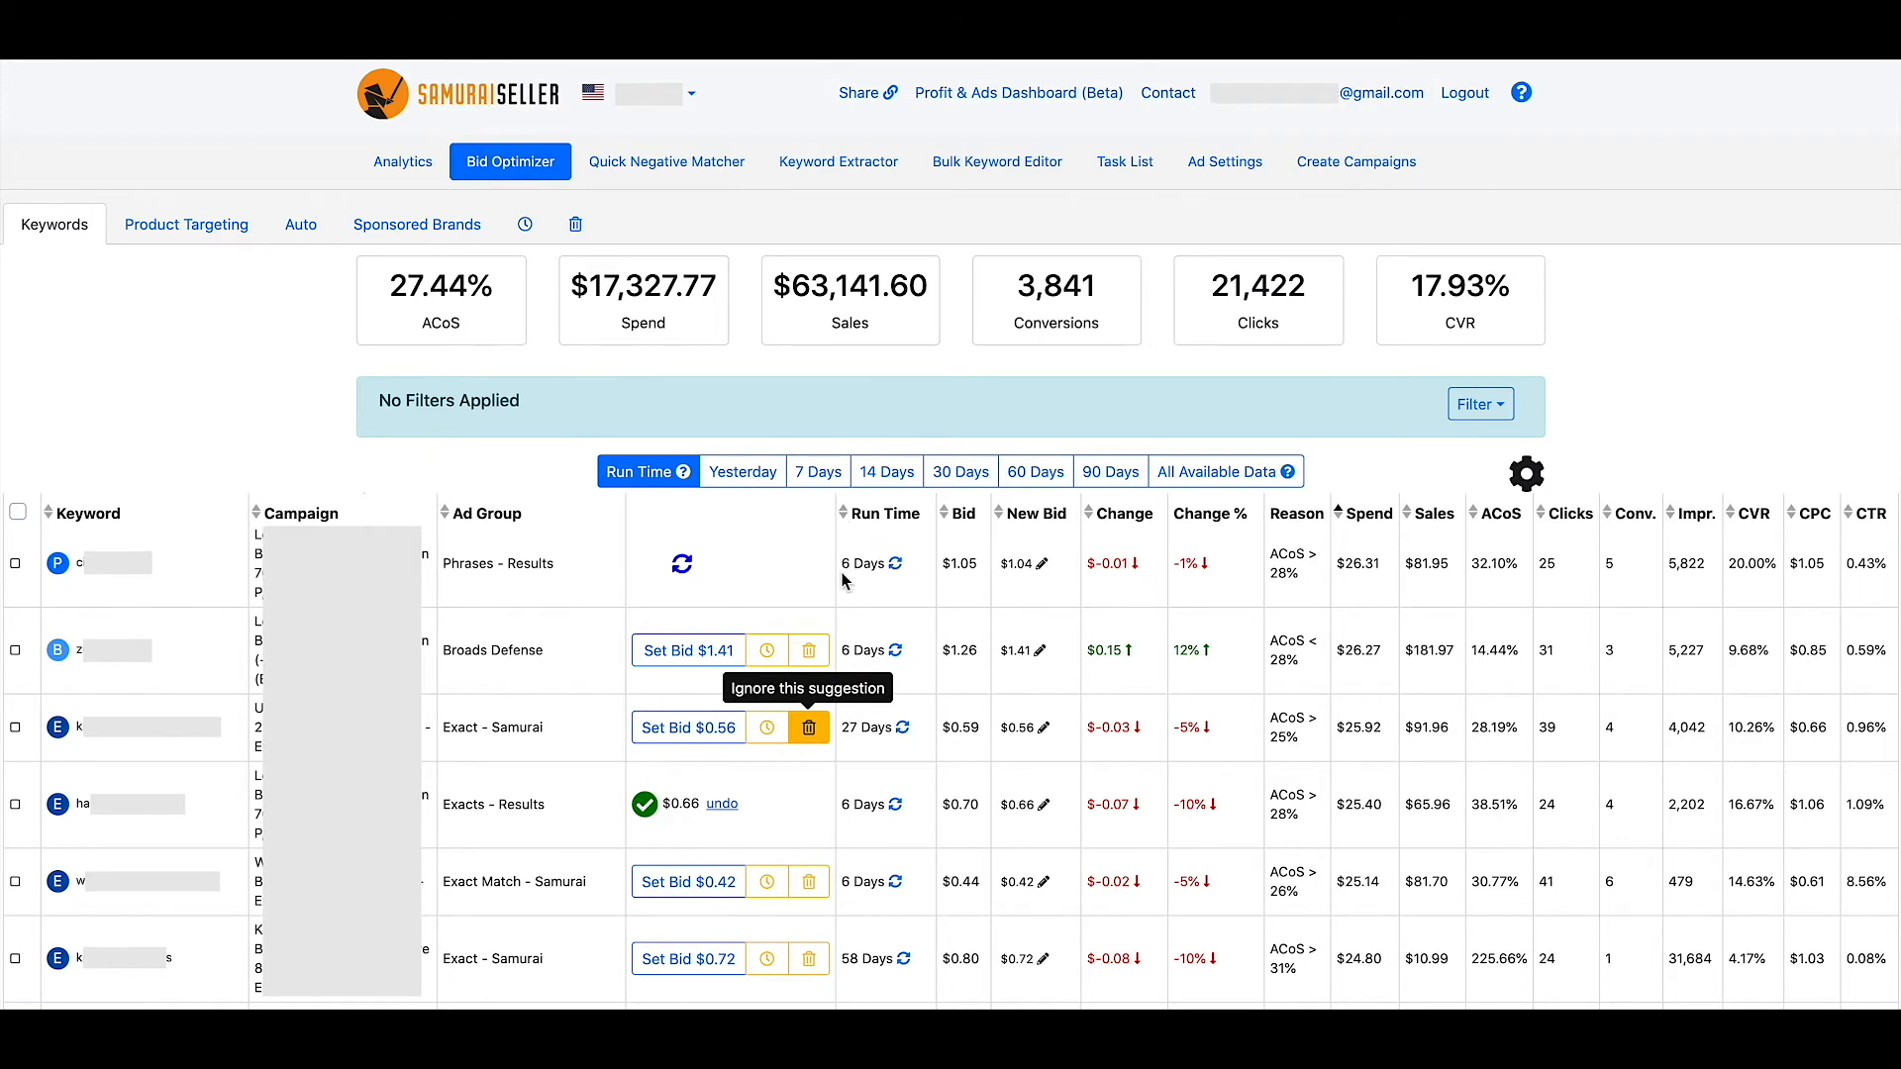
mouse_move(826, 572)
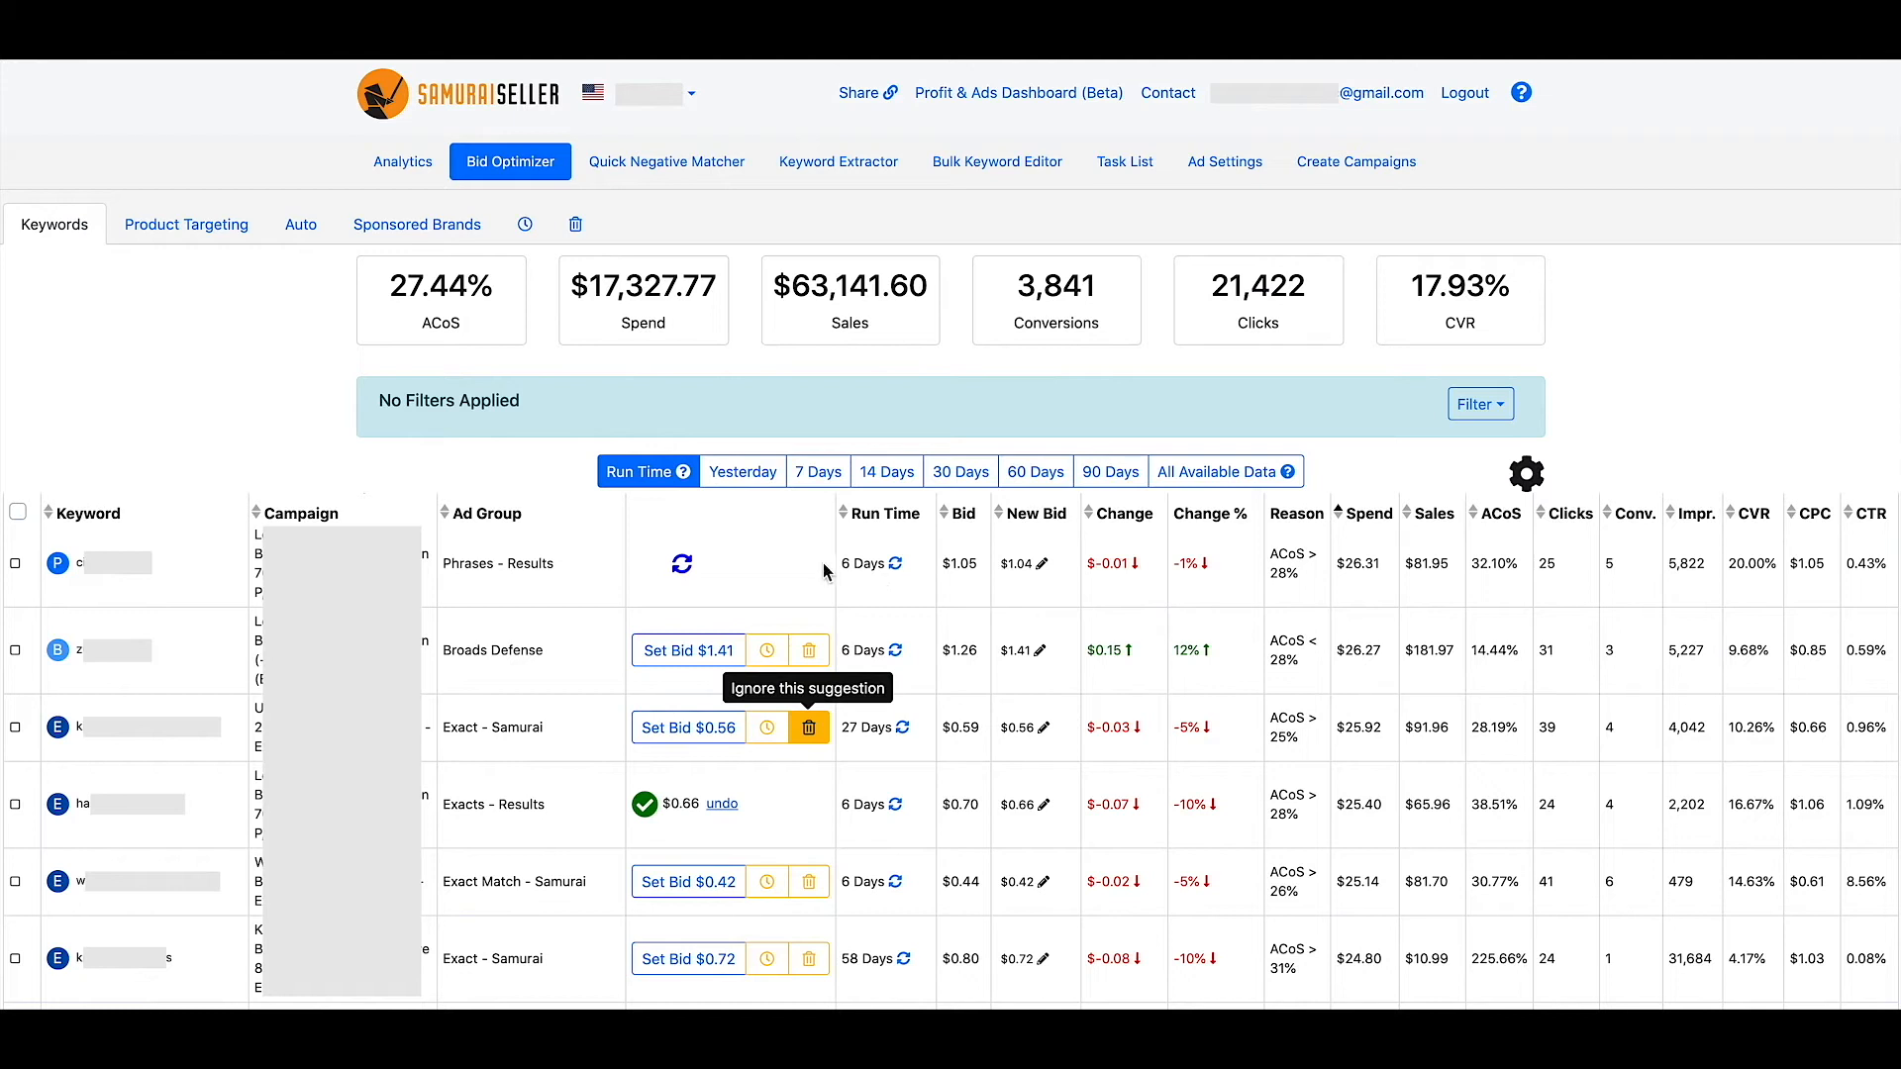
mouse_move(685, 503)
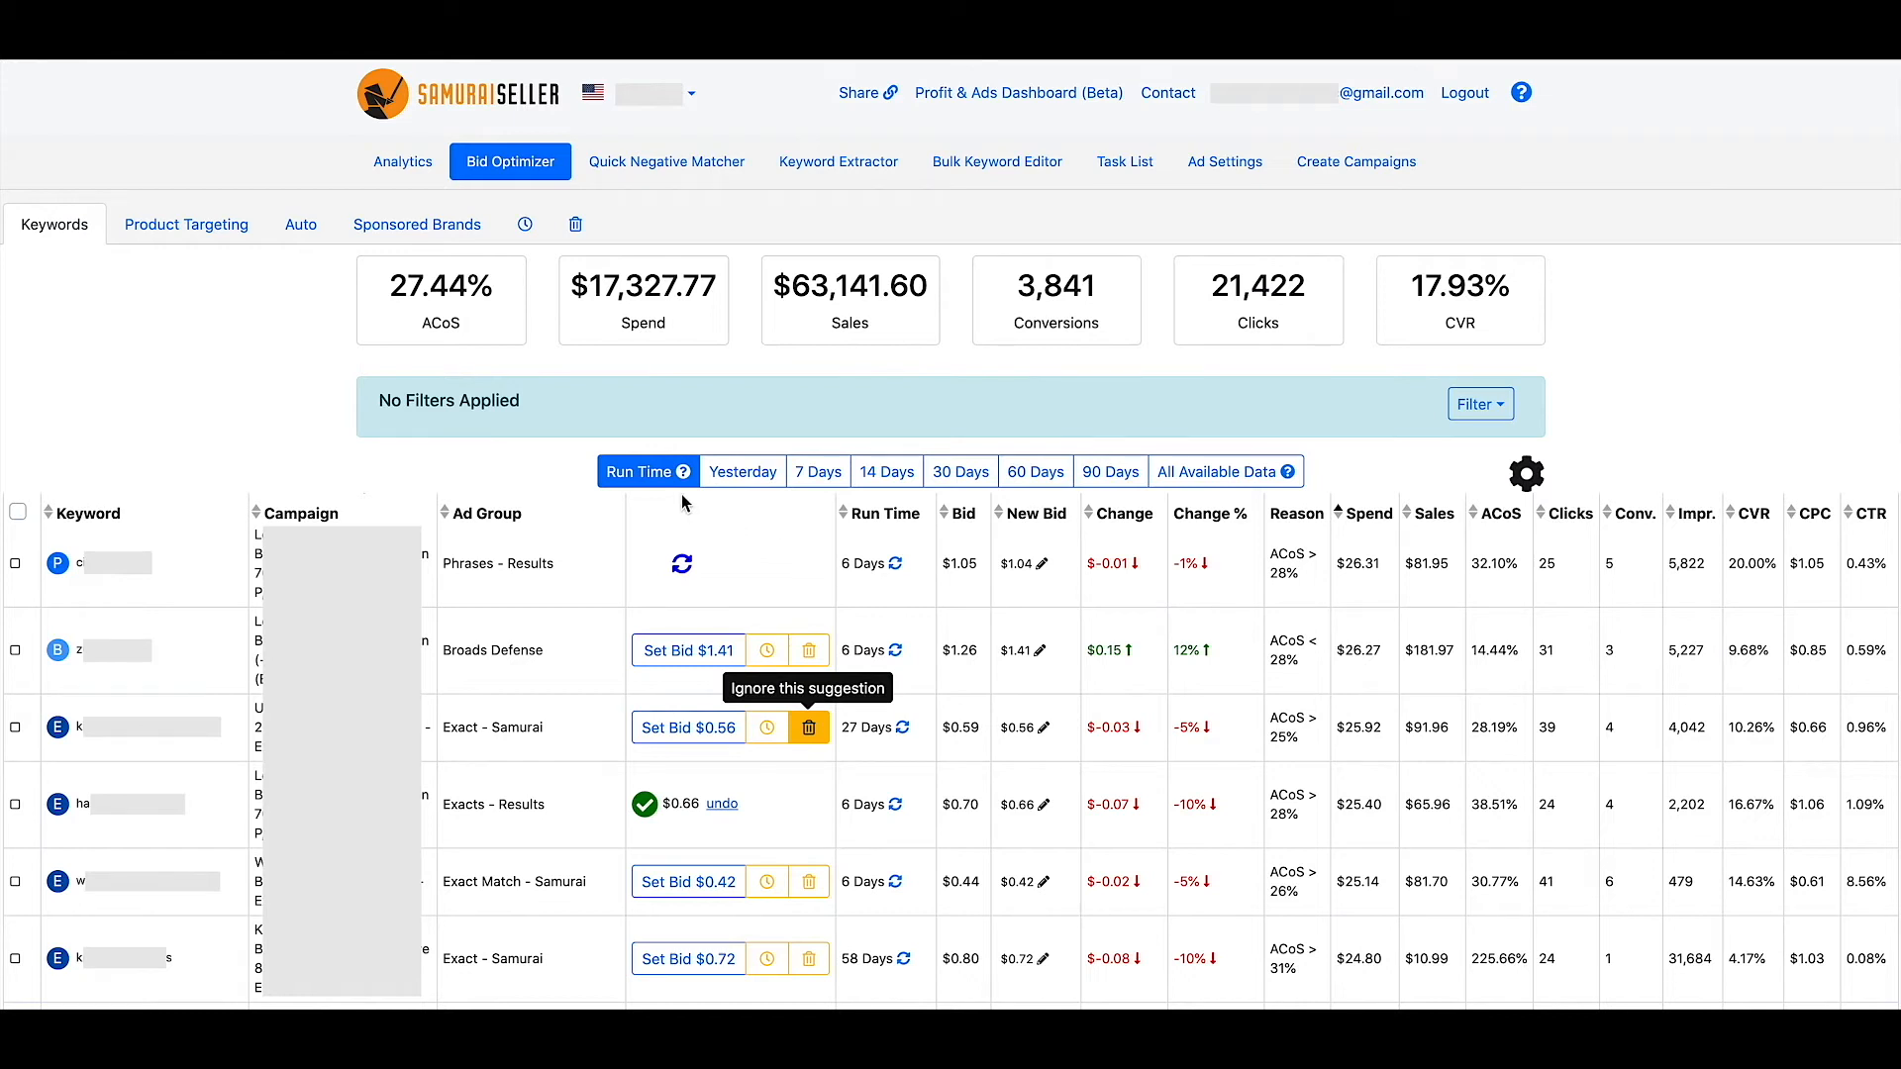
mouse_move(855, 559)
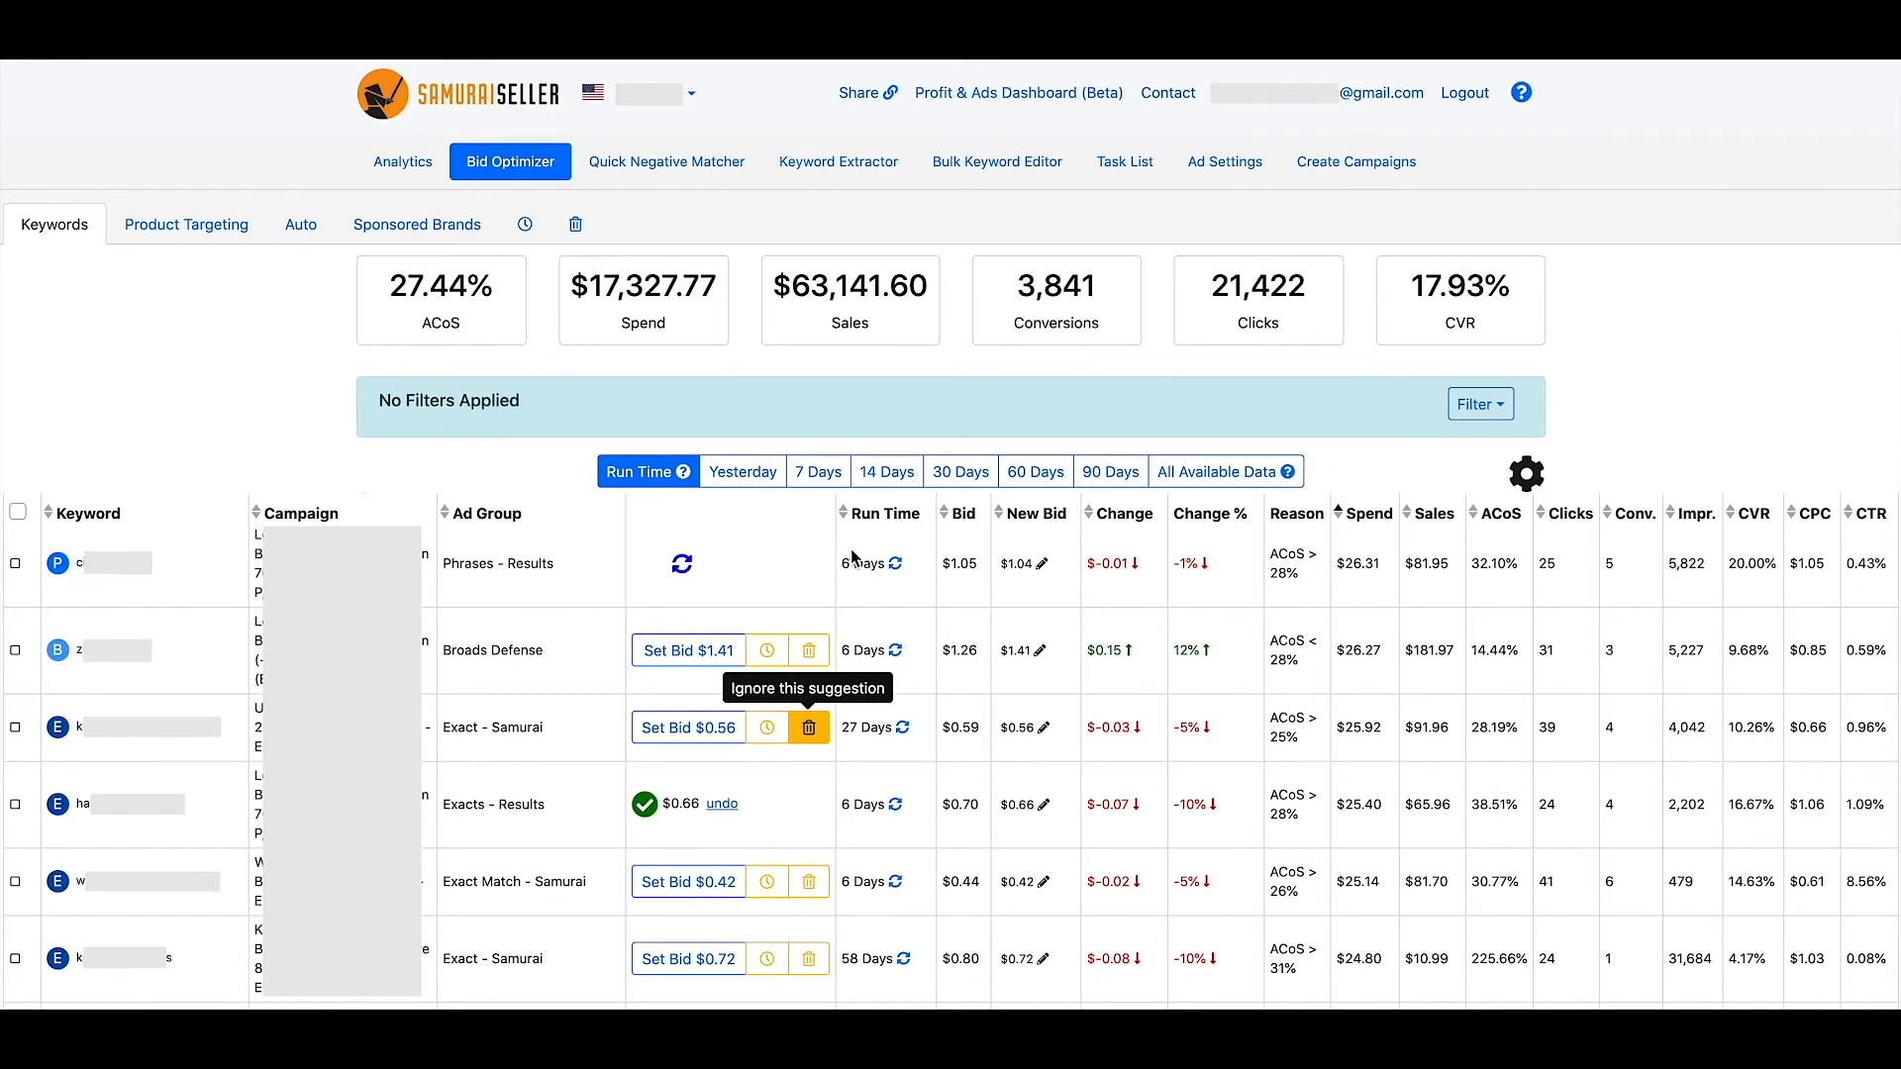
mouse_move(849, 578)
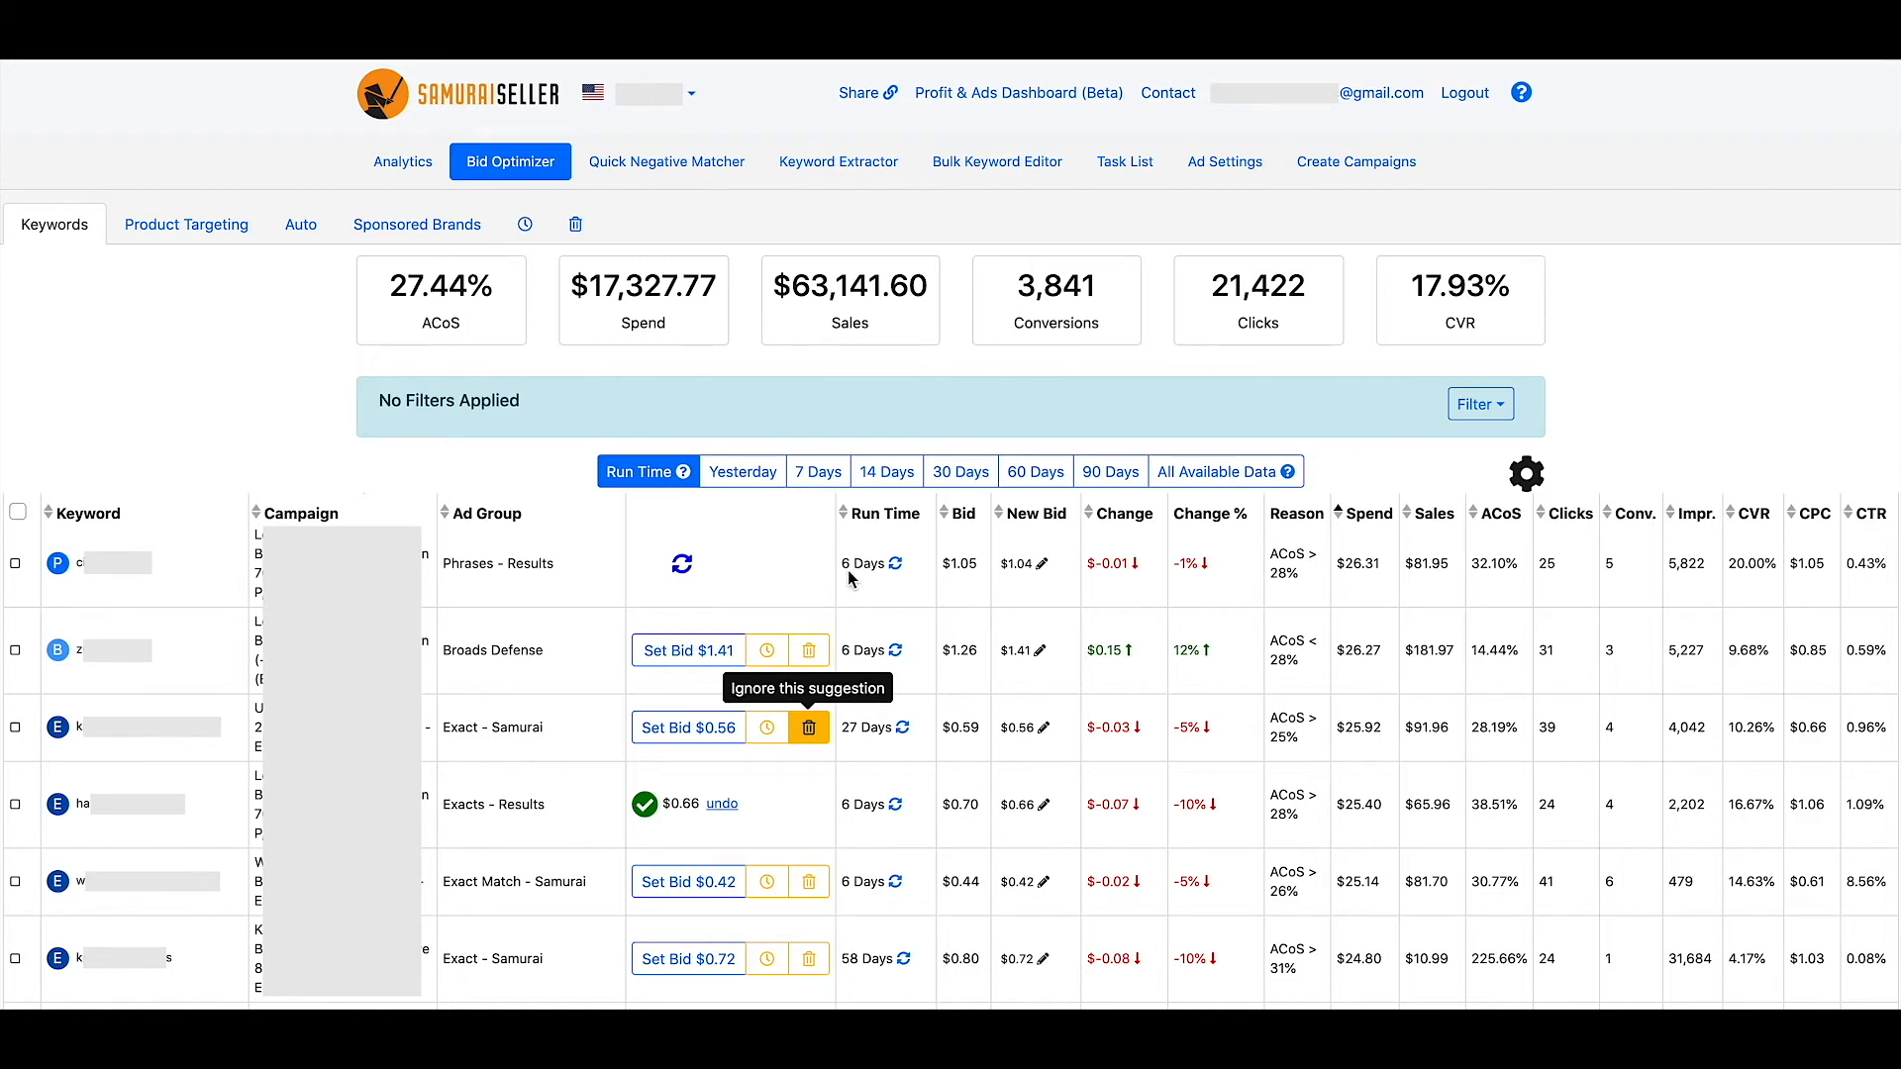
mouse_move(881, 583)
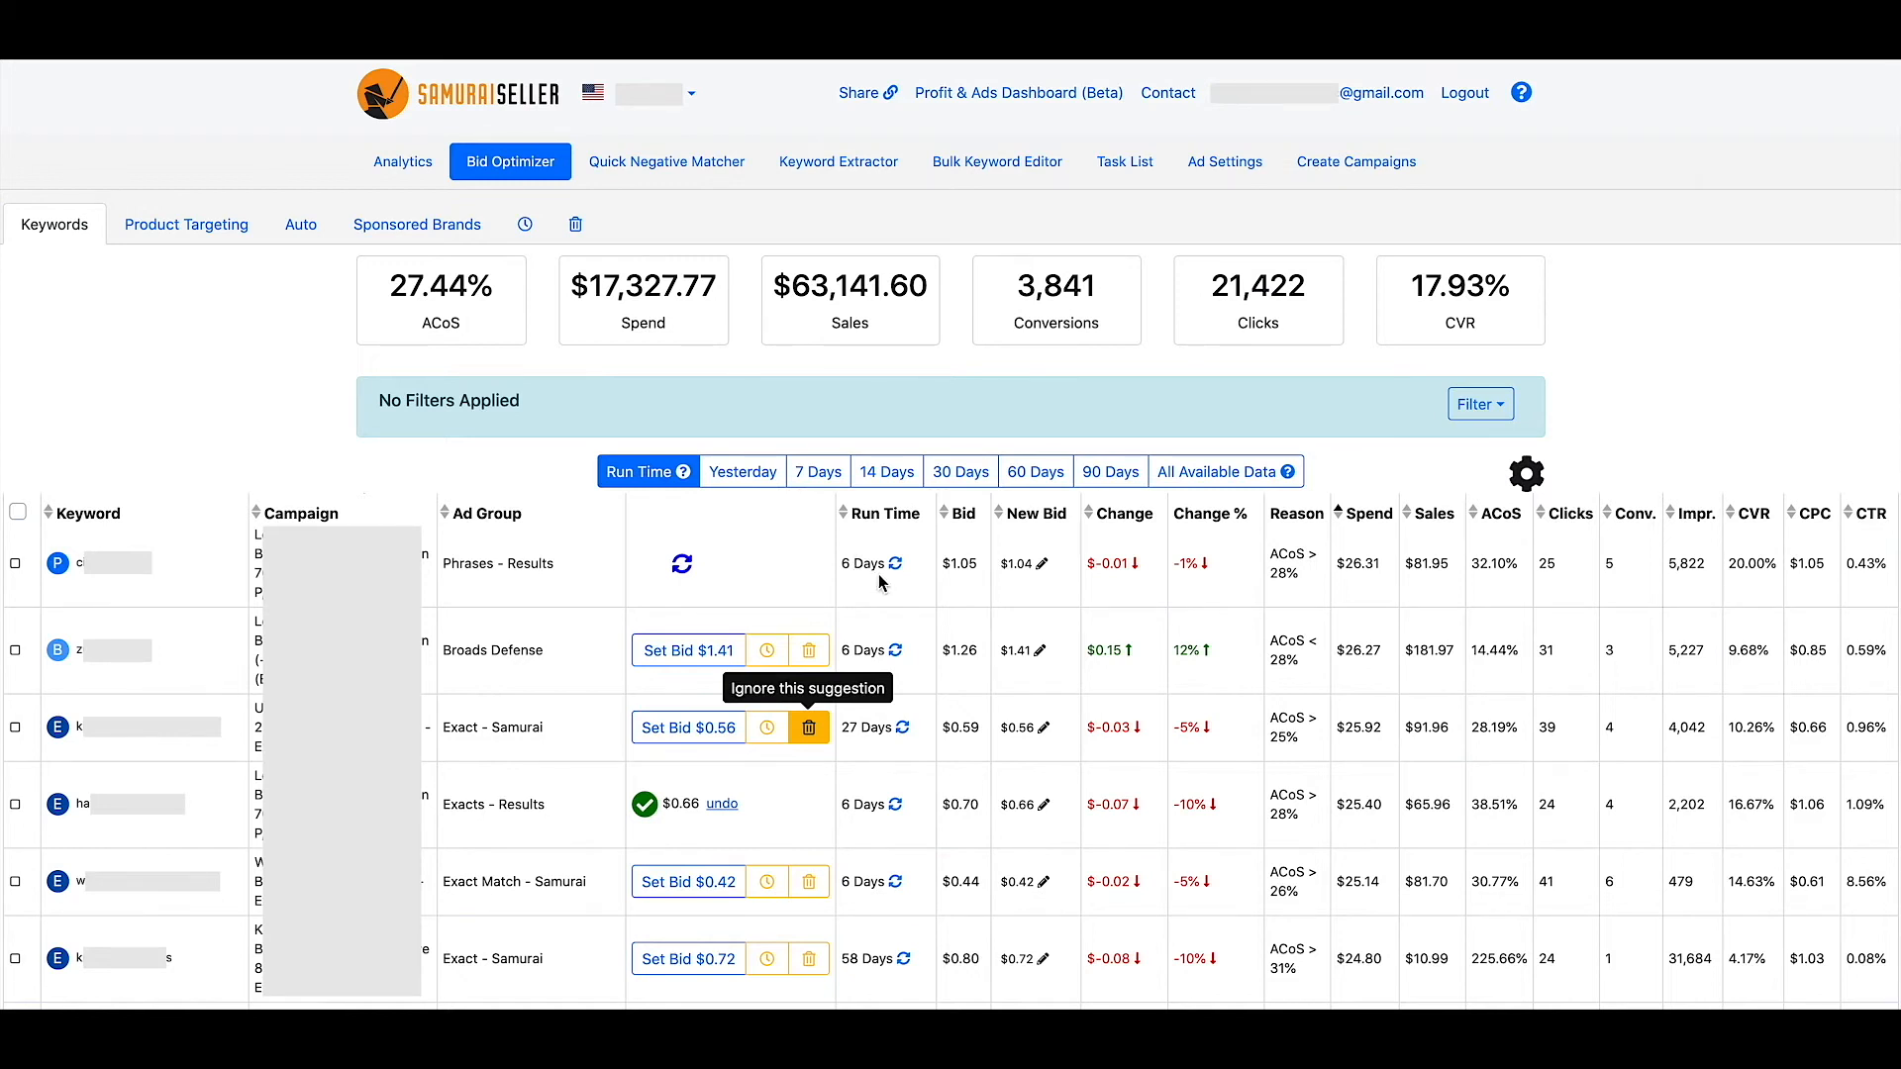
mouse_move(1732, 577)
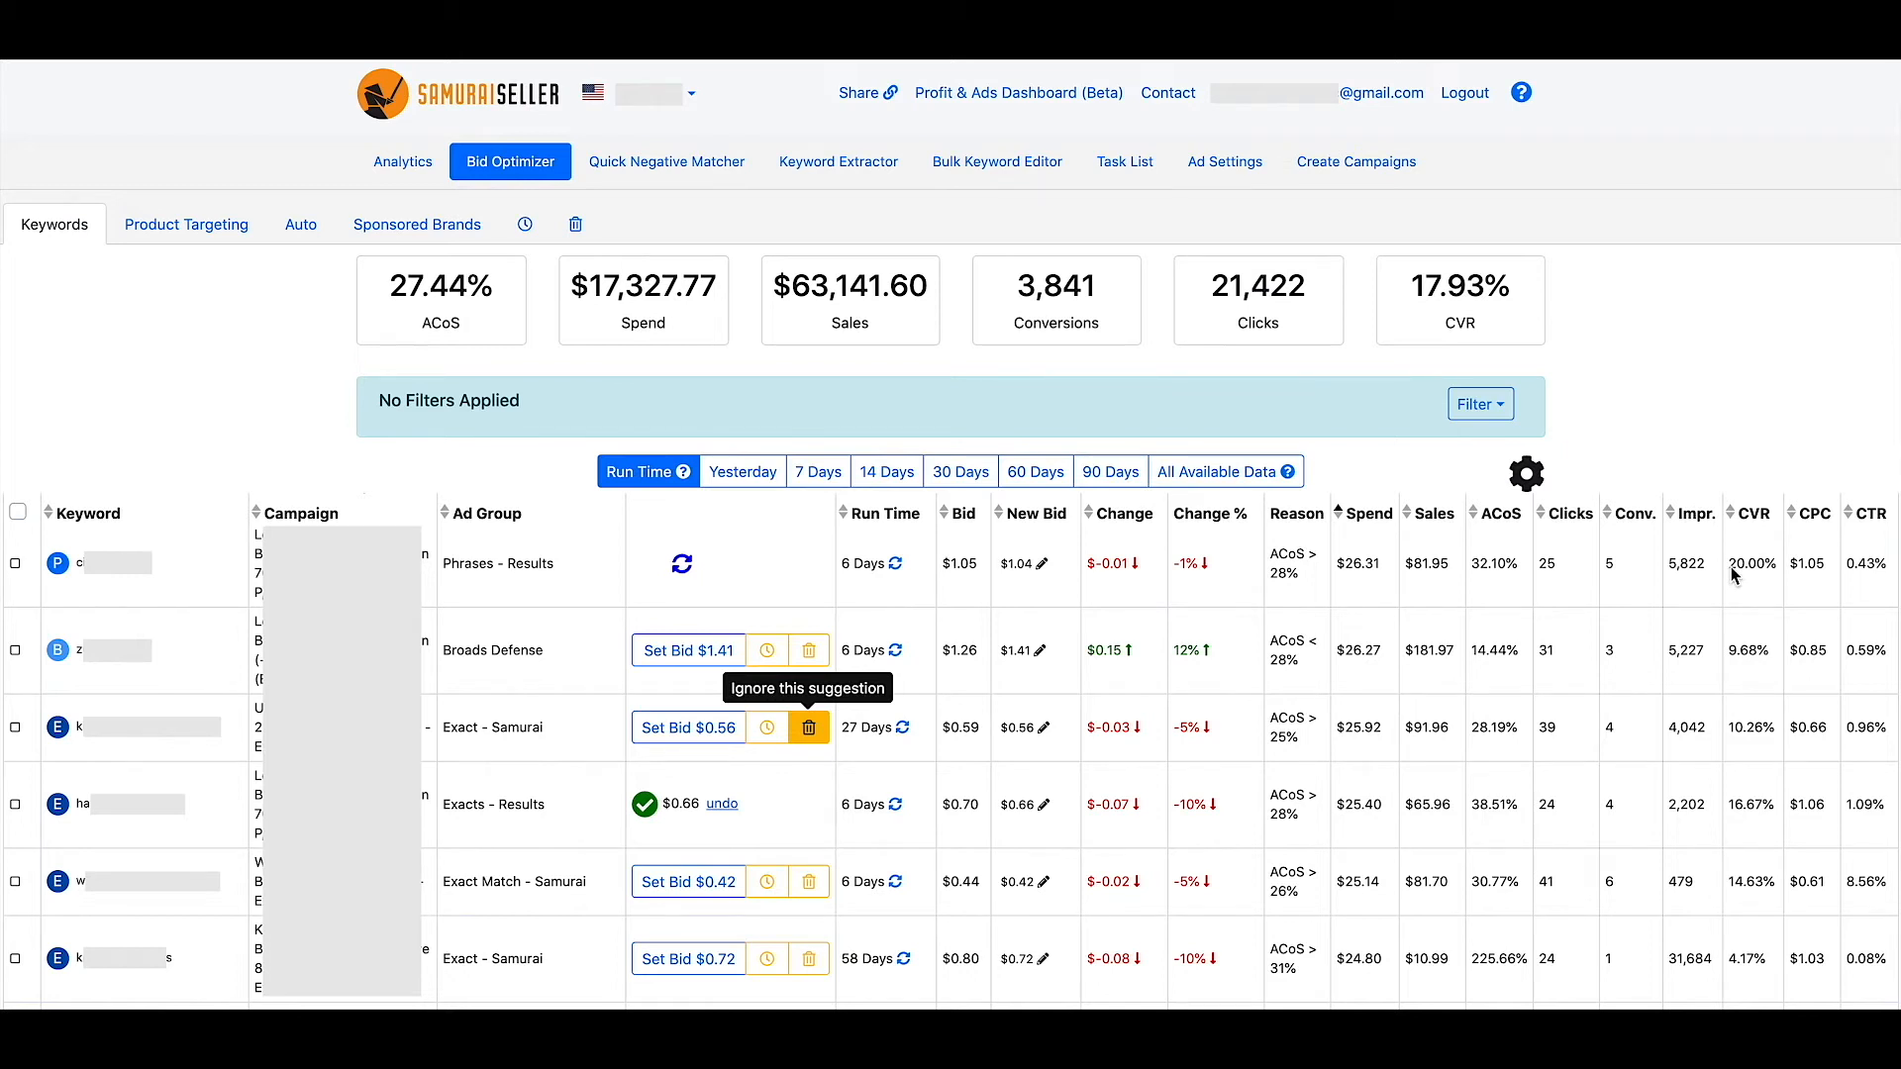
mouse_move(85, 577)
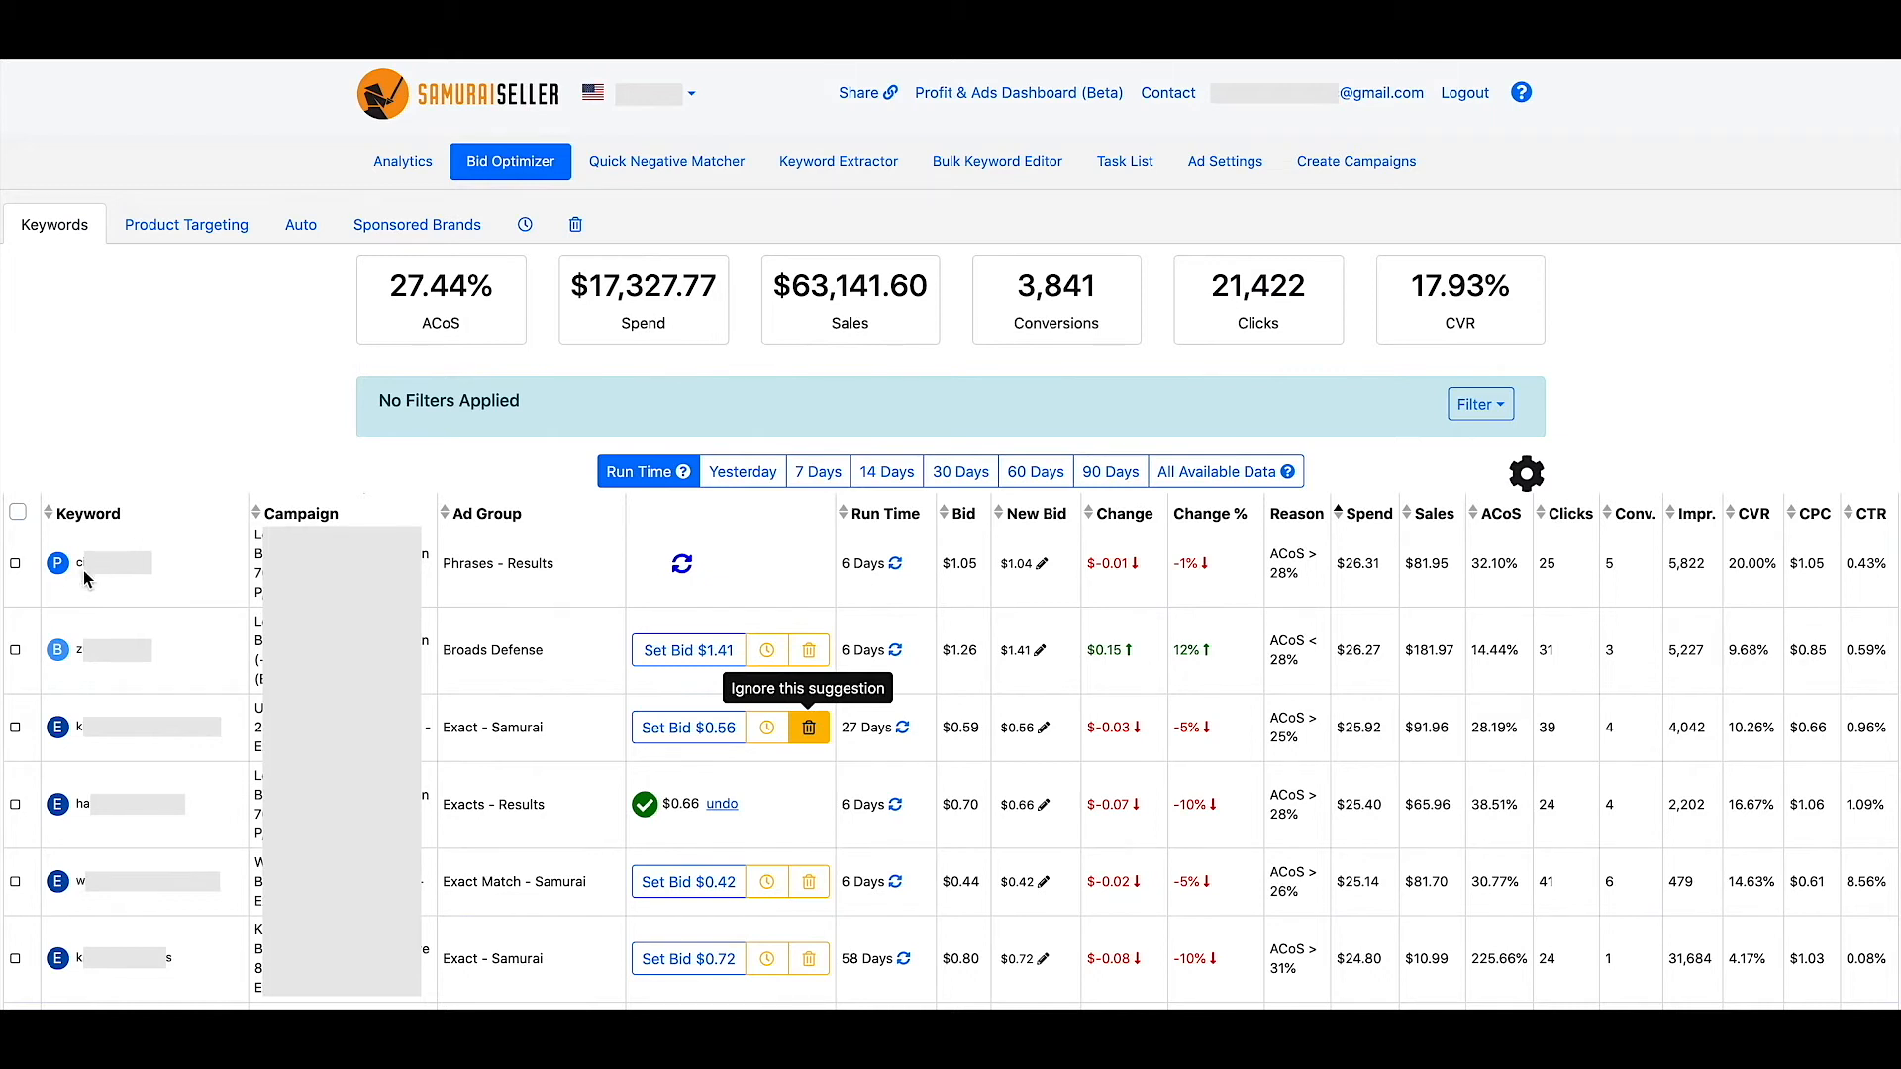
mouse_move(1170, 577)
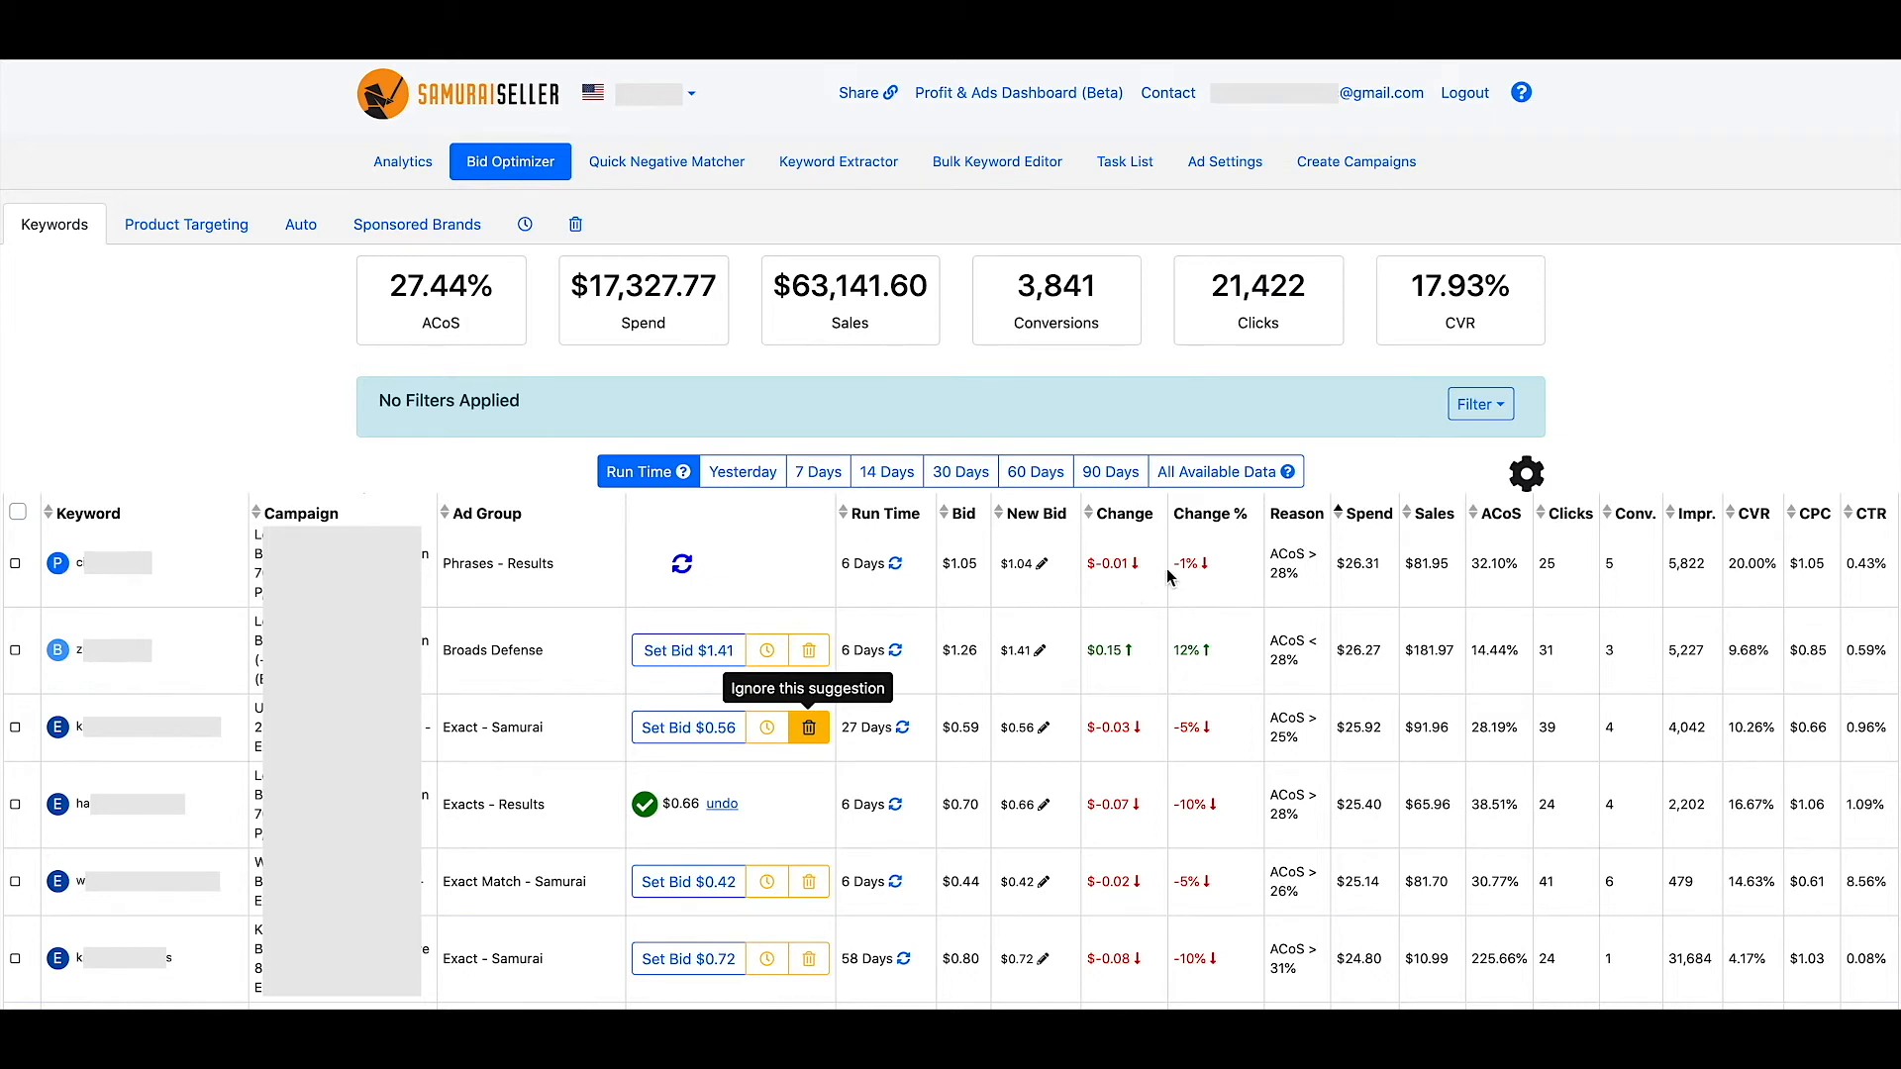
mouse_move(1169, 579)
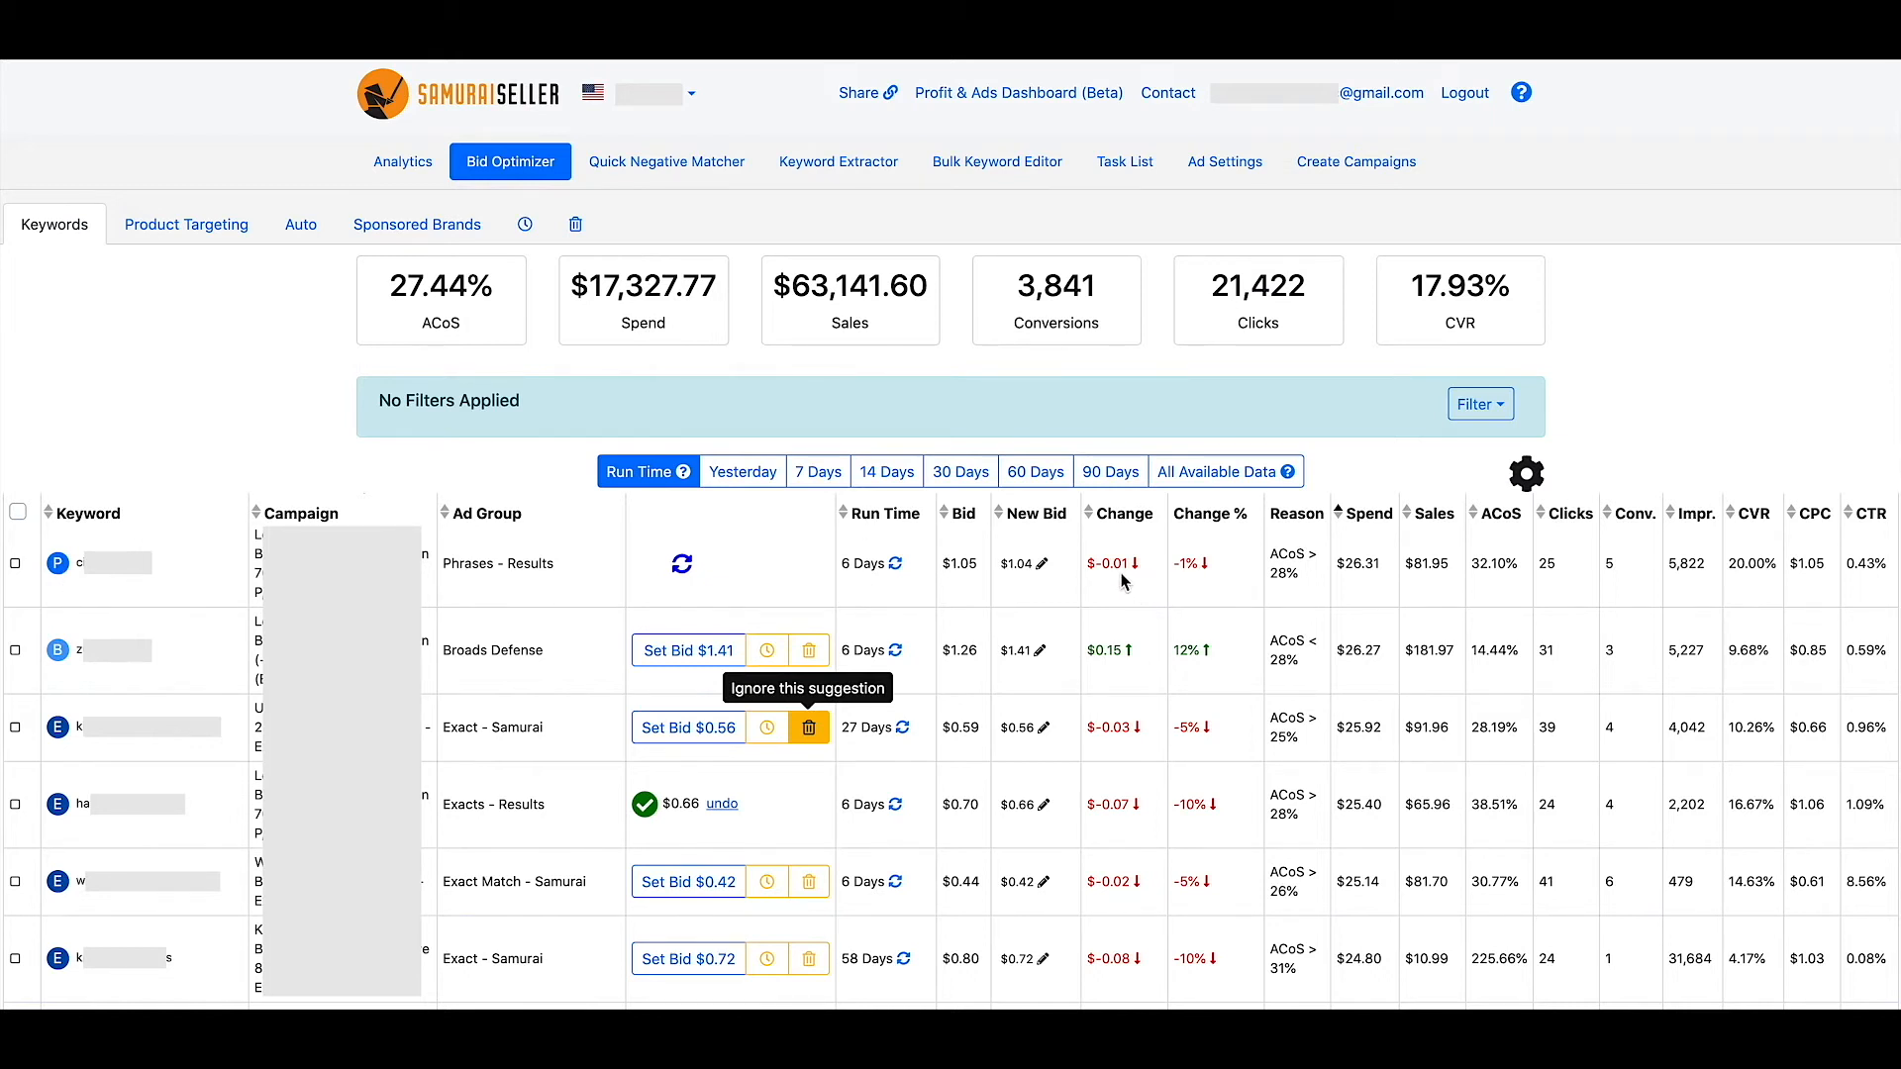
mouse_move(1285, 594)
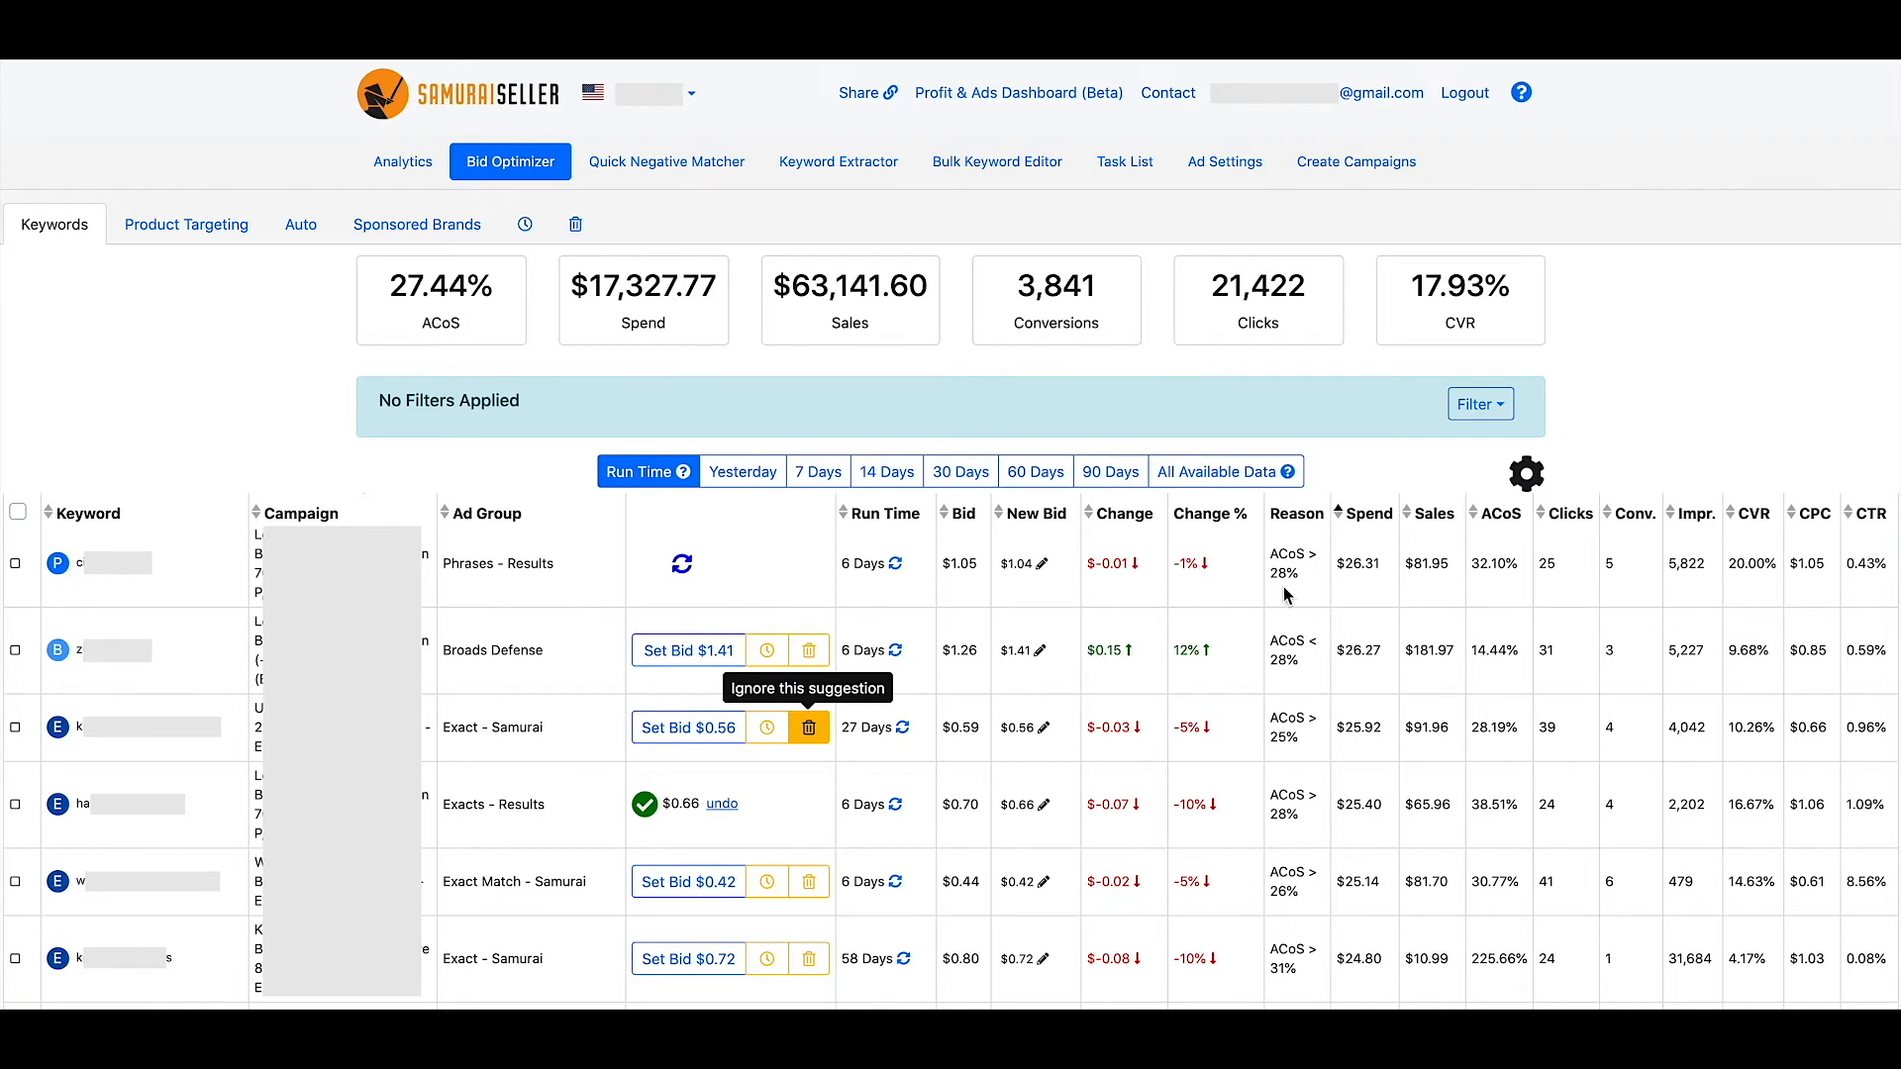
mouse_move(1288, 593)
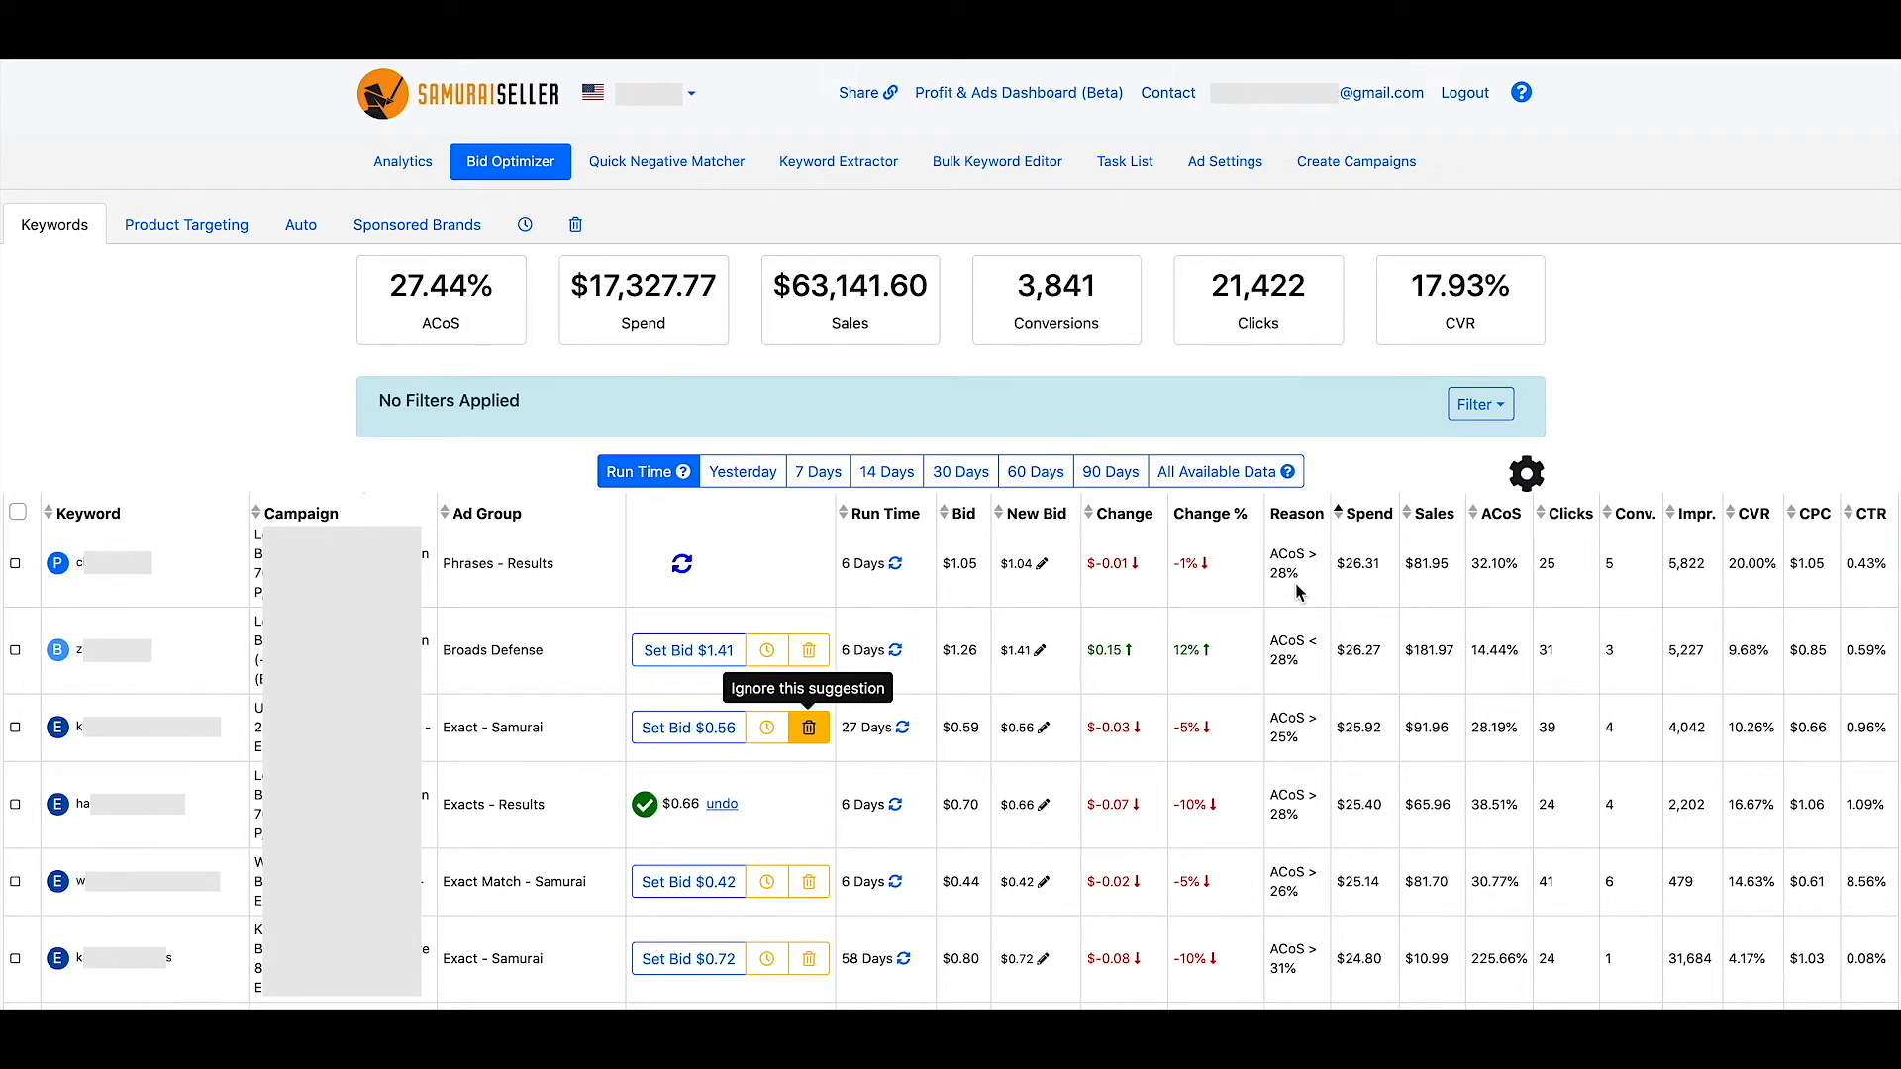
mouse_move(859, 585)
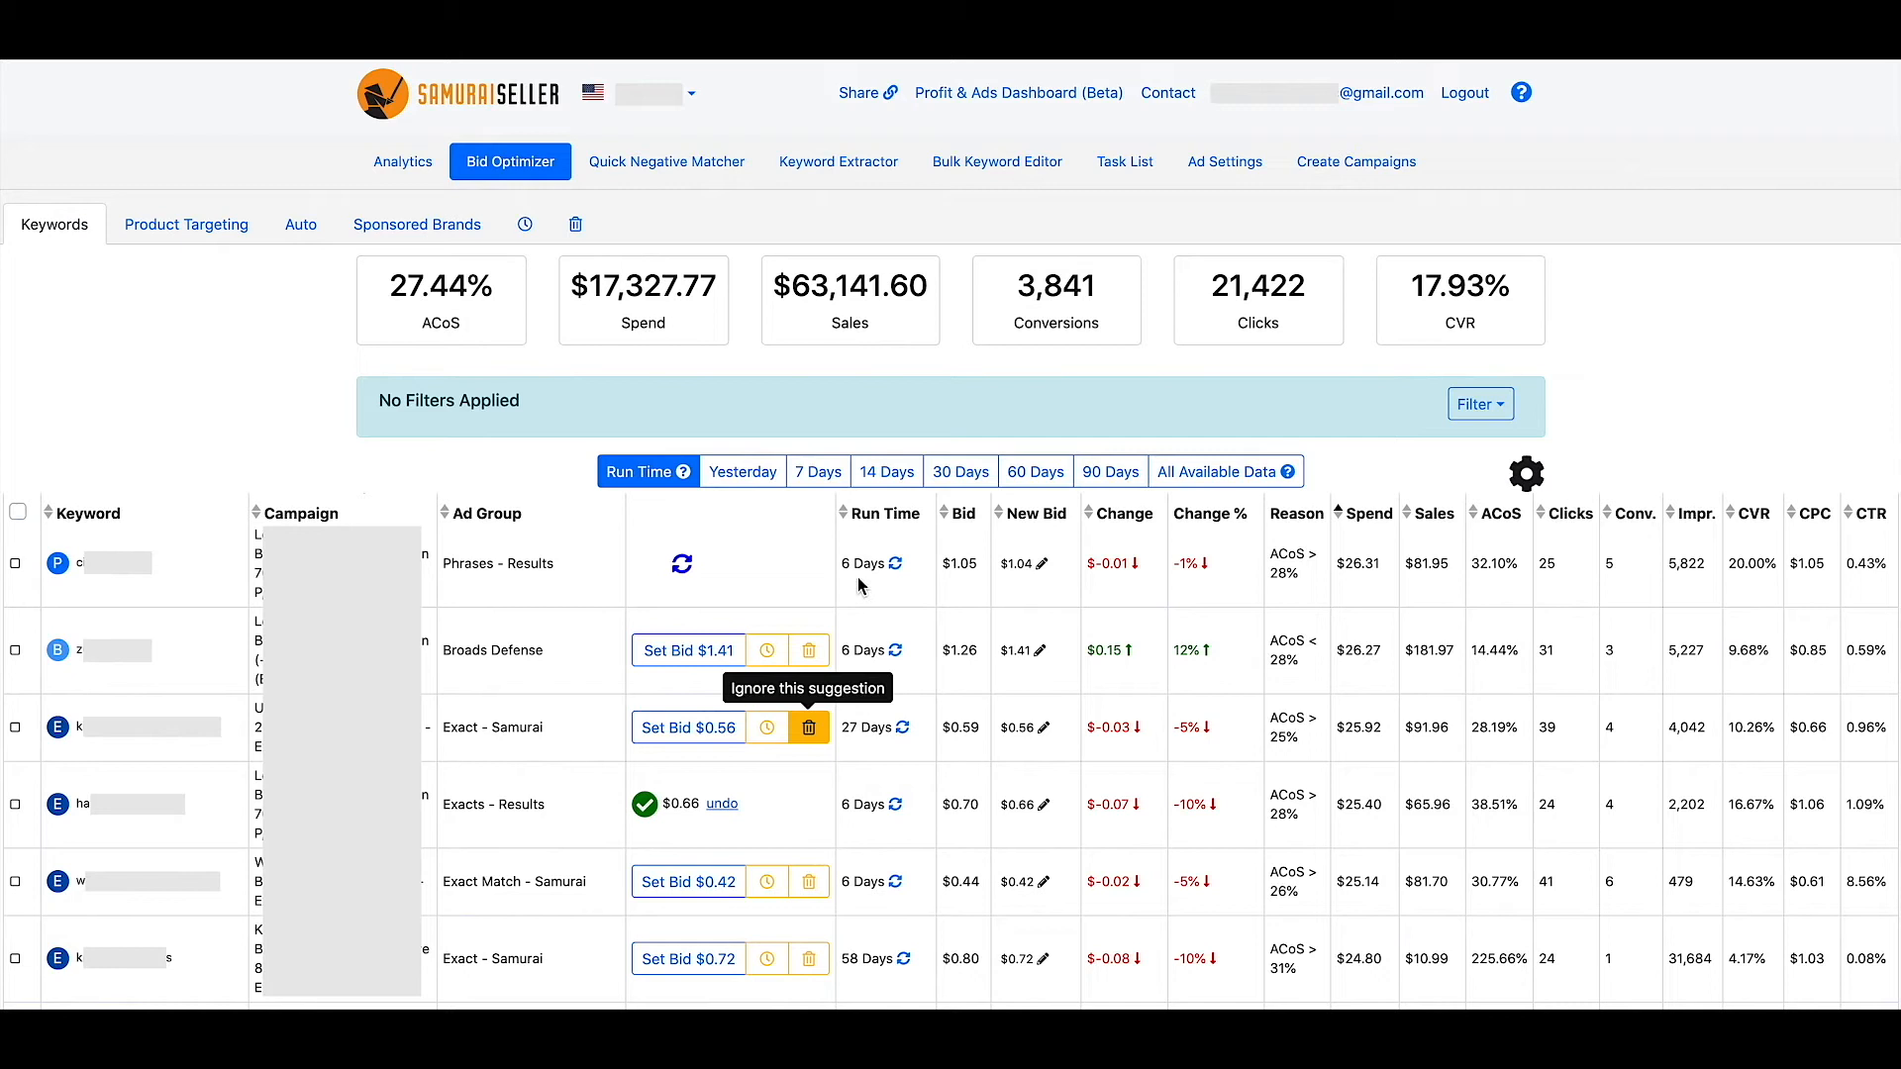
mouse_move(819, 496)
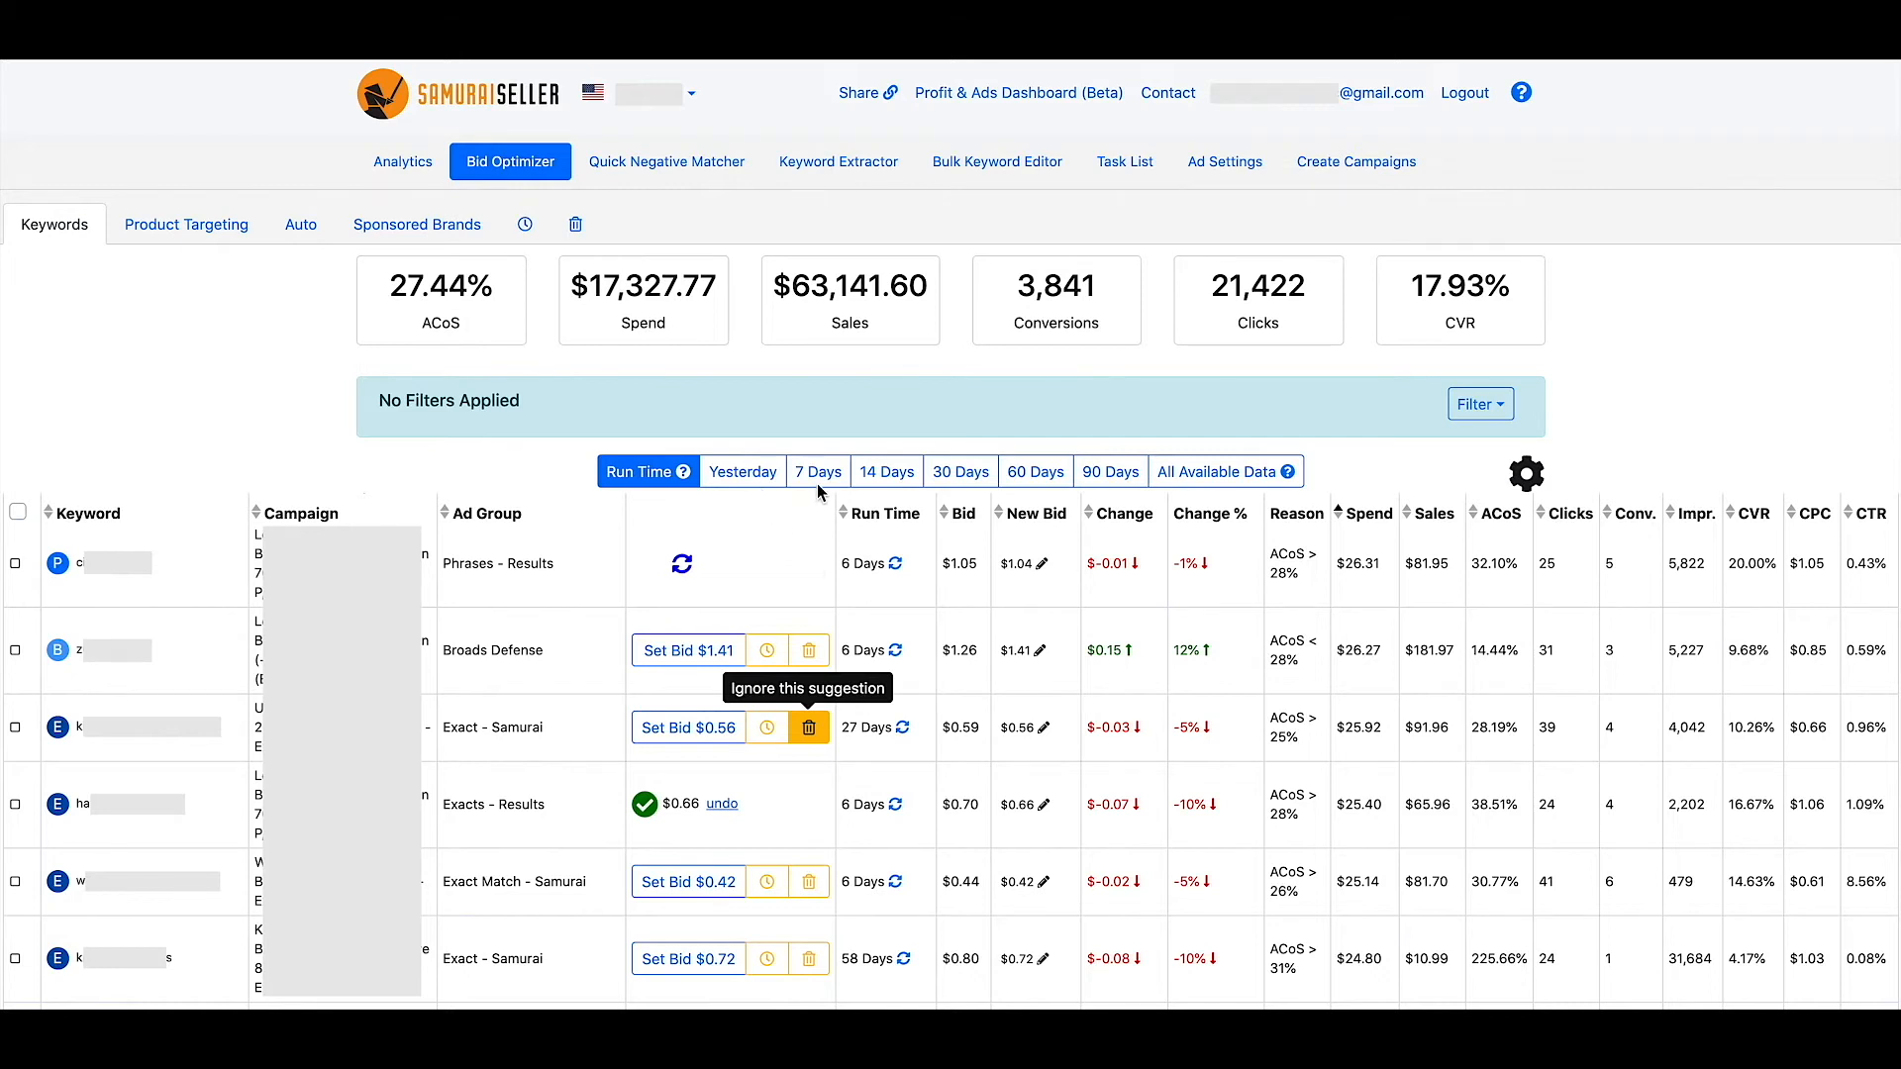
mouse_move(1067, 491)
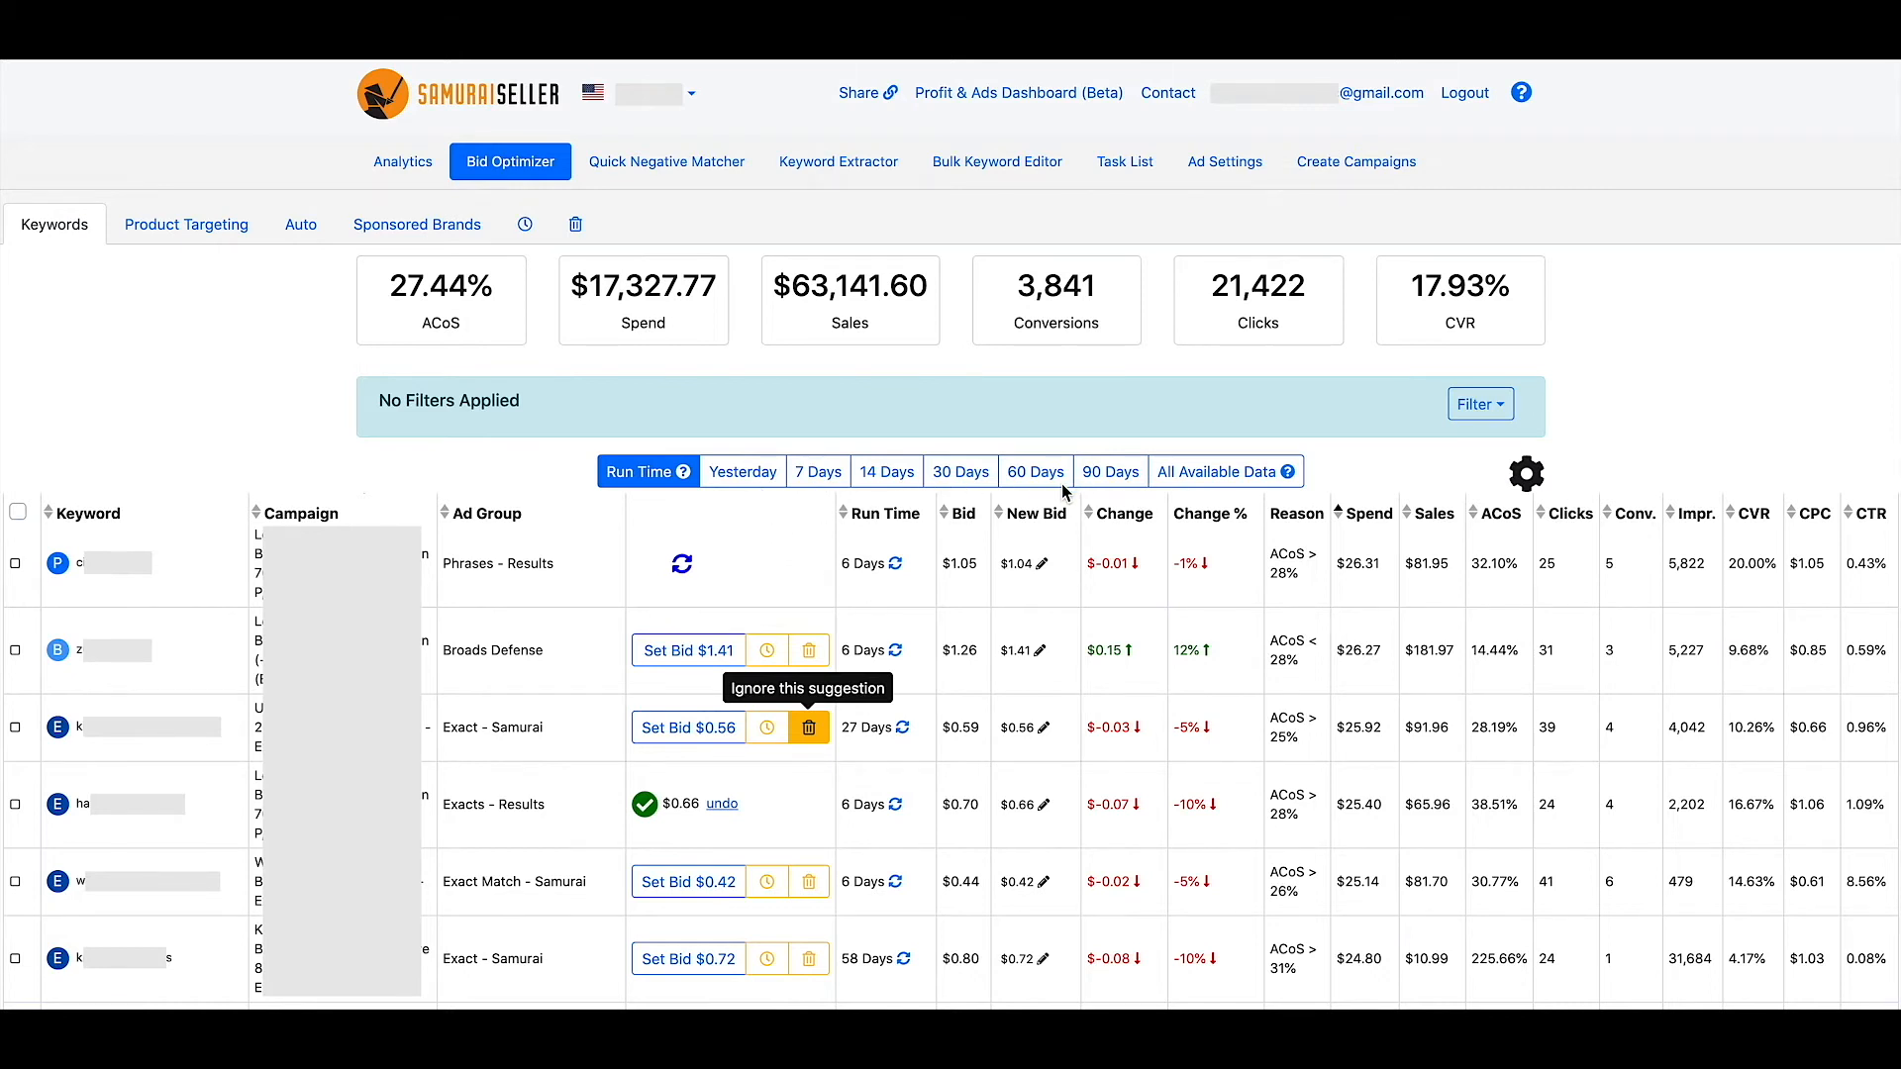
mouse_move(1306, 509)
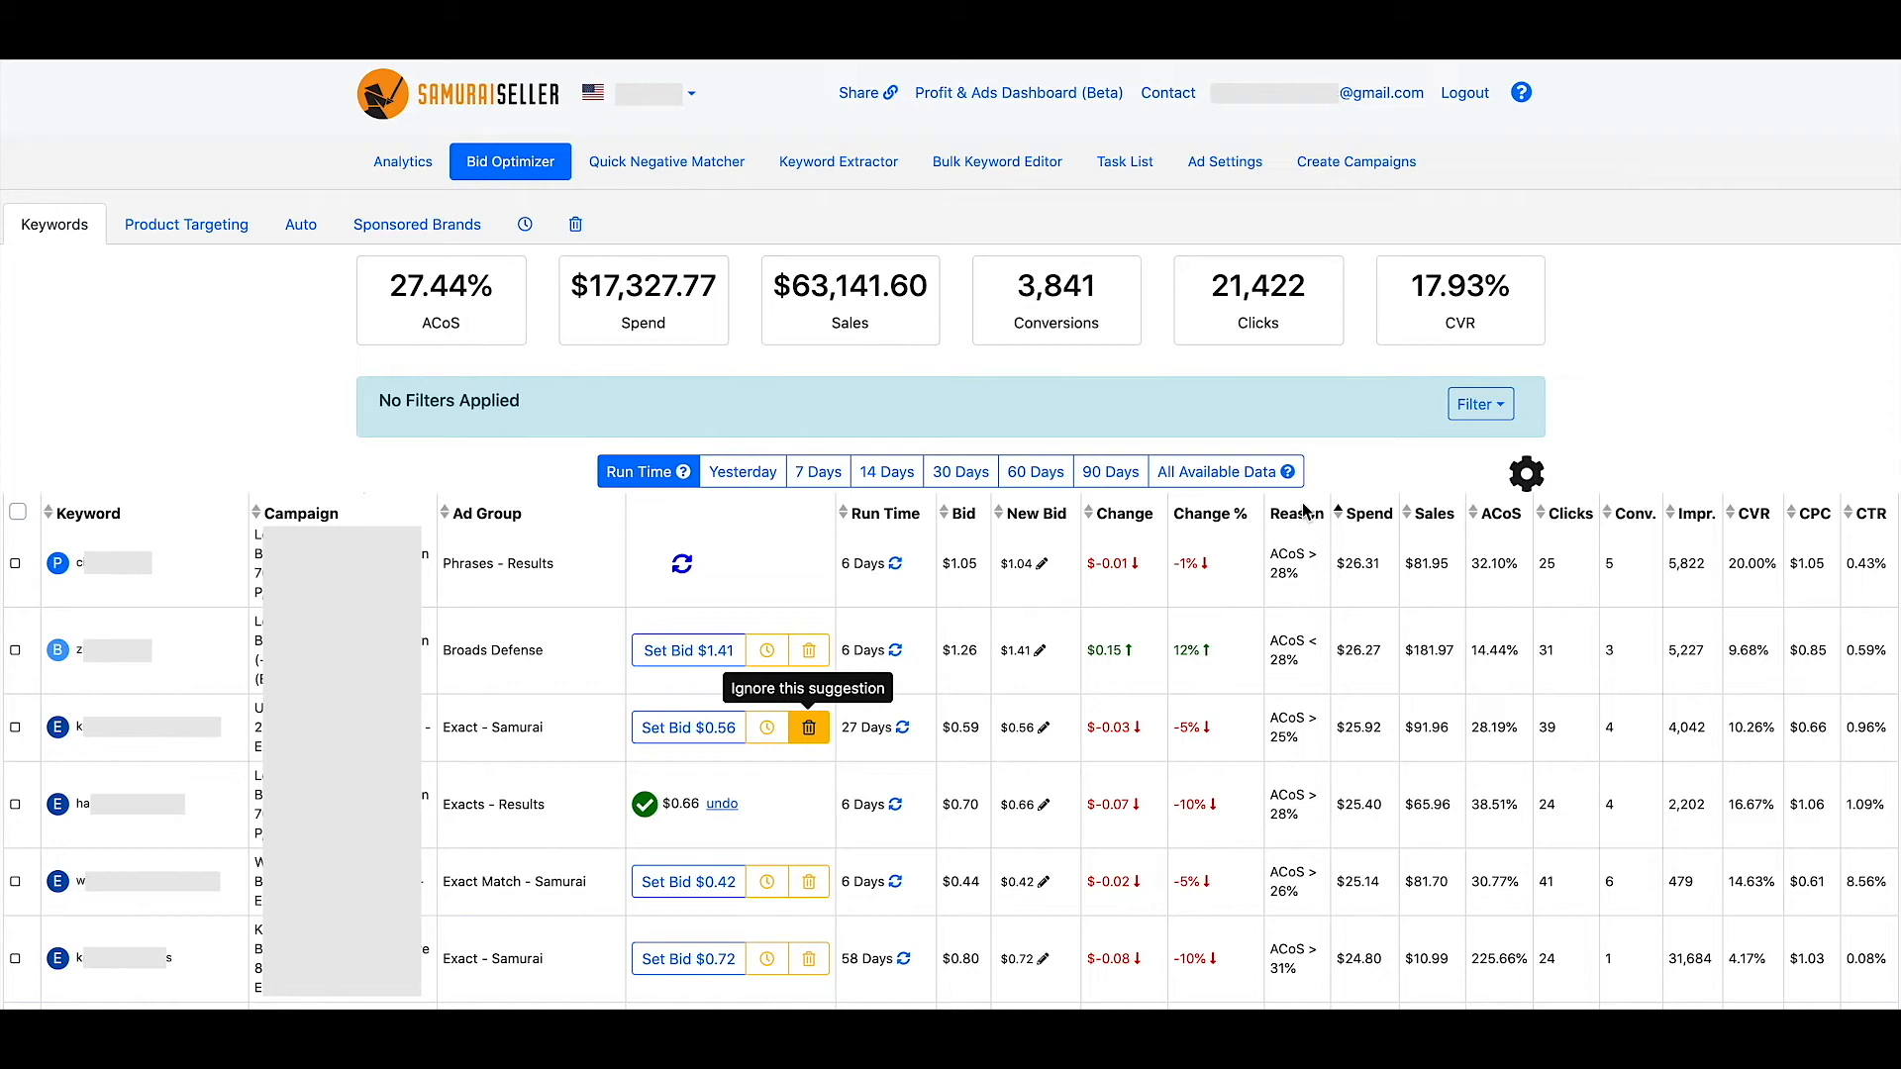
mouse_move(1297, 573)
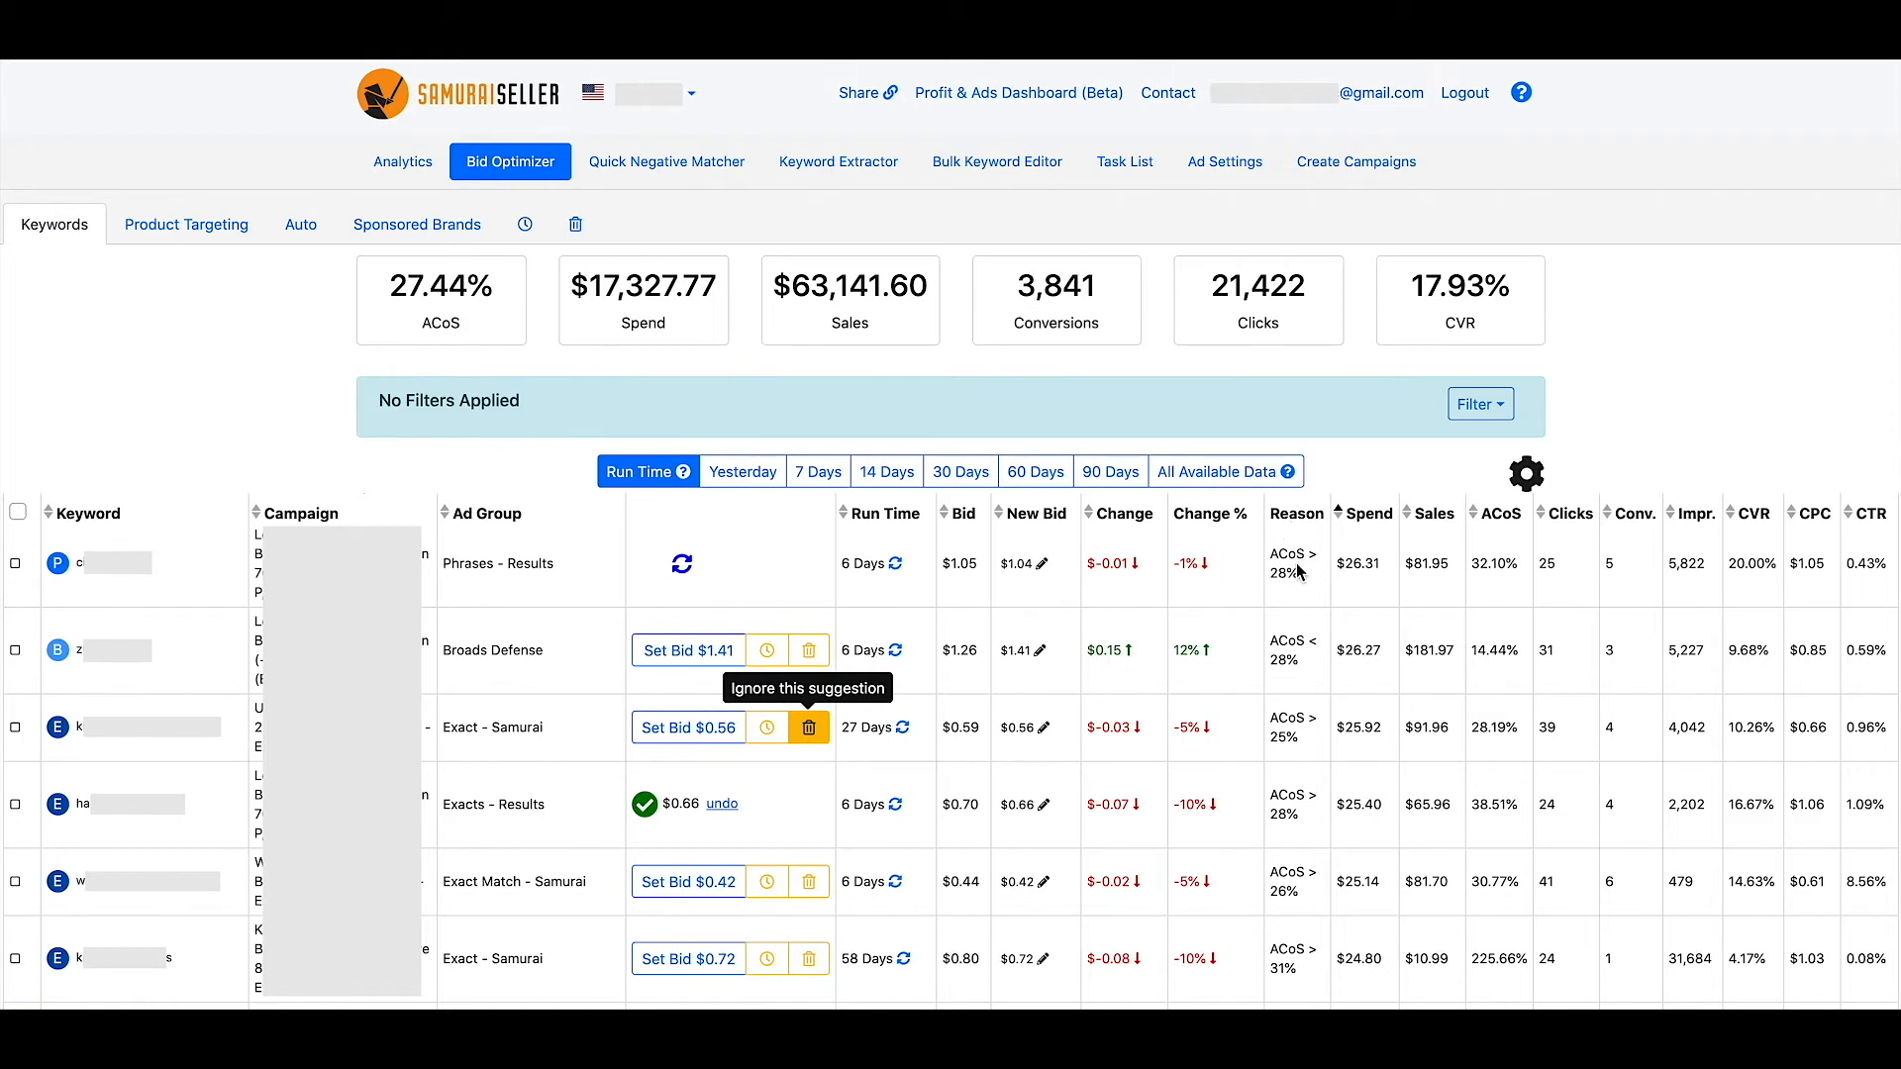
mouse_move(844, 589)
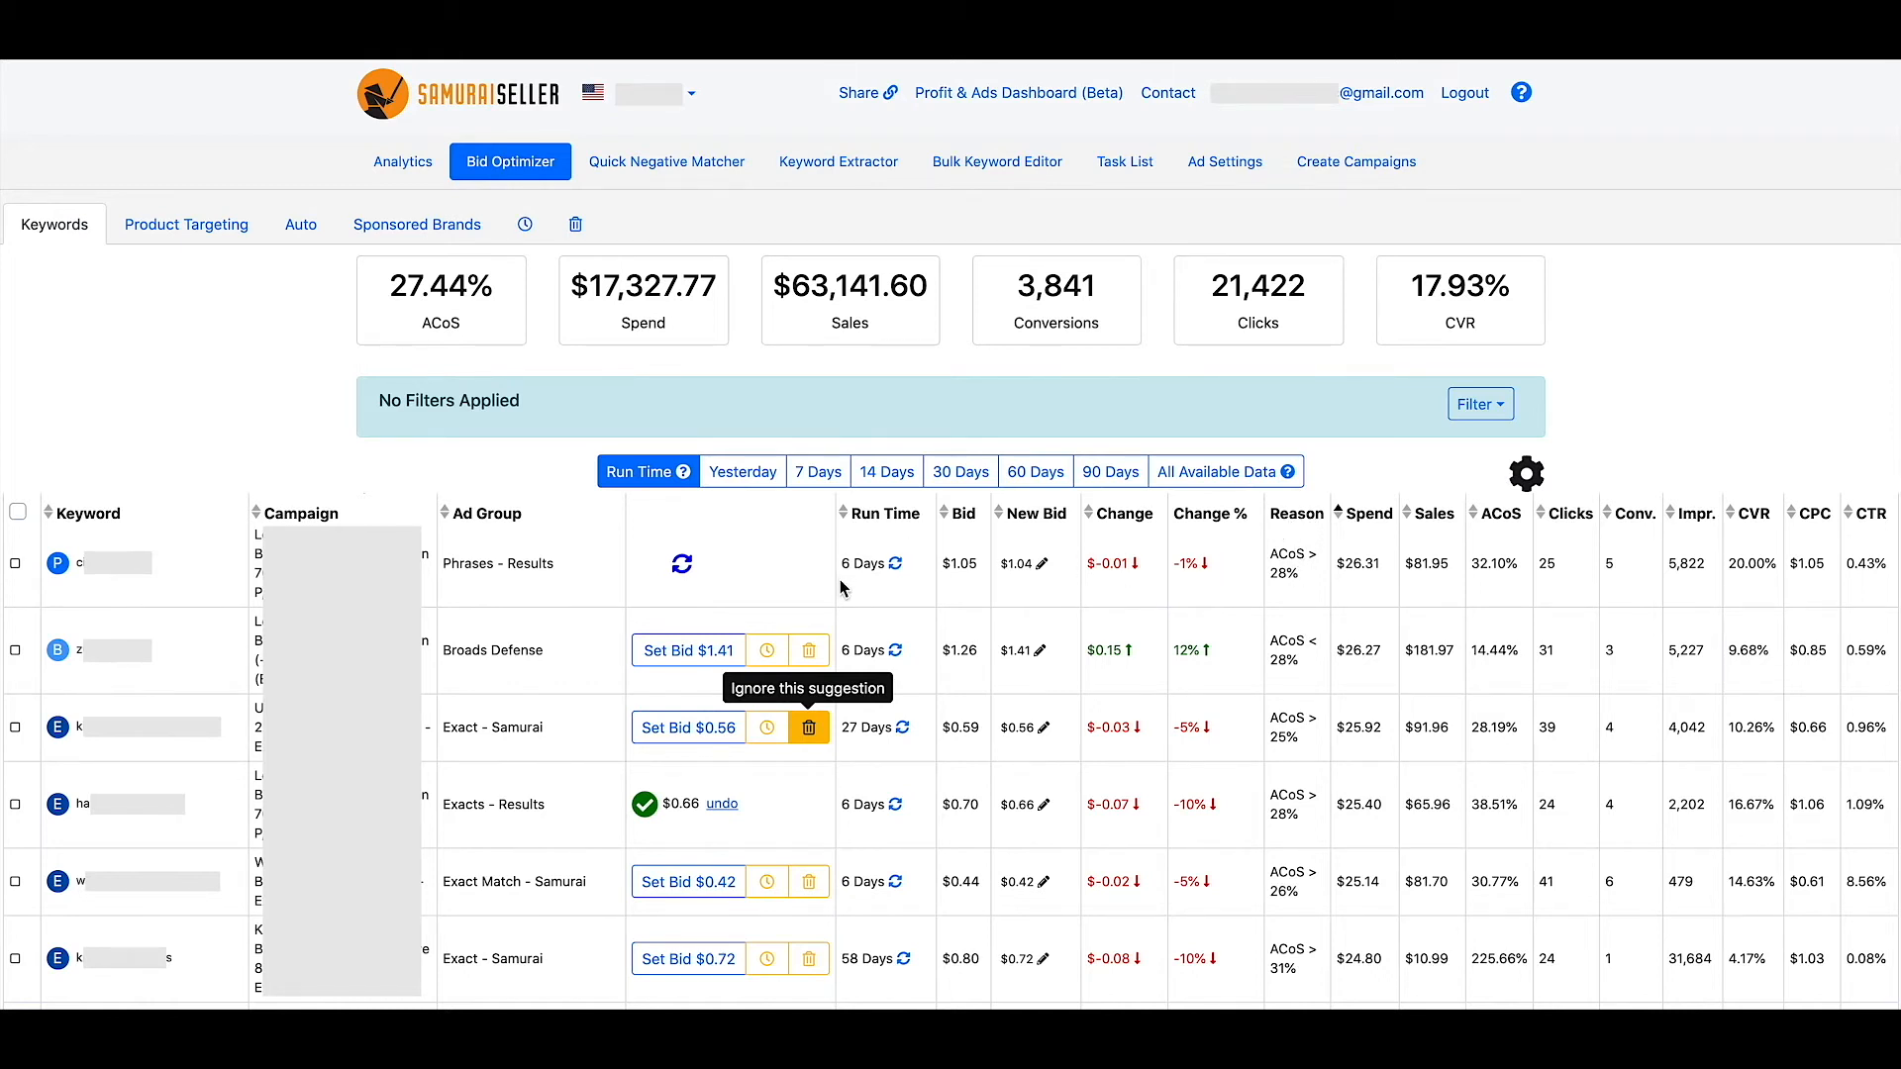
mouse_move(866, 589)
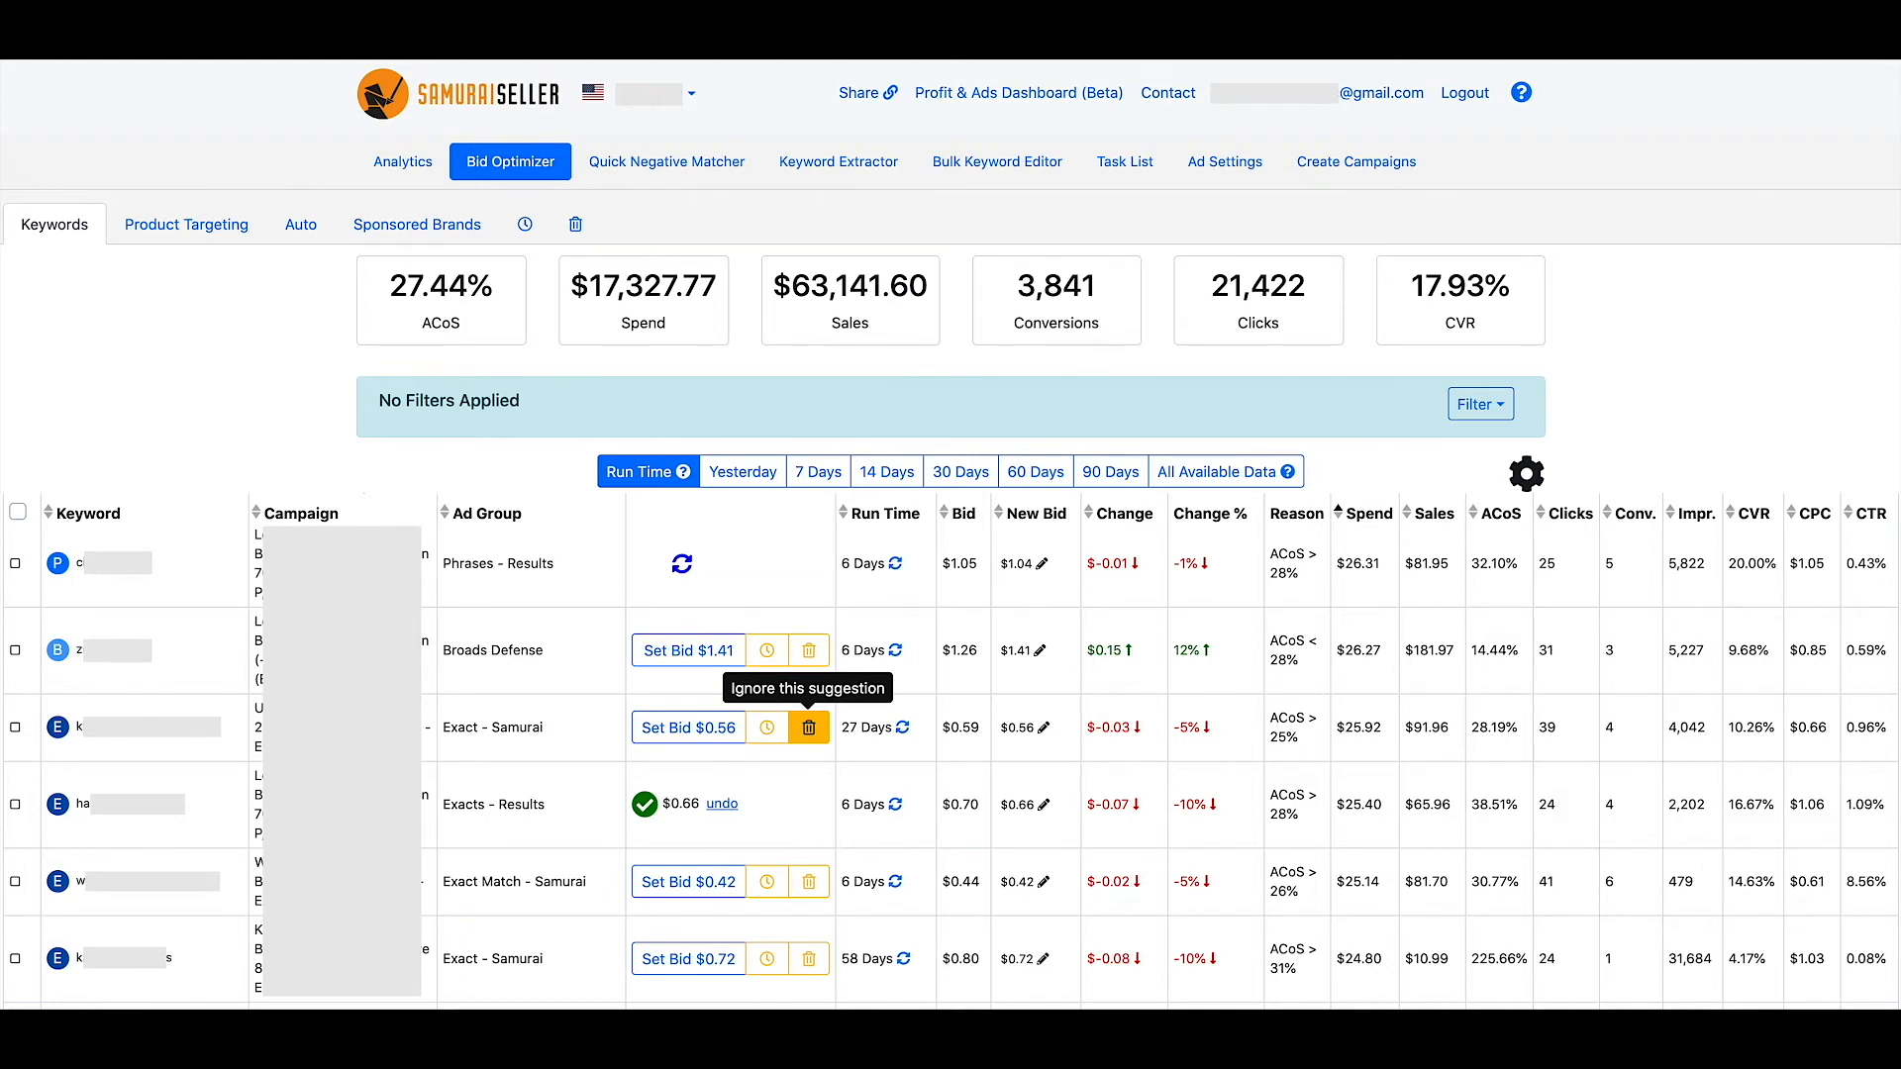
mouse_move(1034, 584)
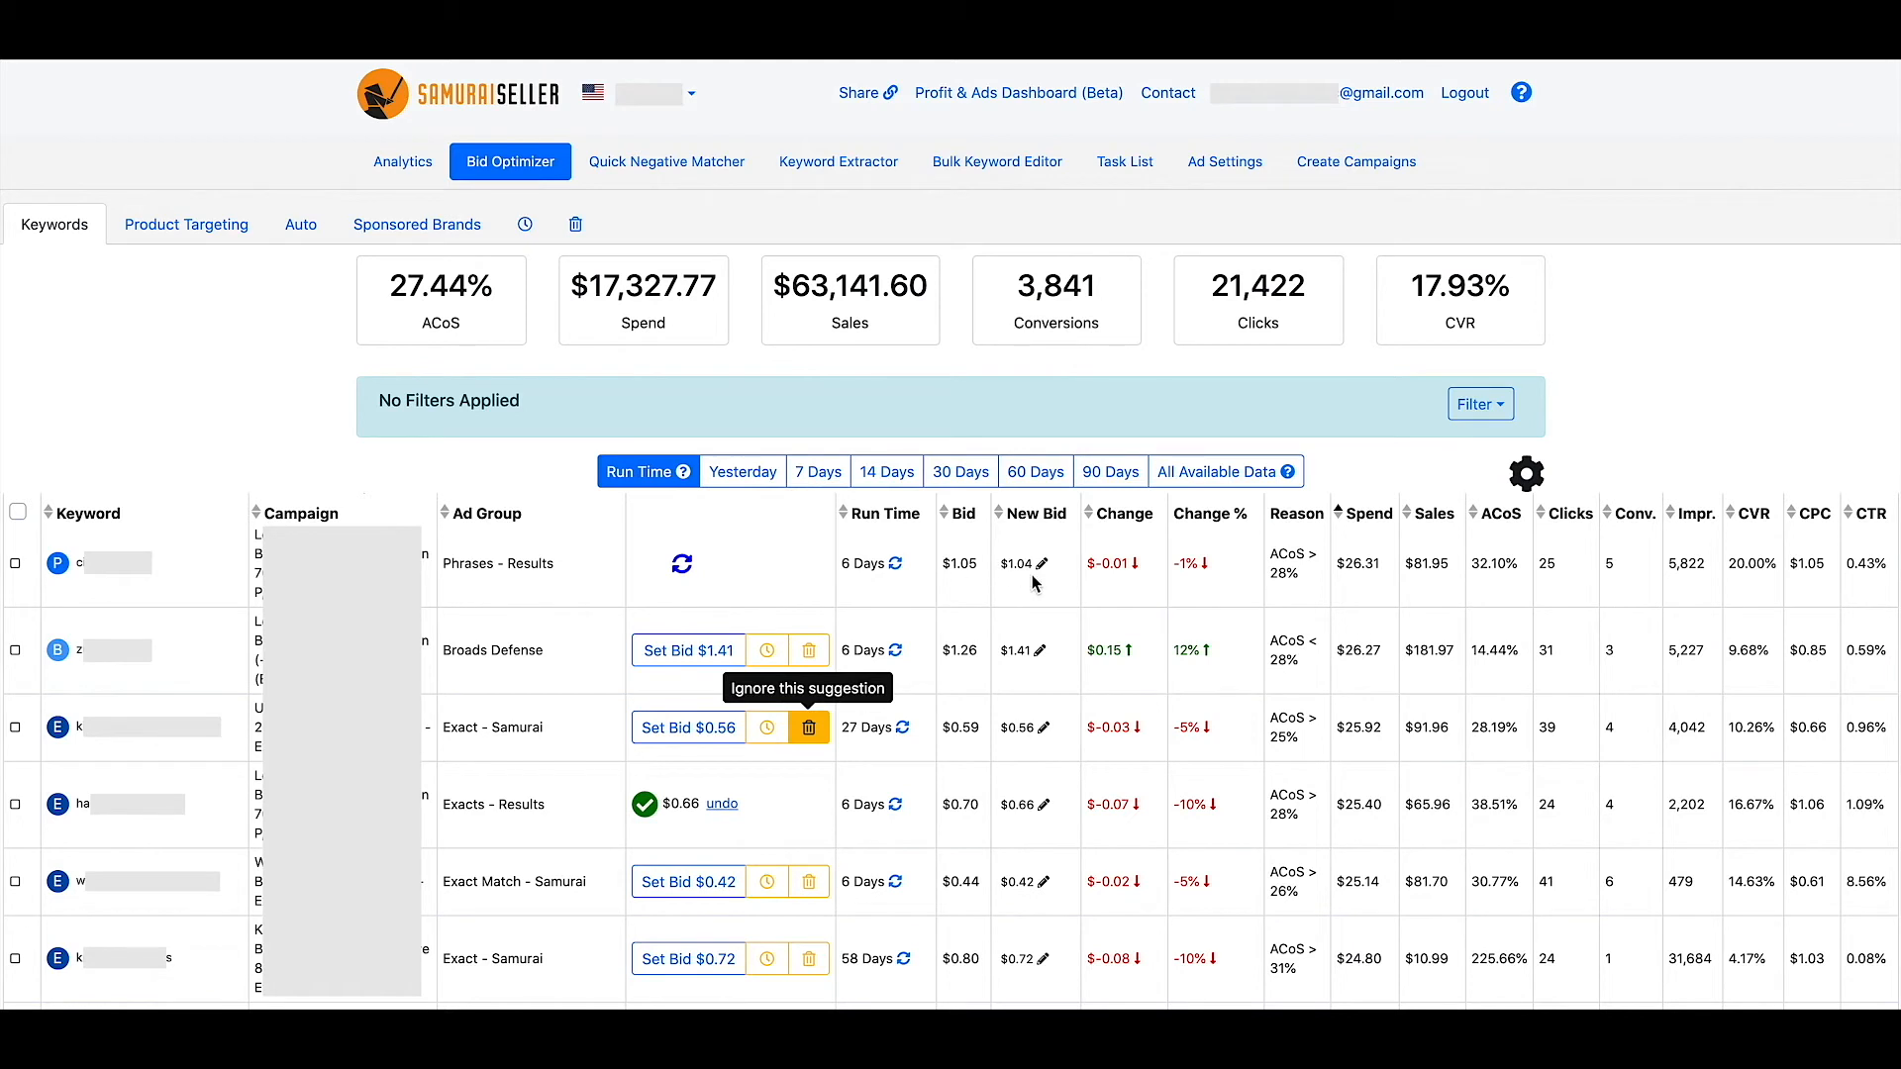
mouse_move(1328, 551)
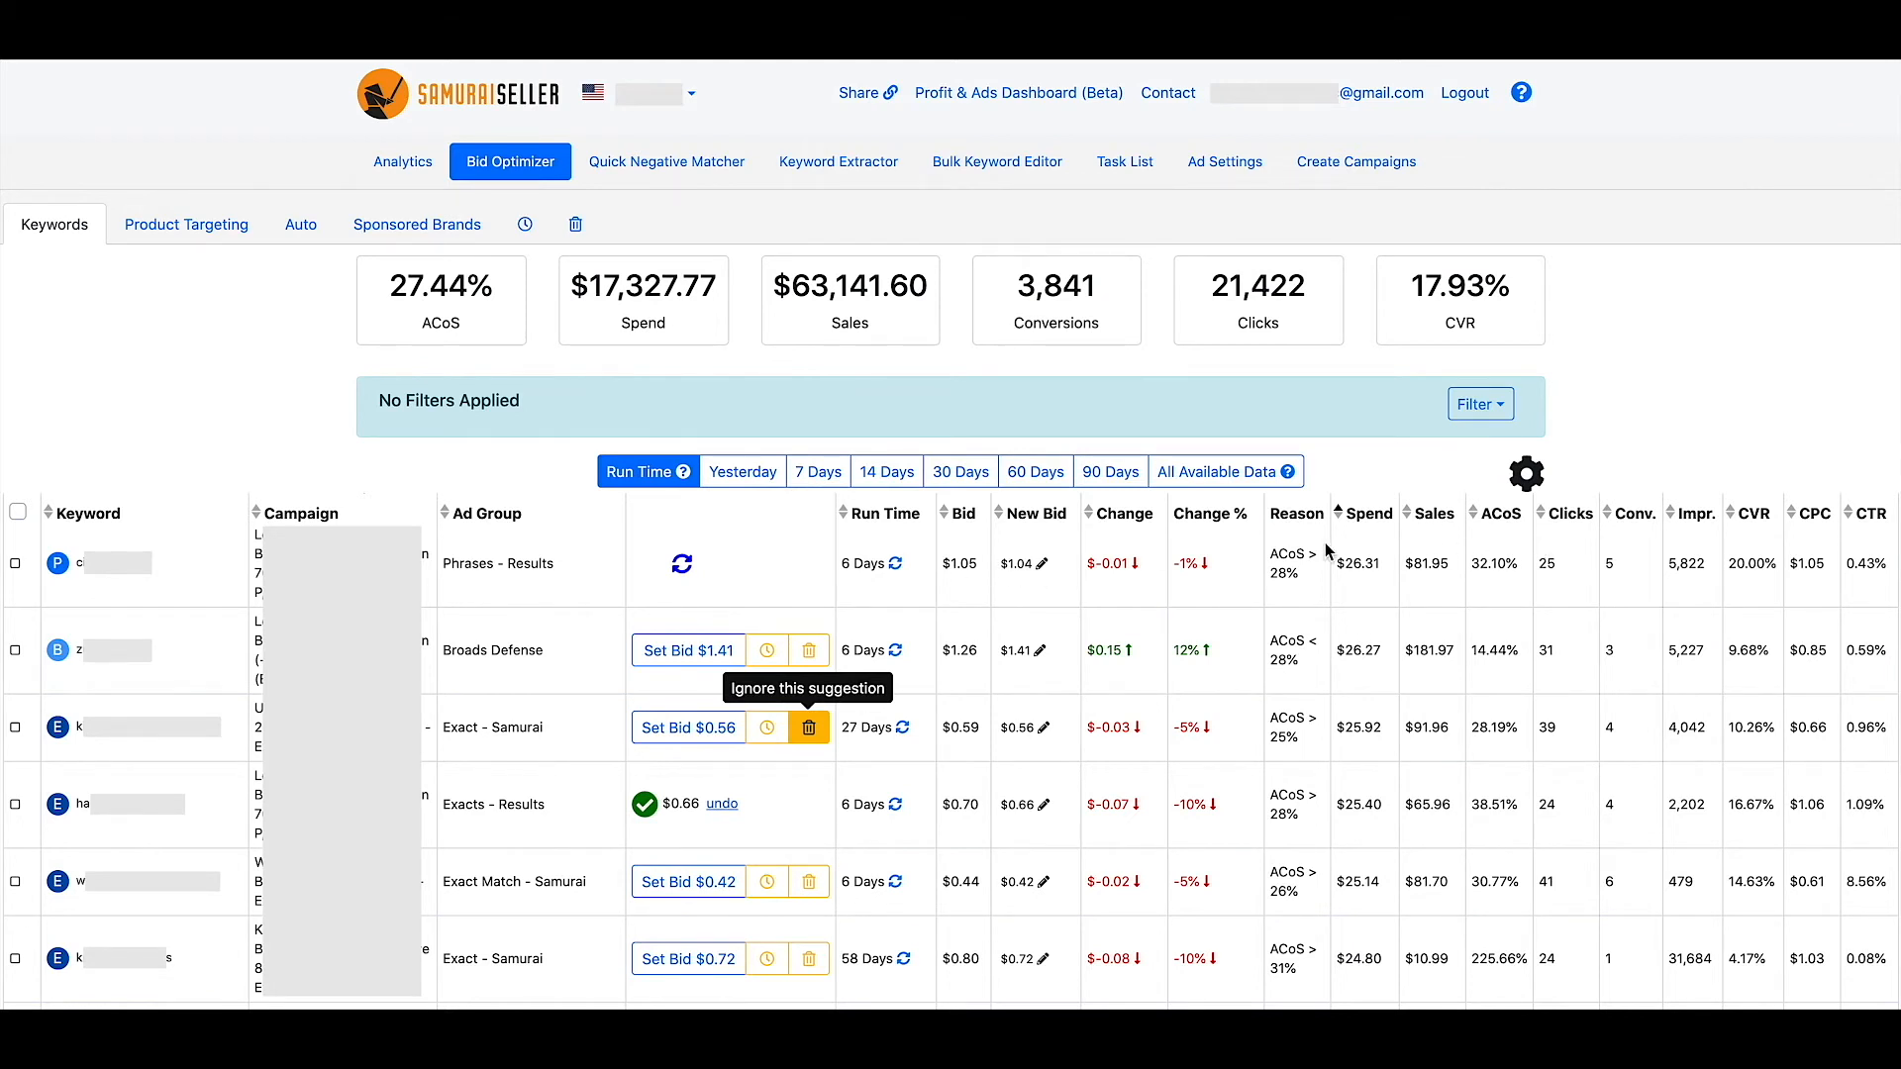
mouse_move(951, 493)
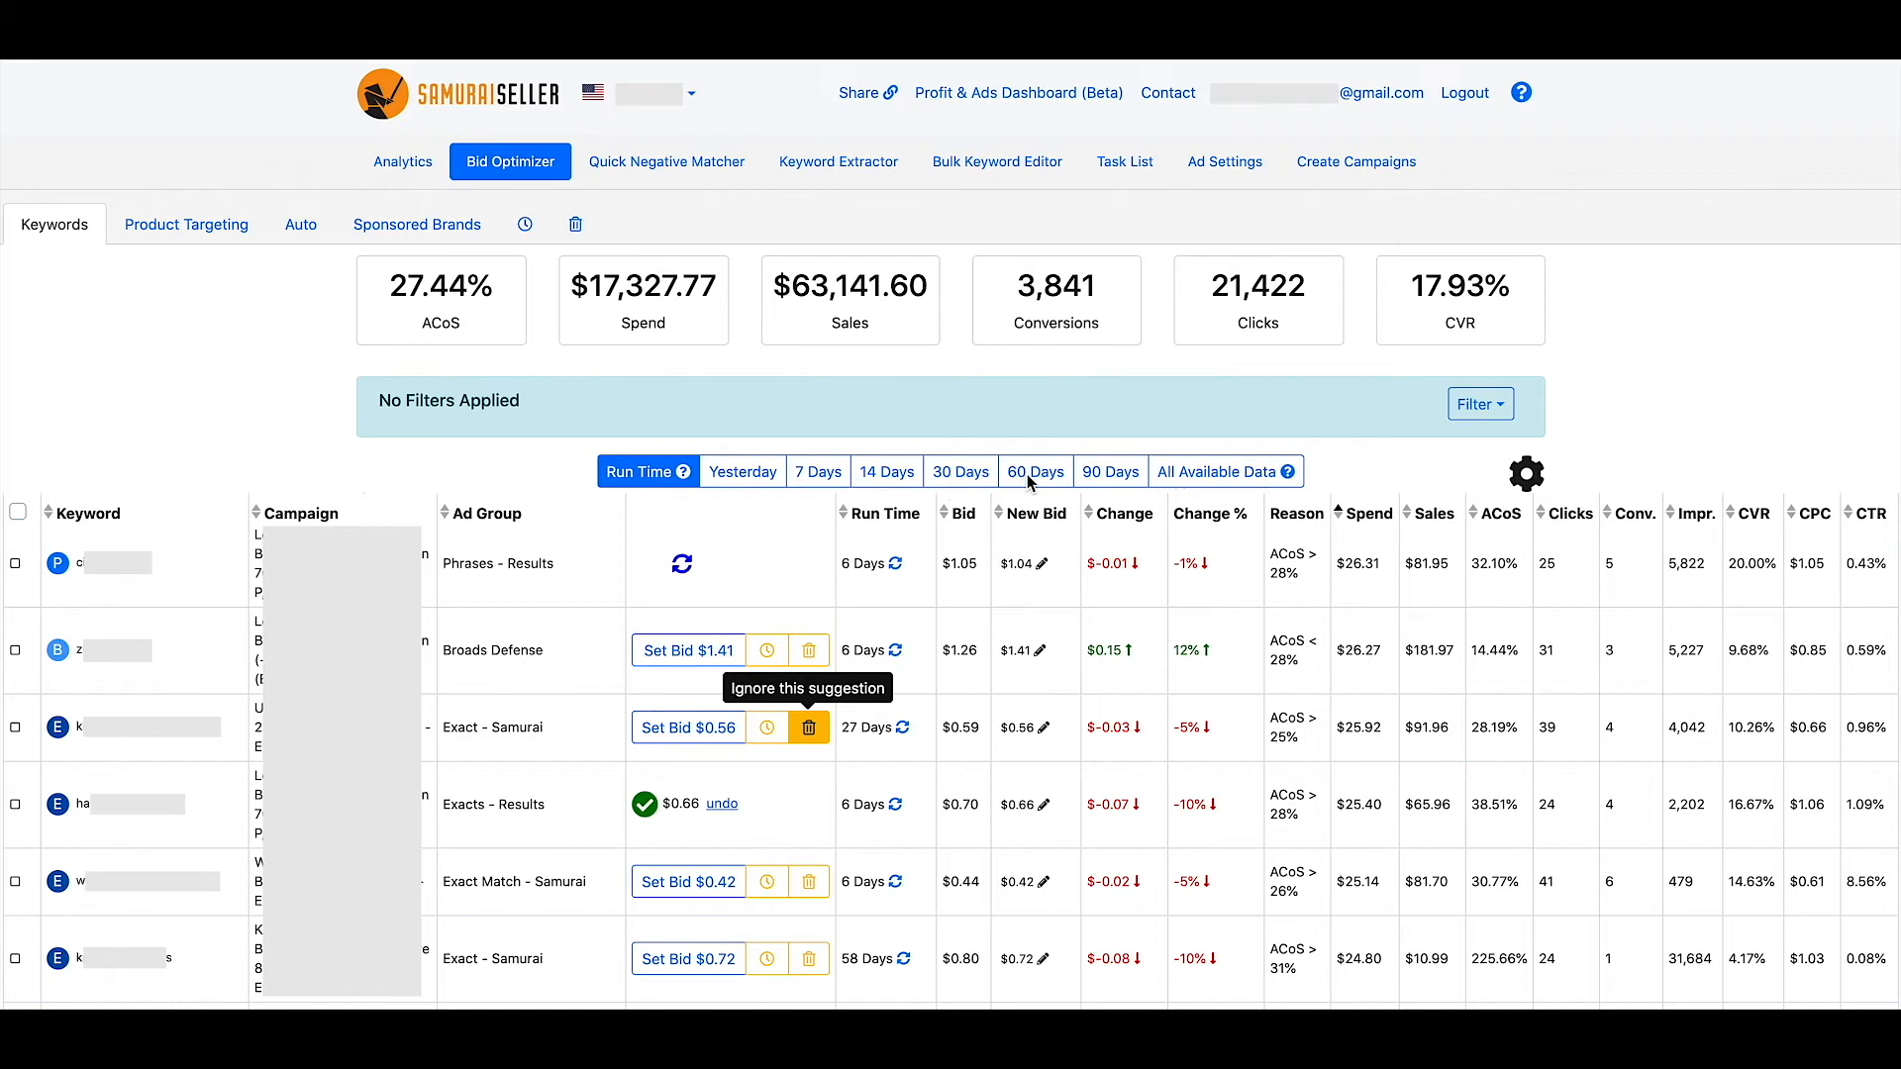
mouse_move(1195, 568)
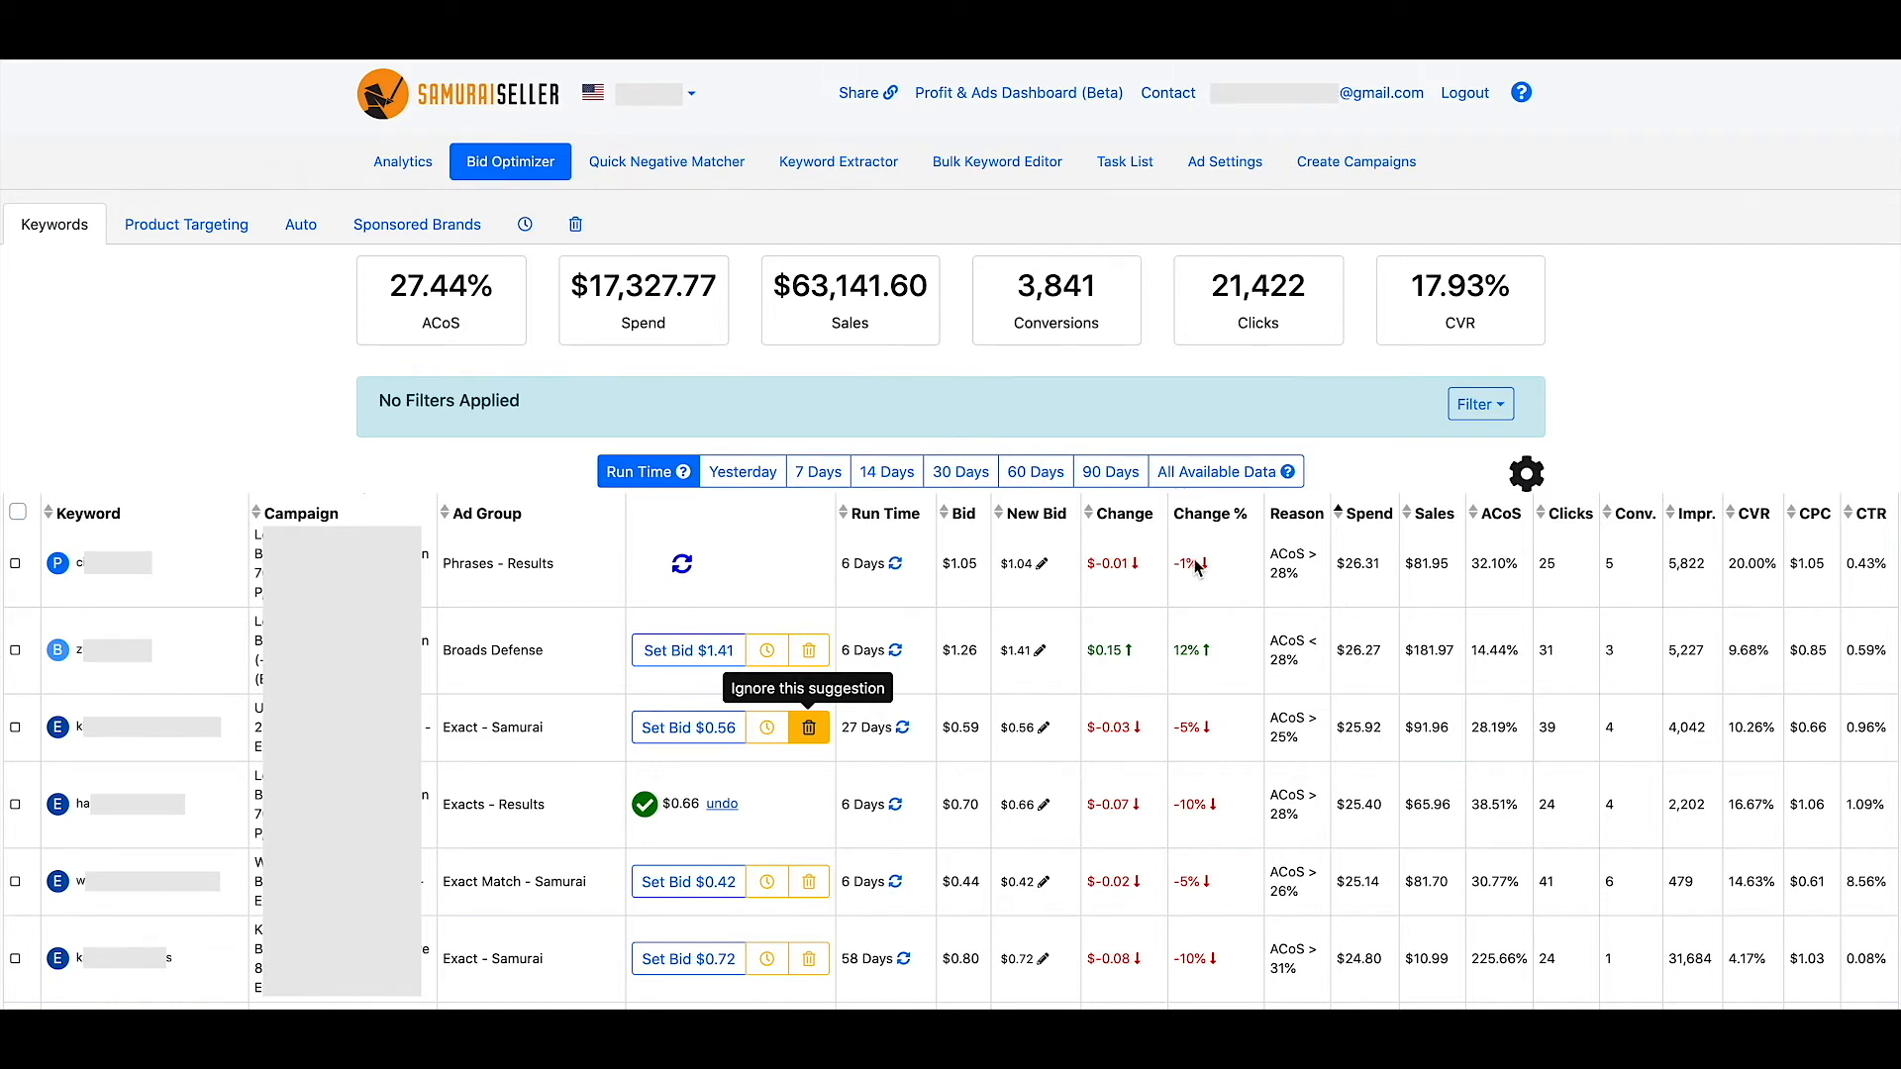
mouse_move(1030, 491)
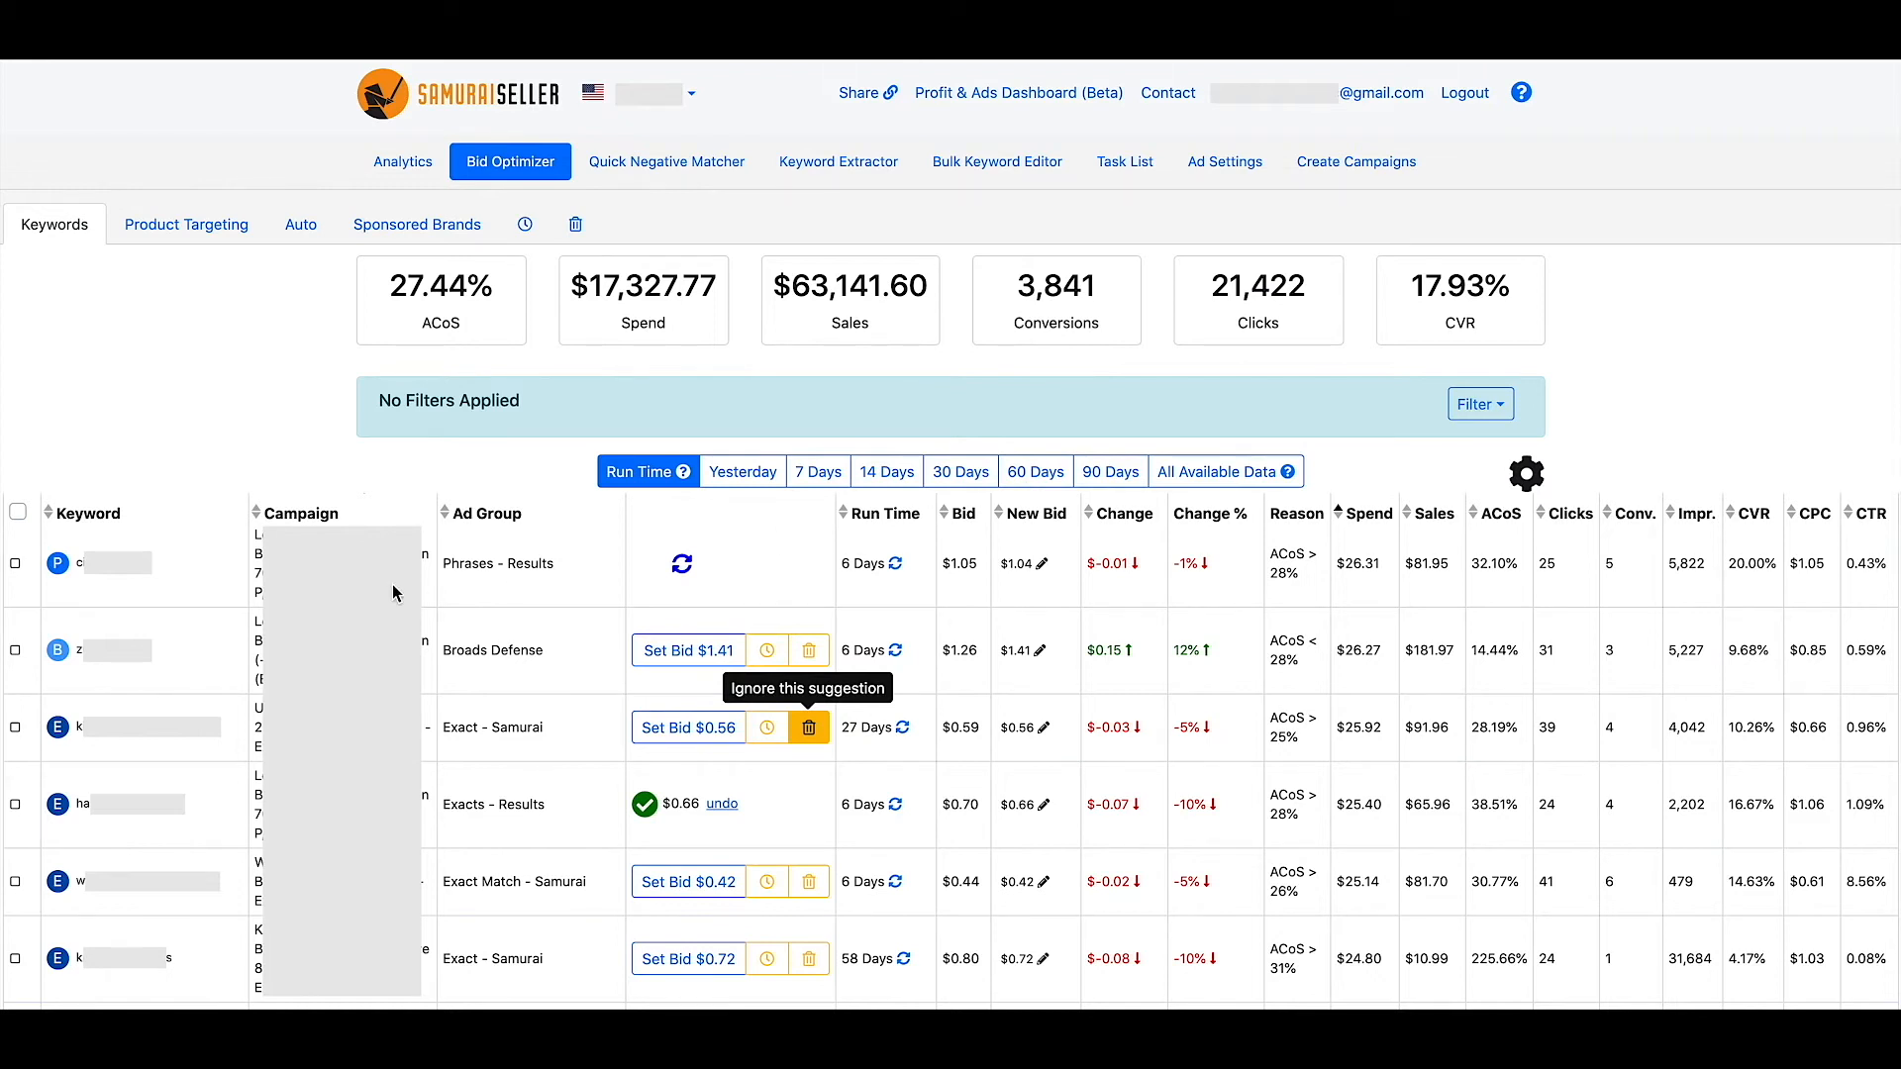
mouse_move(1330, 571)
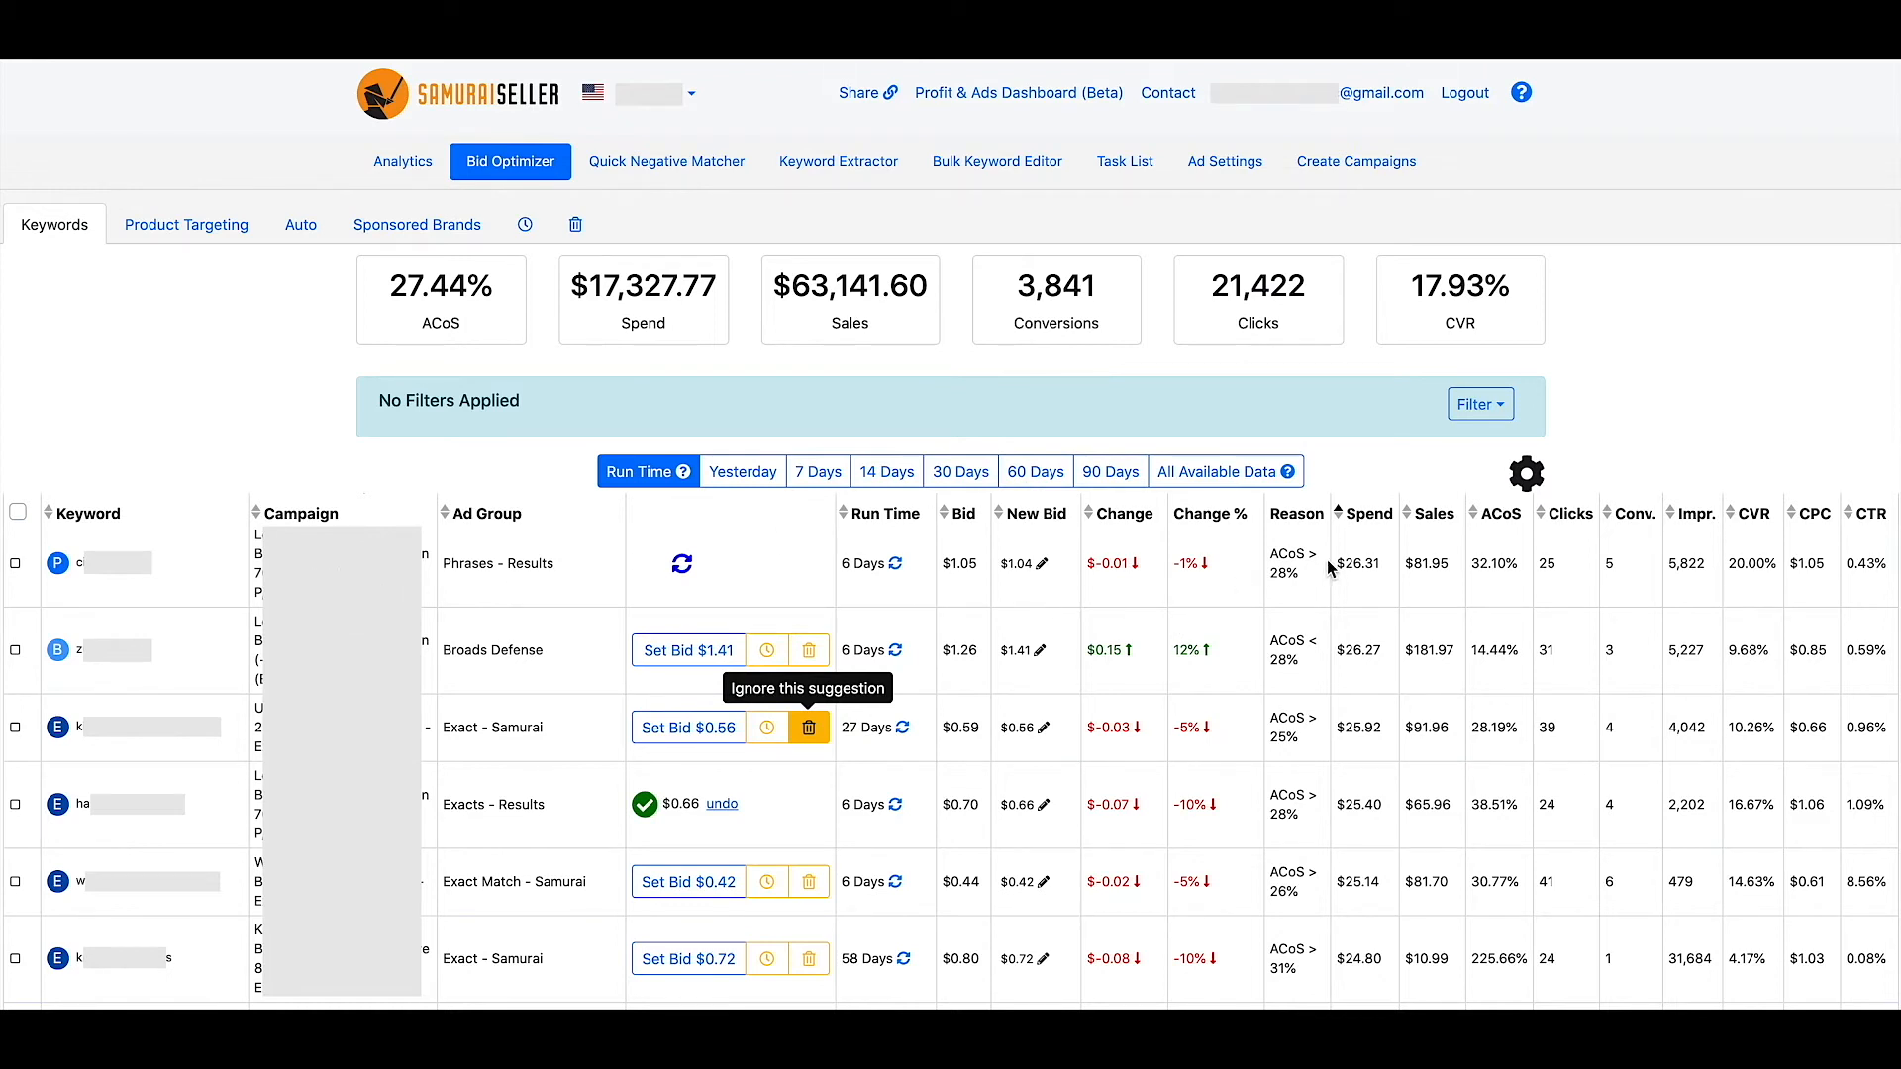
mouse_move(1496, 582)
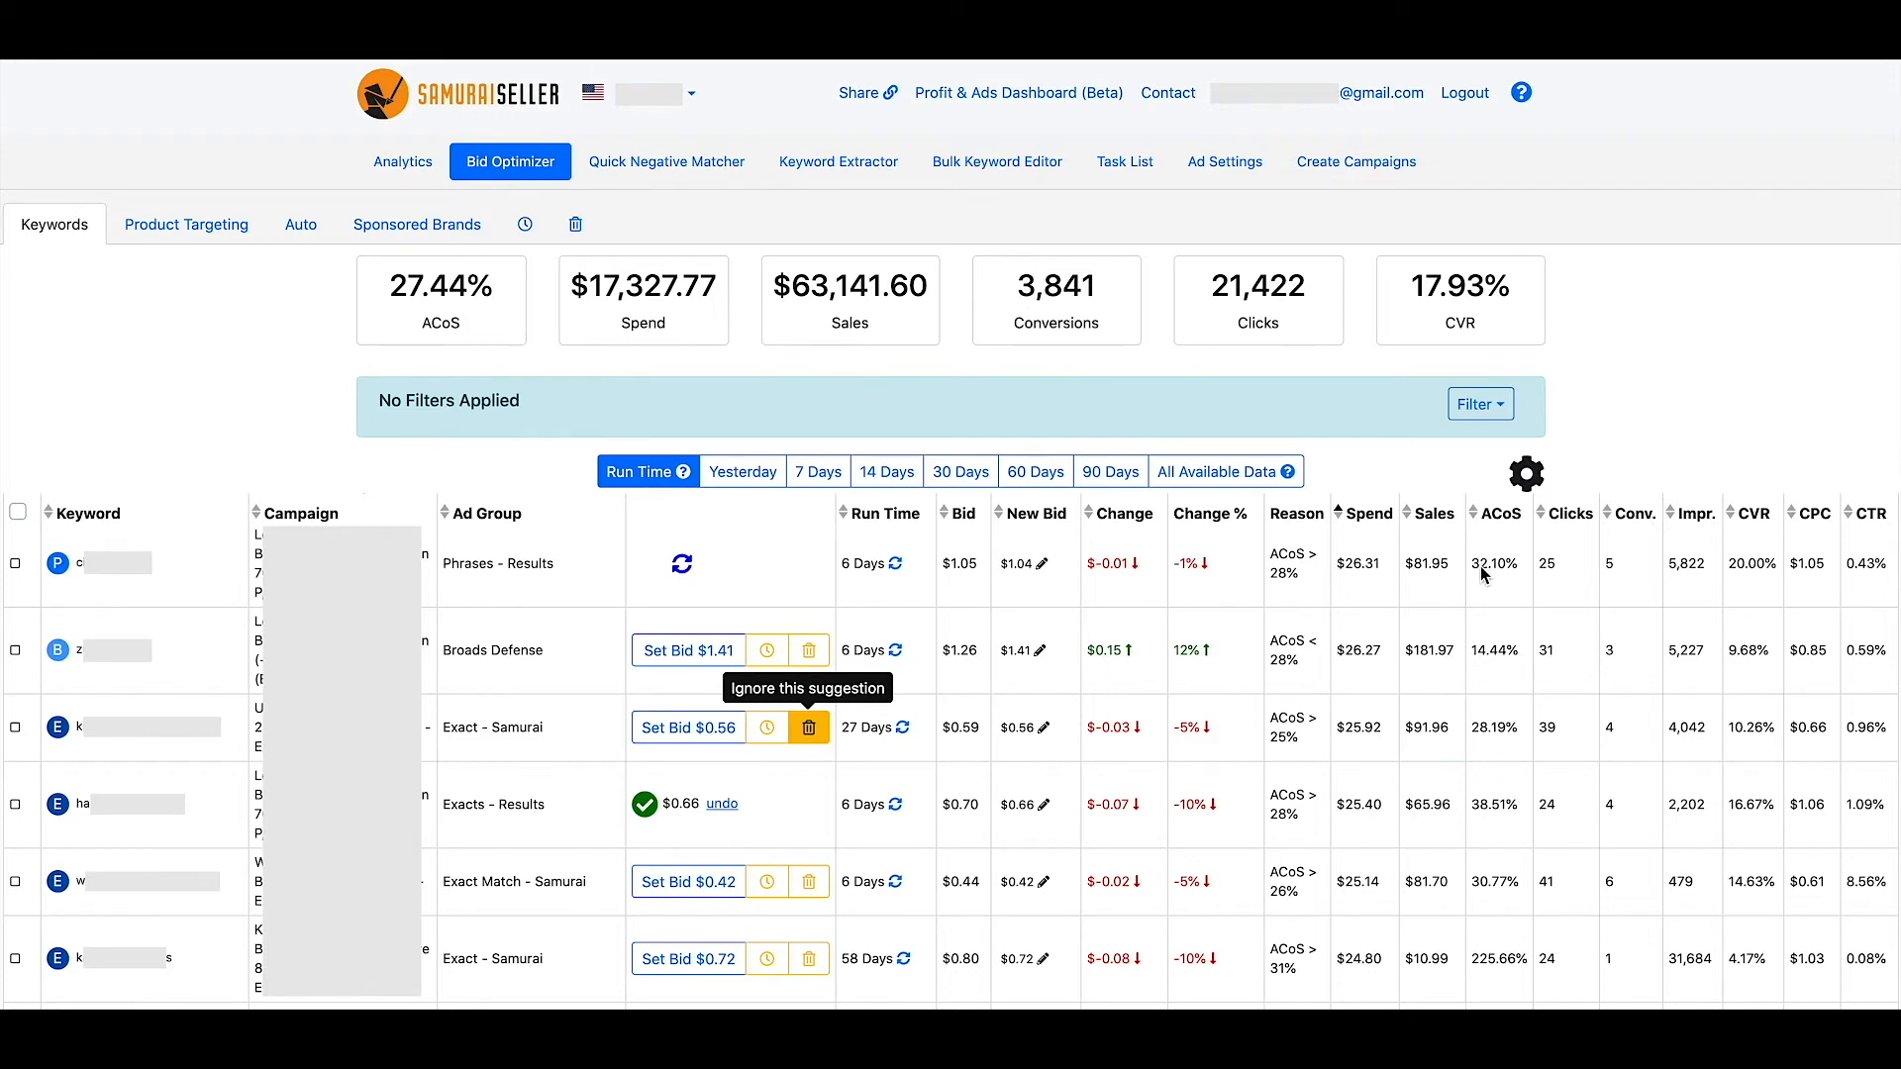
mouse_move(1491, 594)
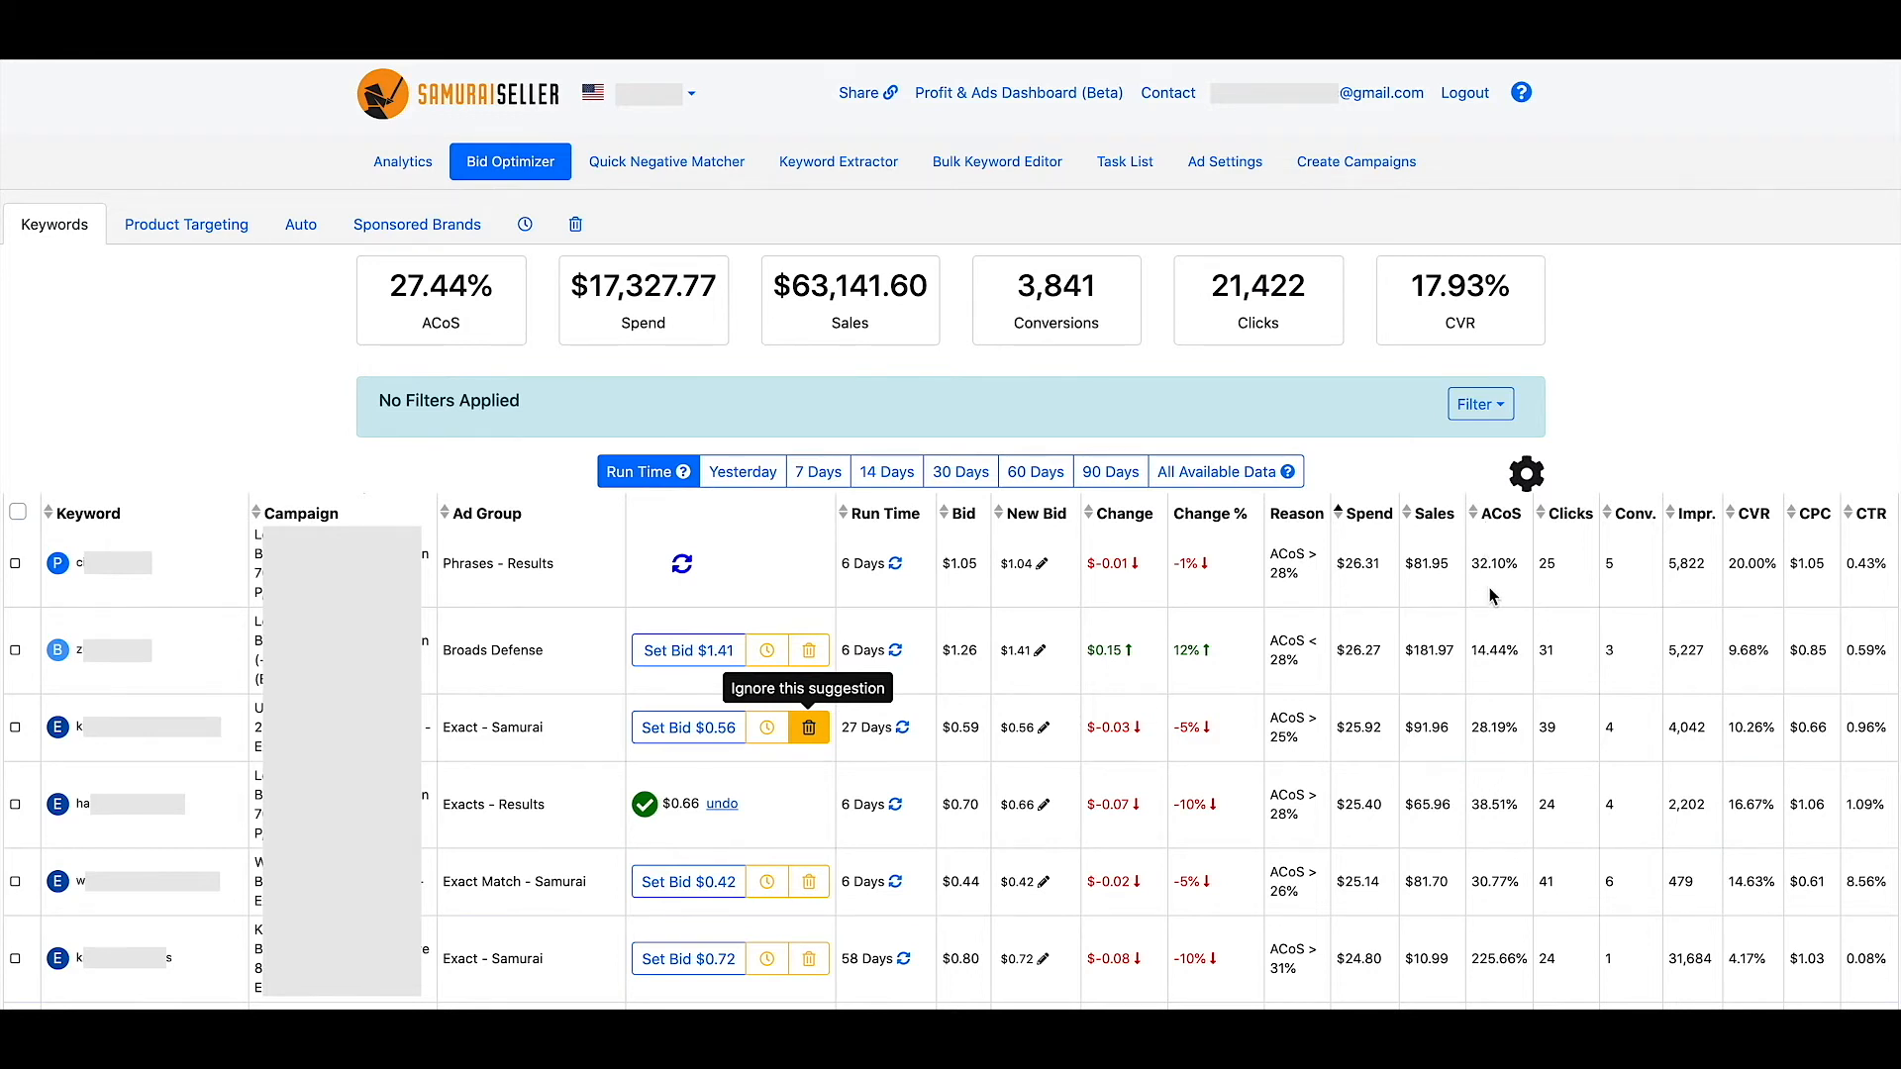
mouse_move(1485, 583)
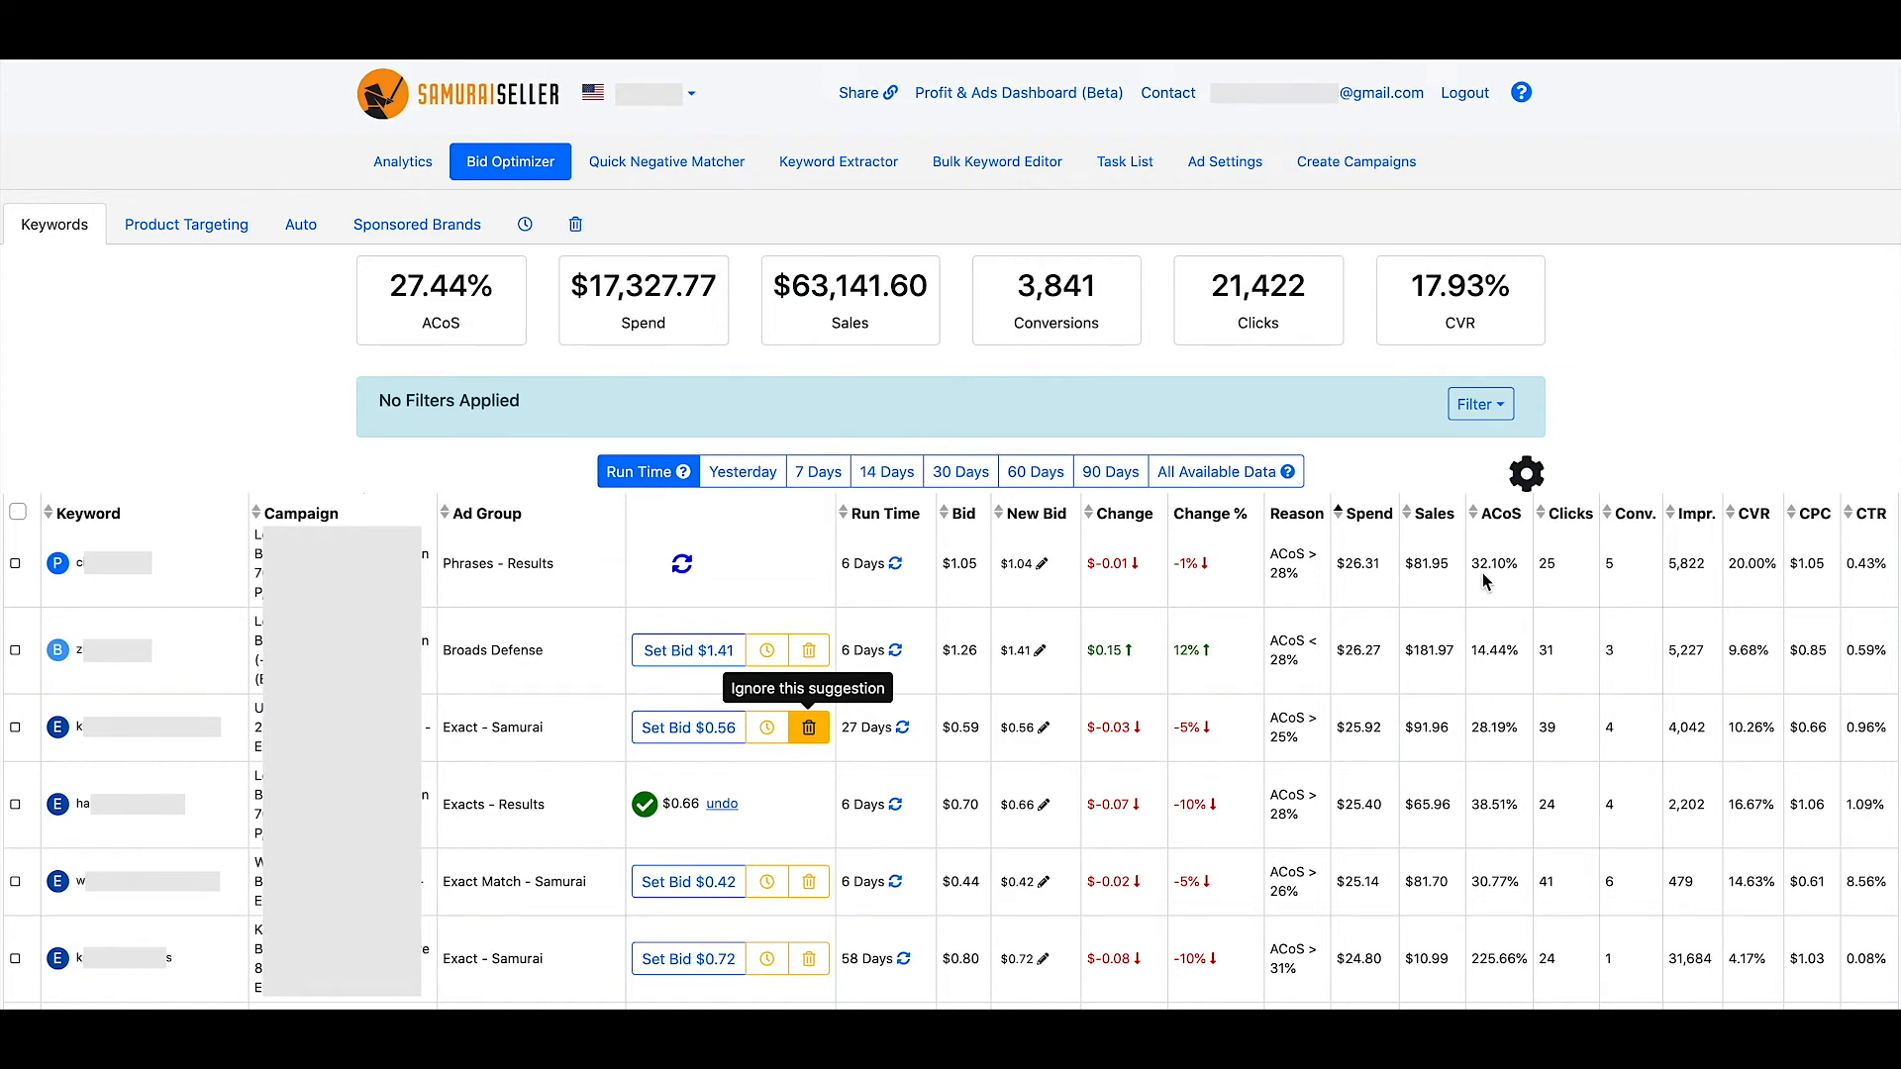
mouse_move(1297, 582)
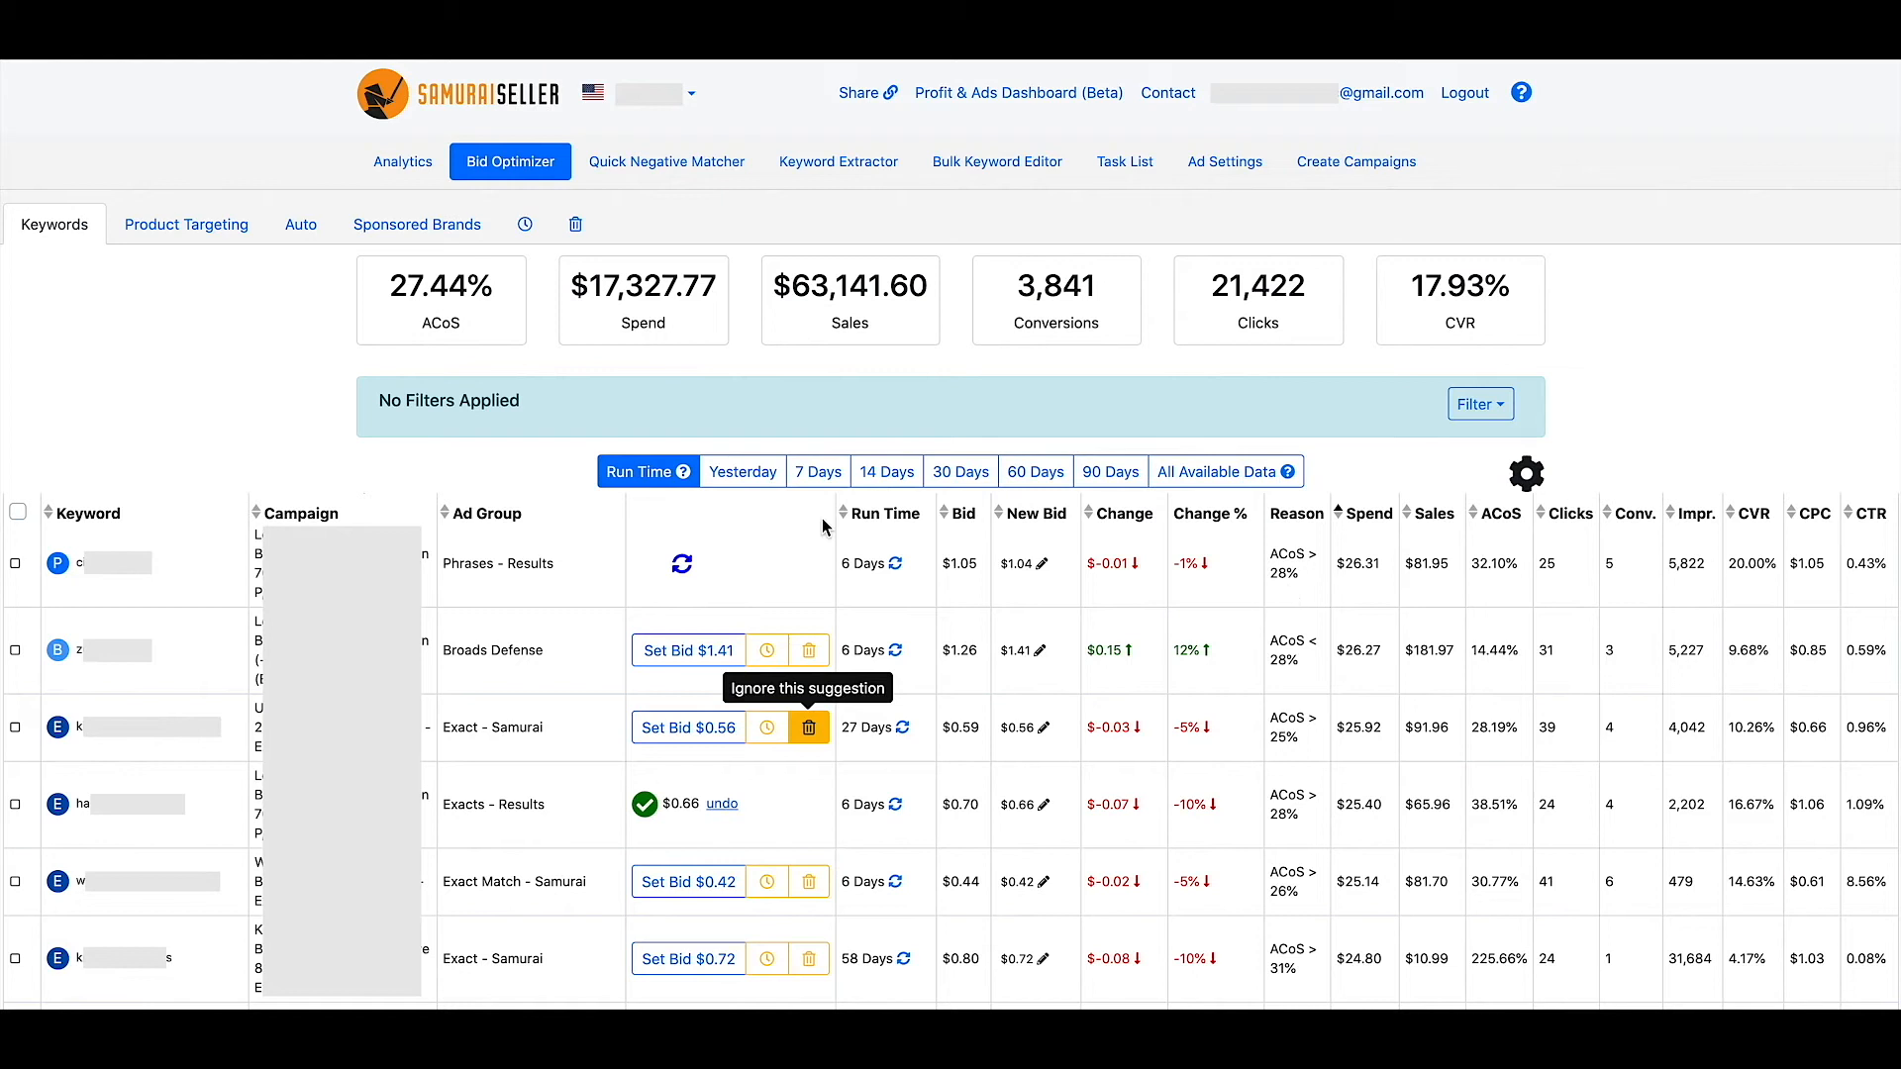
mouse_move(685, 511)
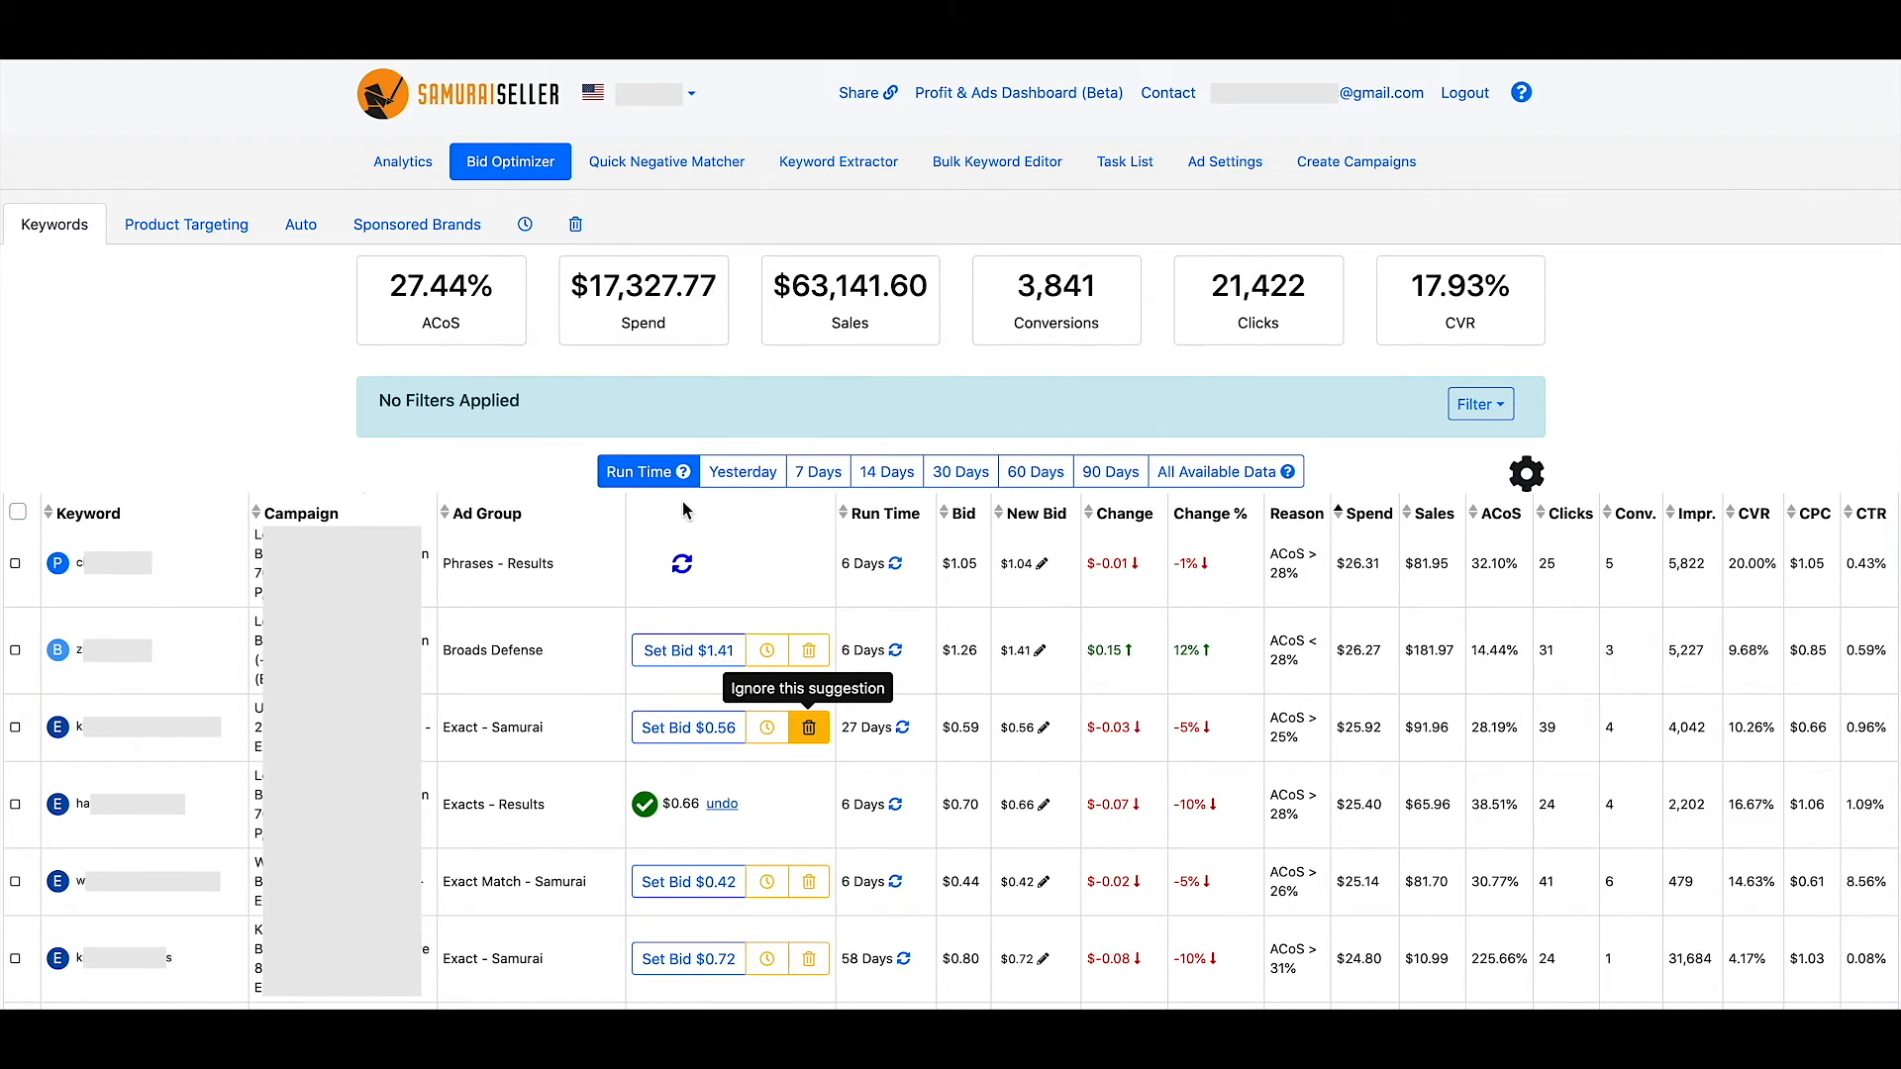
mouse_move(654, 497)
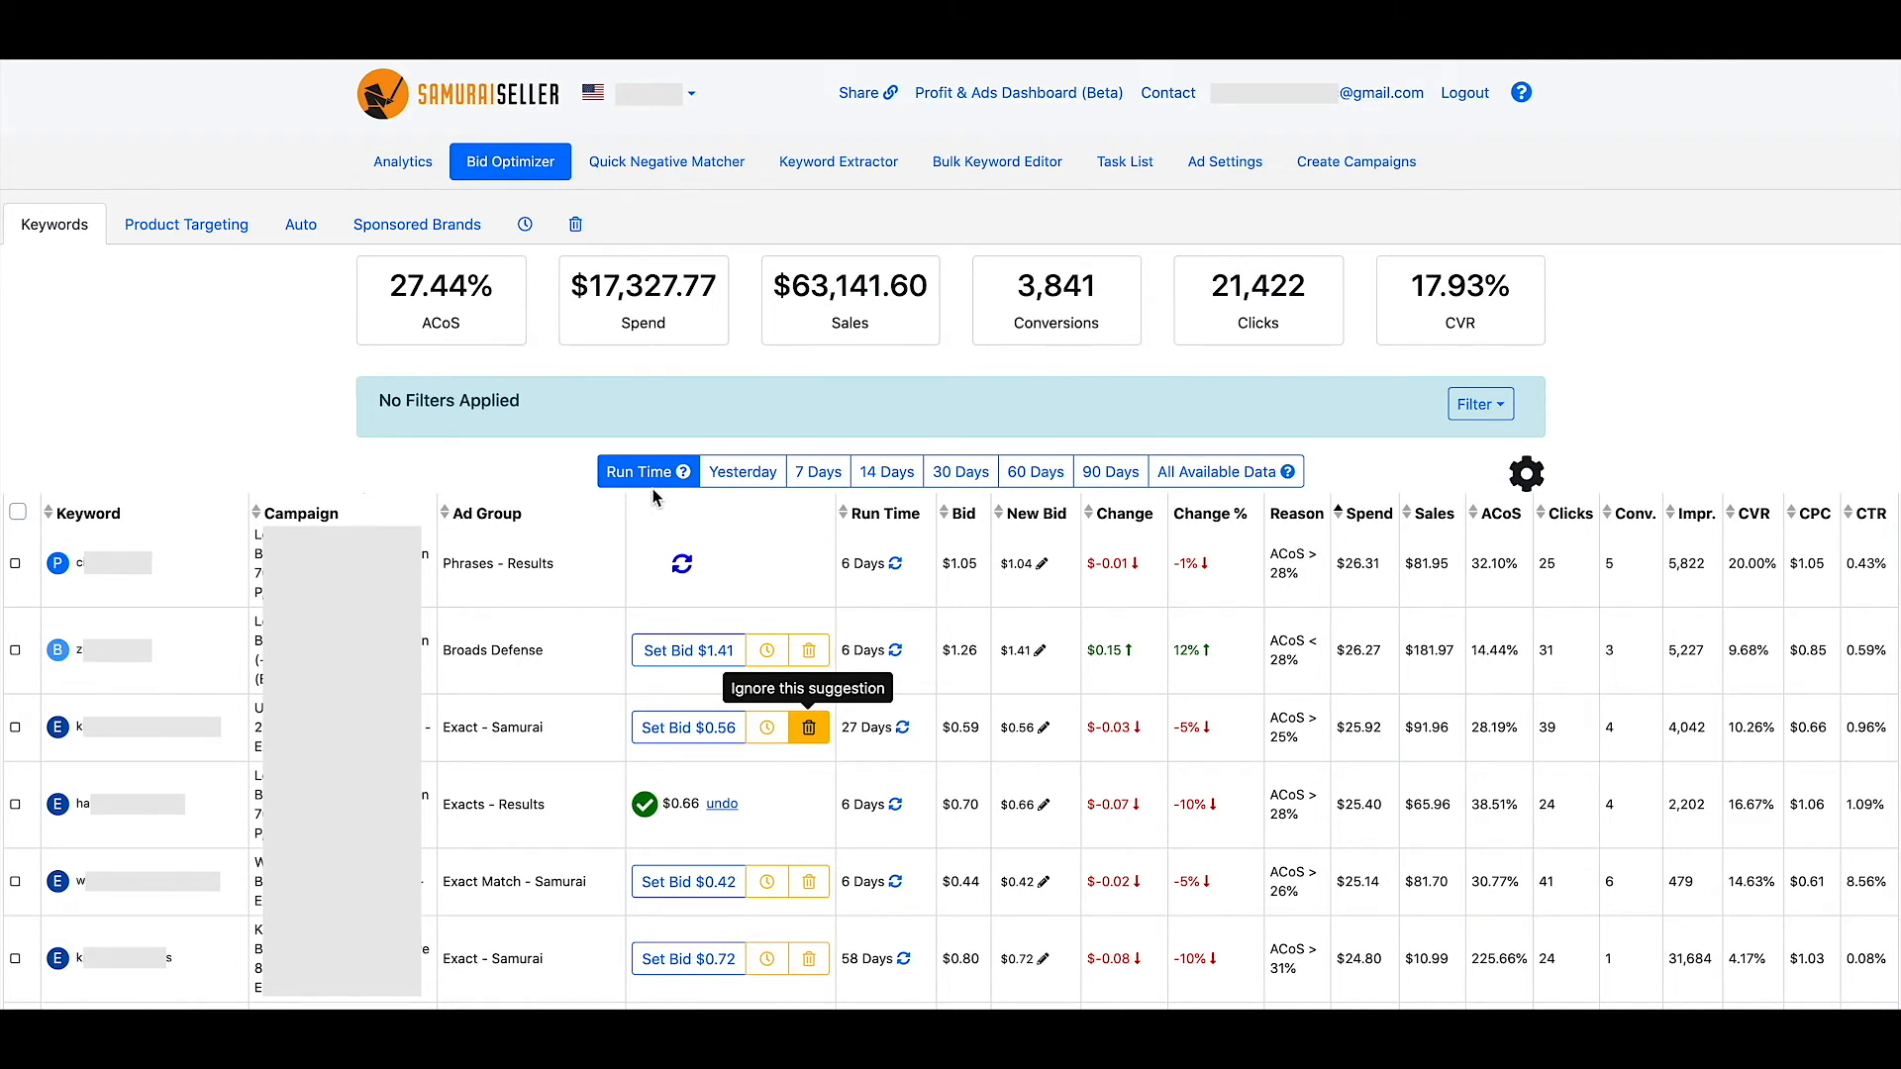
mouse_move(1076, 485)
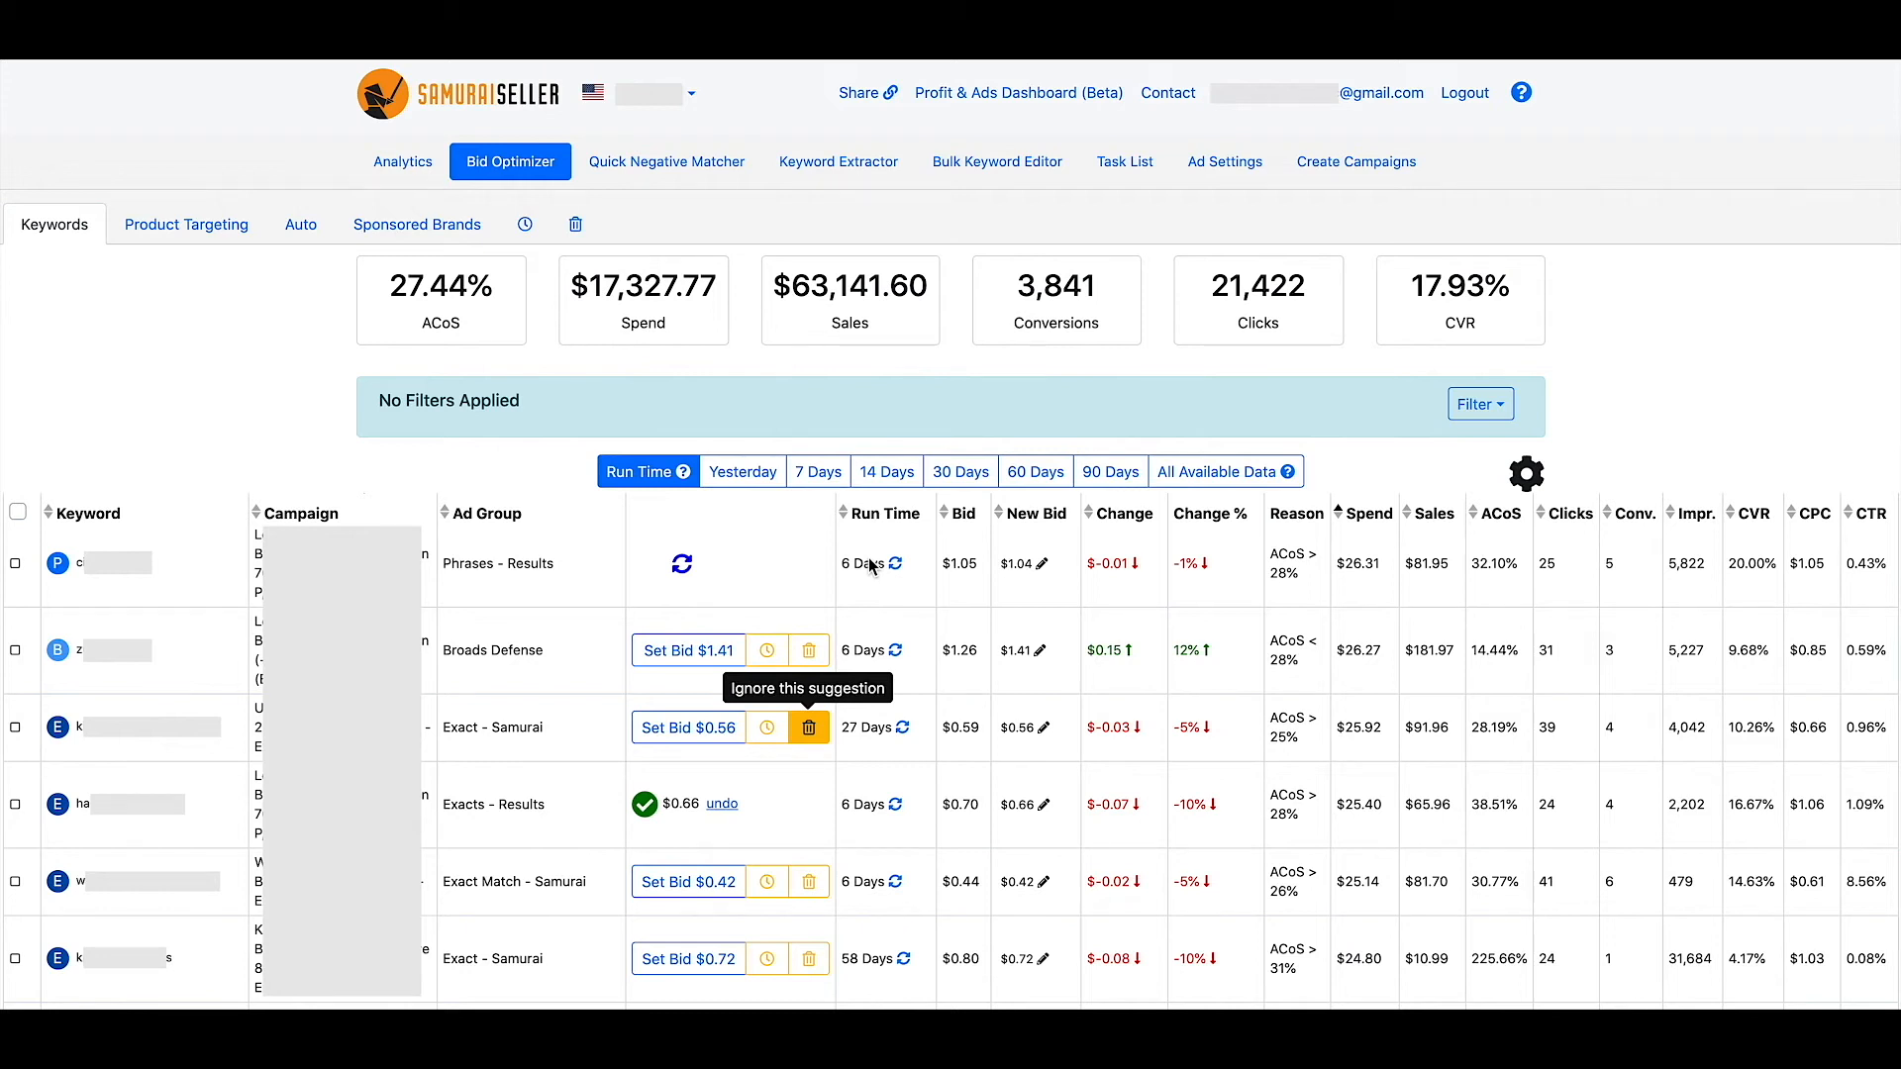
mouse_move(893, 578)
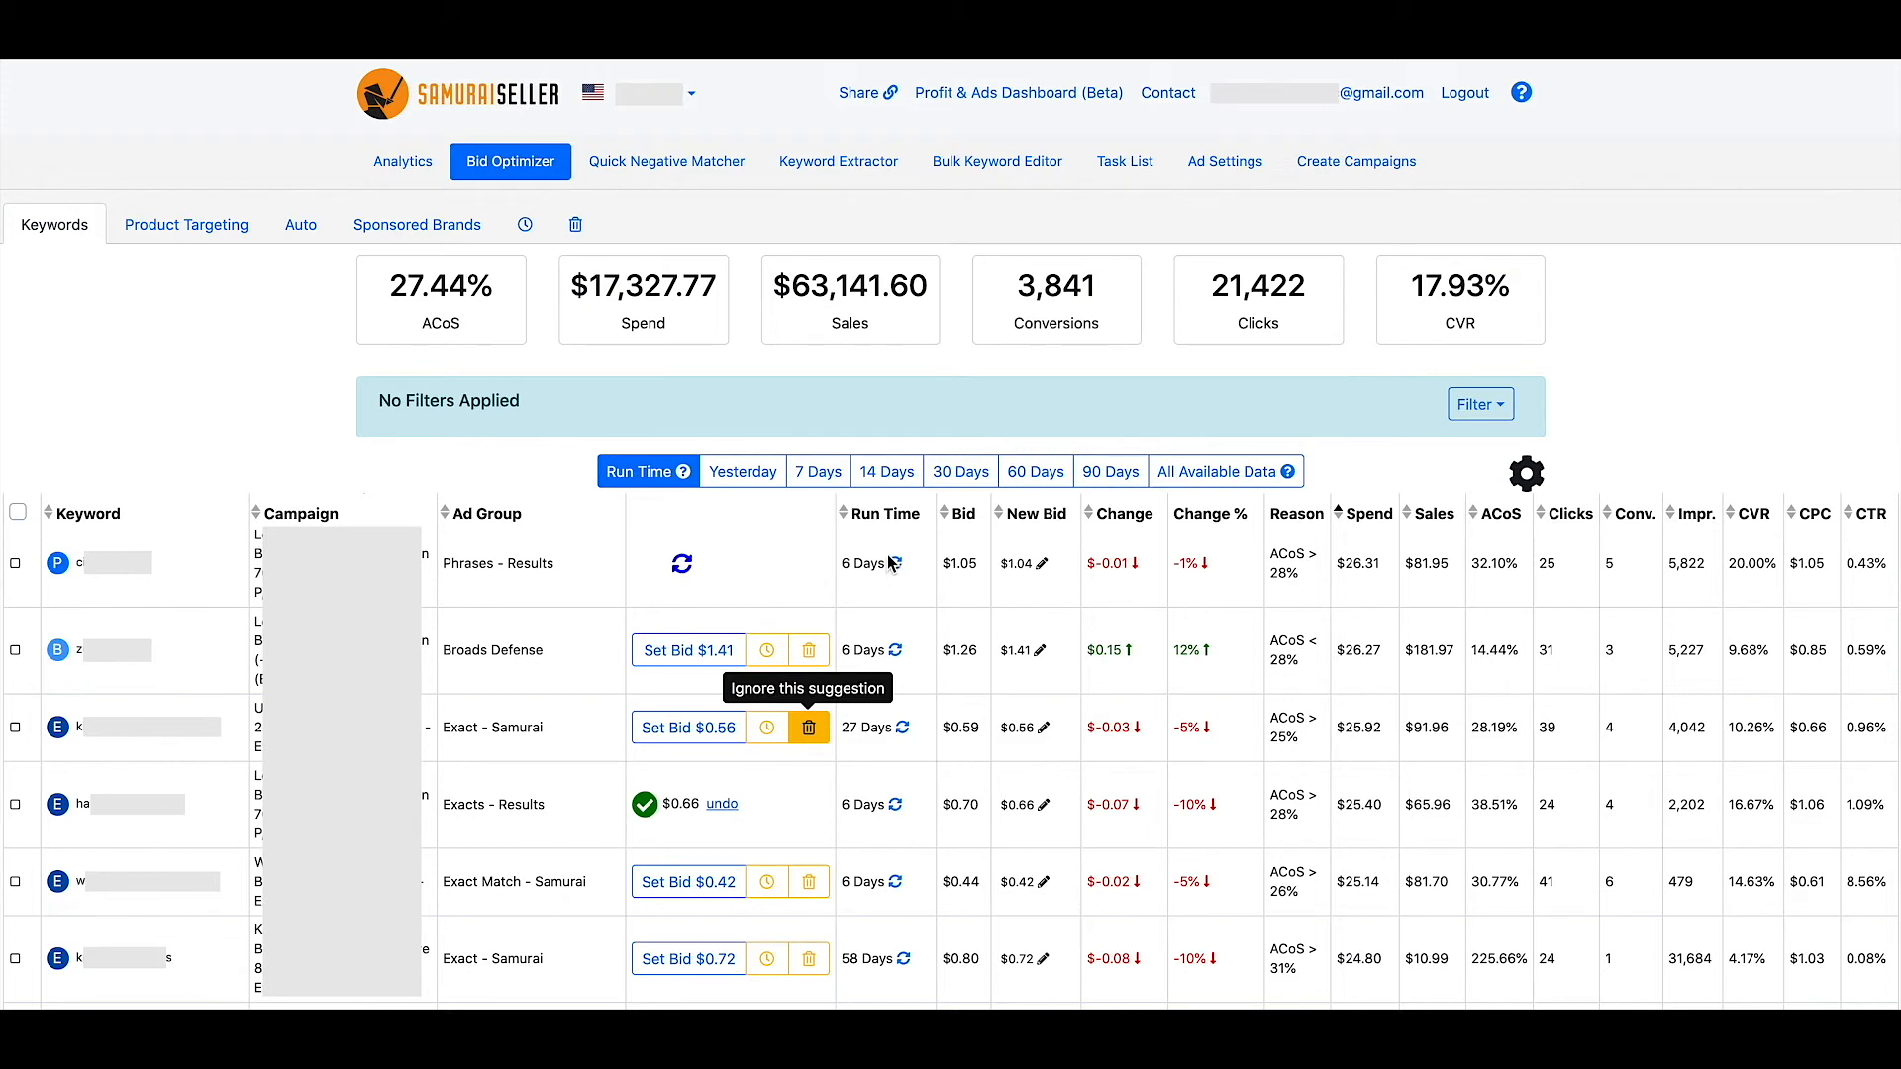
mouse_move(897, 576)
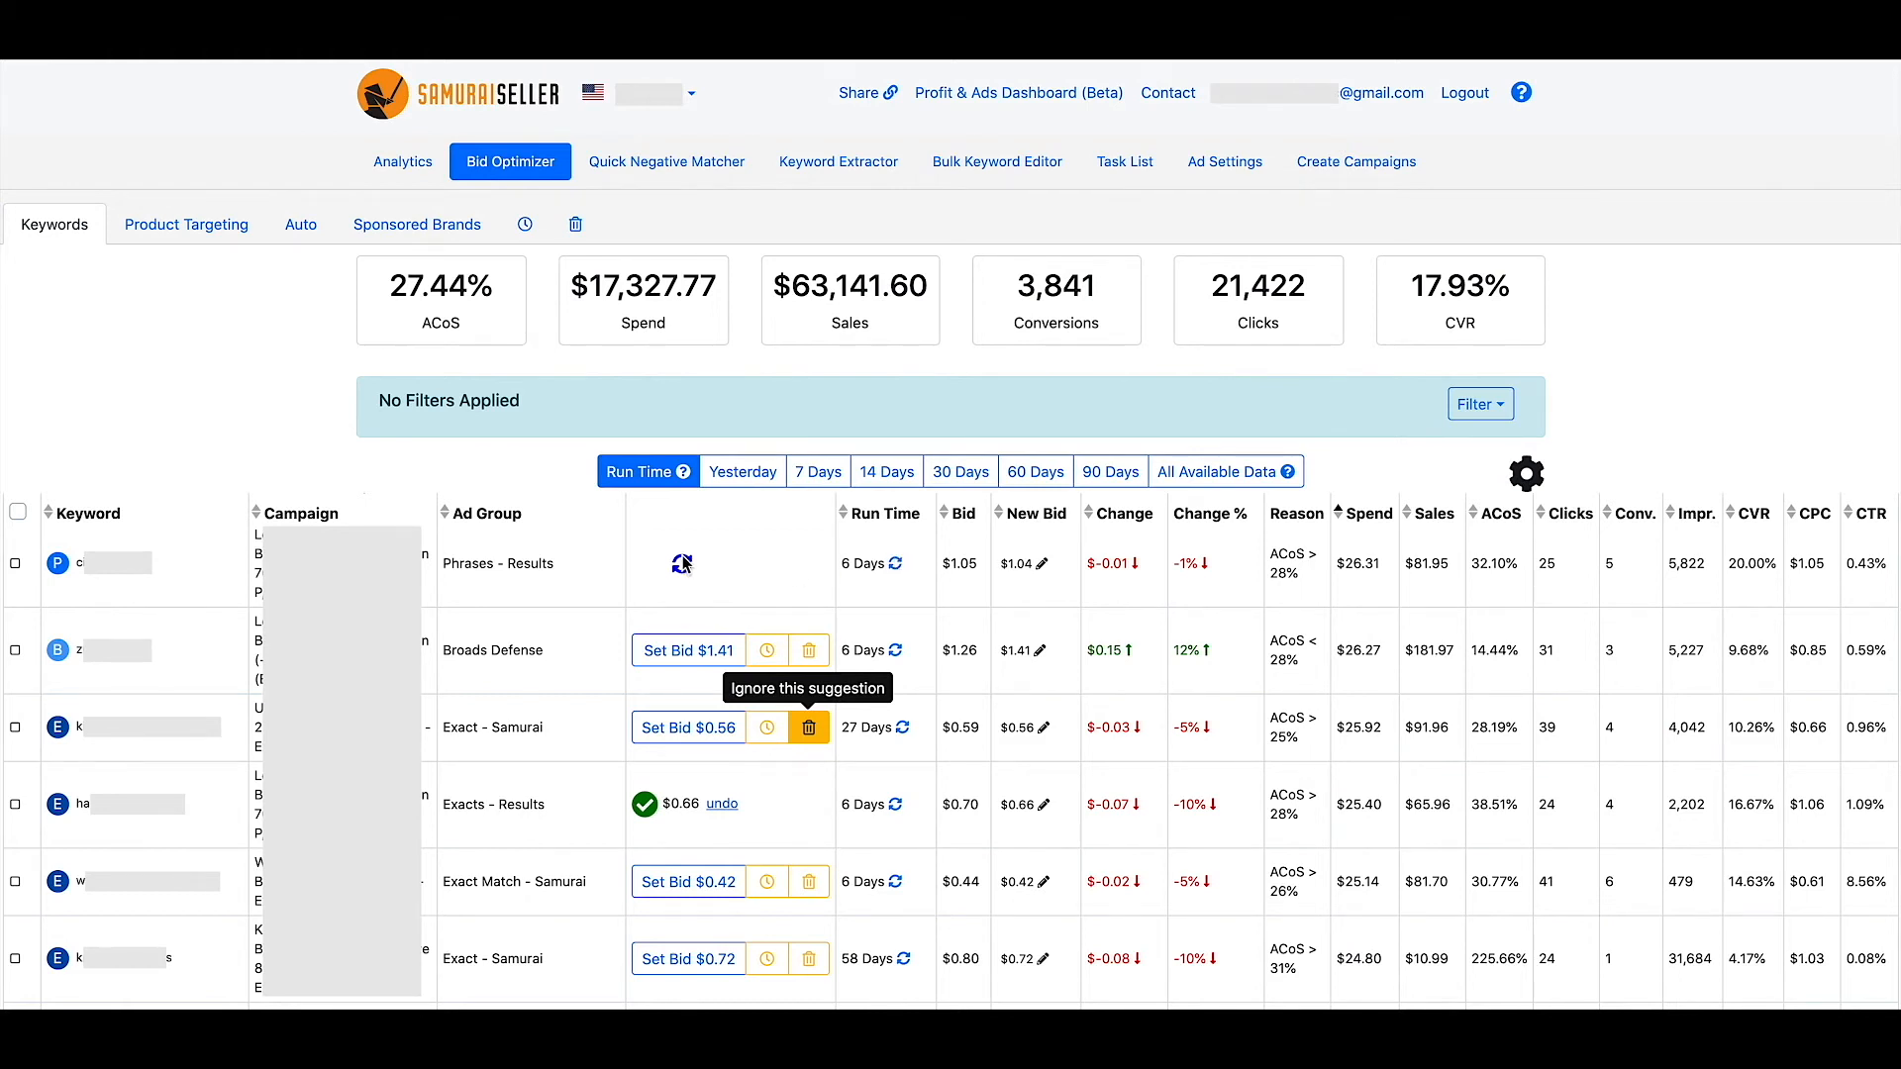
mouse_move(843, 603)
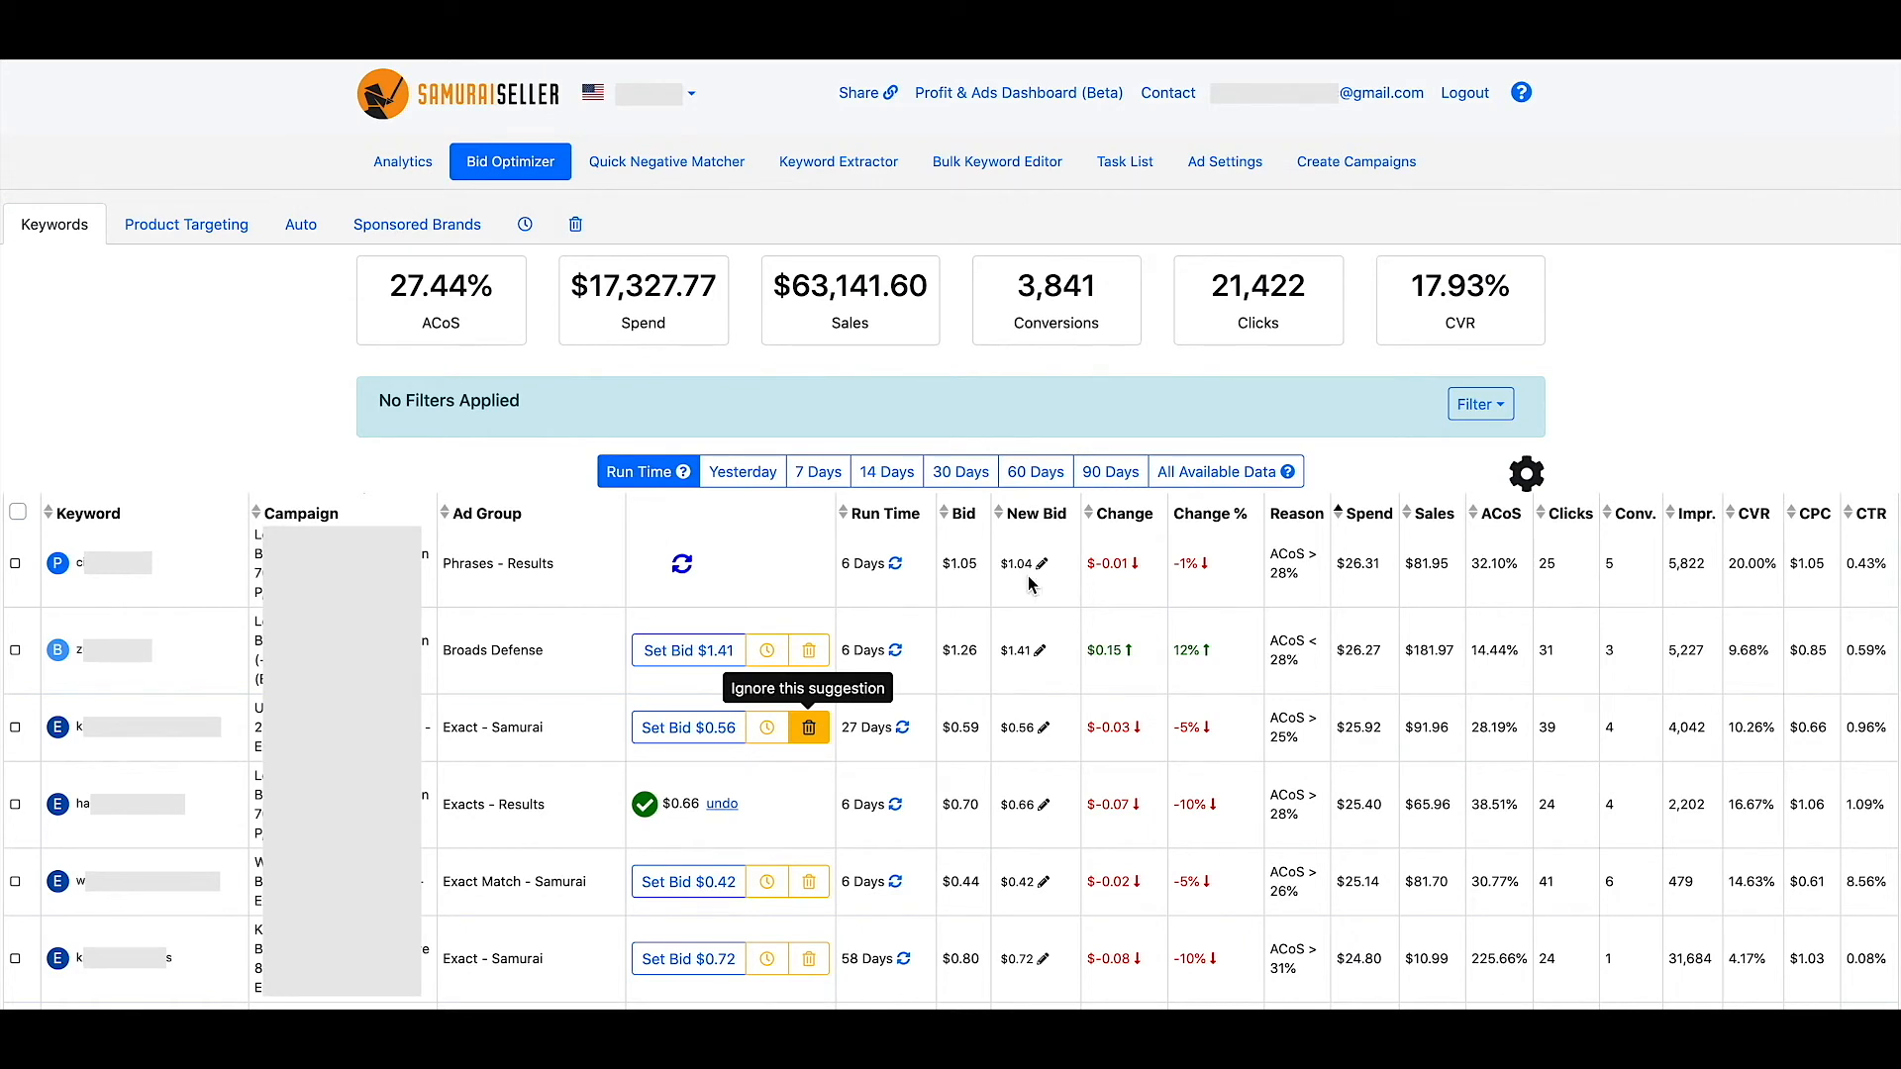
mouse_move(1123, 576)
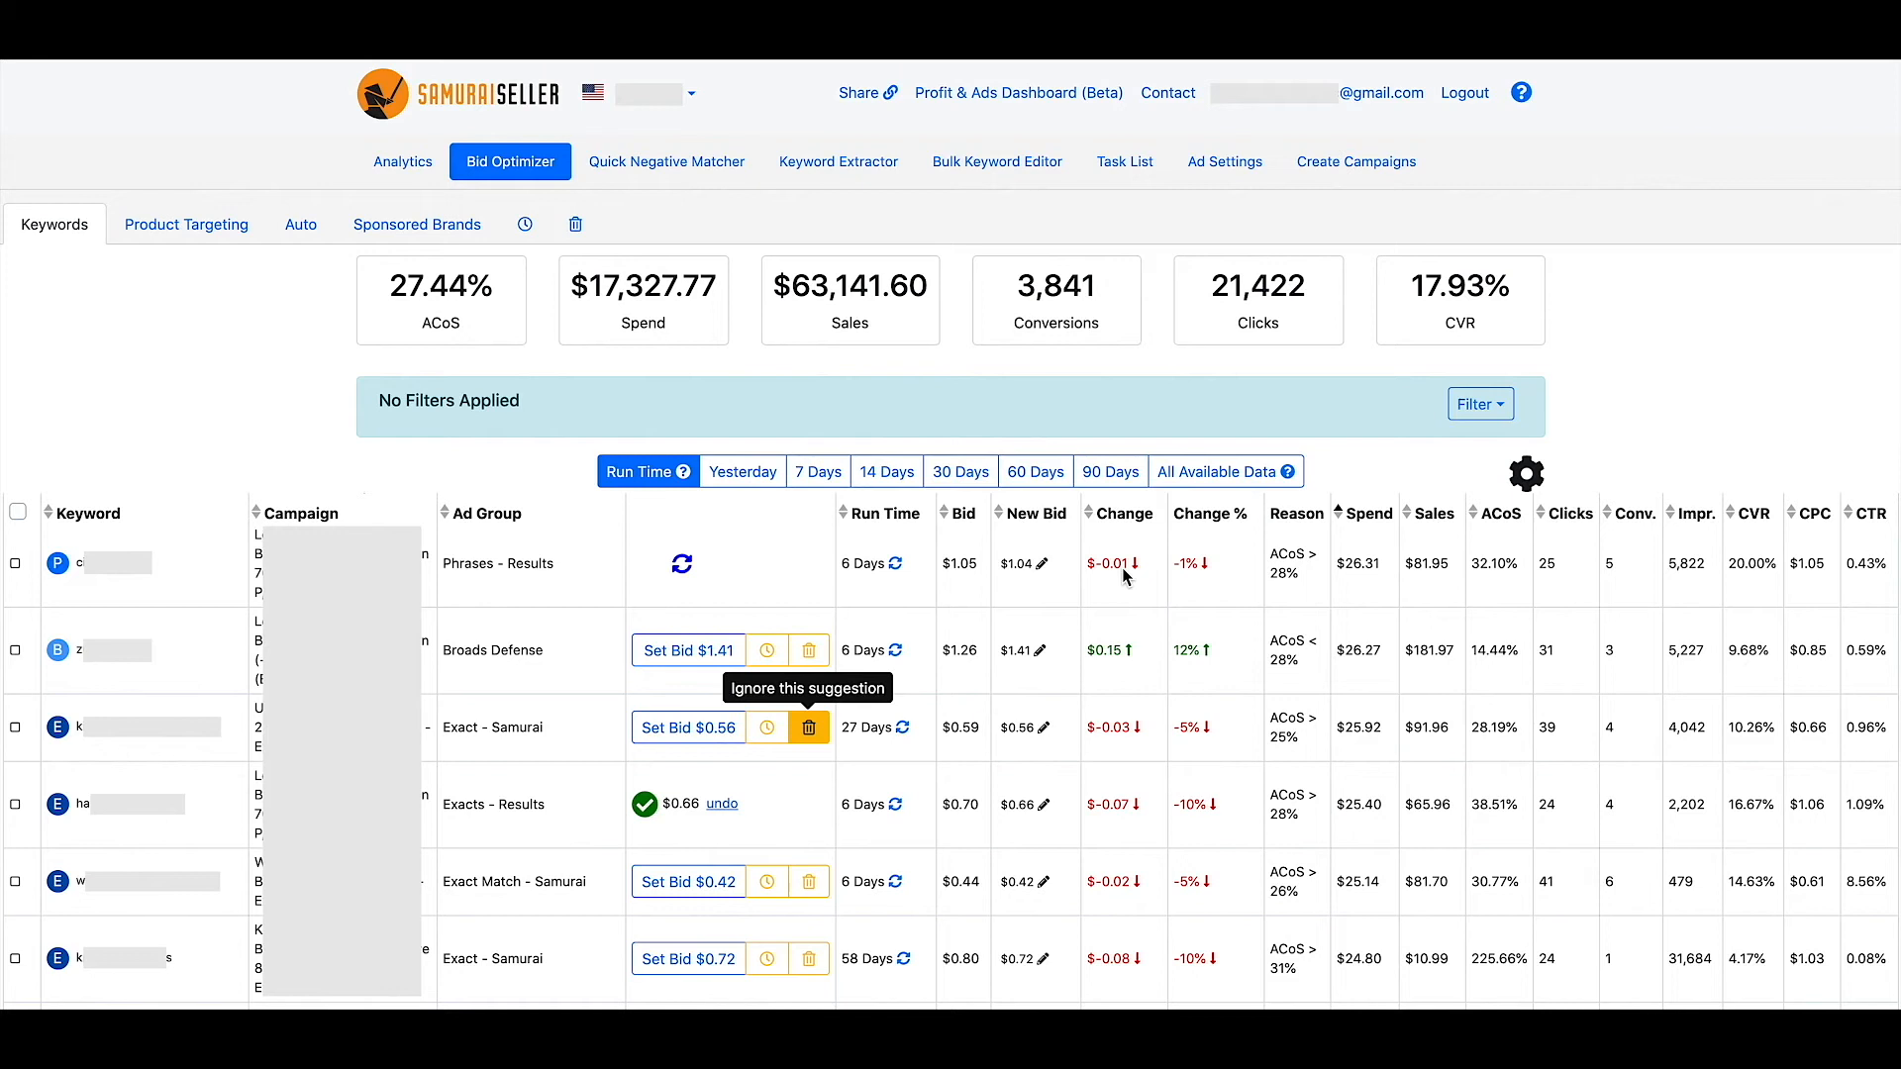
mouse_move(897, 570)
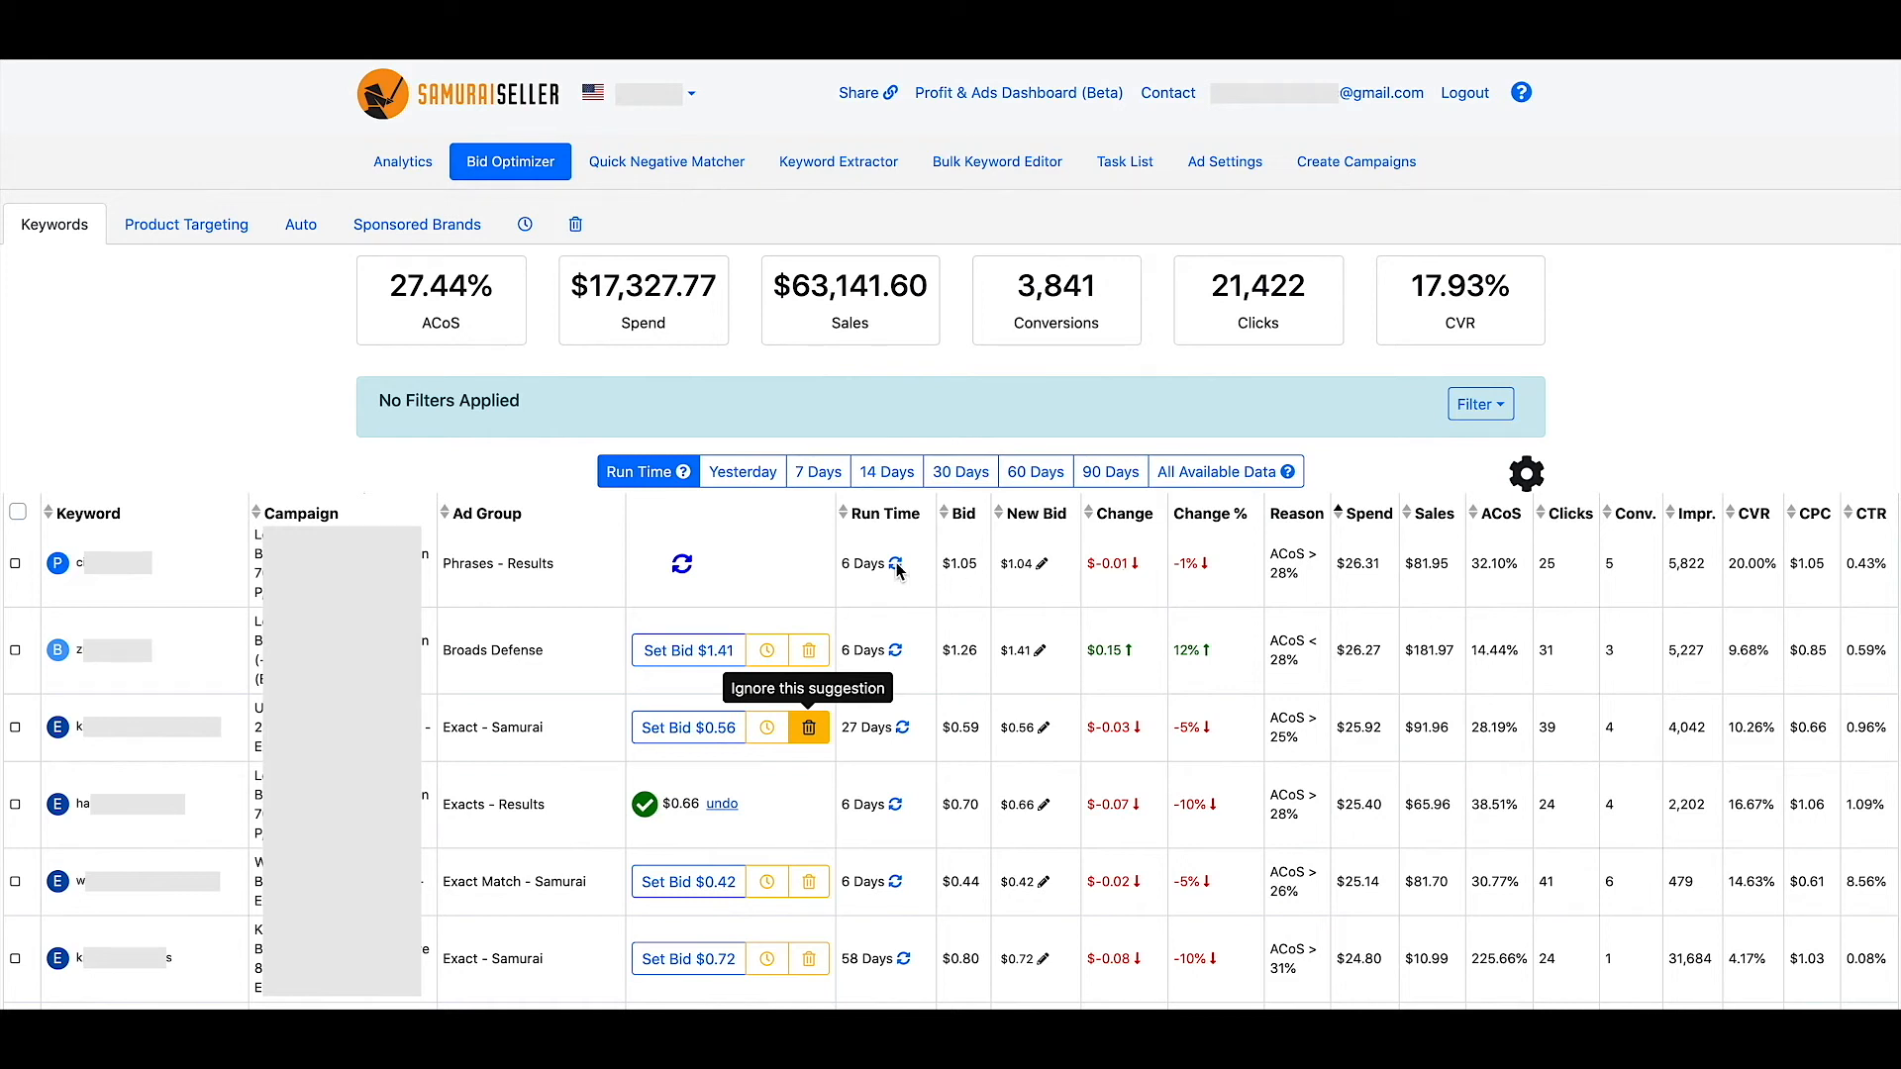
mouse_move(885, 581)
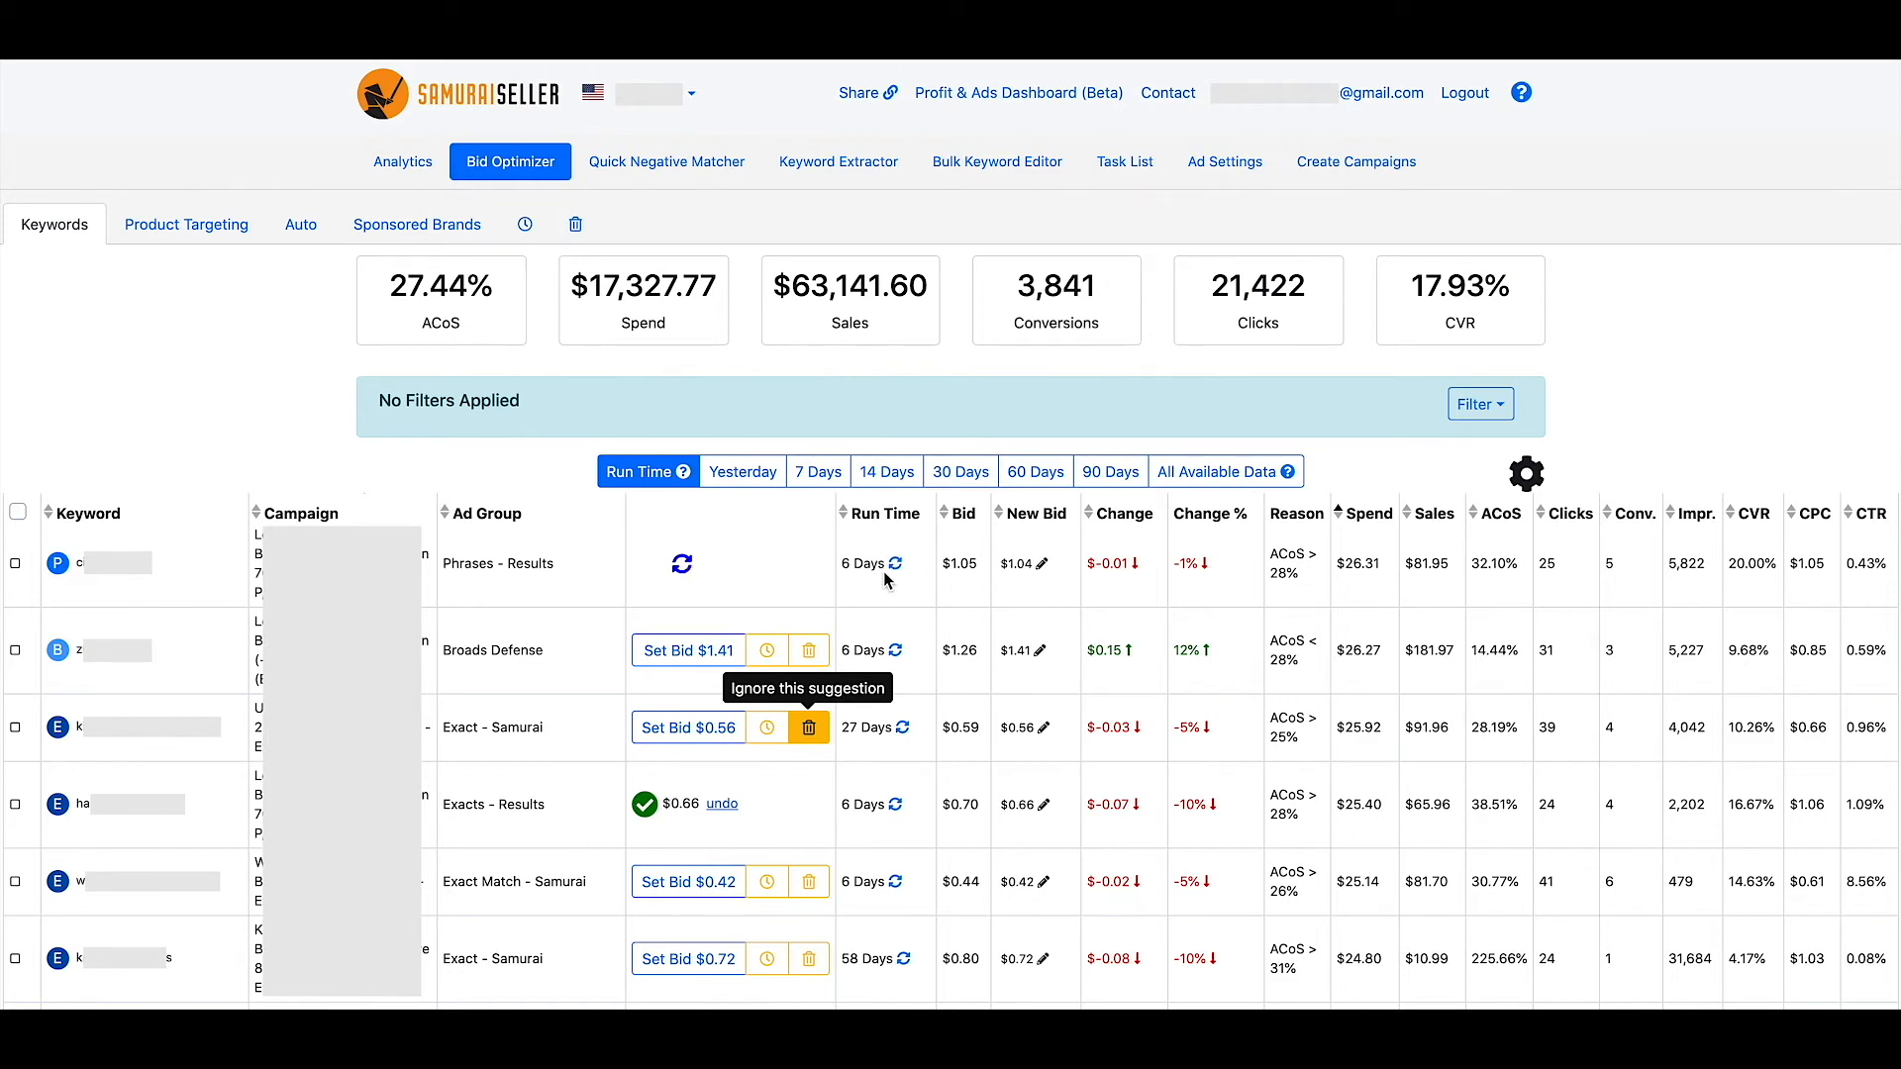
mouse_move(906, 584)
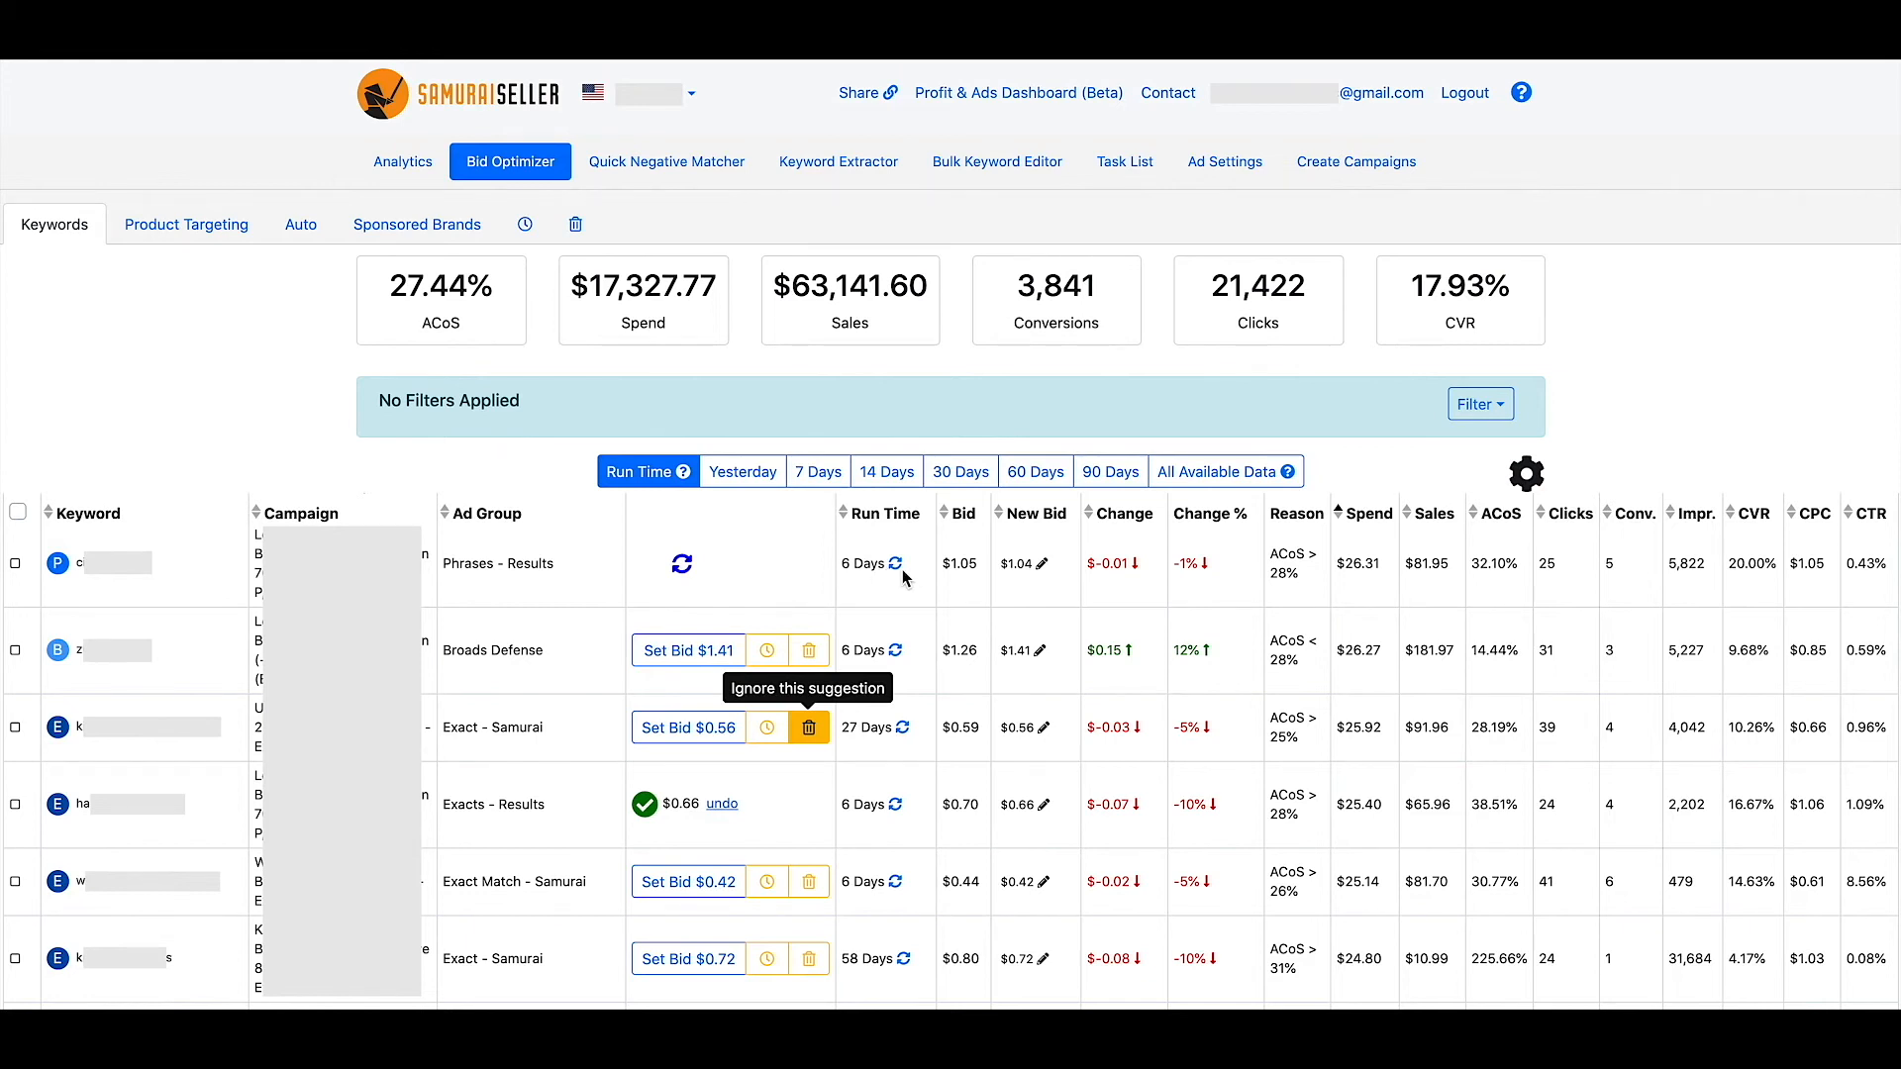
mouse_move(925, 590)
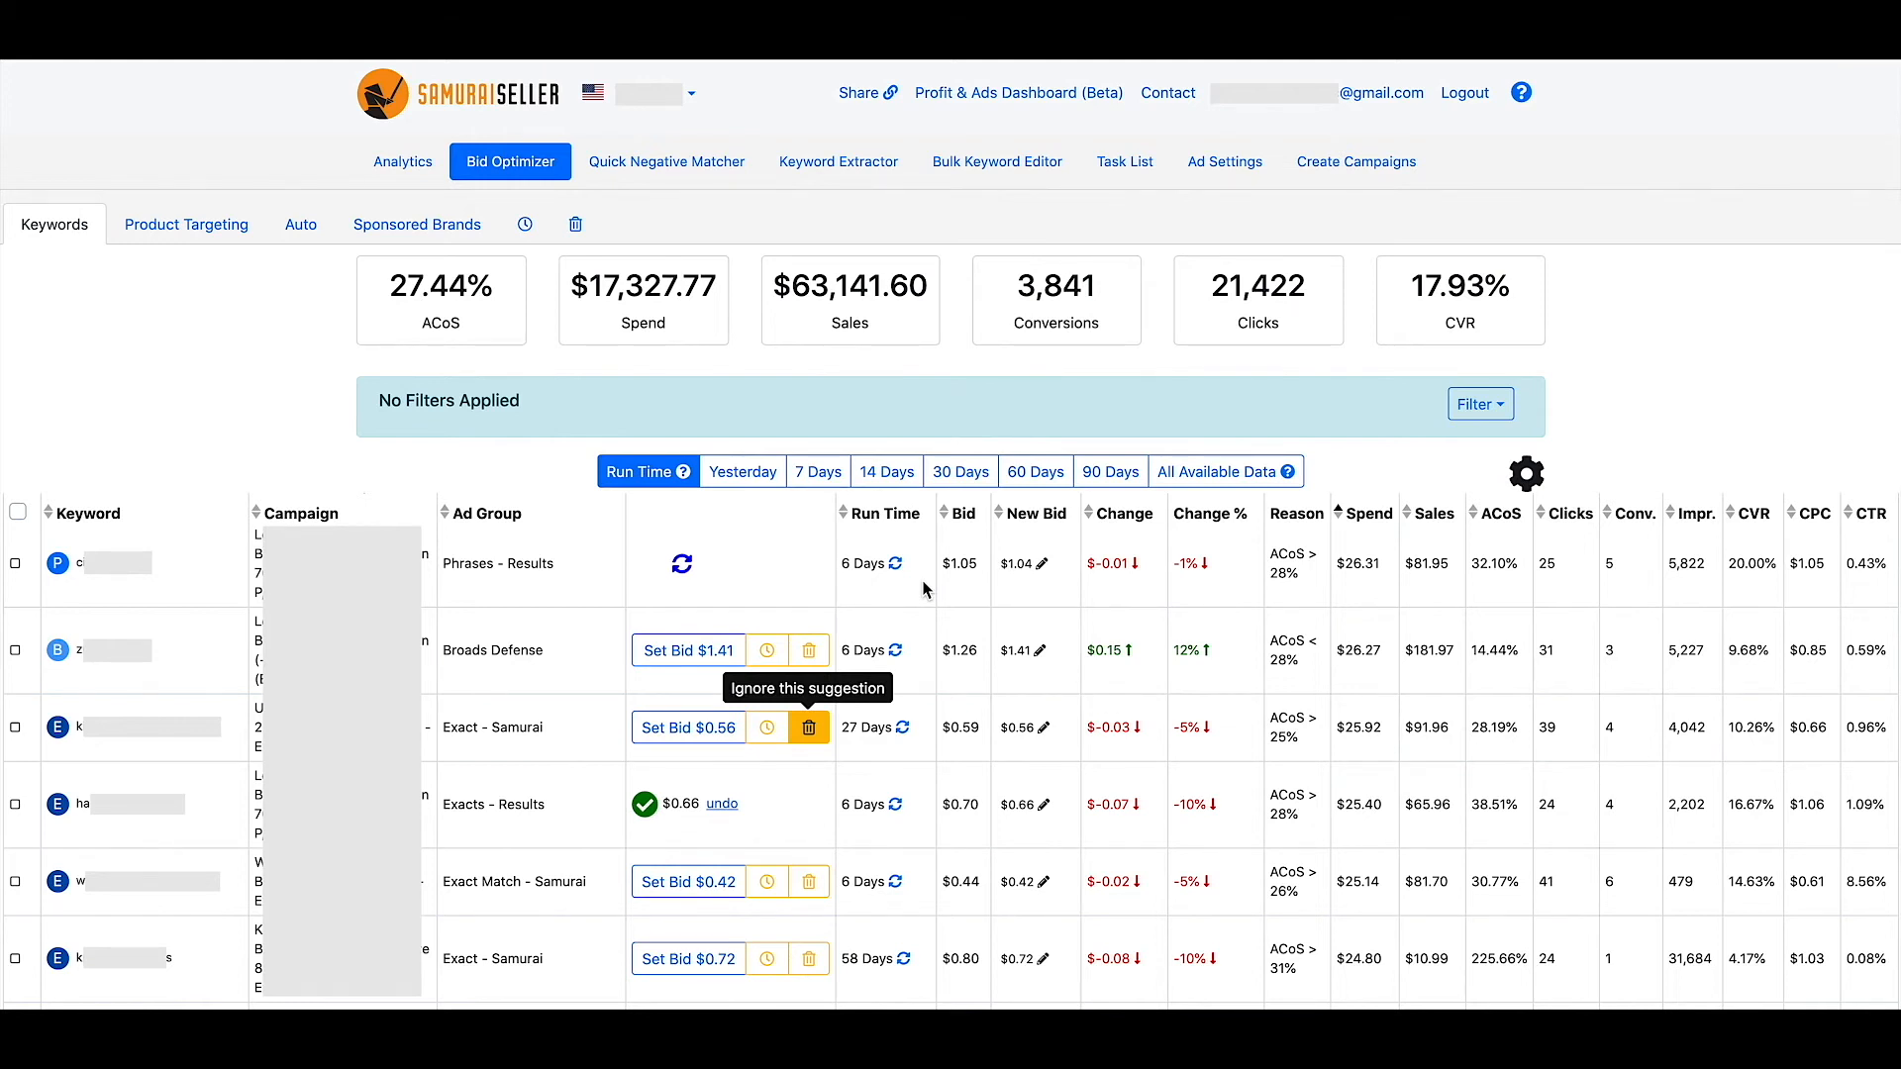
mouse_move(1557, 571)
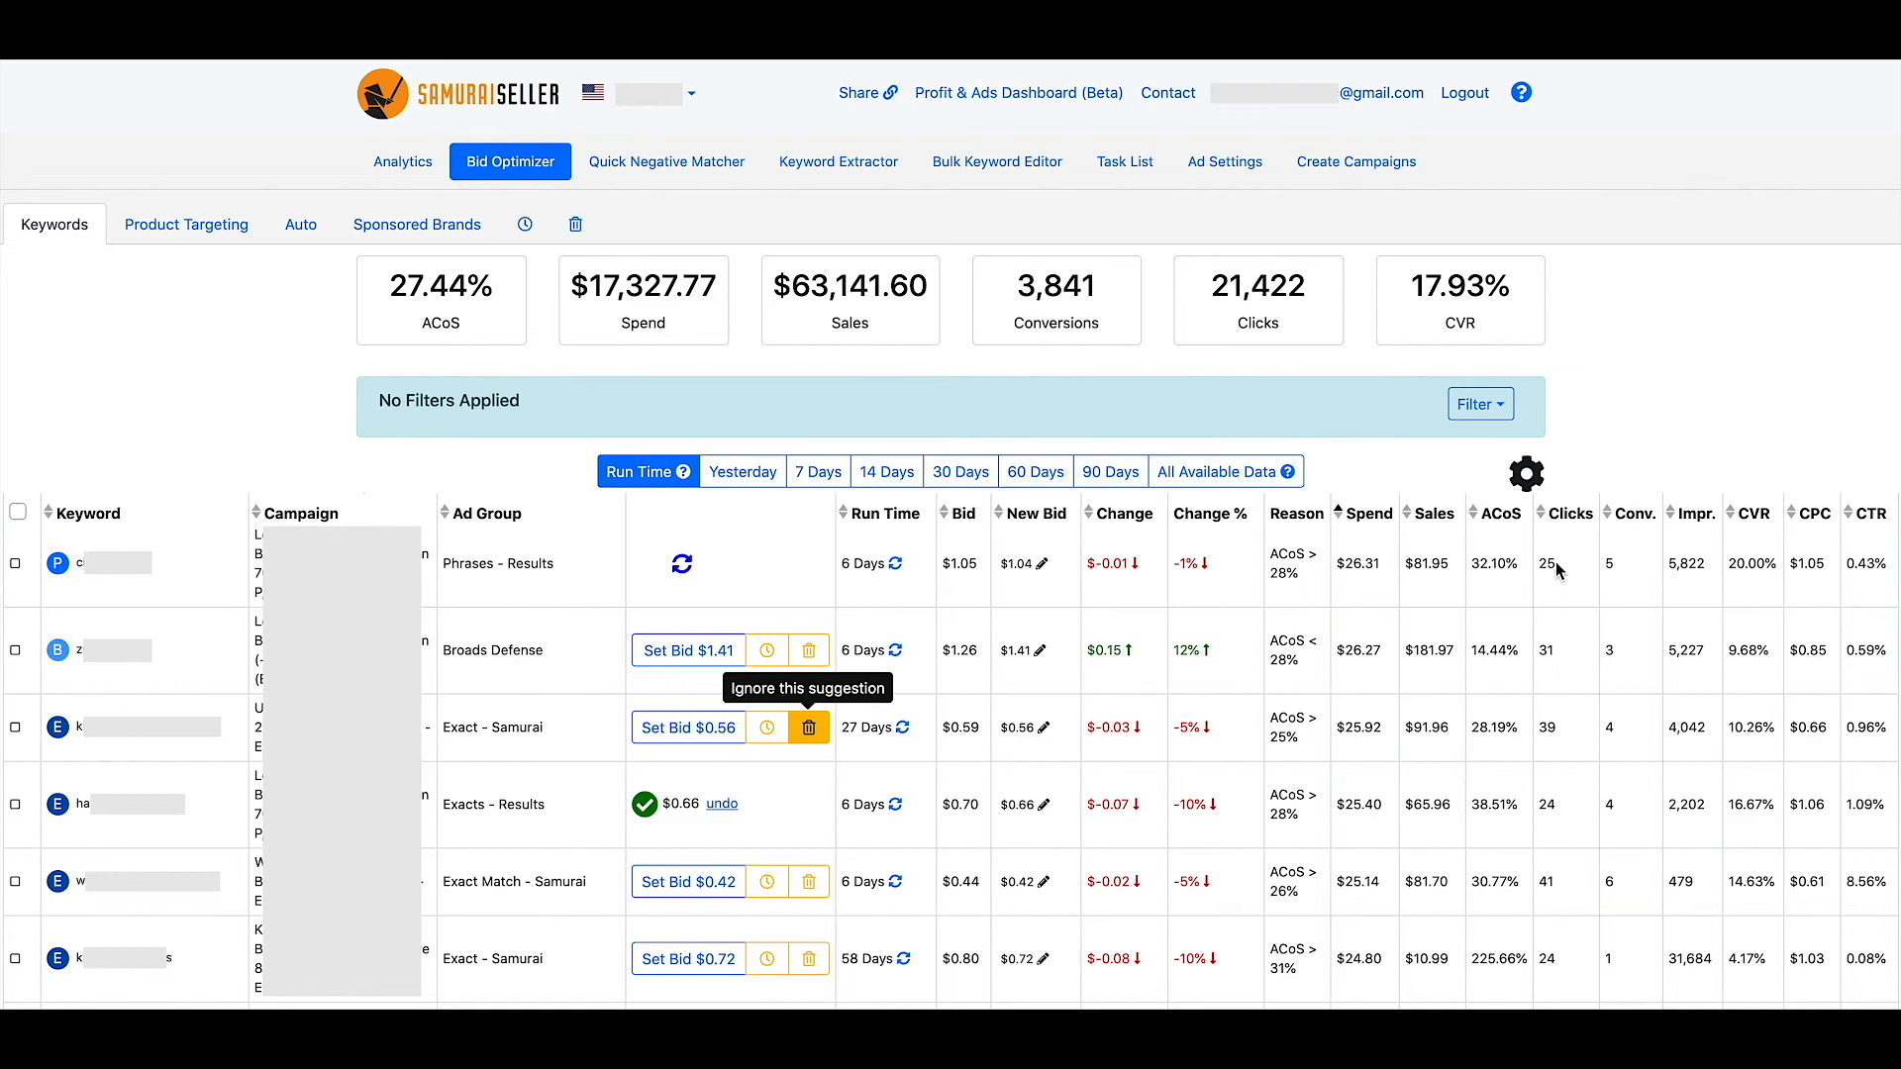
mouse_move(895, 547)
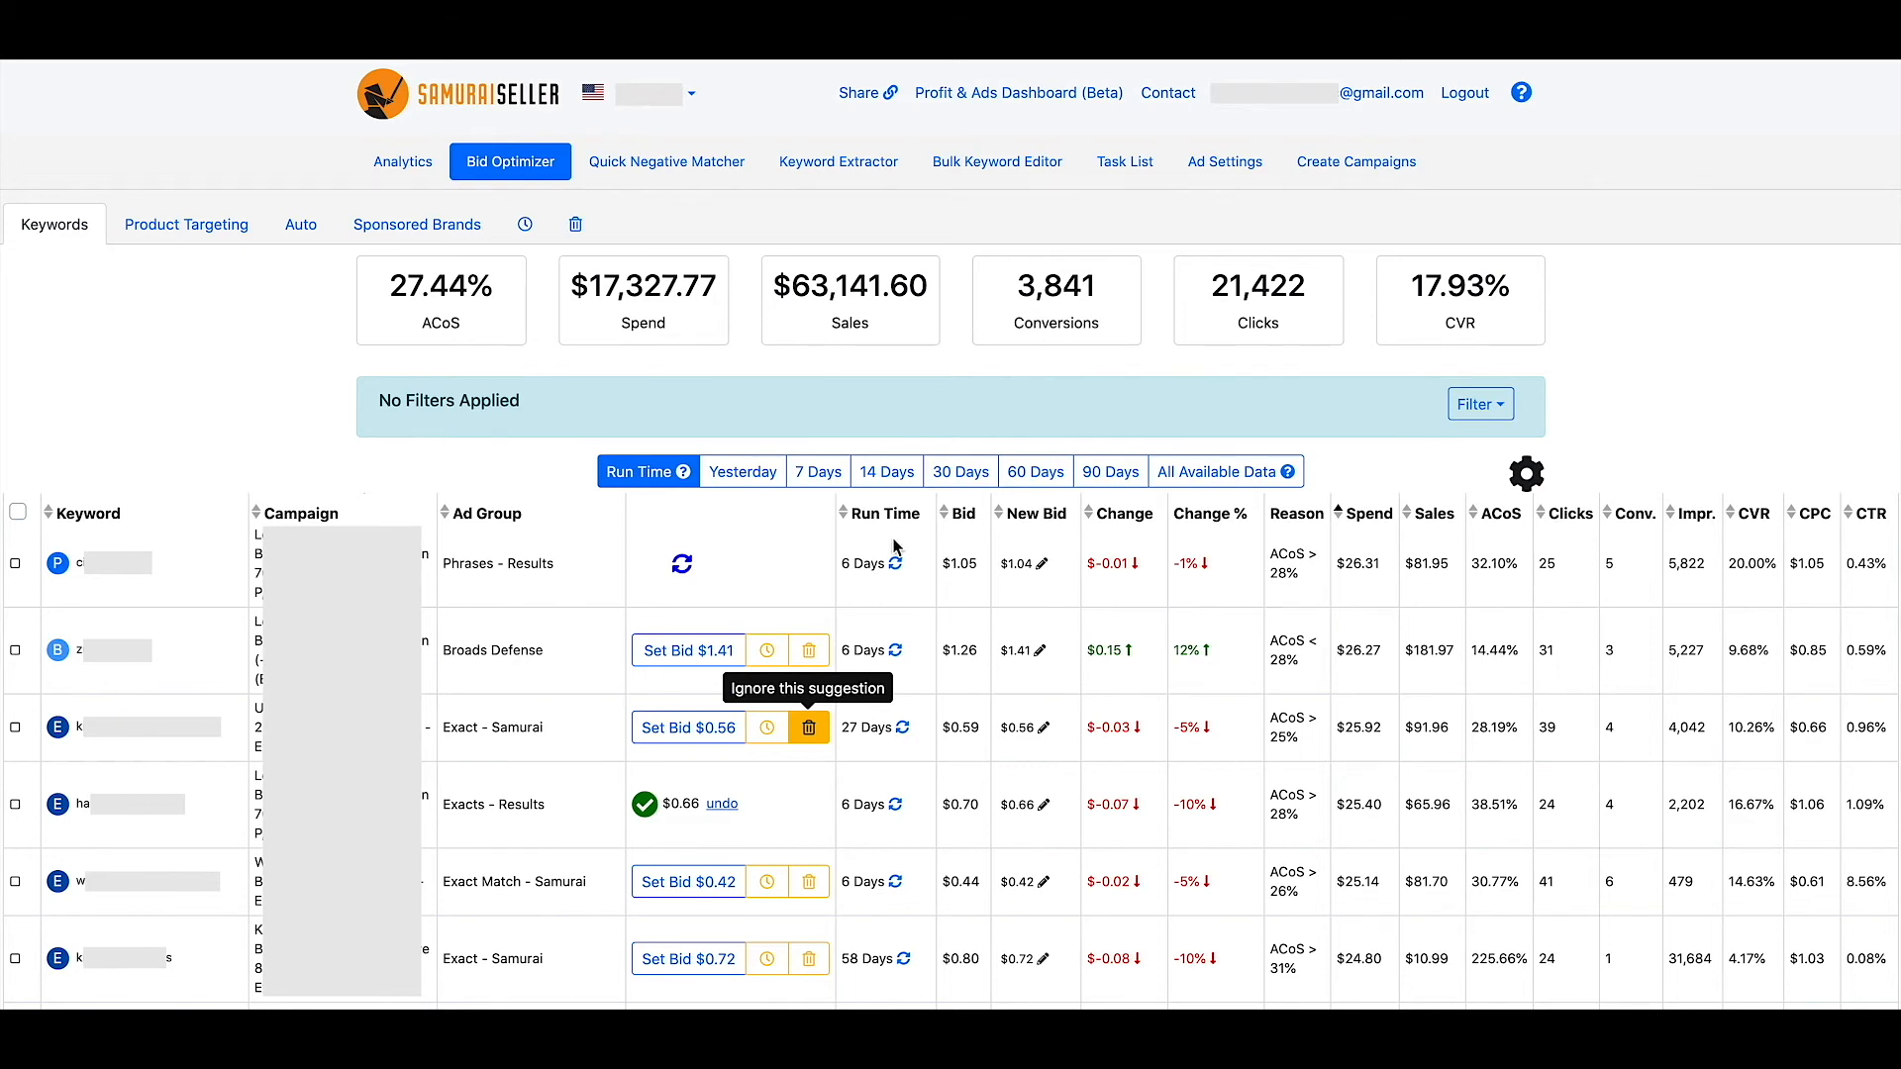
mouse_move(891, 583)
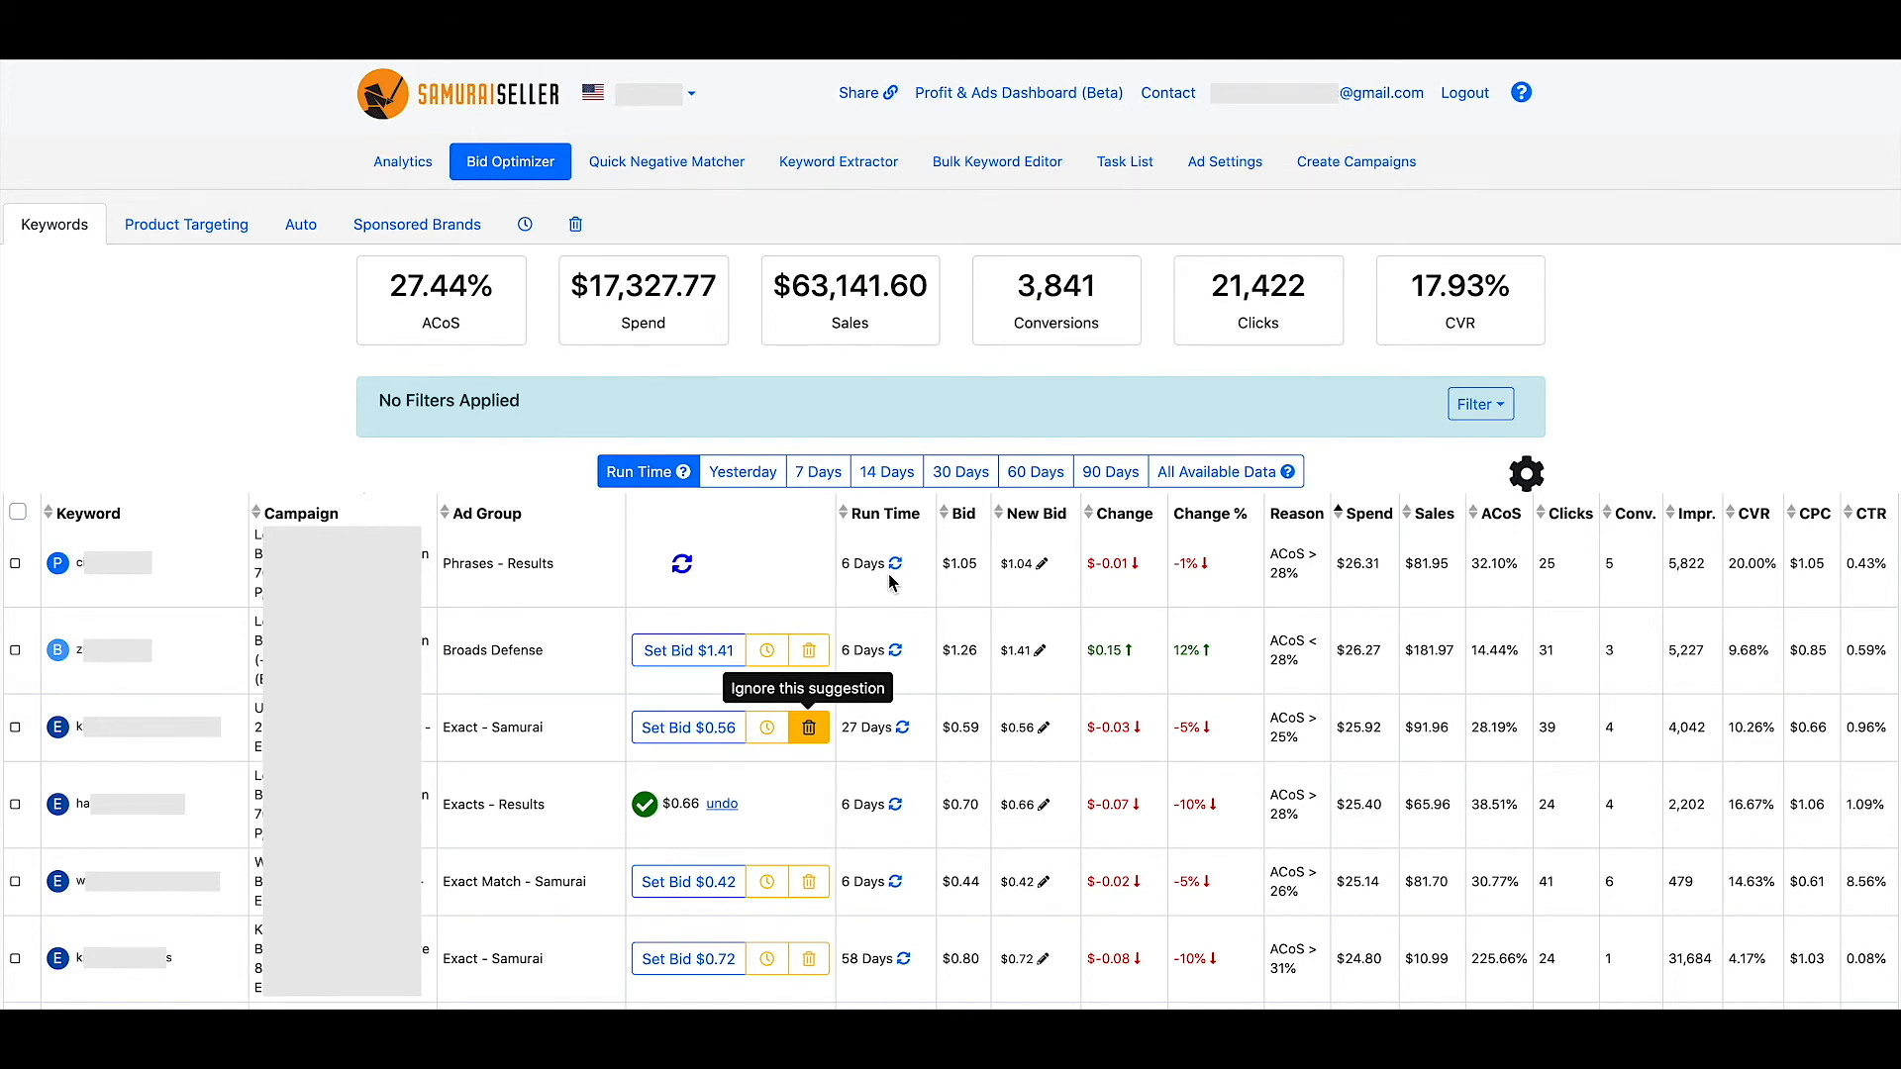
mouse_move(882, 581)
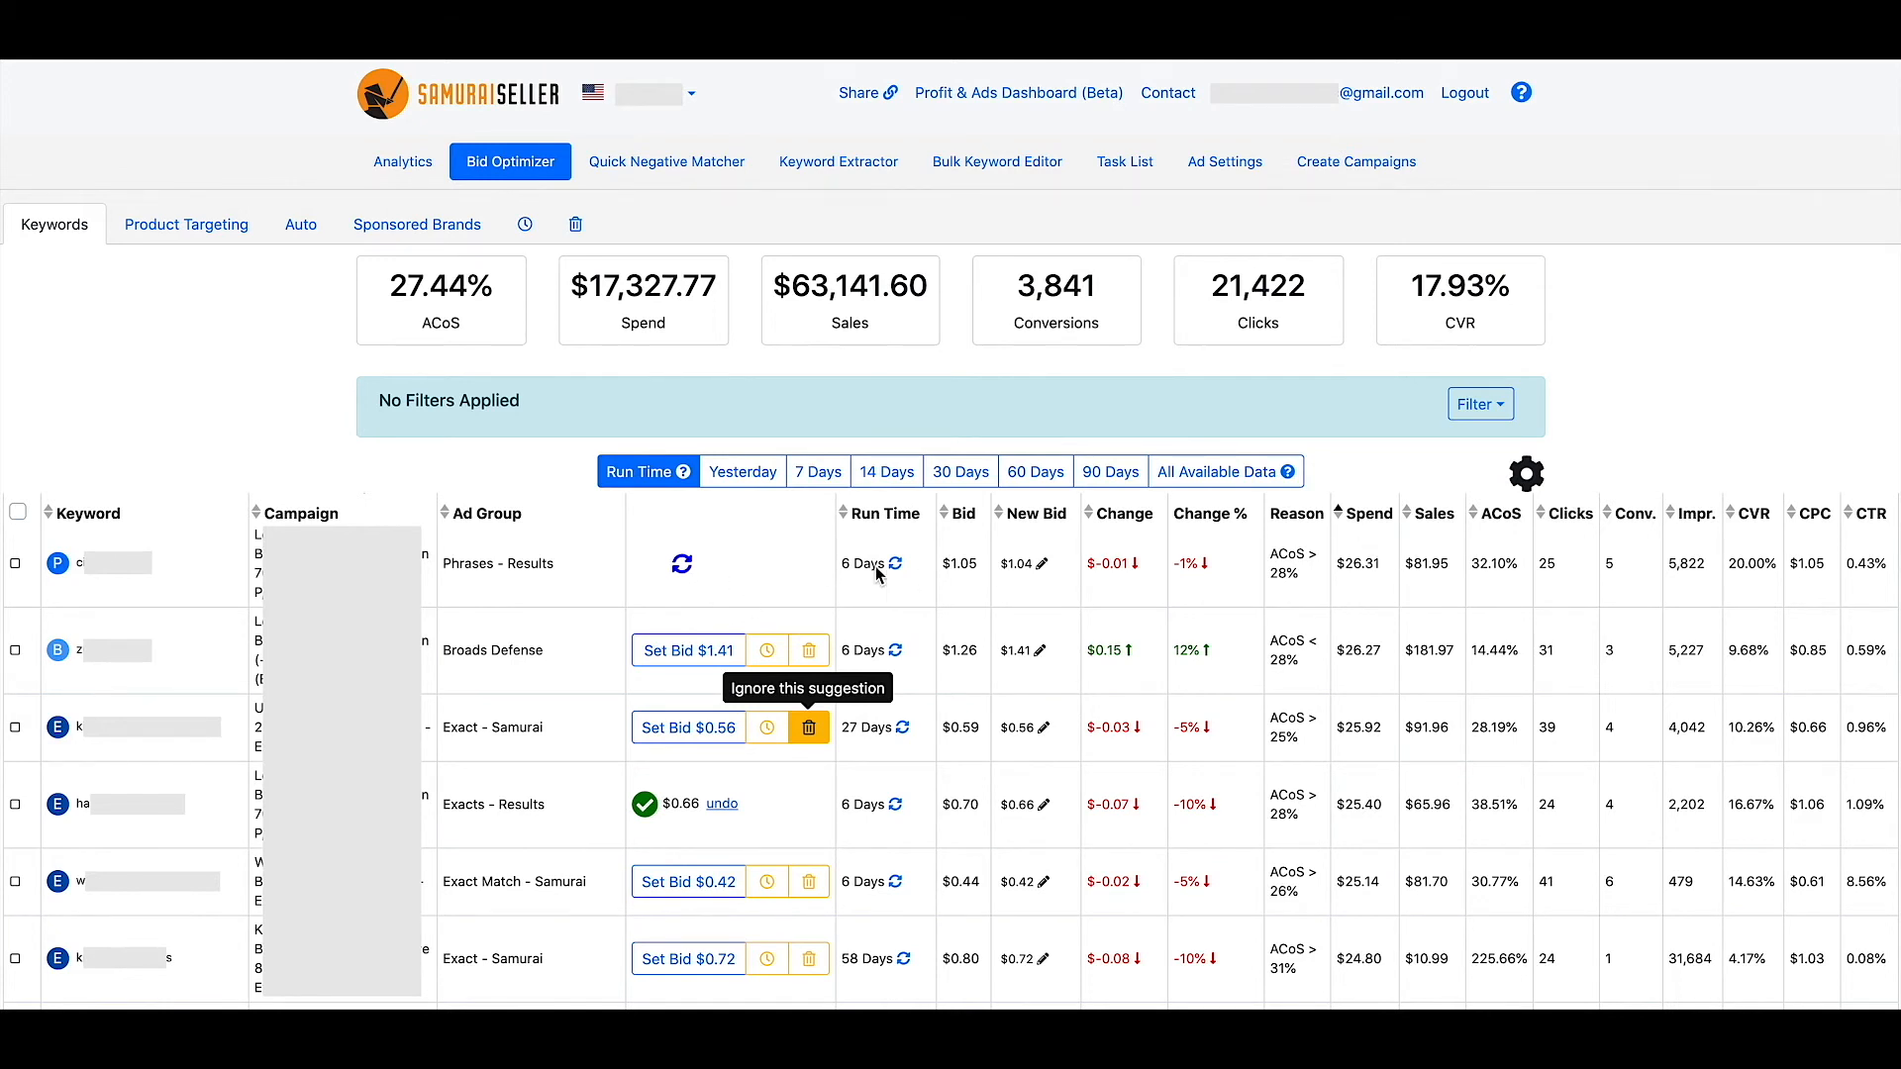
mouse_move(902, 579)
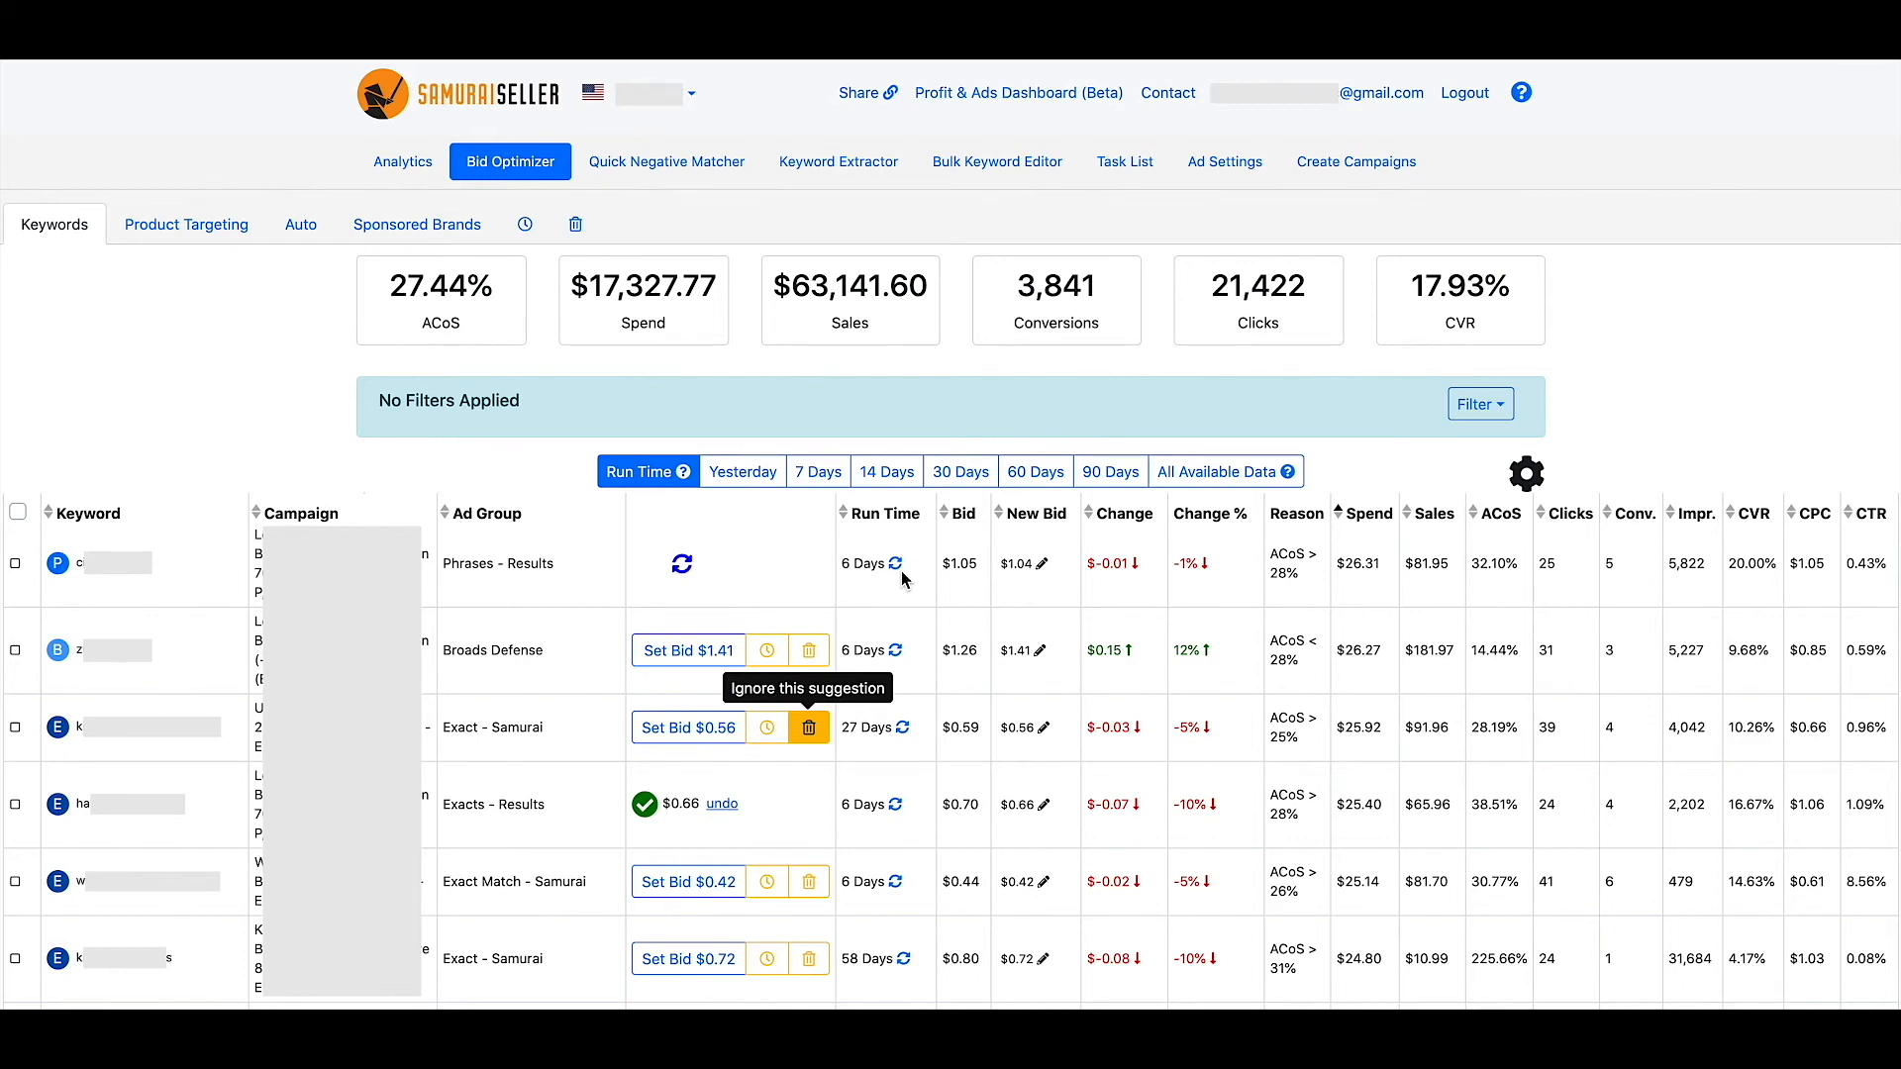
mouse_move(416, 471)
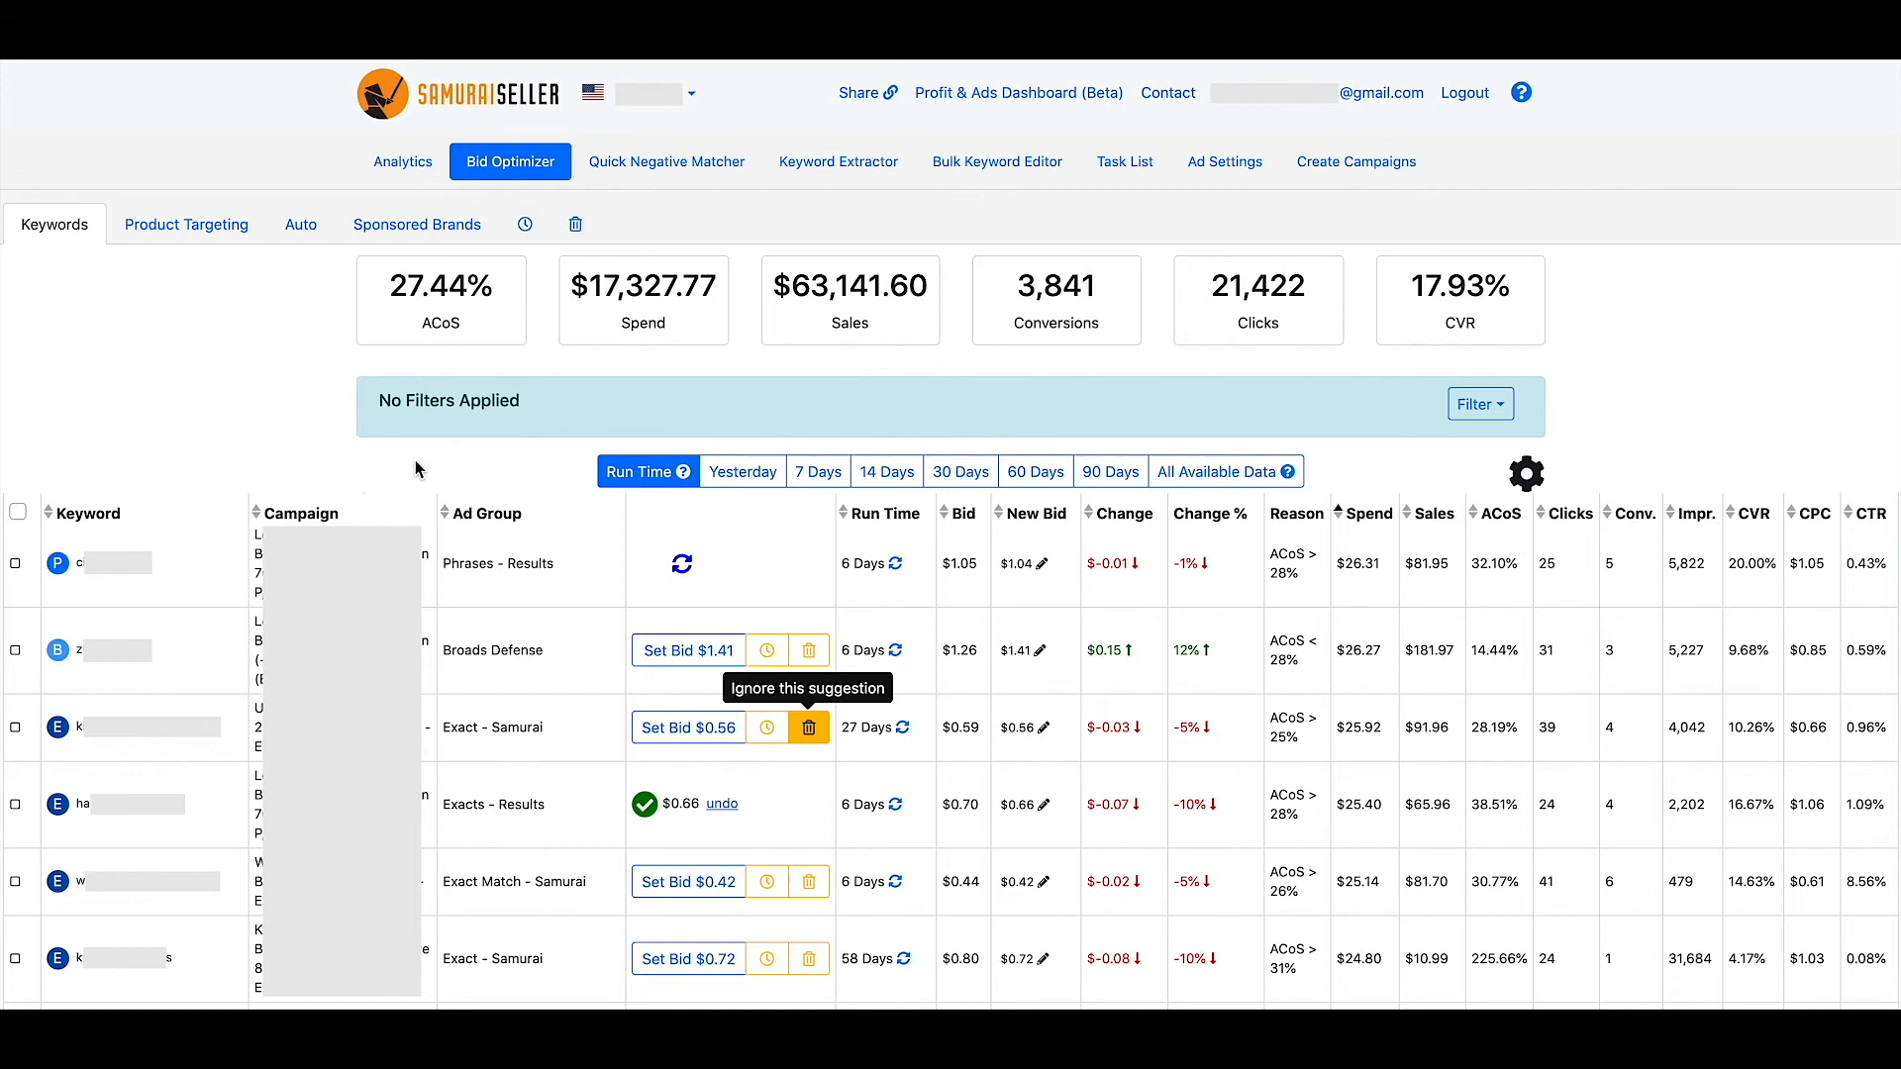
mouse_move(553, 477)
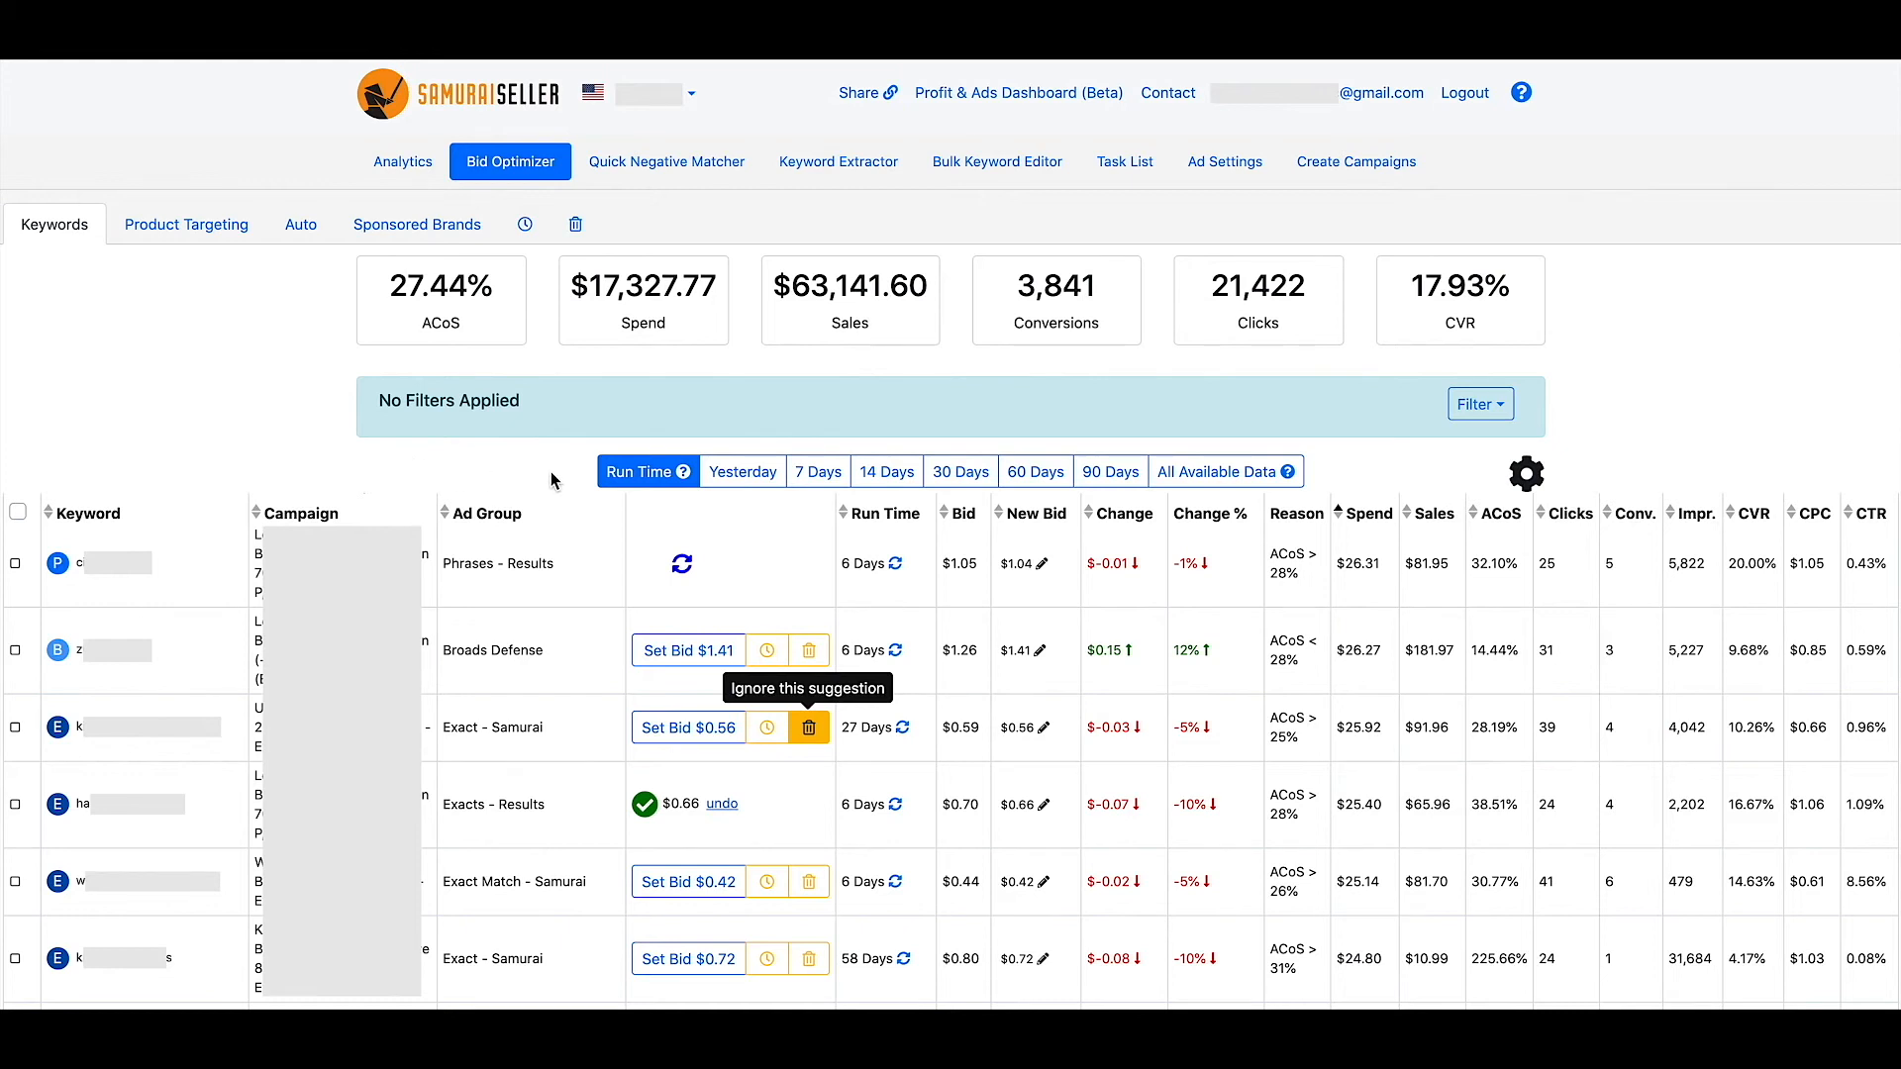
mouse_move(600, 583)
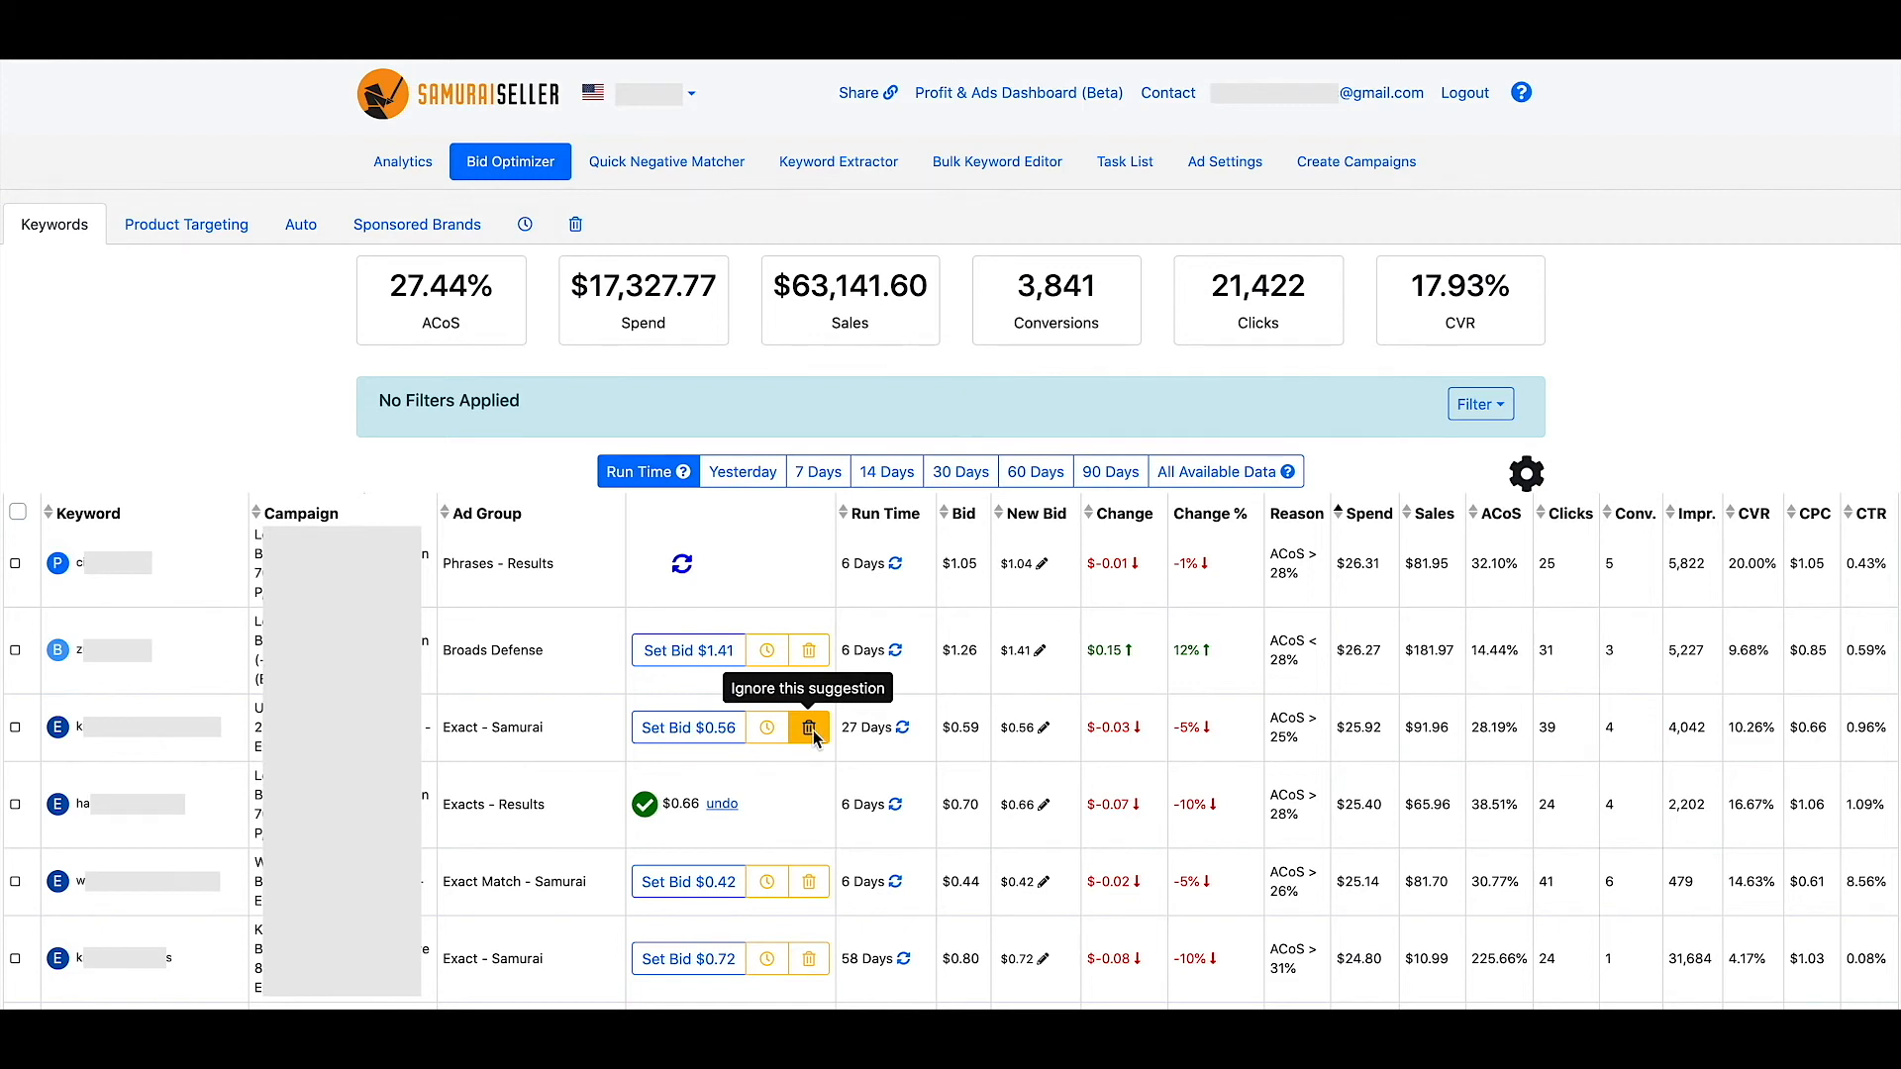
mouse_move(871, 703)
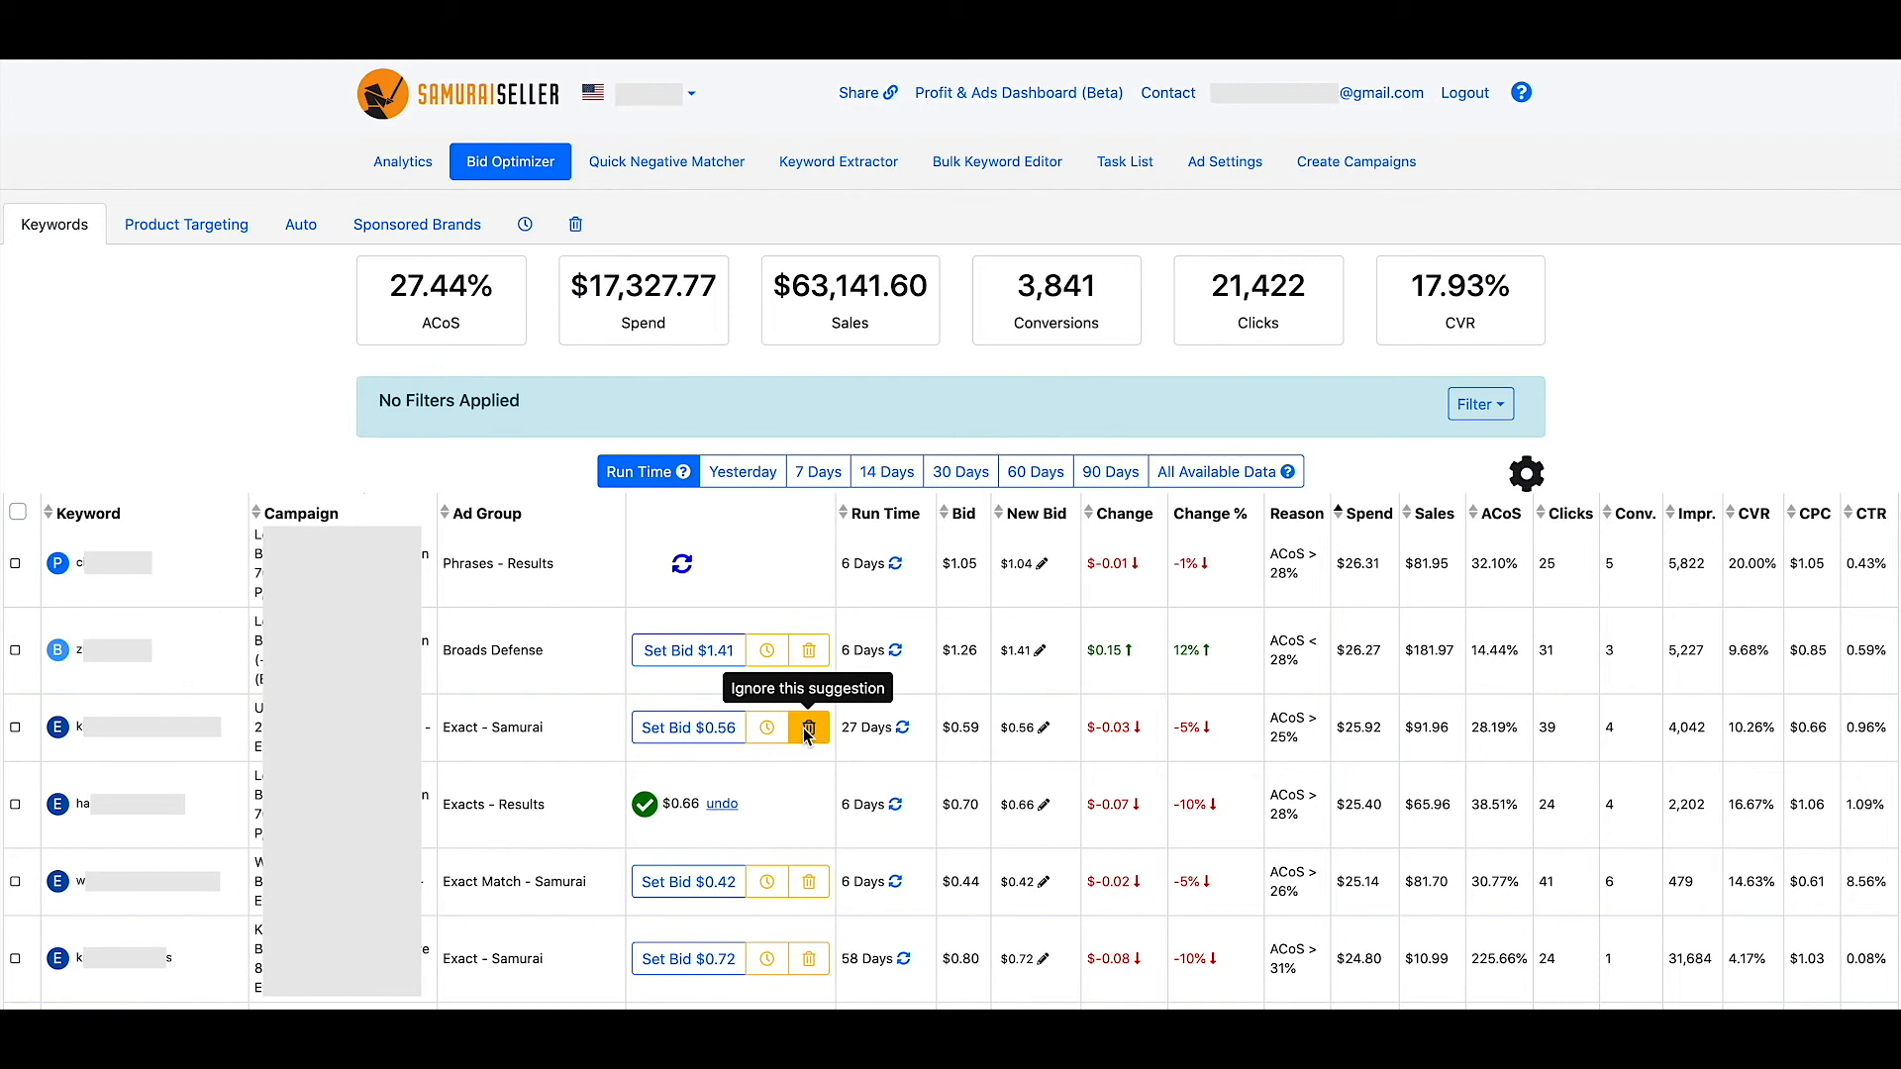
mouse_move(79, 746)
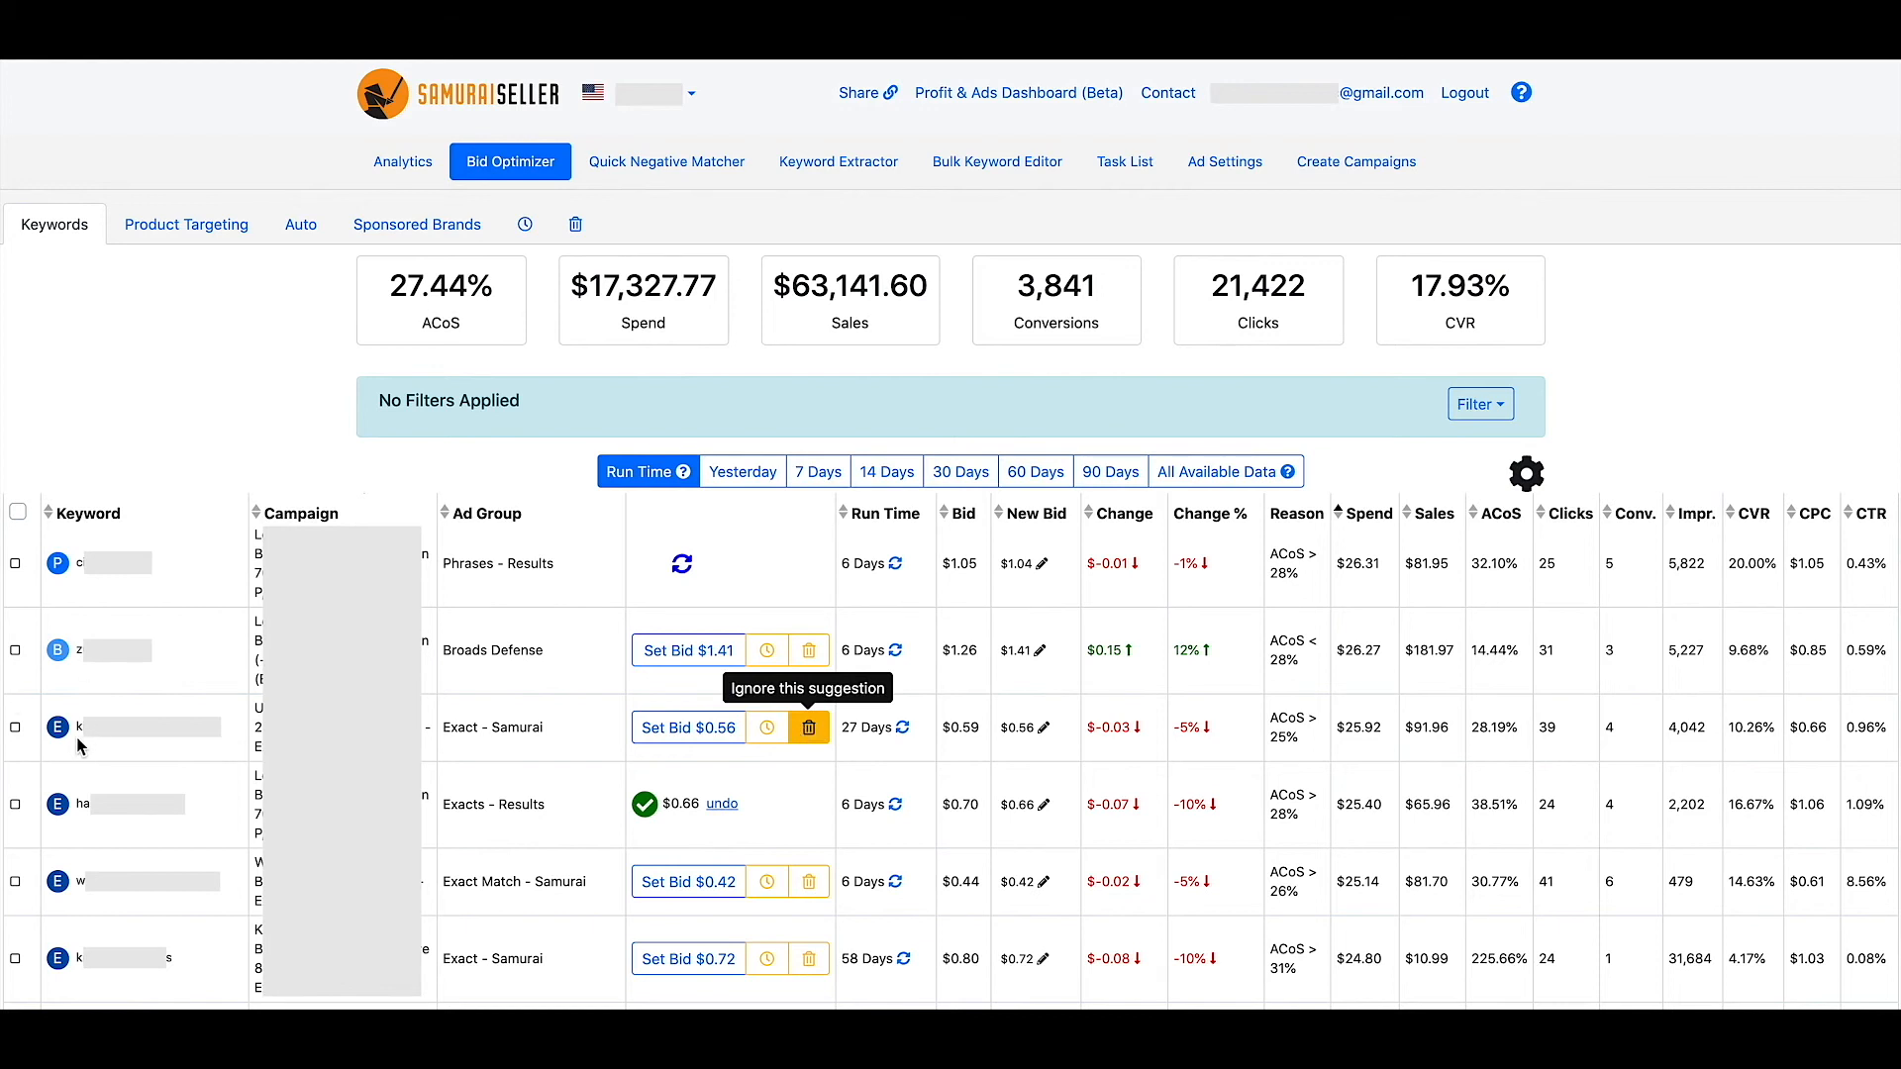
mouse_move(681, 757)
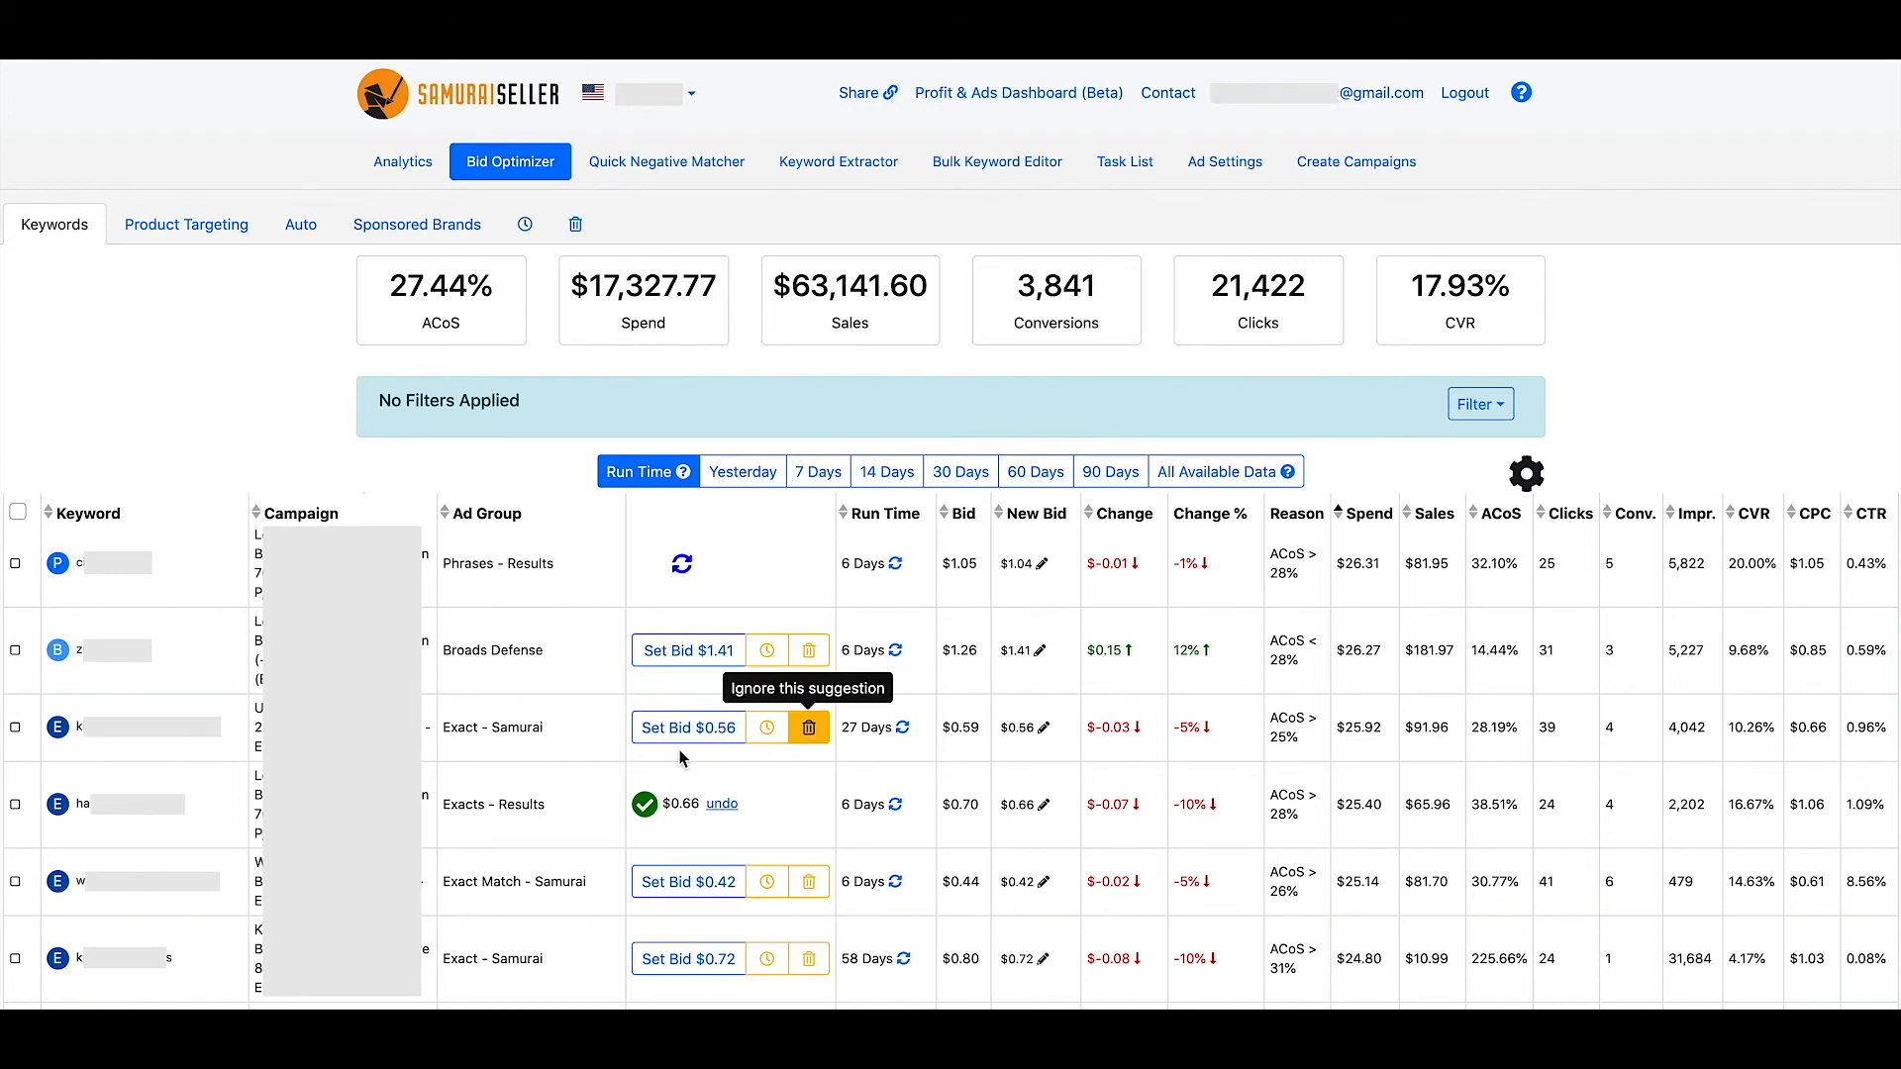
mouse_move(95, 744)
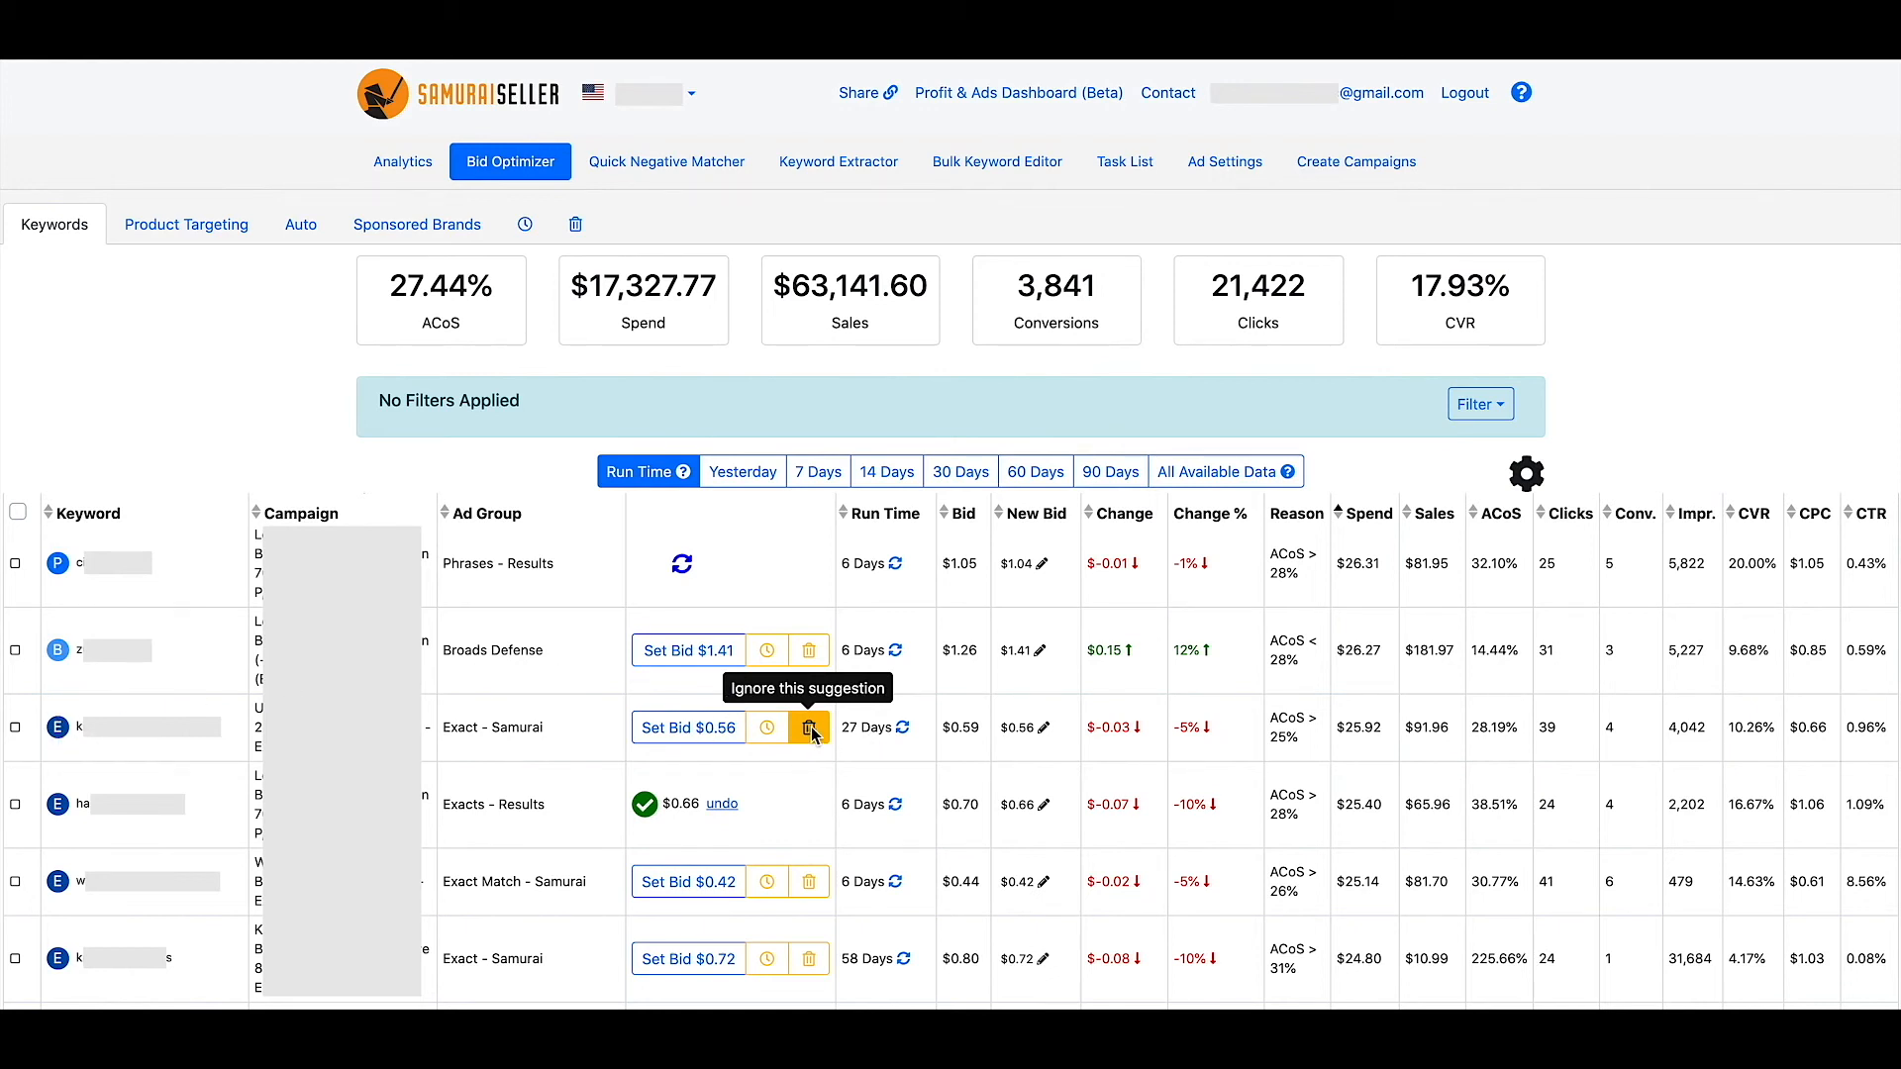
mouse_move(558, 228)
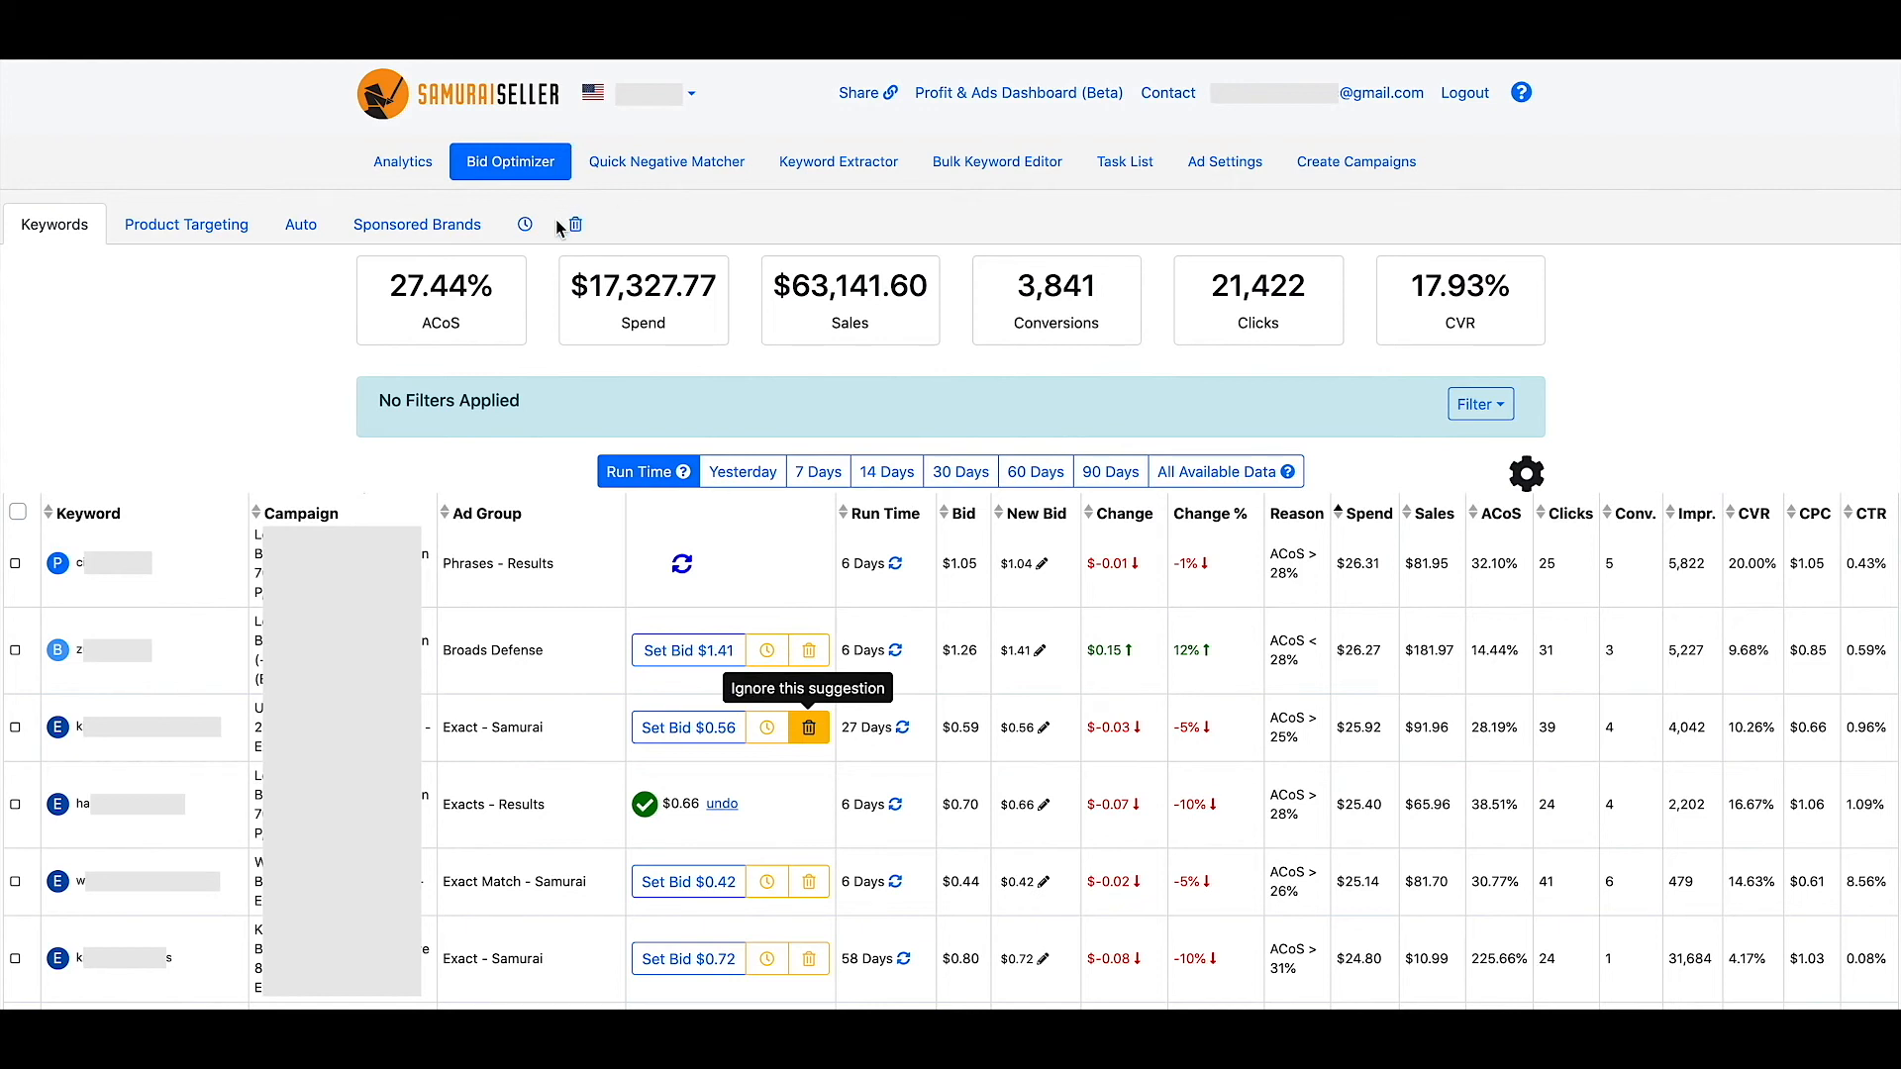
mouse_move(567, 205)
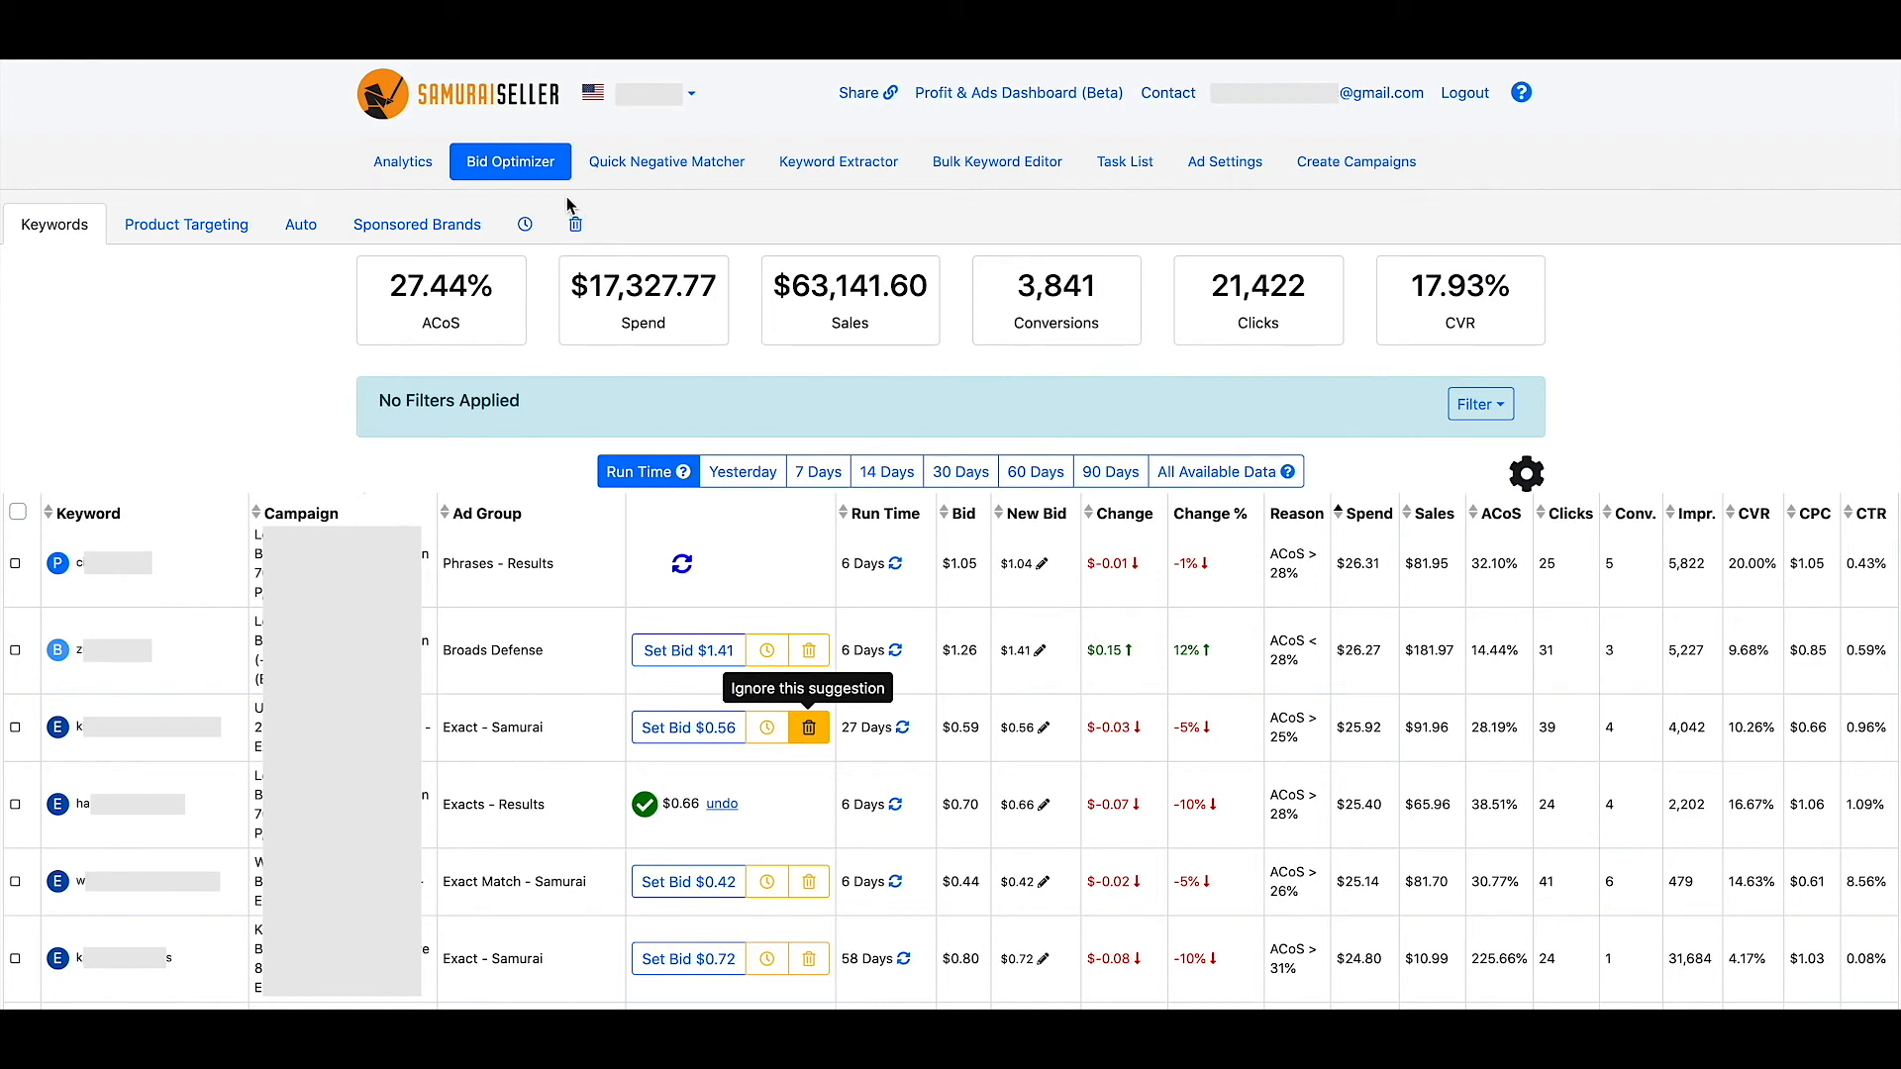
mouse_move(595, 242)
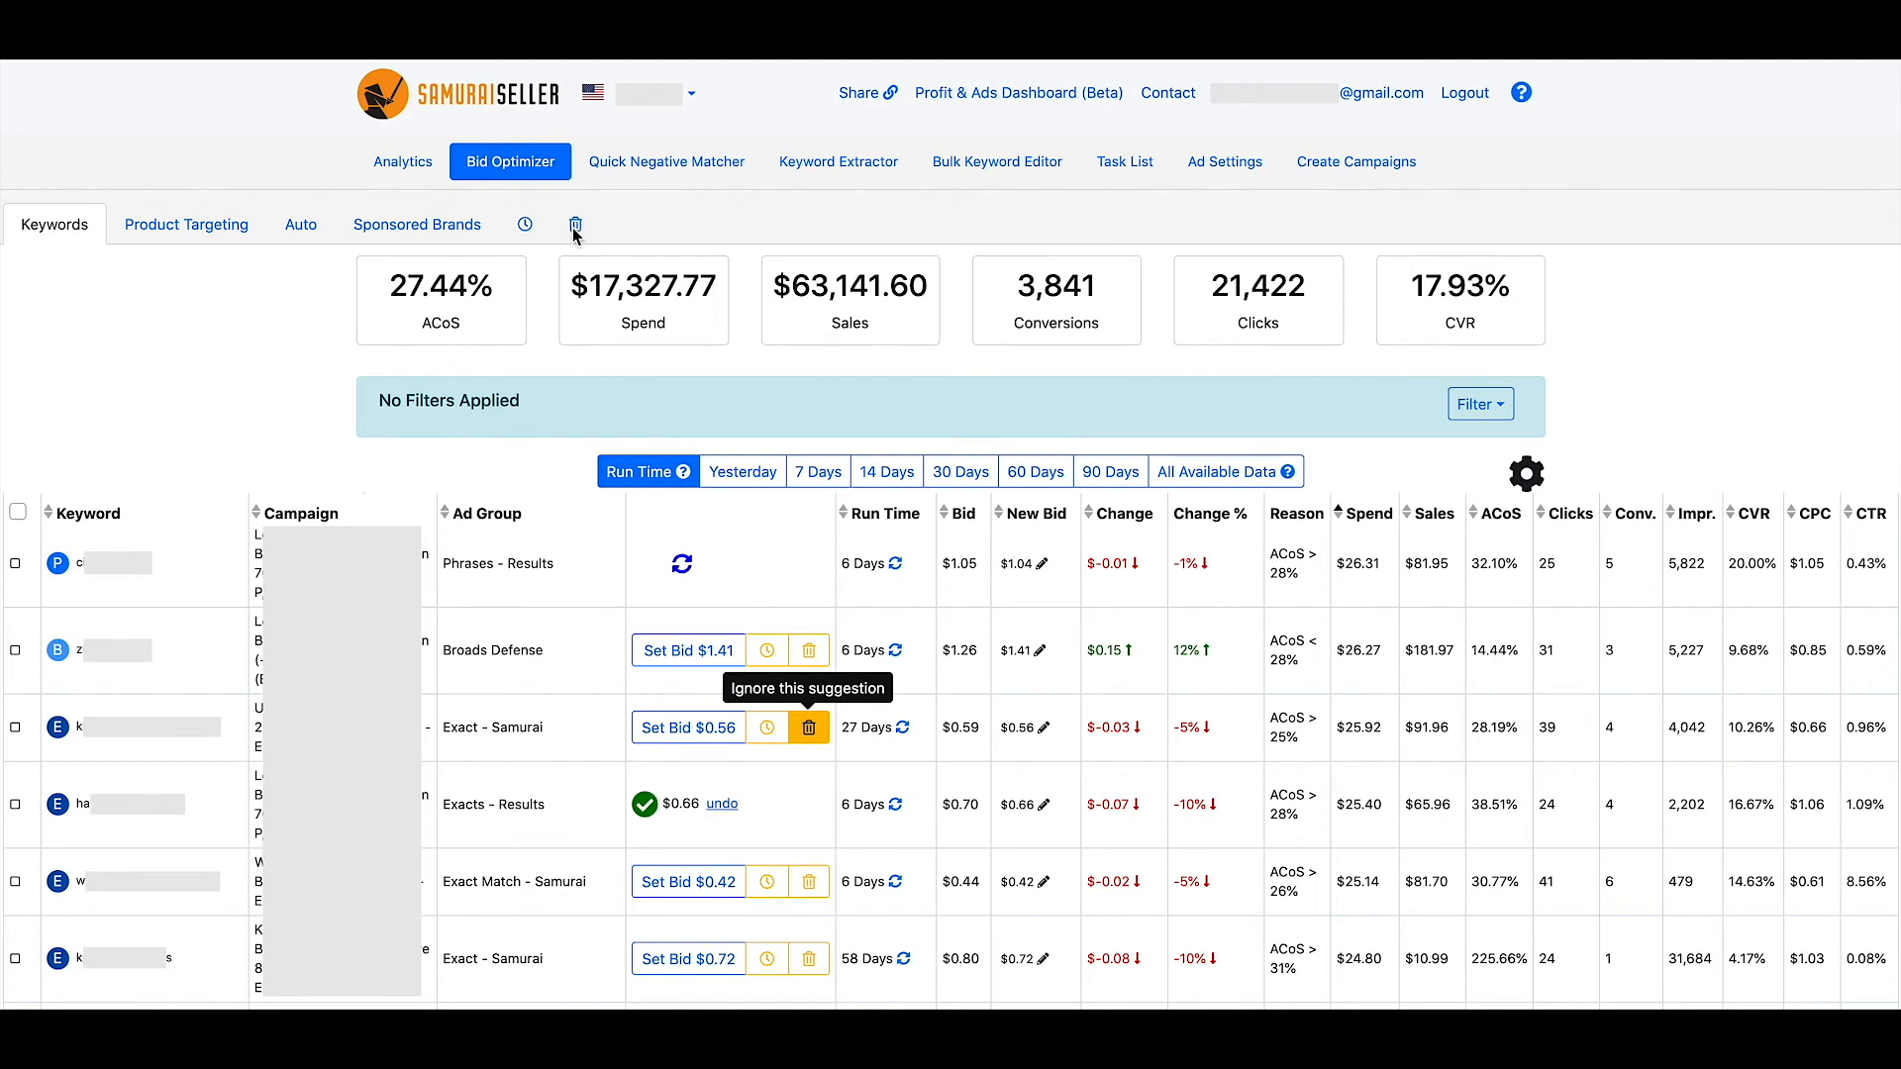
mouse_move(607, 242)
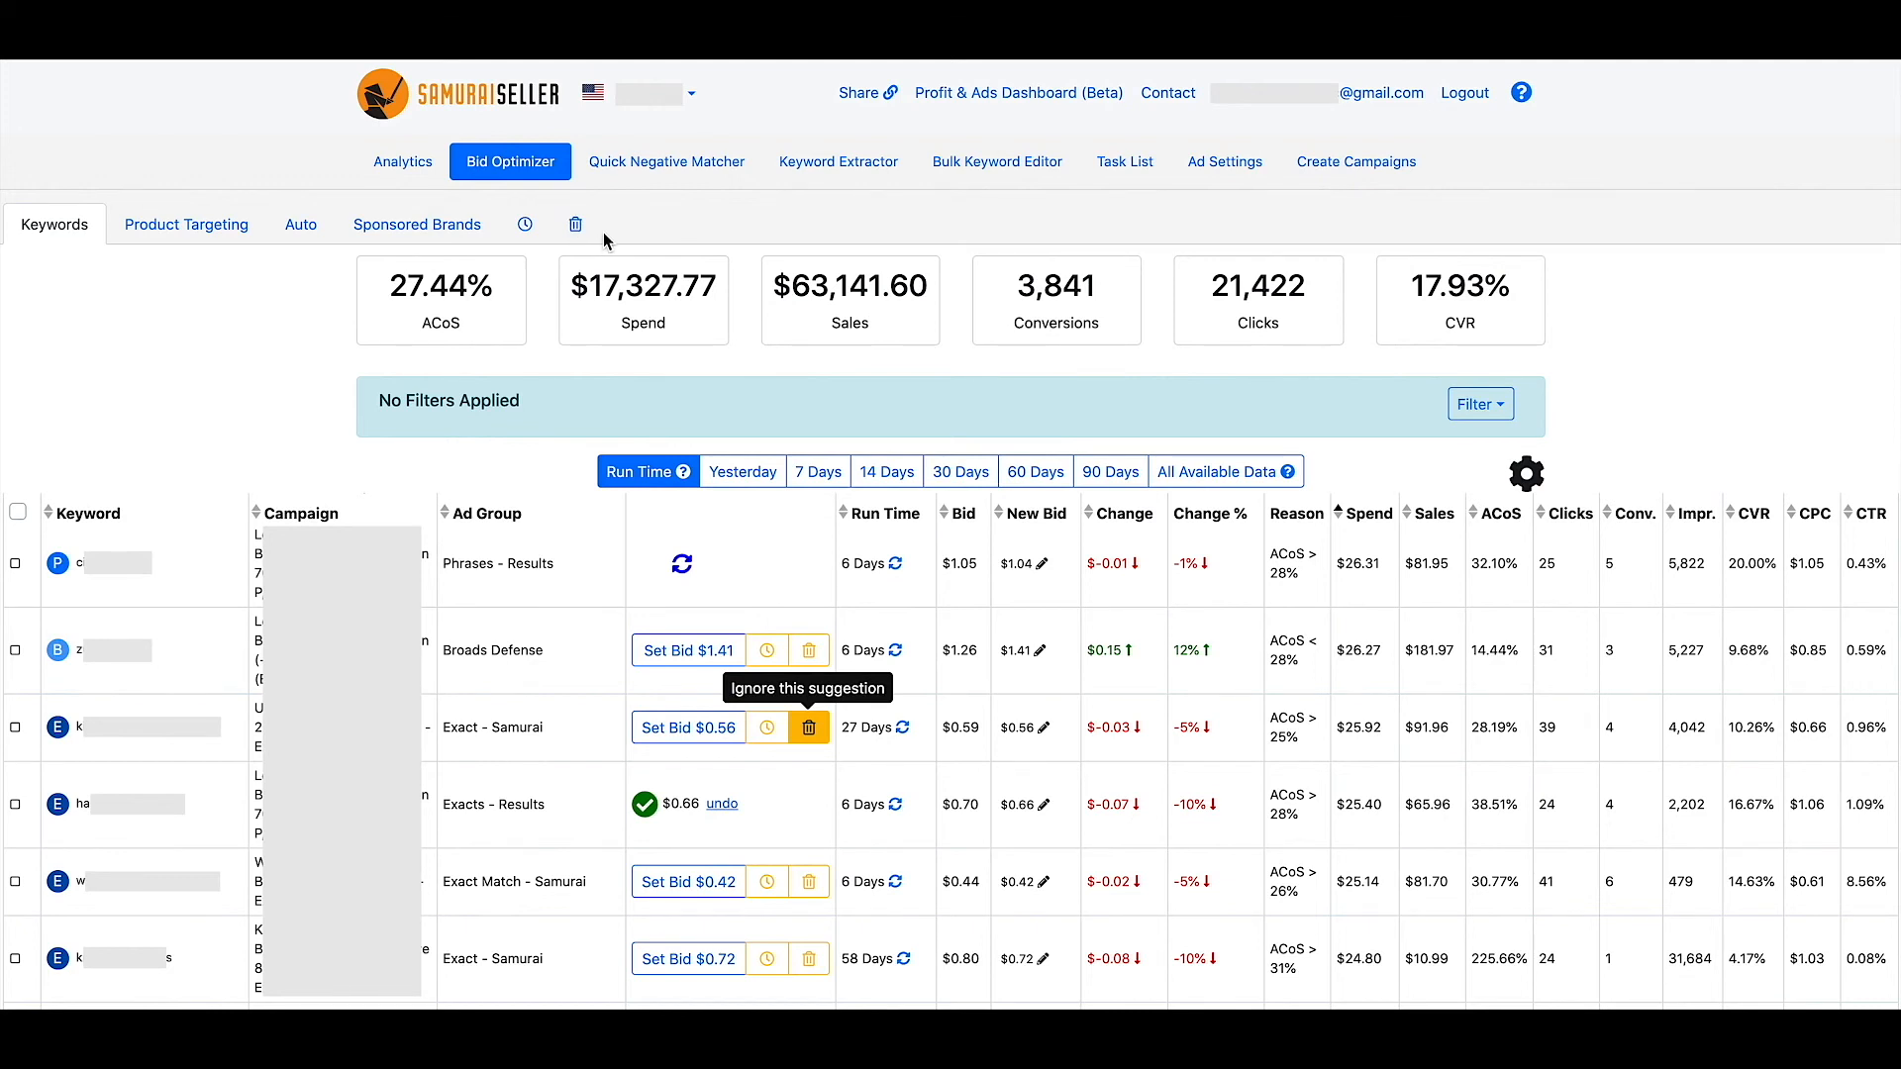
mouse_move(594, 234)
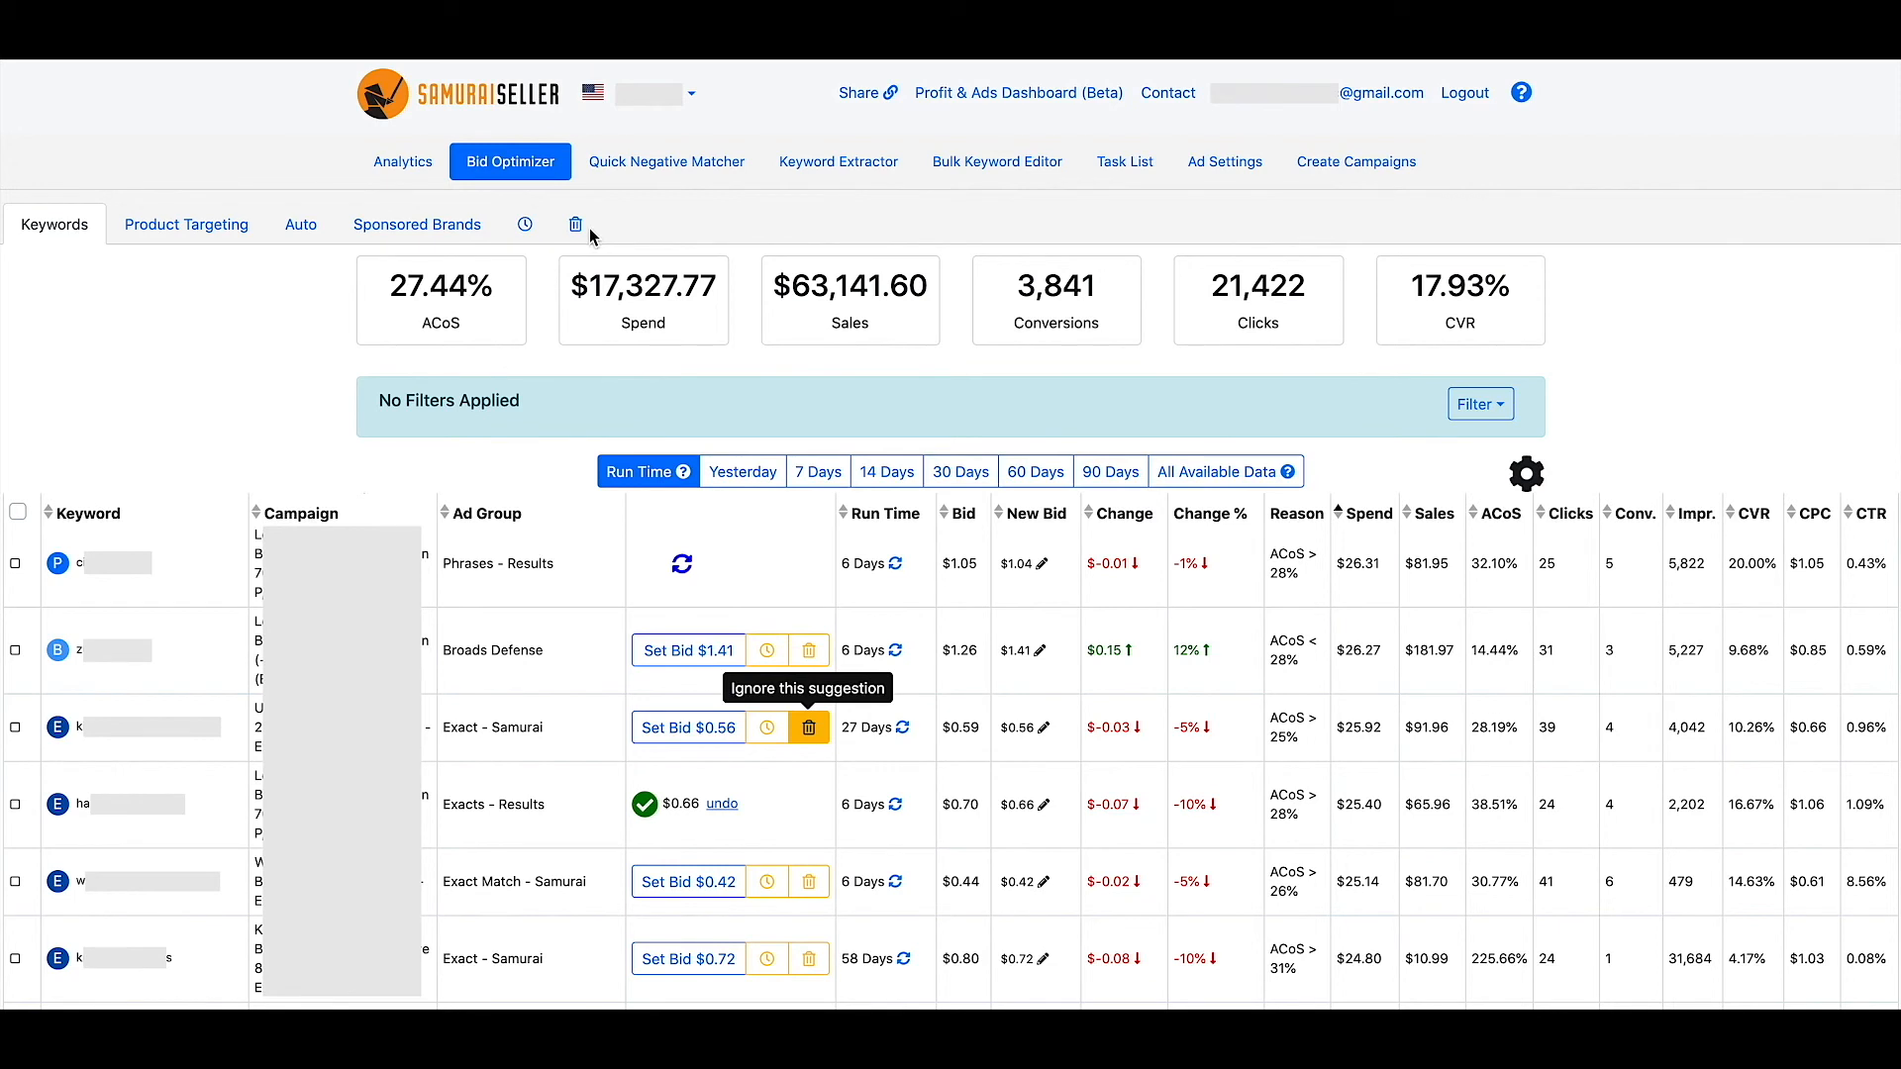
mouse_move(903, 740)
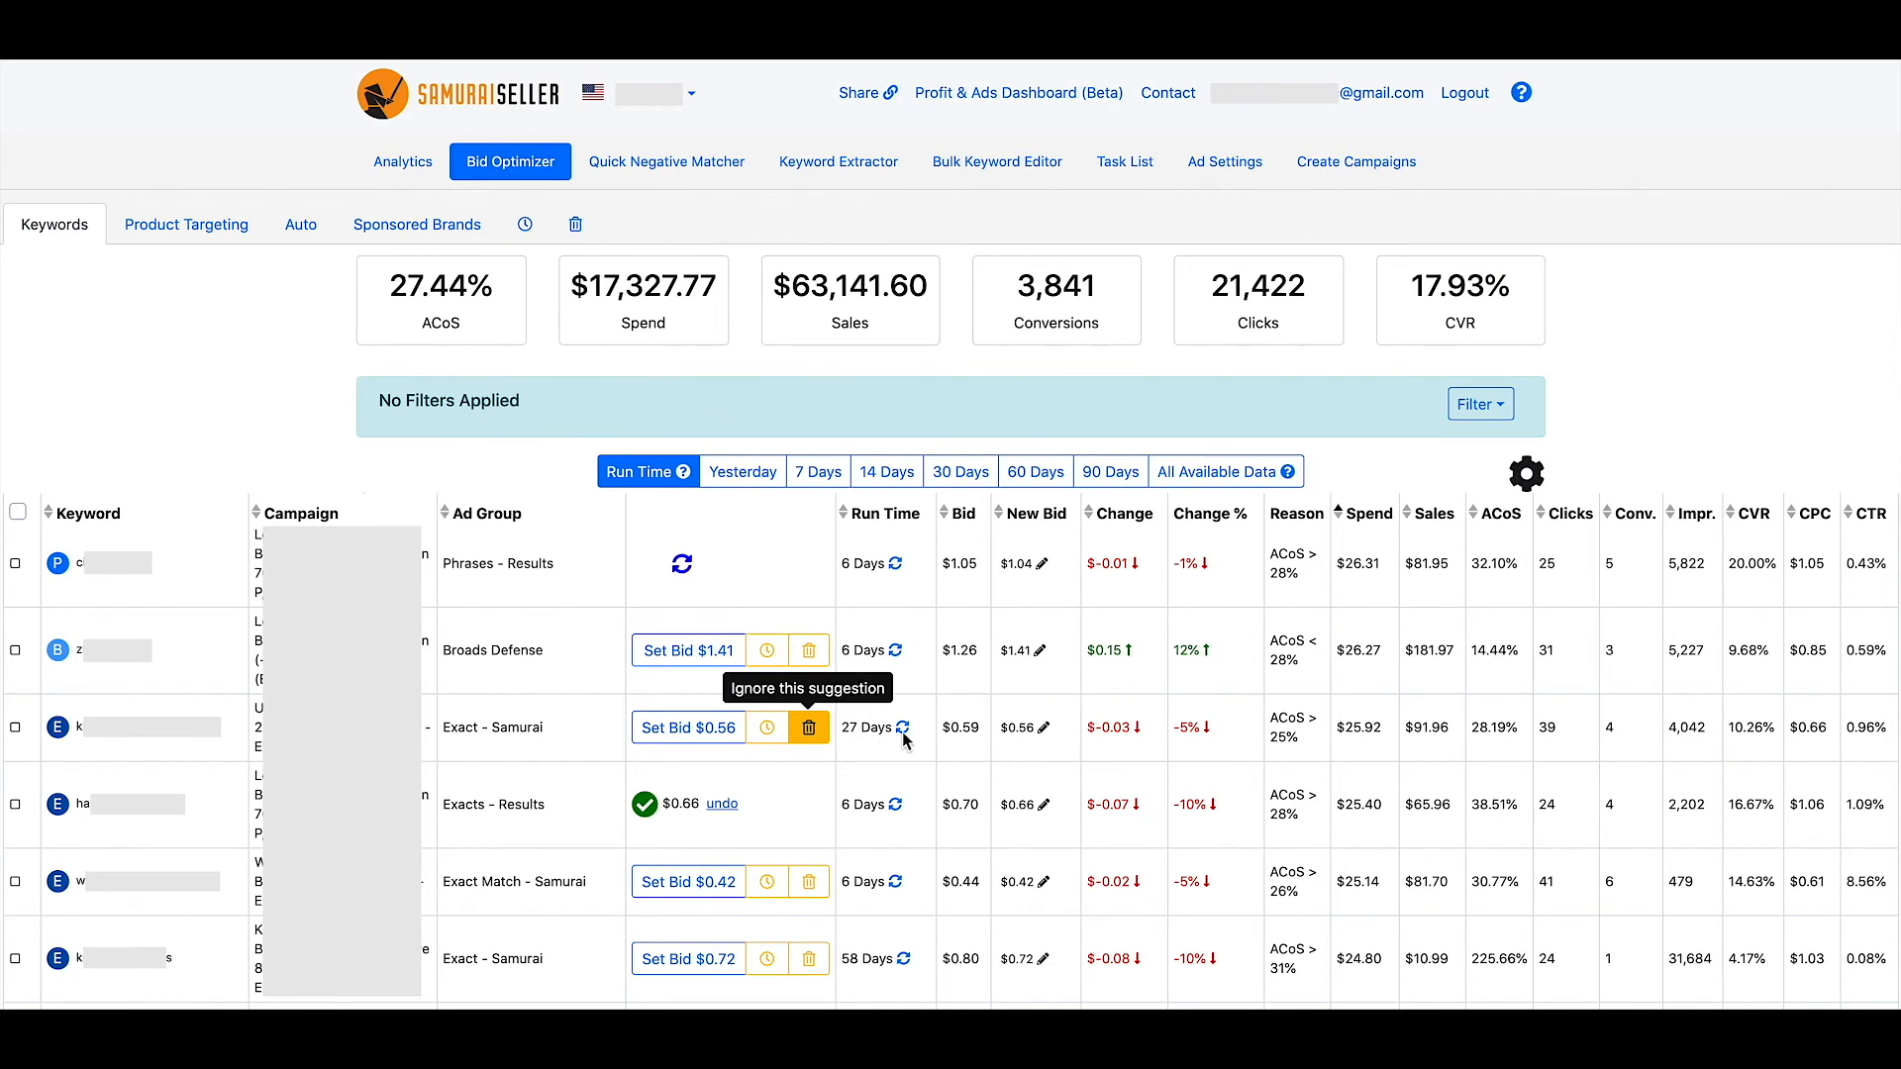
mouse_move(1029, 735)
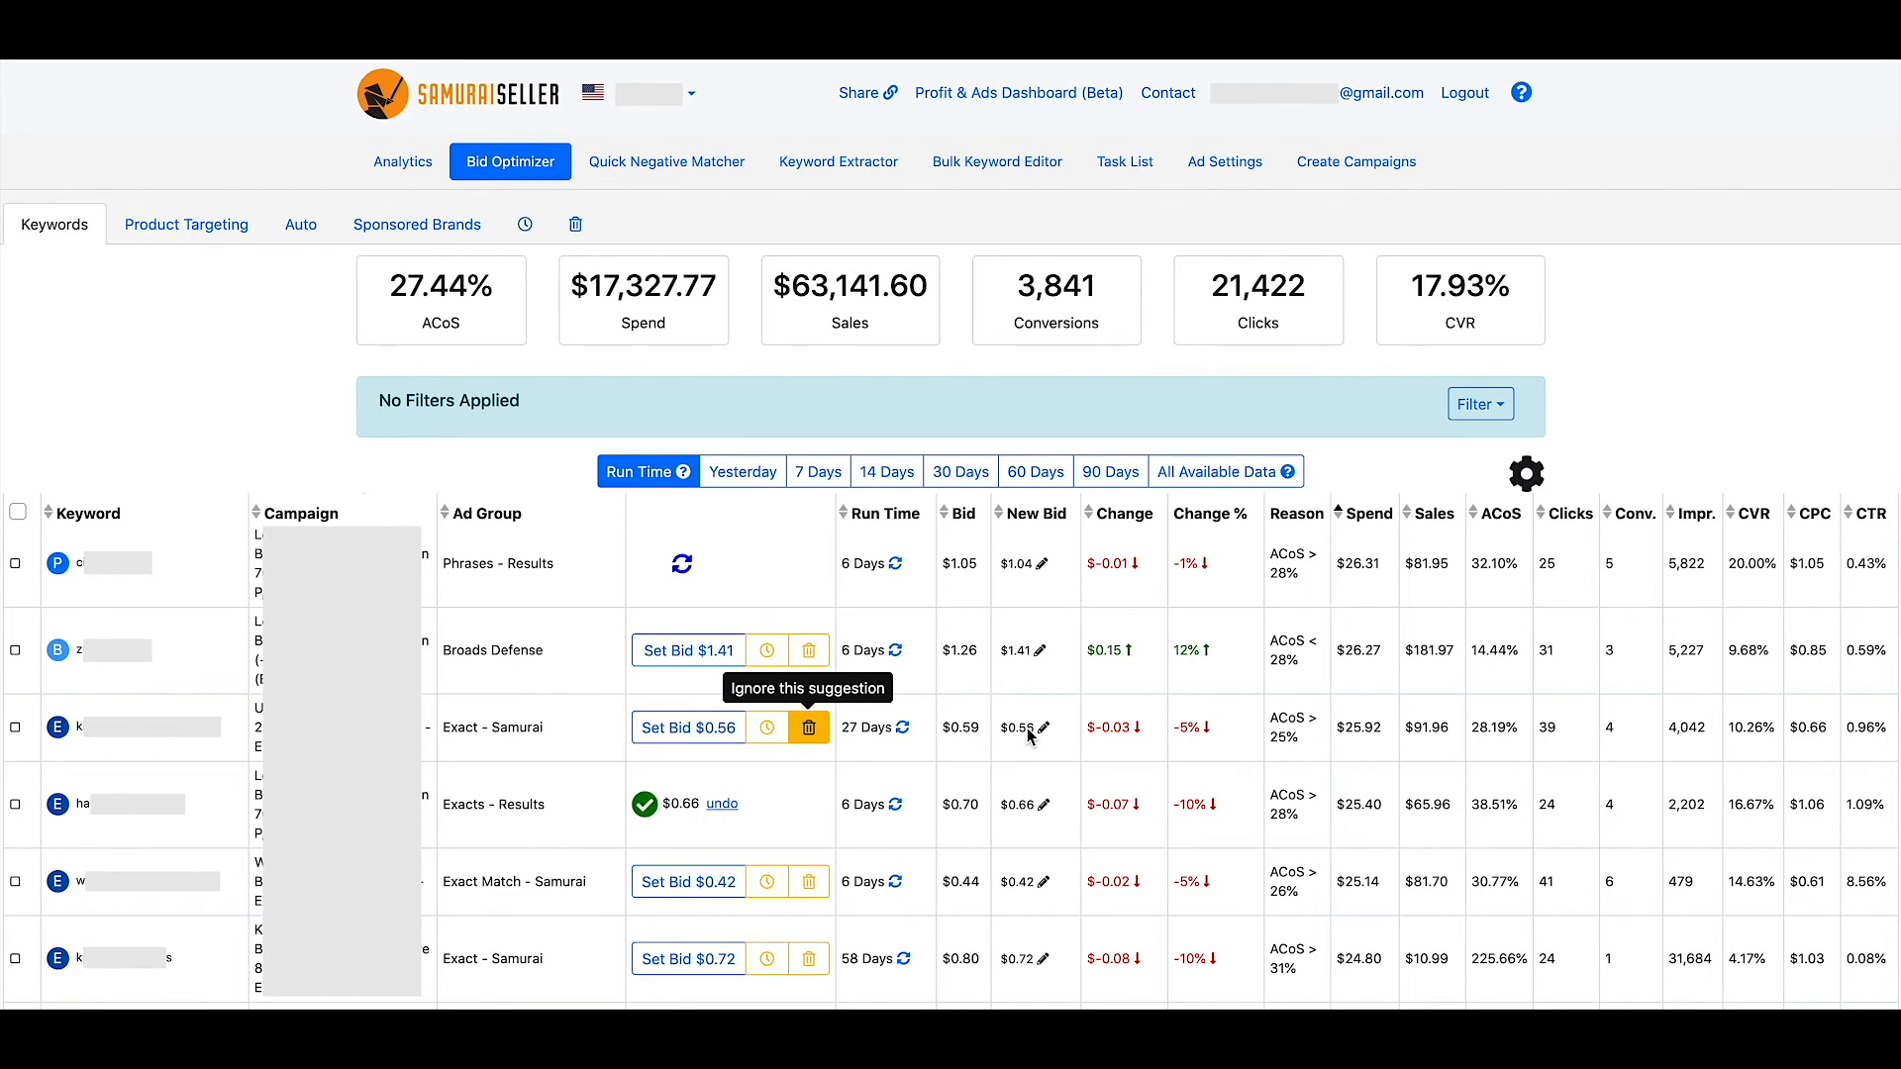
mouse_move(915, 754)
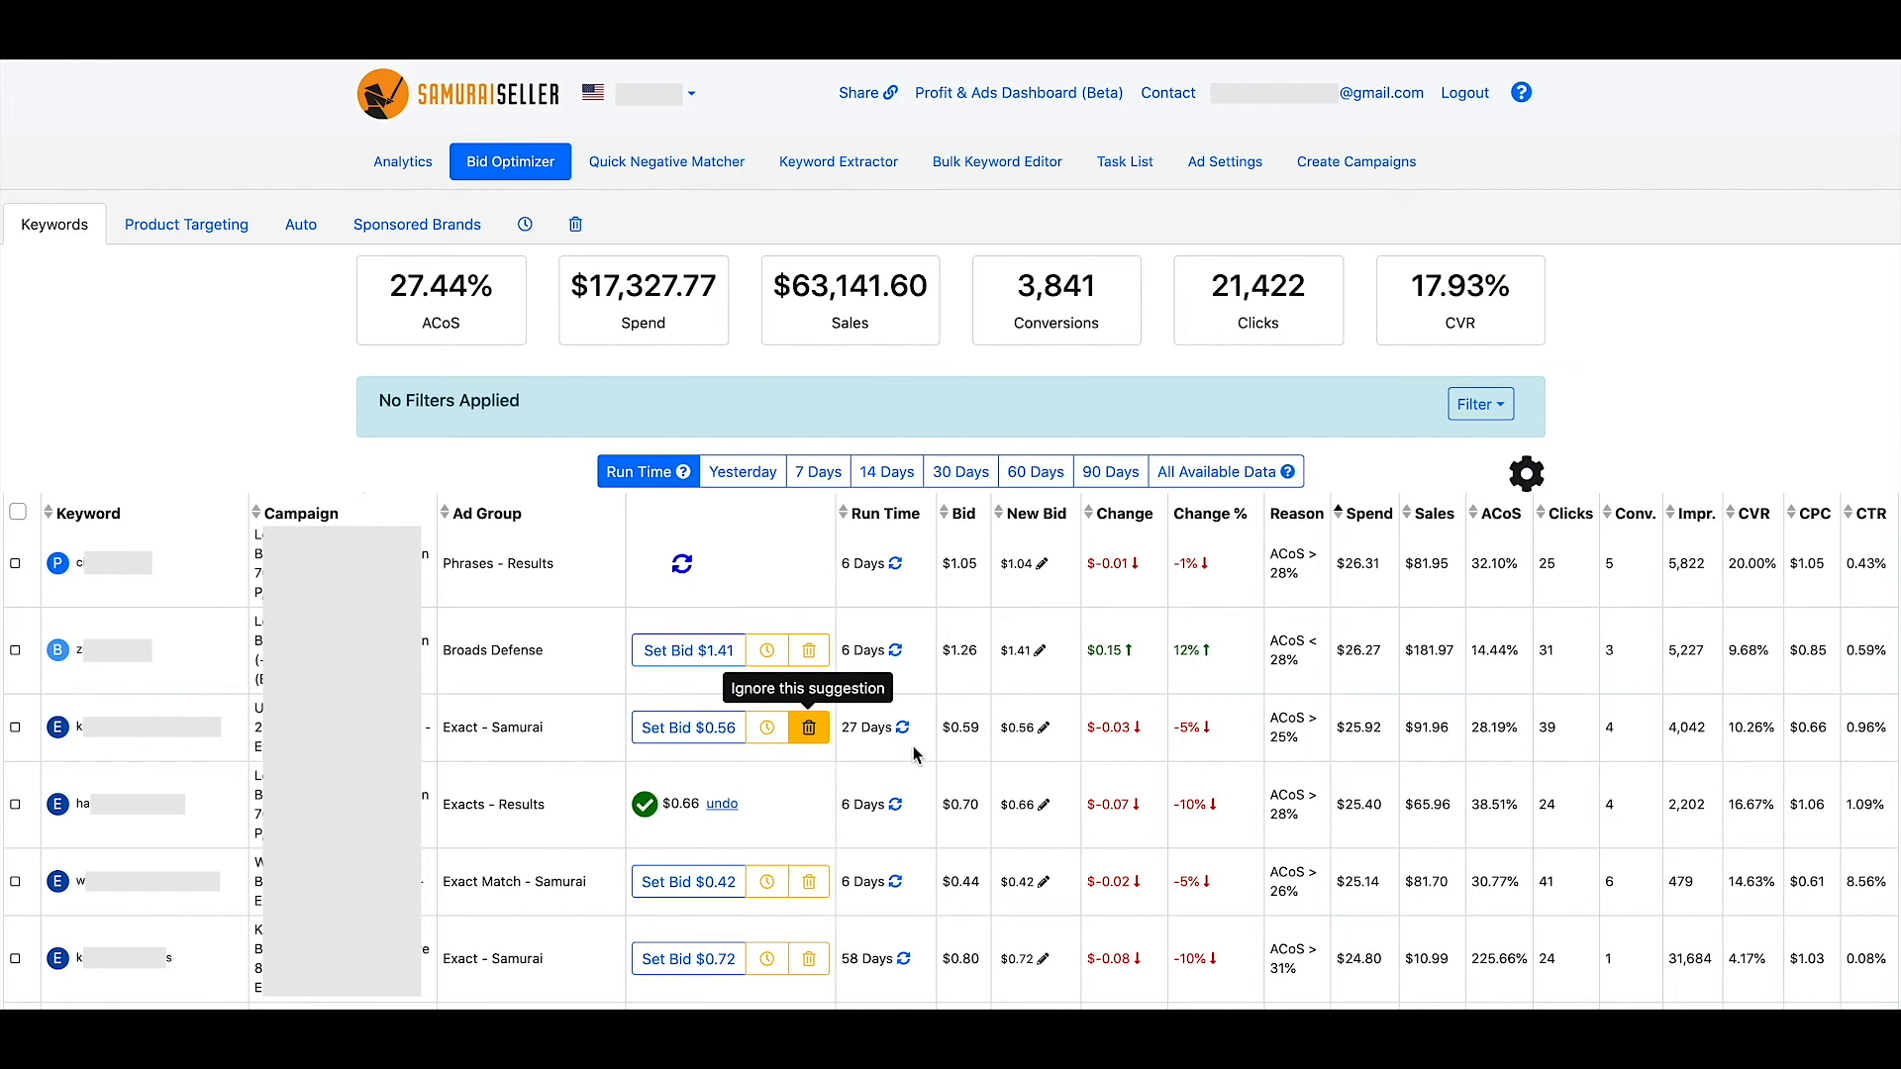
mouse_move(909, 756)
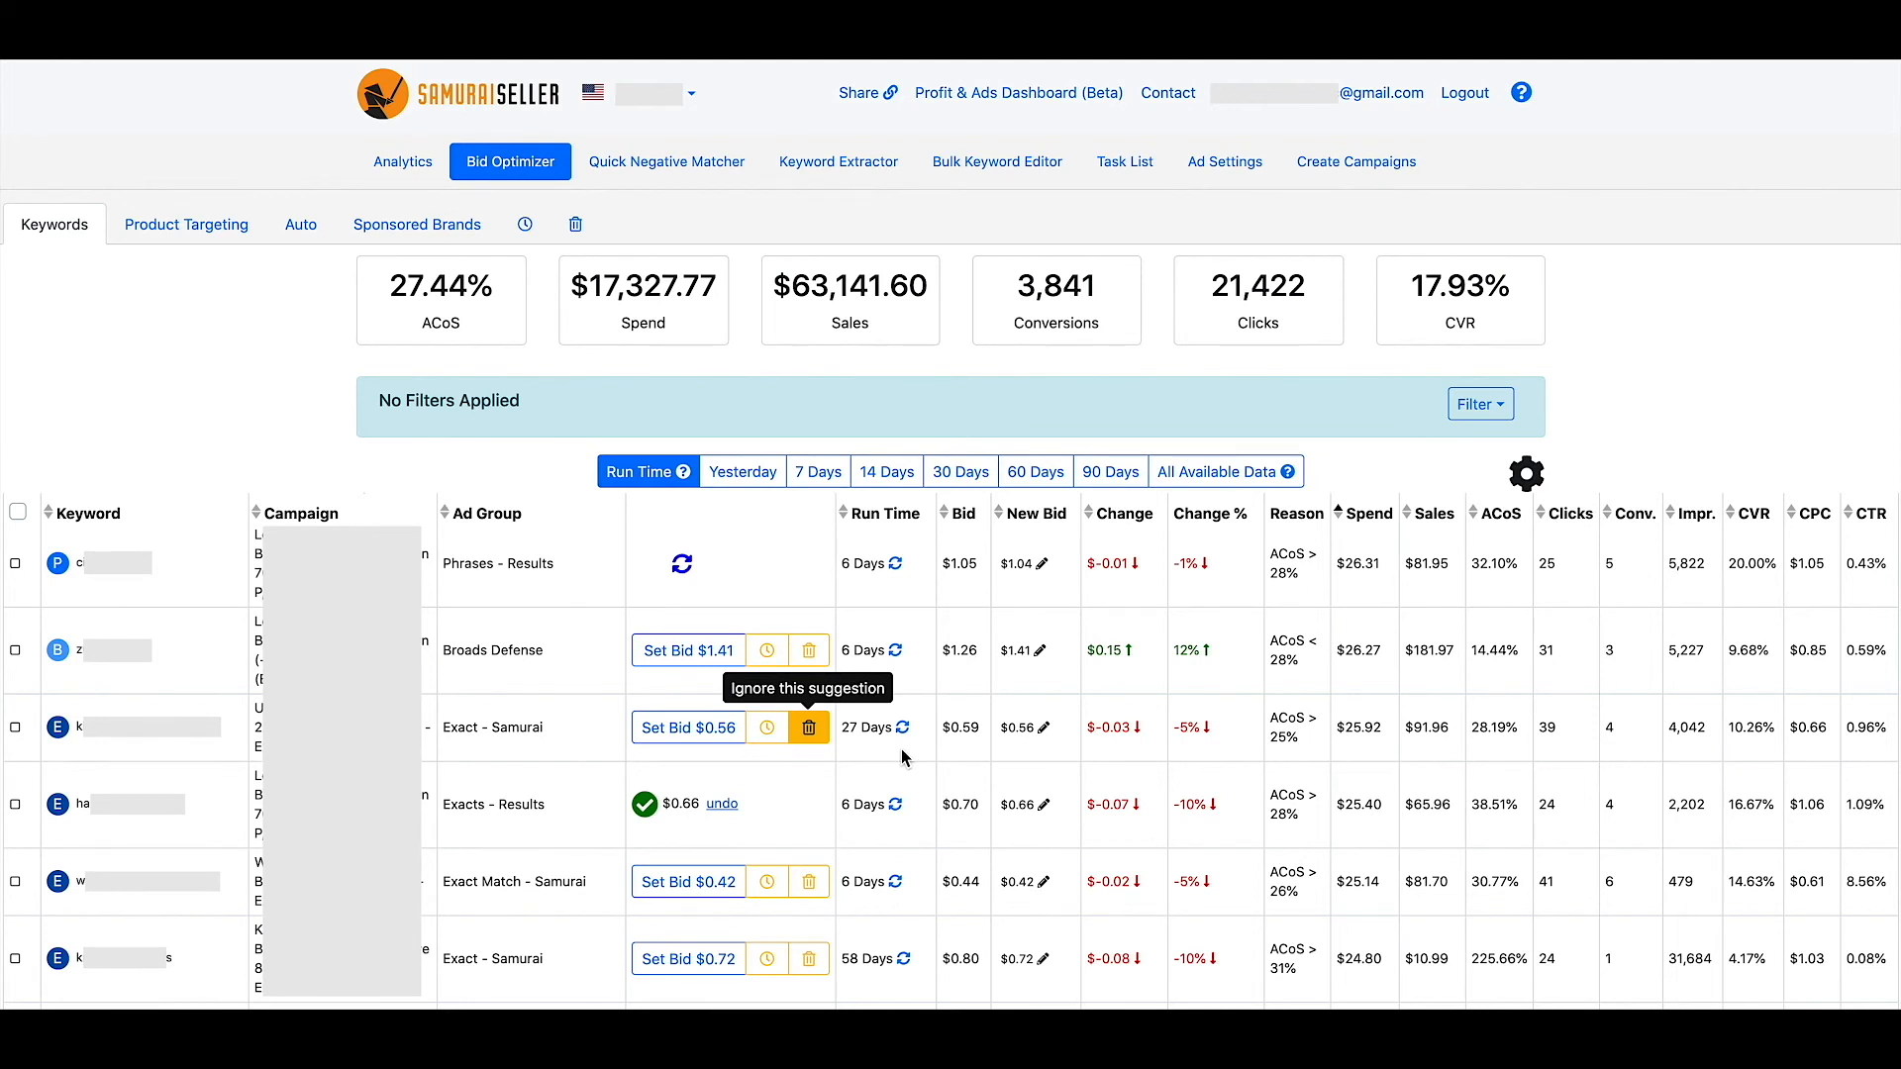
mouse_move(885, 744)
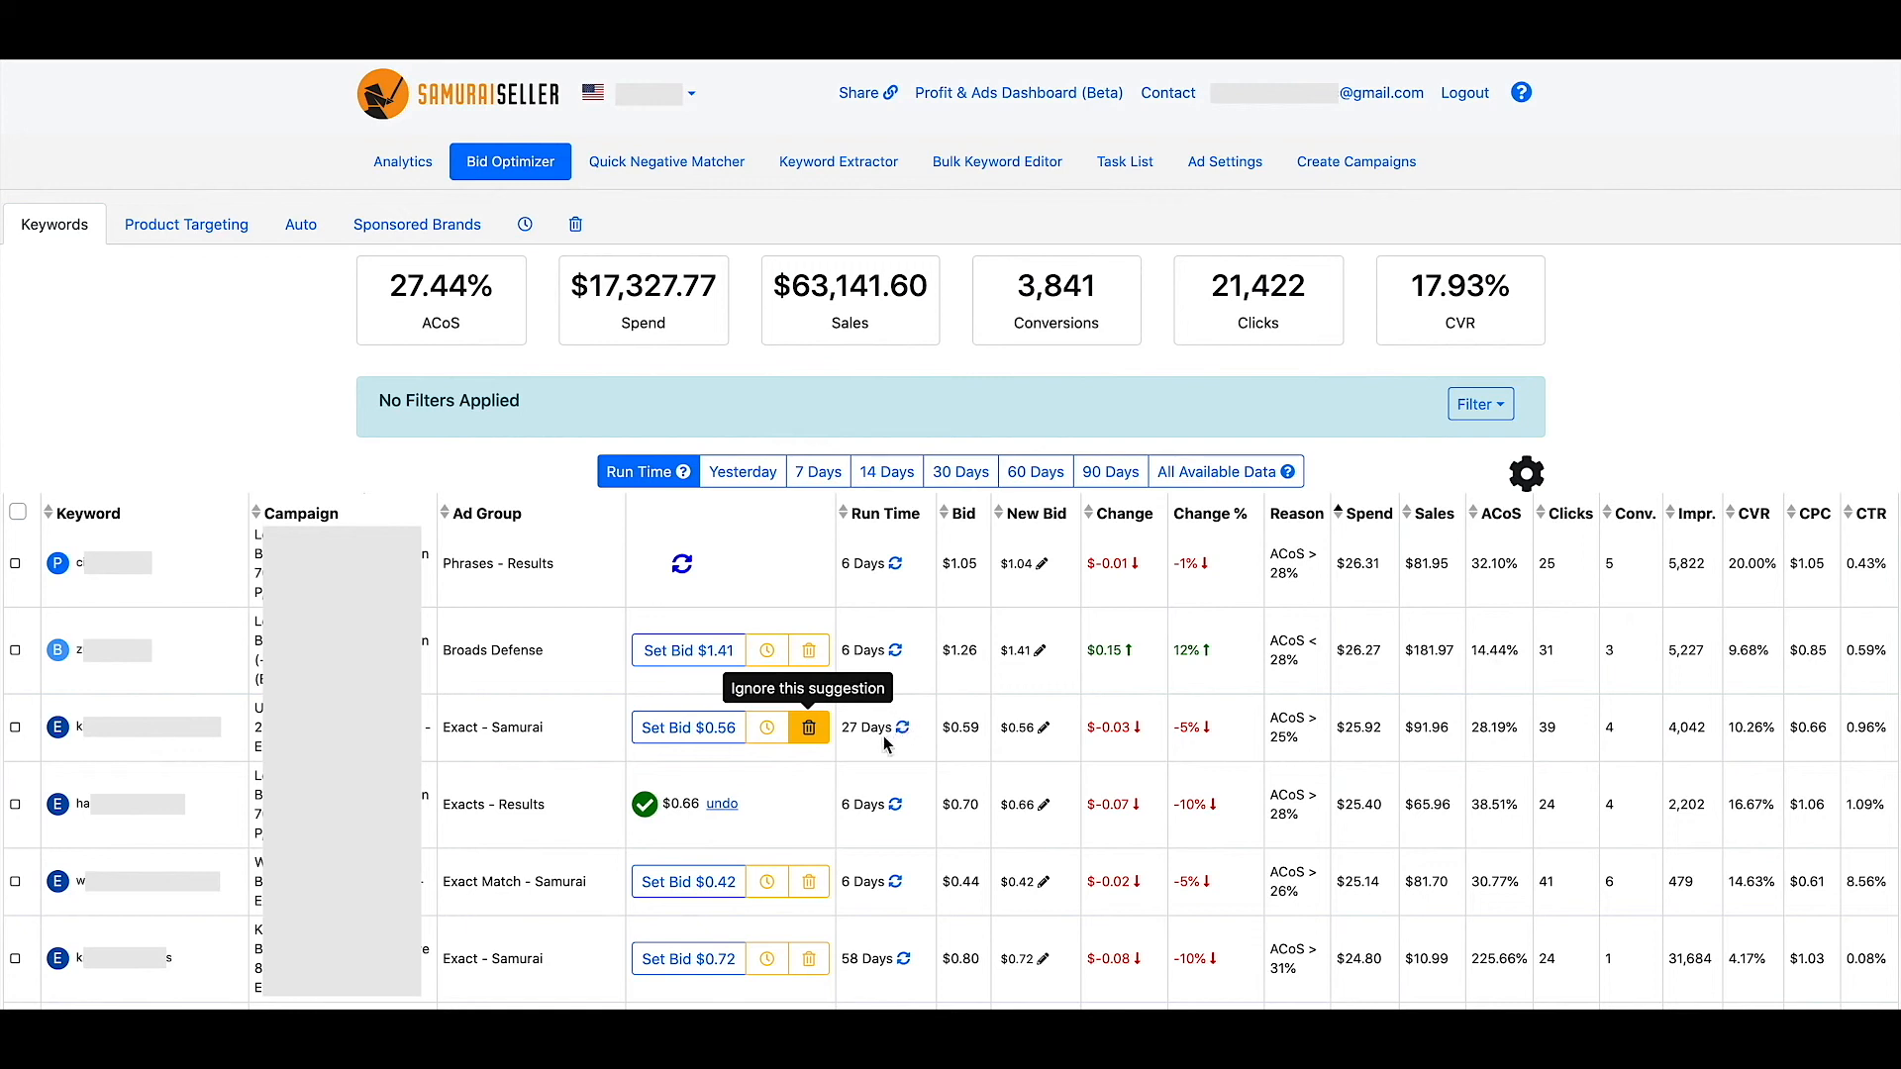
mouse_move(903, 709)
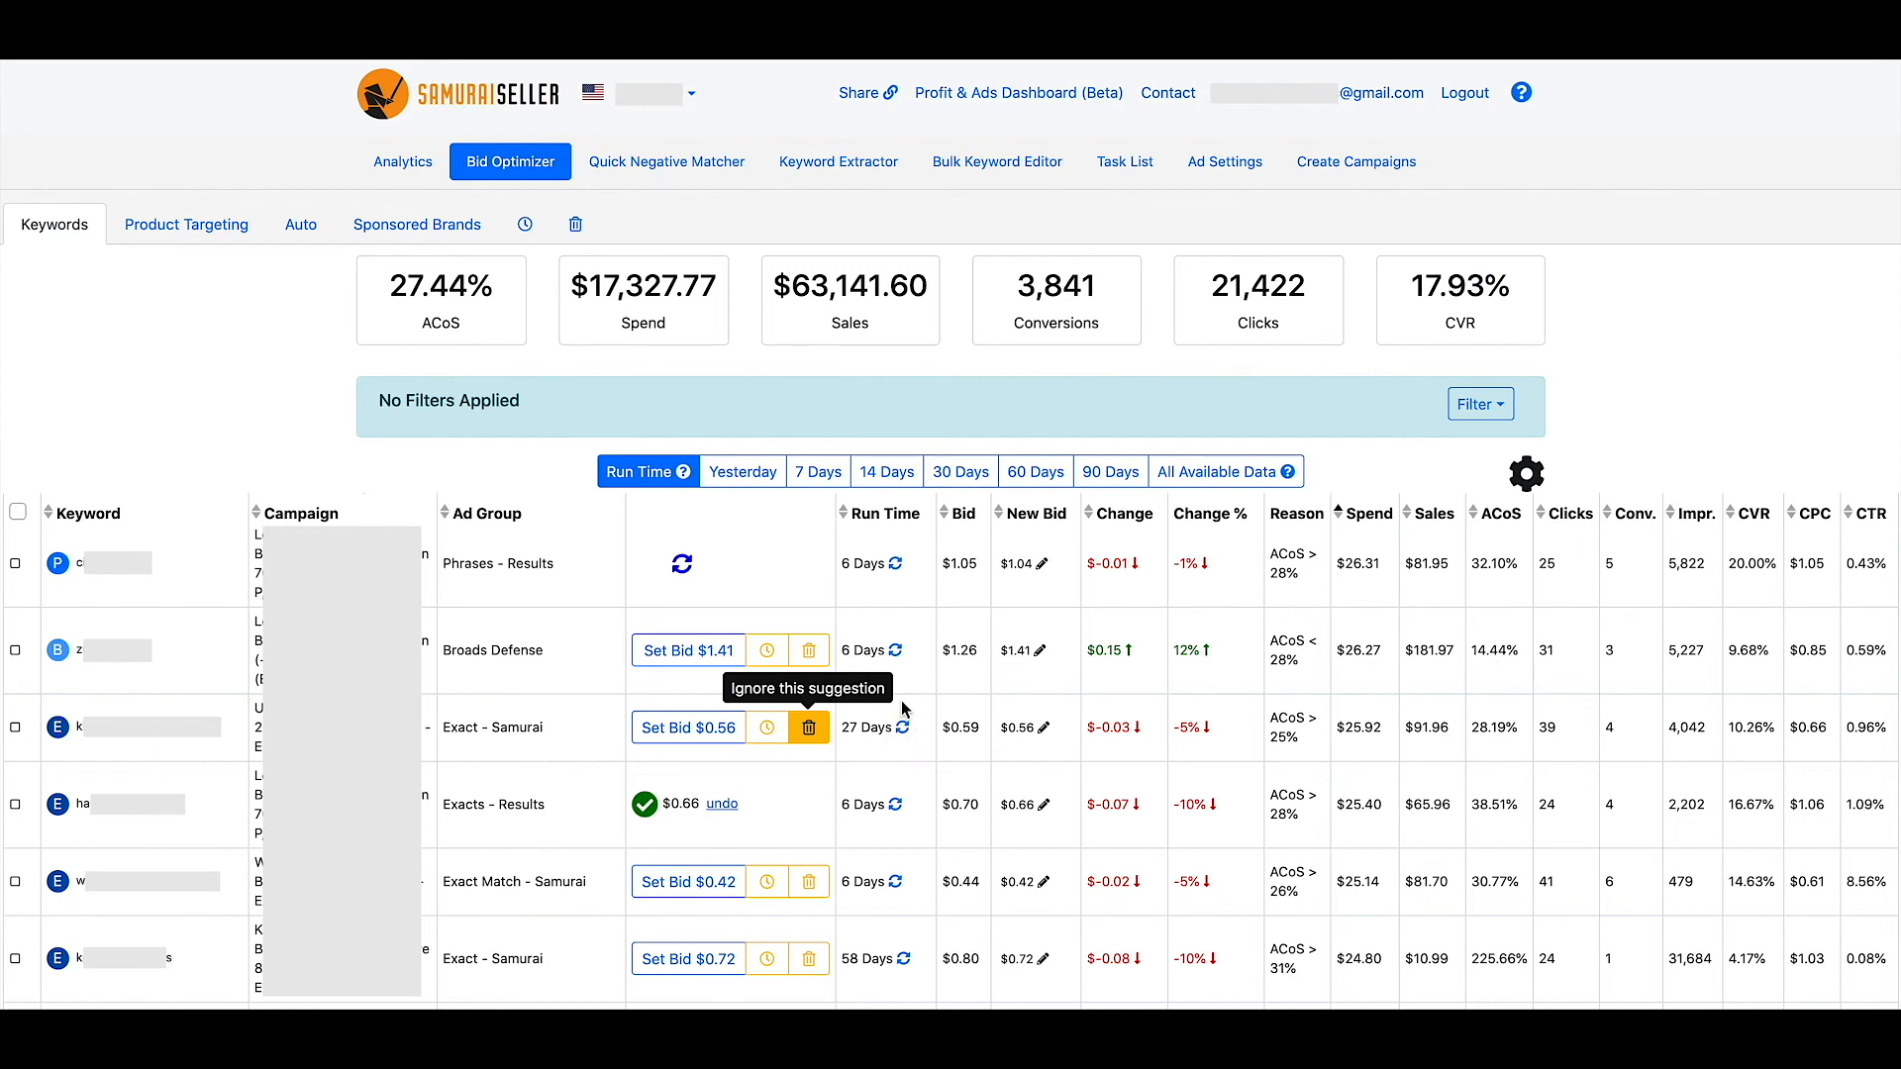
mouse_move(901, 715)
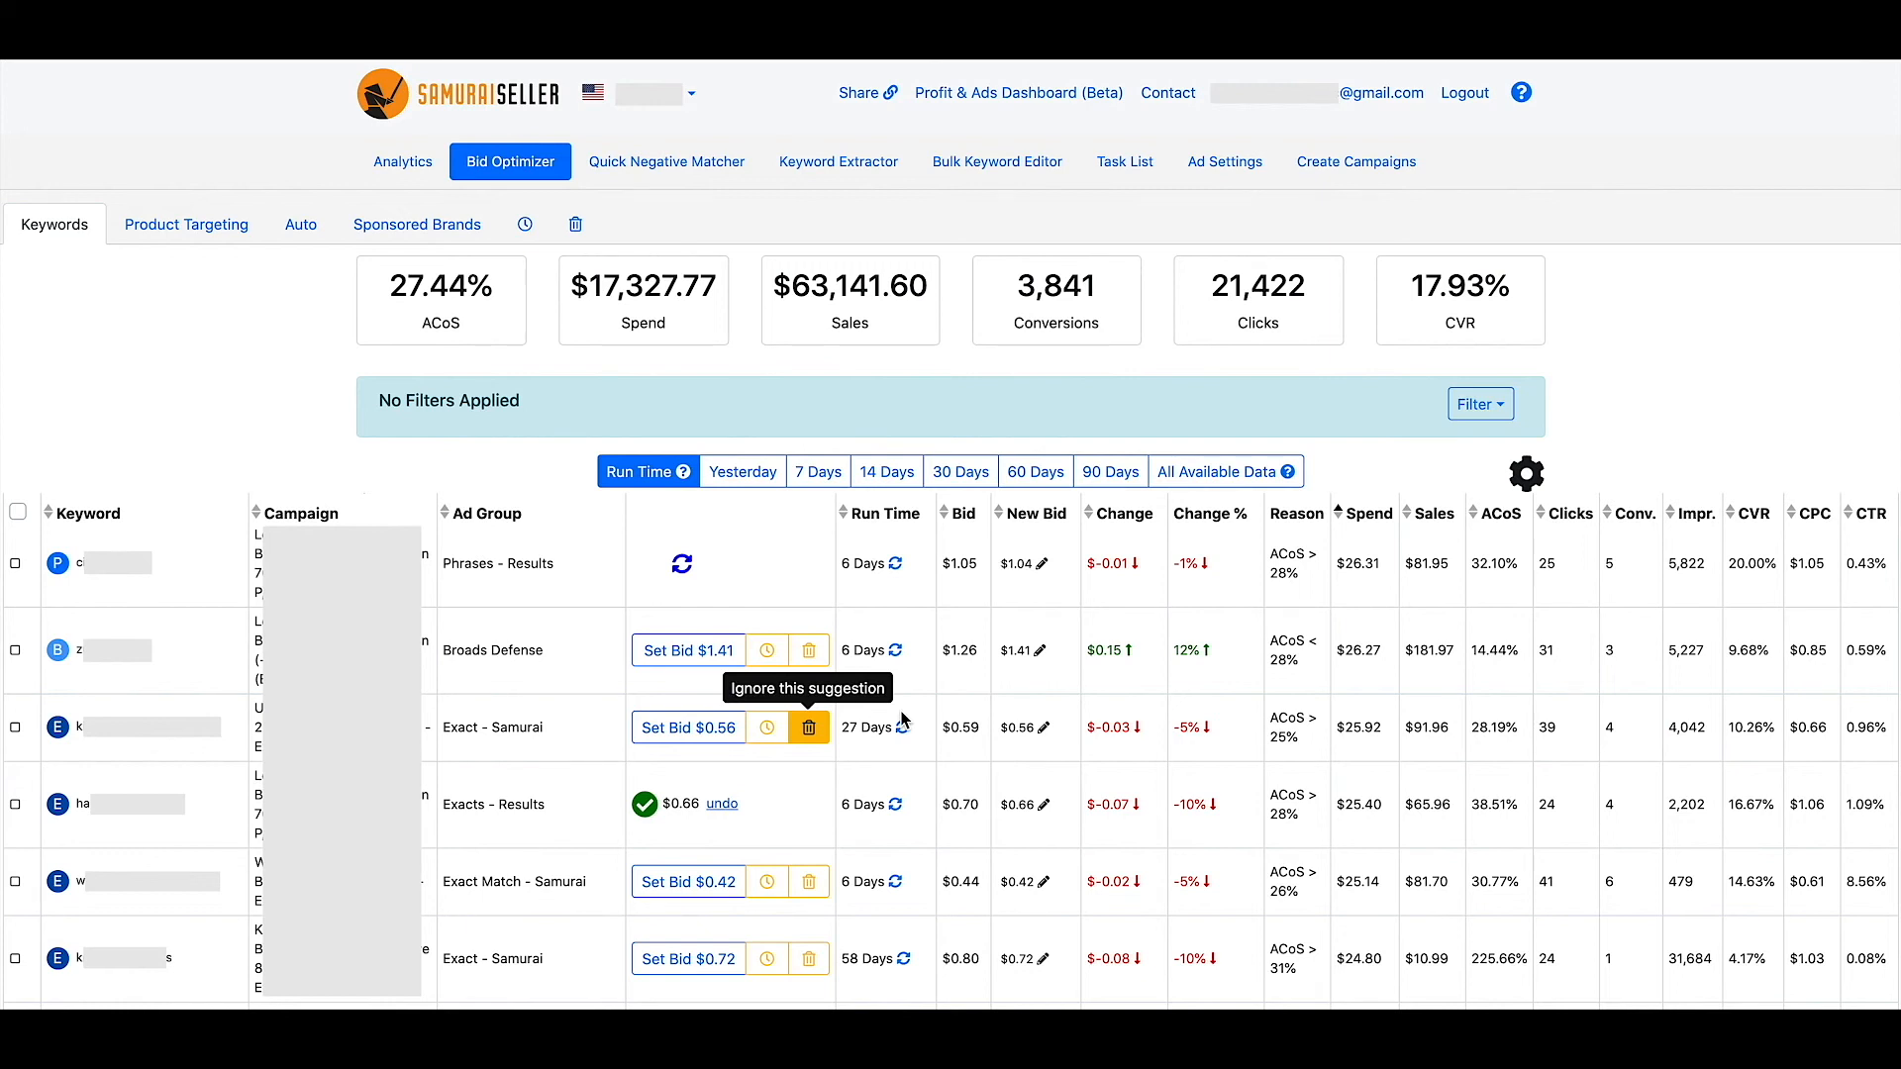
mouse_move(945, 693)
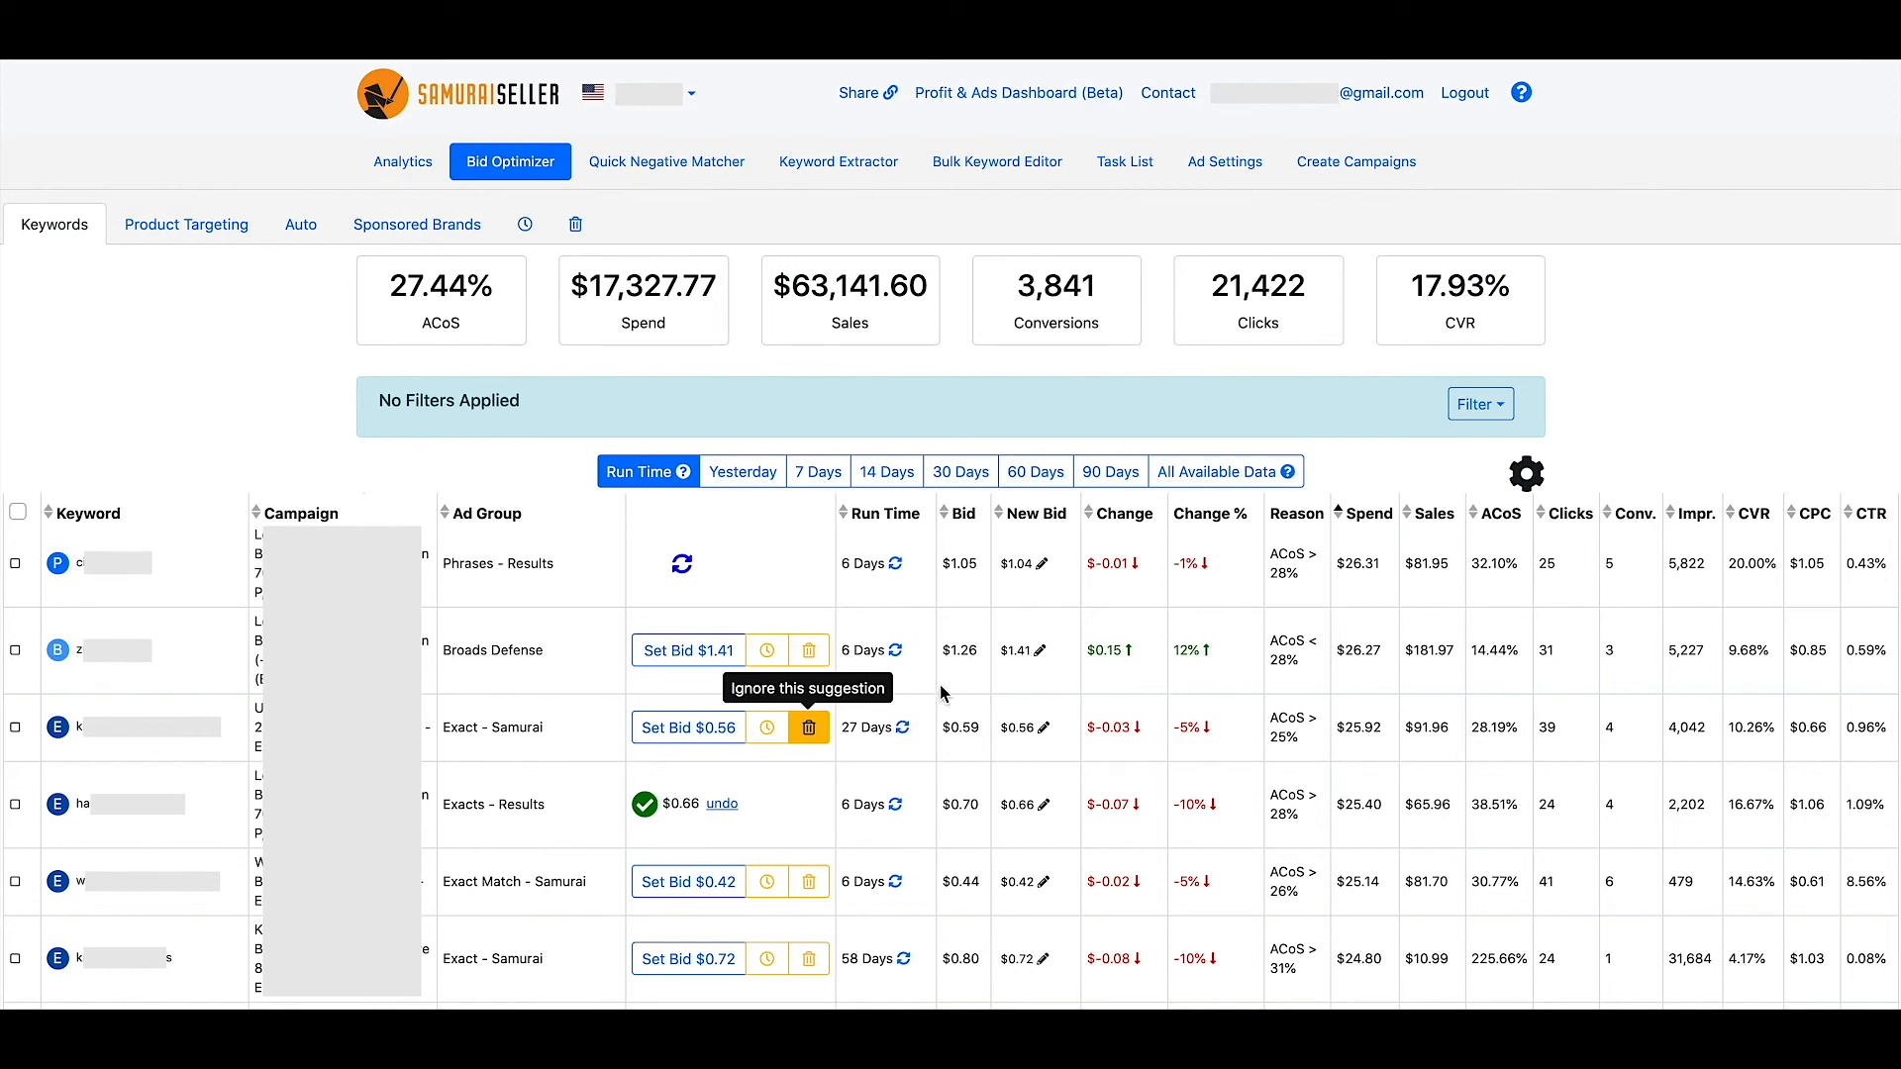
mouse_move(1116, 663)
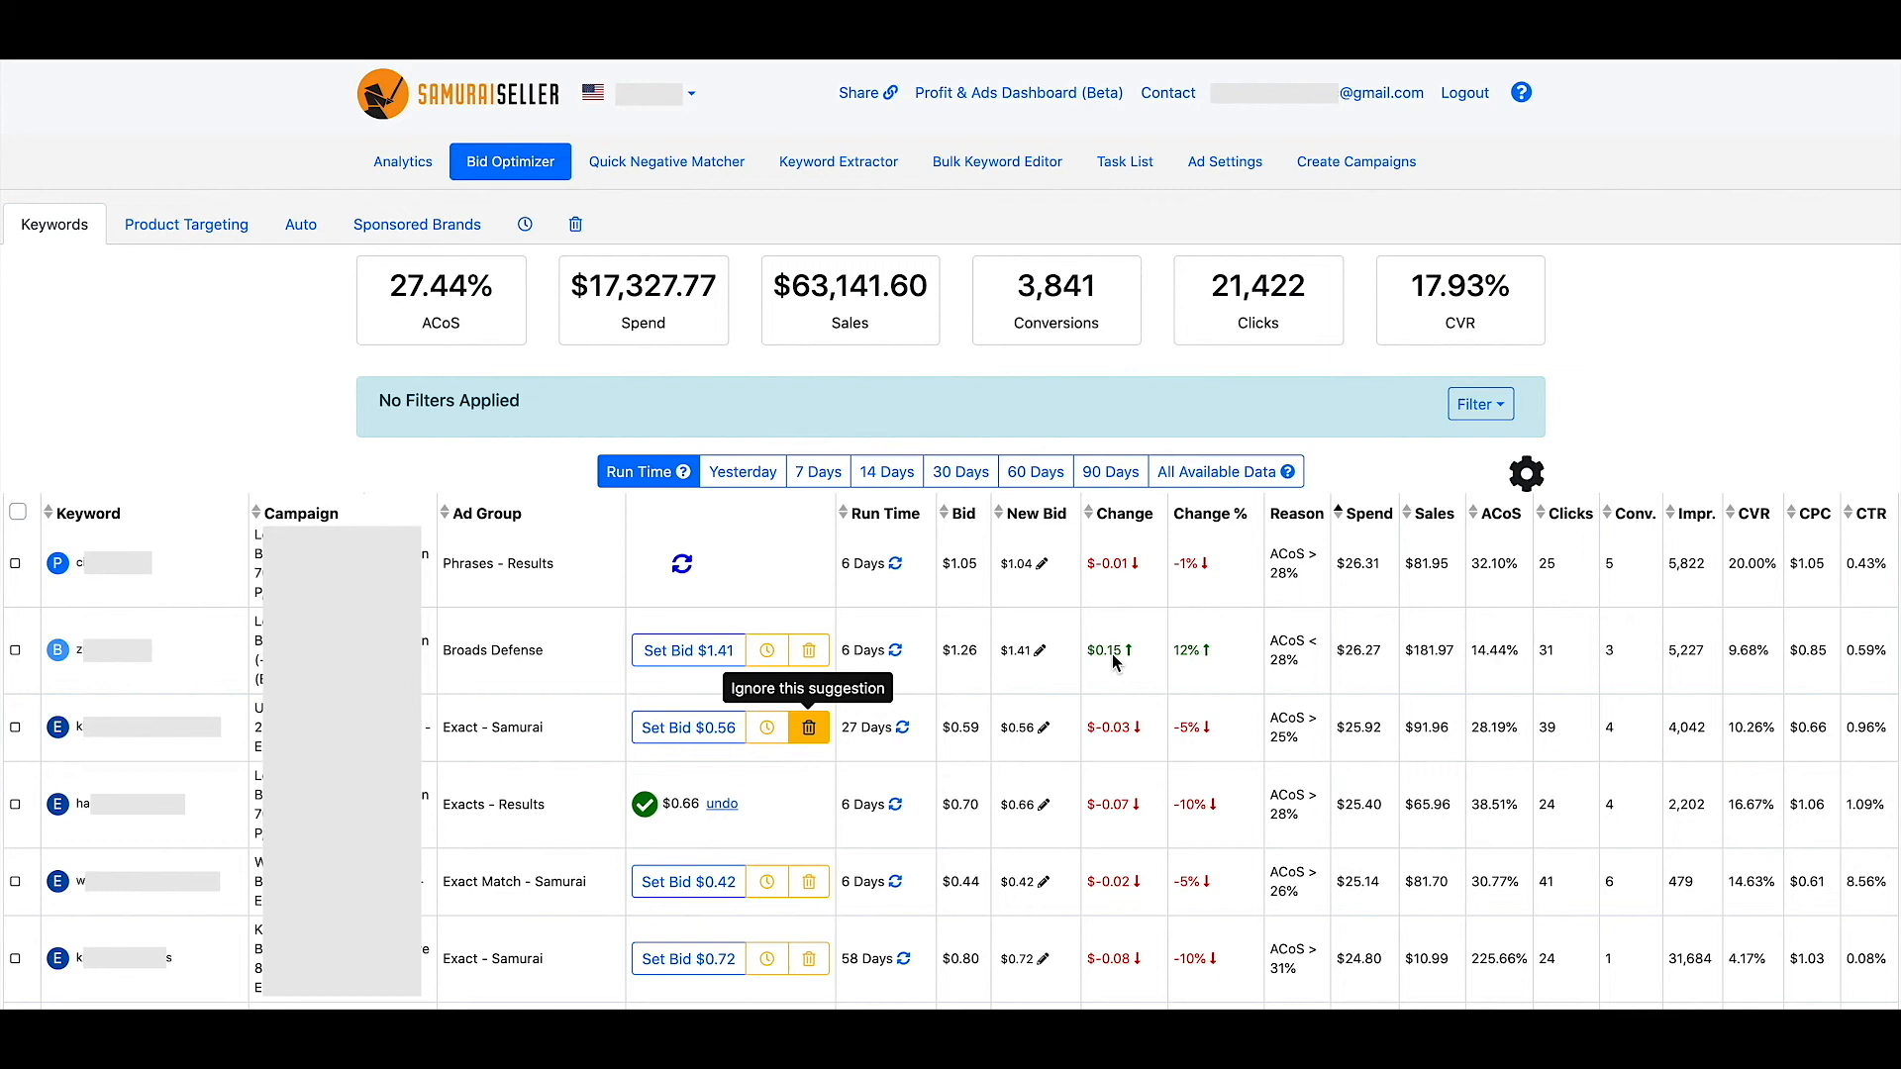
mouse_move(1042, 655)
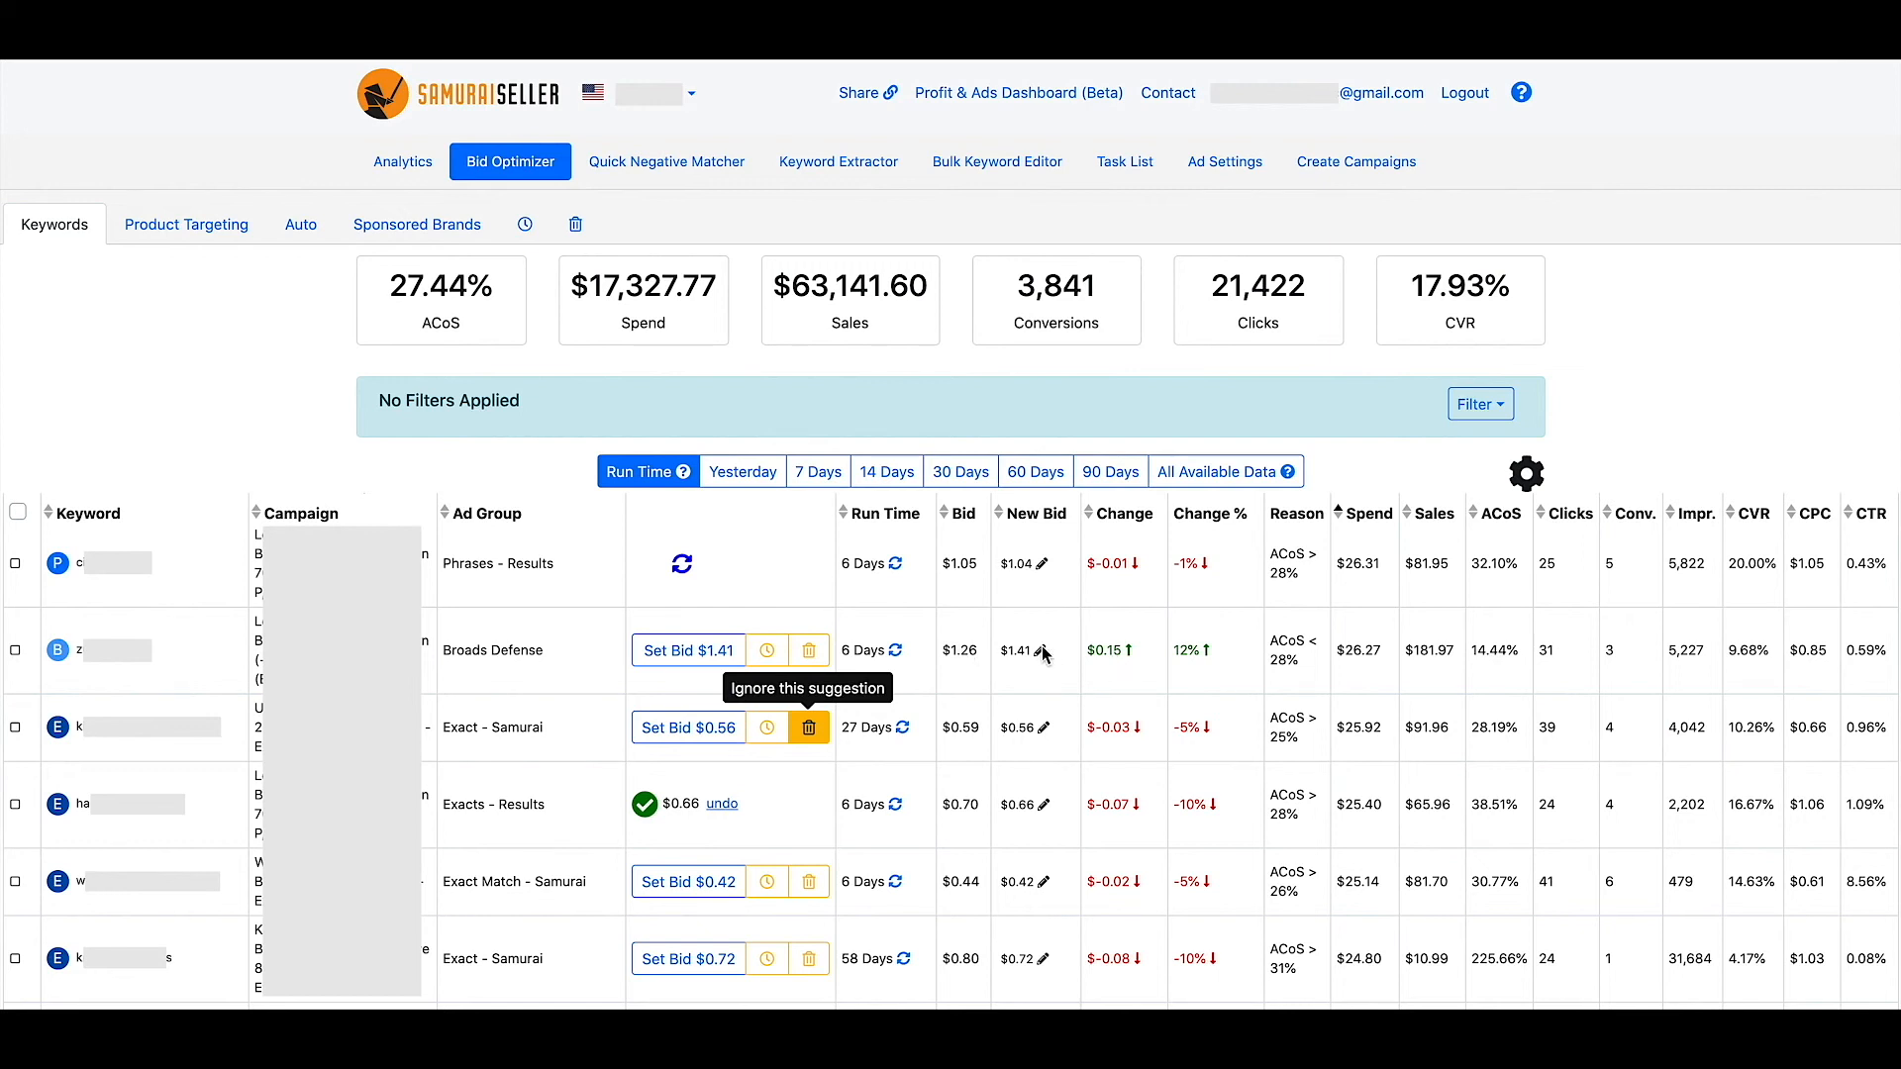
mouse_move(1502, 689)
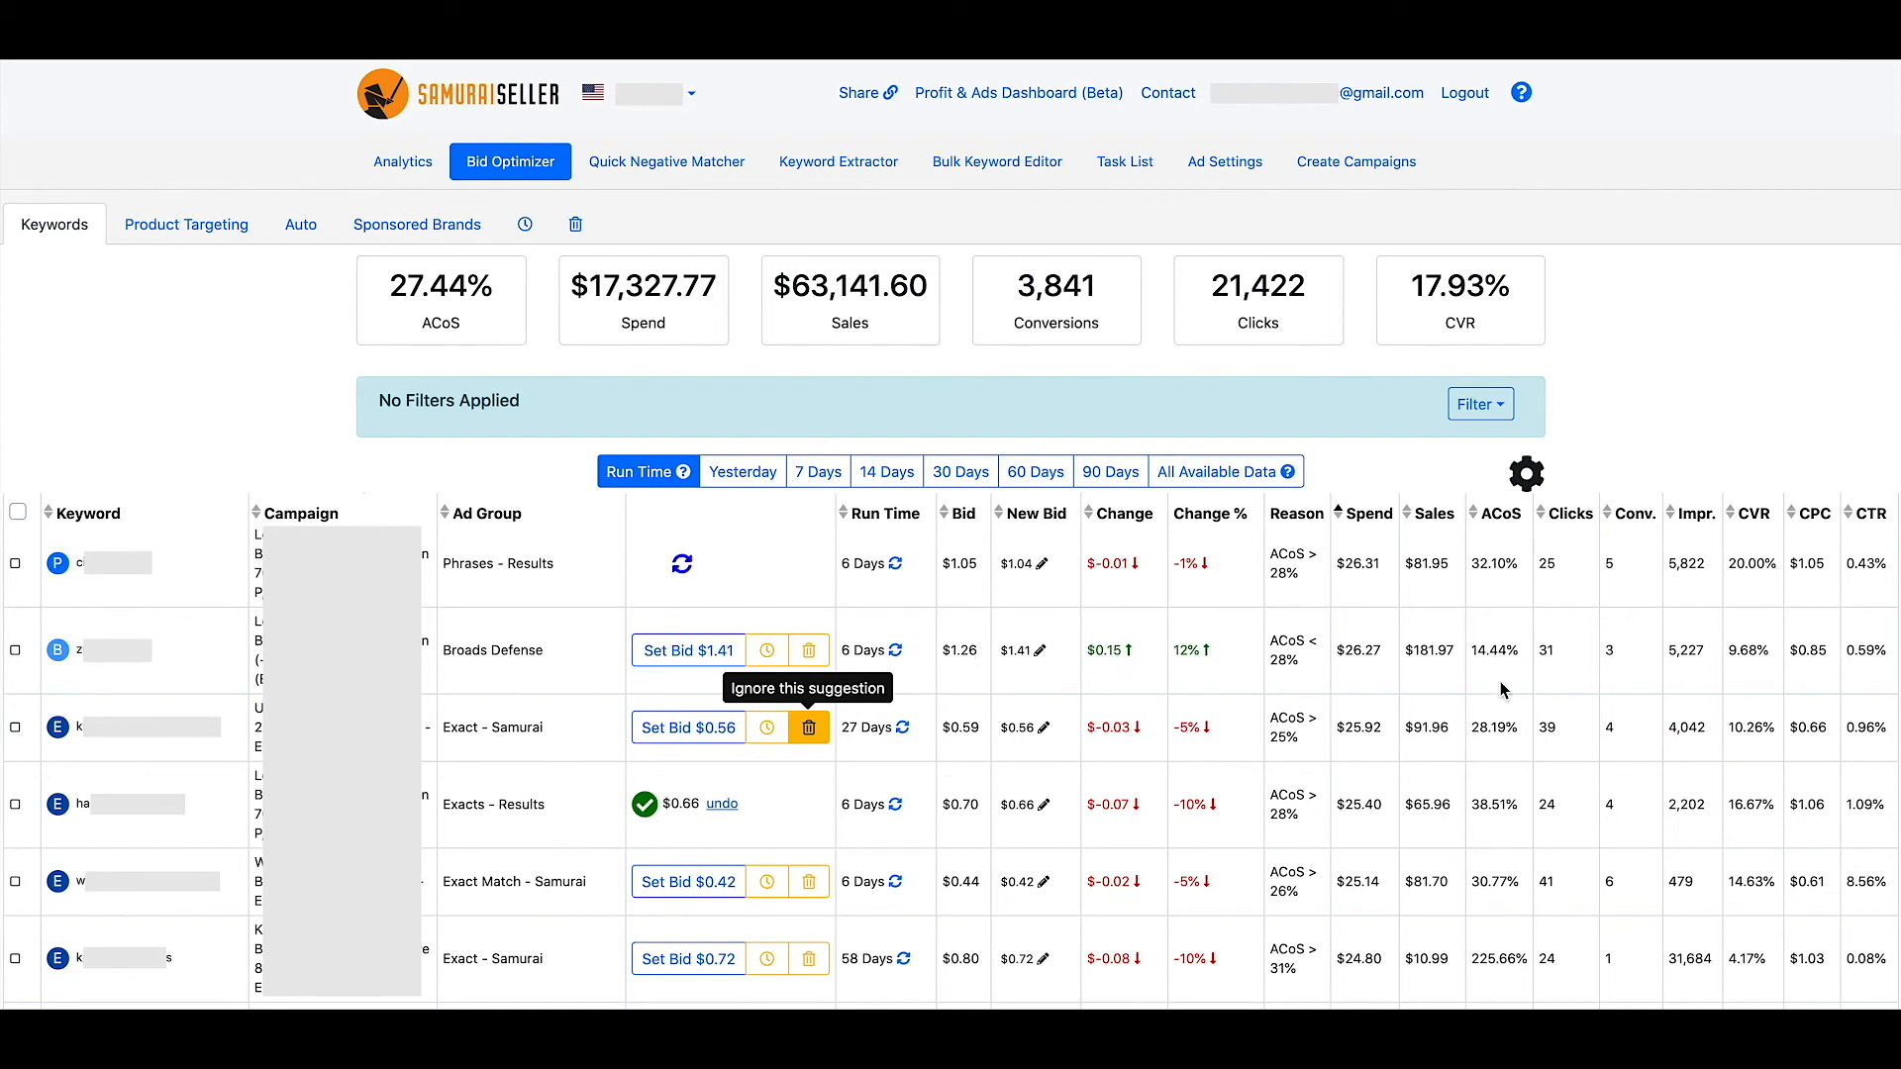
mouse_move(955, 679)
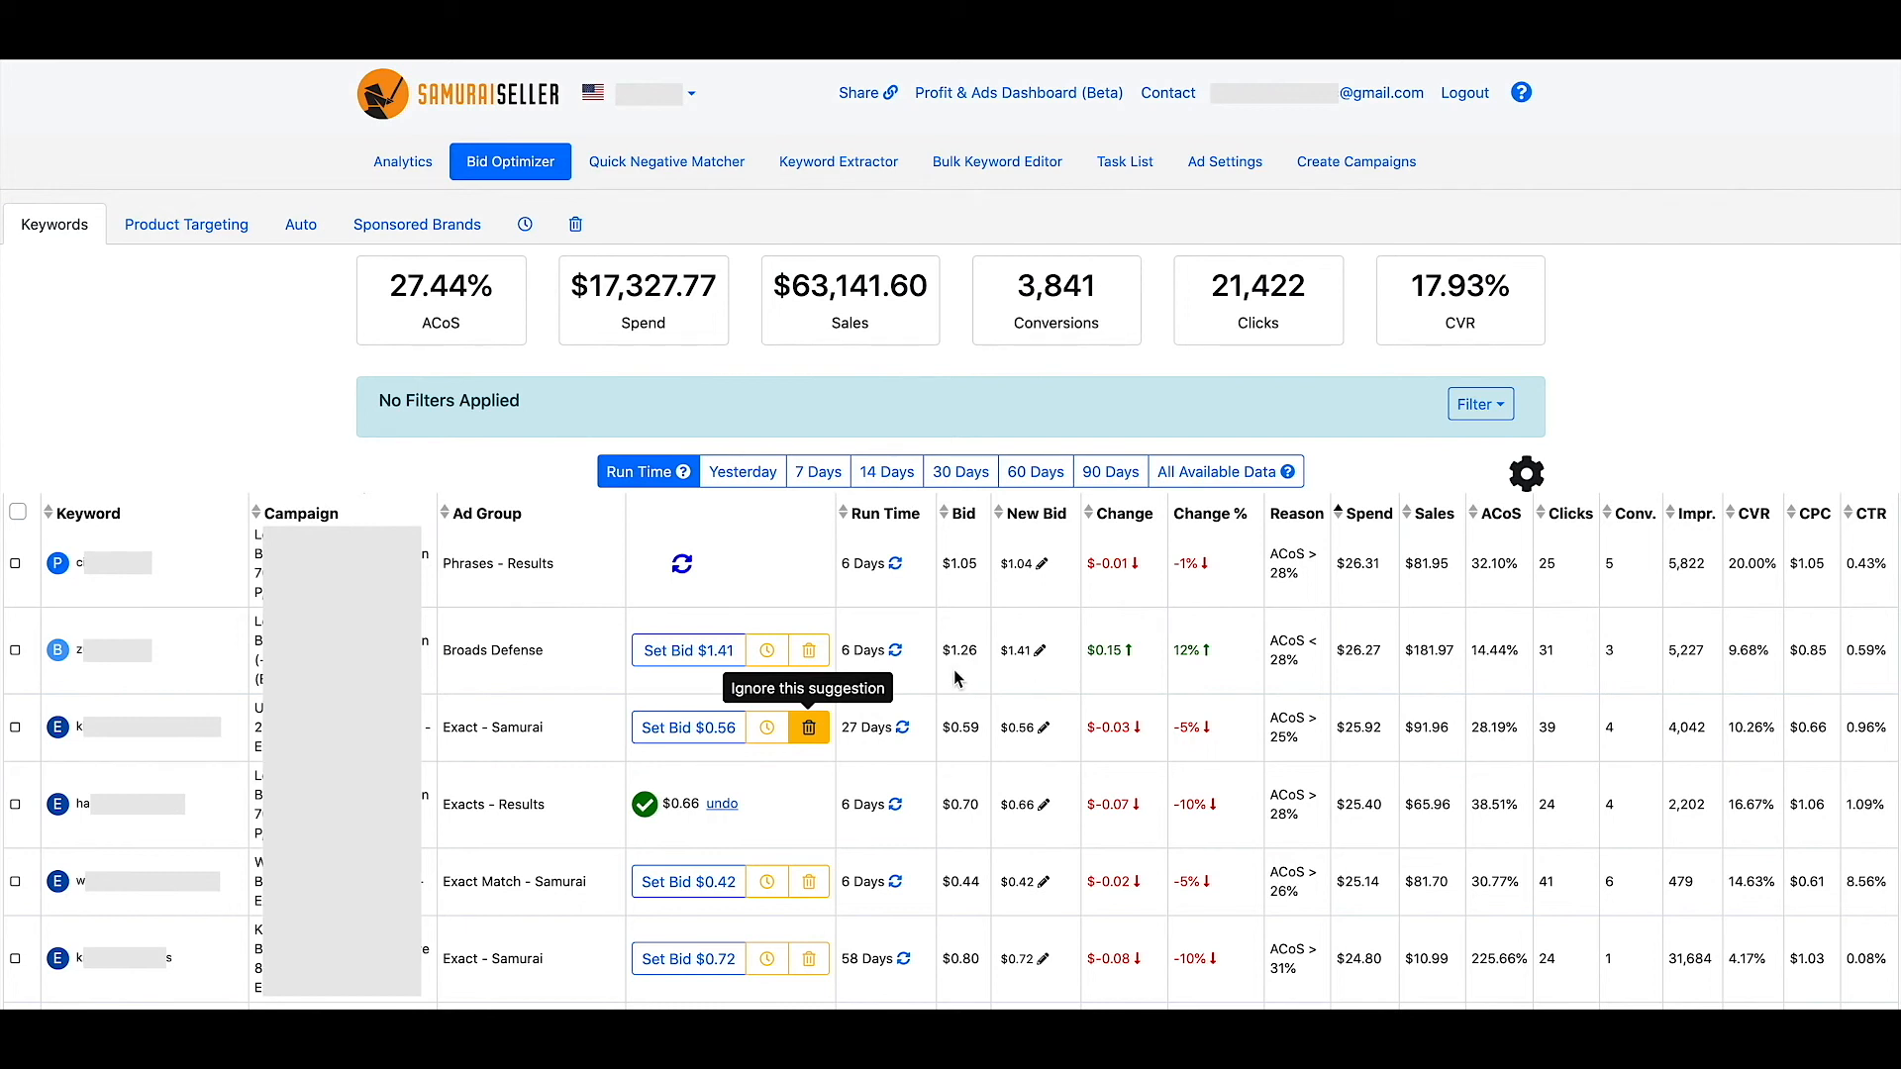
mouse_move(945, 637)
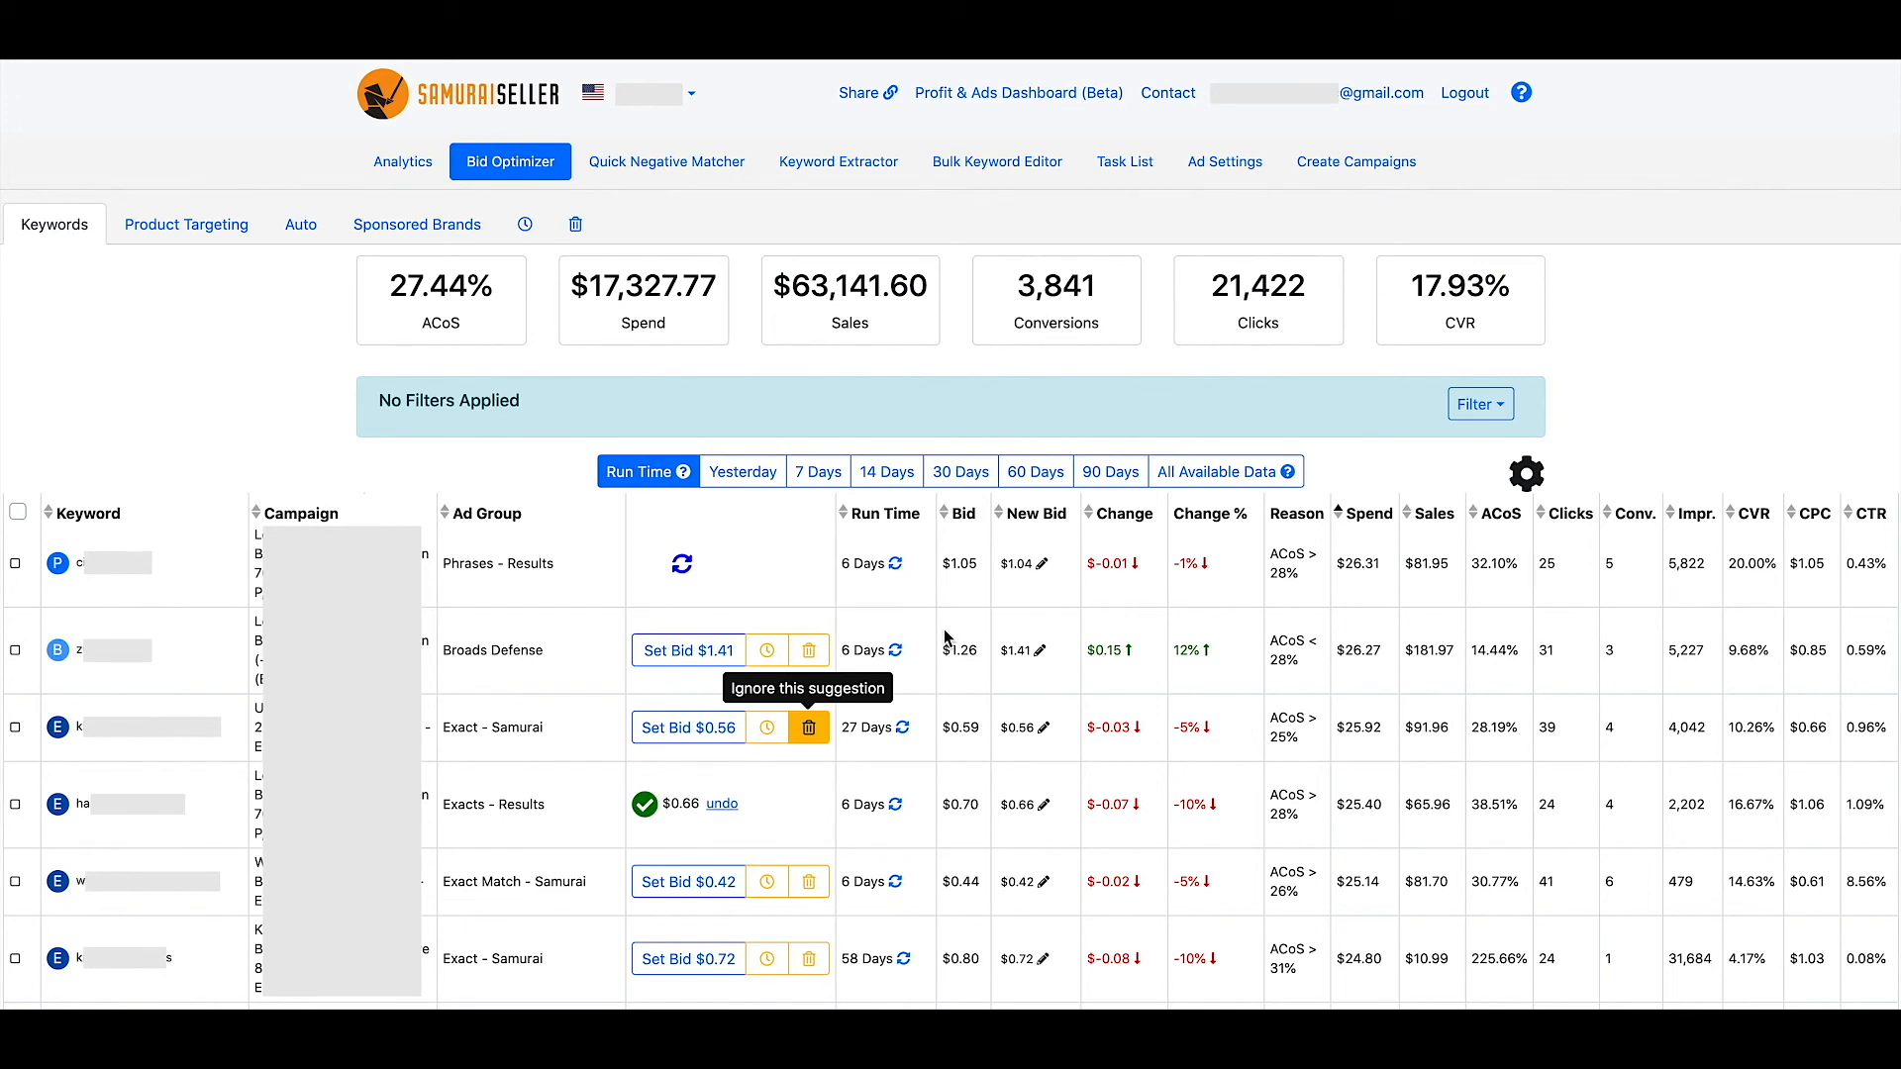
mouse_move(964, 644)
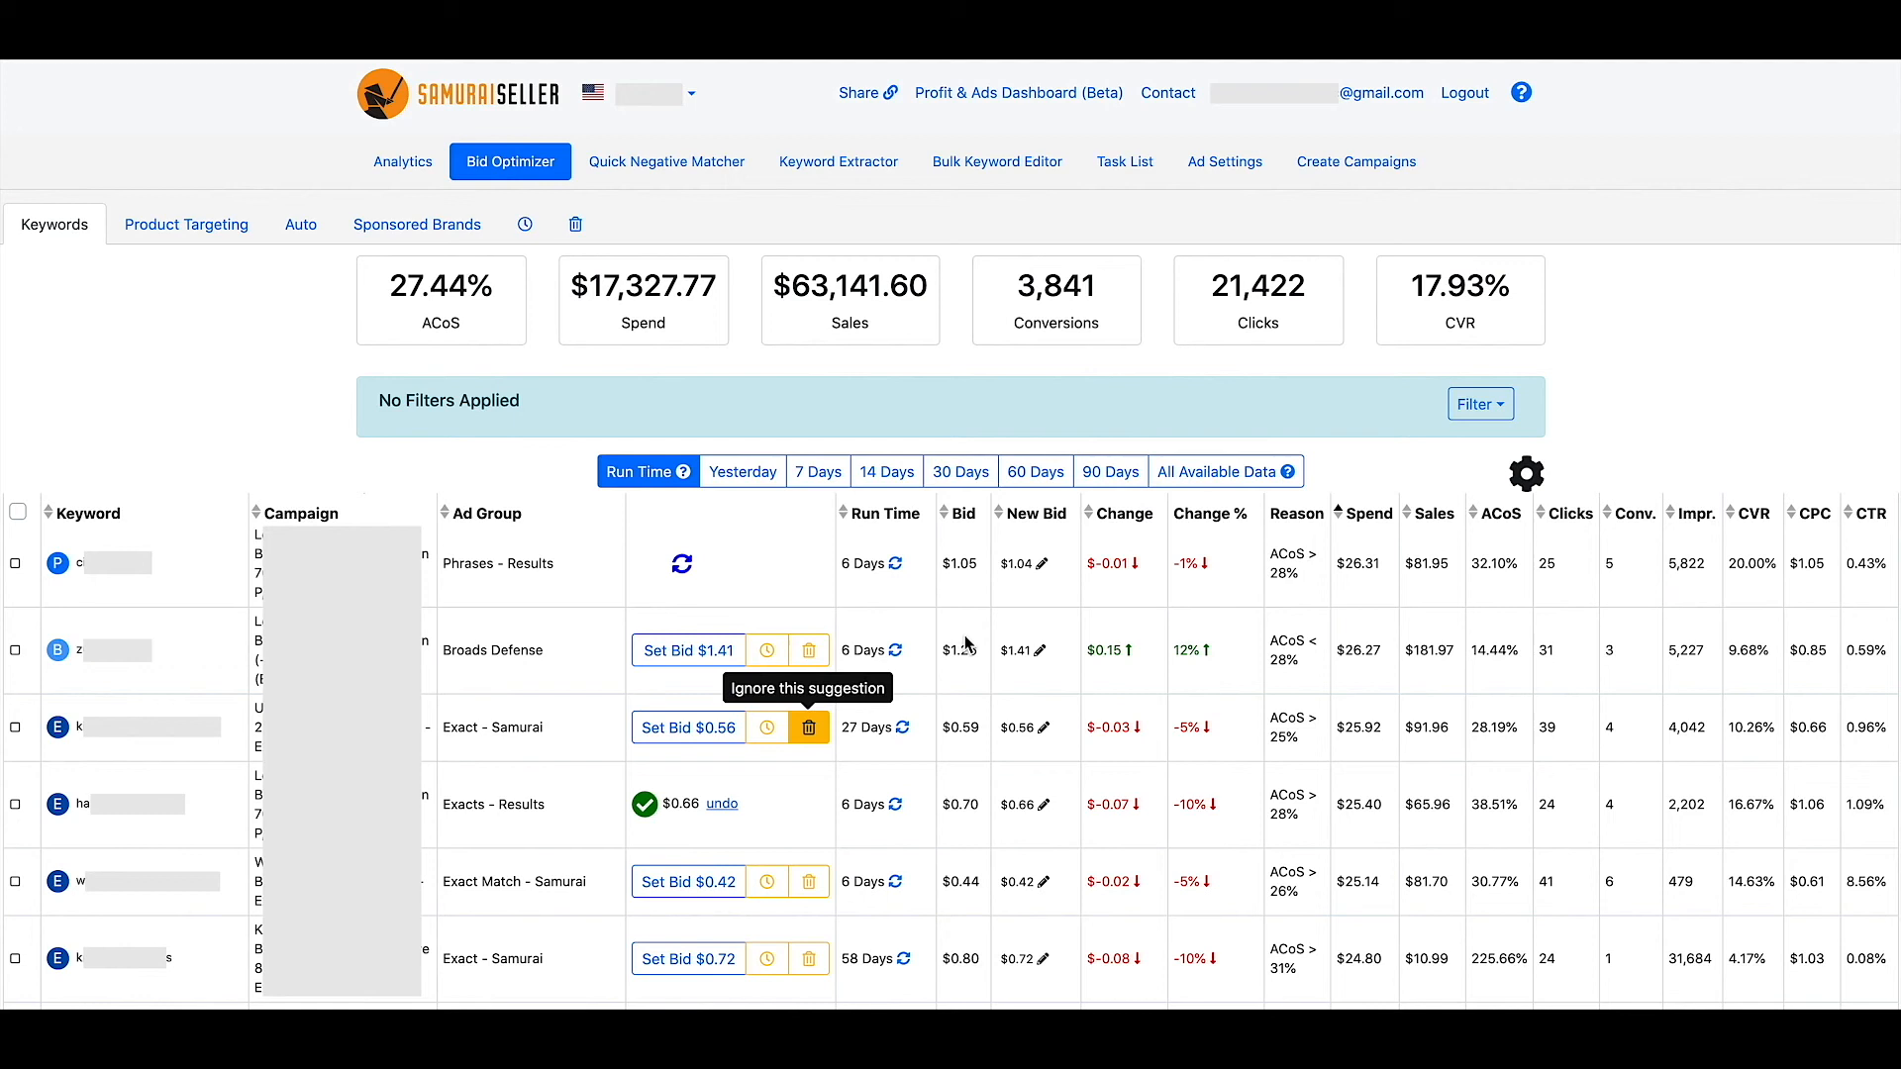
mouse_move(1133, 665)
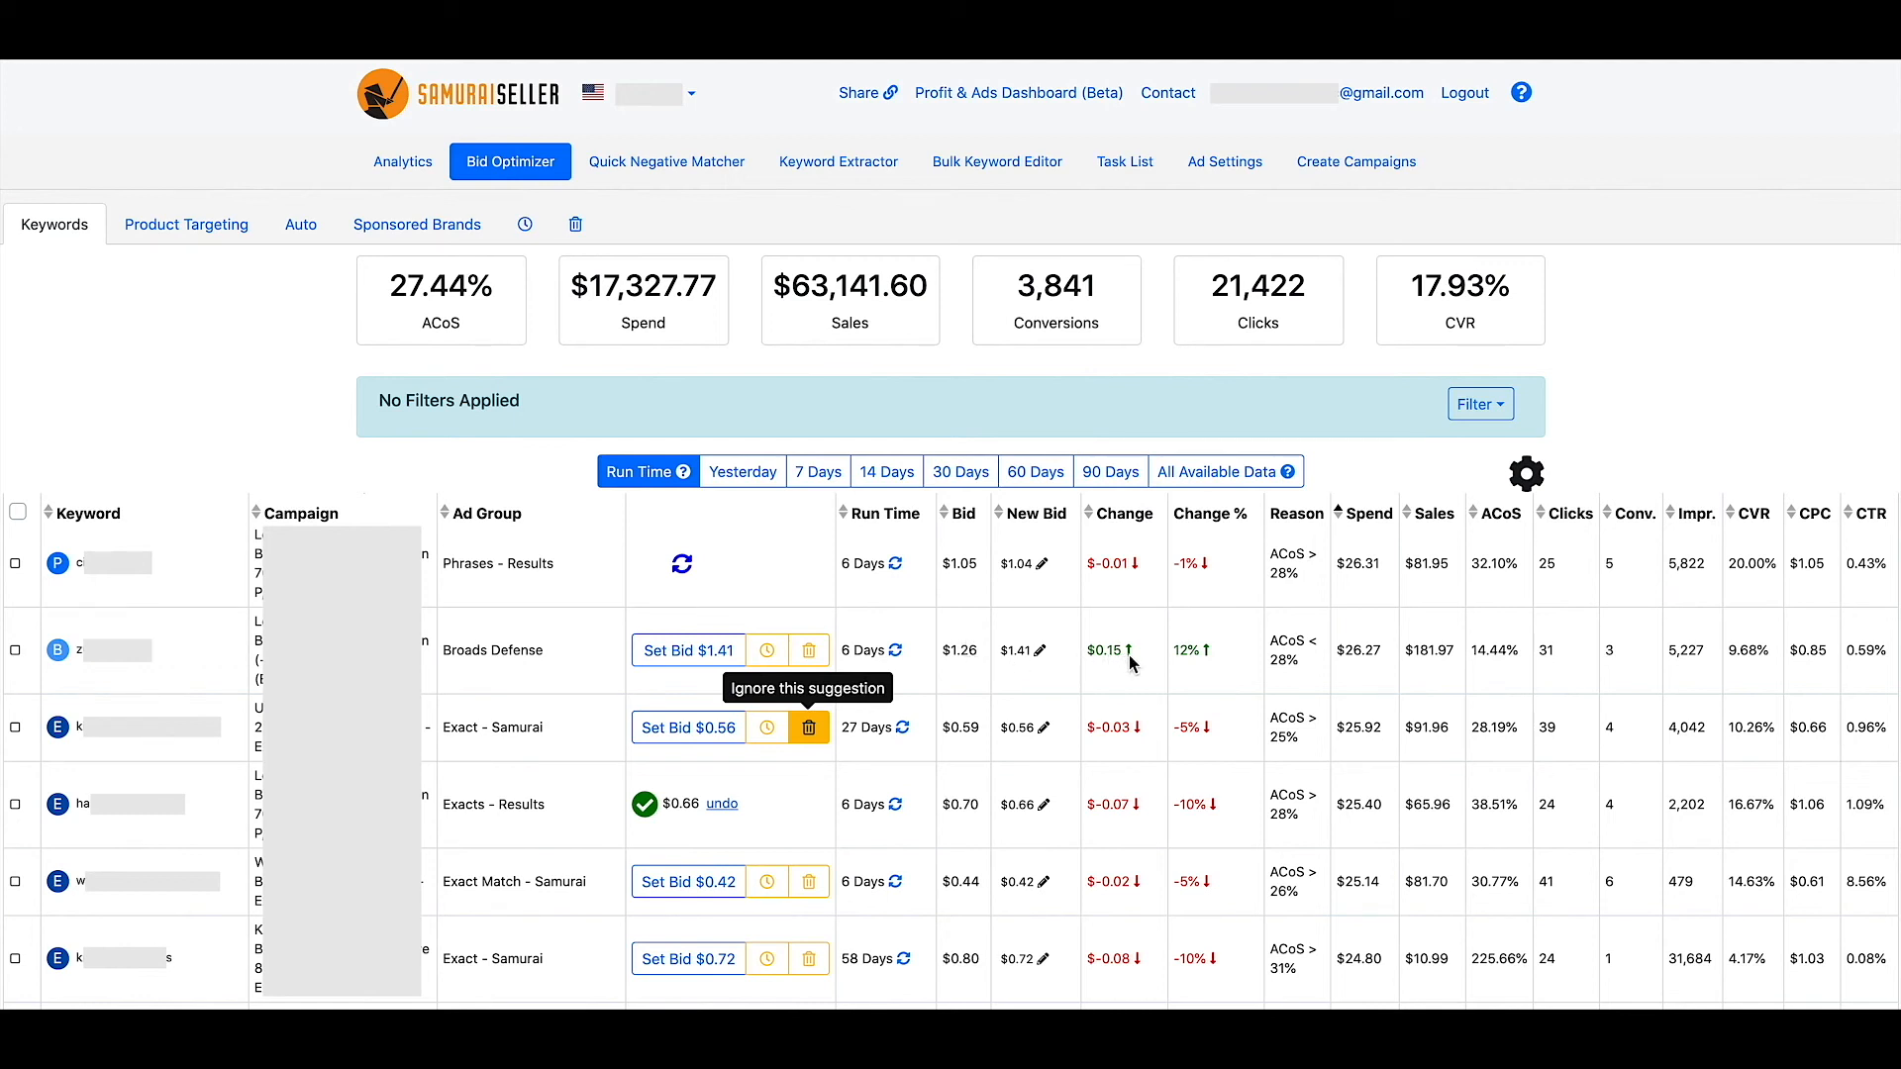
mouse_move(1072, 657)
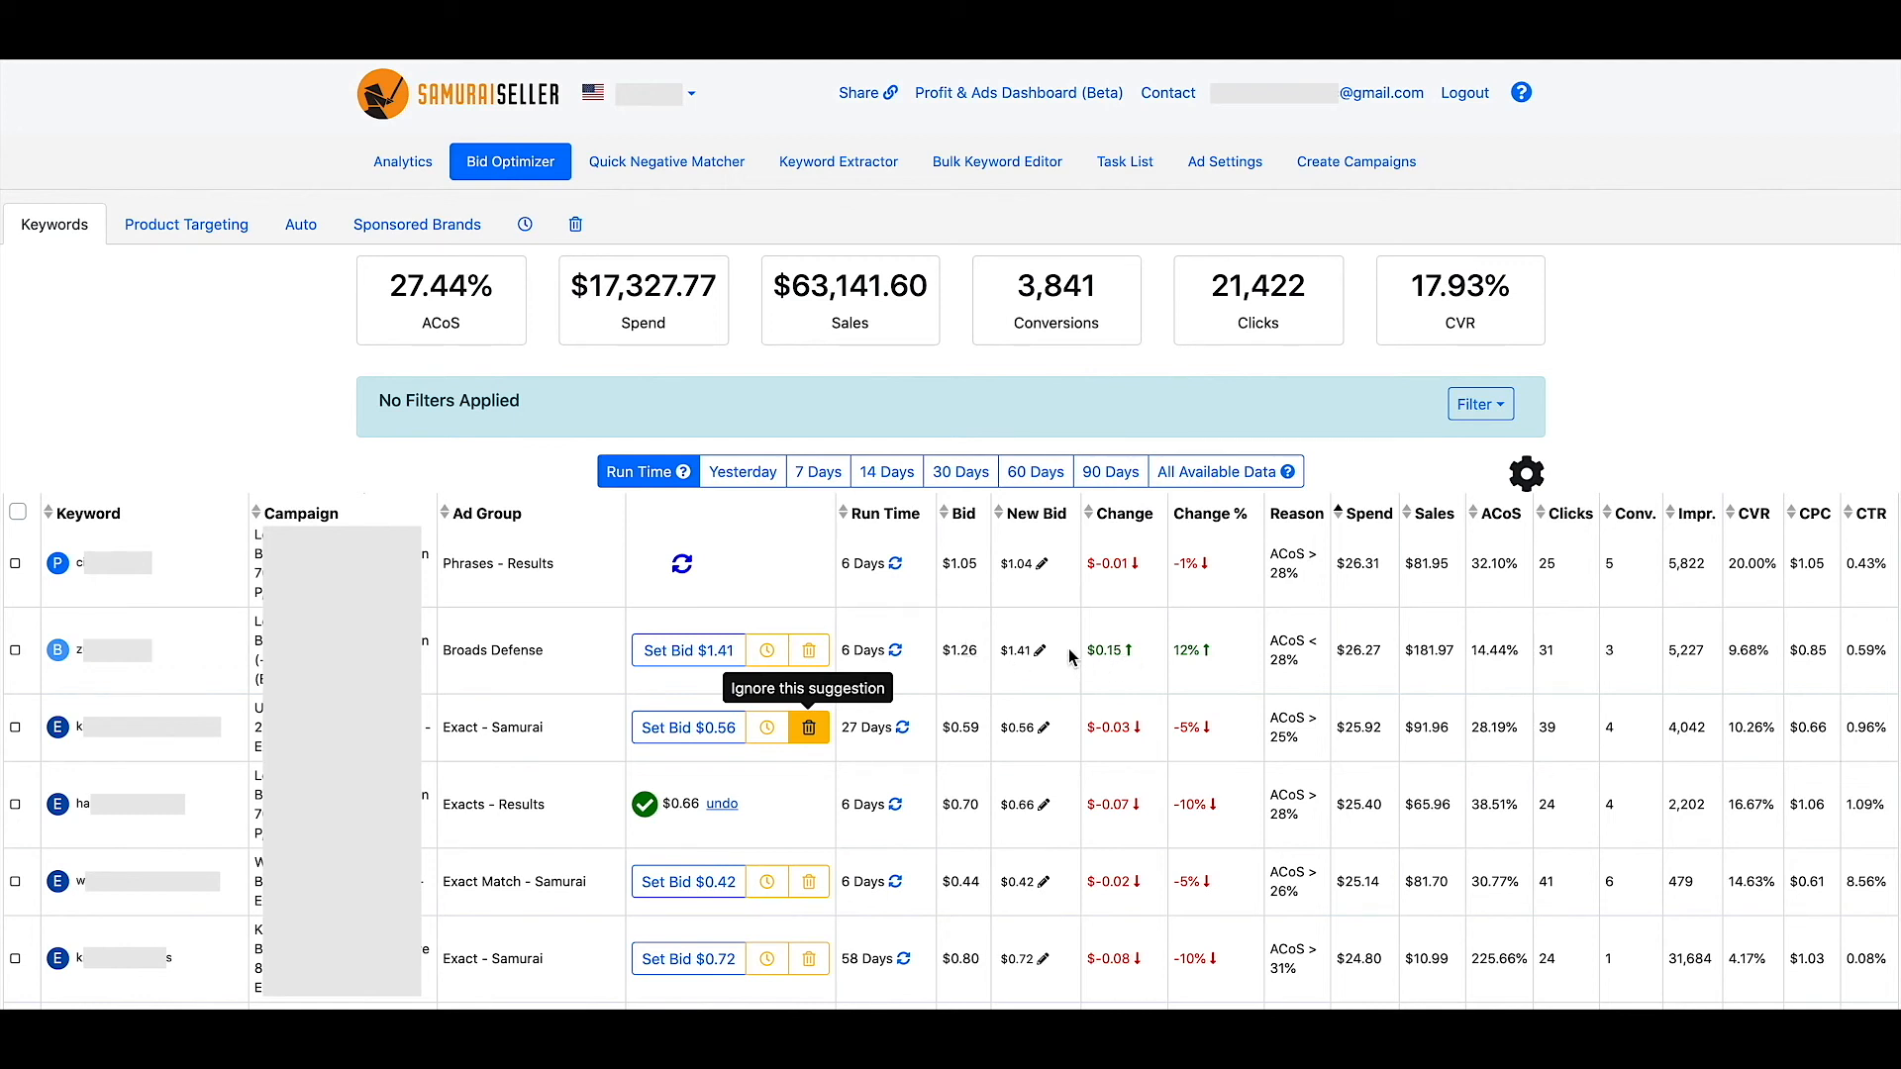
mouse_move(1025, 664)
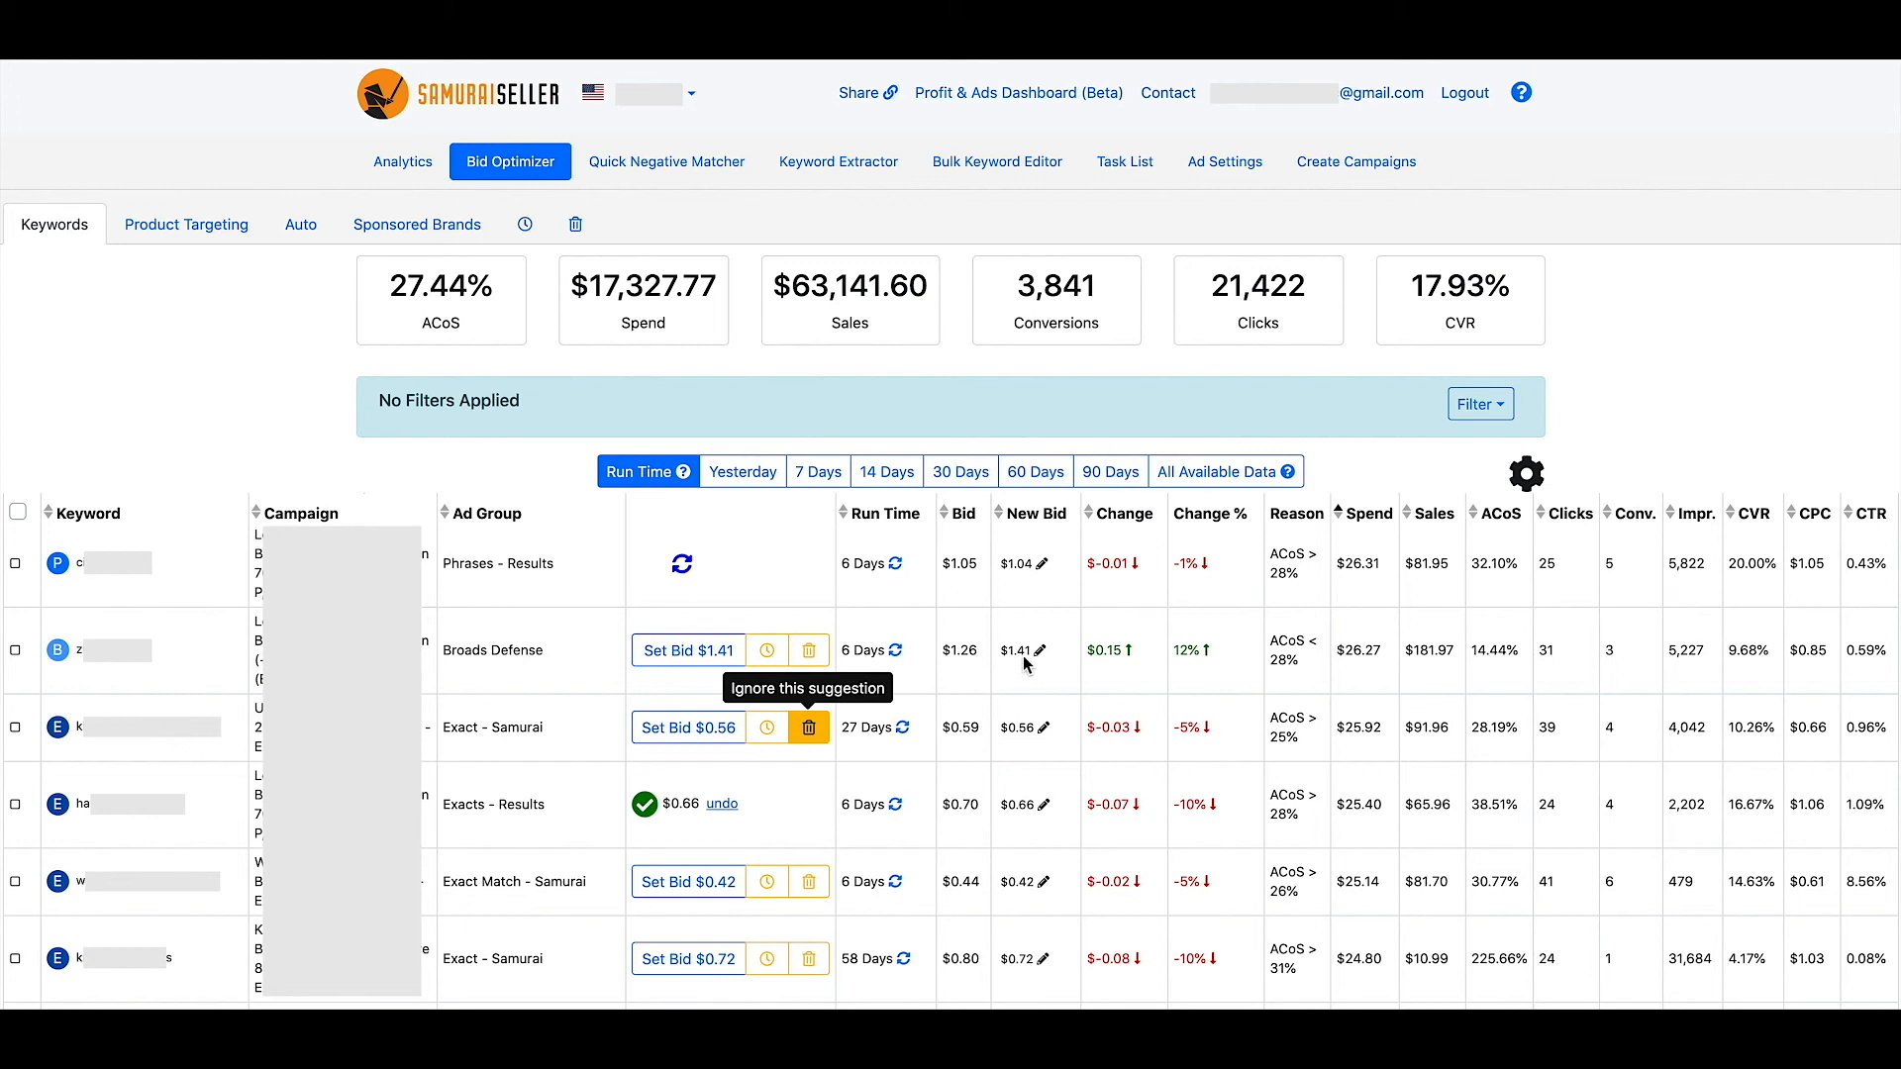
mouse_move(1045, 666)
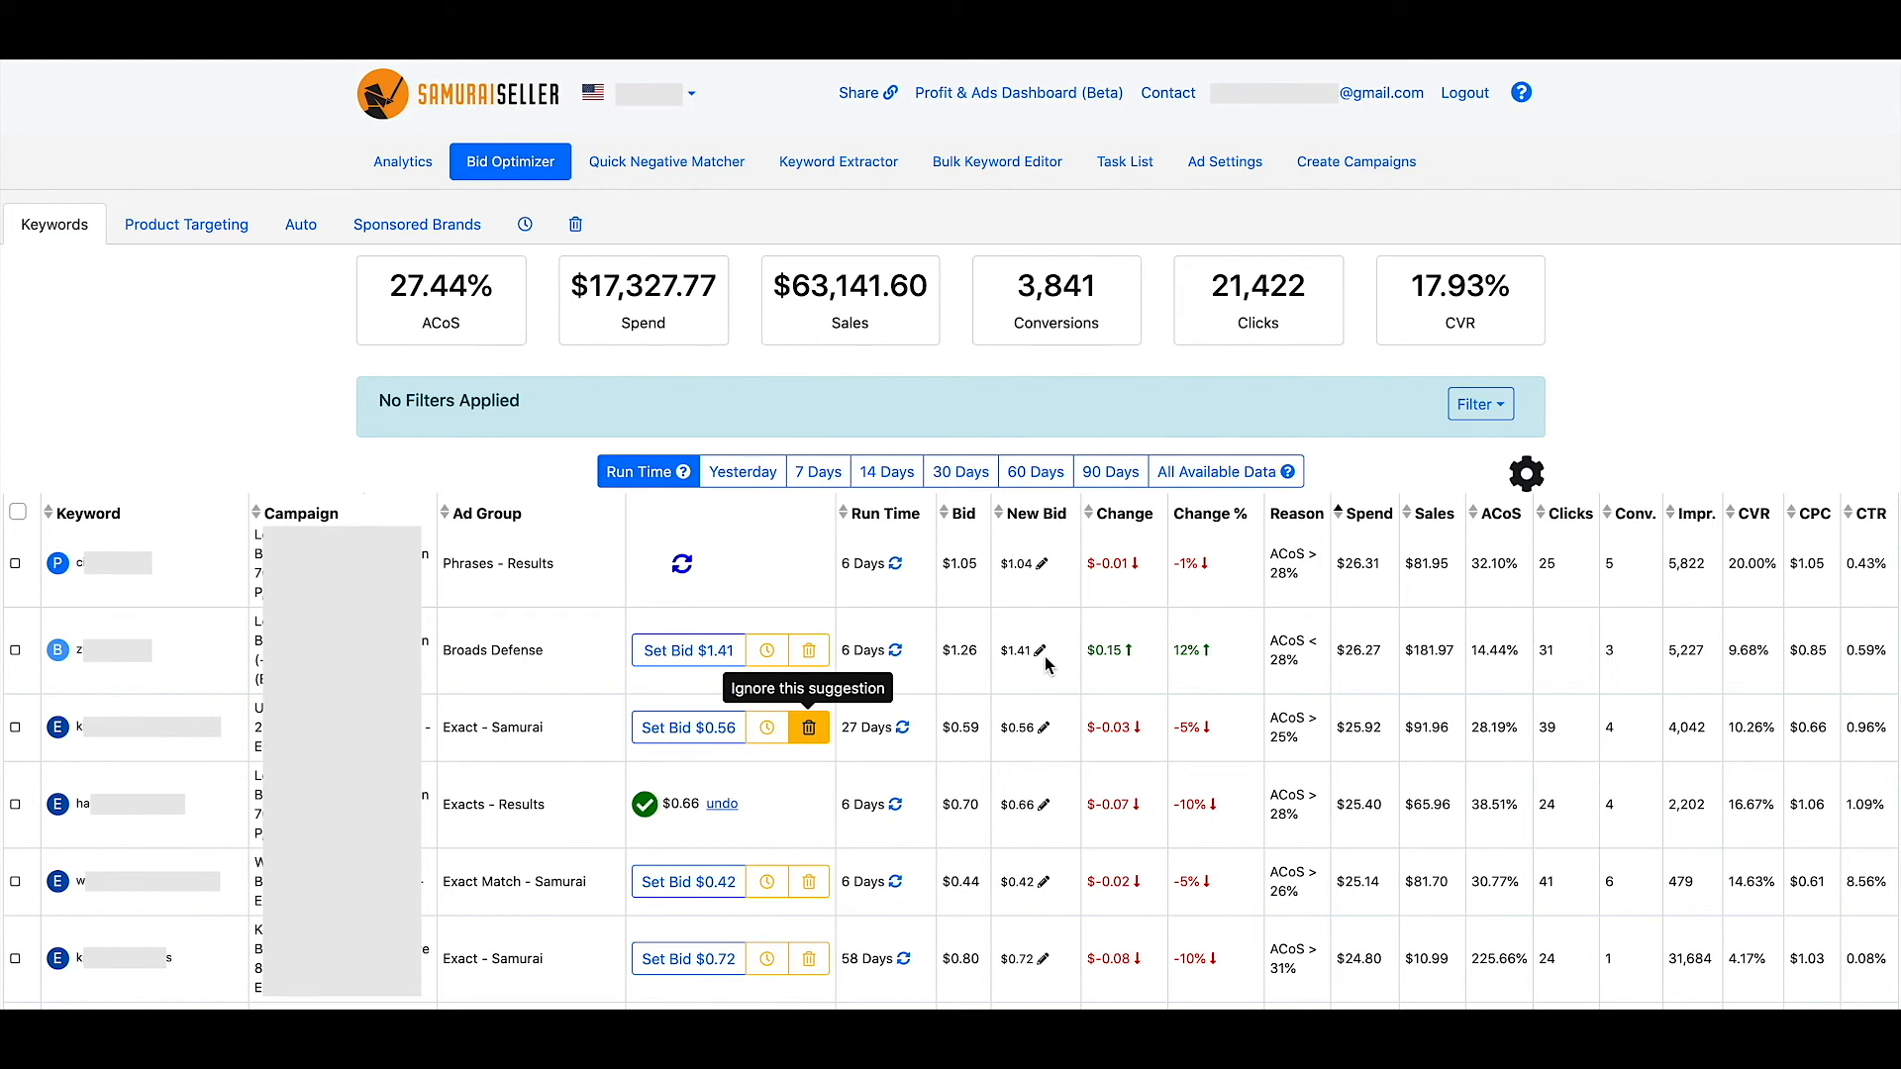
mouse_move(1033, 664)
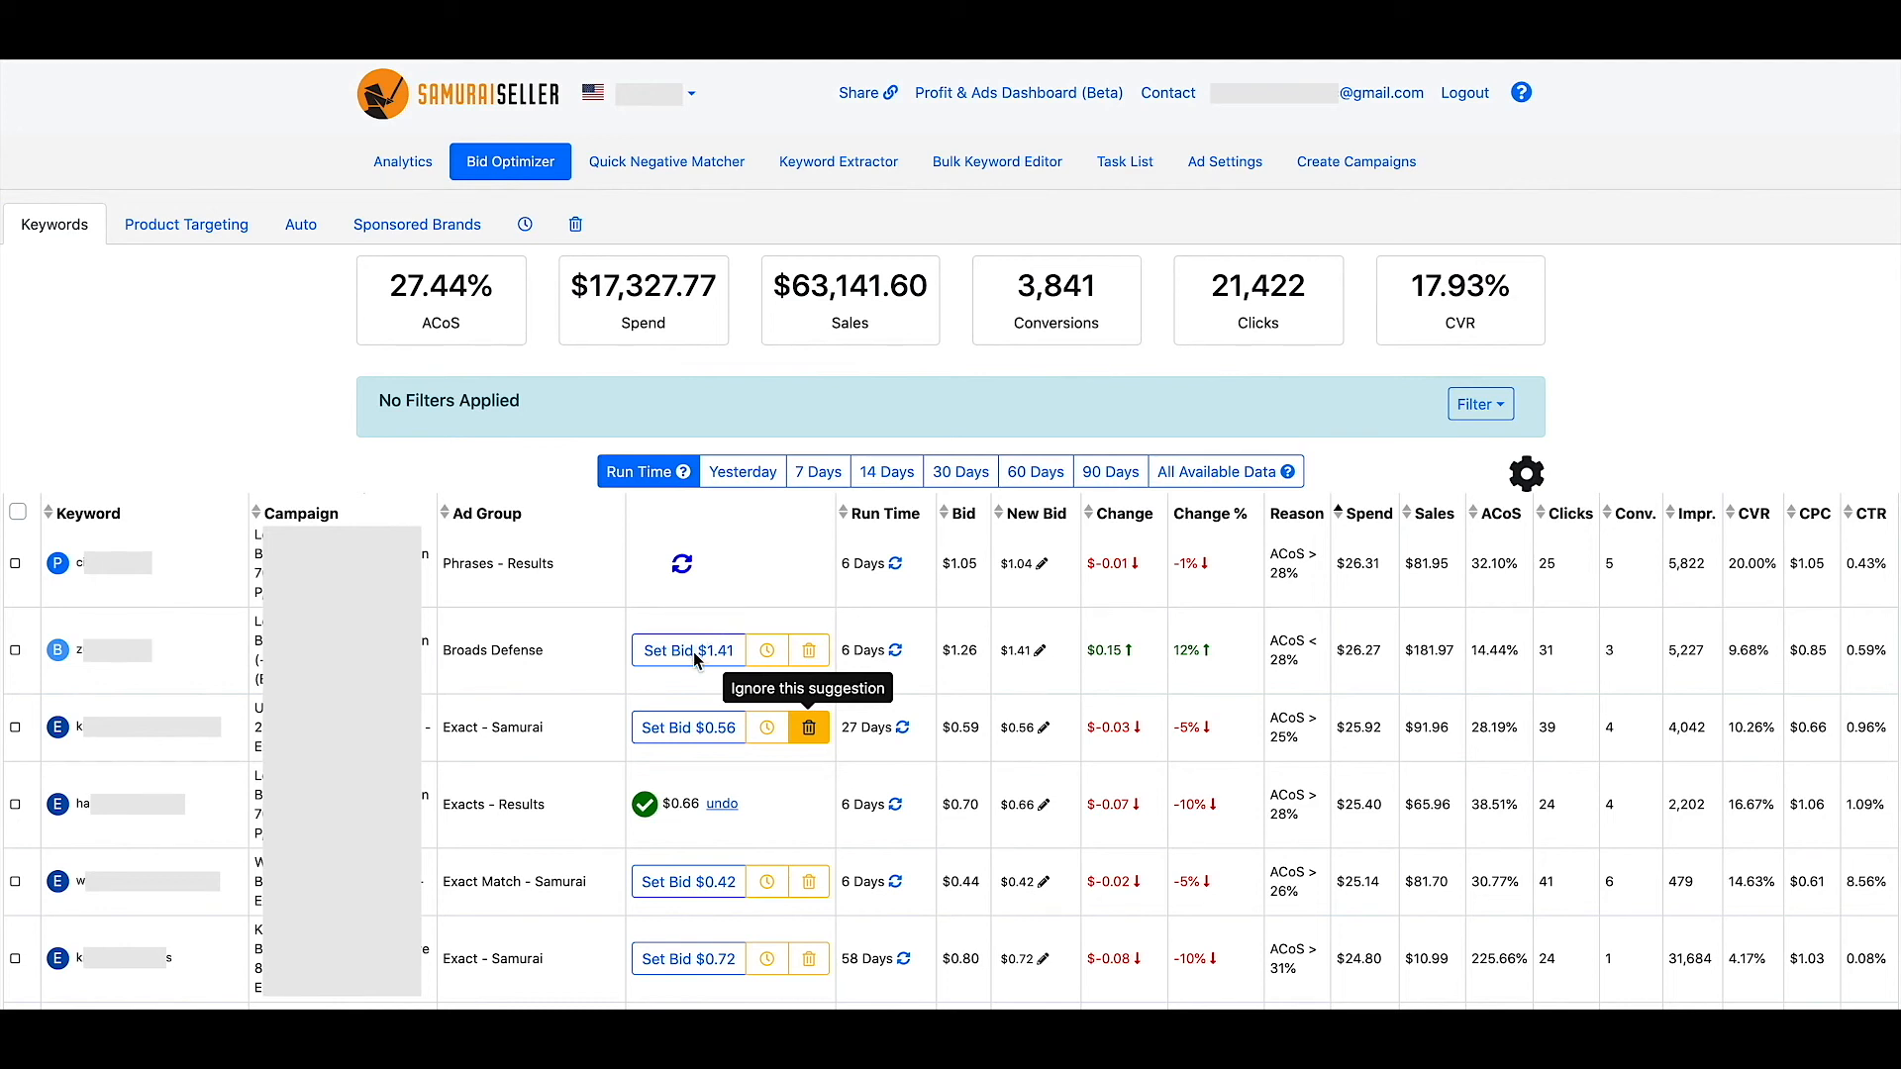
mouse_move(1065, 642)
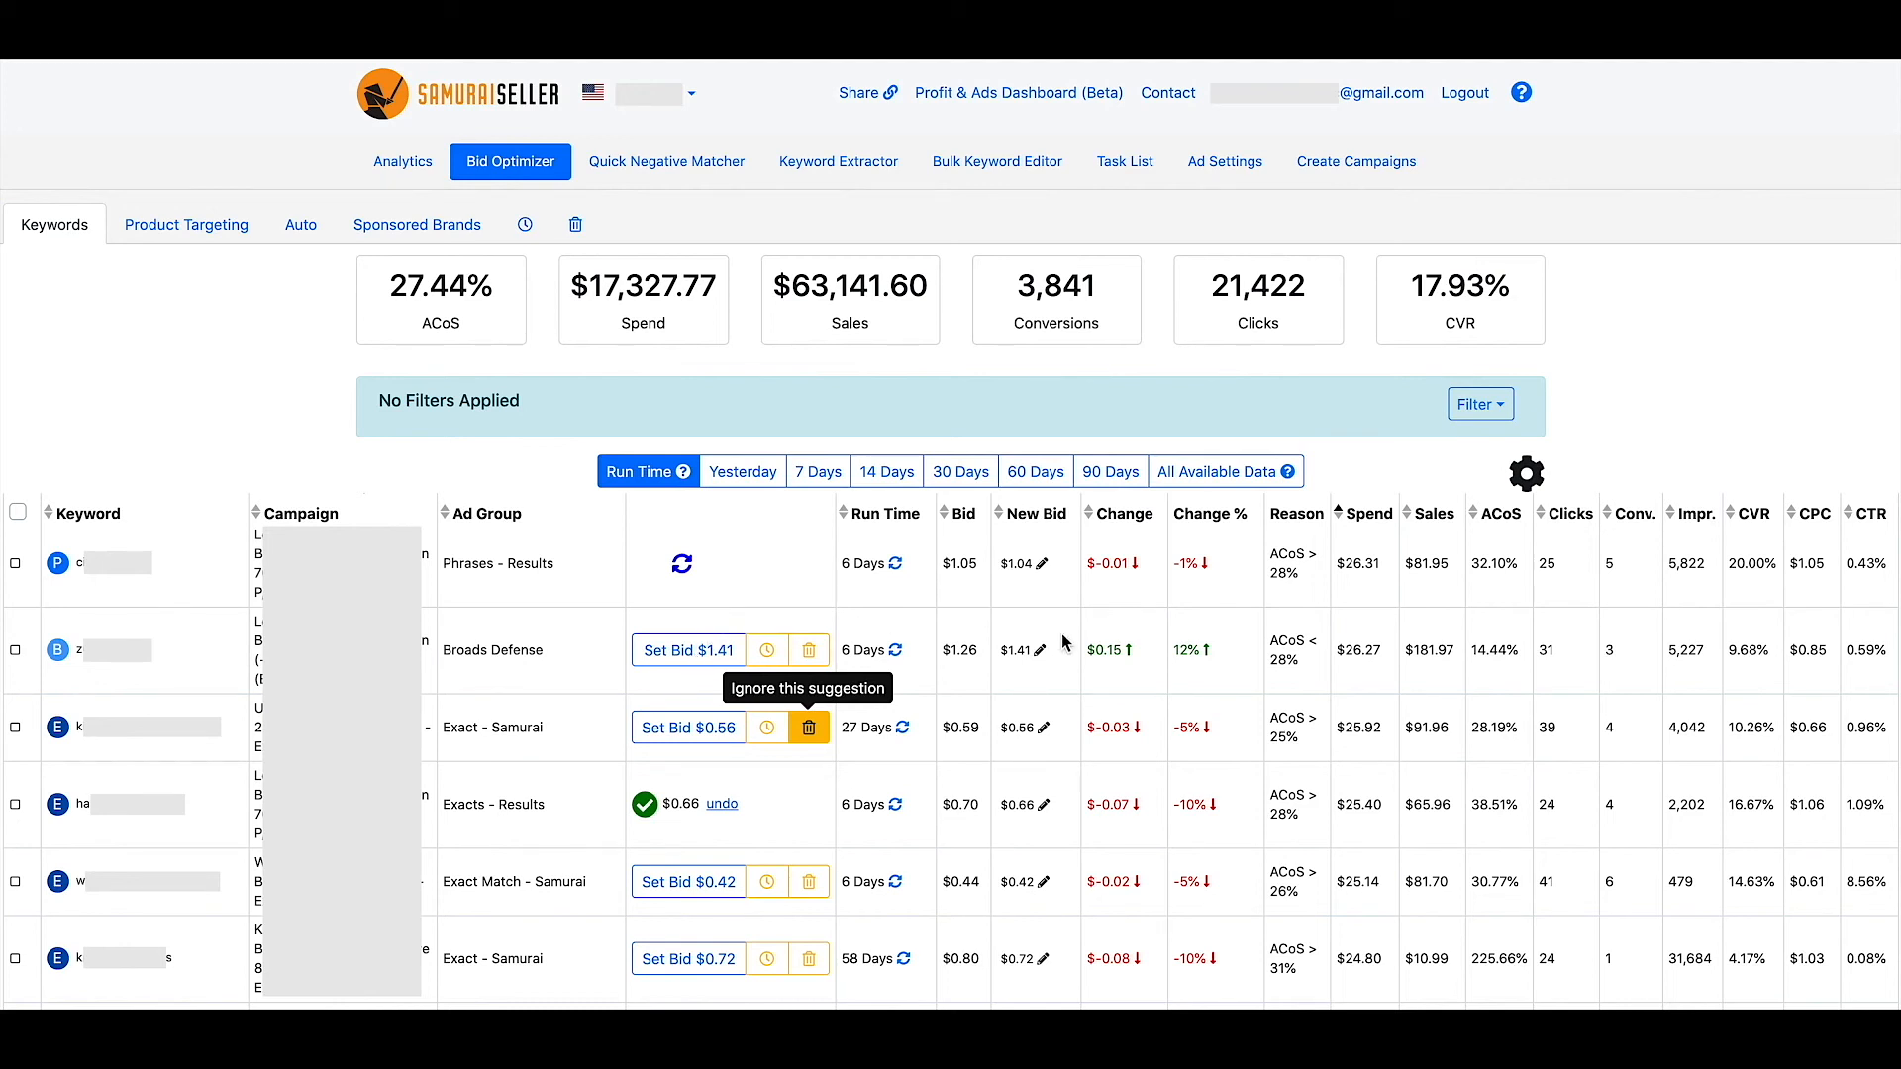
mouse_move(983, 757)
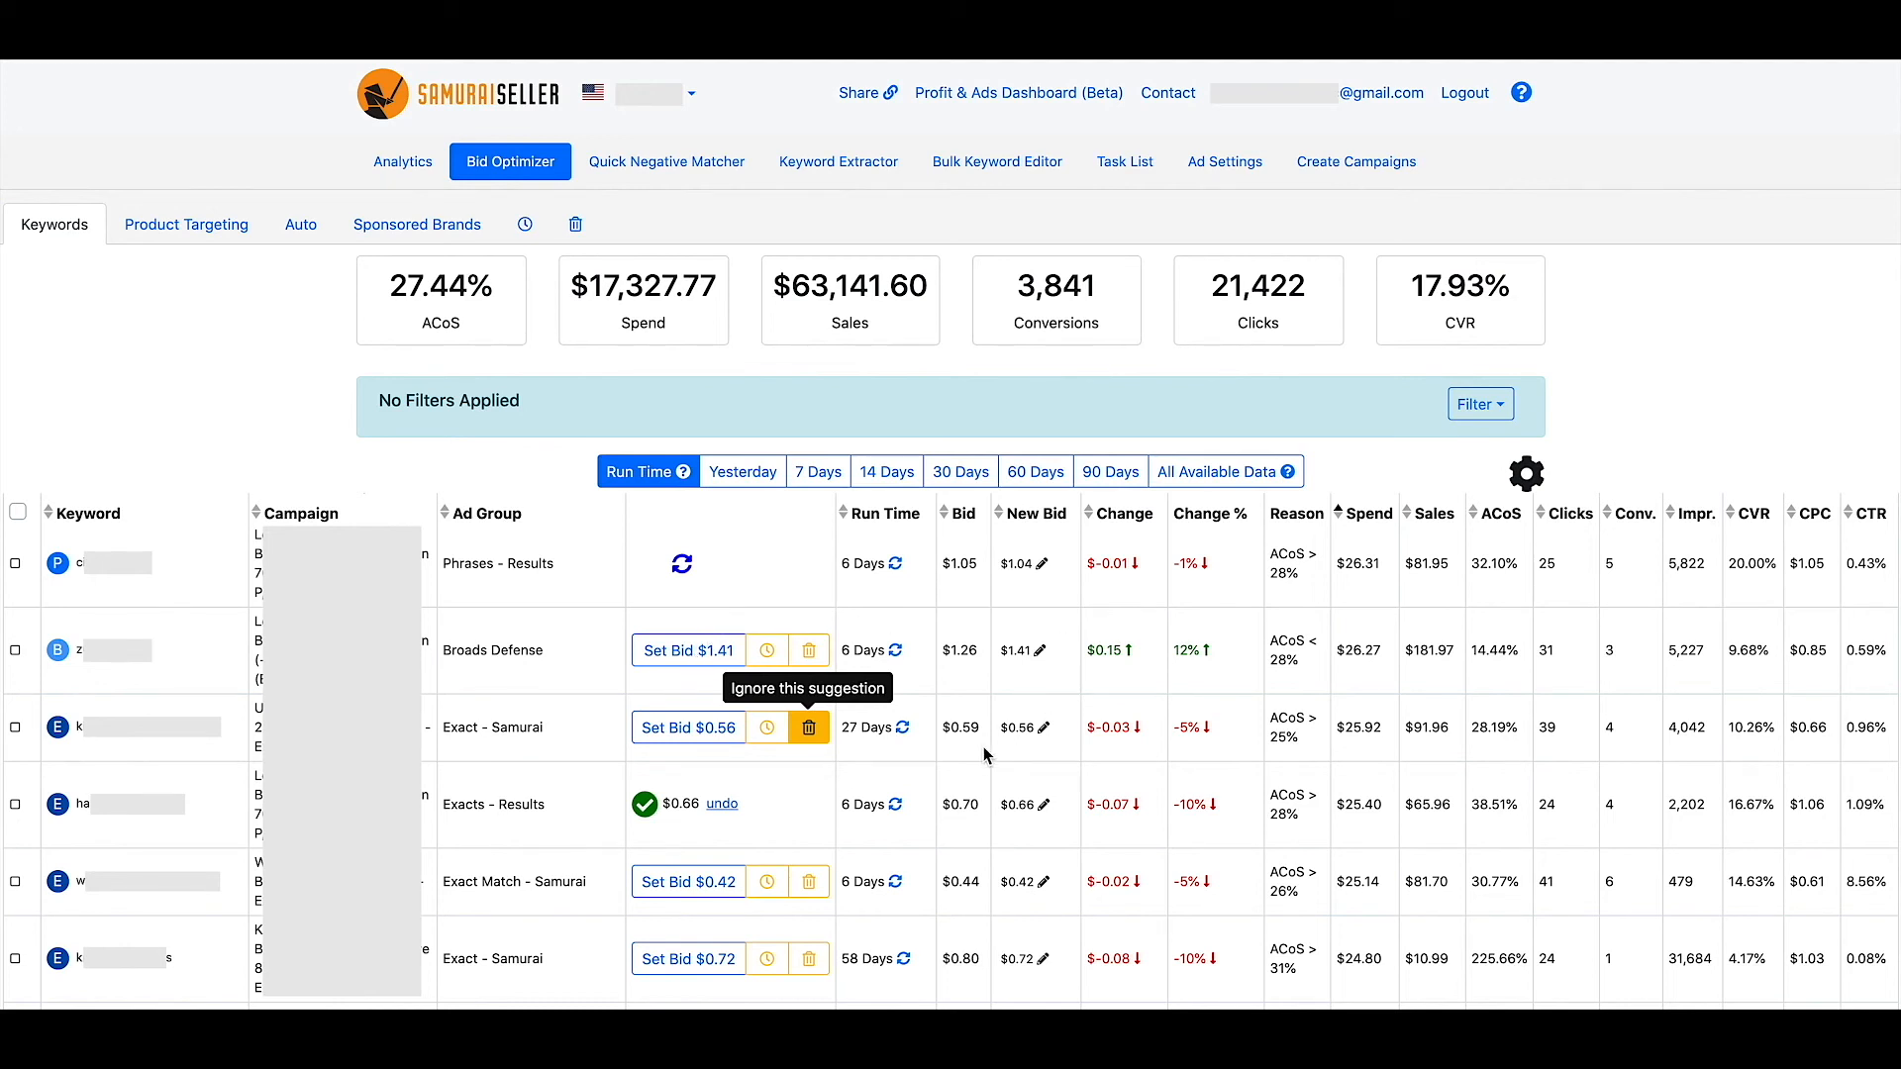
mouse_move(740, 819)
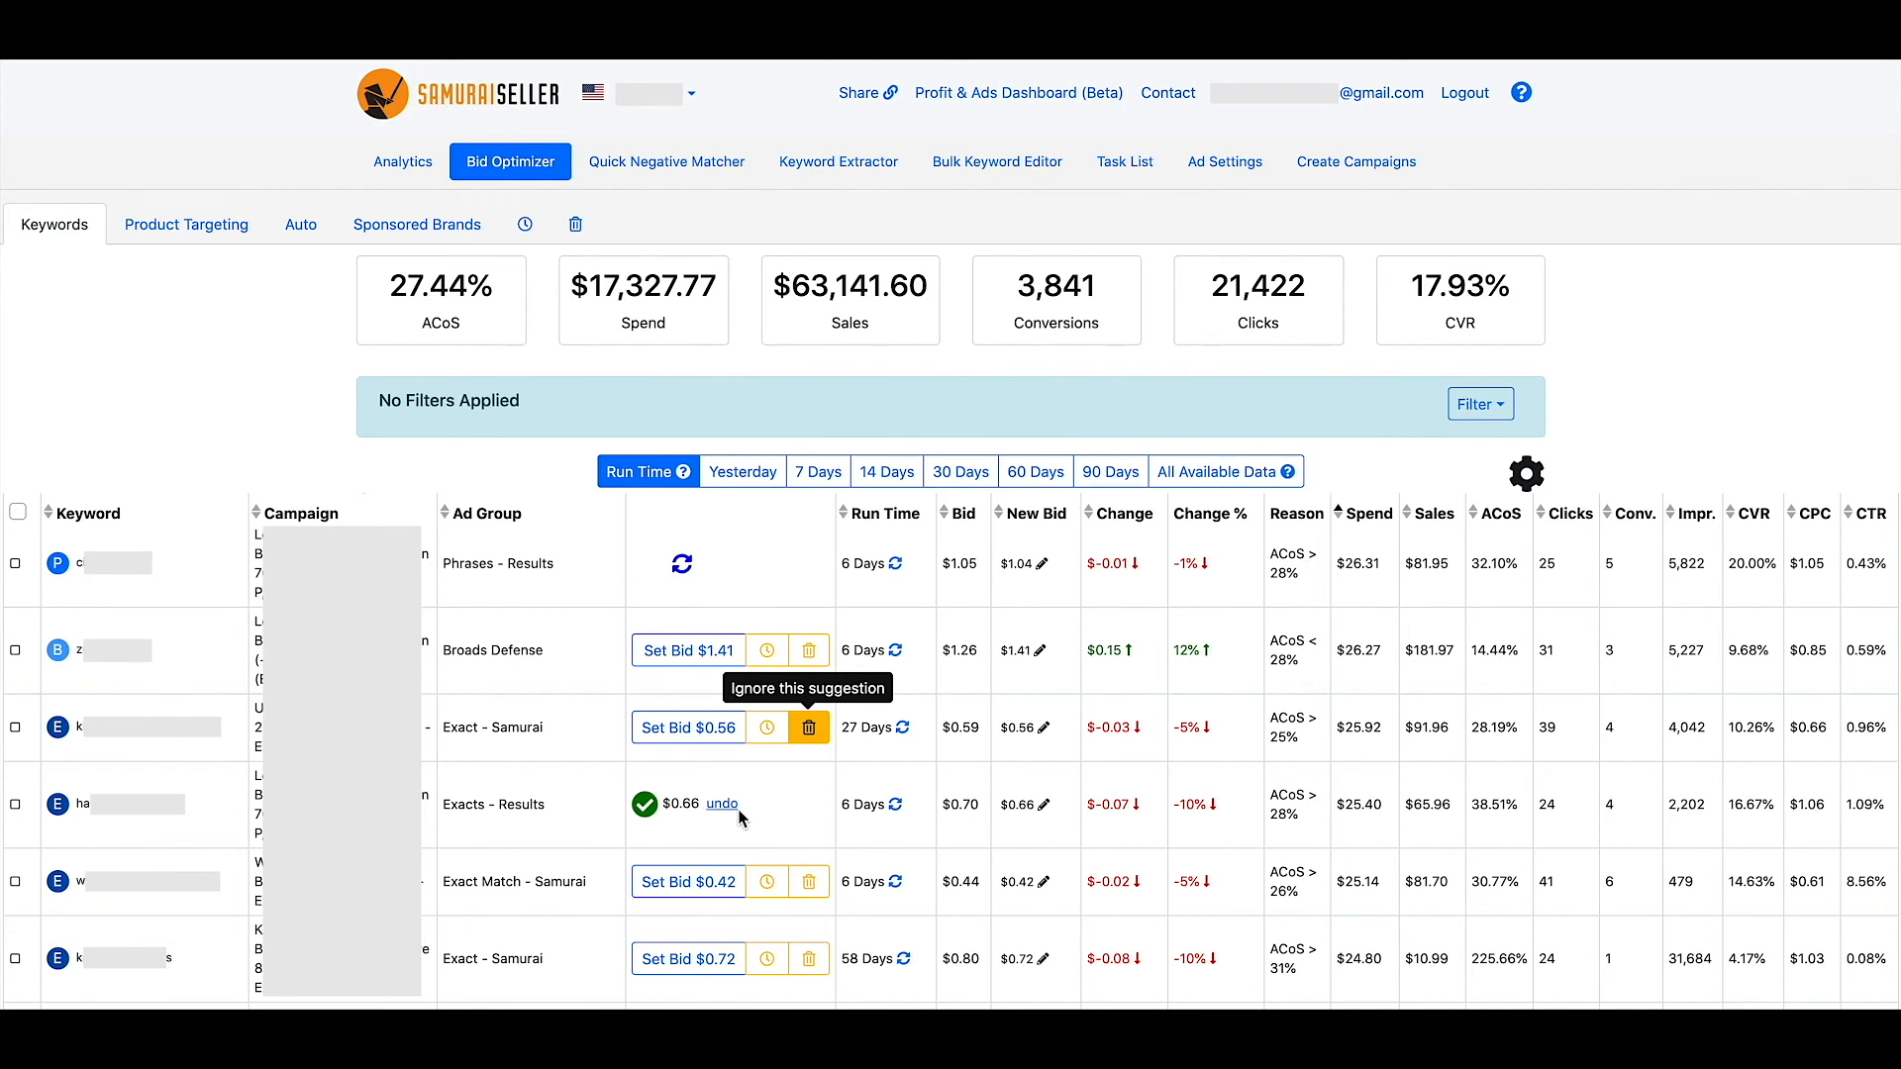
mouse_move(685, 745)
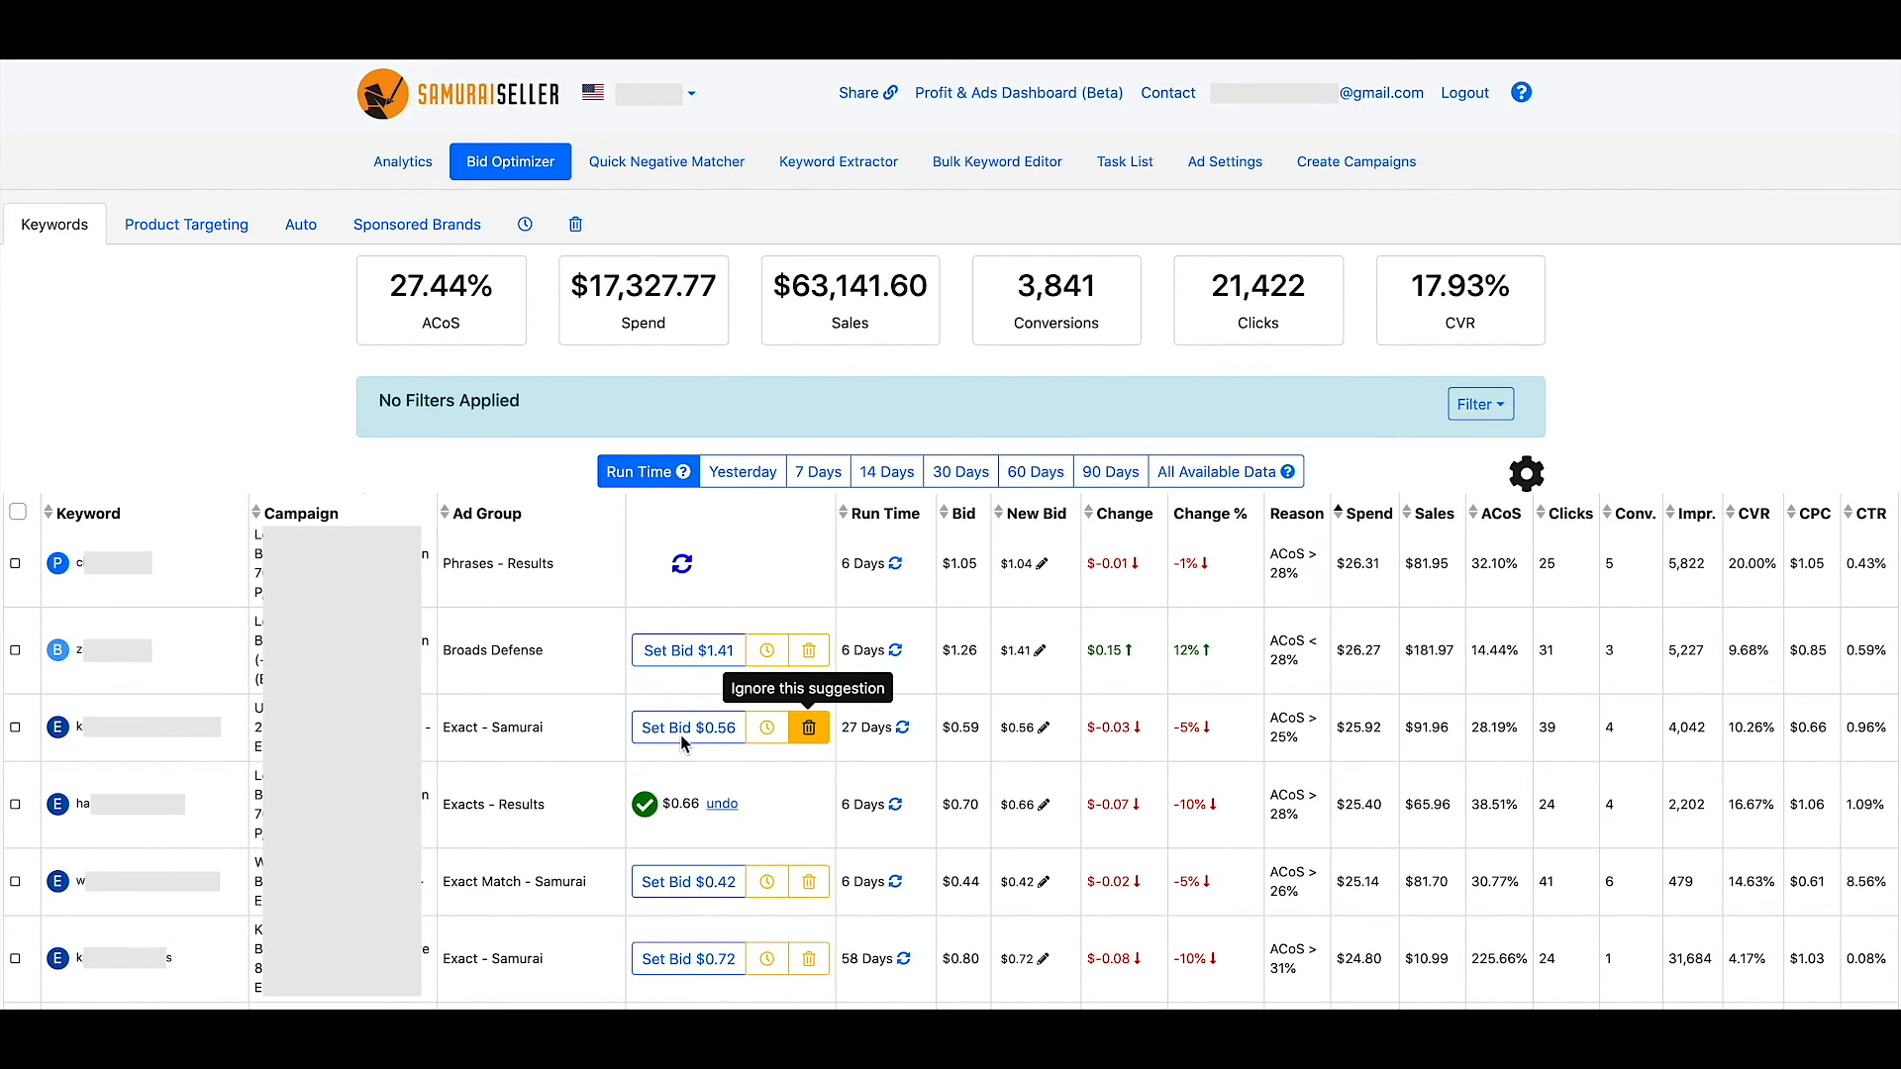
mouse_move(763, 740)
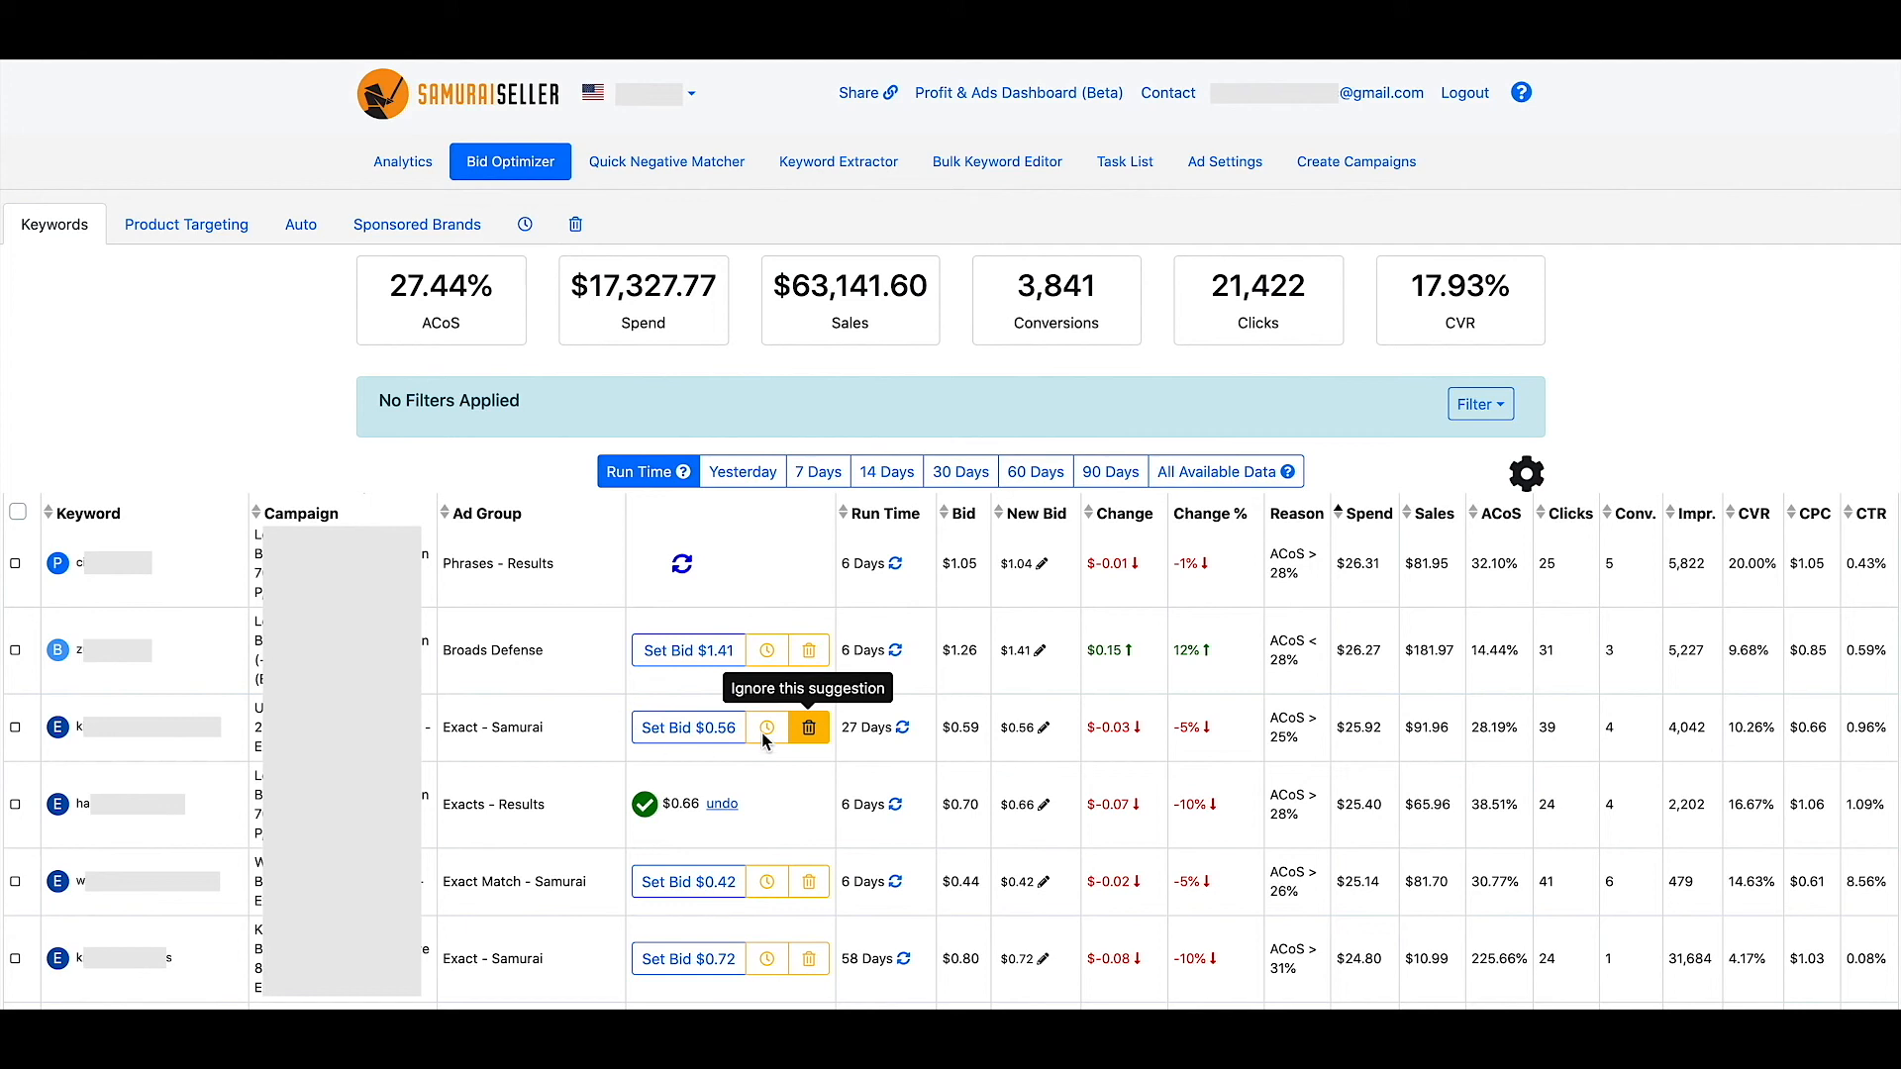
mouse_move(1048, 816)
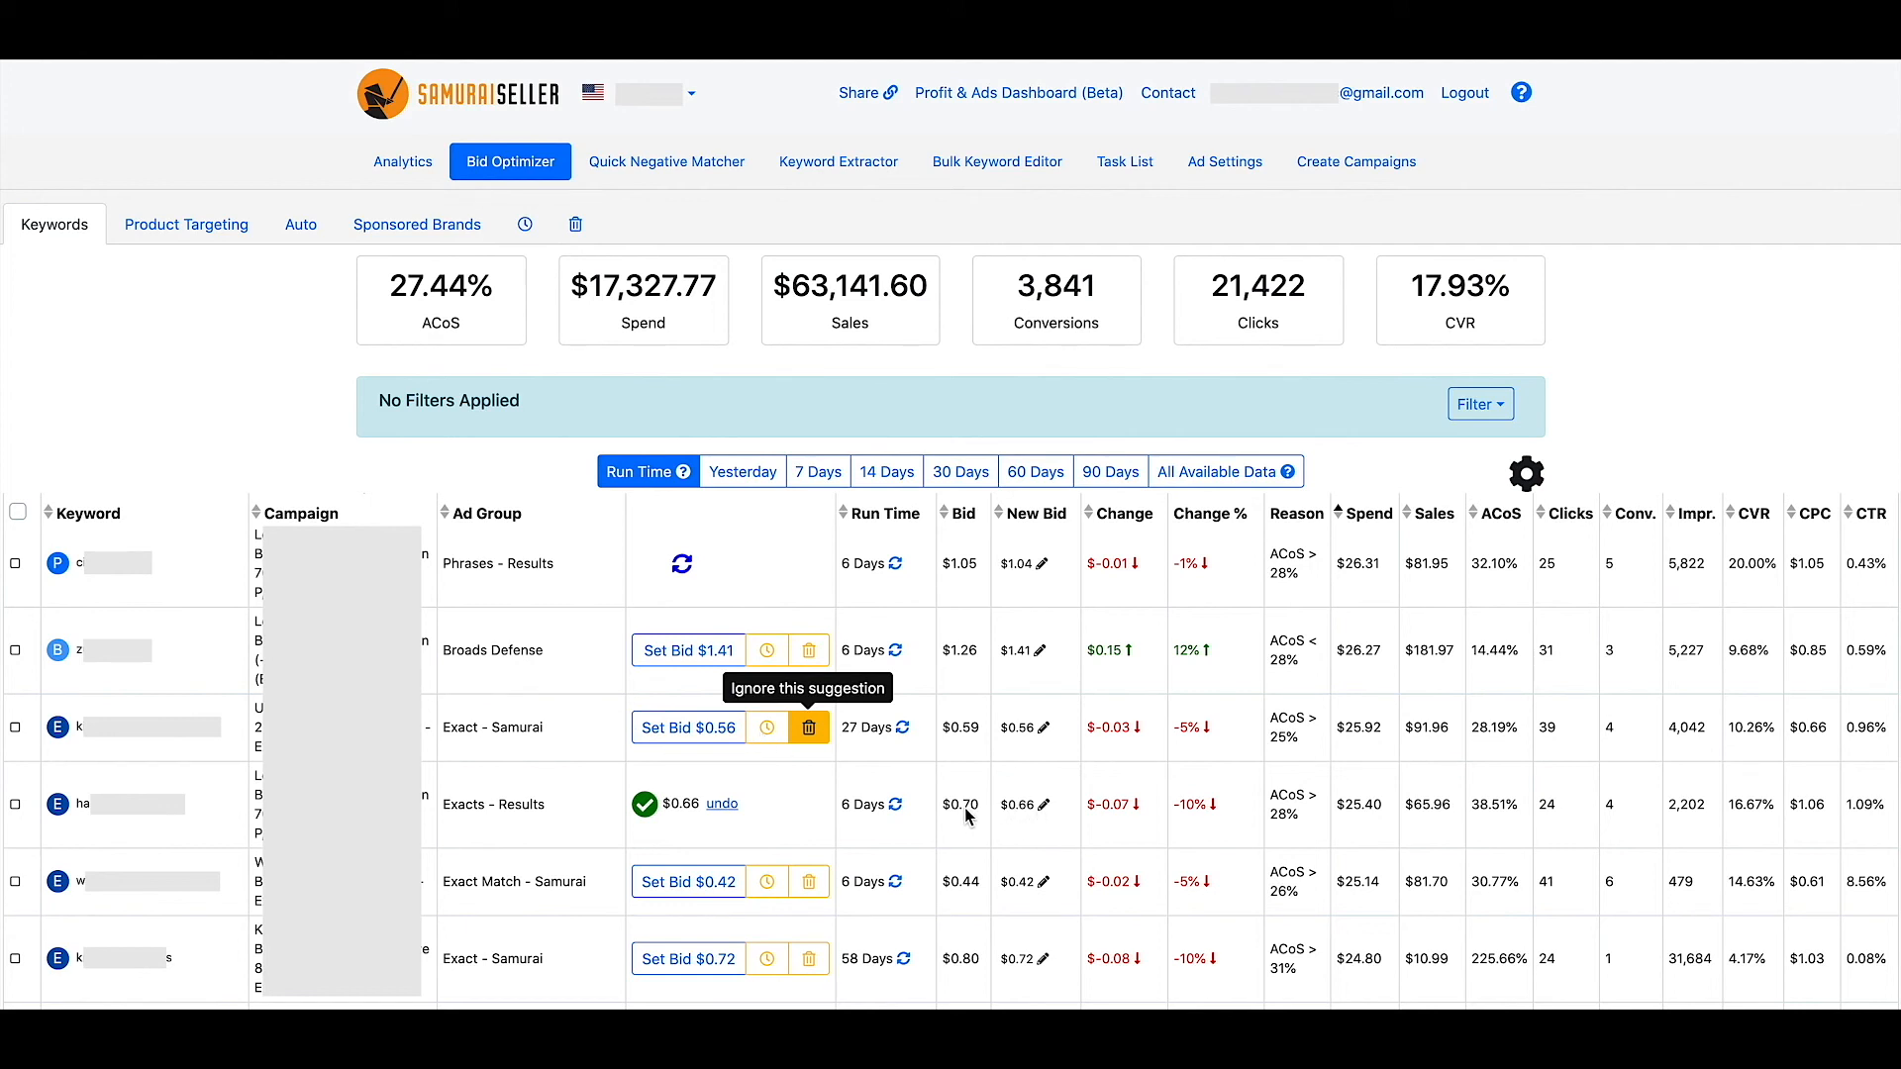
mouse_move(660, 728)
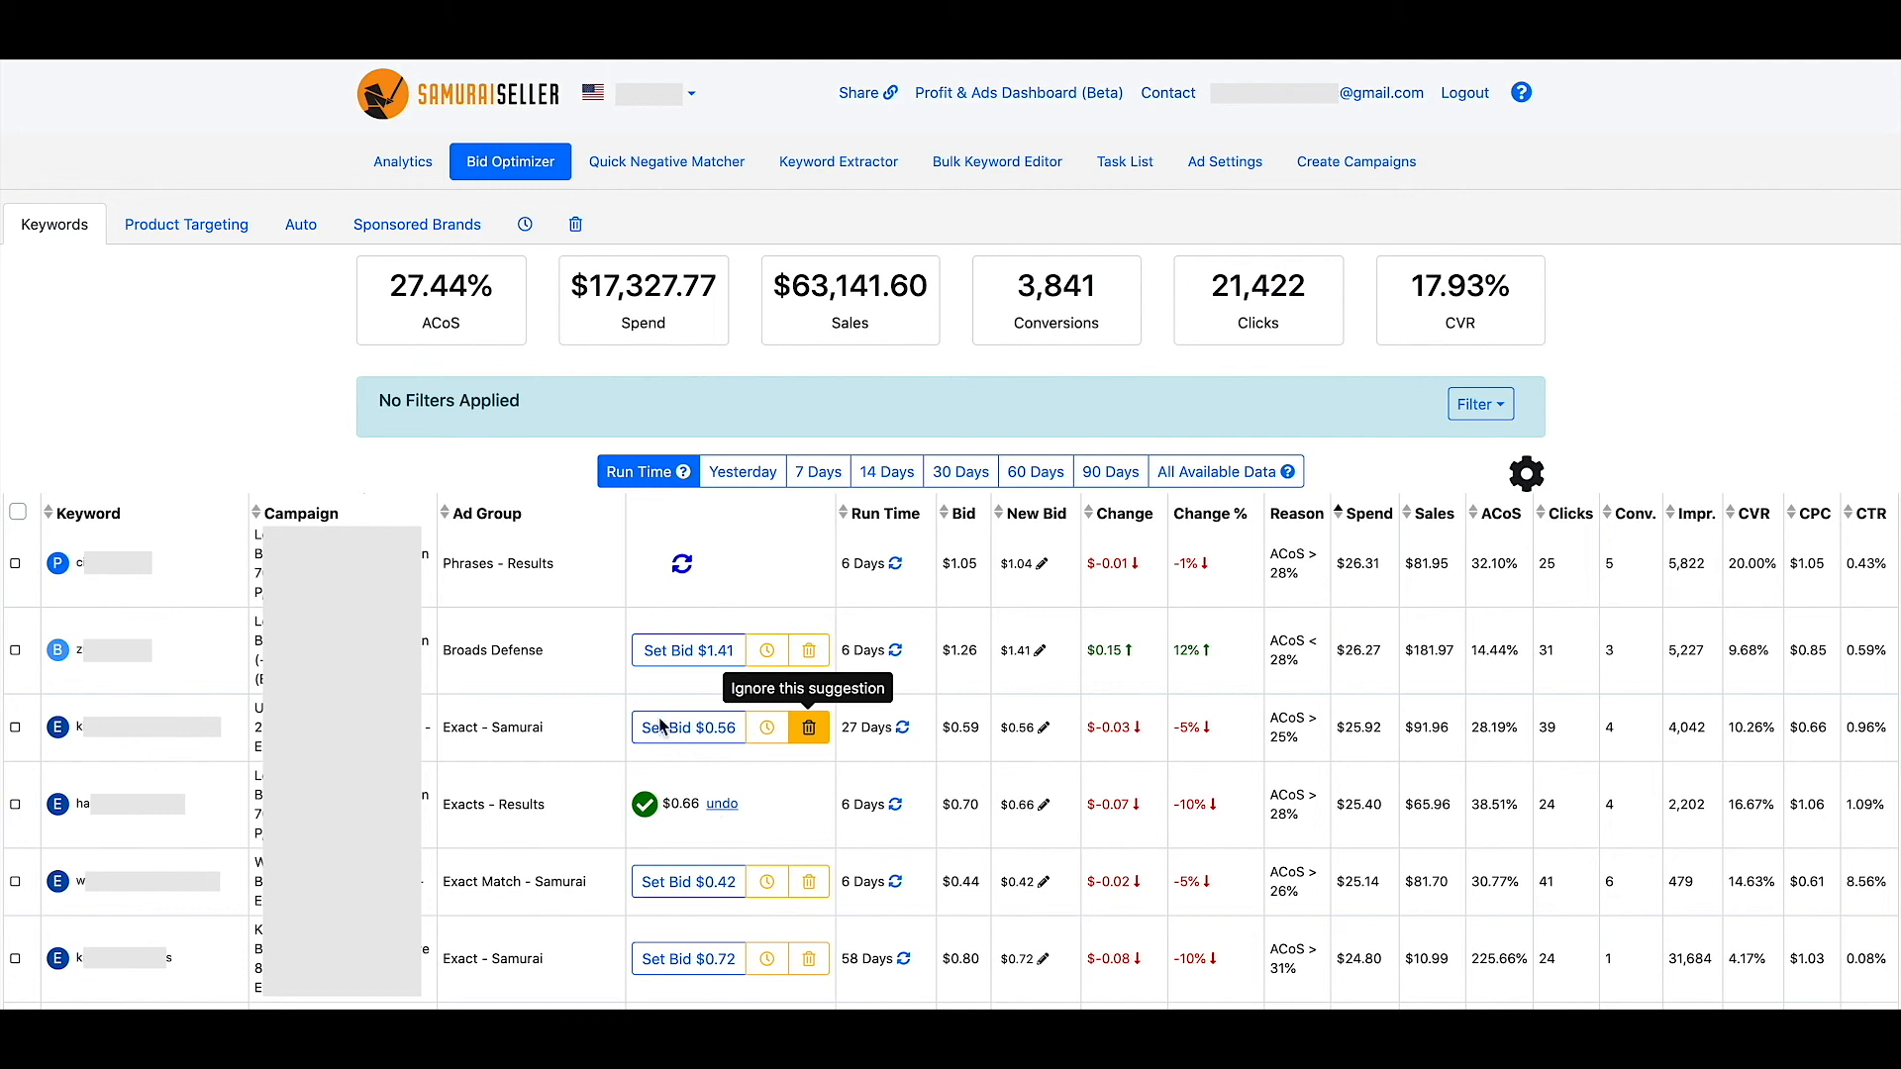
mouse_move(633, 785)
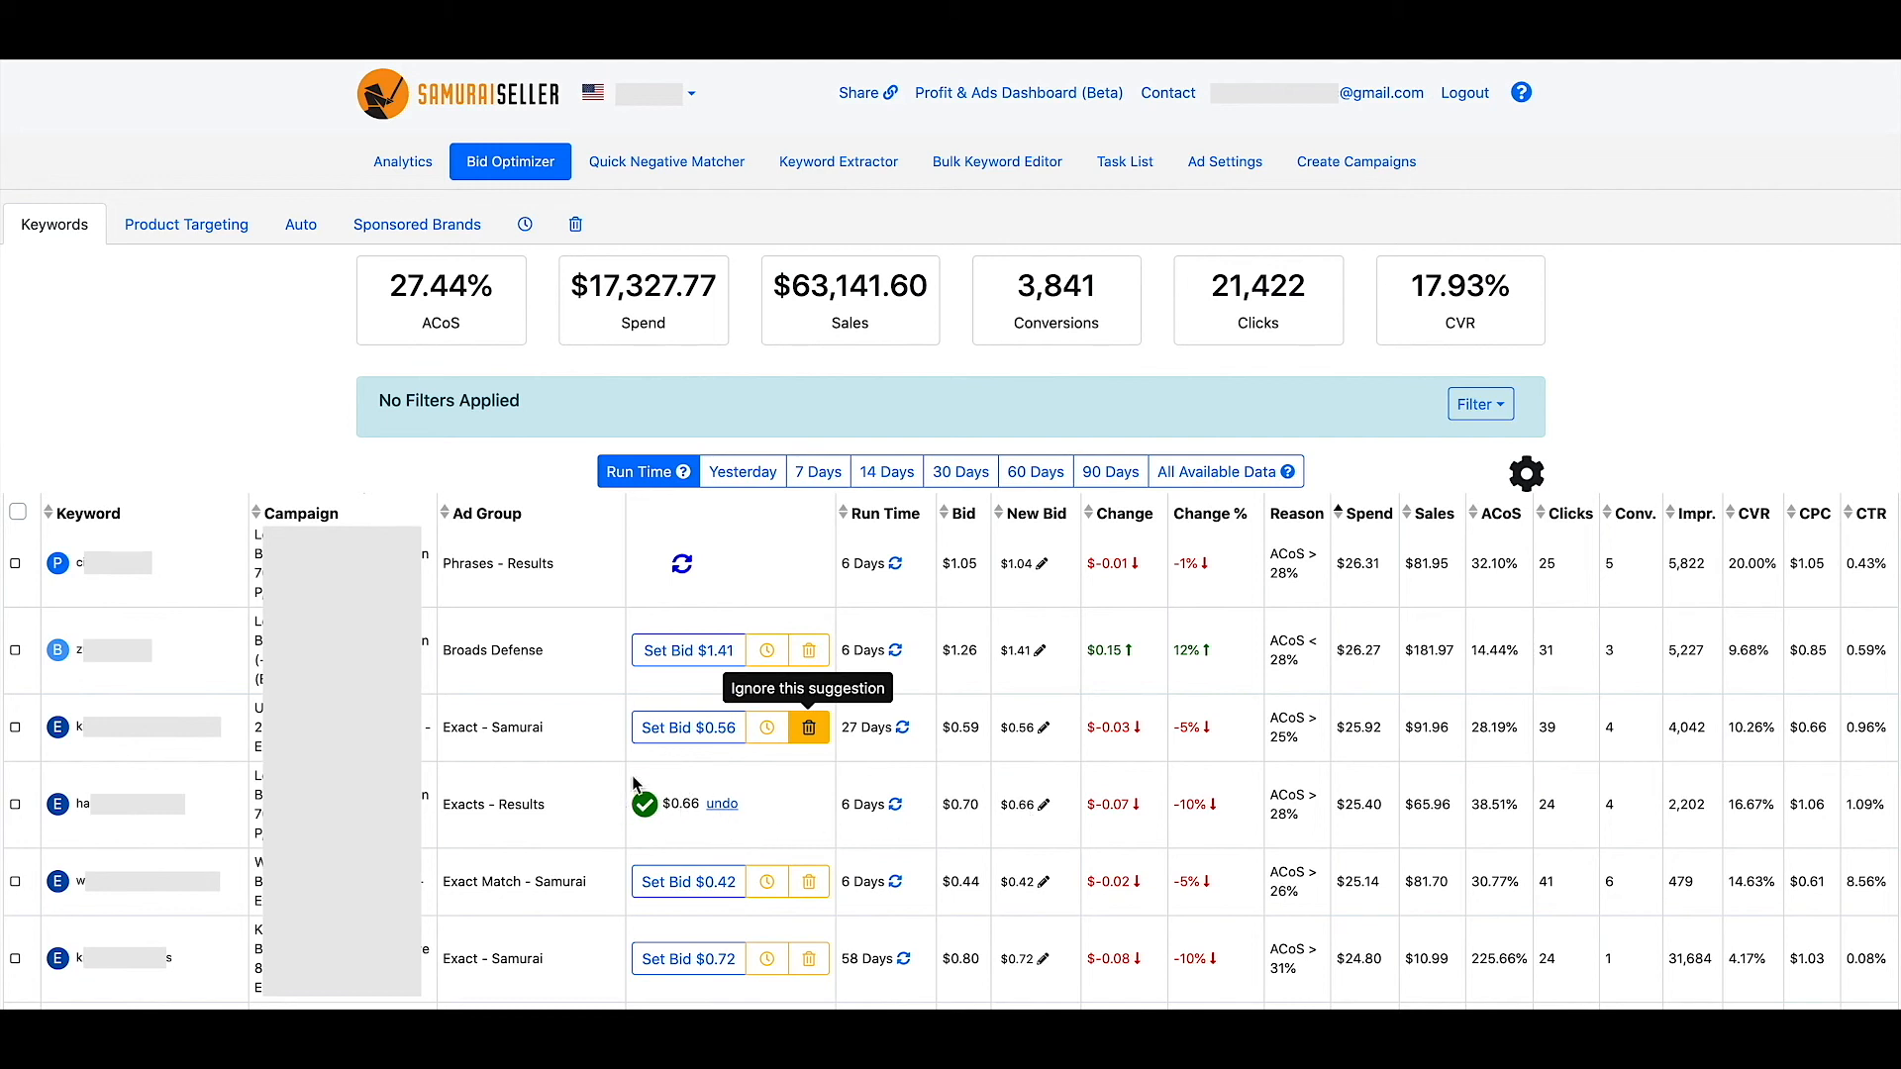
mouse_move(713, 821)
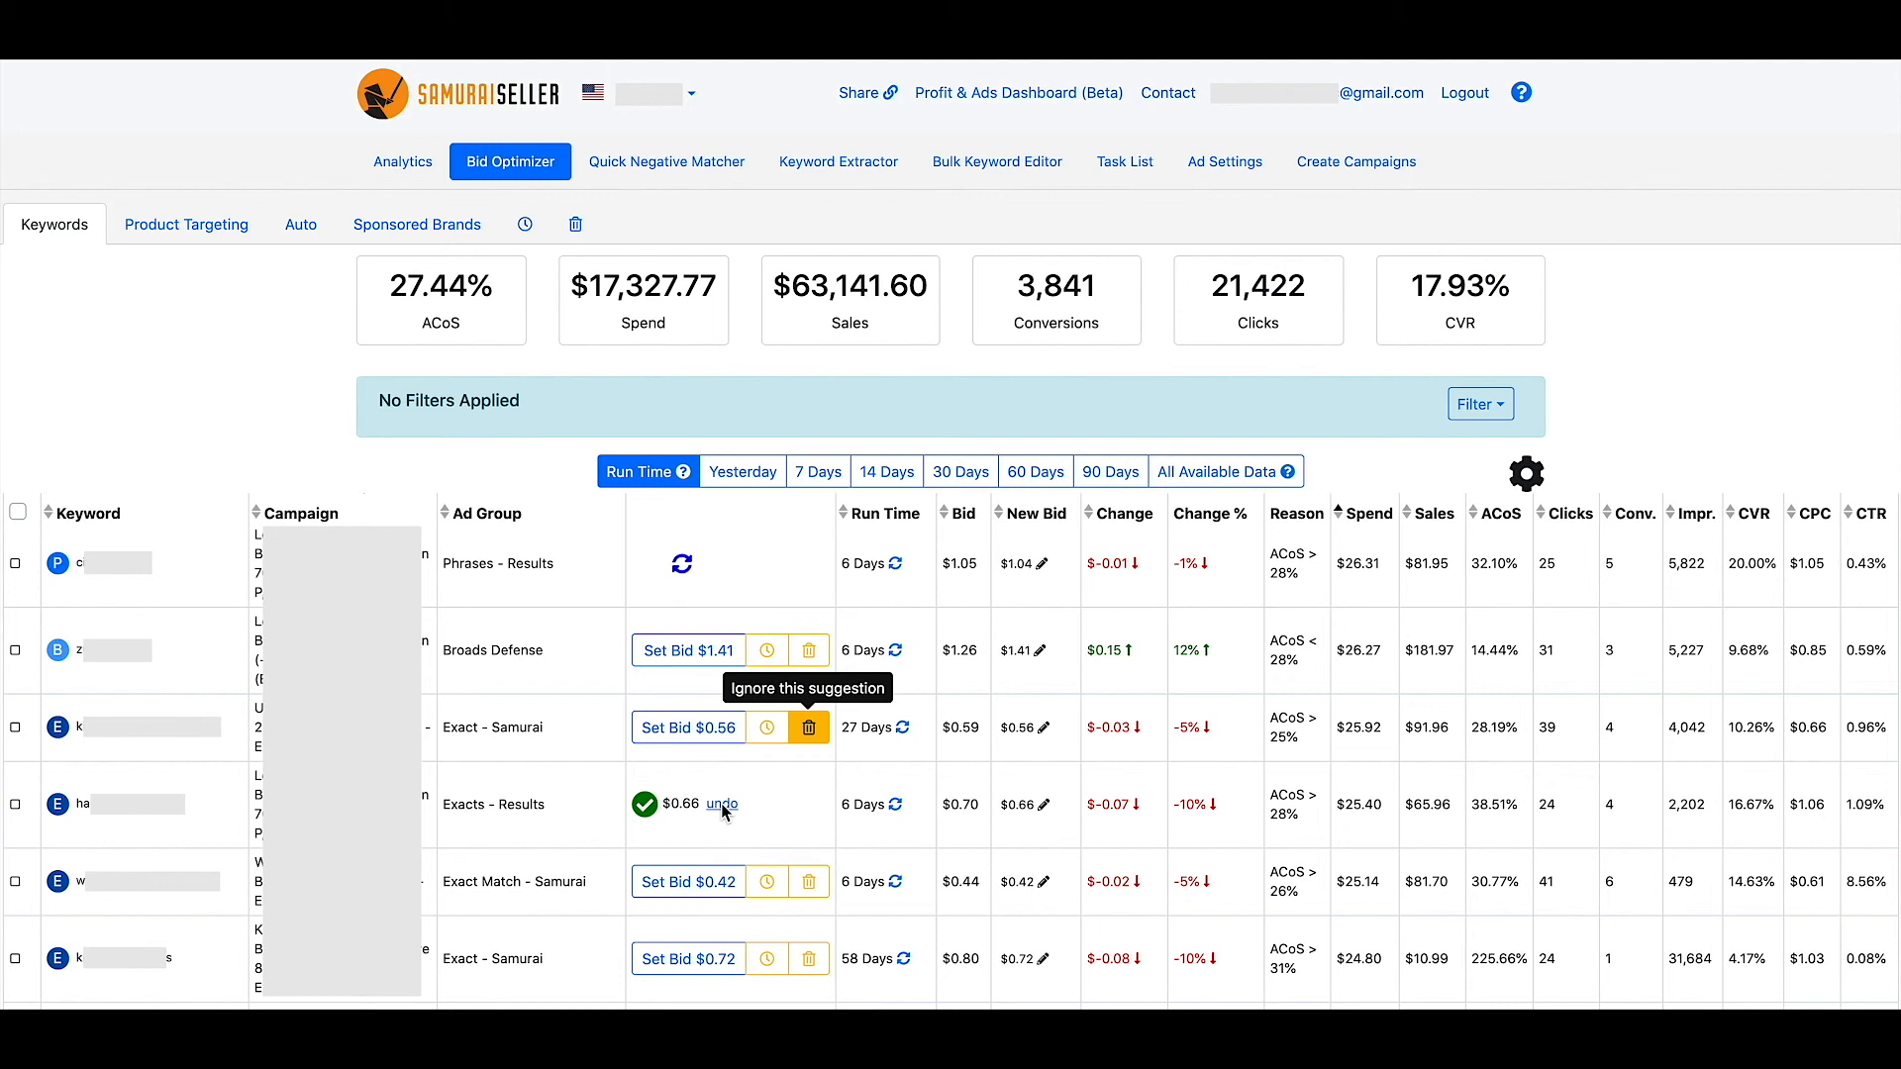
mouse_move(970, 826)
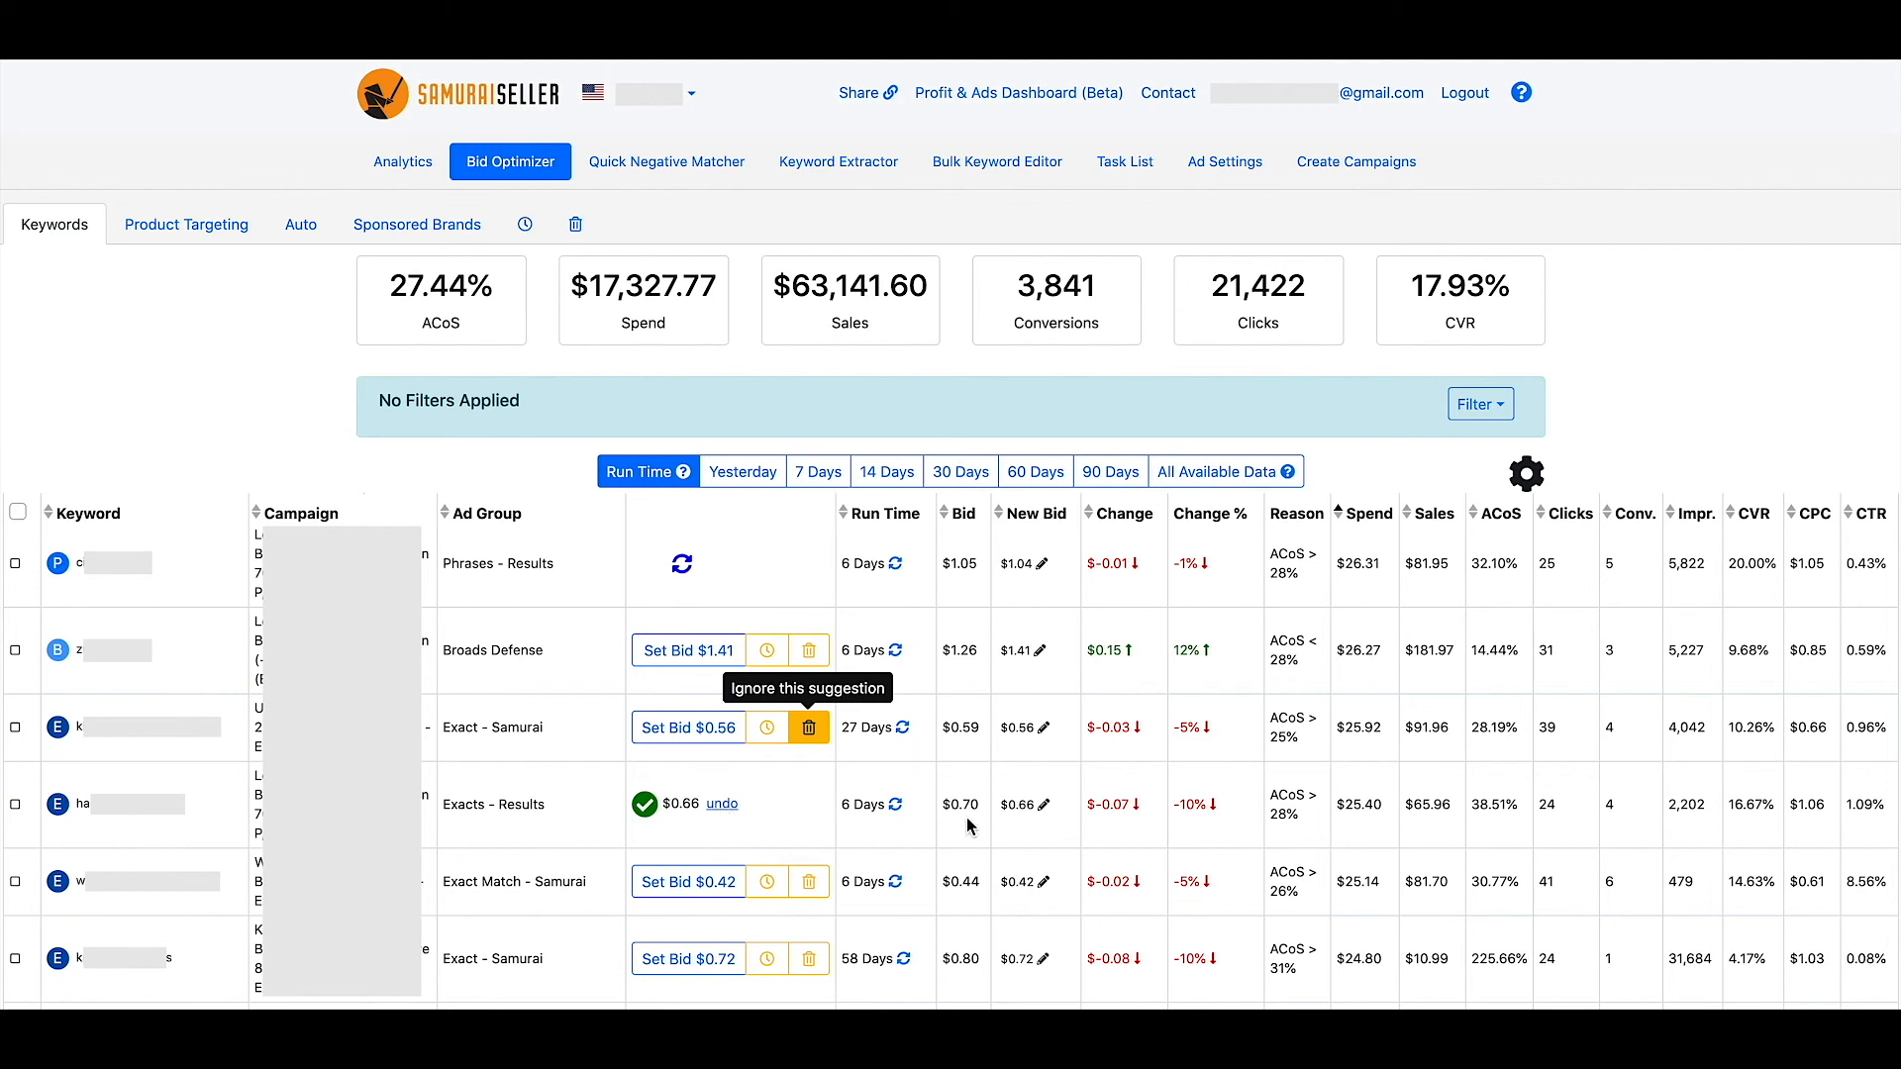
mouse_move(725, 816)
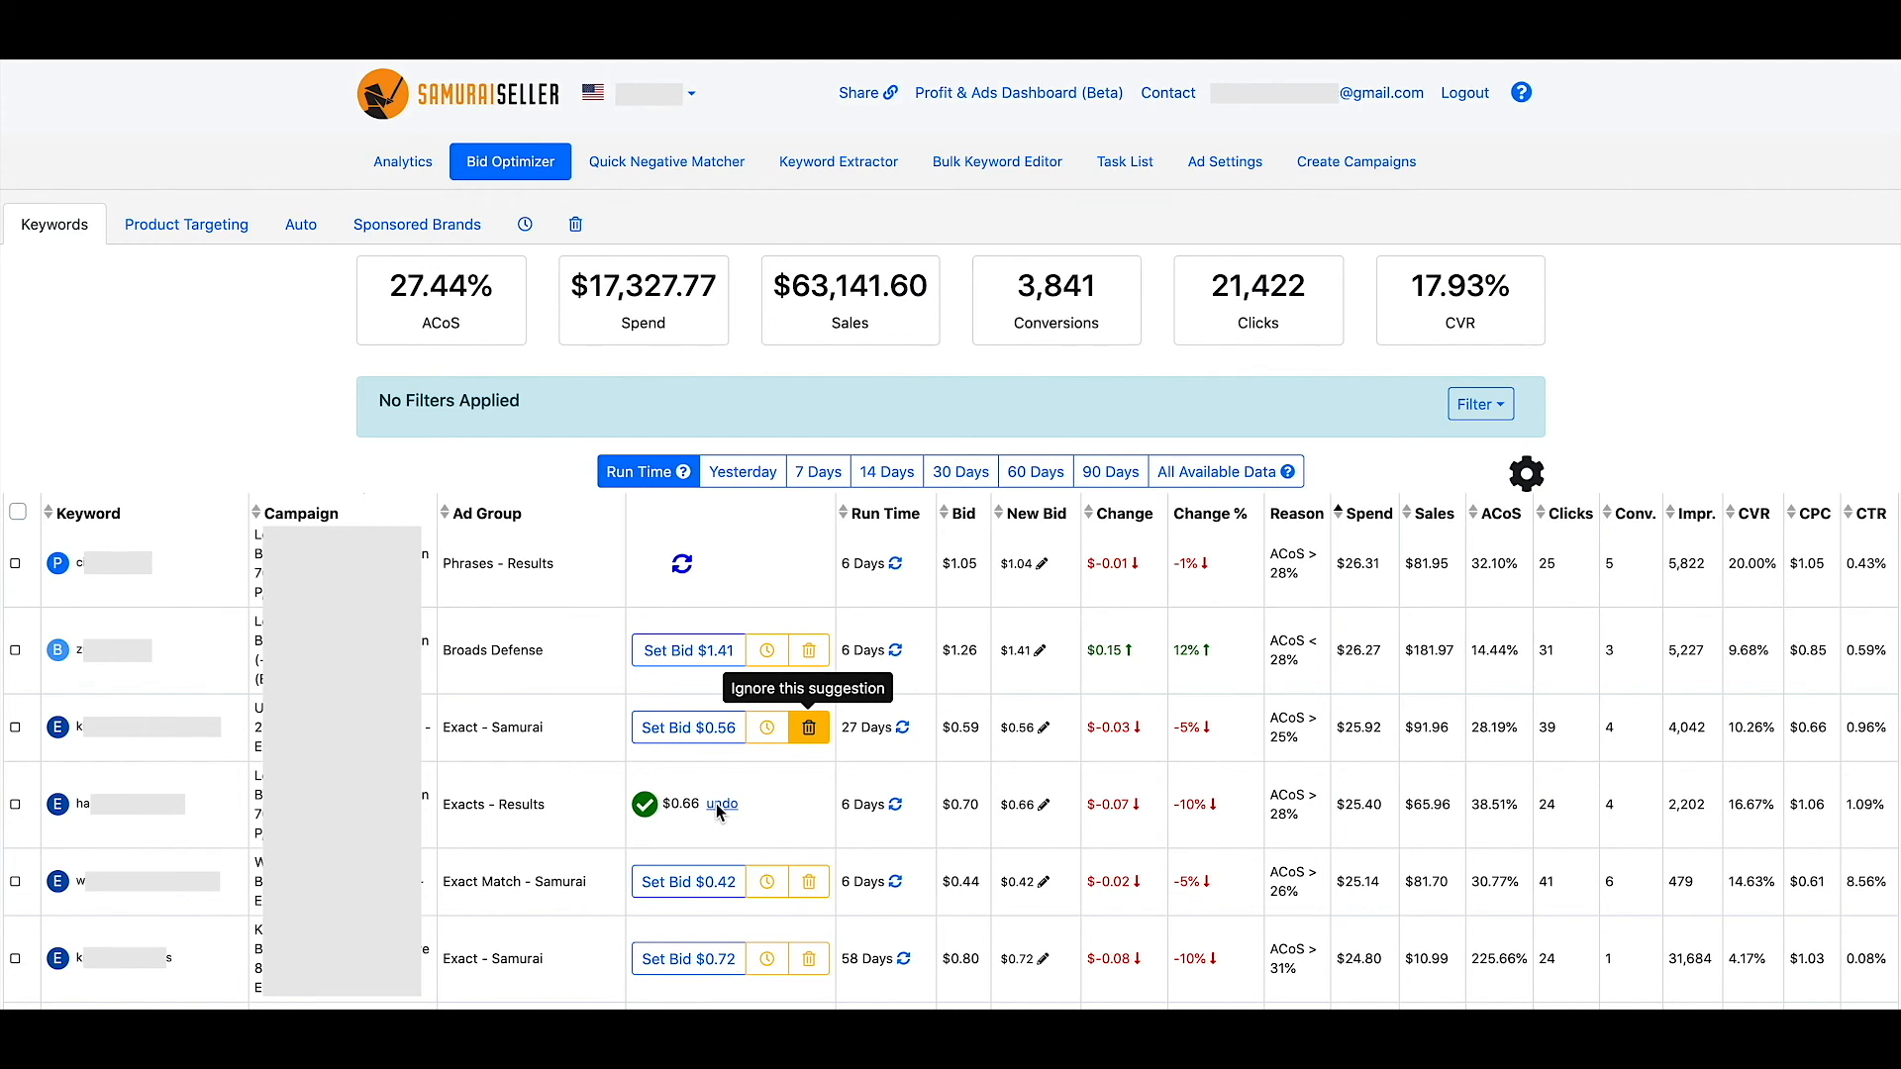
mouse_move(897, 812)
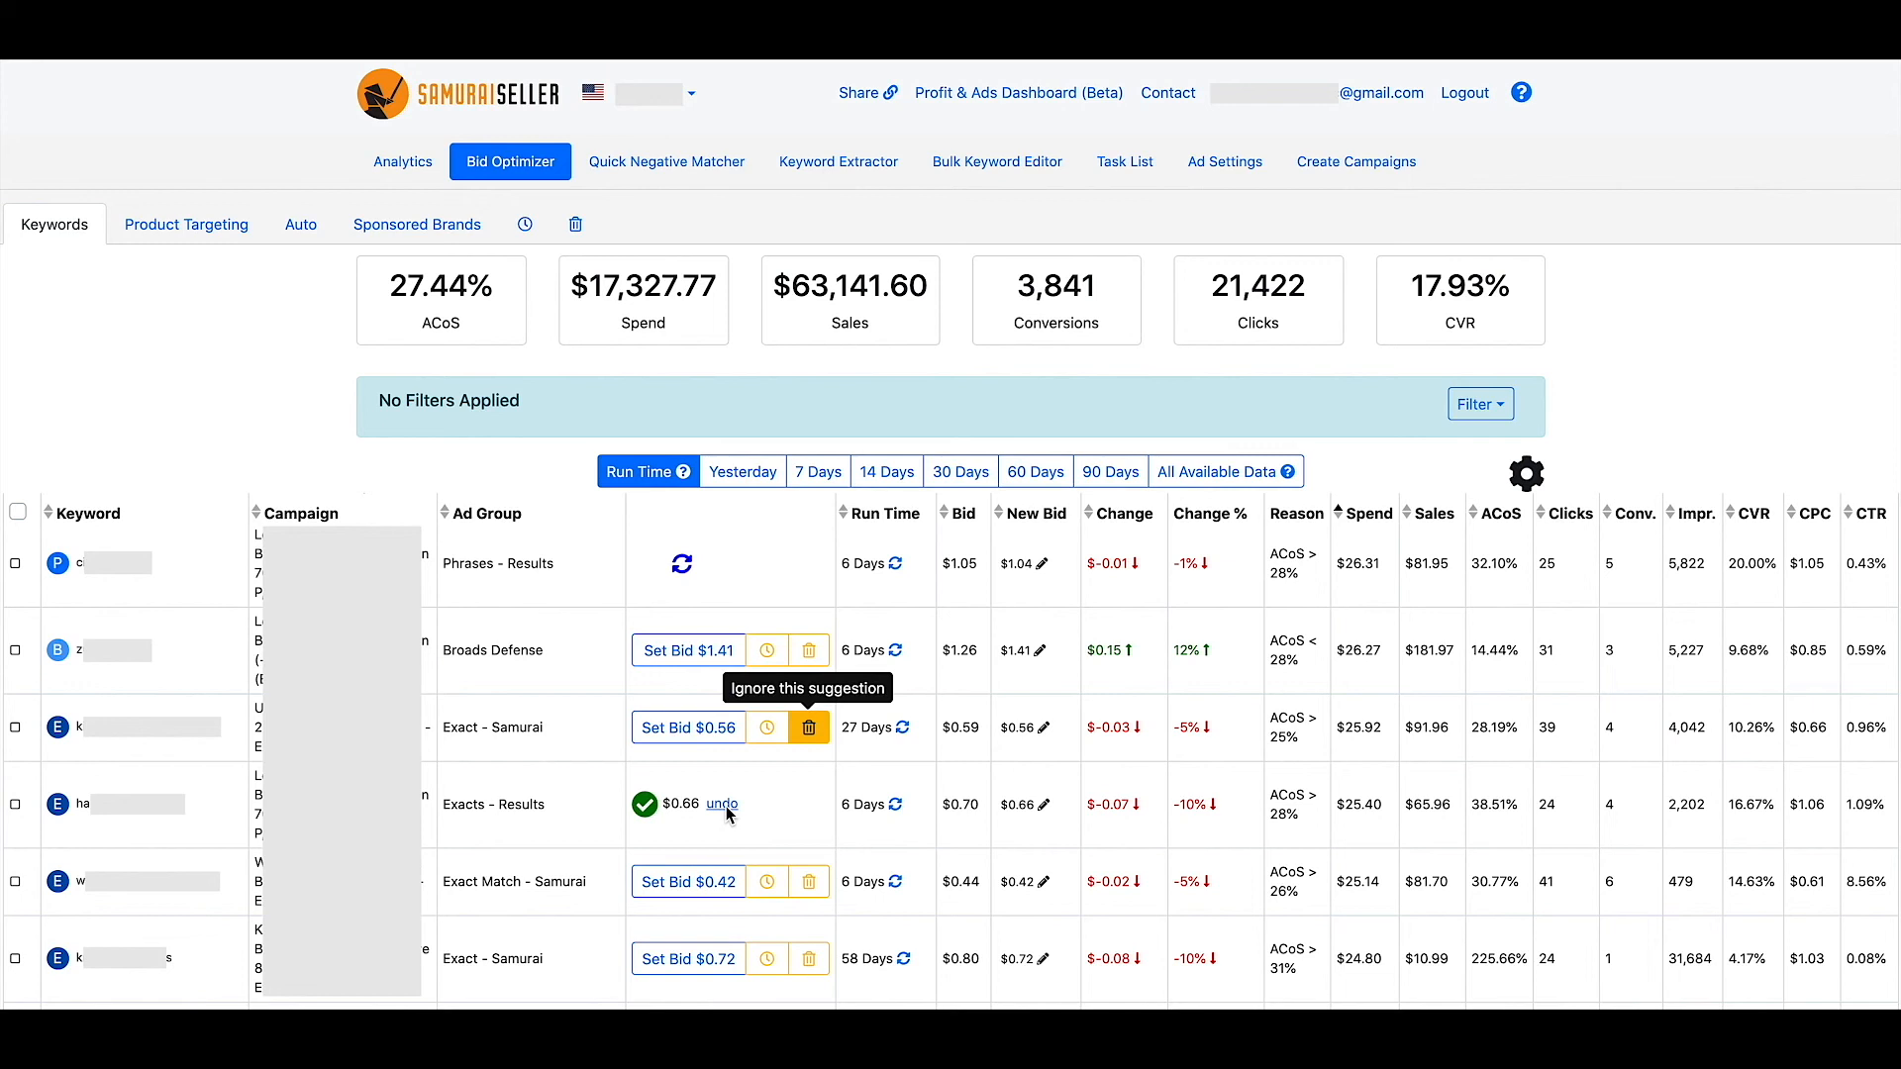
mouse_move(1328, 873)
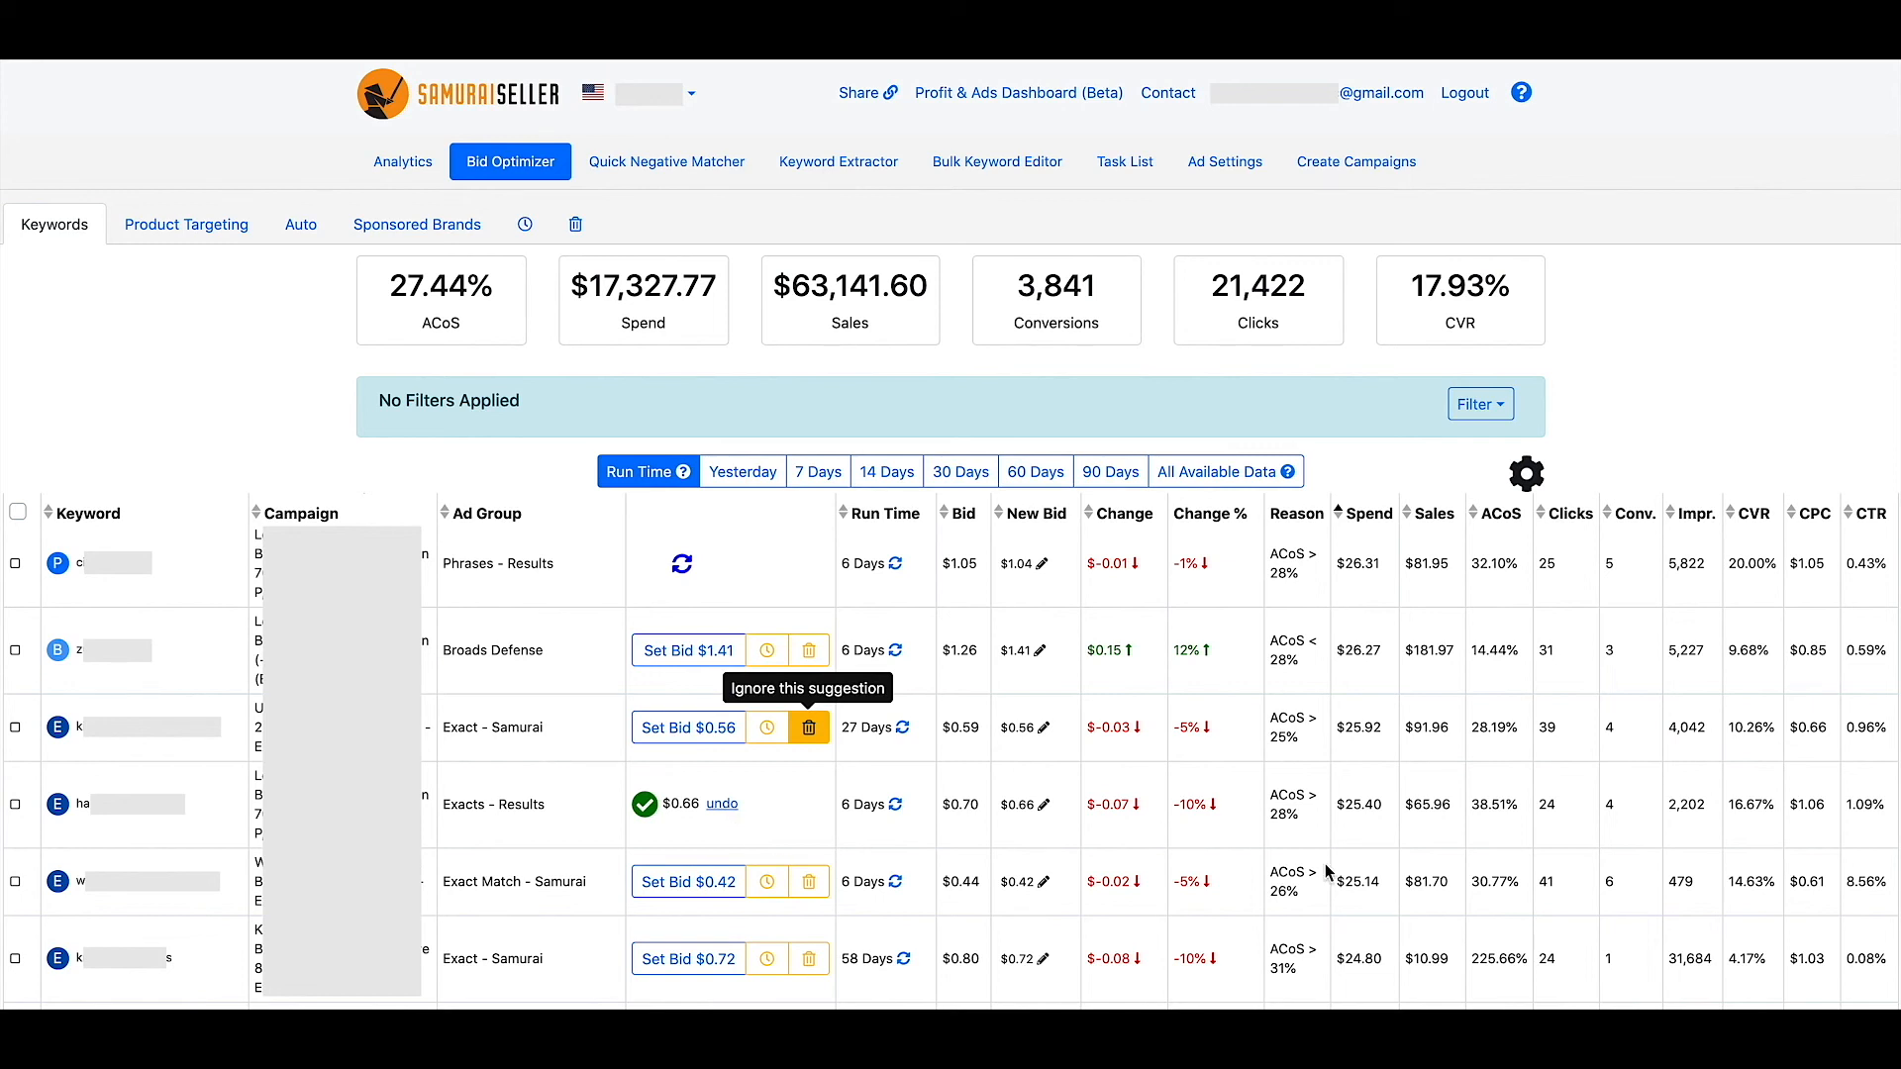
mouse_move(1327, 873)
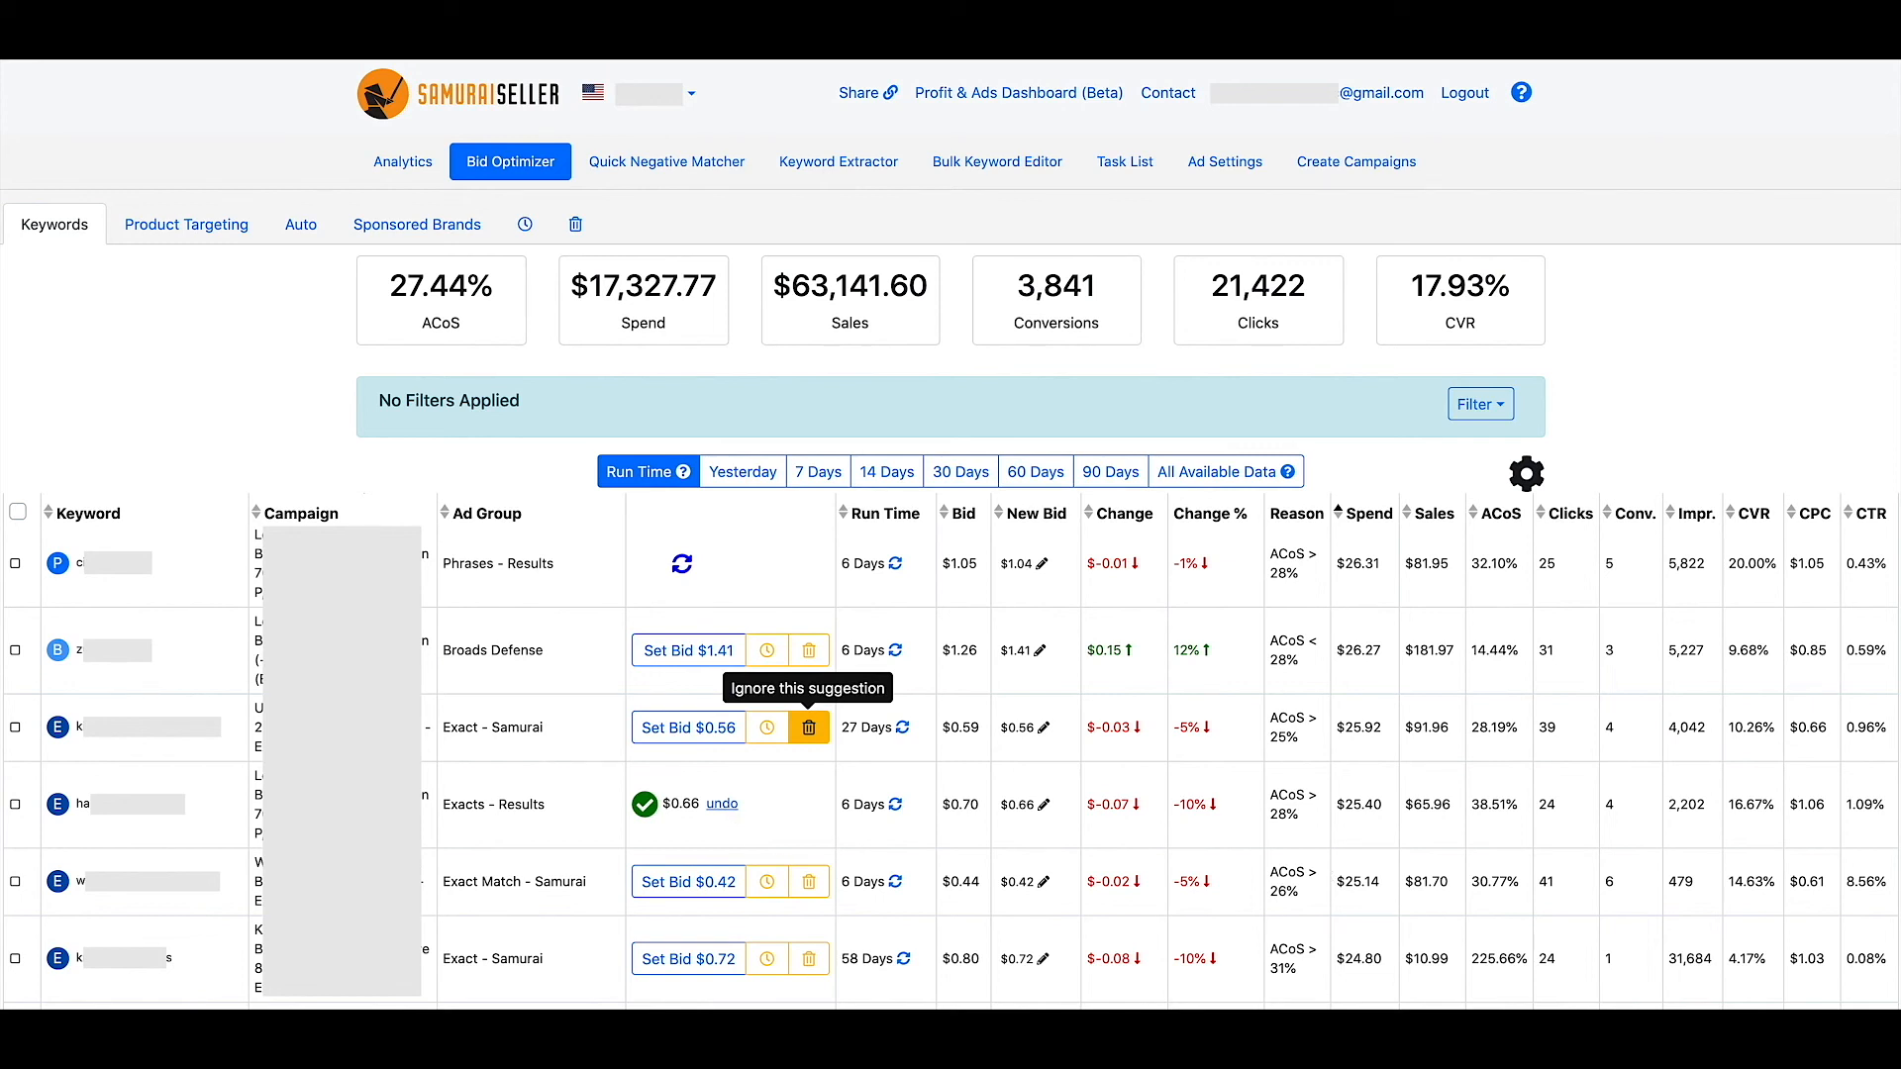
mouse_move(495, 196)
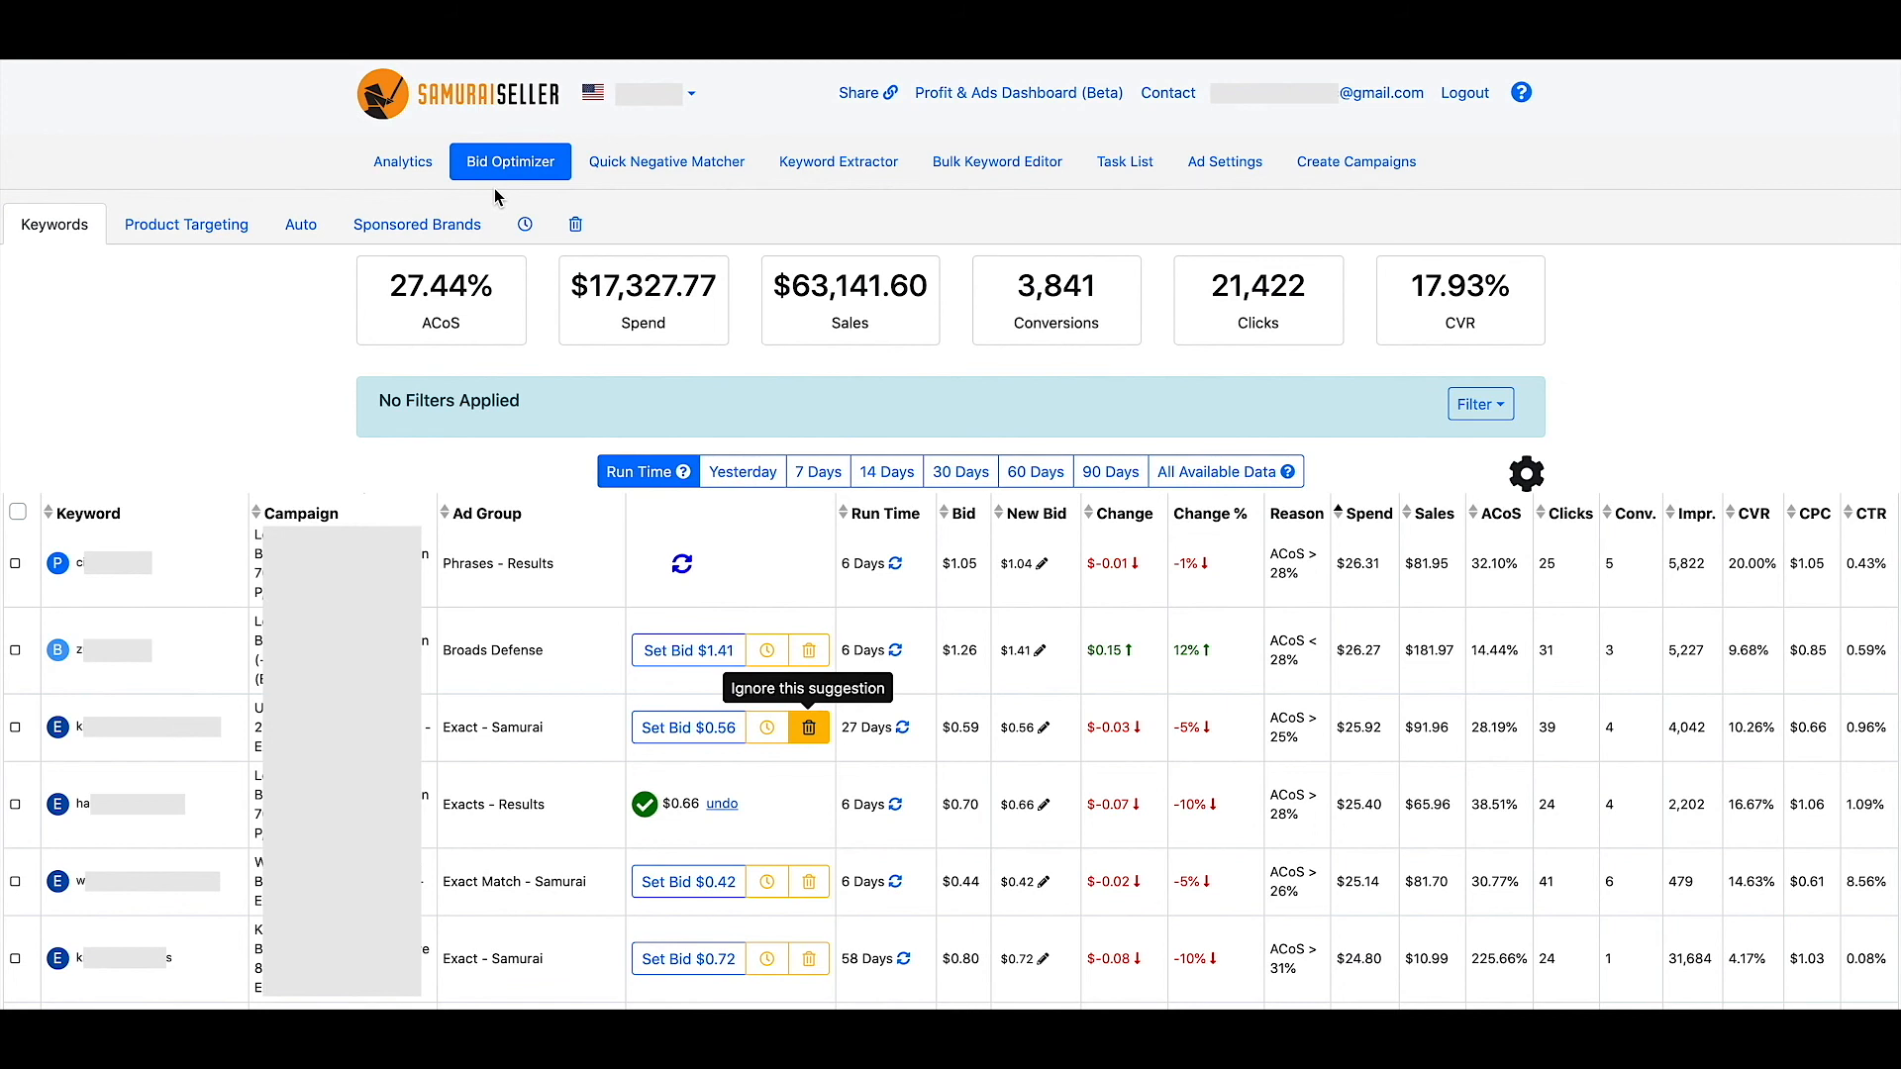
mouse_move(547, 579)
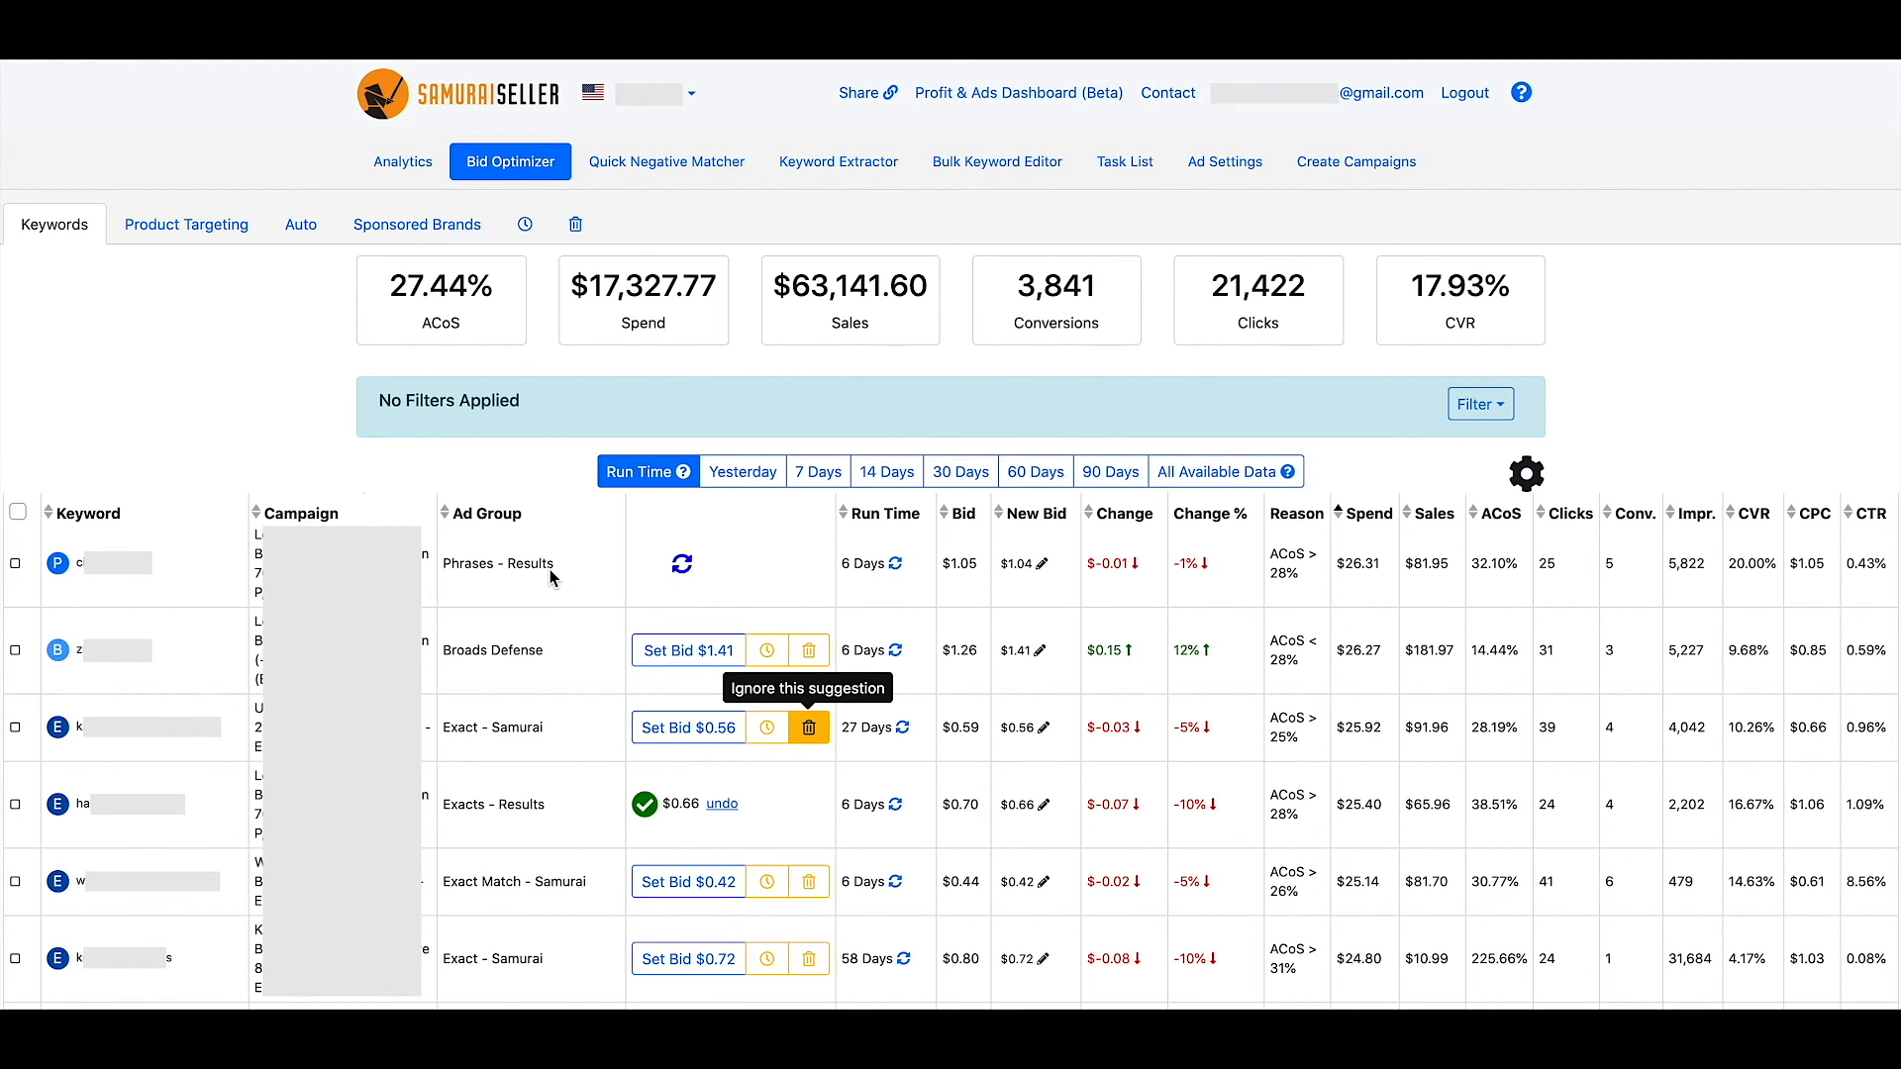
mouse_move(583, 588)
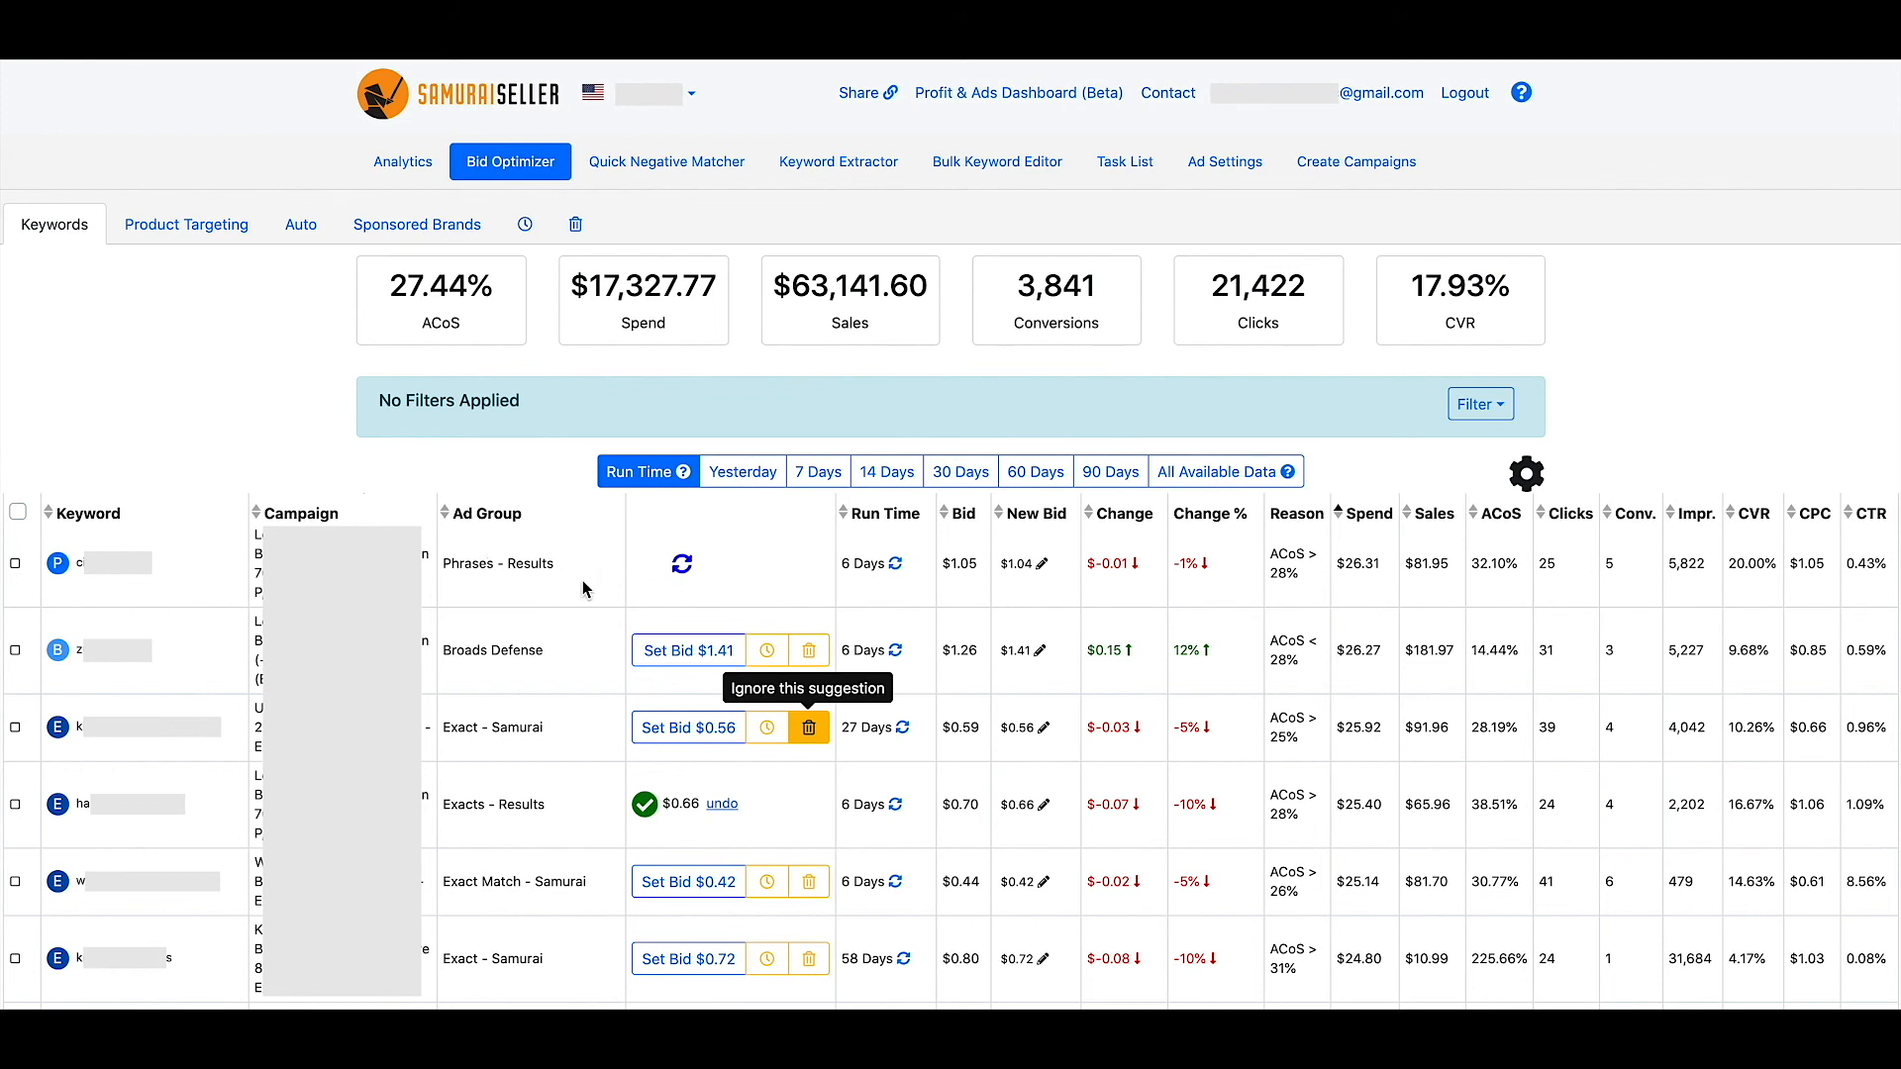
mouse_move(695, 576)
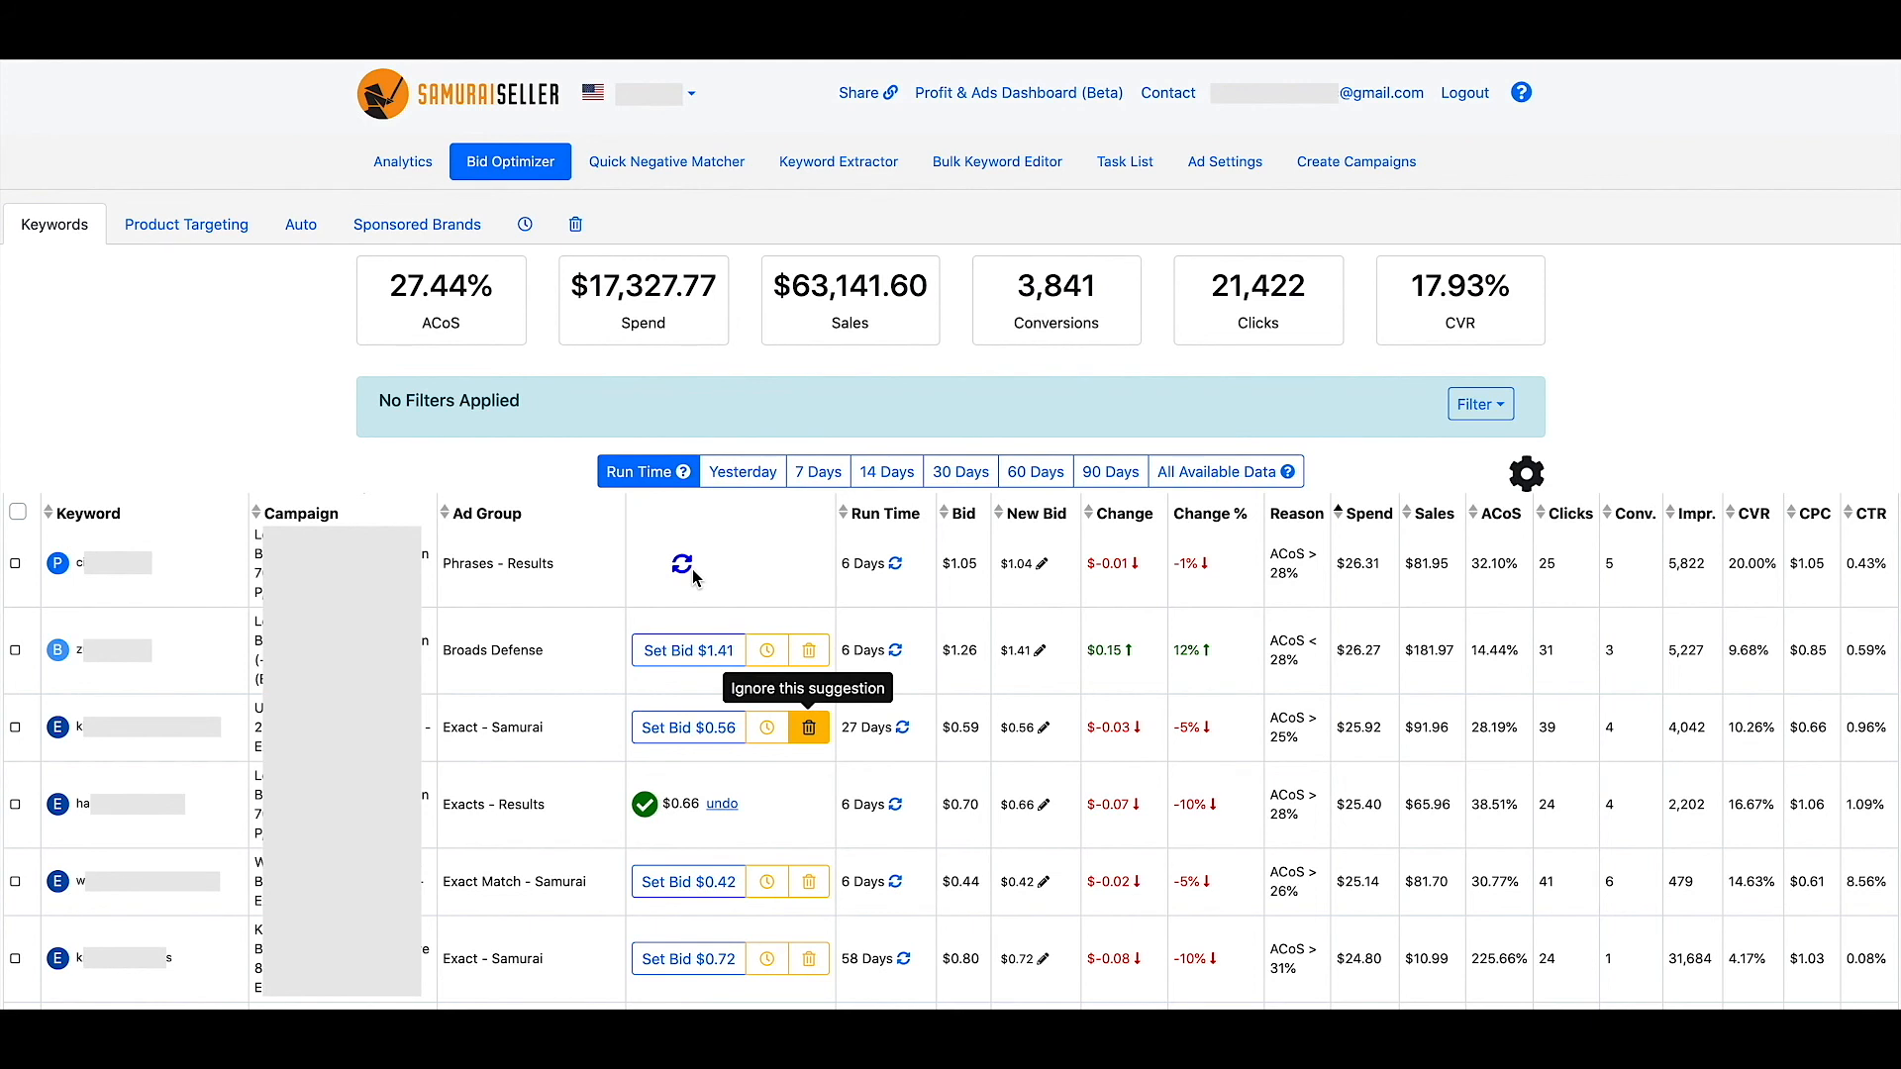
mouse_move(104, 576)
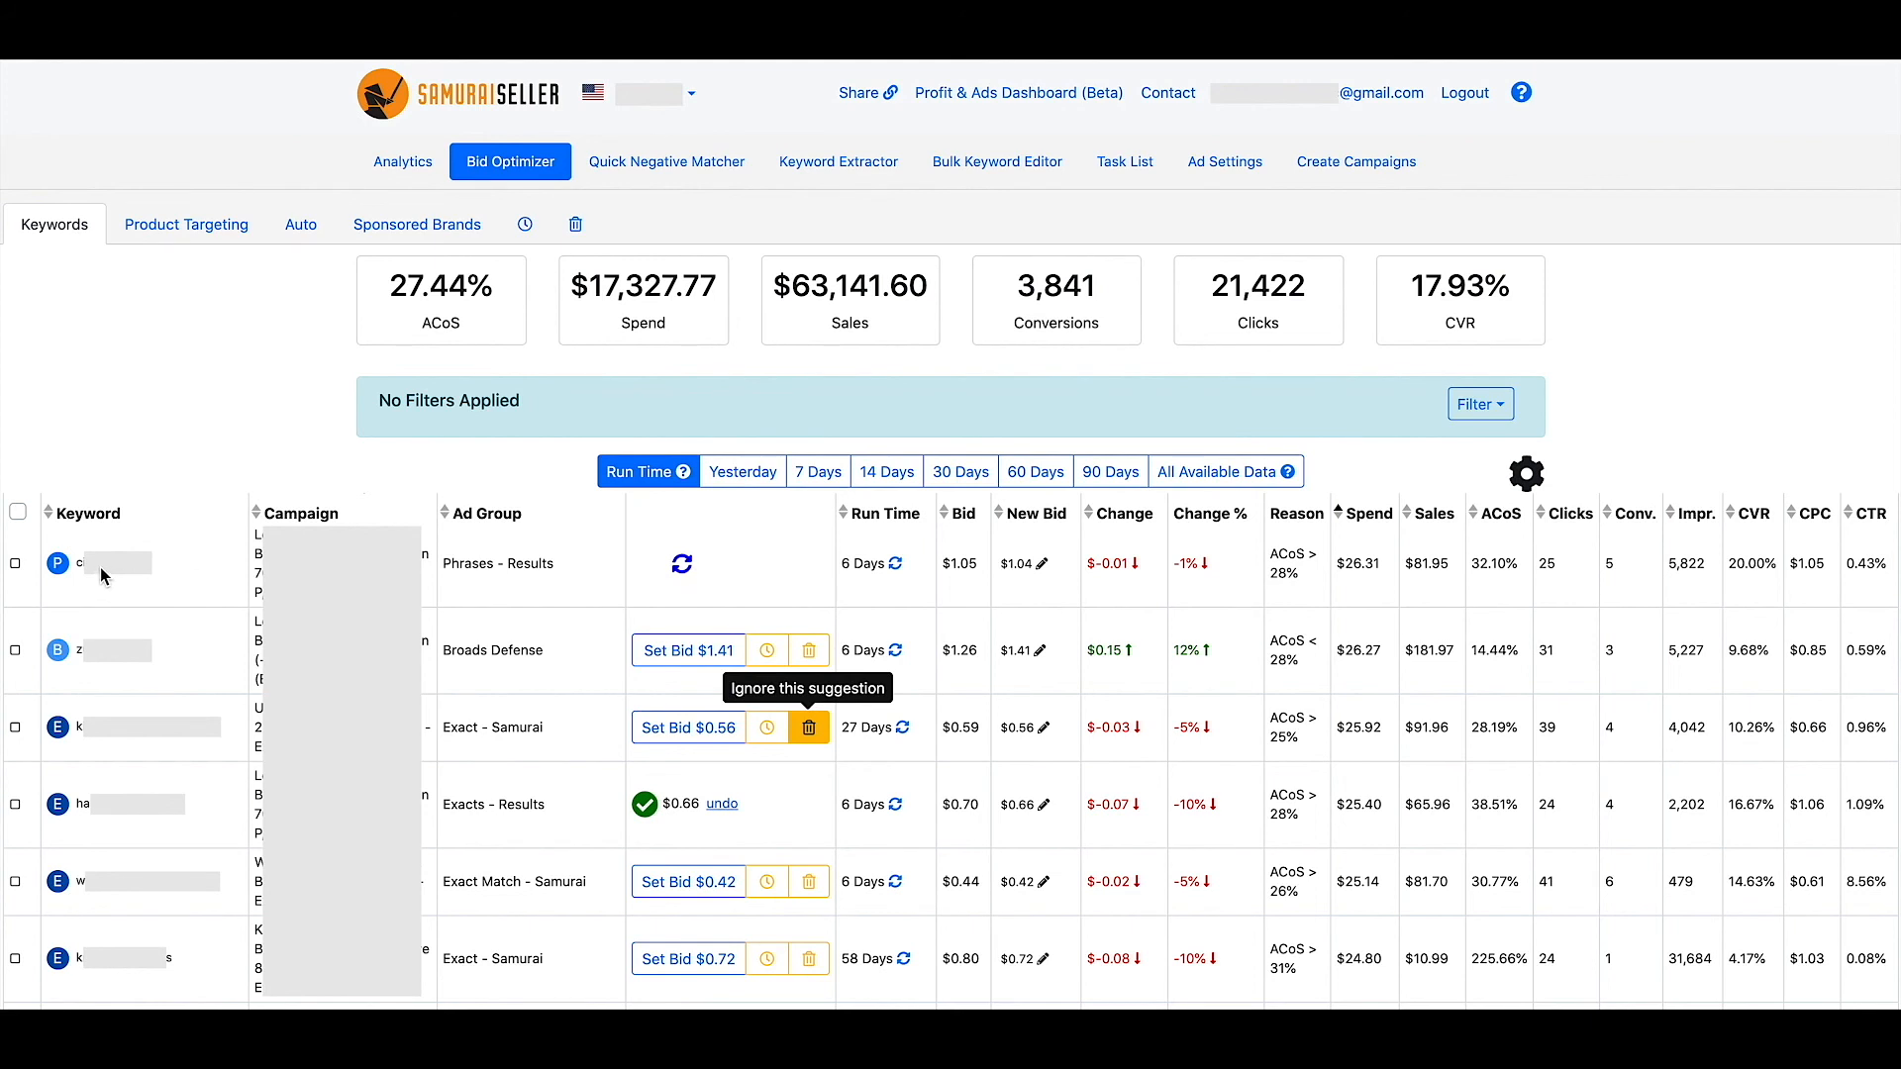
mouse_move(1625, 484)
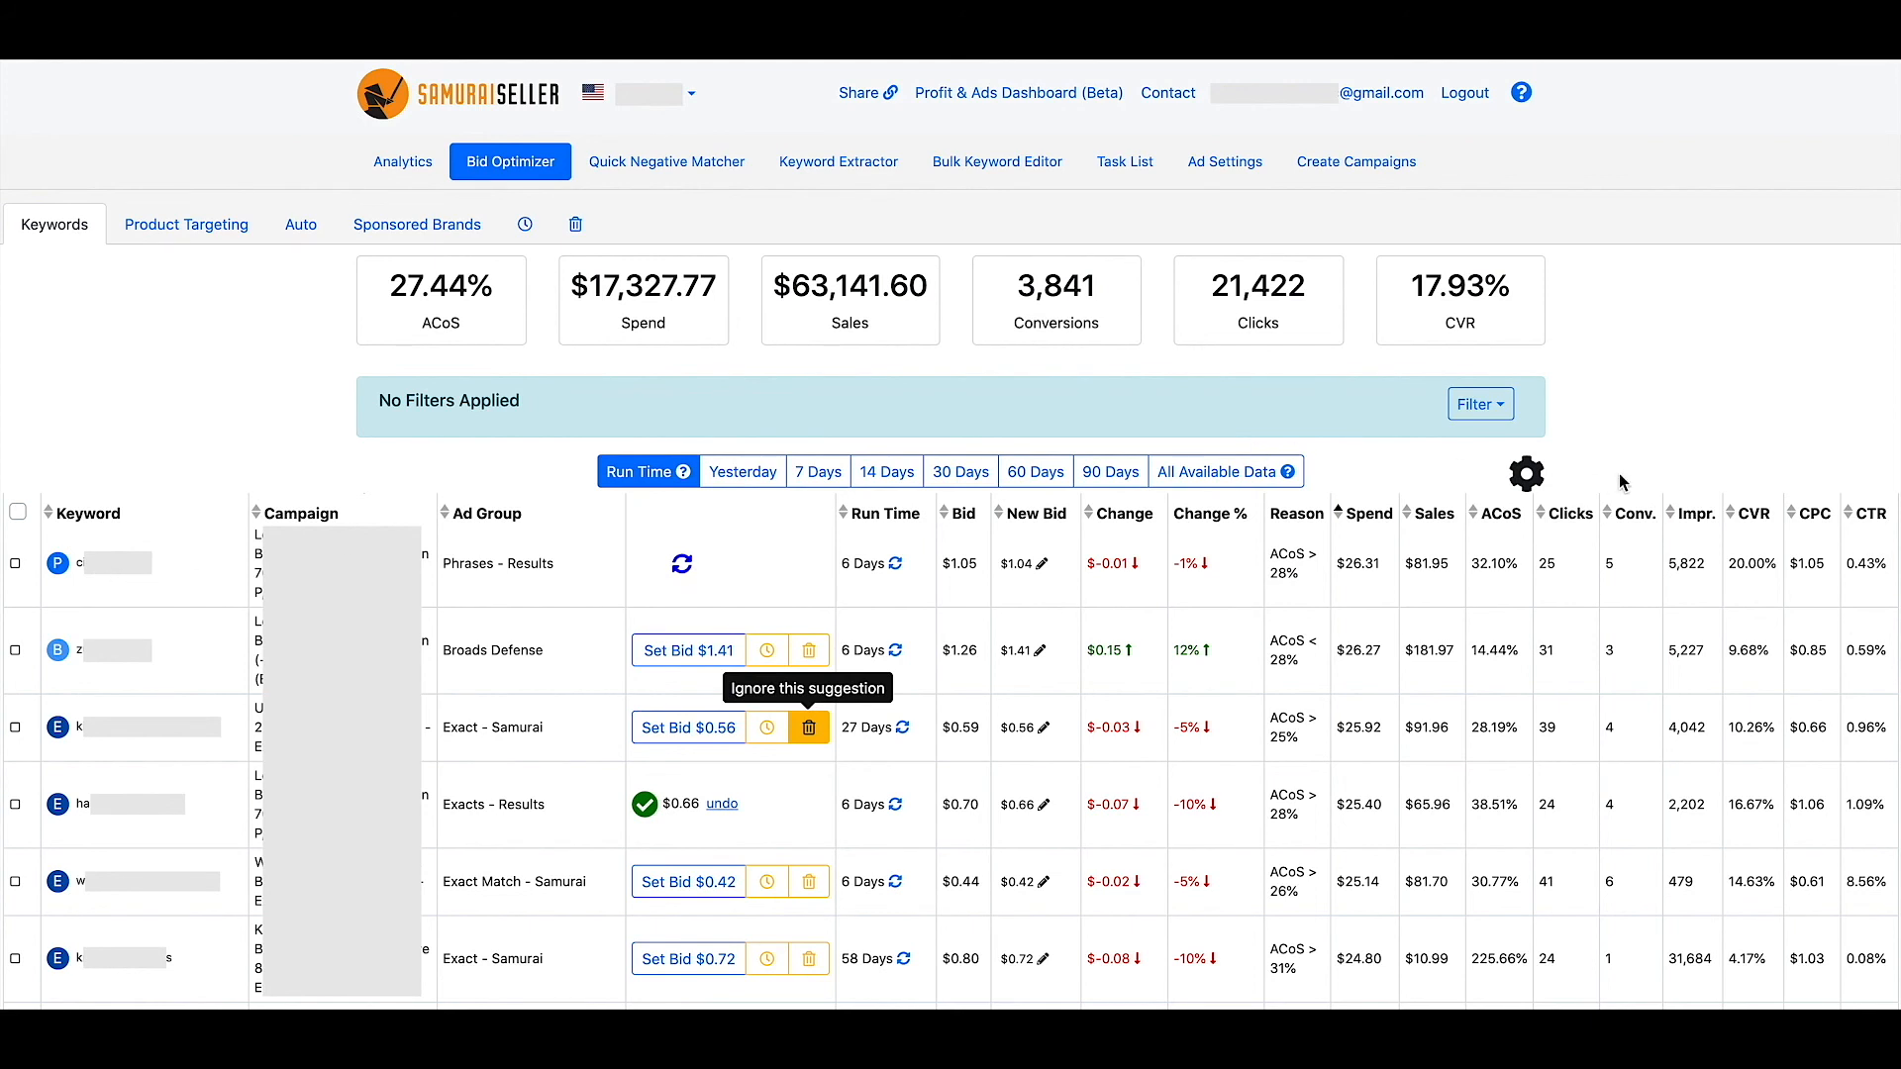
mouse_move(1525, 474)
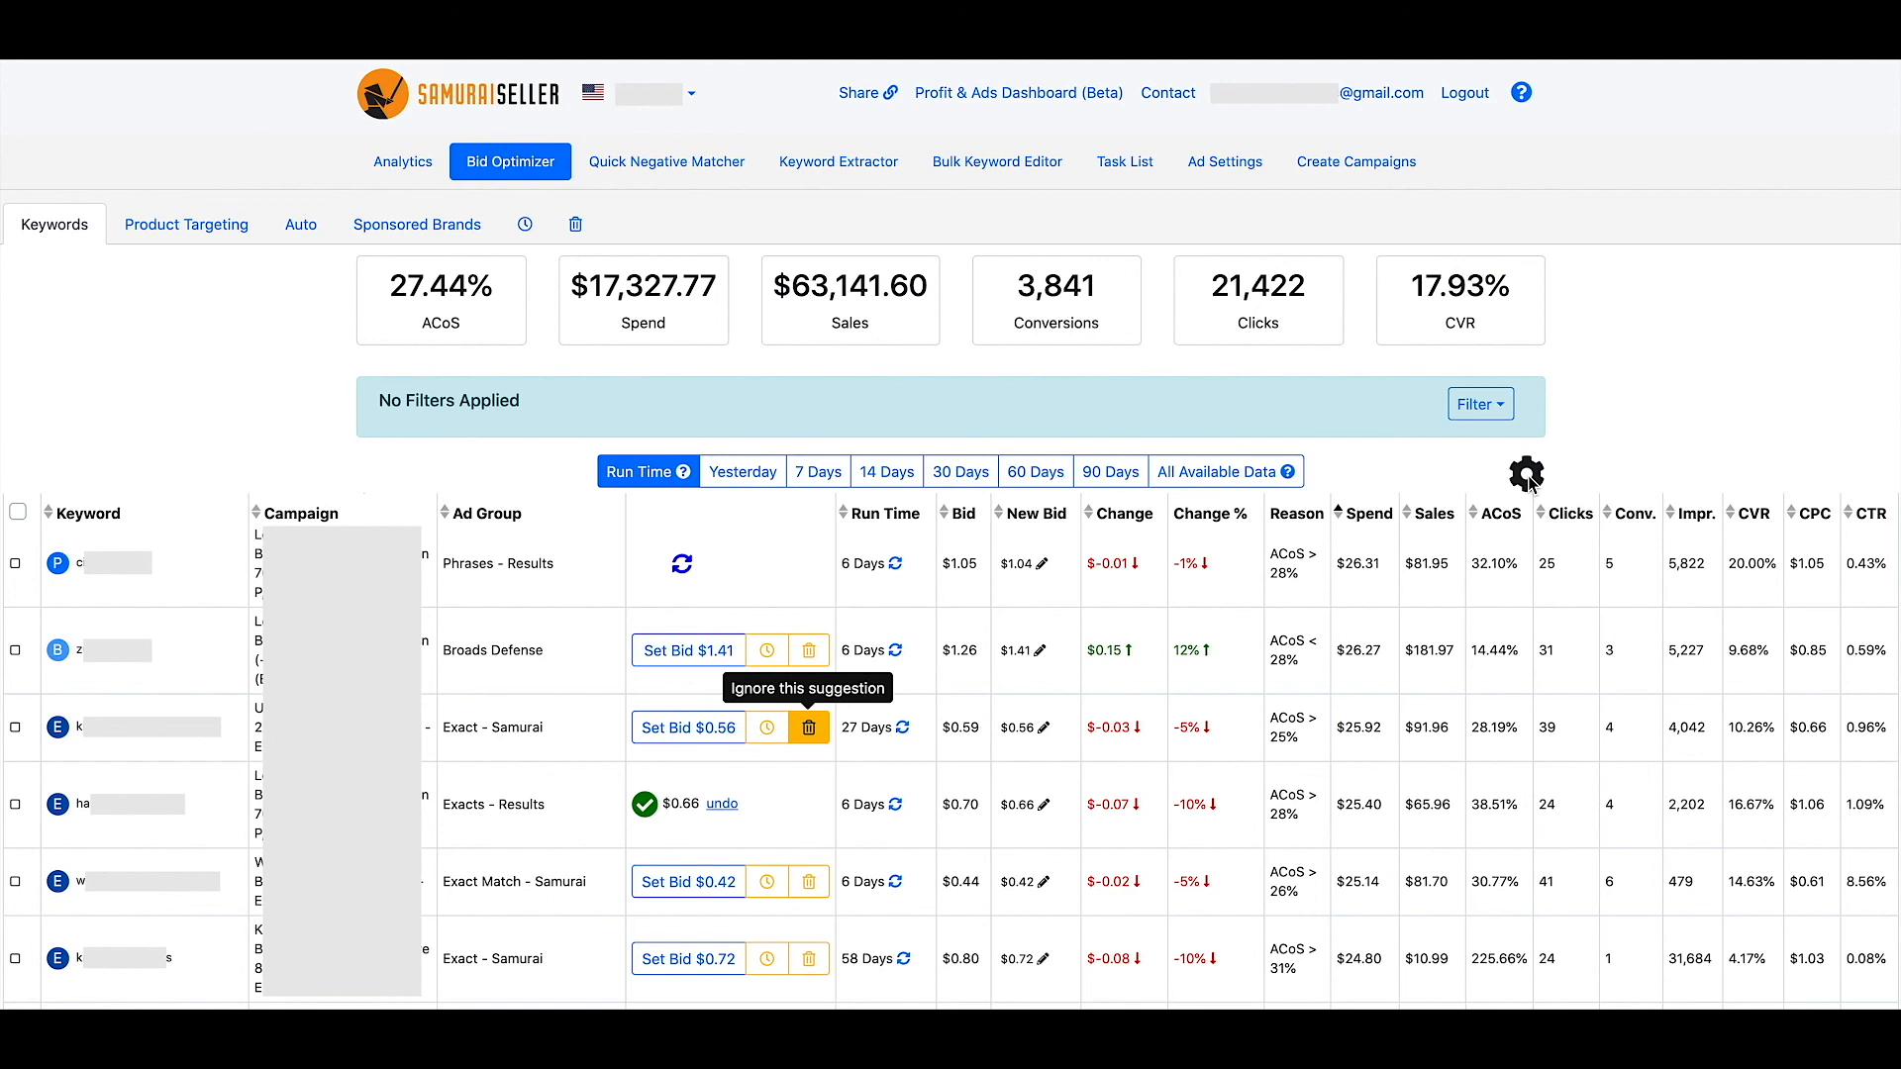
mouse_move(1556, 440)
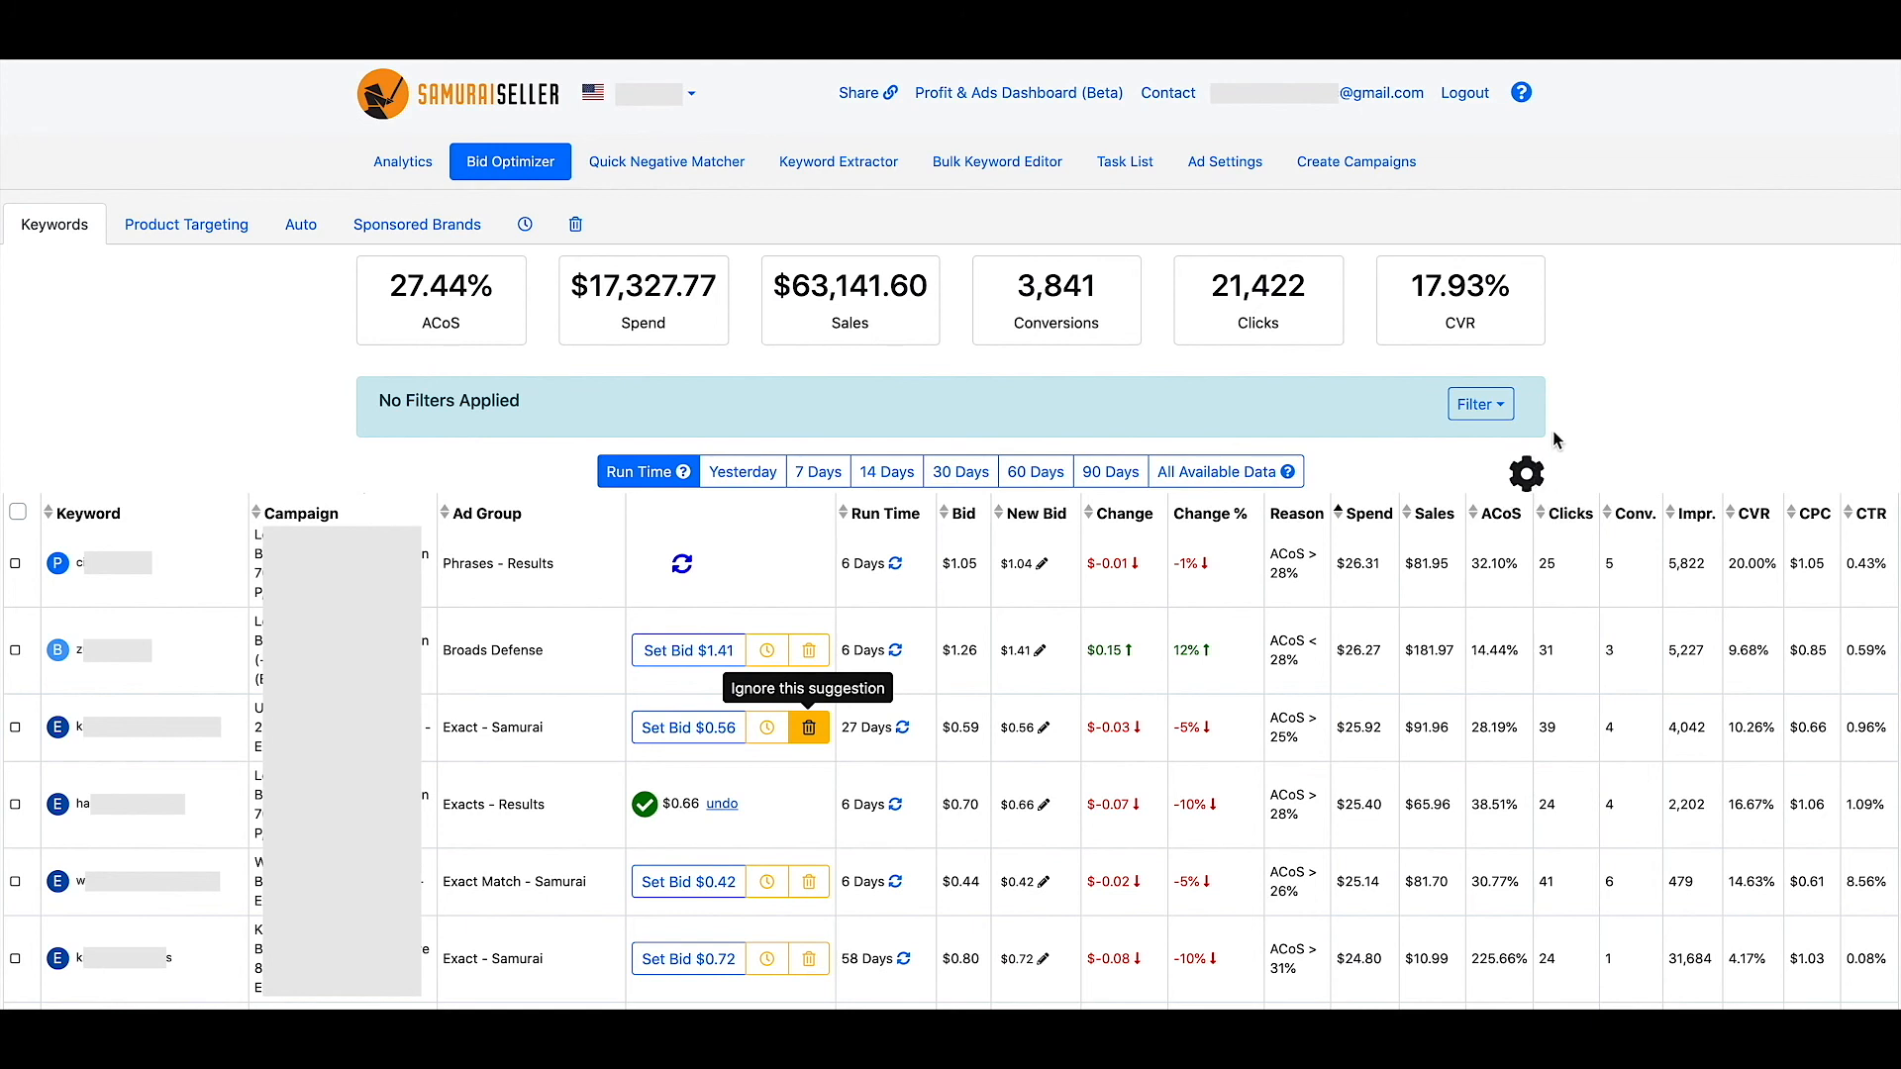
mouse_move(1503, 495)
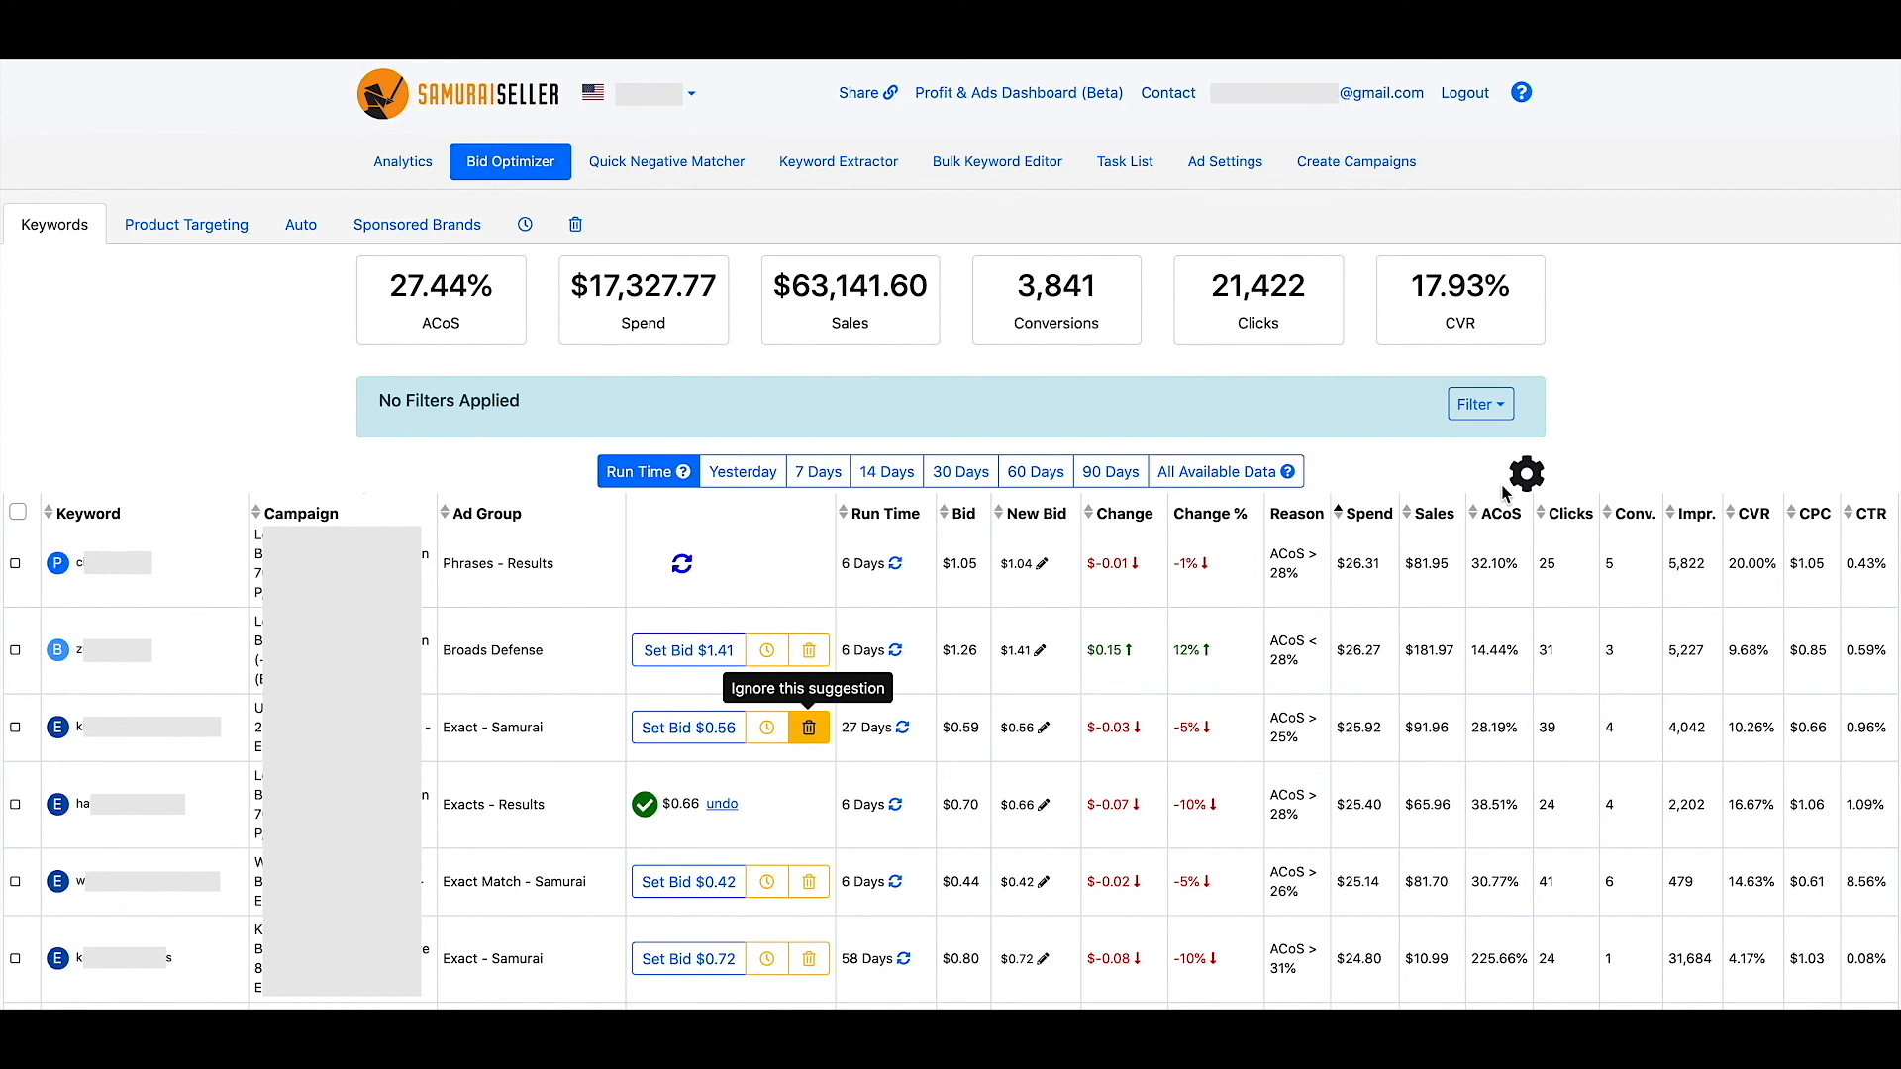
mouse_move(1289, 206)
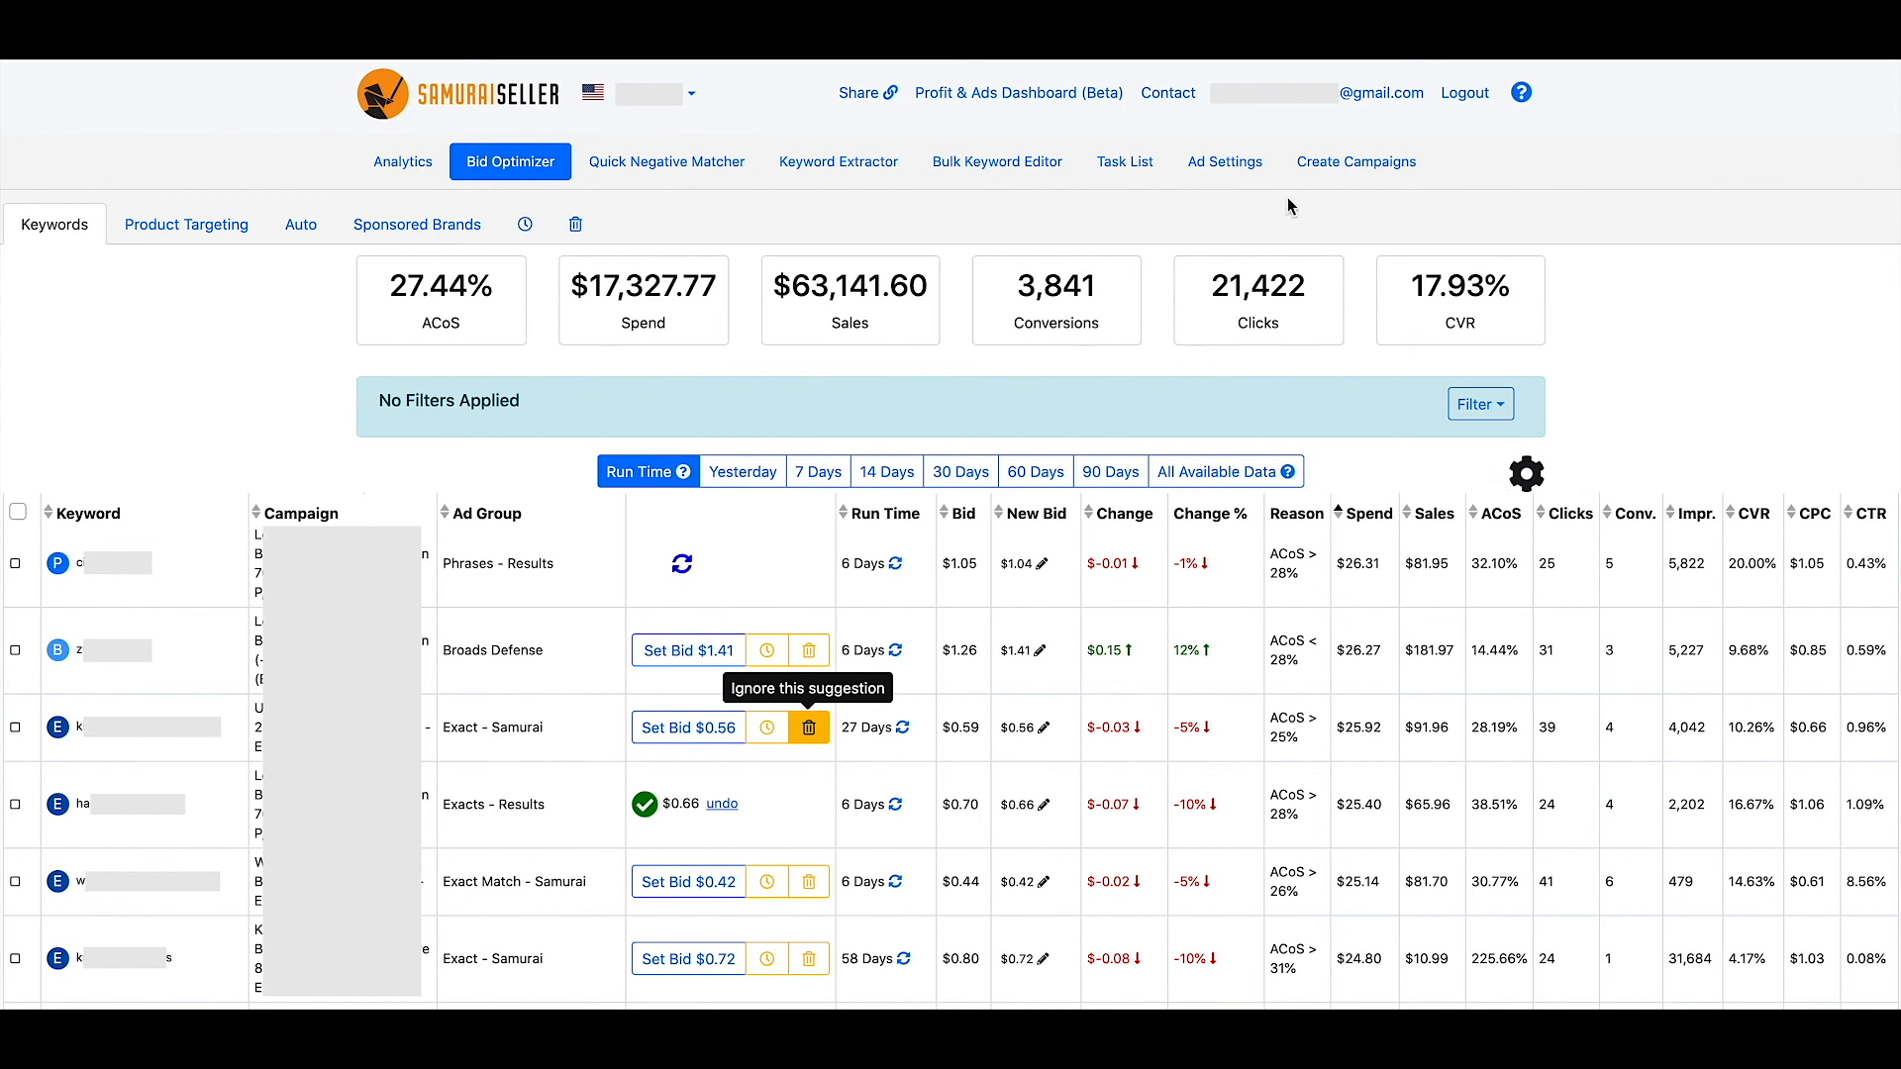
mouse_move(1232, 182)
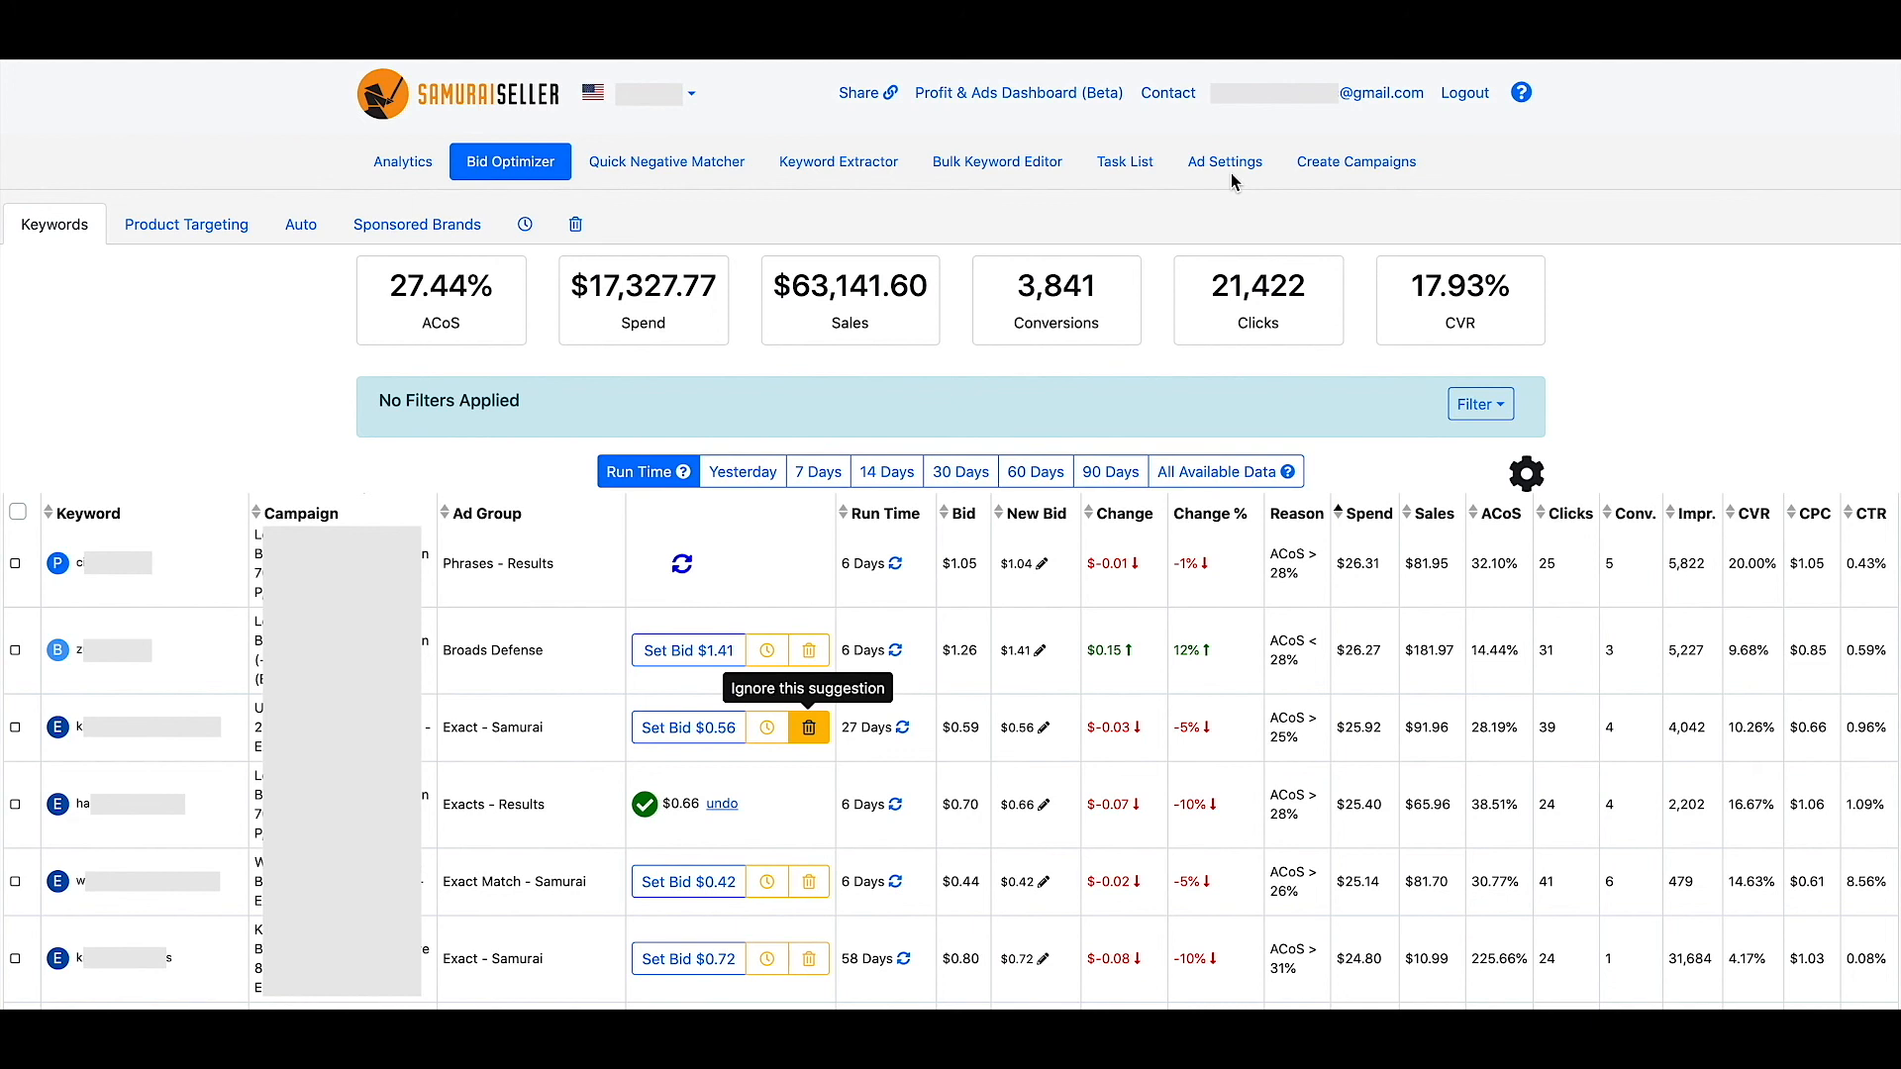
mouse_move(459, 449)
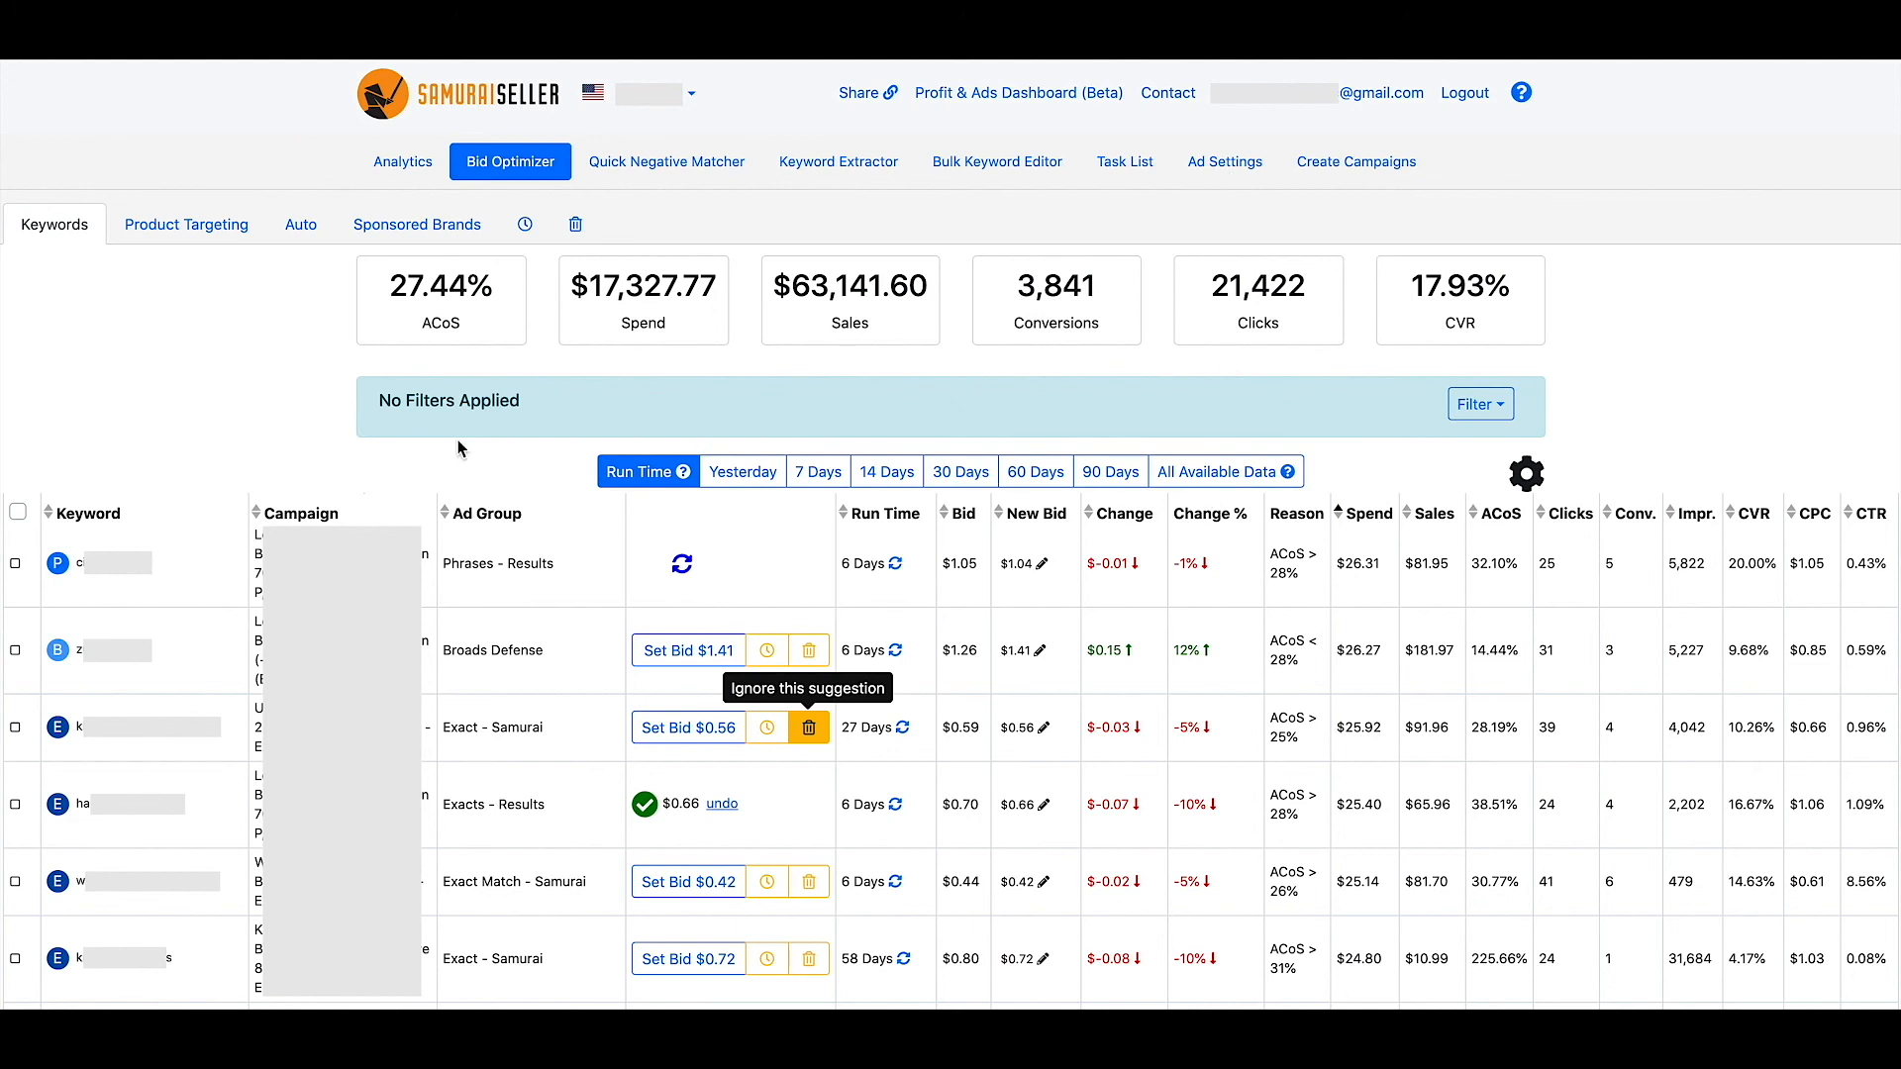
mouse_move(114, 567)
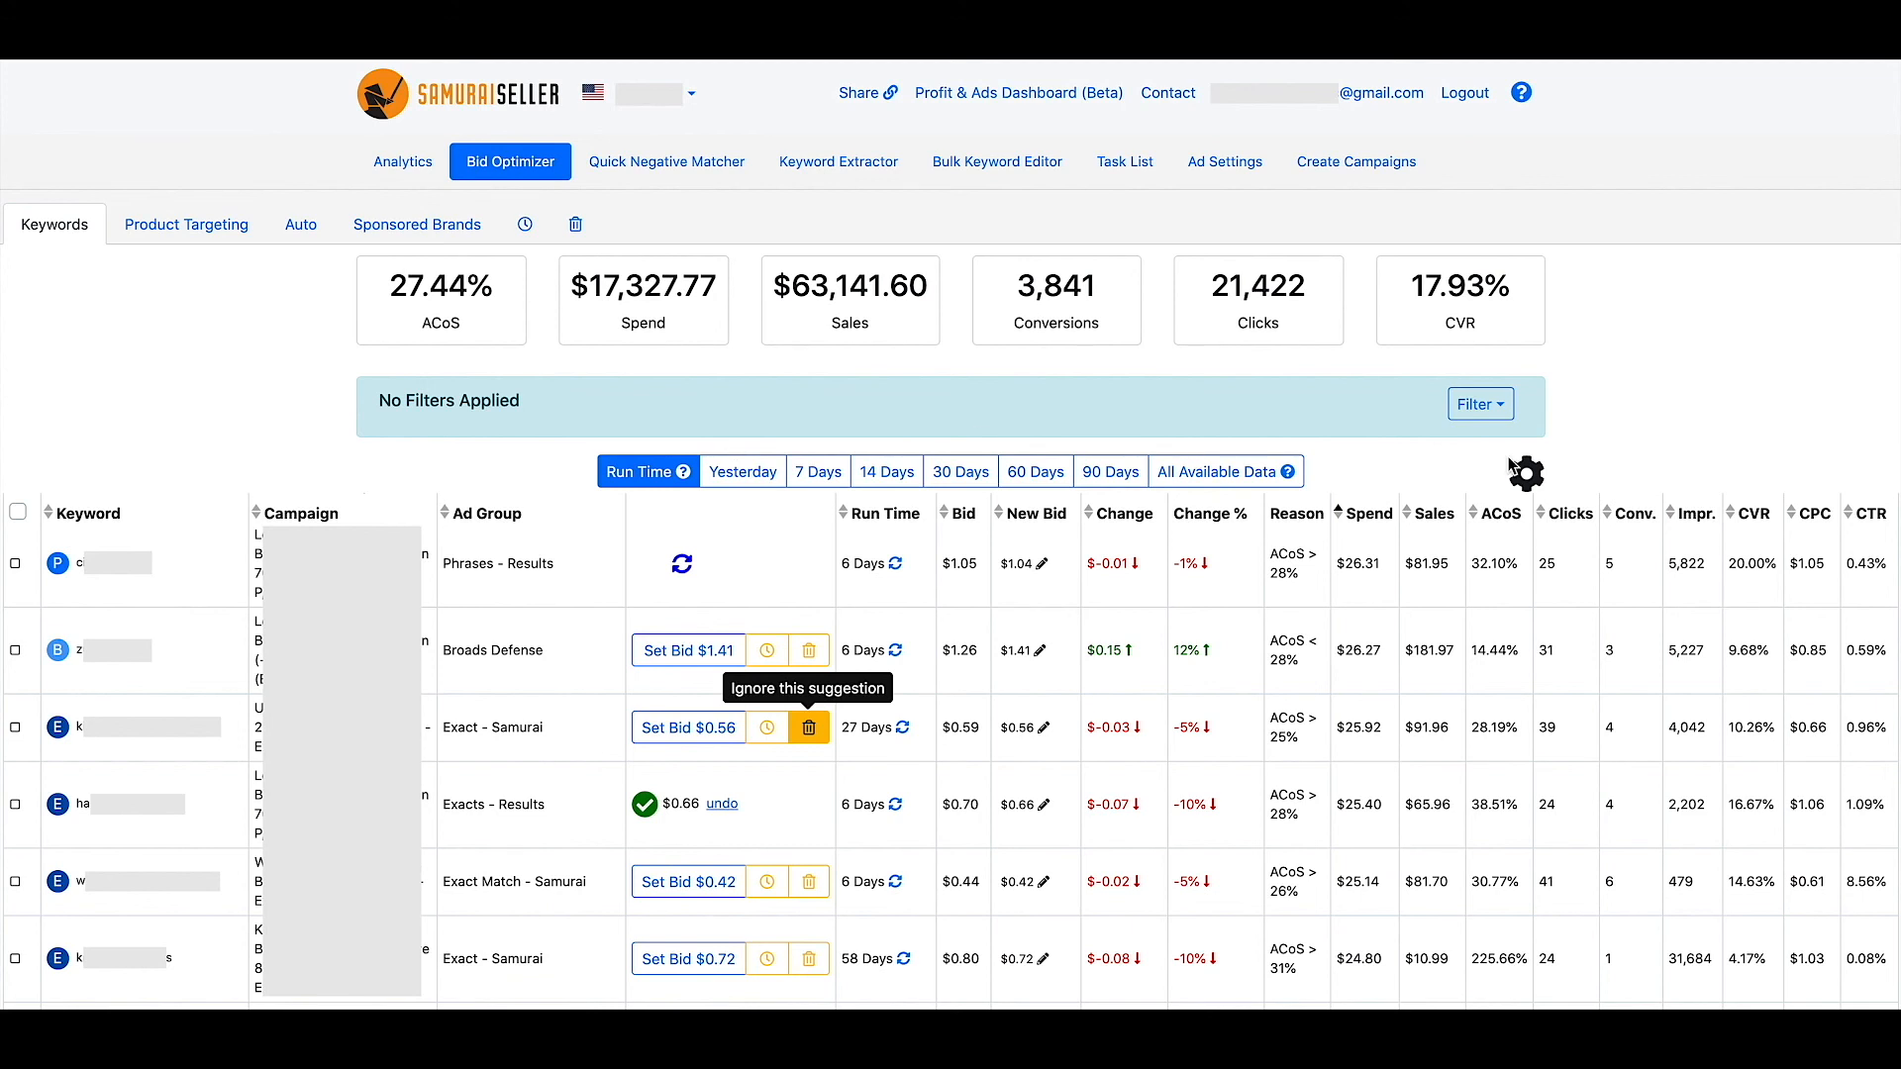
mouse_move(1476, 468)
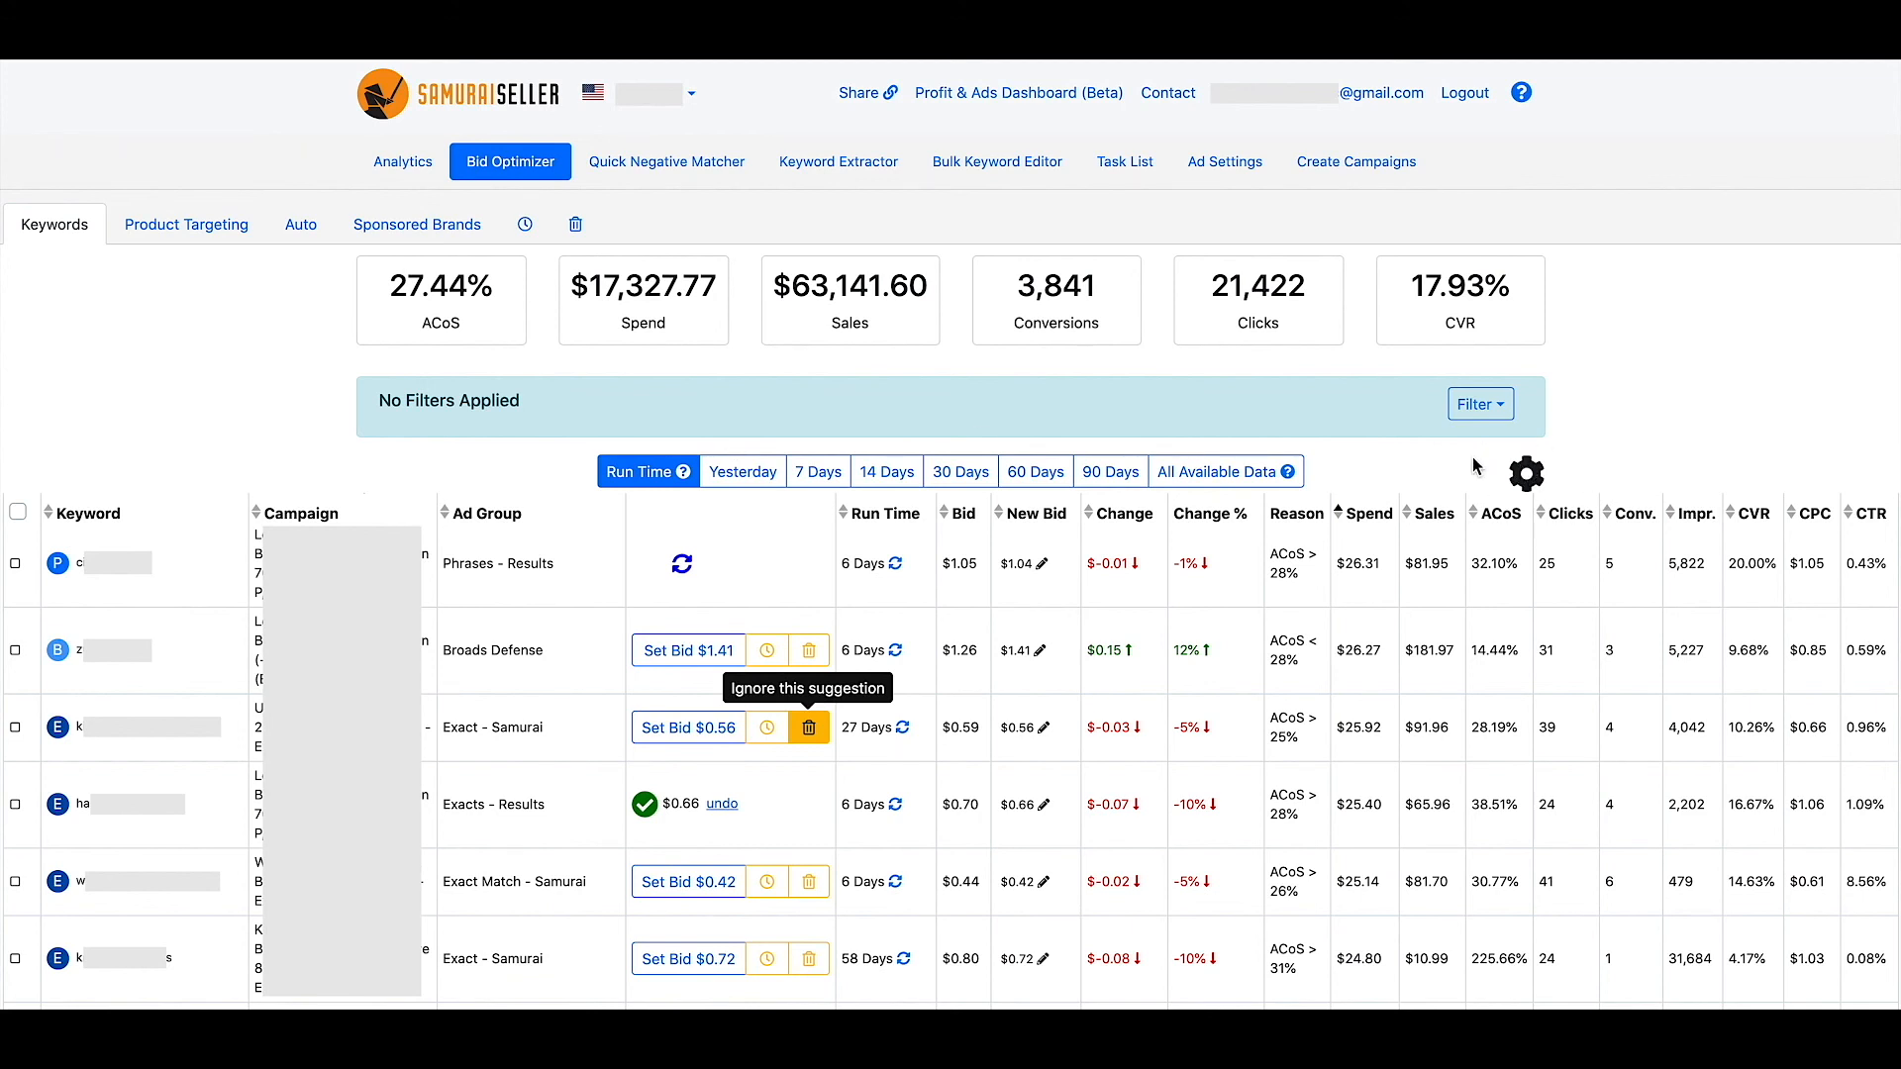
mouse_move(1509, 522)
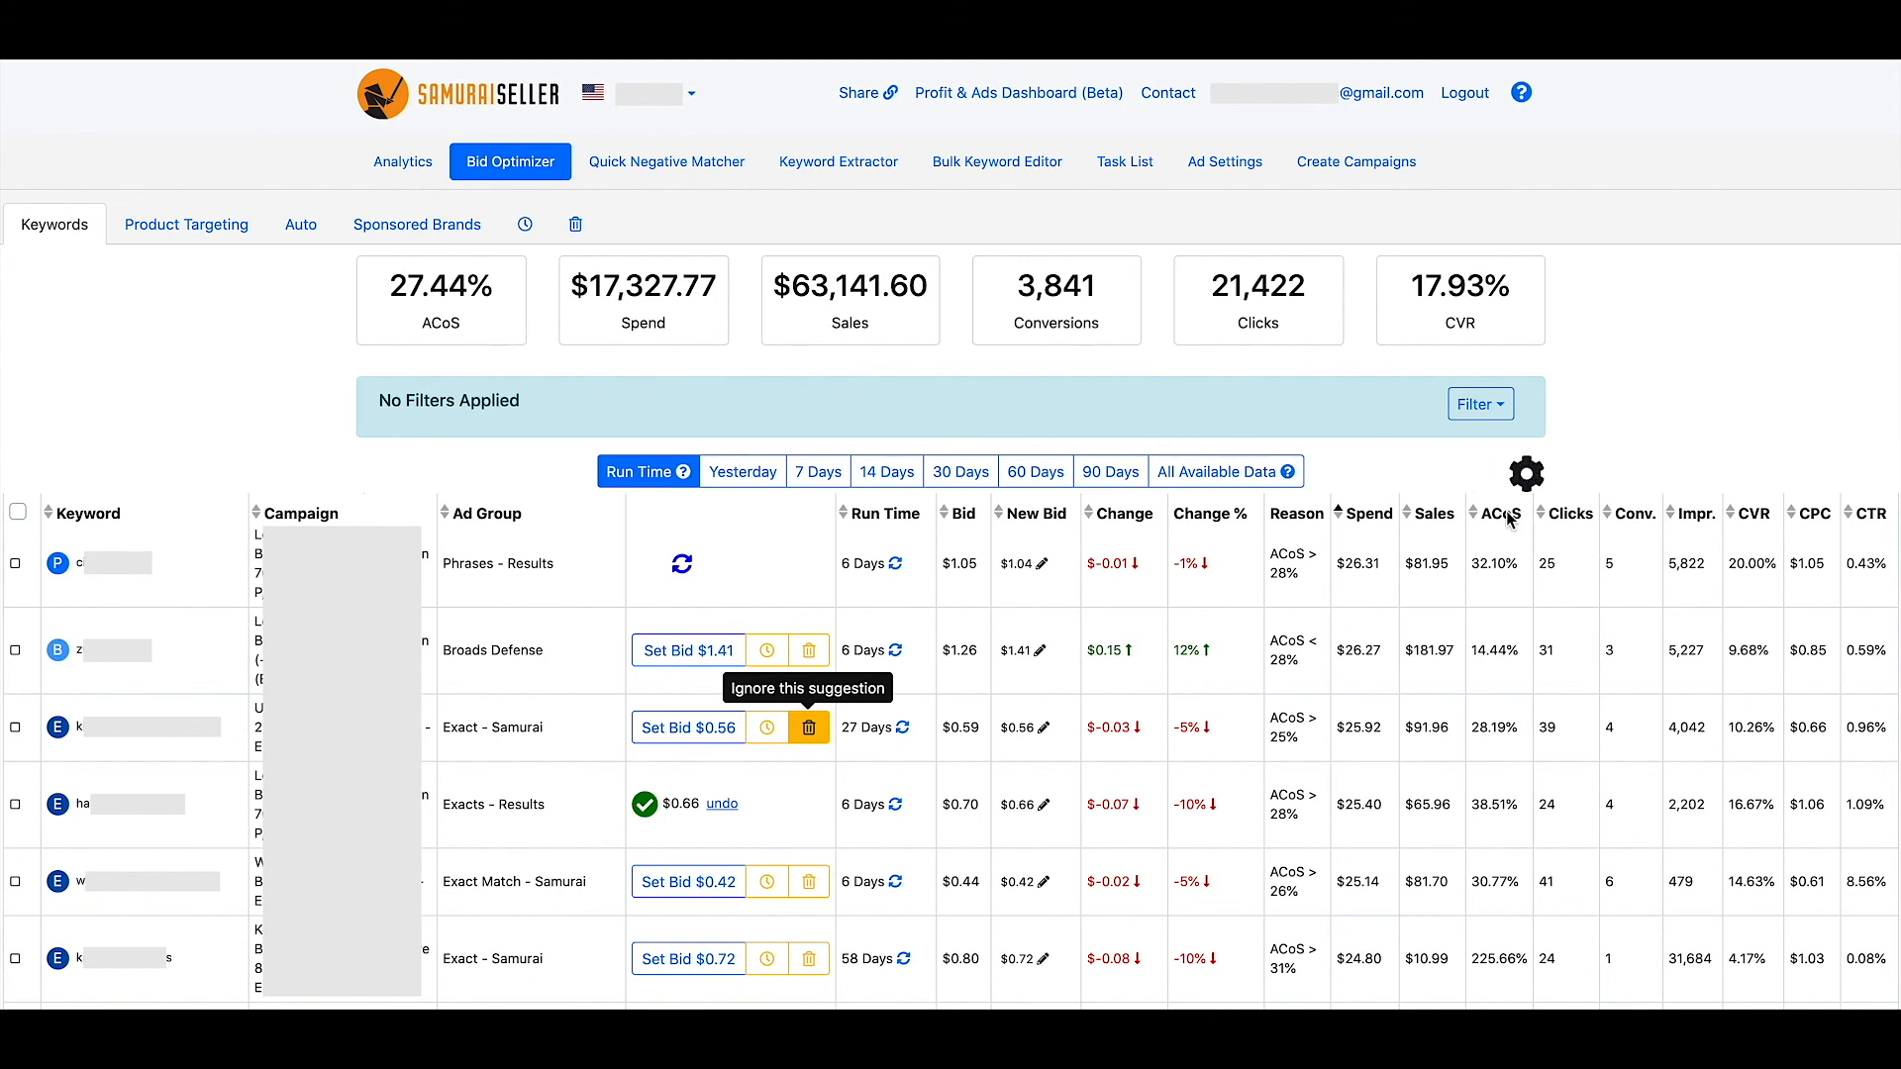
mouse_move(1103, 579)
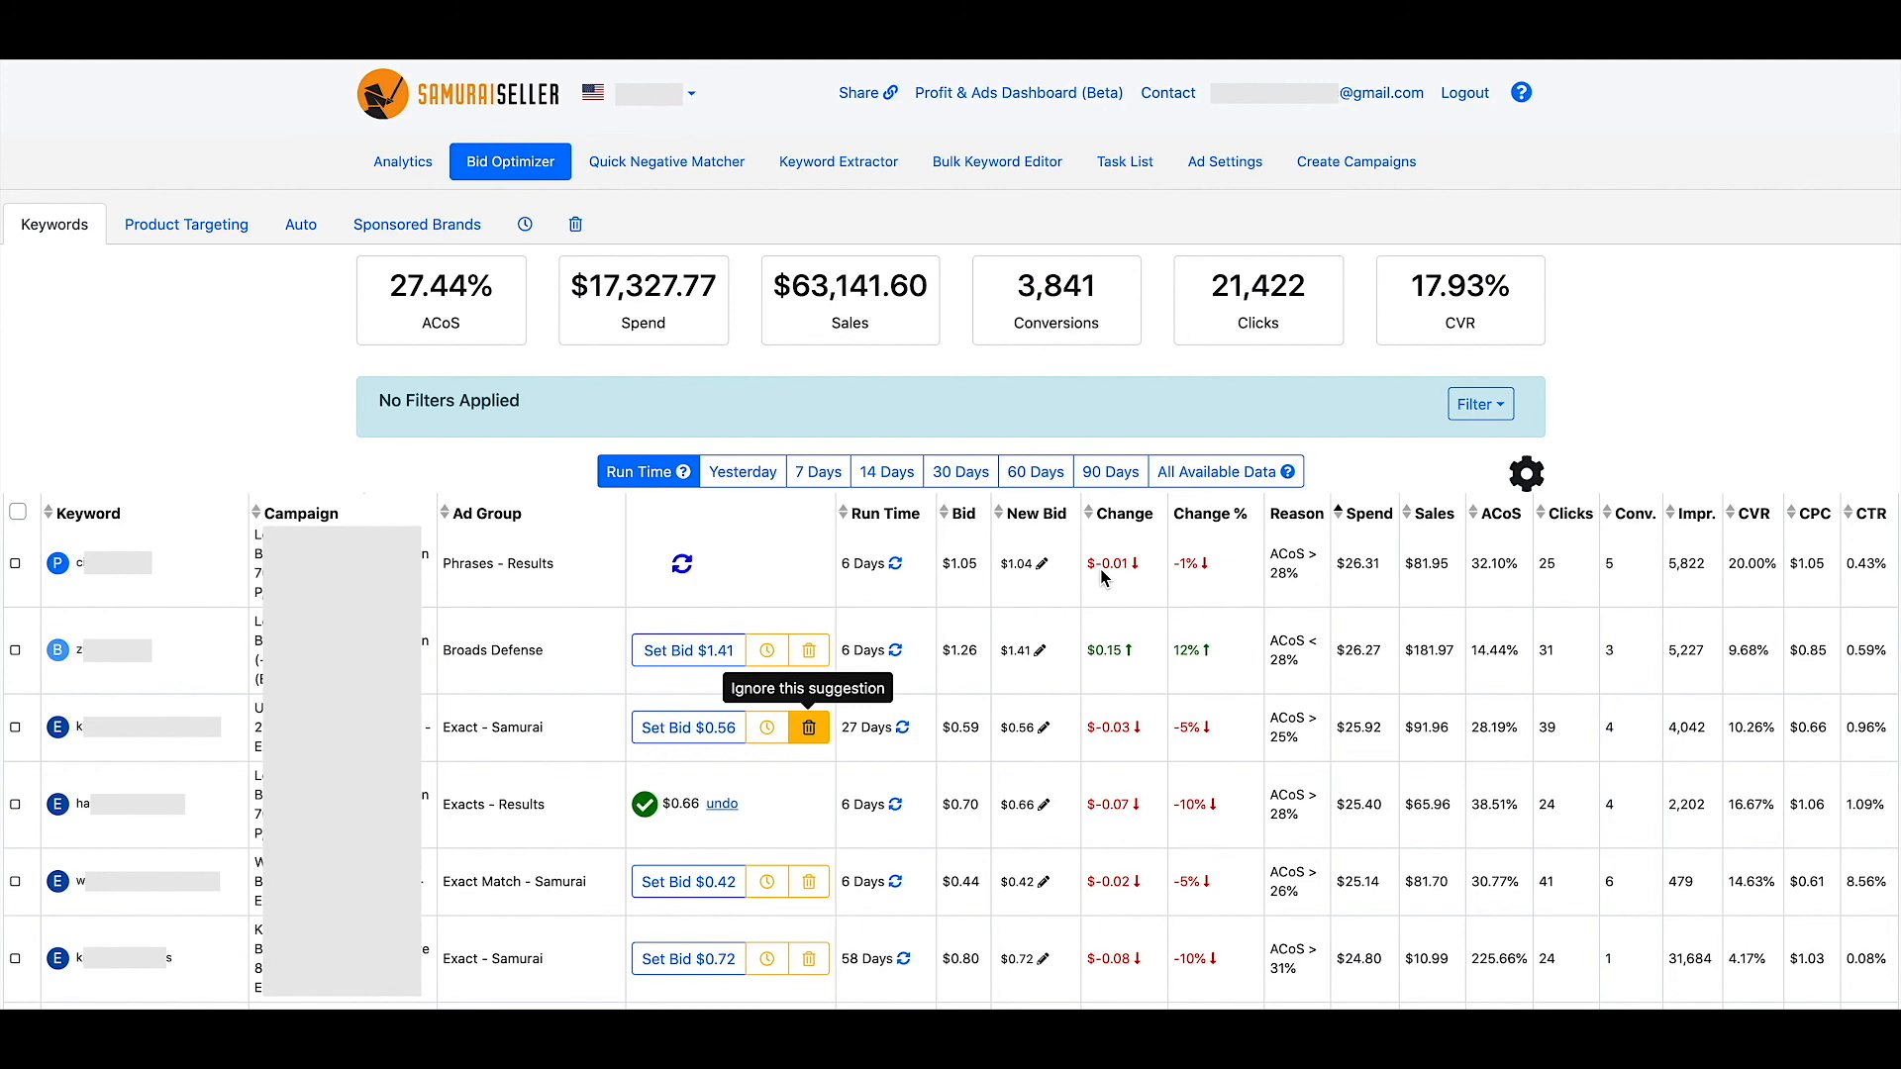
mouse_move(365, 606)
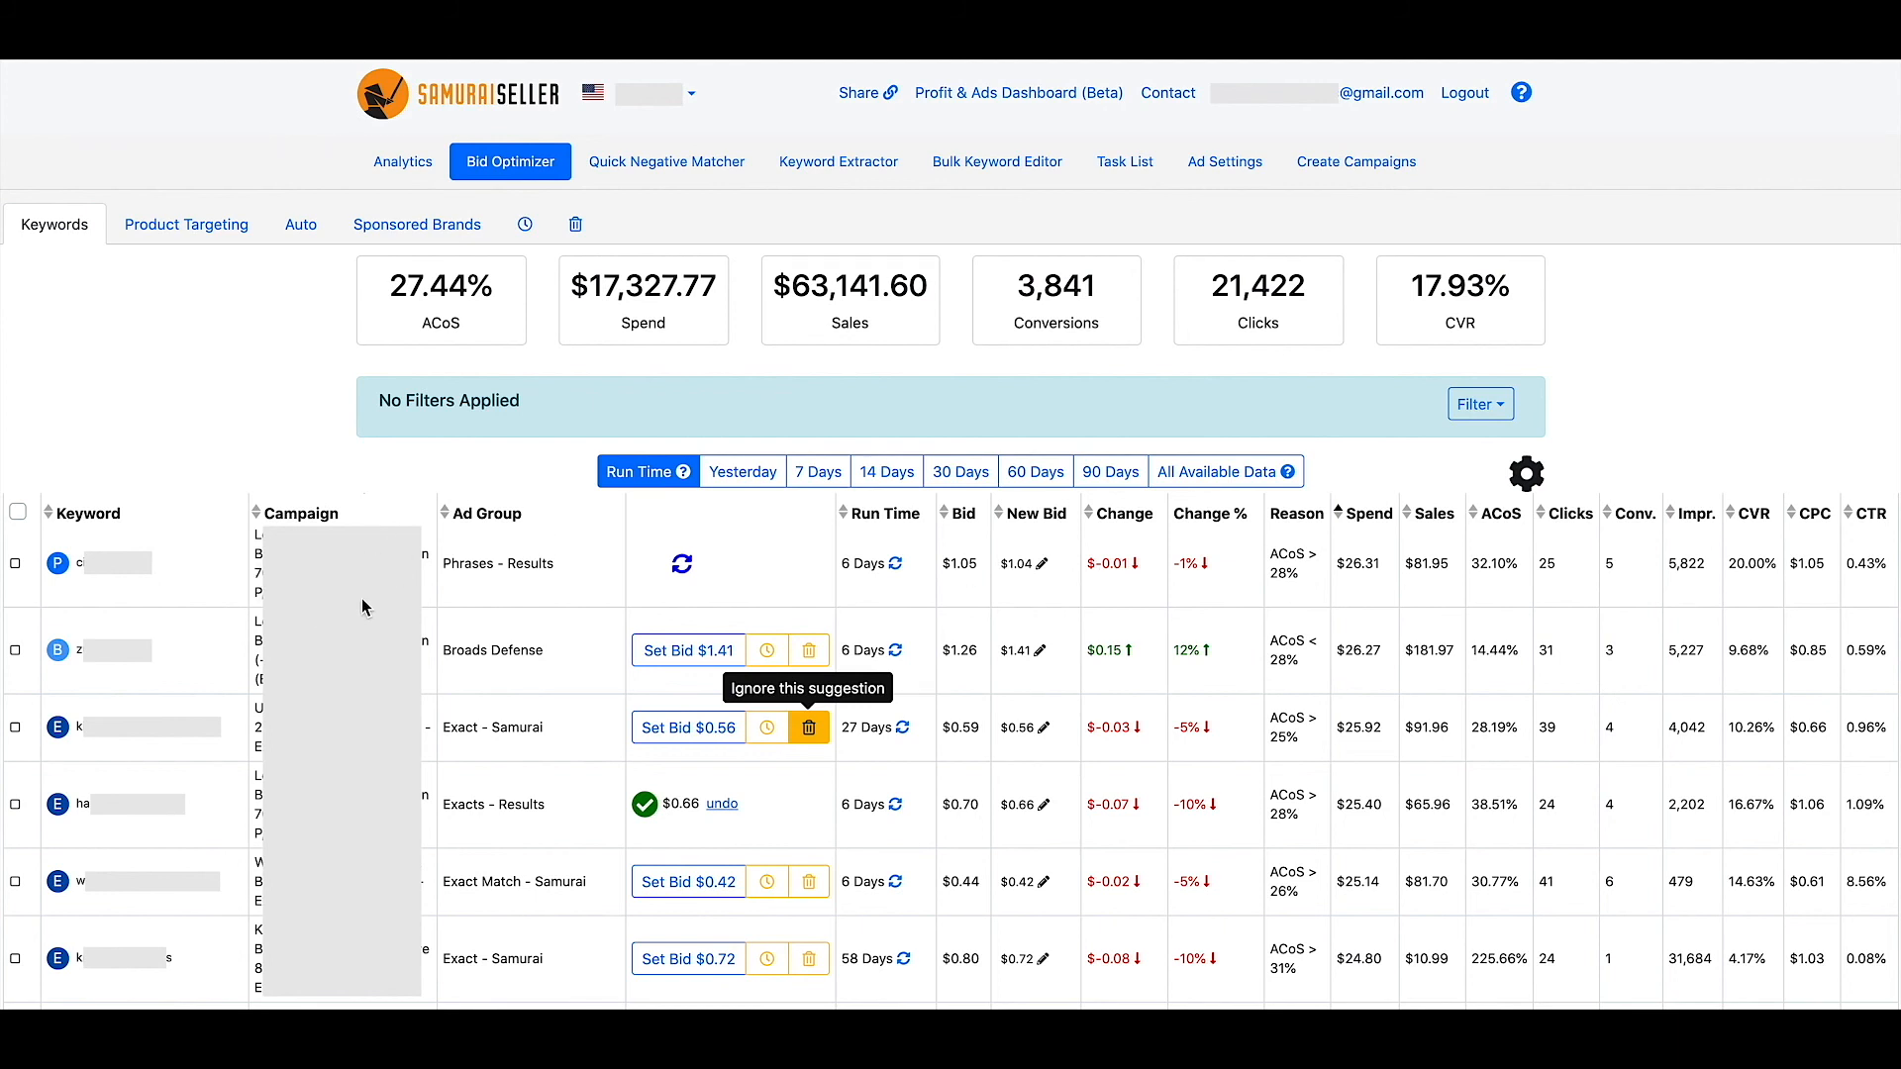
mouse_move(281, 519)
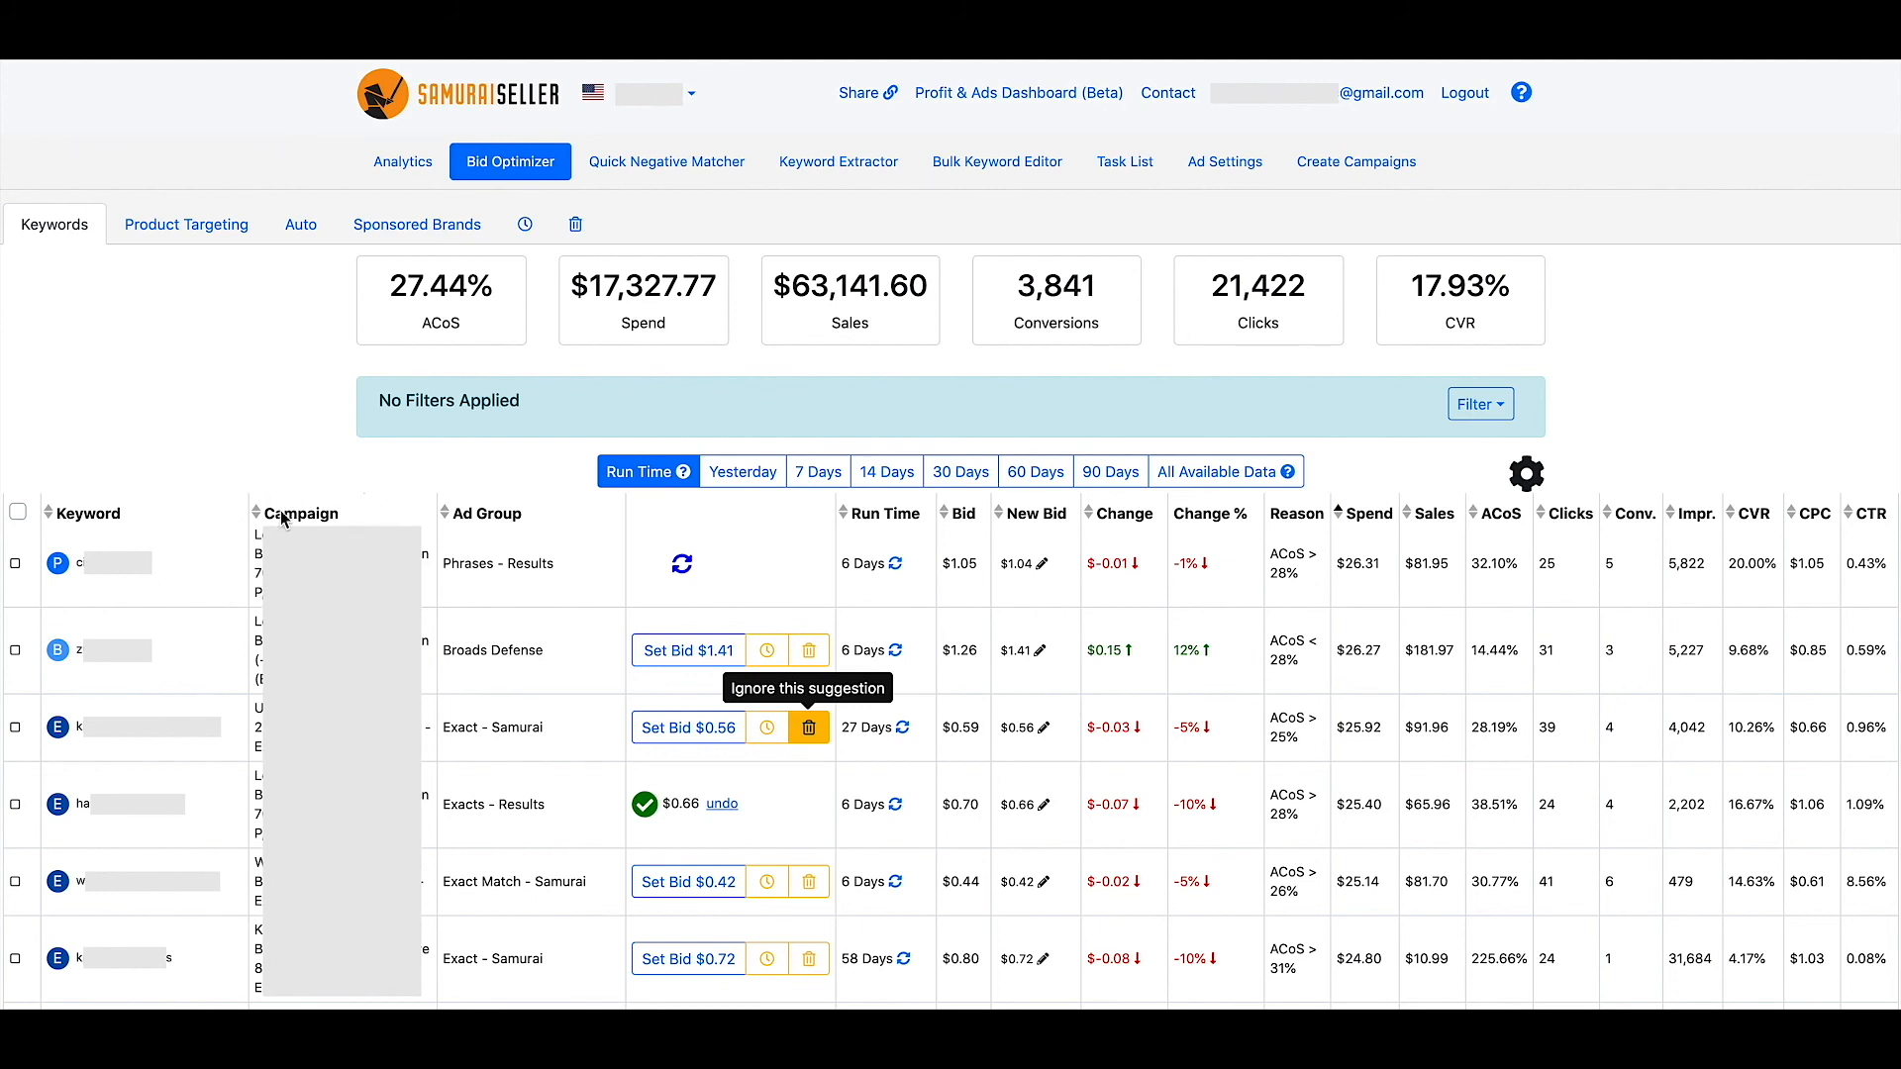
mouse_move(369, 604)
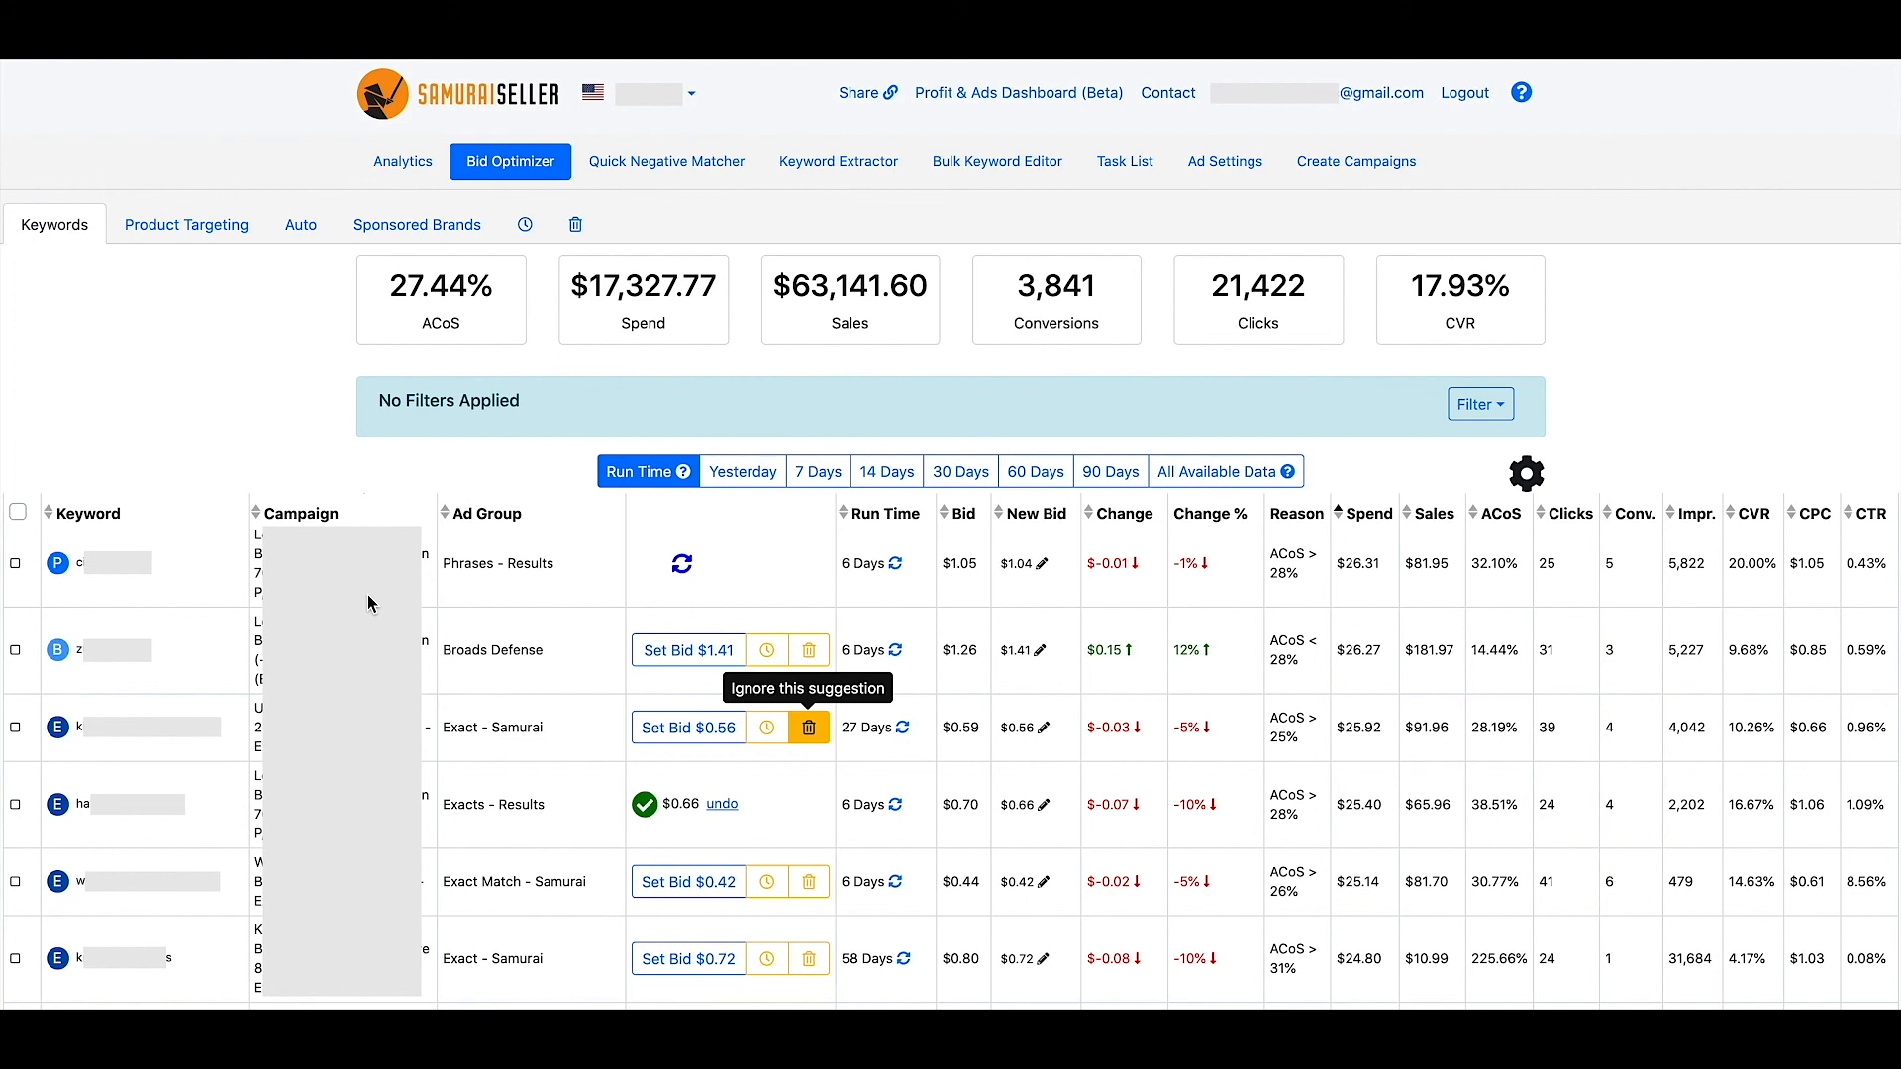
mouse_move(1275, 612)
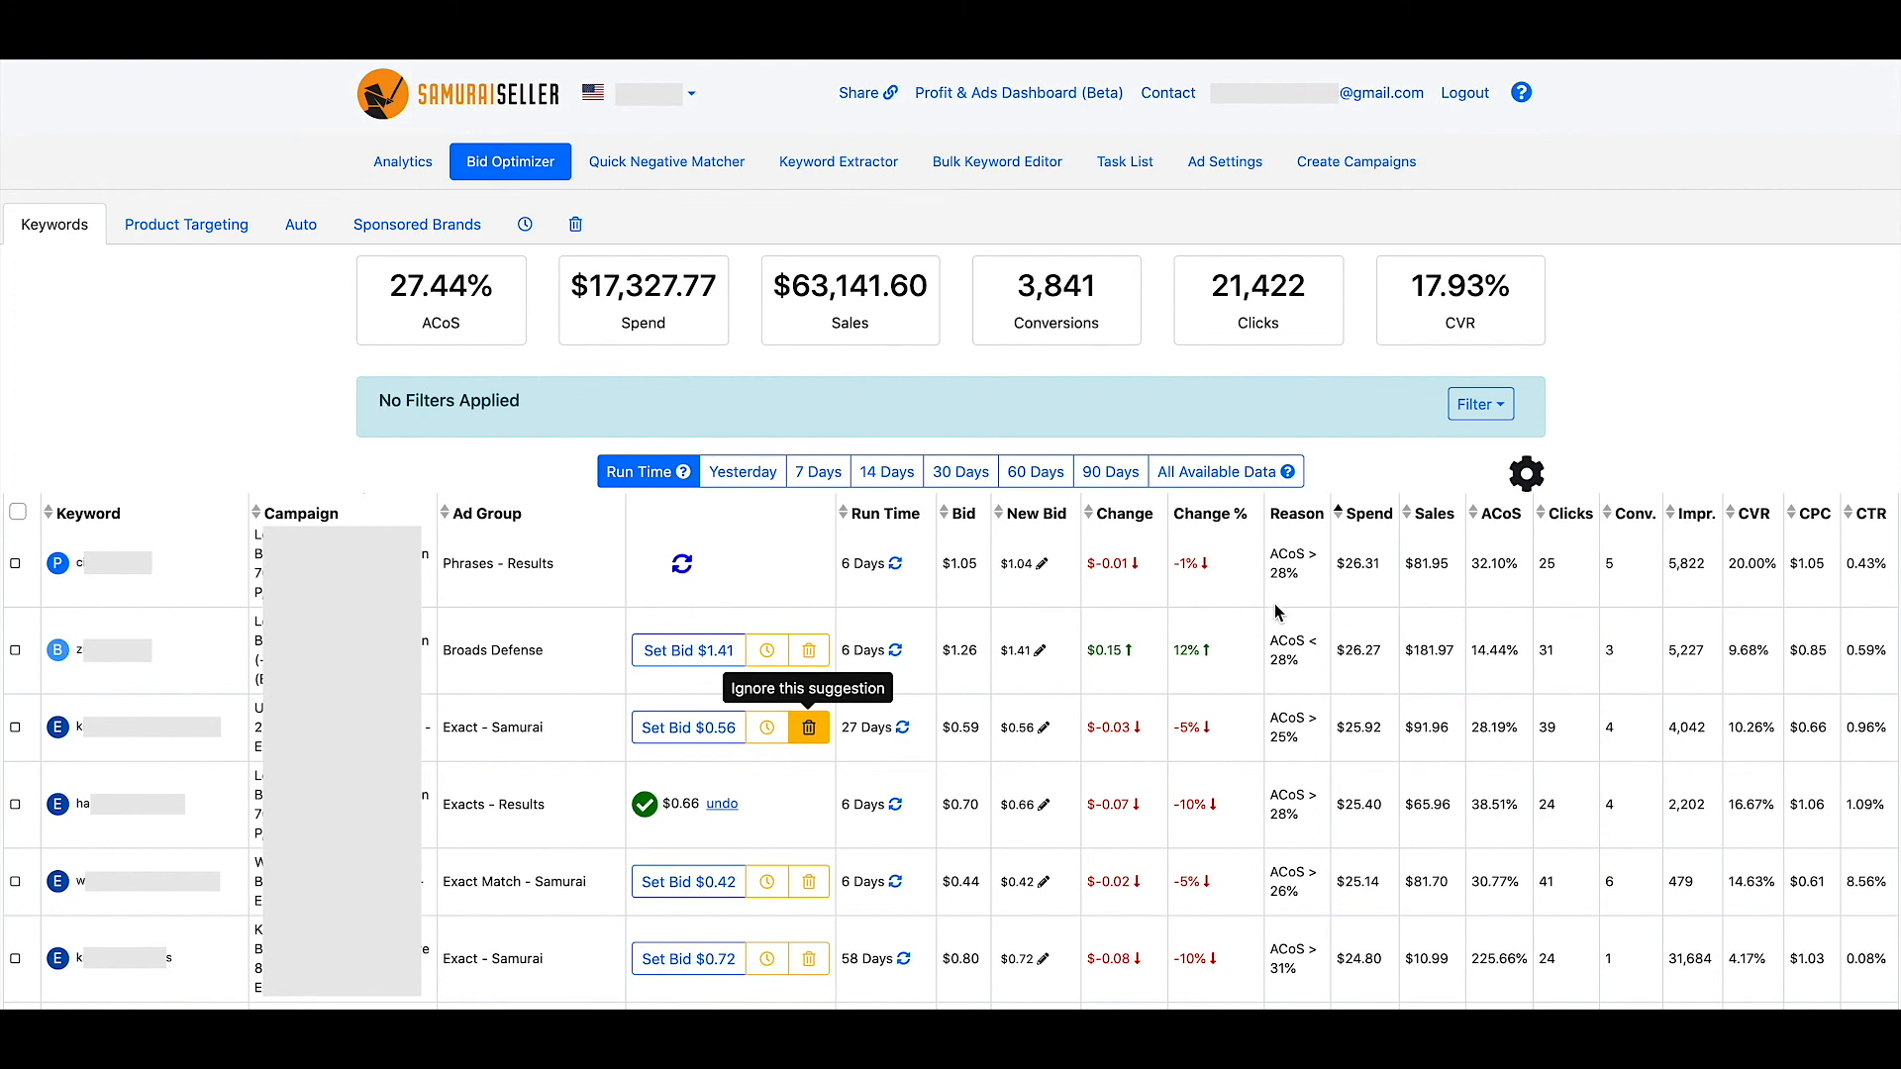
mouse_move(1283, 686)
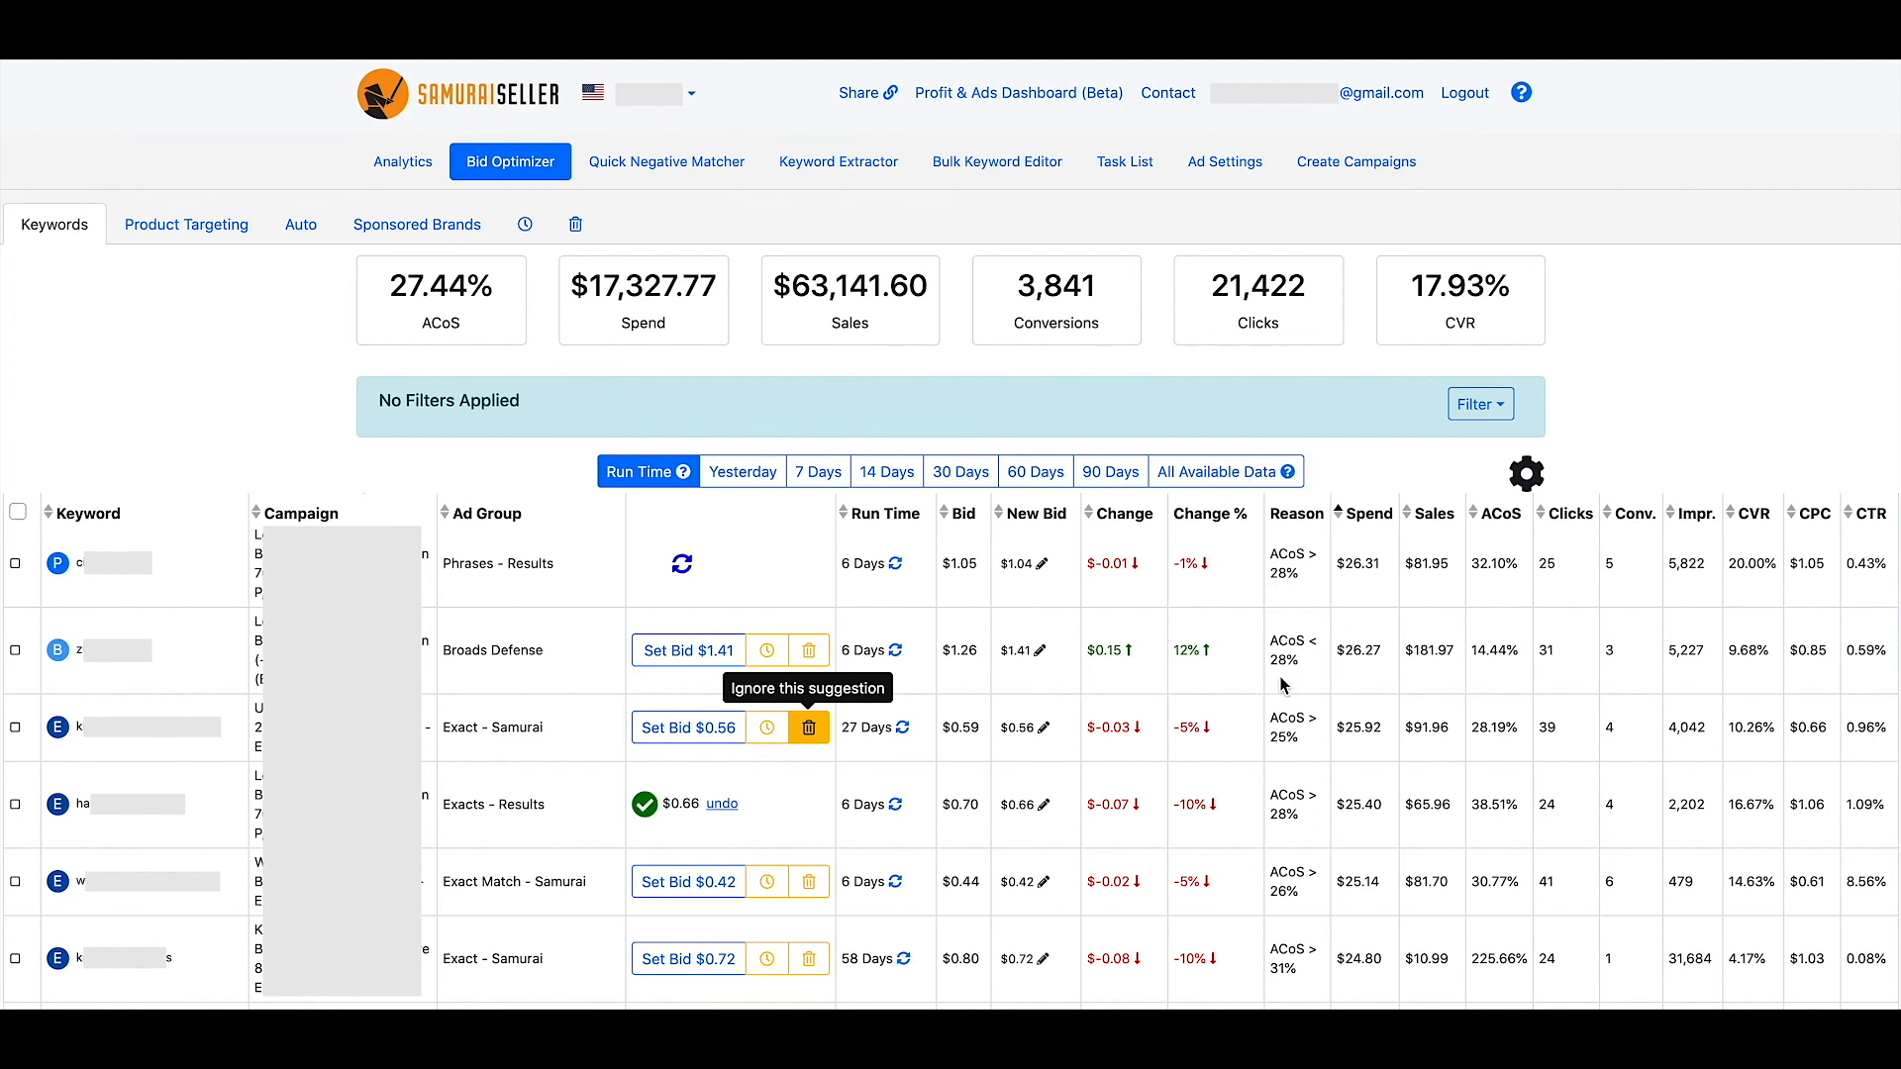
mouse_move(1281, 960)
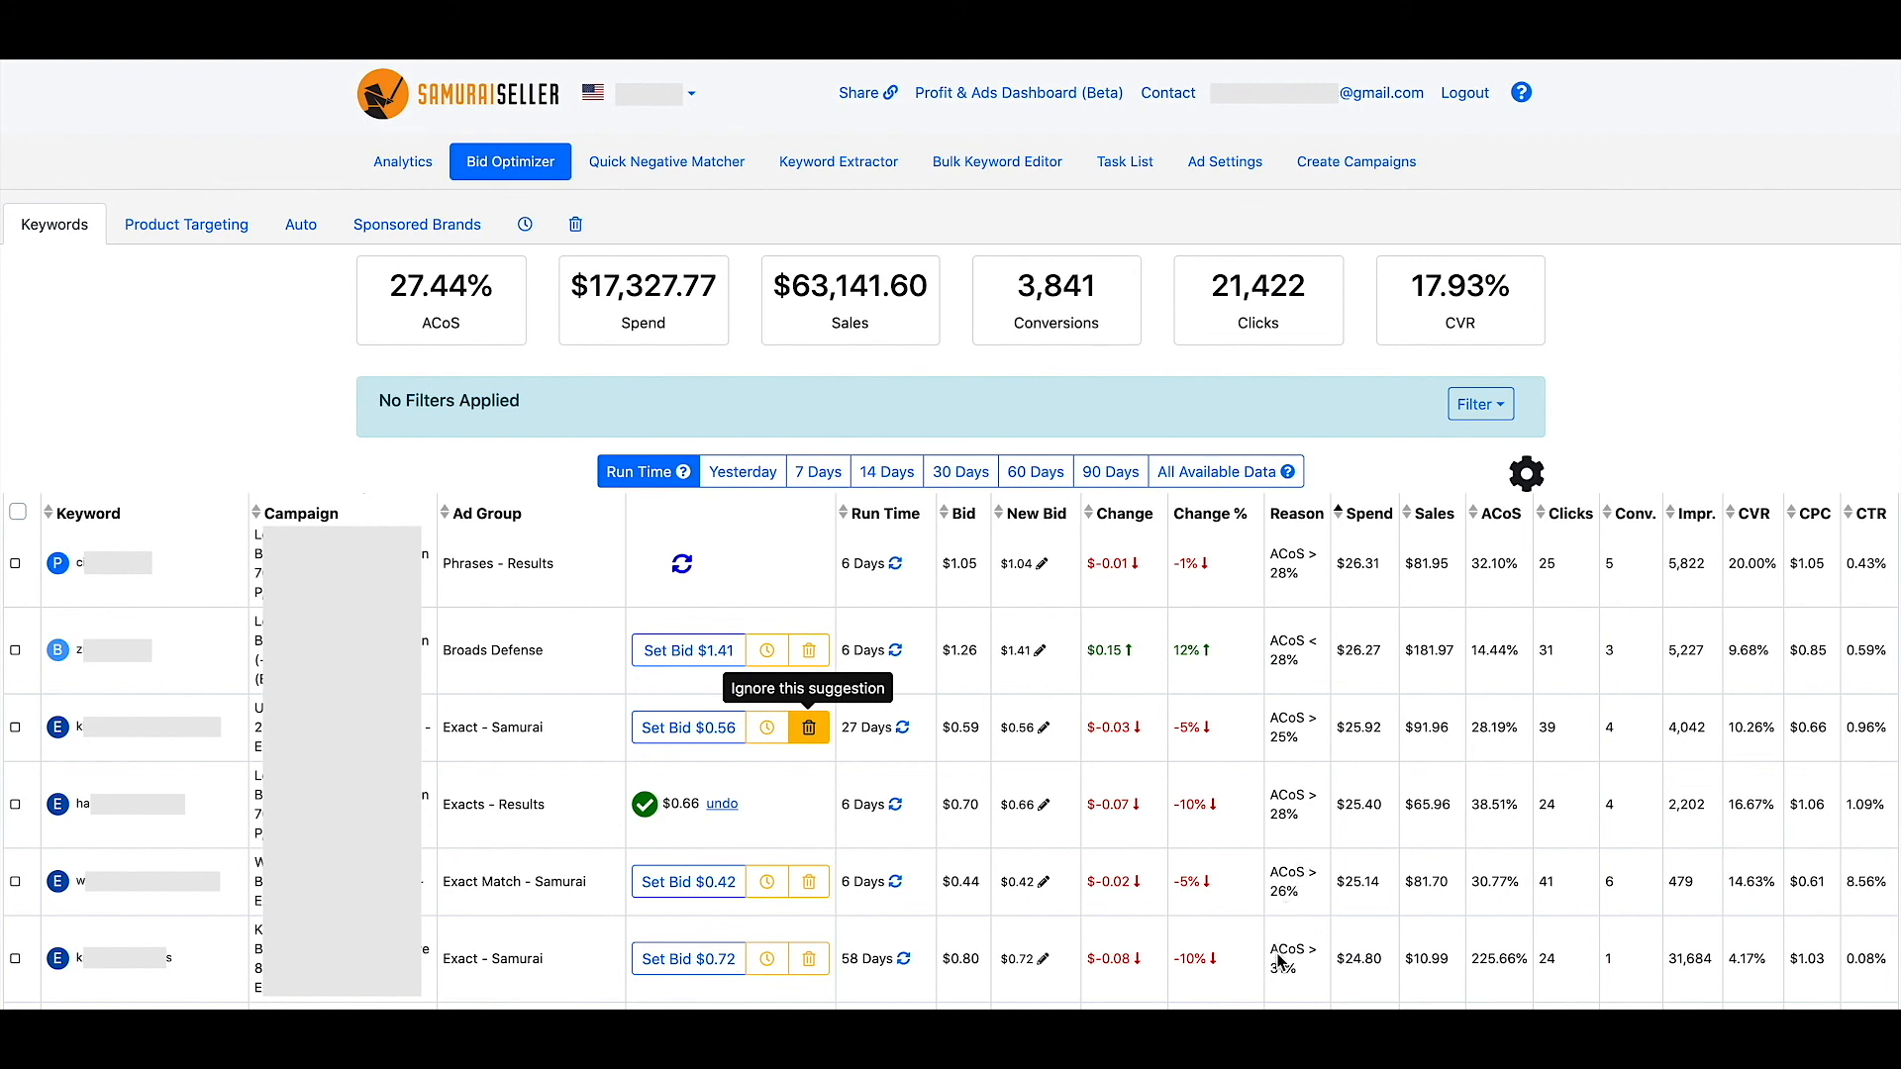
mouse_move(1314, 744)
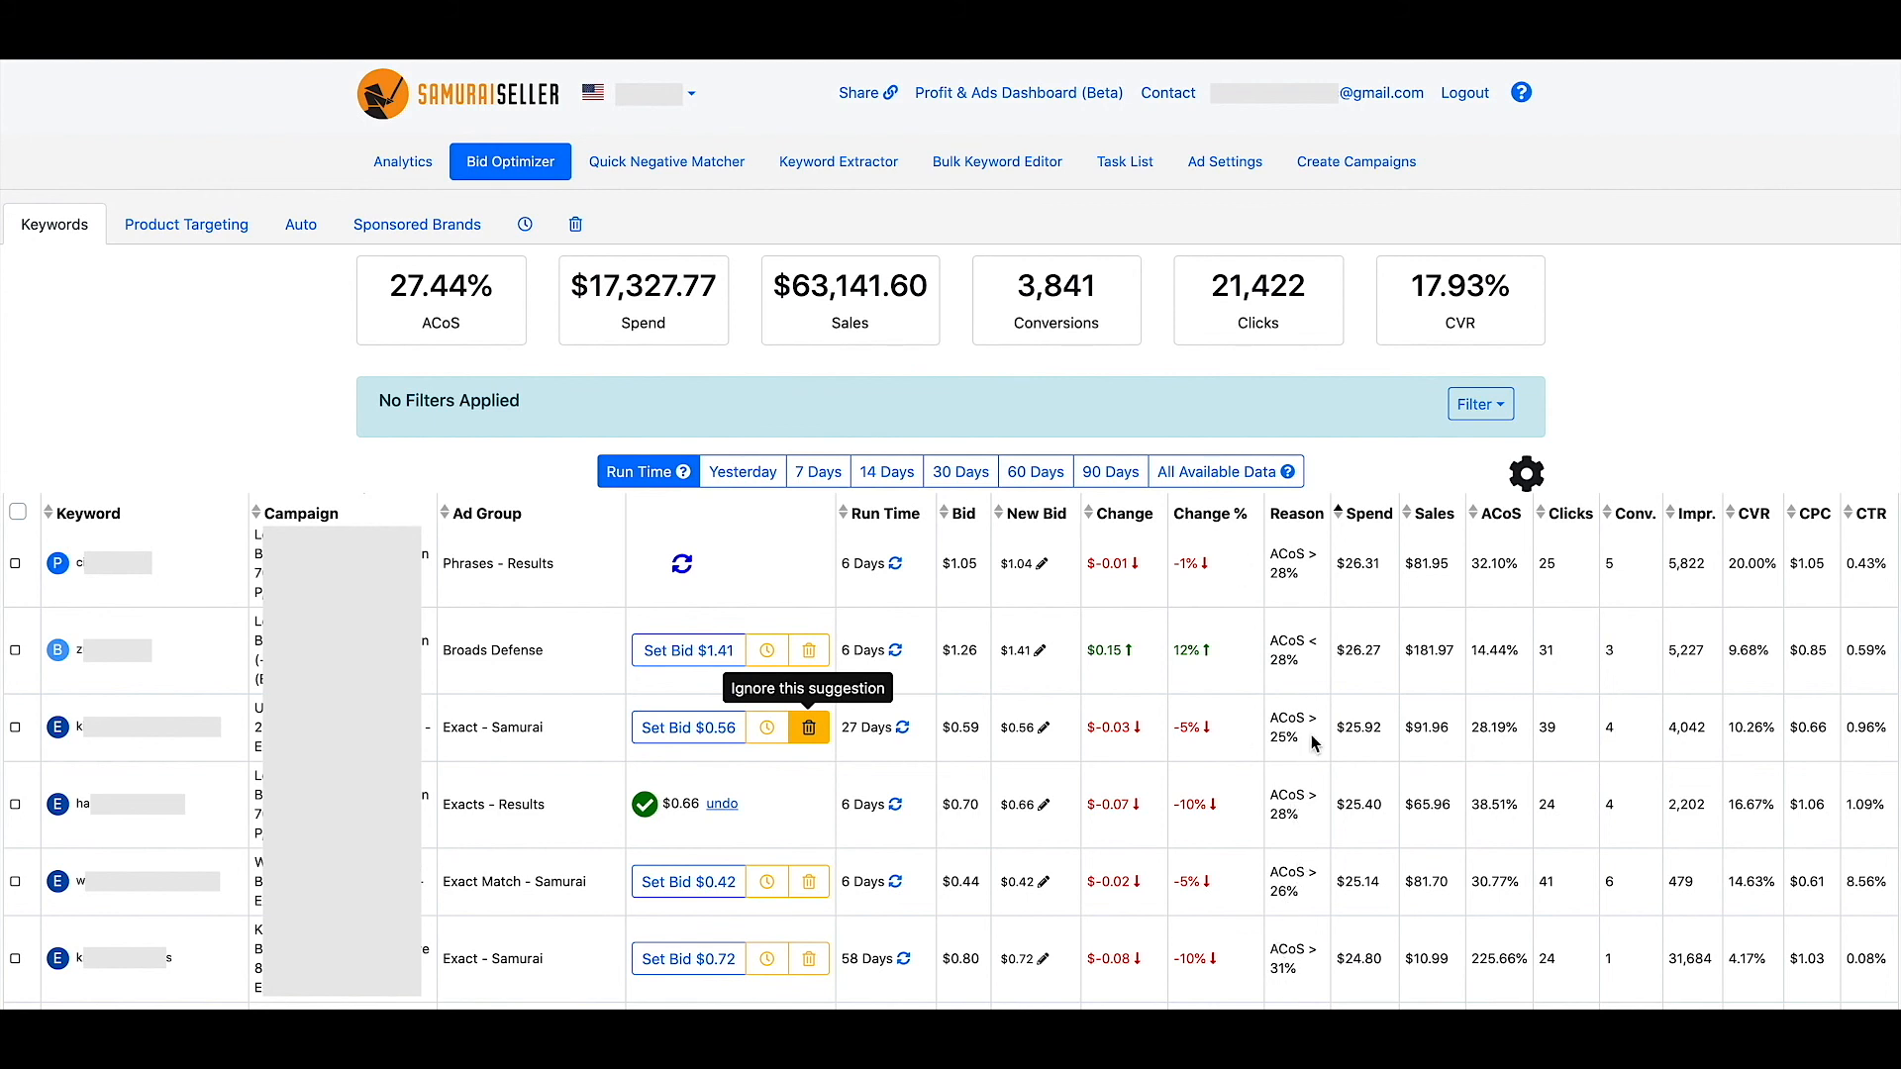
mouse_move(1307, 638)
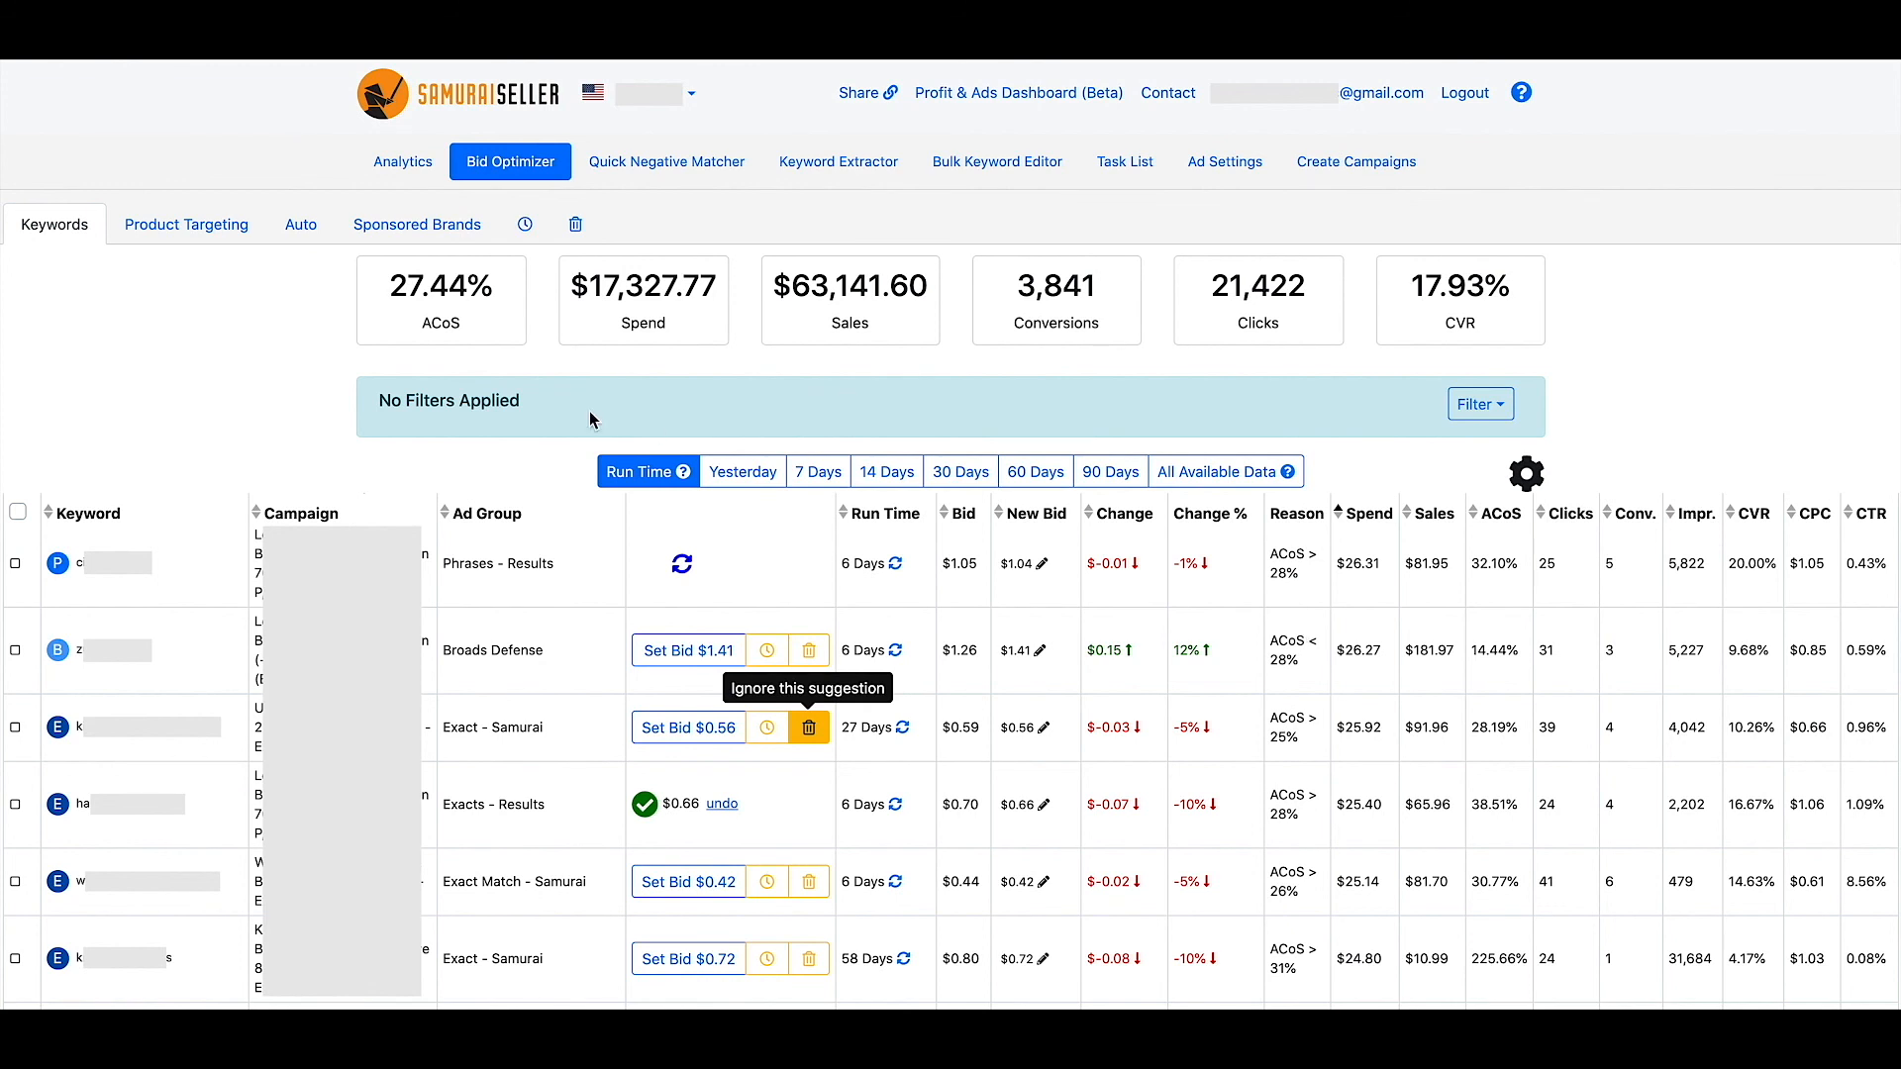
mouse_move(209, 388)
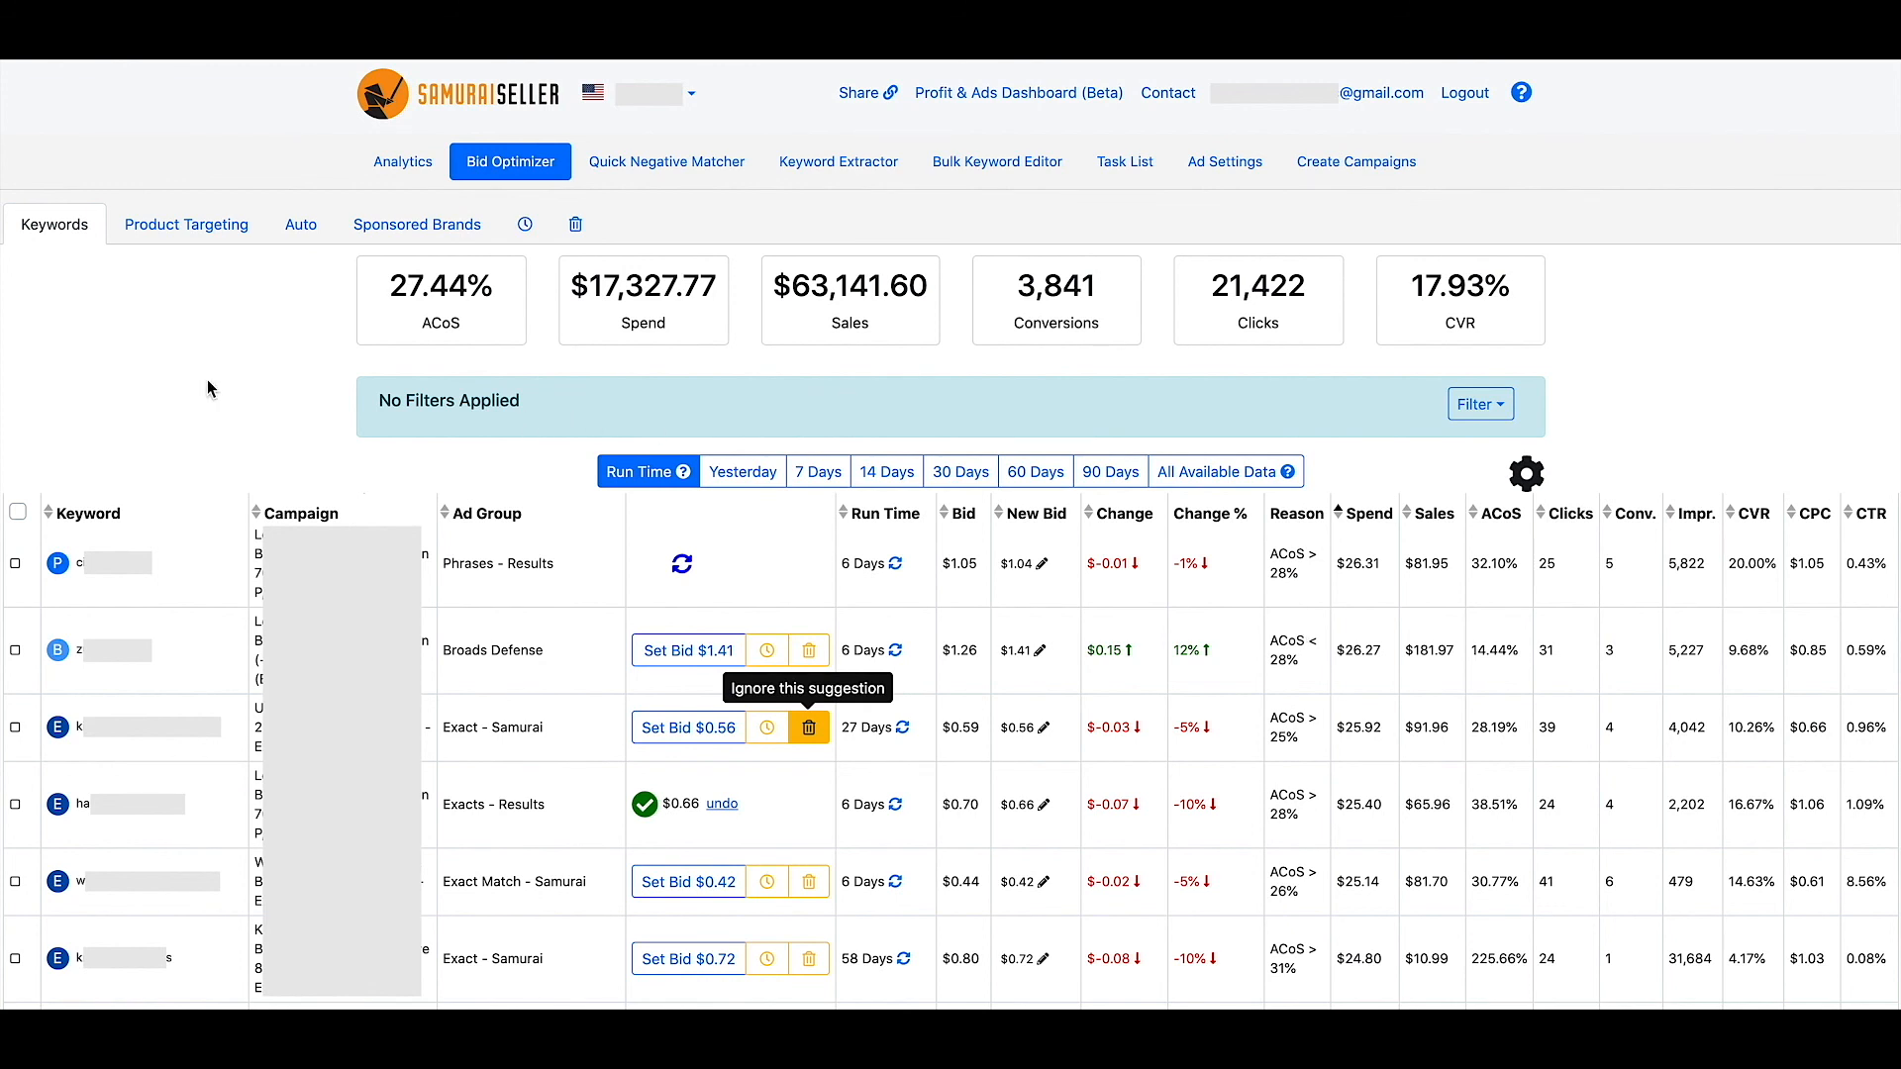
mouse_move(170, 367)
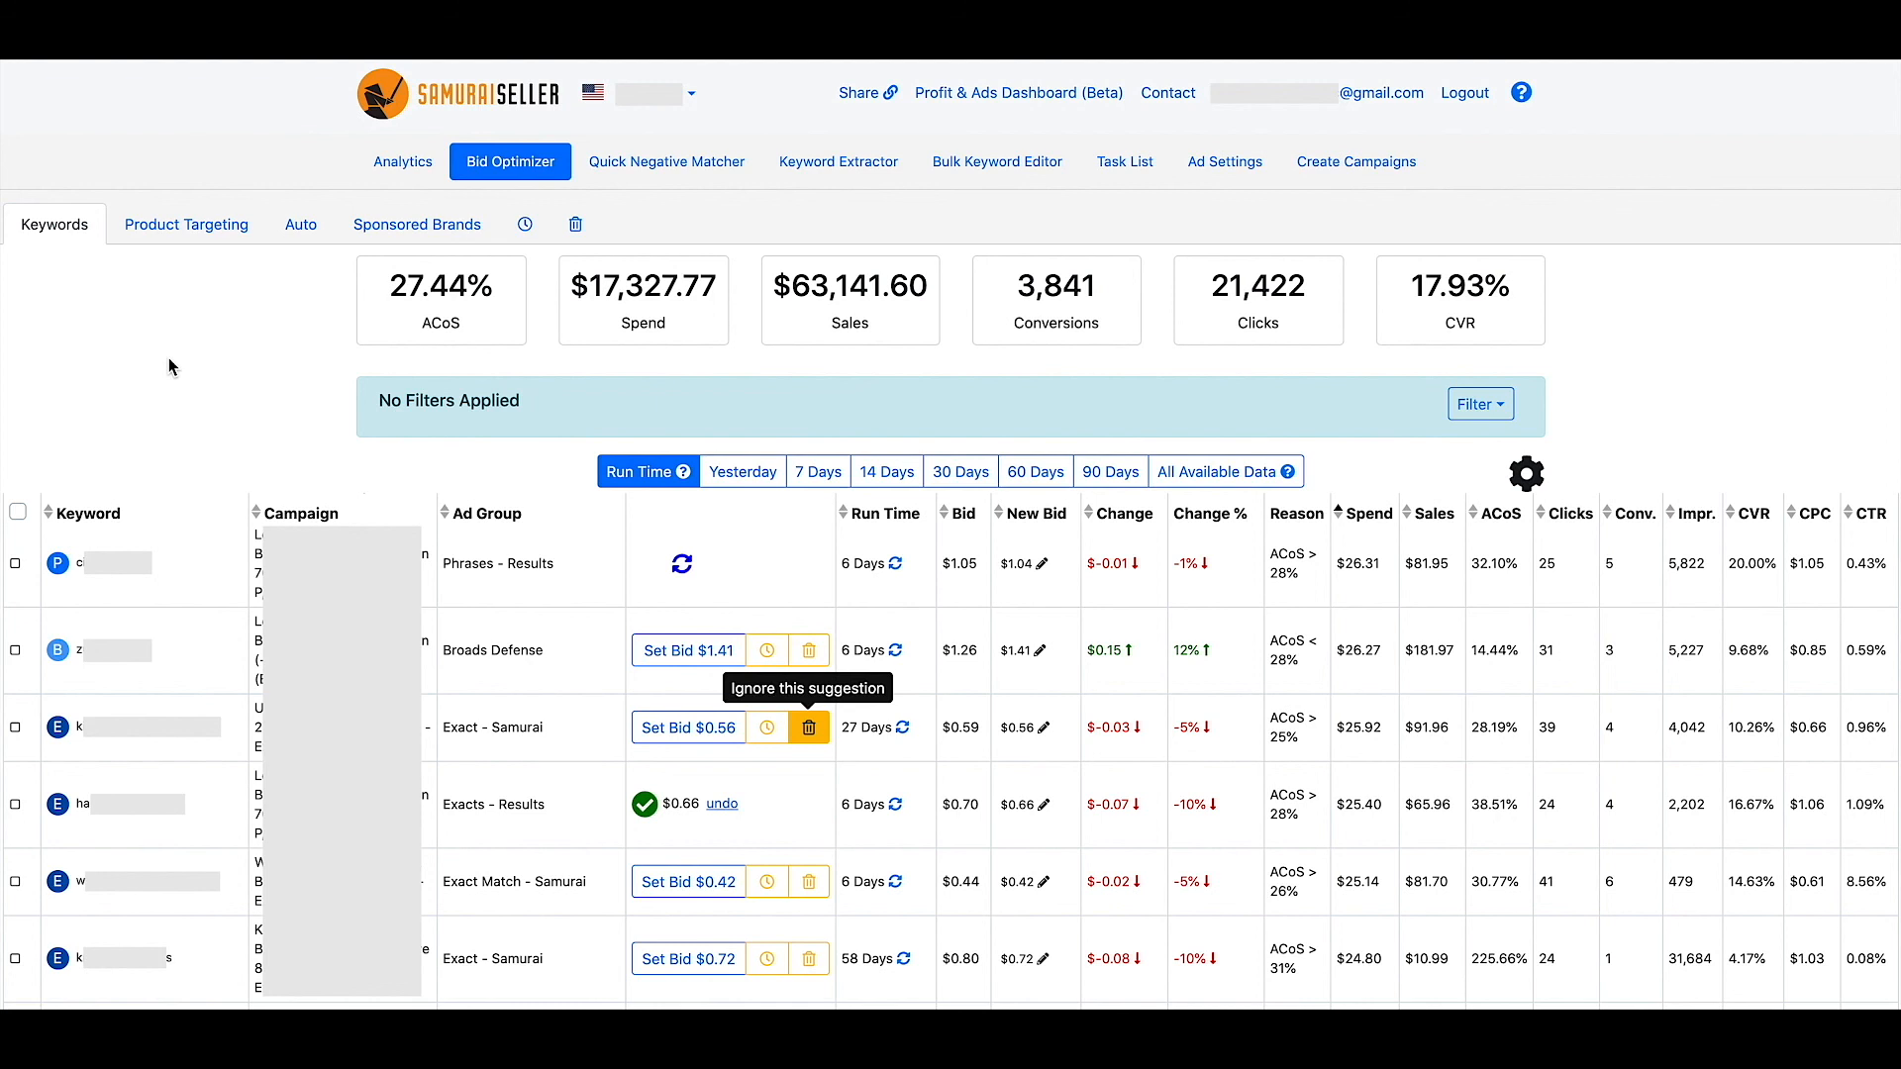
mouse_move(879, 579)
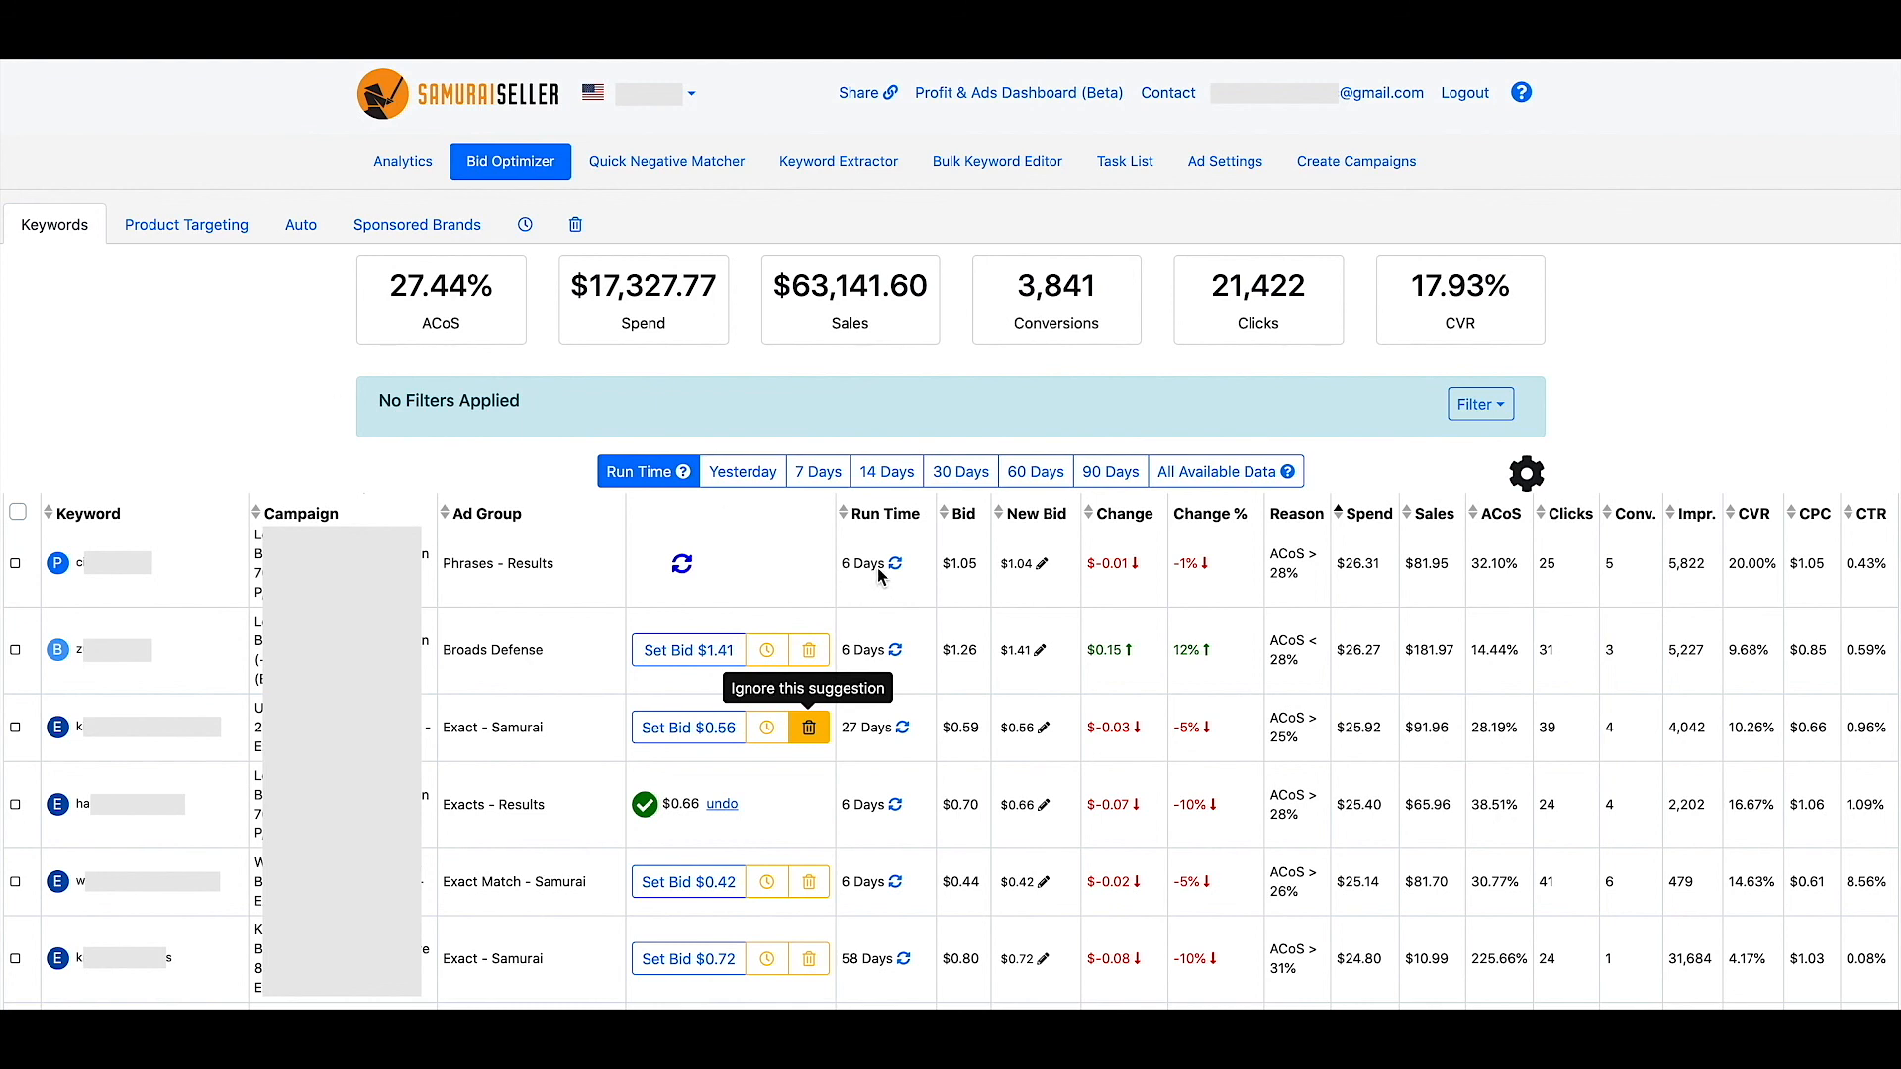
mouse_move(881, 749)
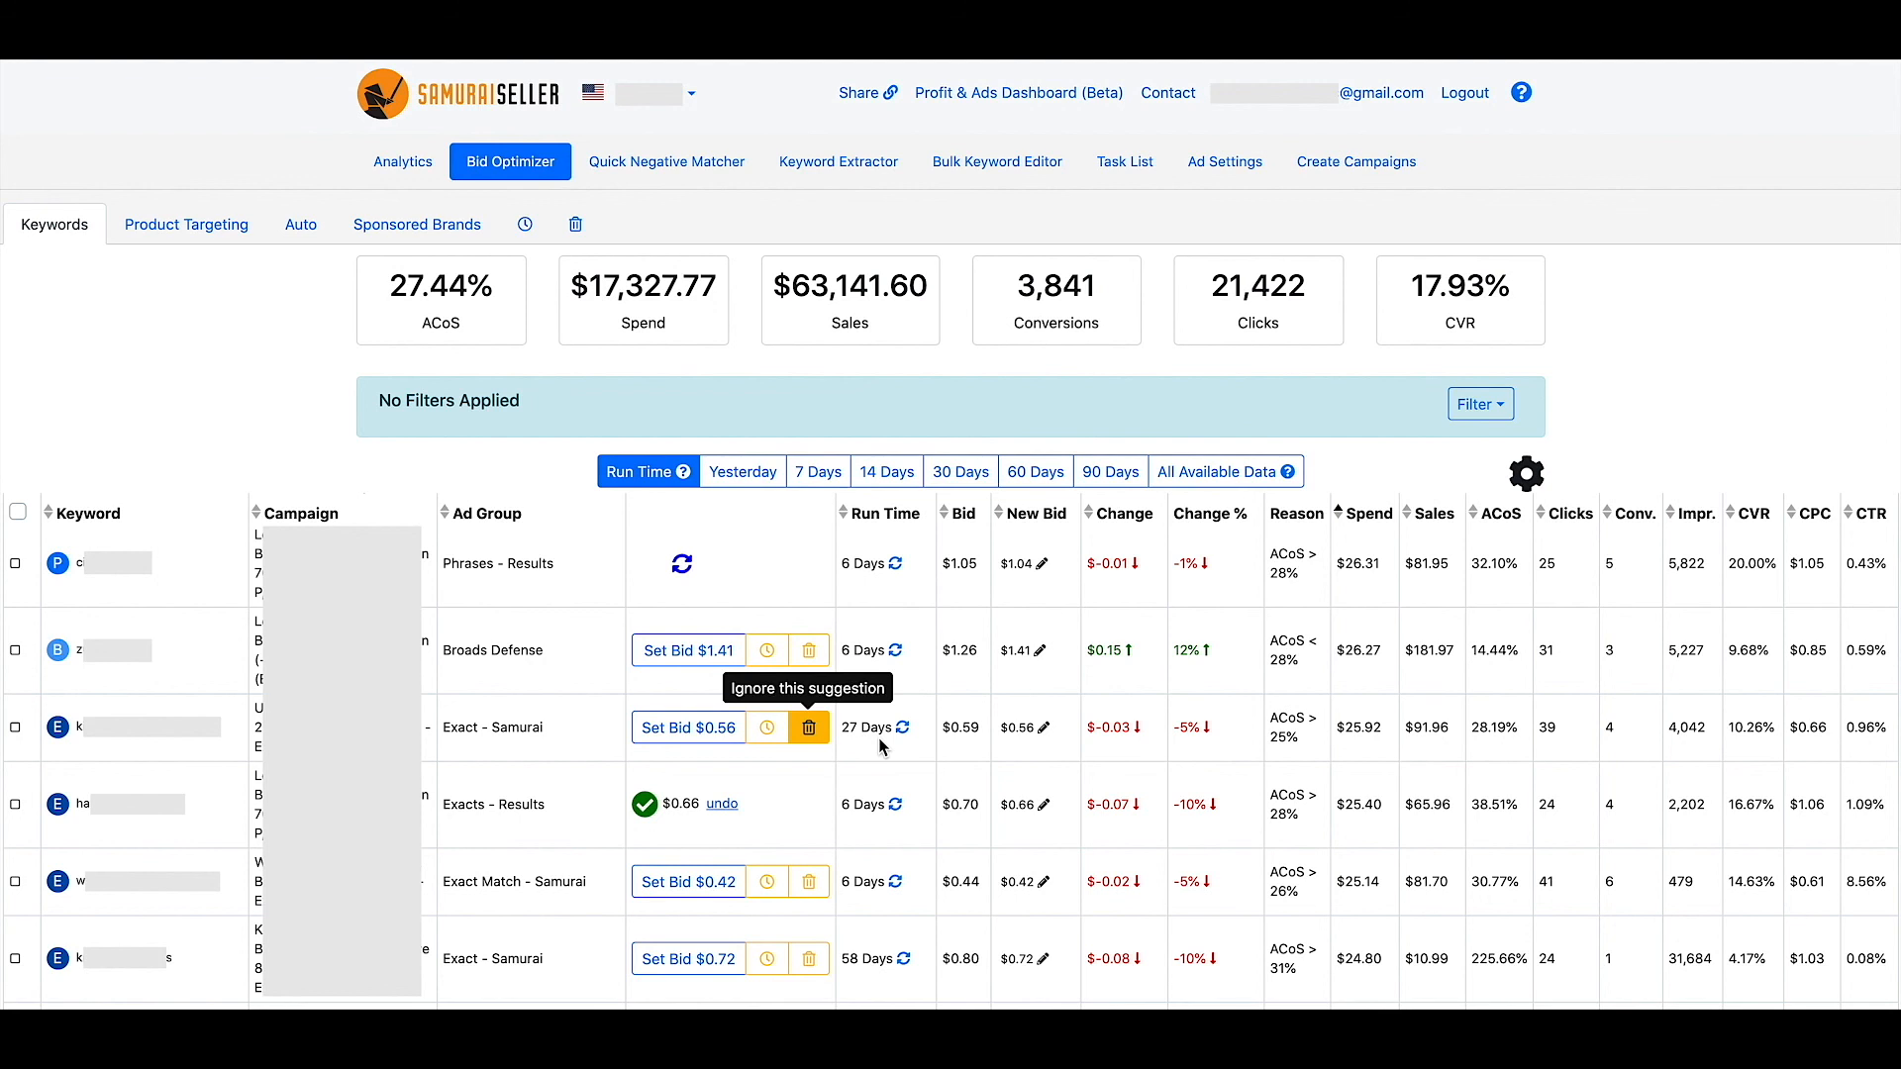
mouse_move(892, 986)
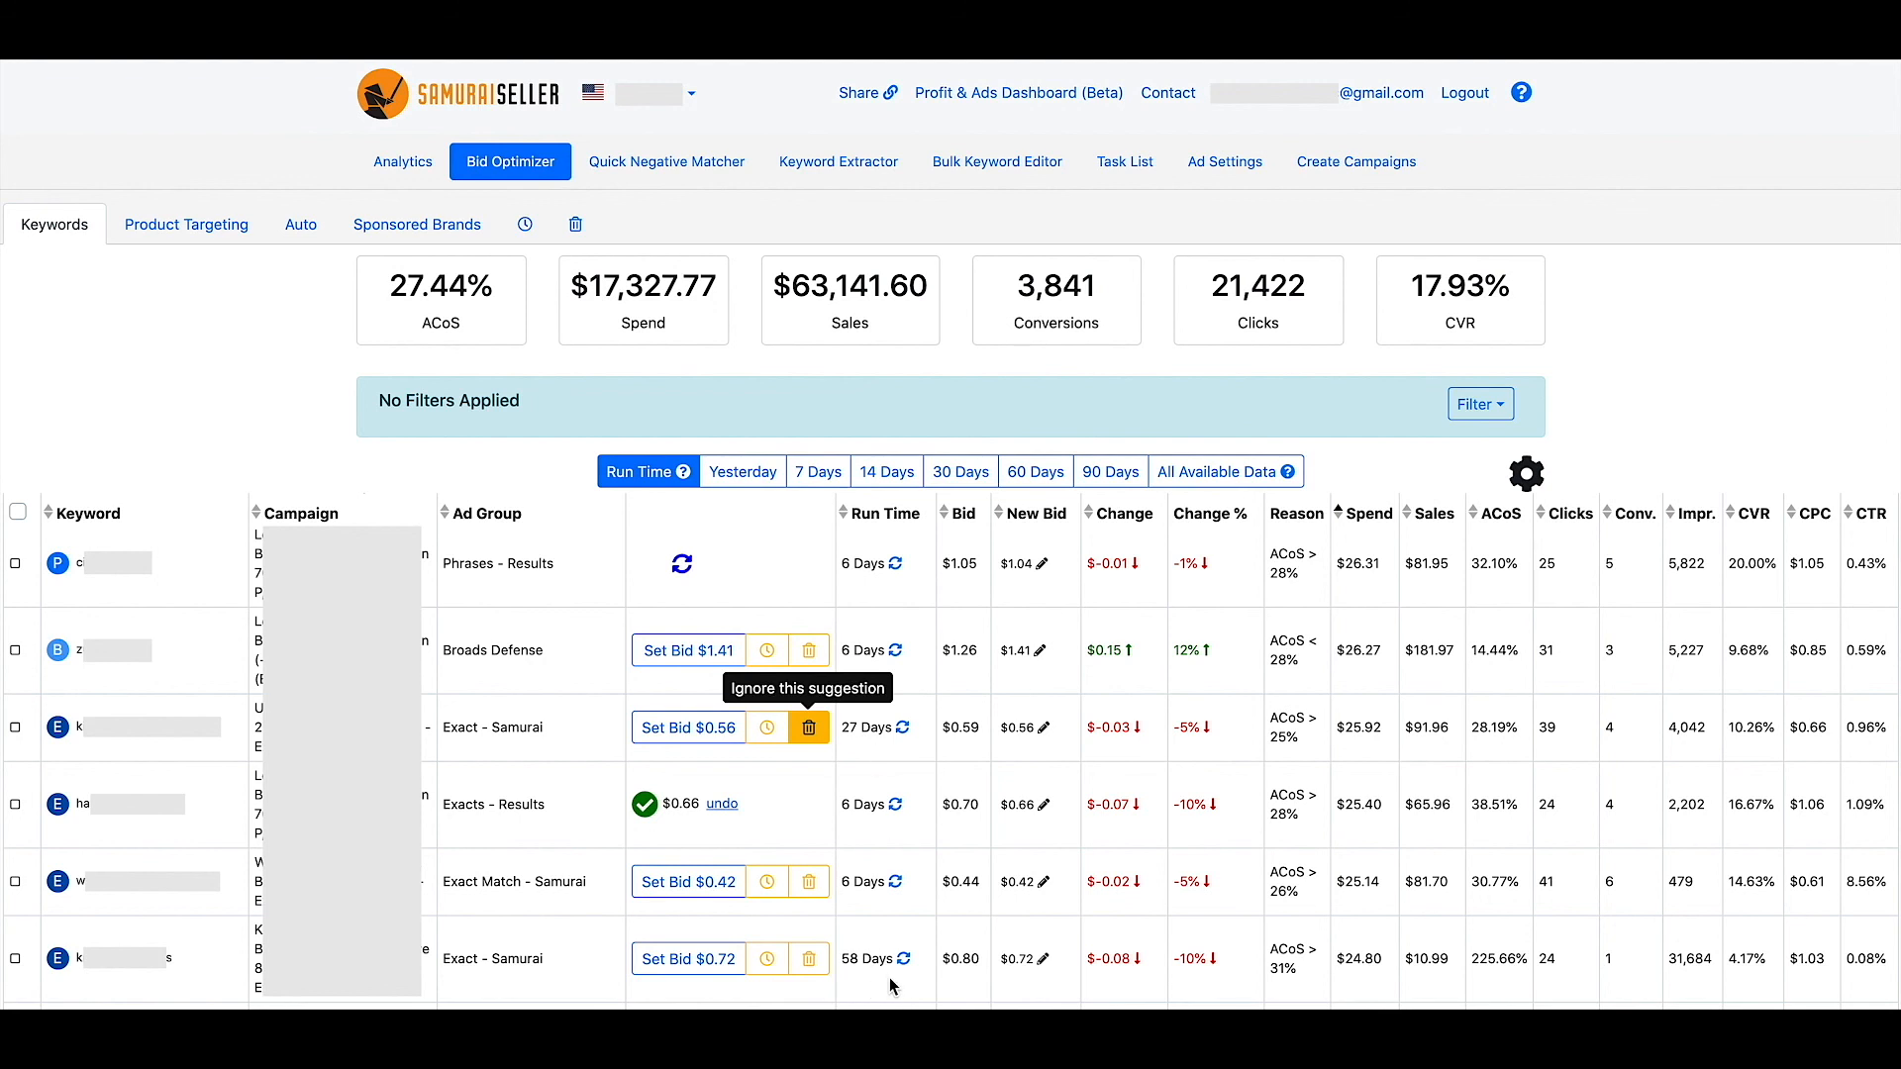
mouse_move(1829, 952)
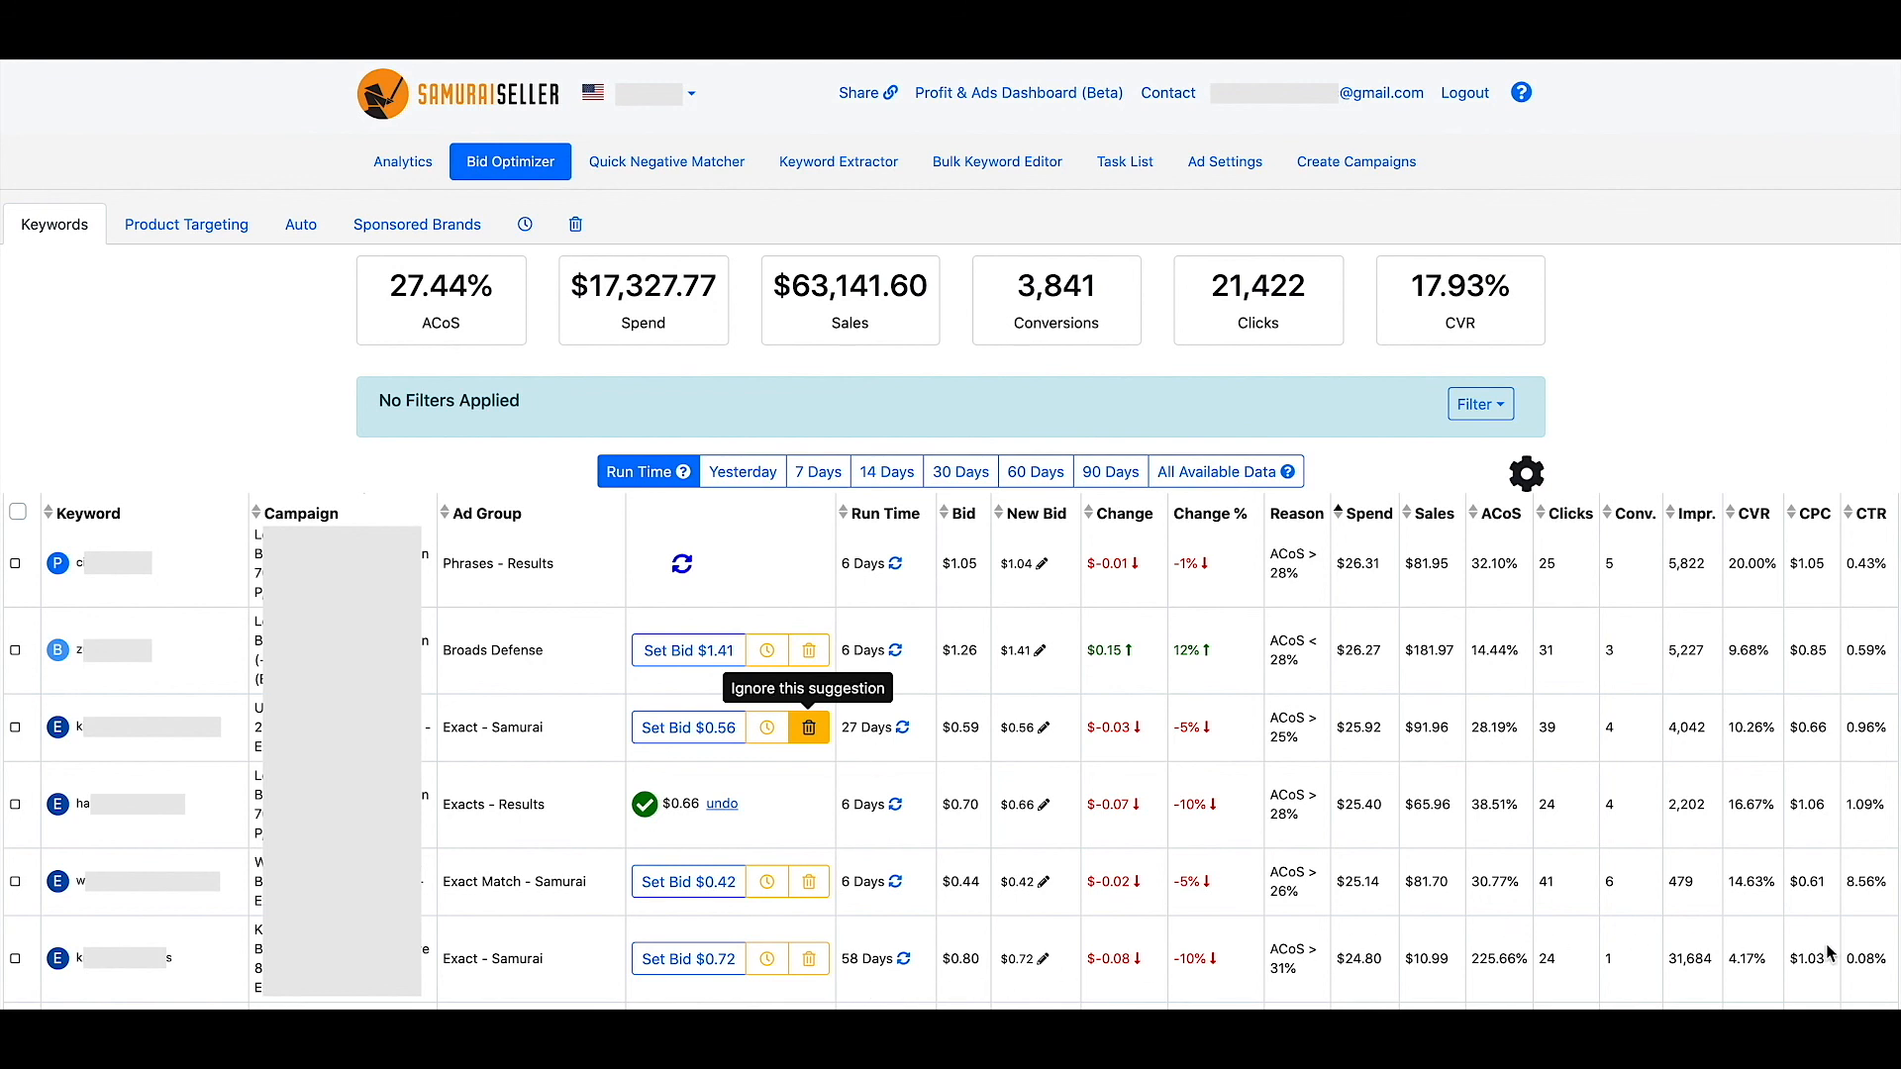
mouse_move(1138, 966)
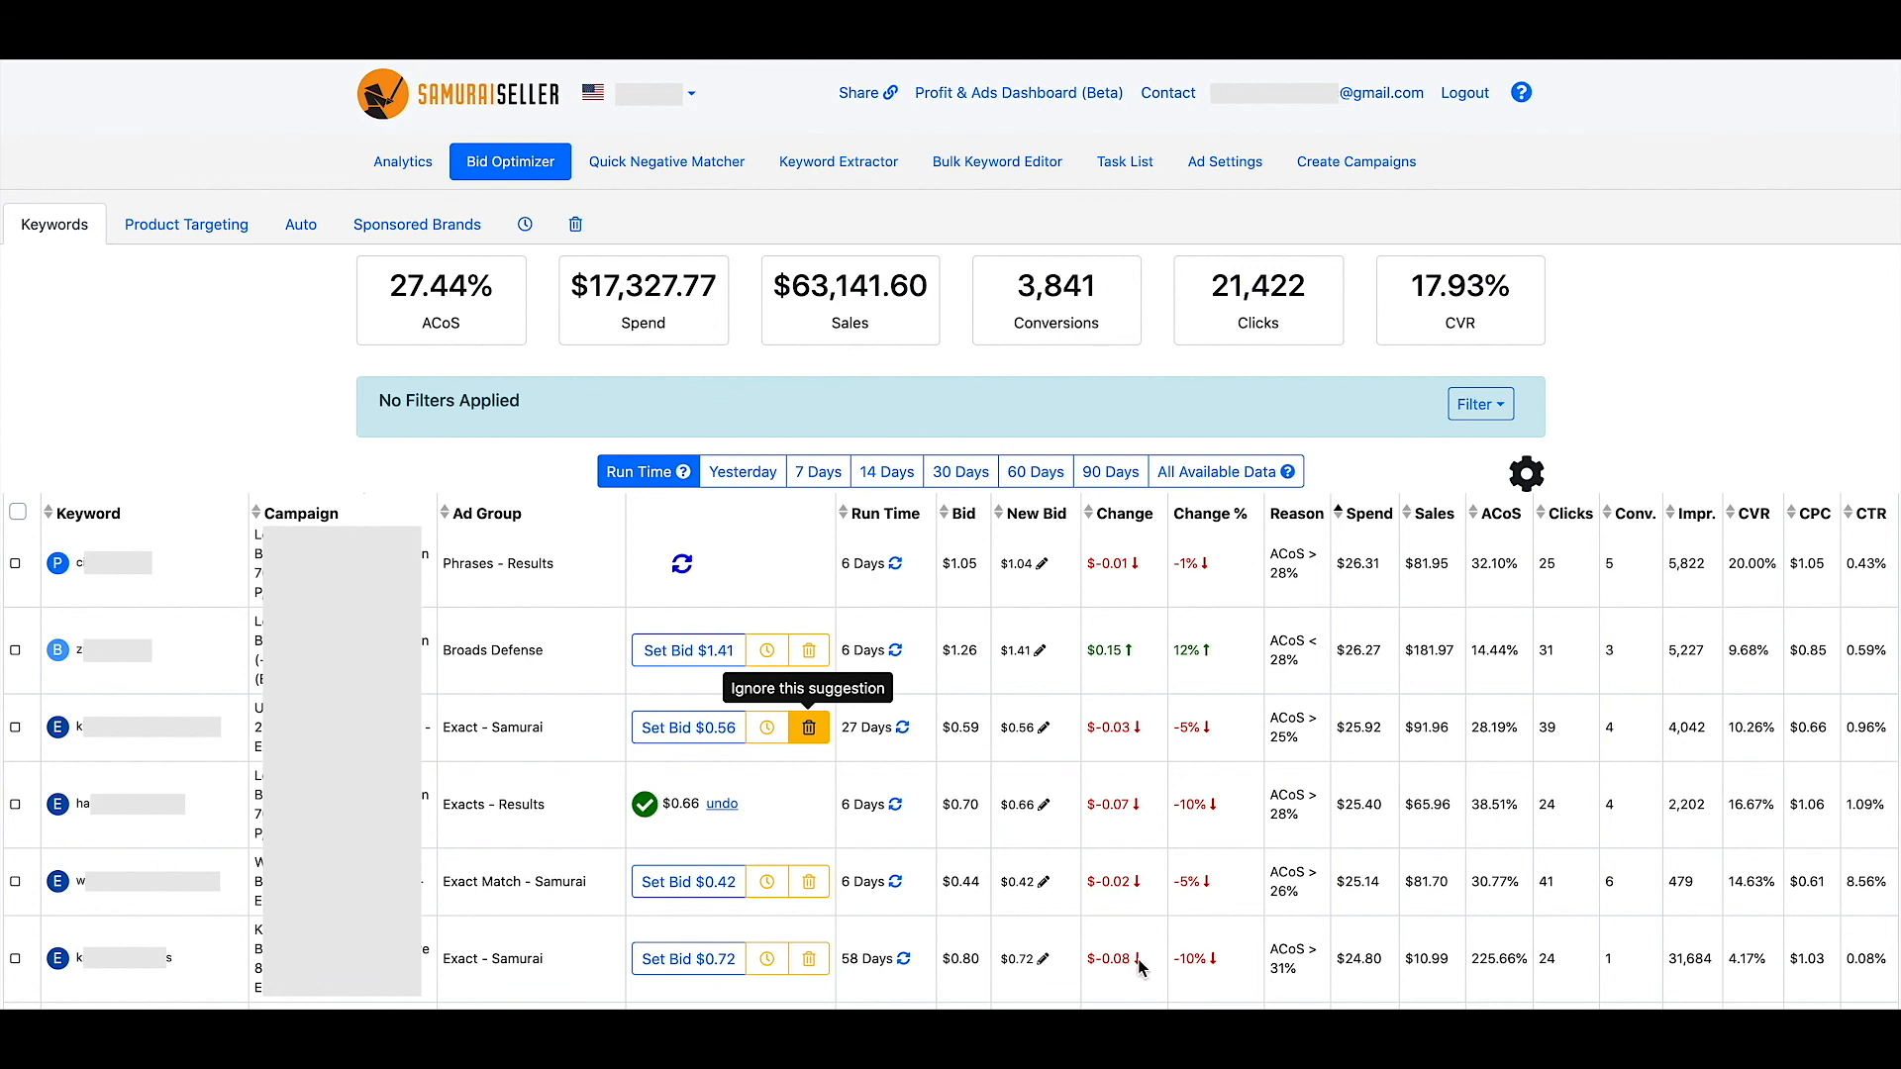
mouse_move(849, 976)
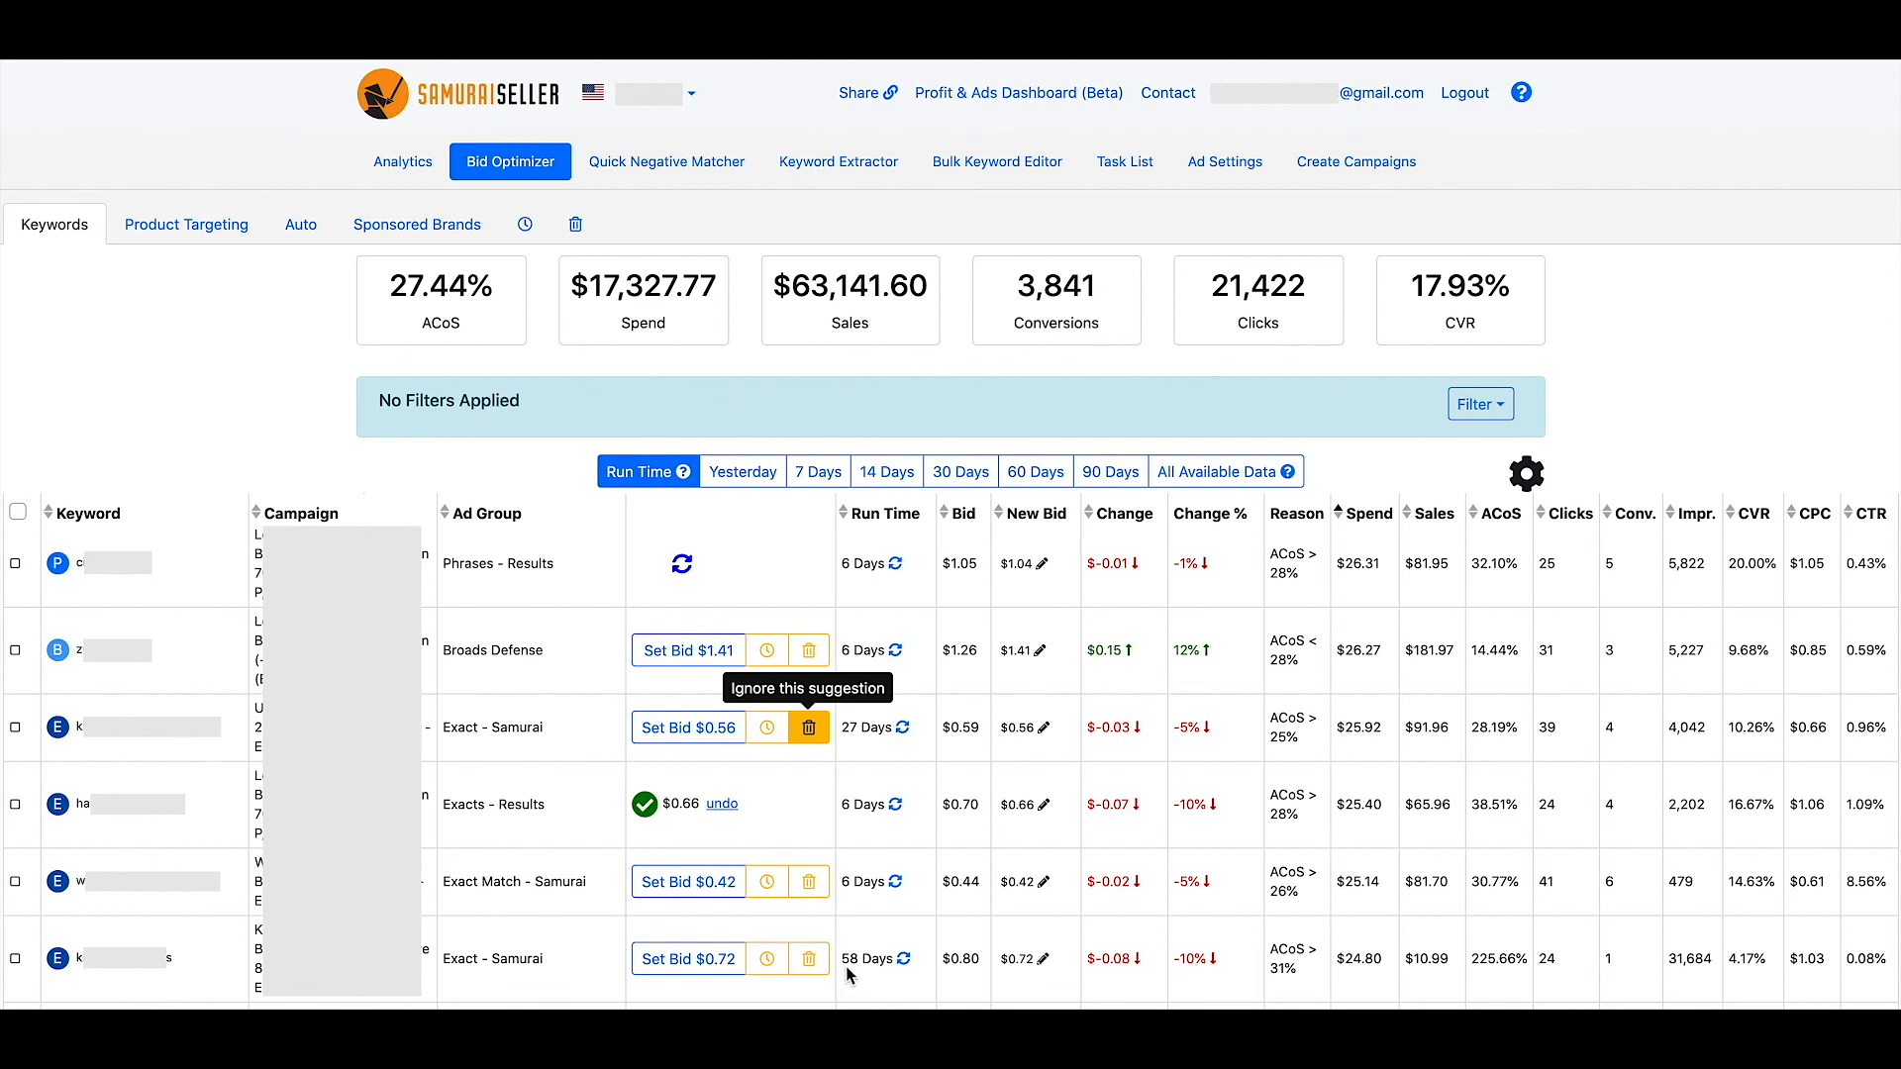
mouse_move(858, 979)
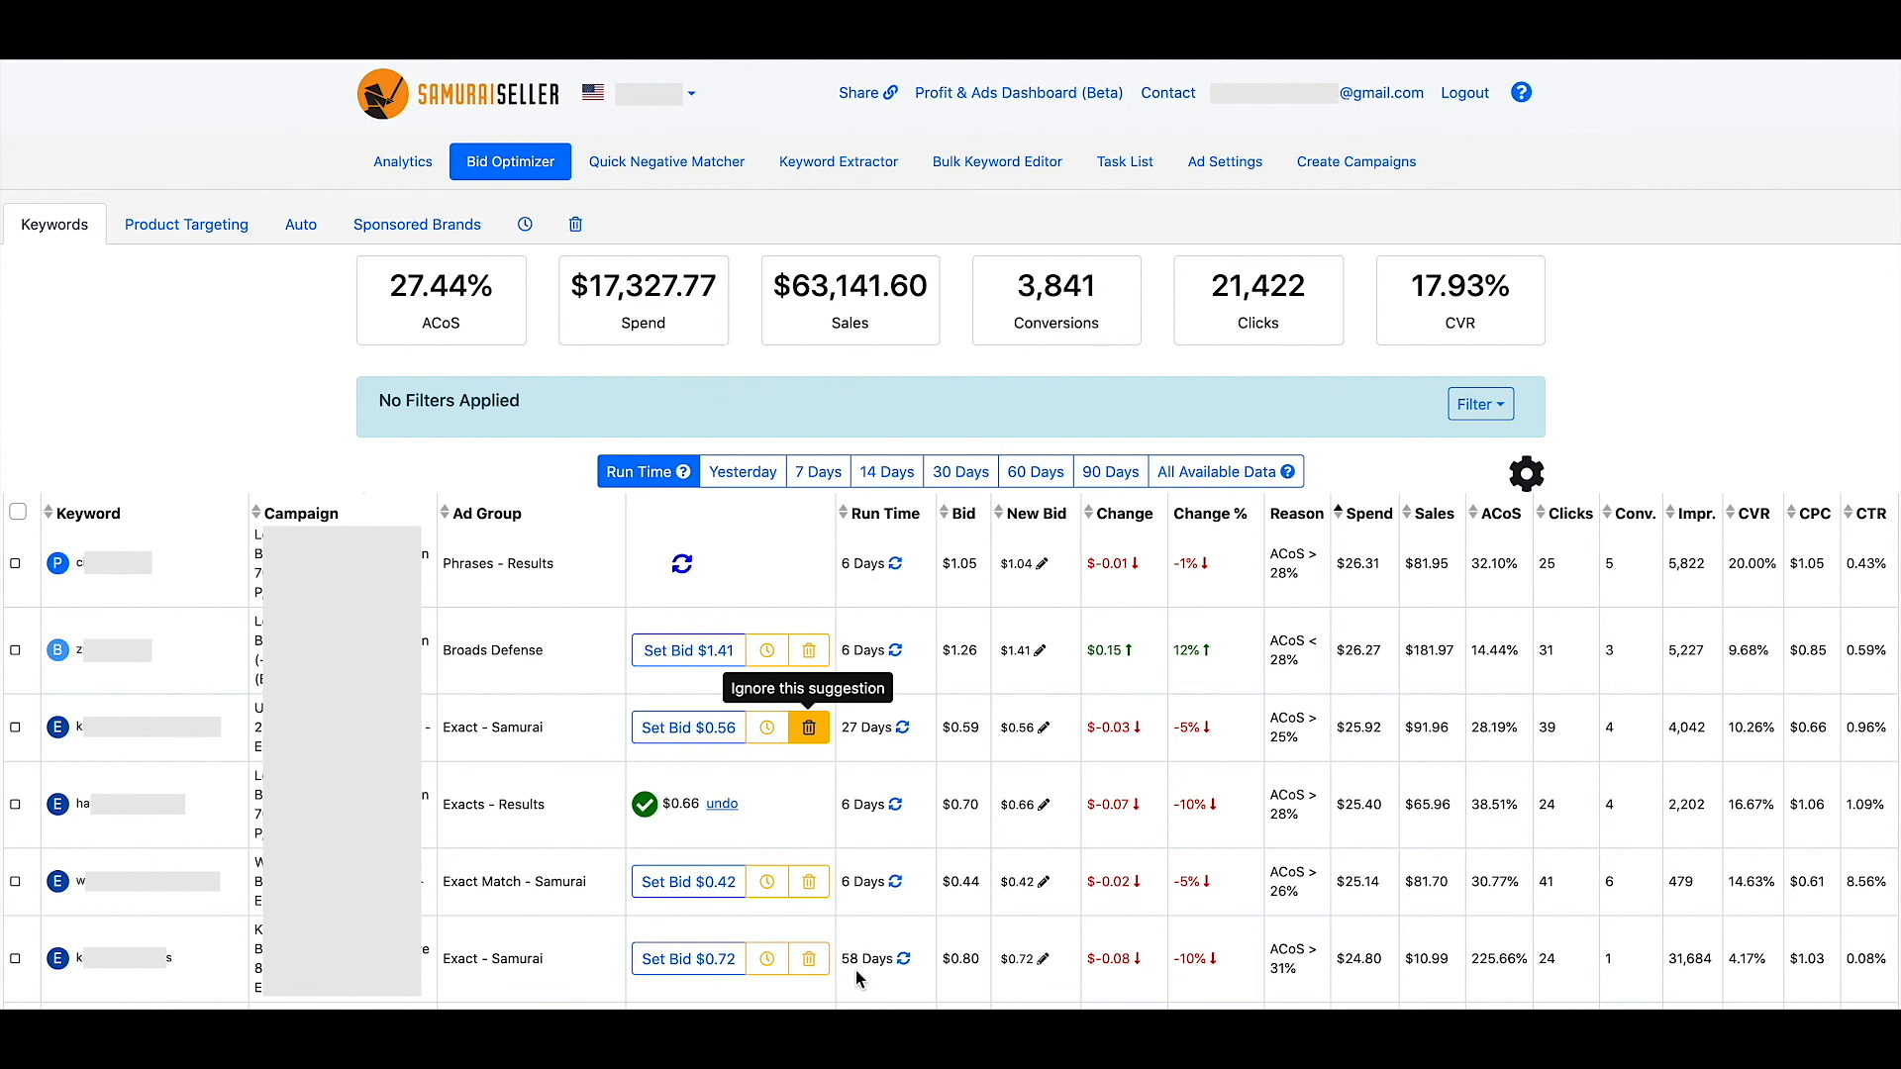
mouse_move(682, 497)
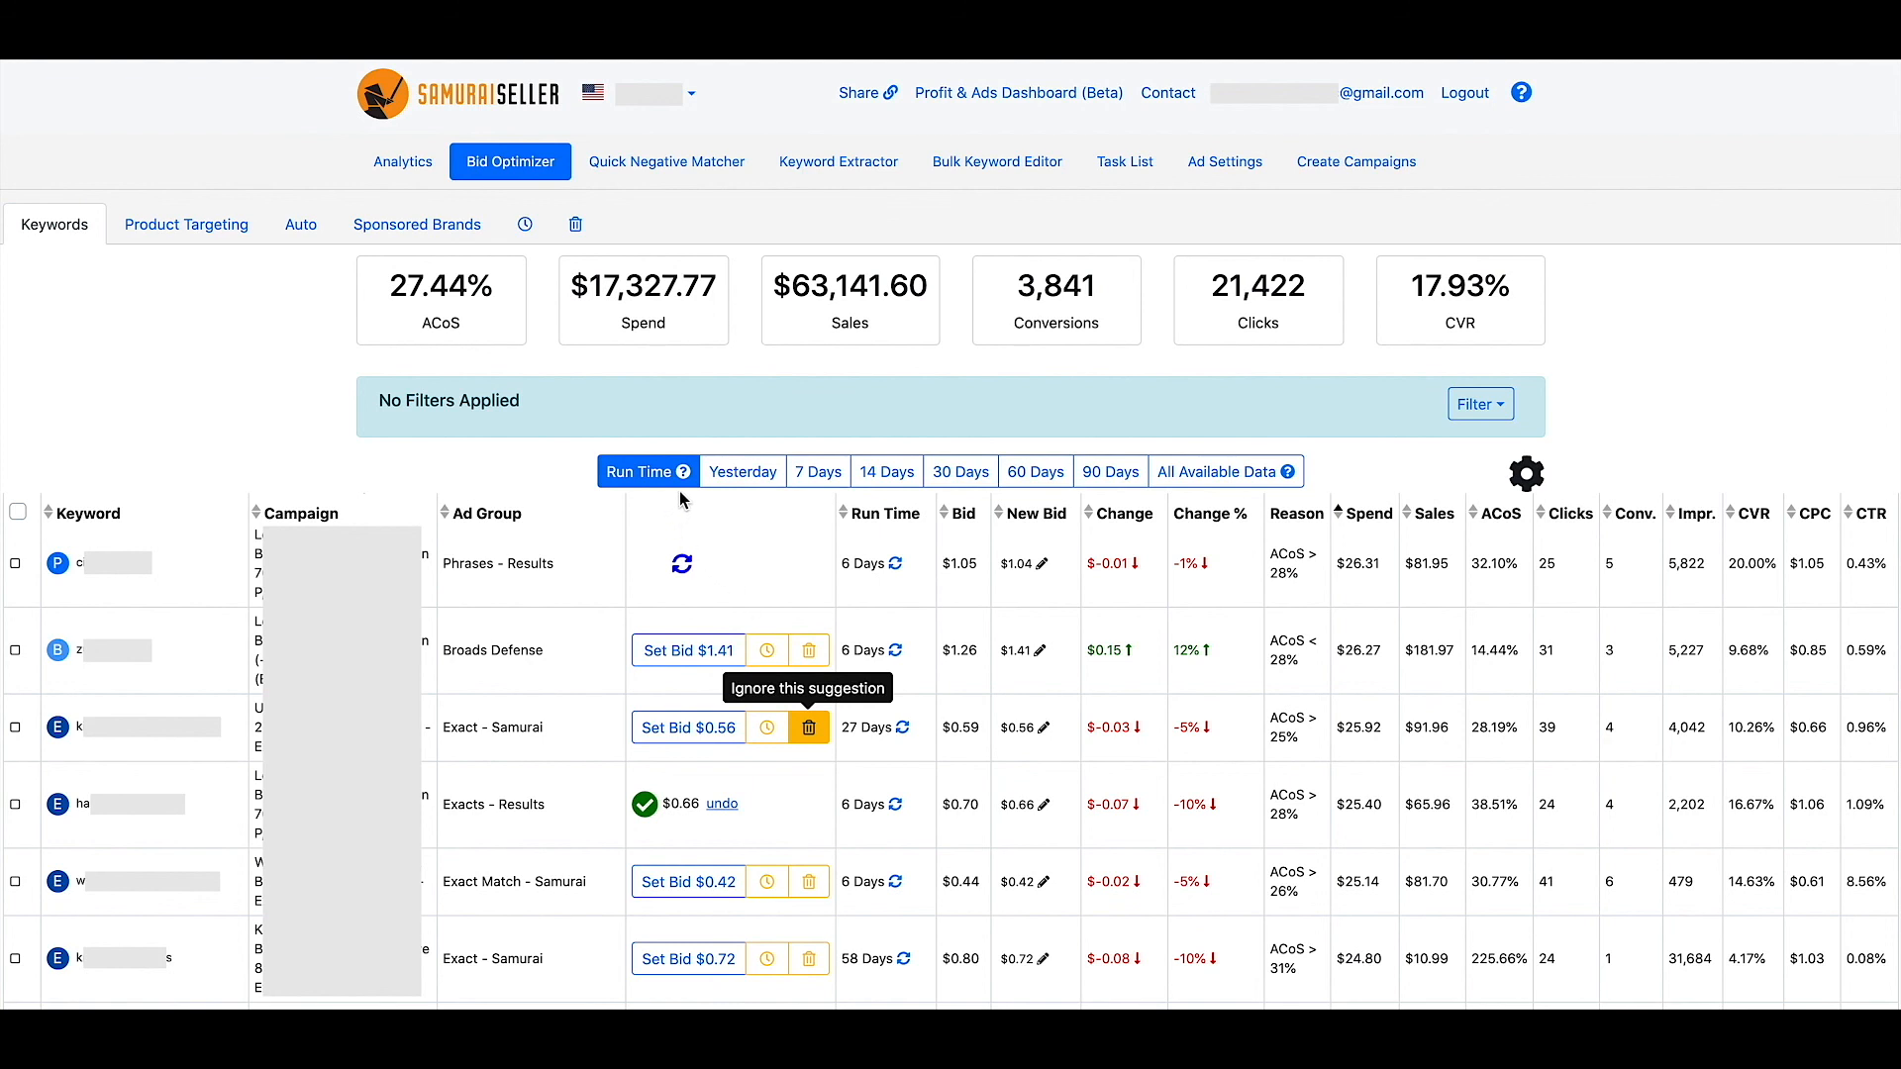
mouse_move(1301, 540)
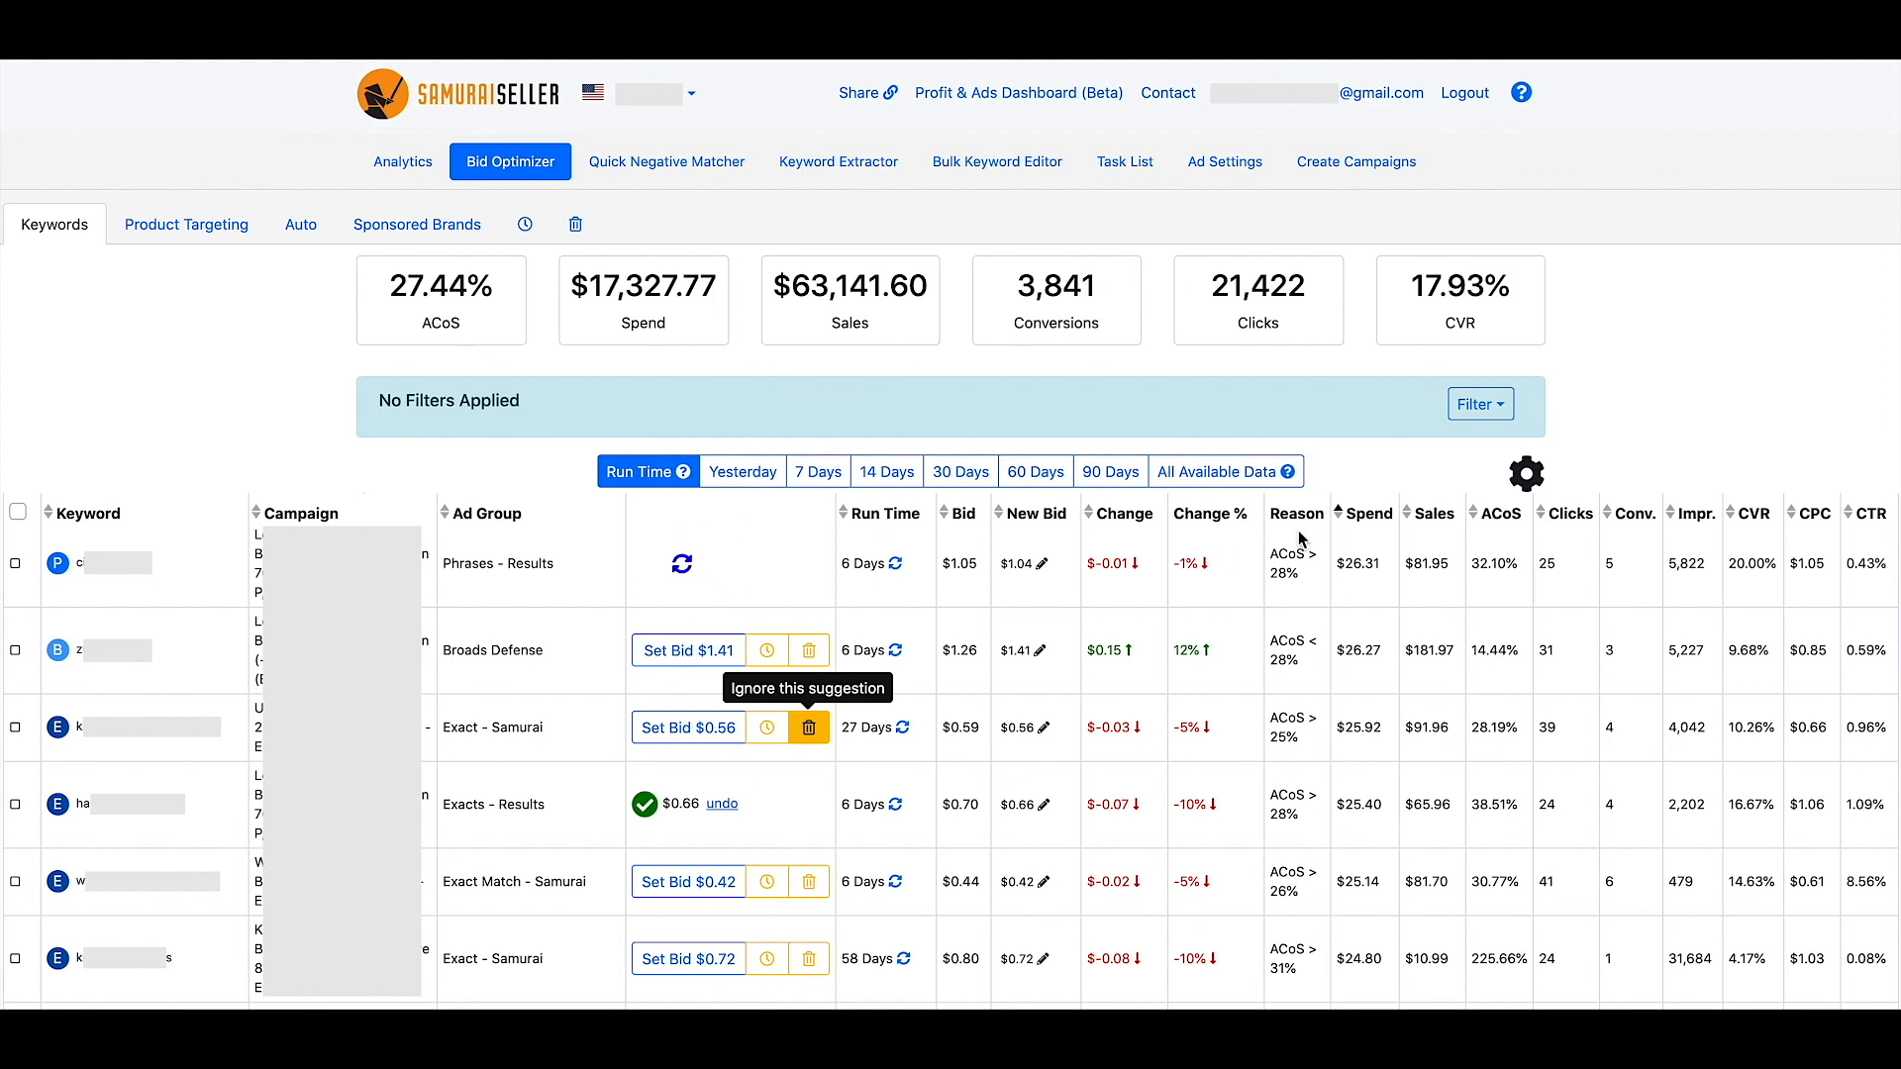
mouse_move(1236, 501)
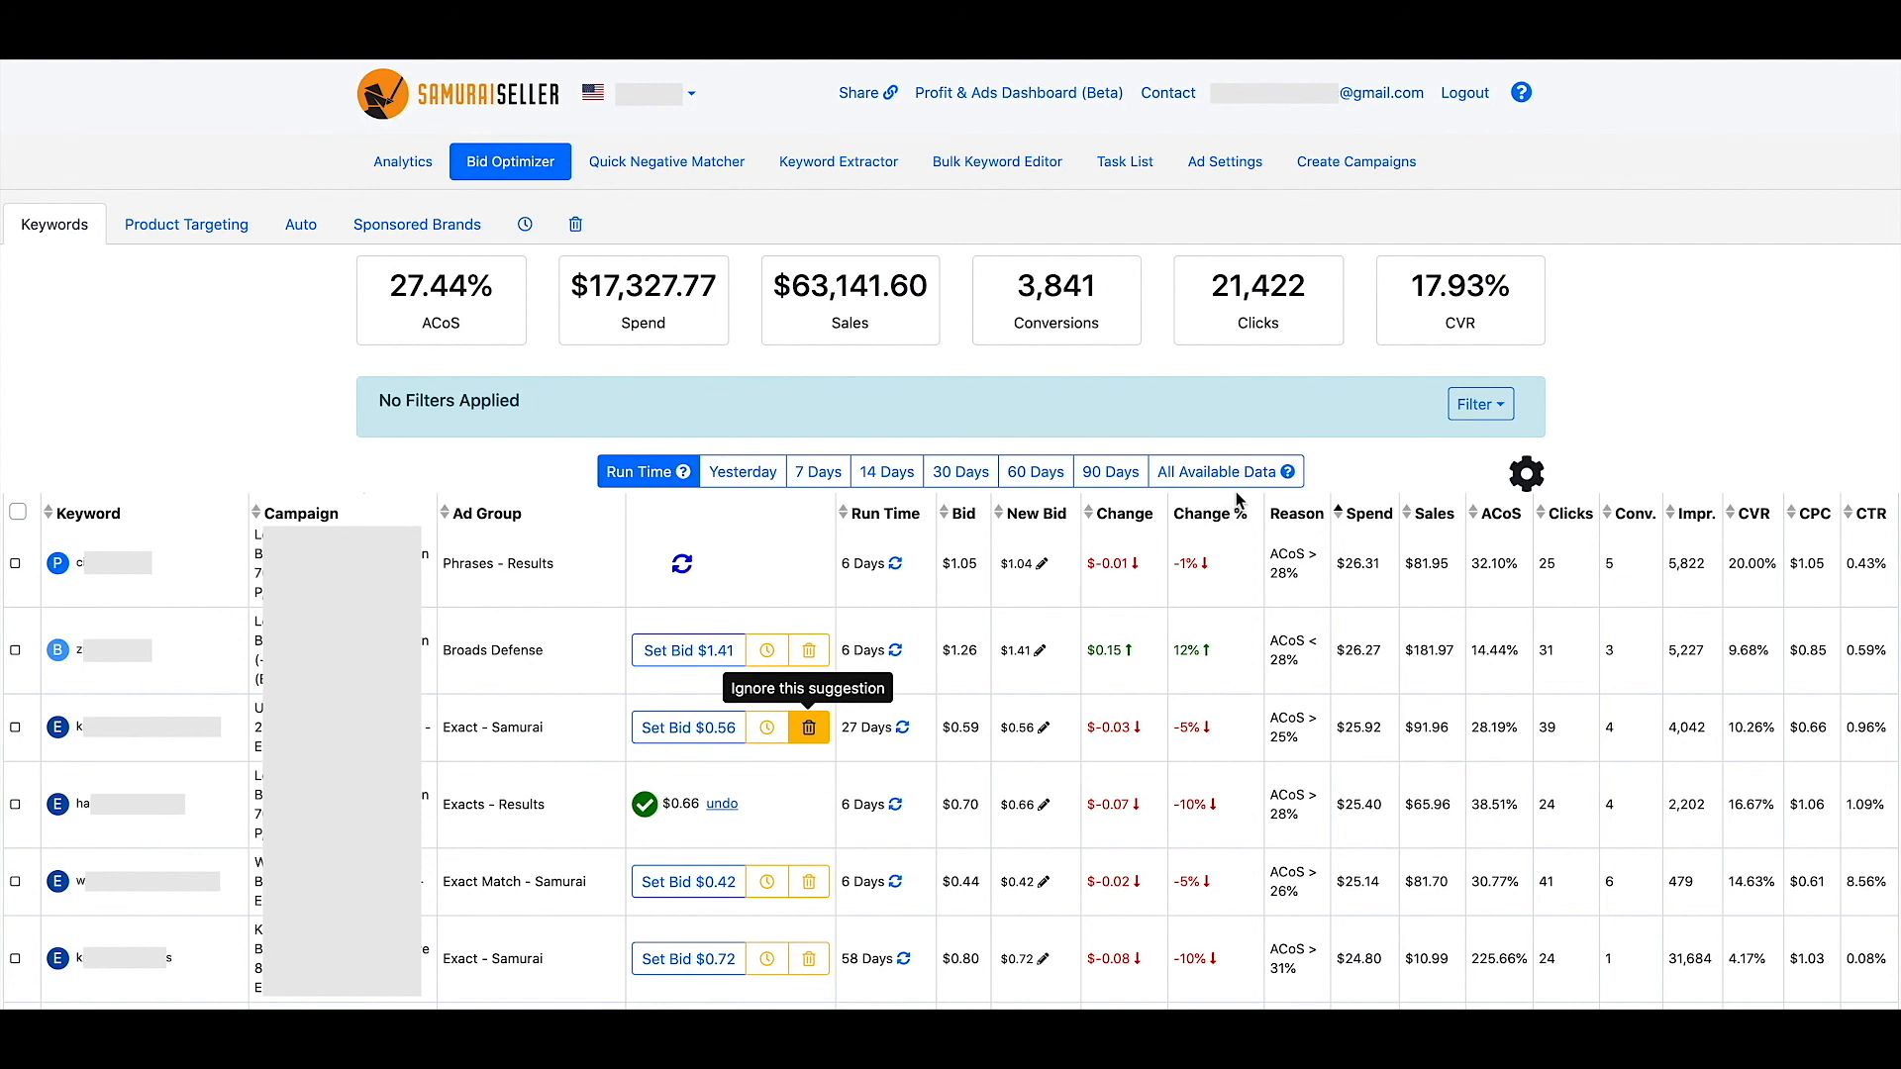
mouse_move(1287, 518)
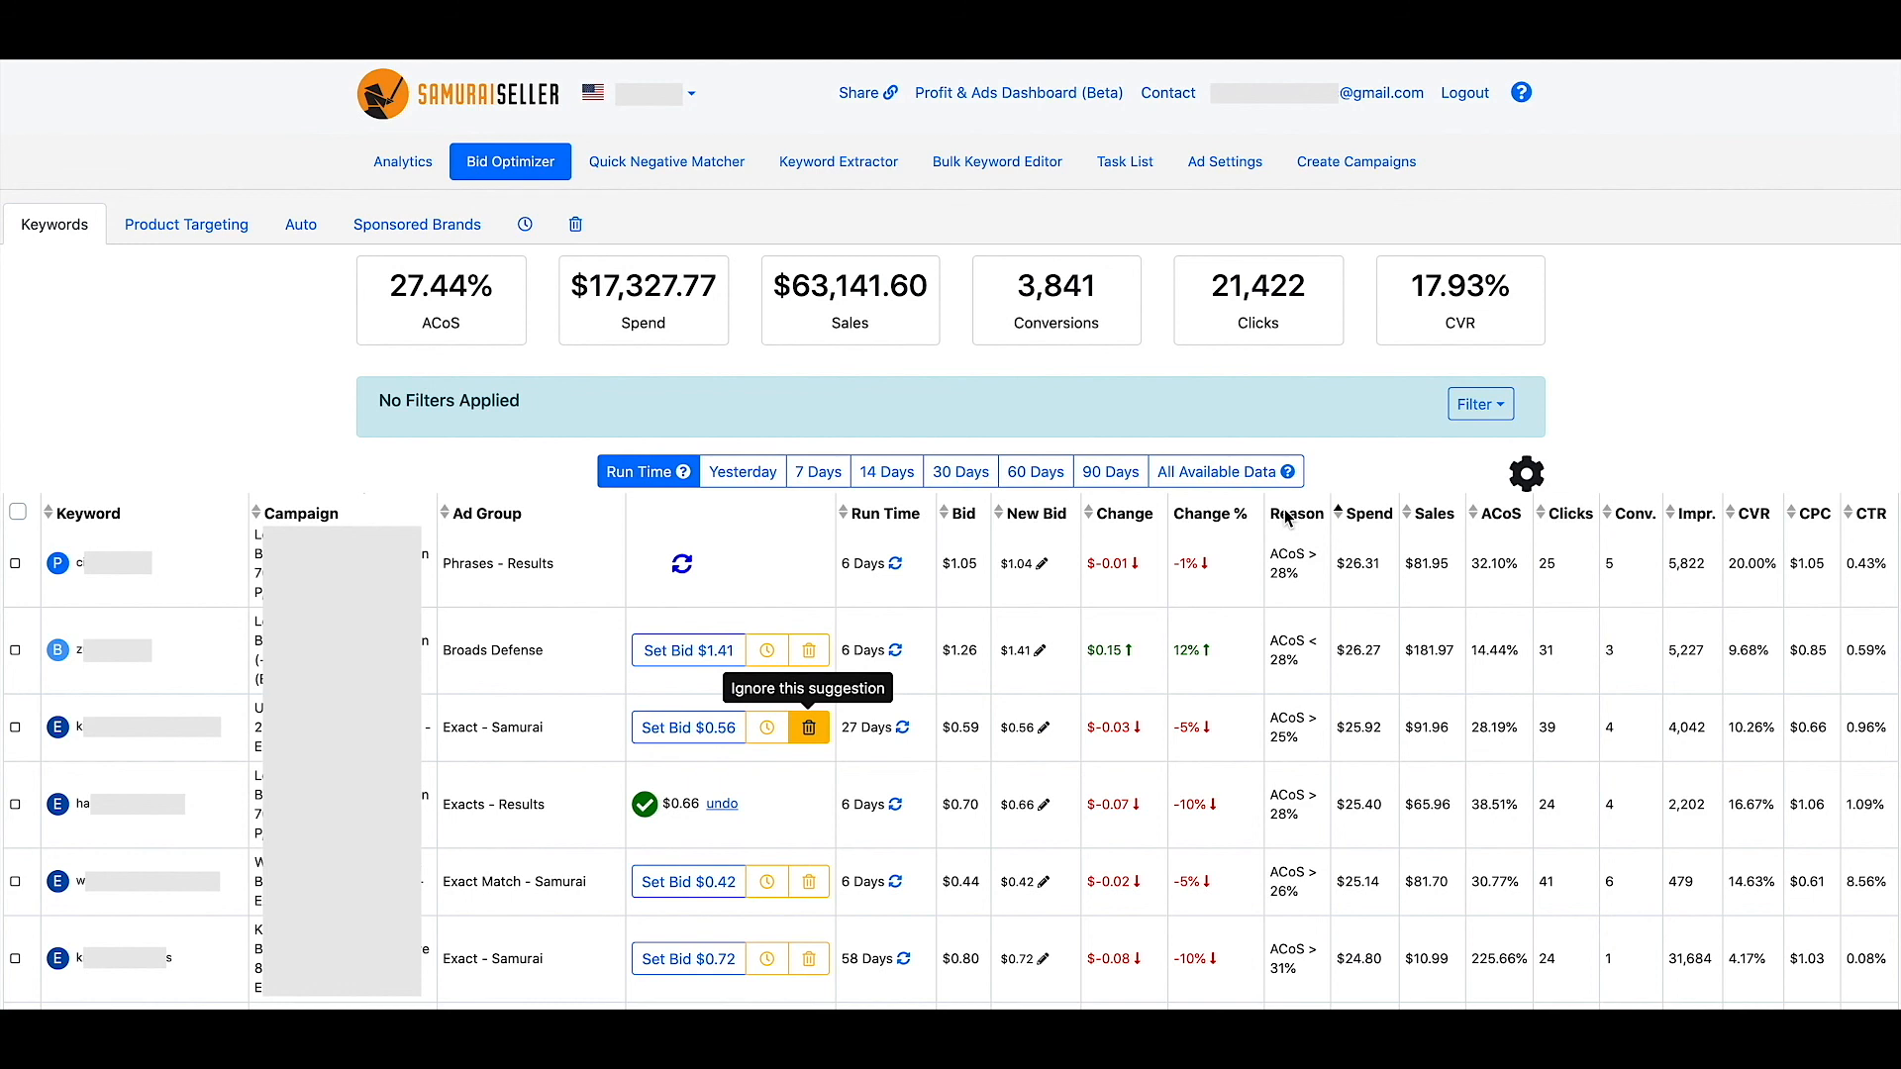
mouse_move(1287, 536)
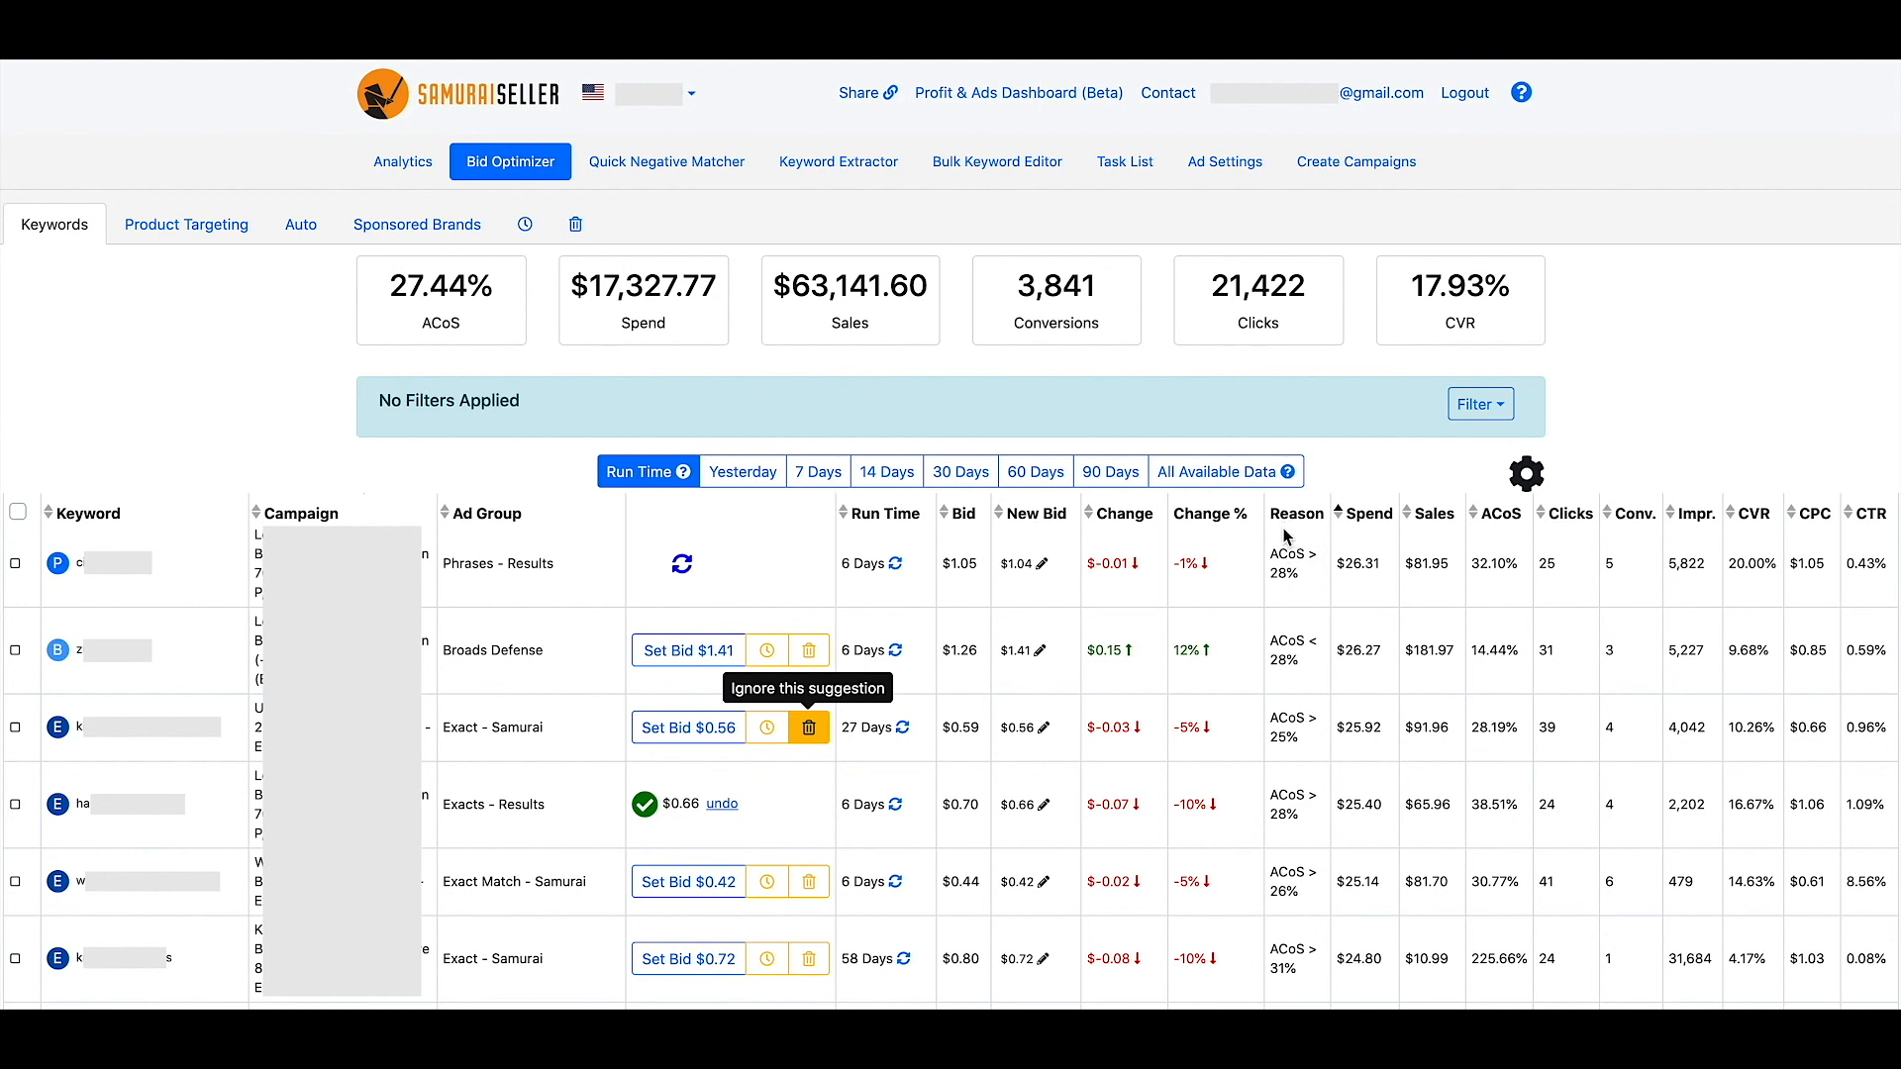
mouse_move(1239, 796)
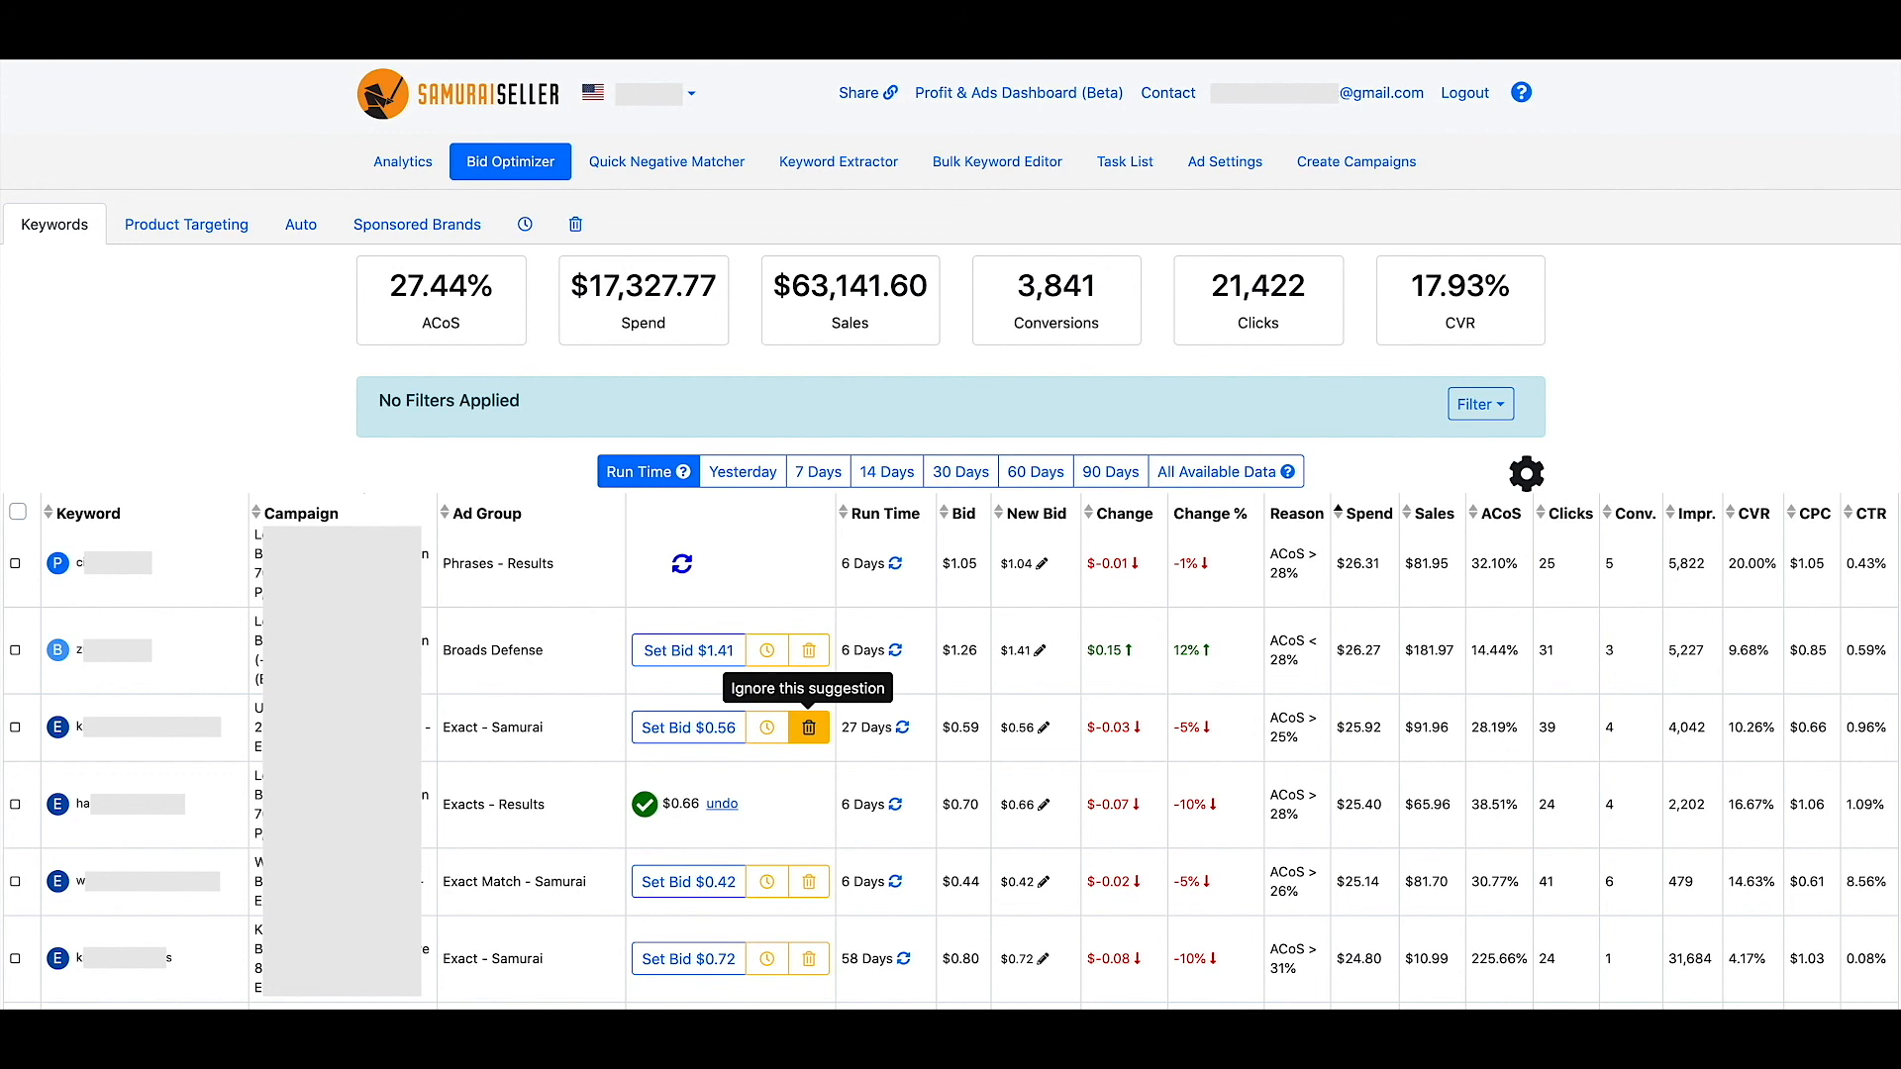
mouse_move(859, 828)
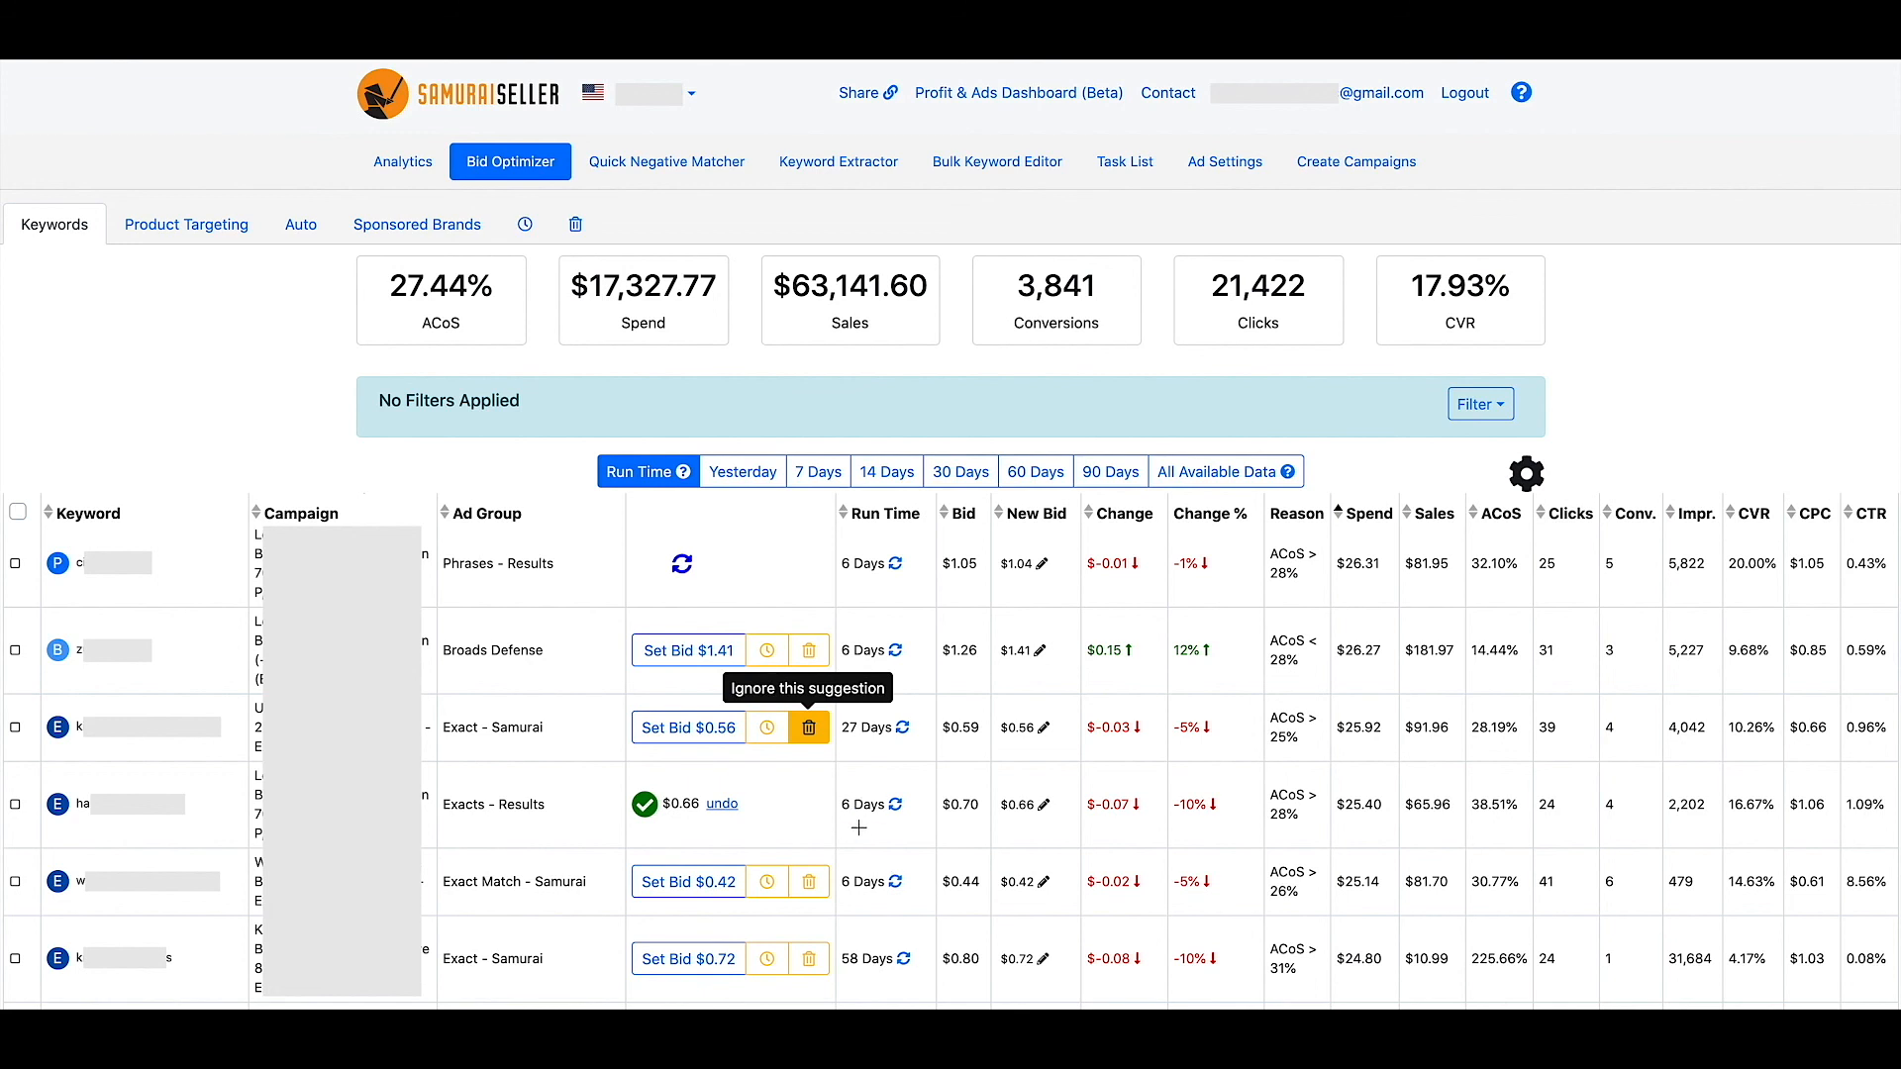
mouse_move(1365, 803)
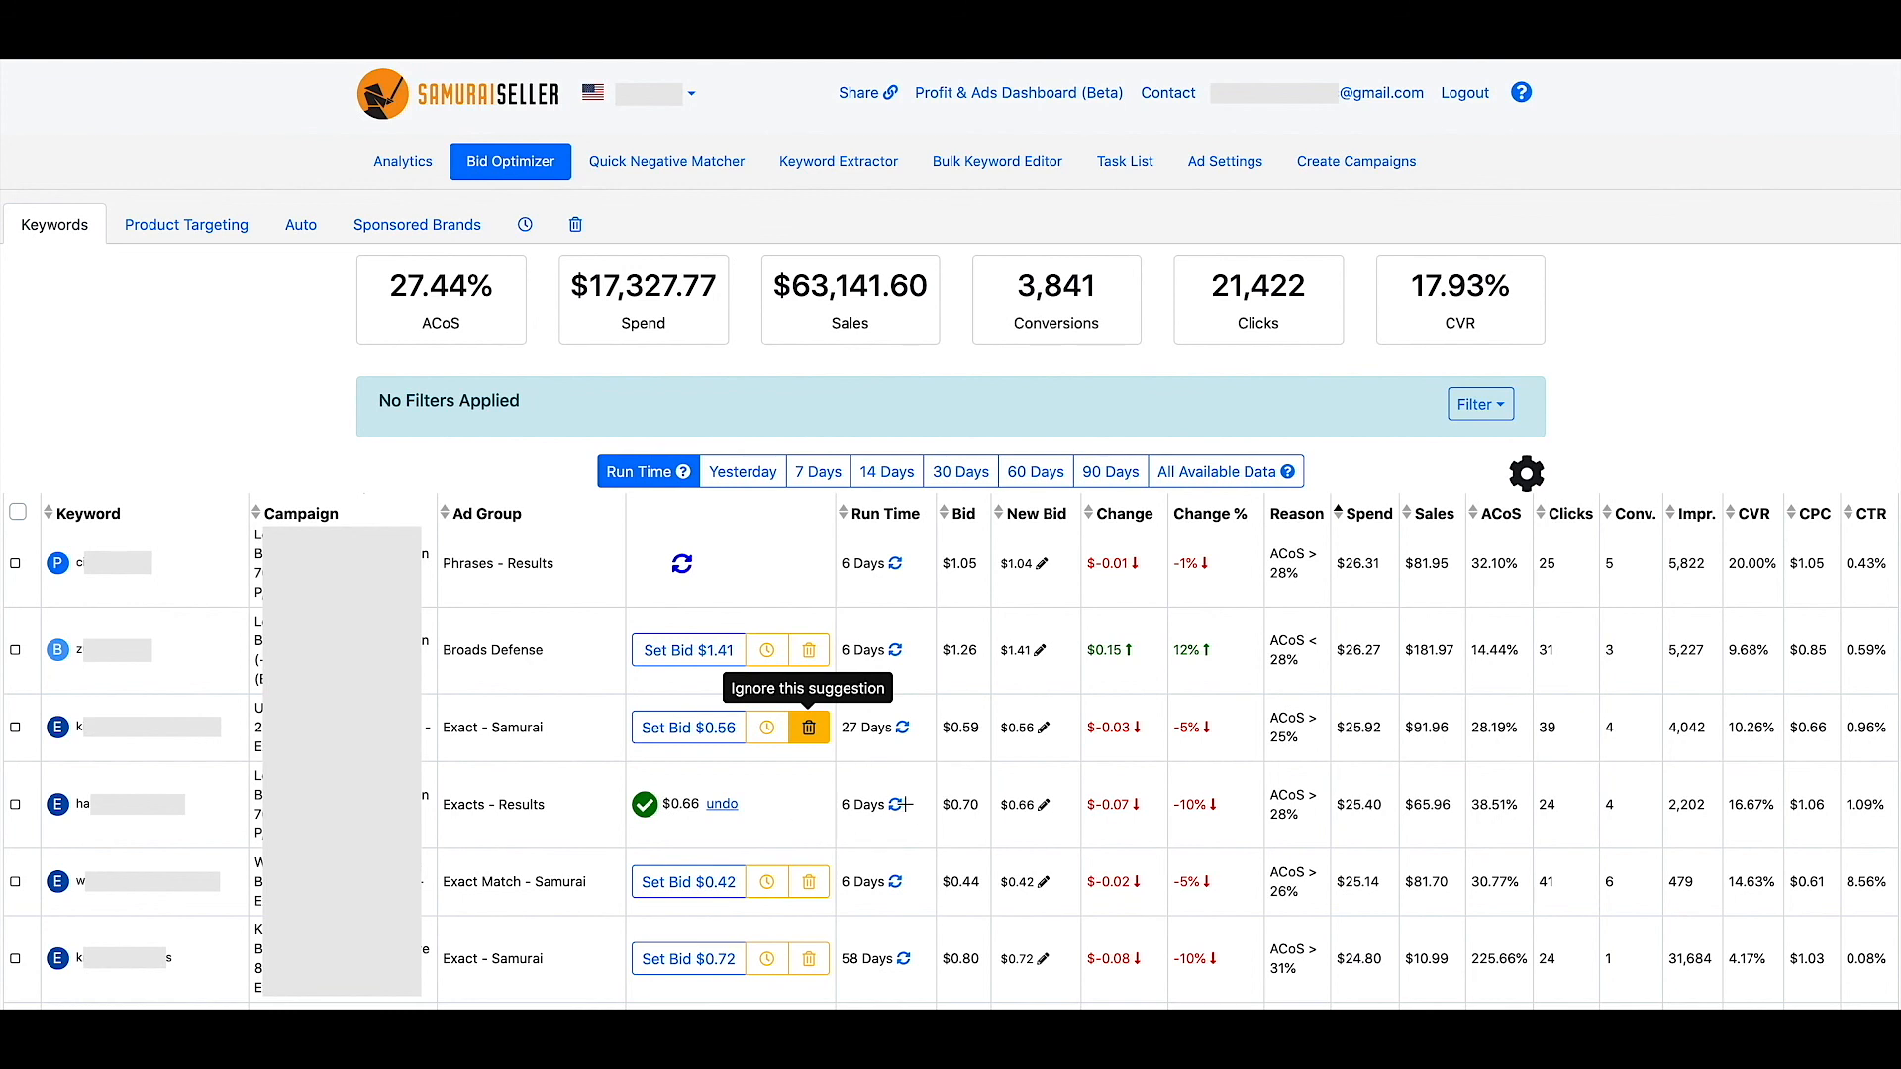
mouse_move(868, 819)
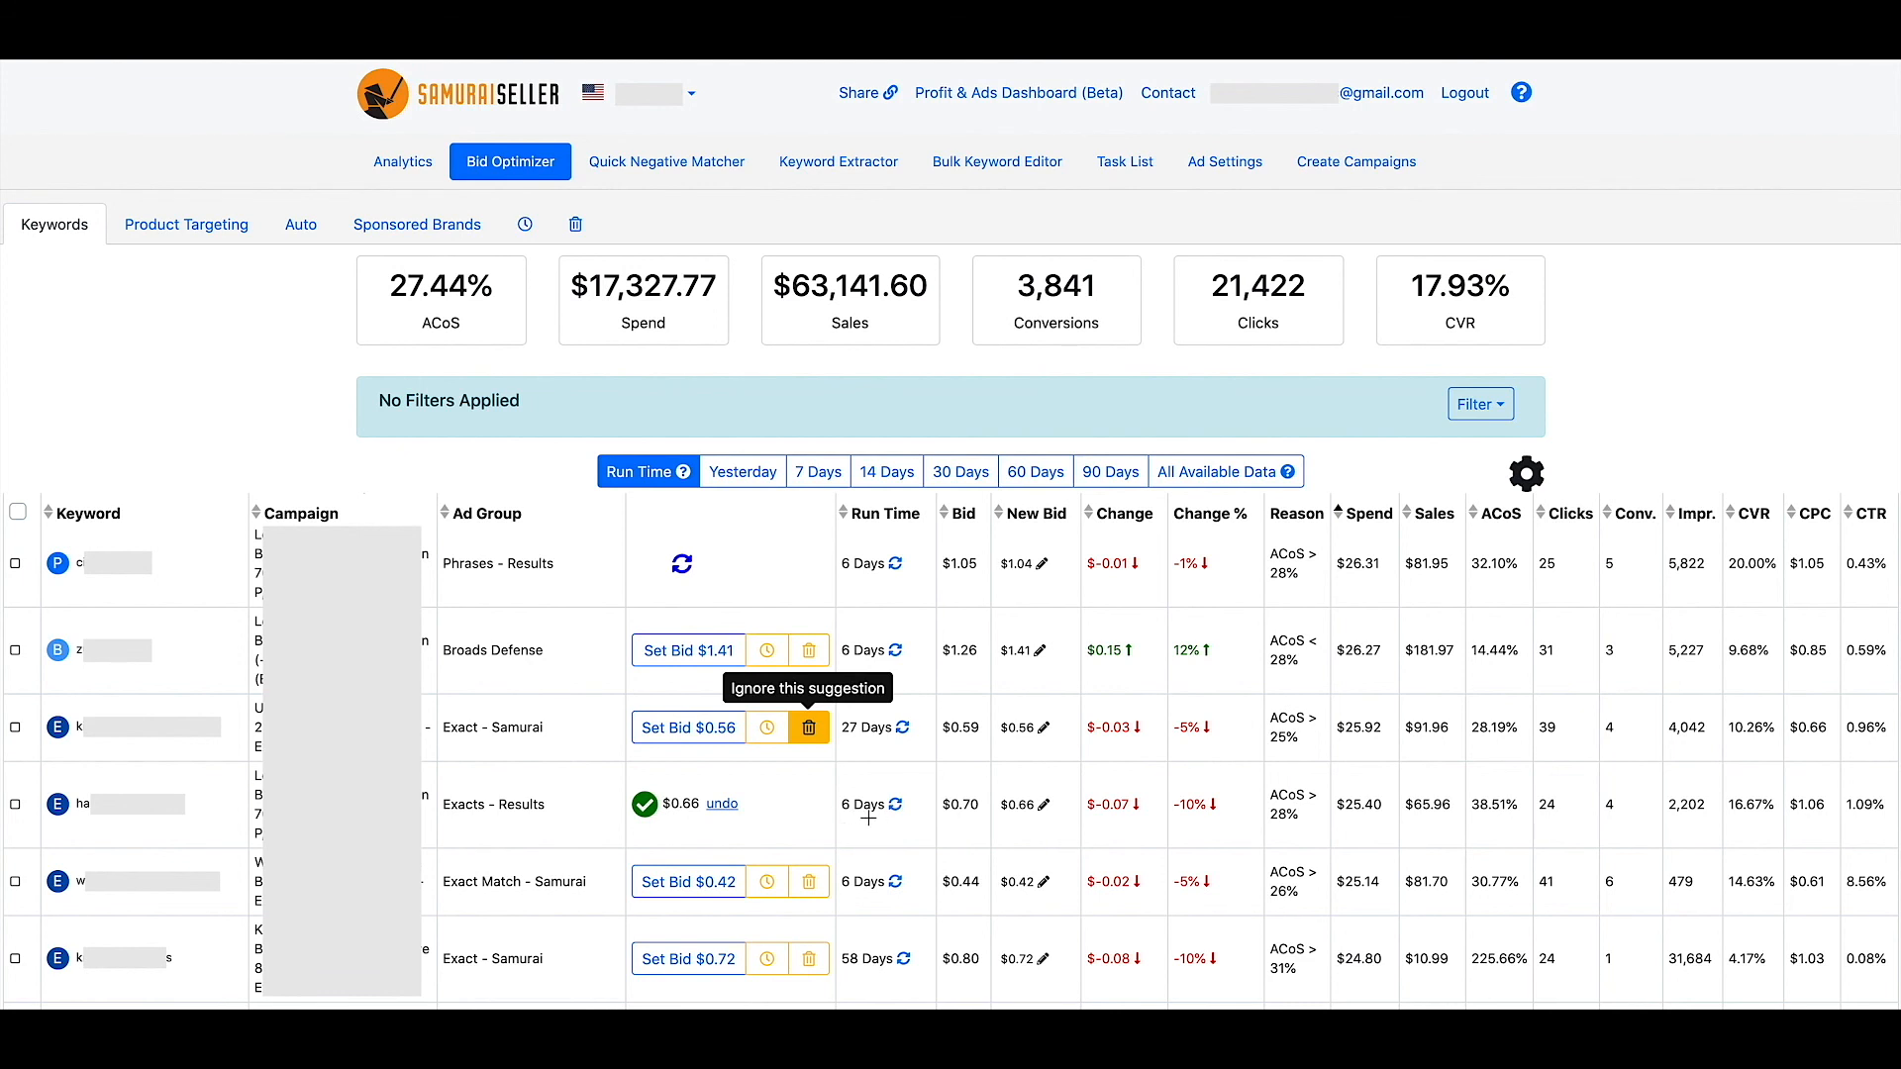
mouse_move(1194, 854)
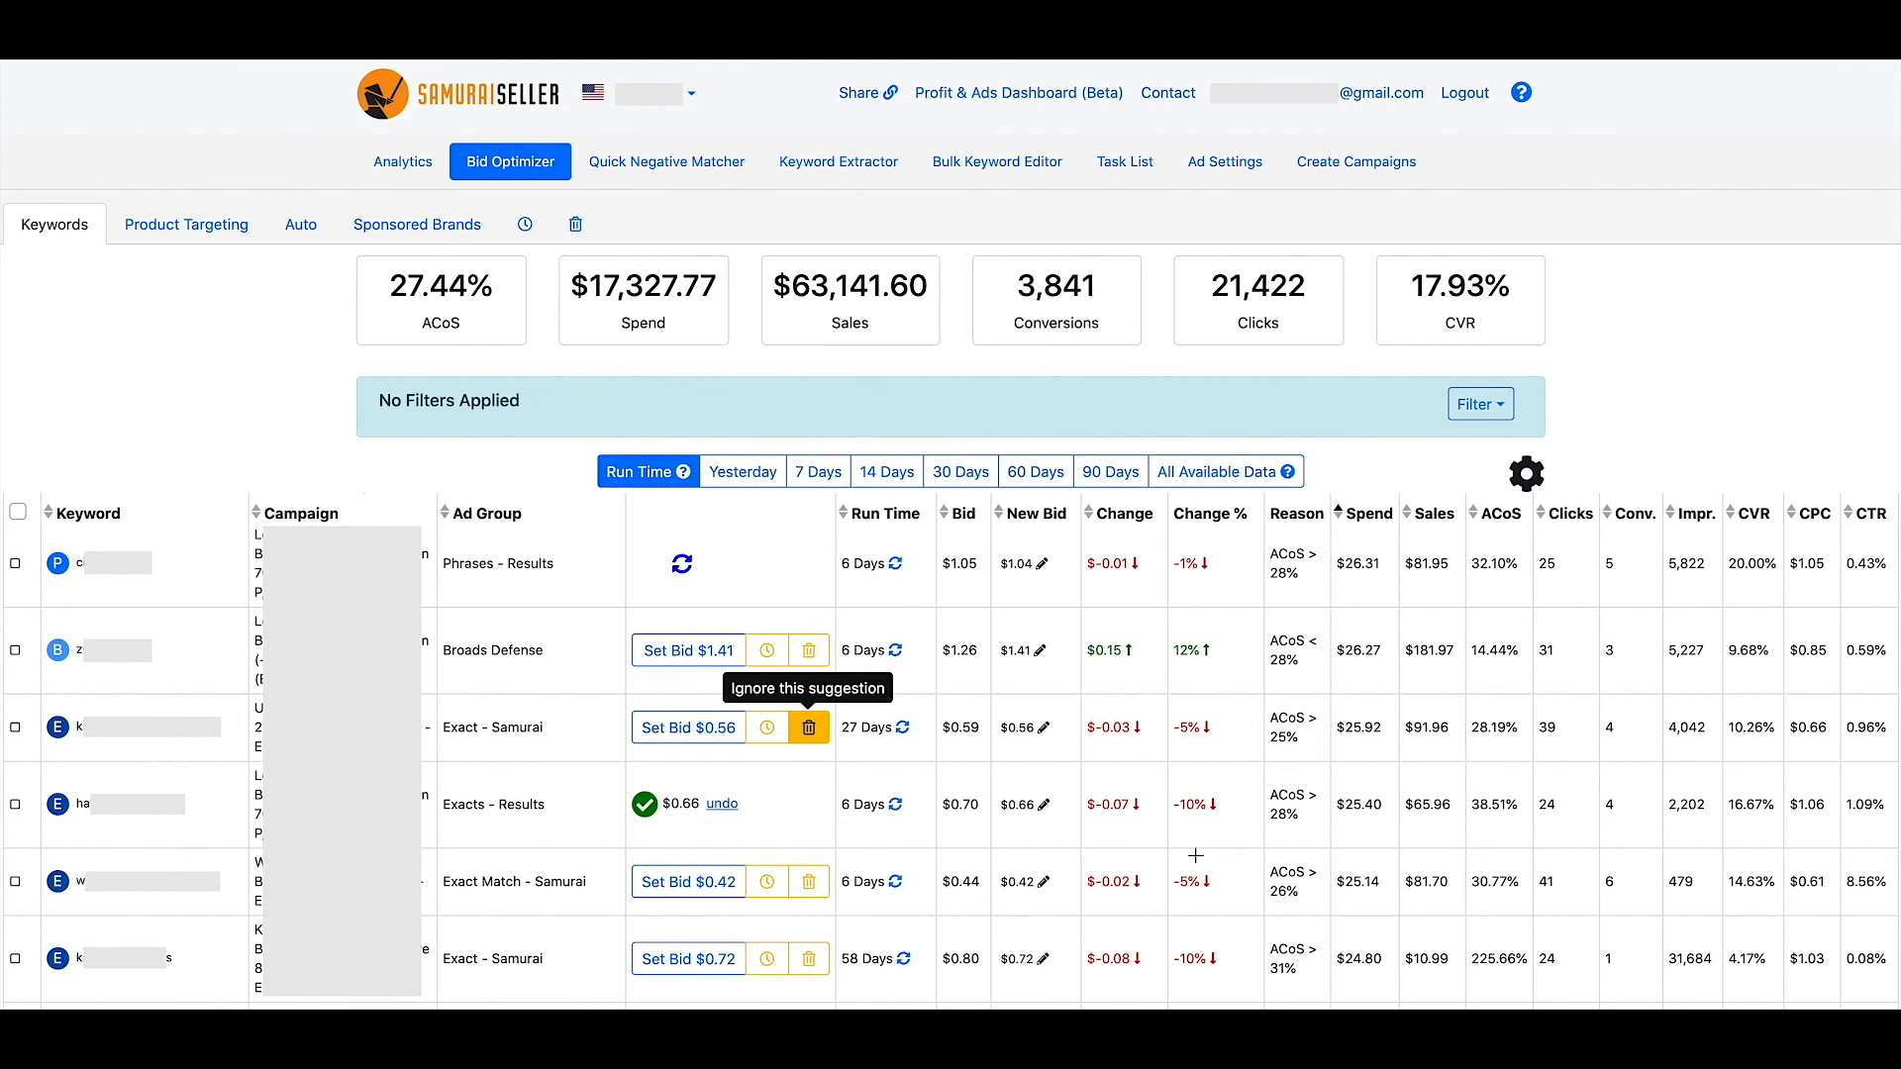
mouse_move(720, 832)
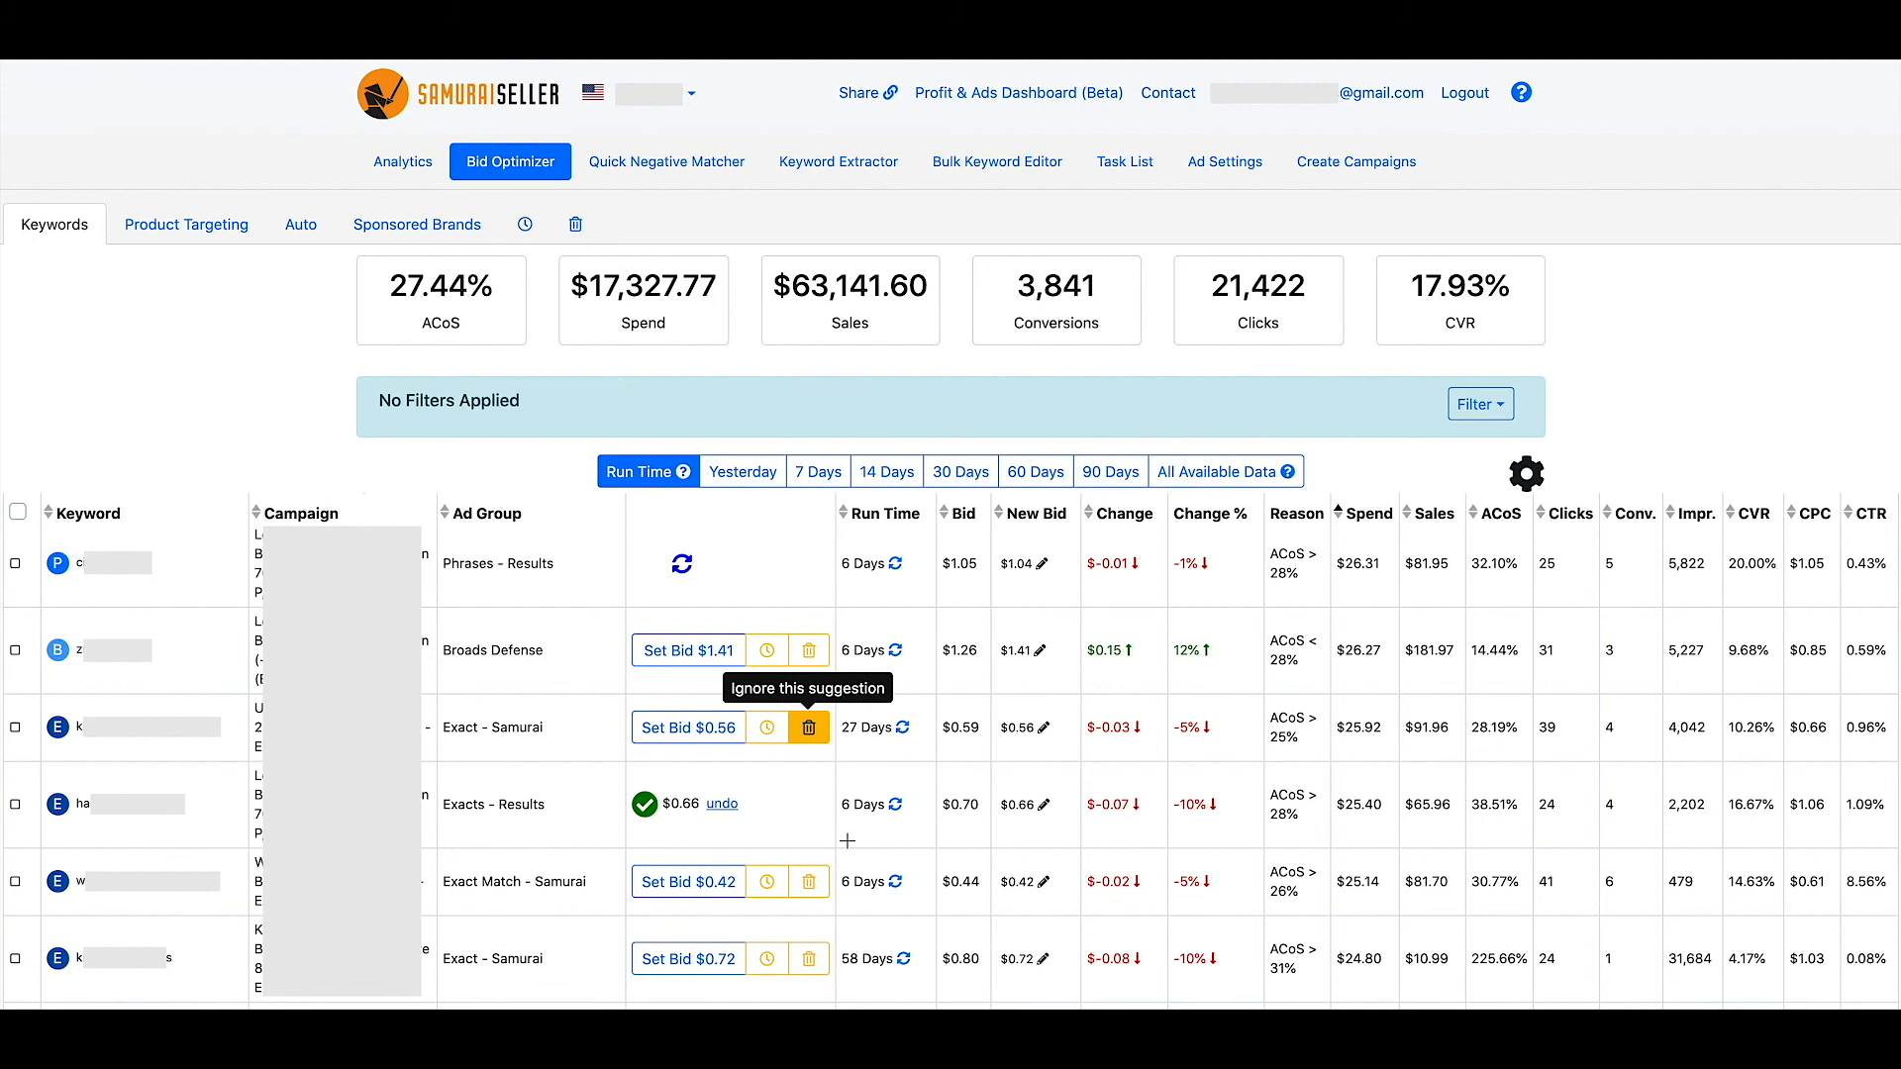
mouse_move(298, 264)
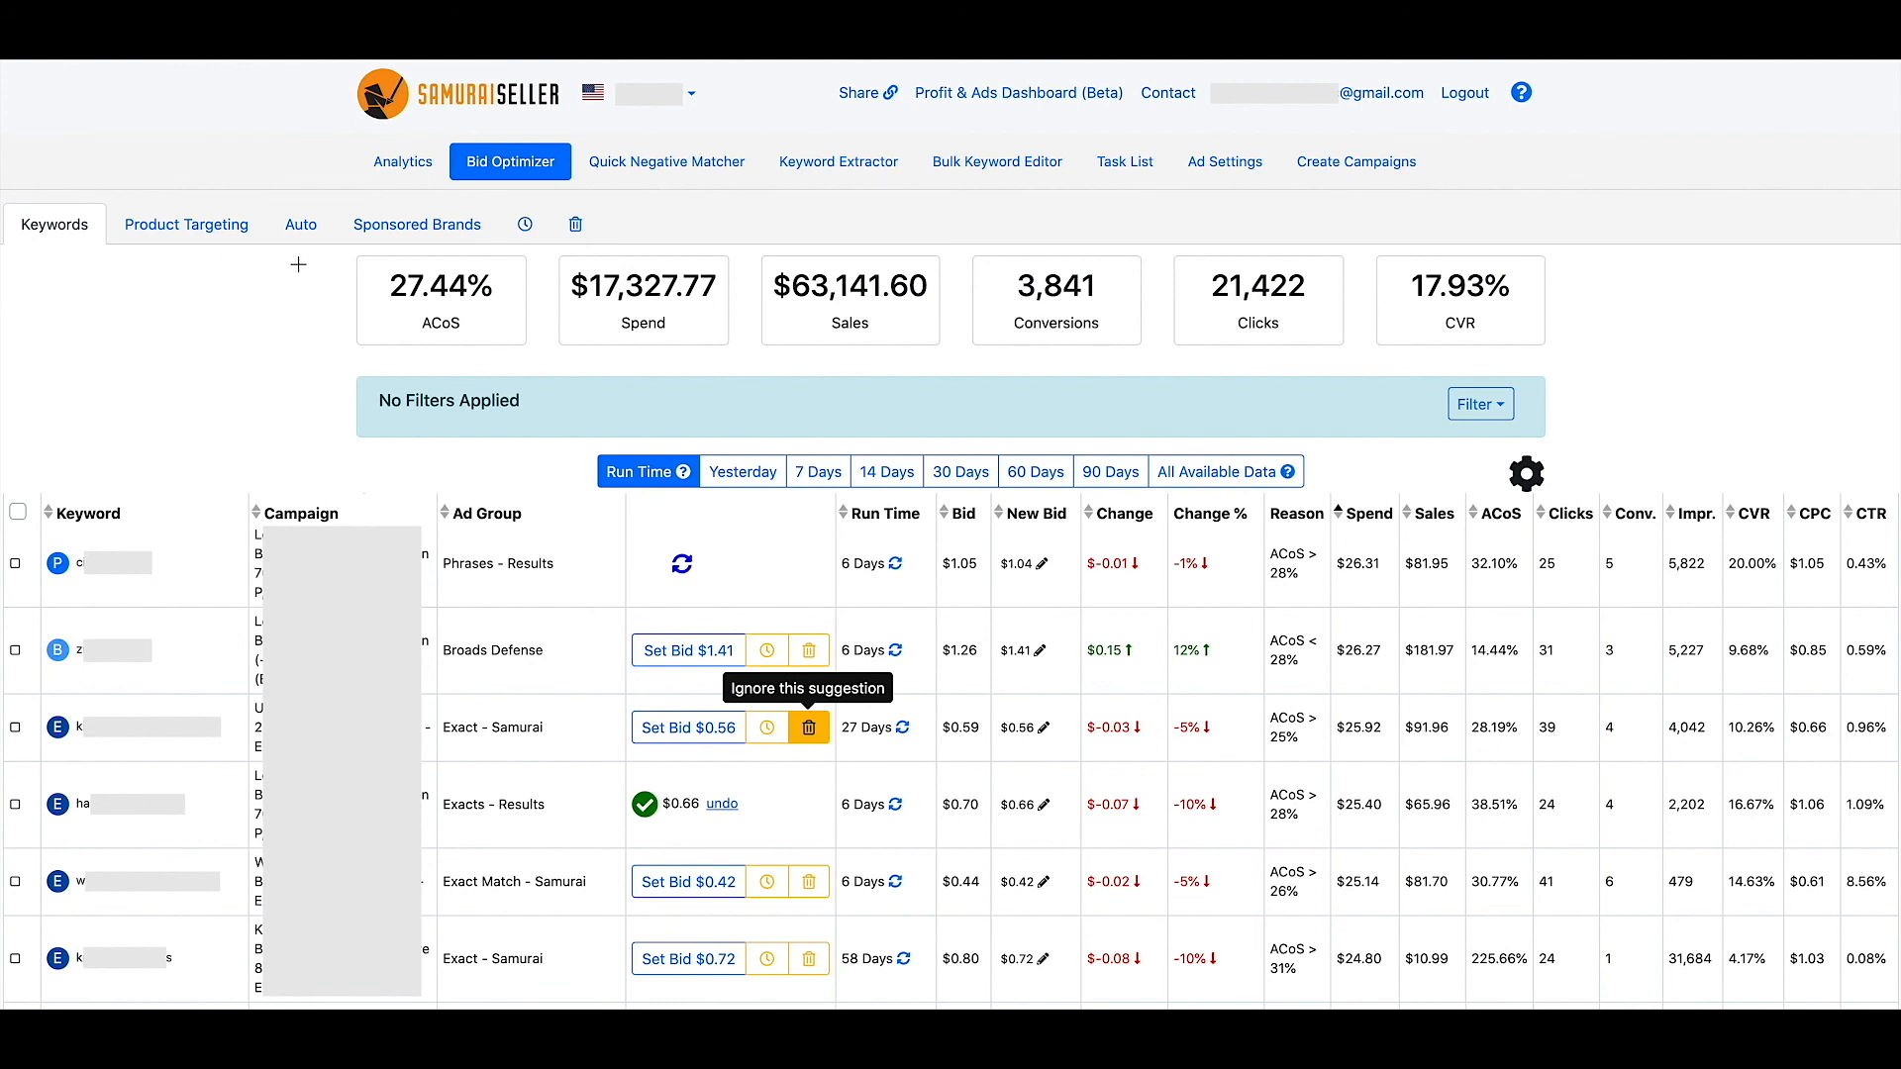
mouse_move(390, 304)
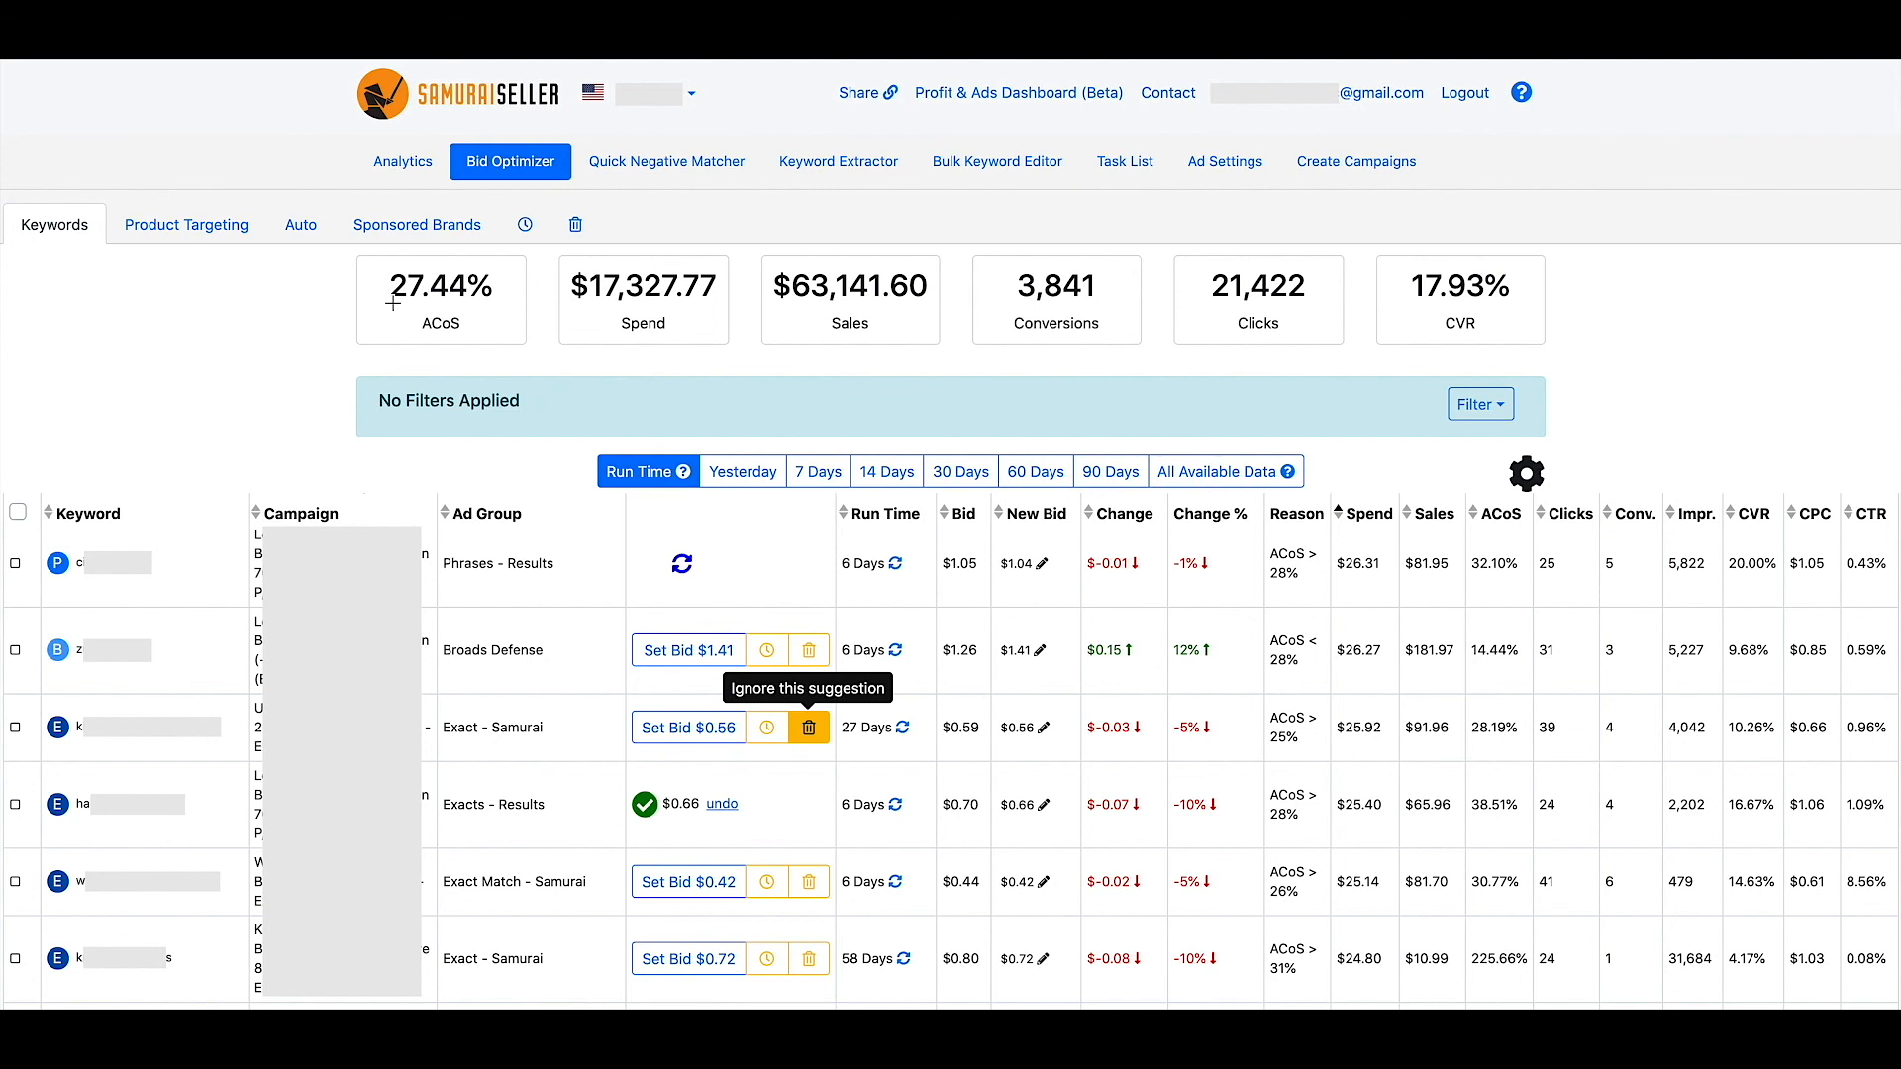
mouse_move(265, 357)
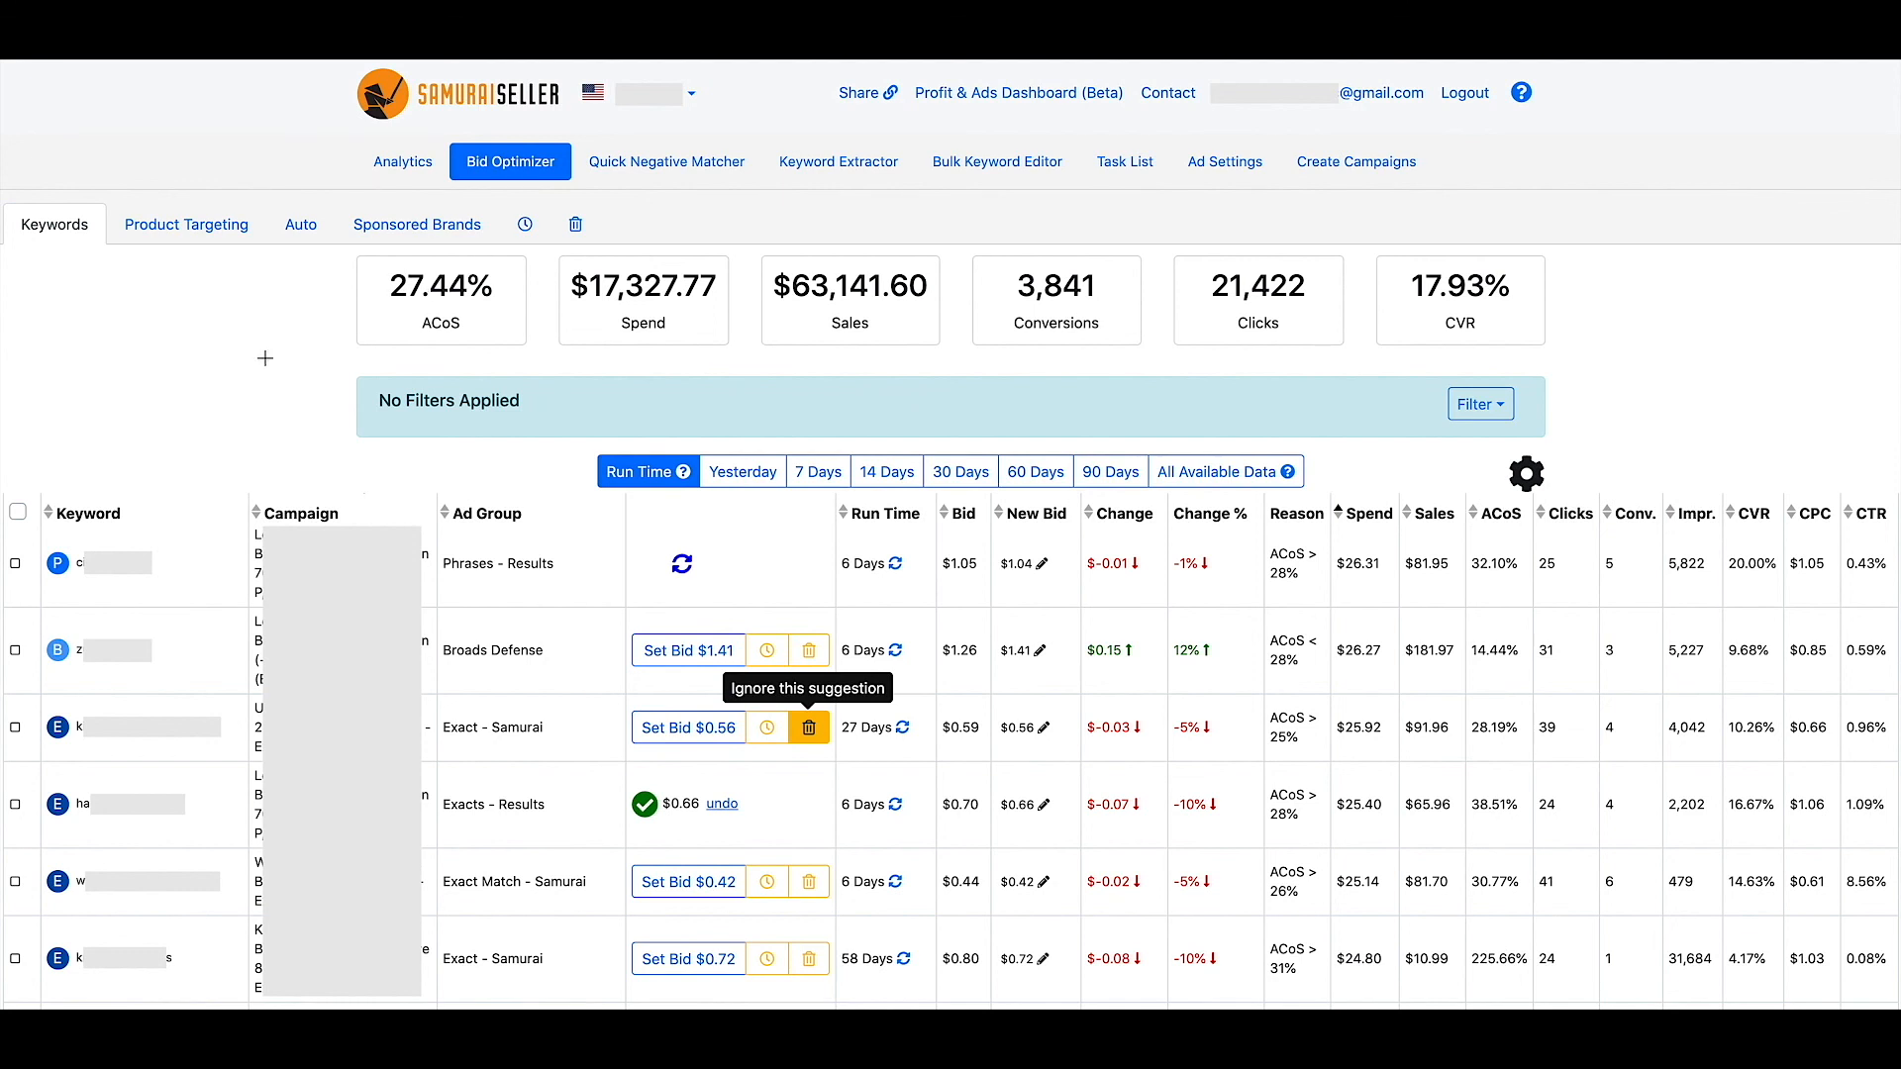
mouse_move(1645, 563)
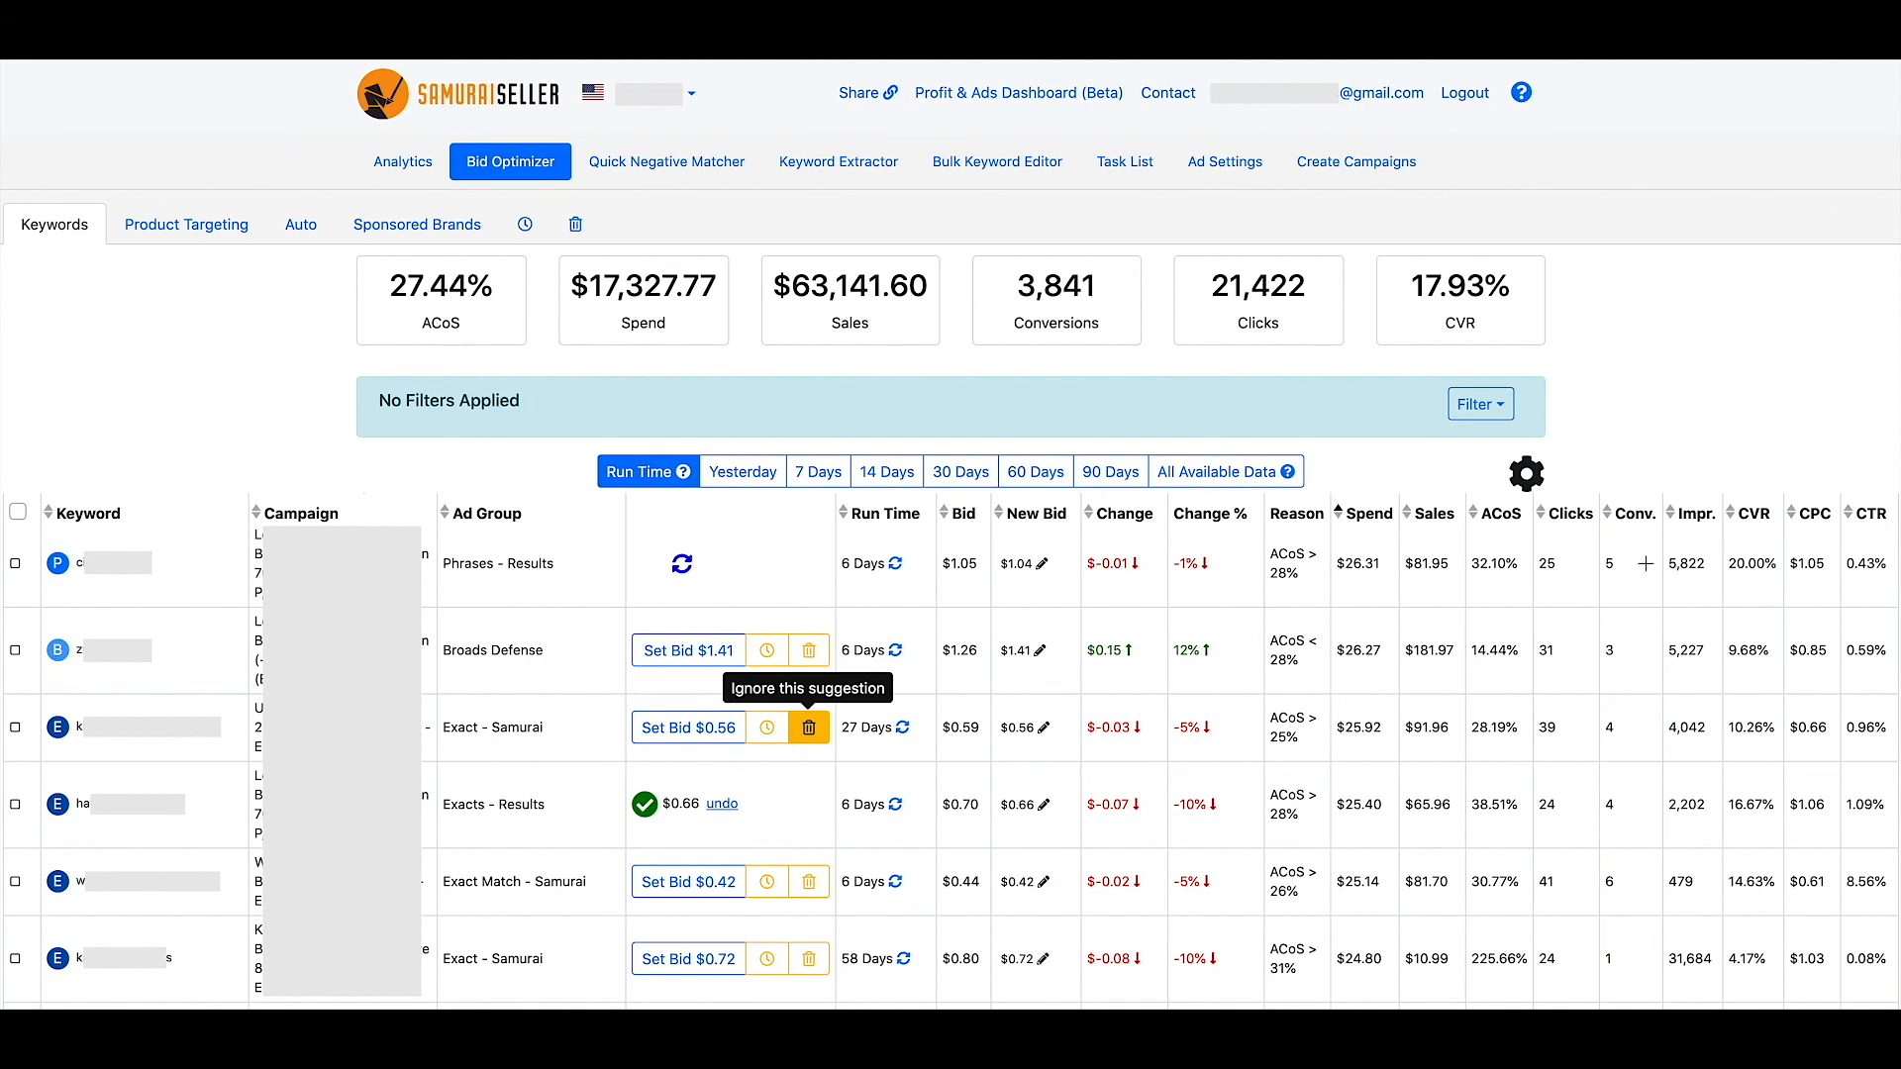
mouse_move(1451, 491)
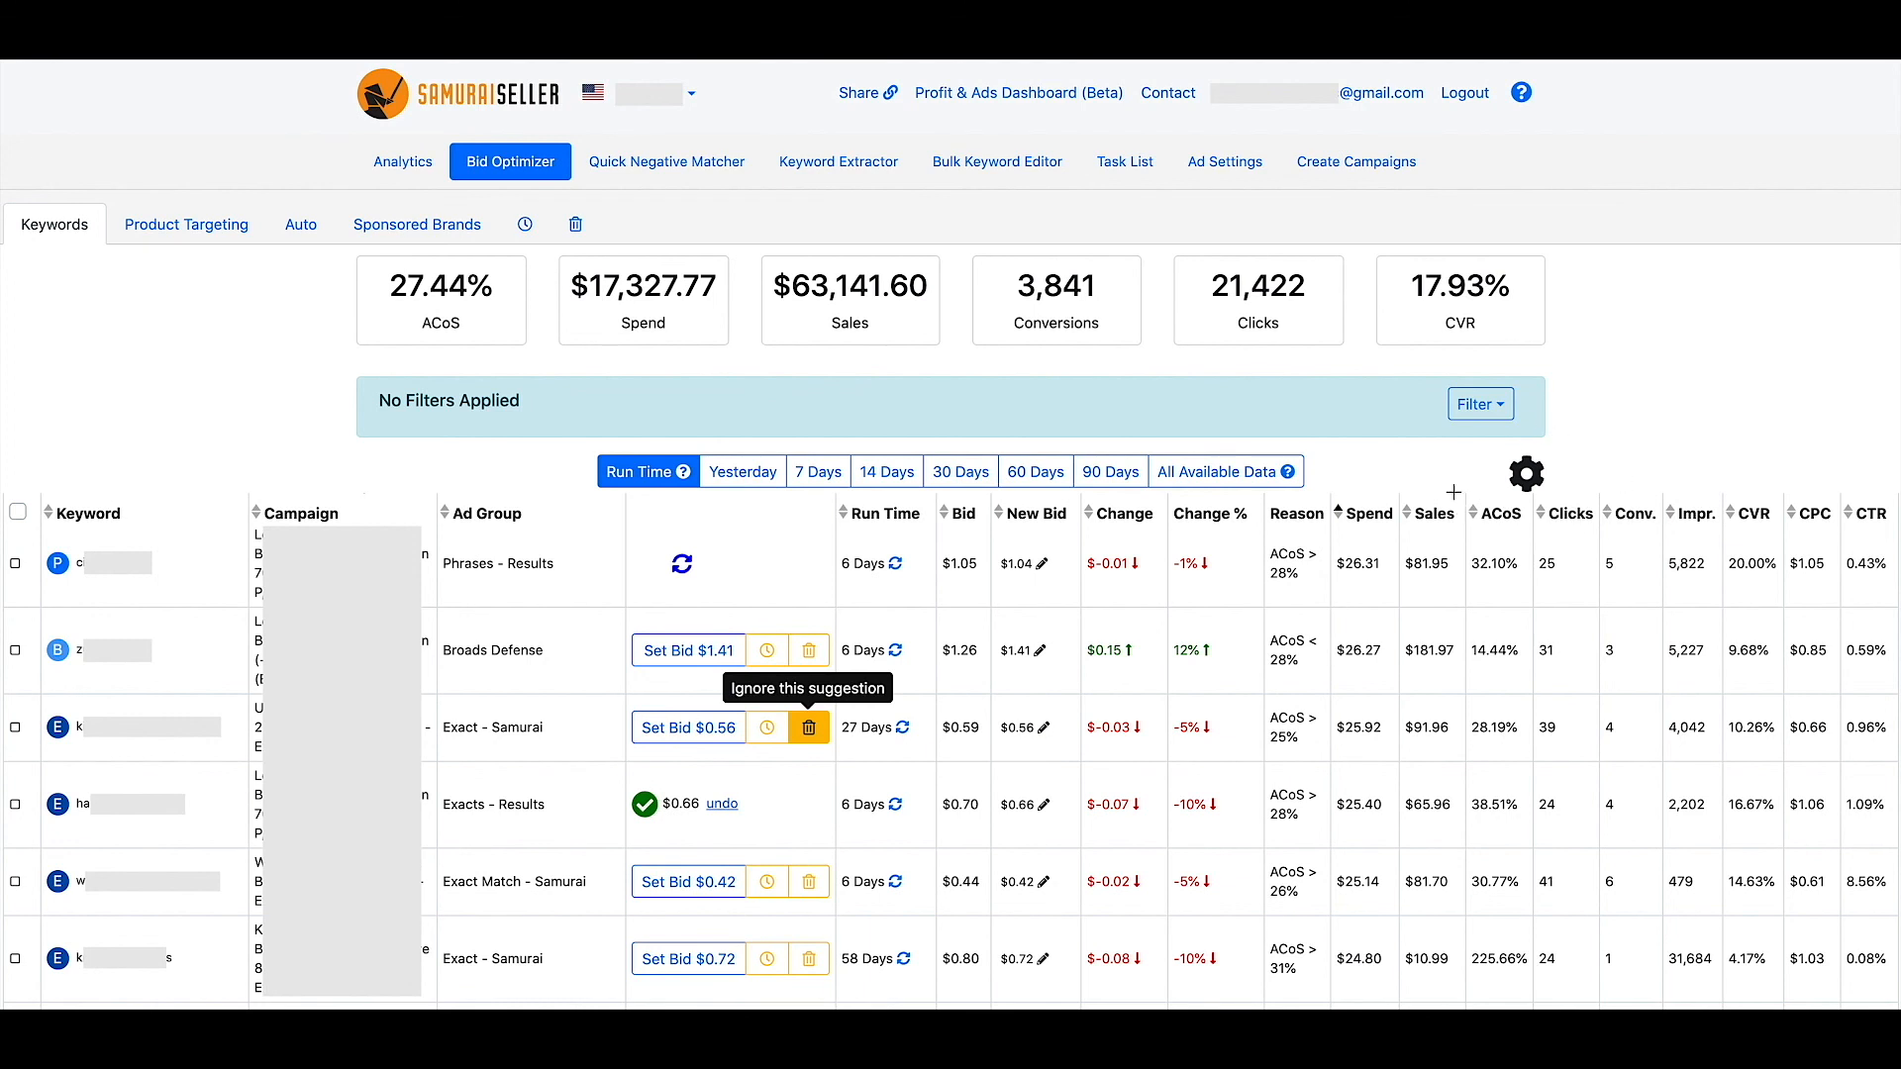
mouse_move(1699, 356)
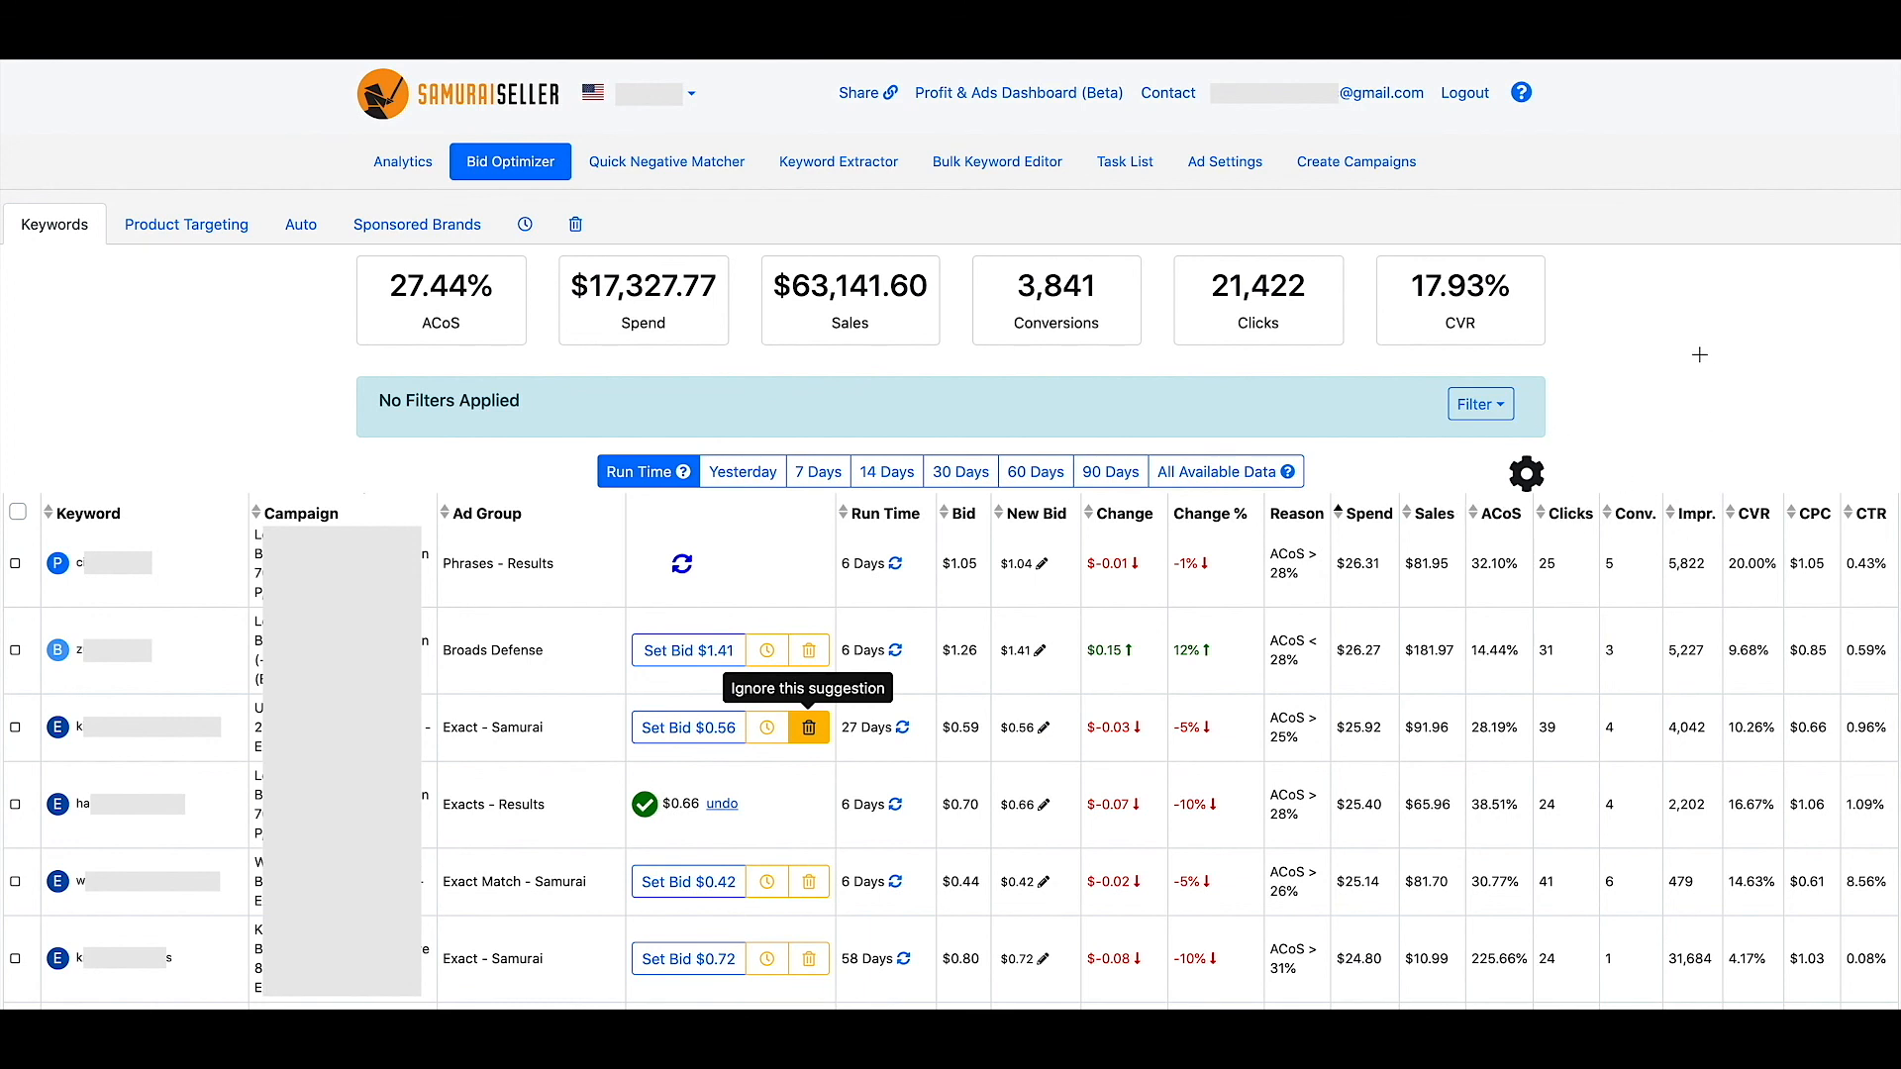